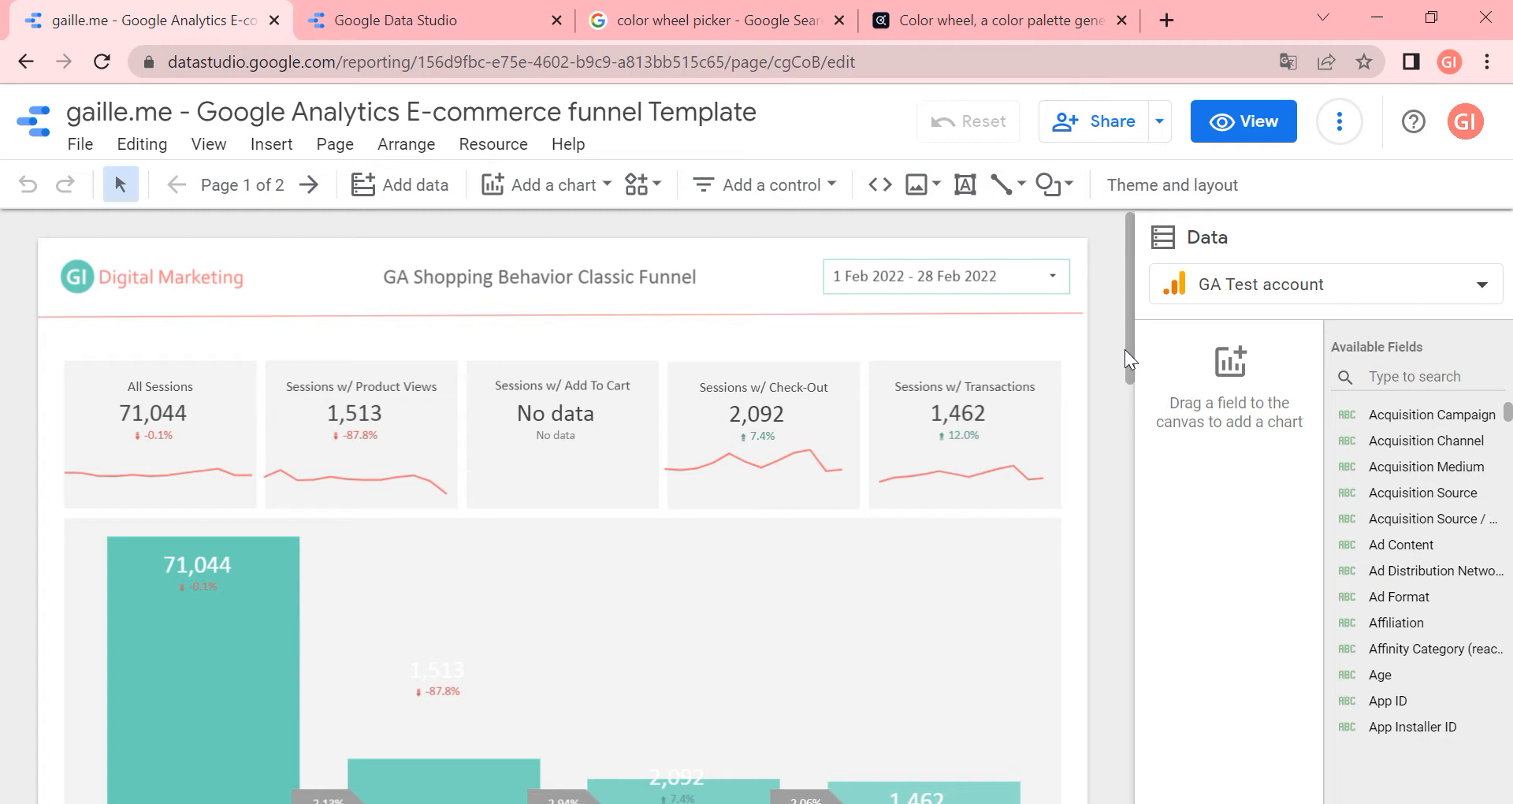
pyautogui.moveTo(1098, 302)
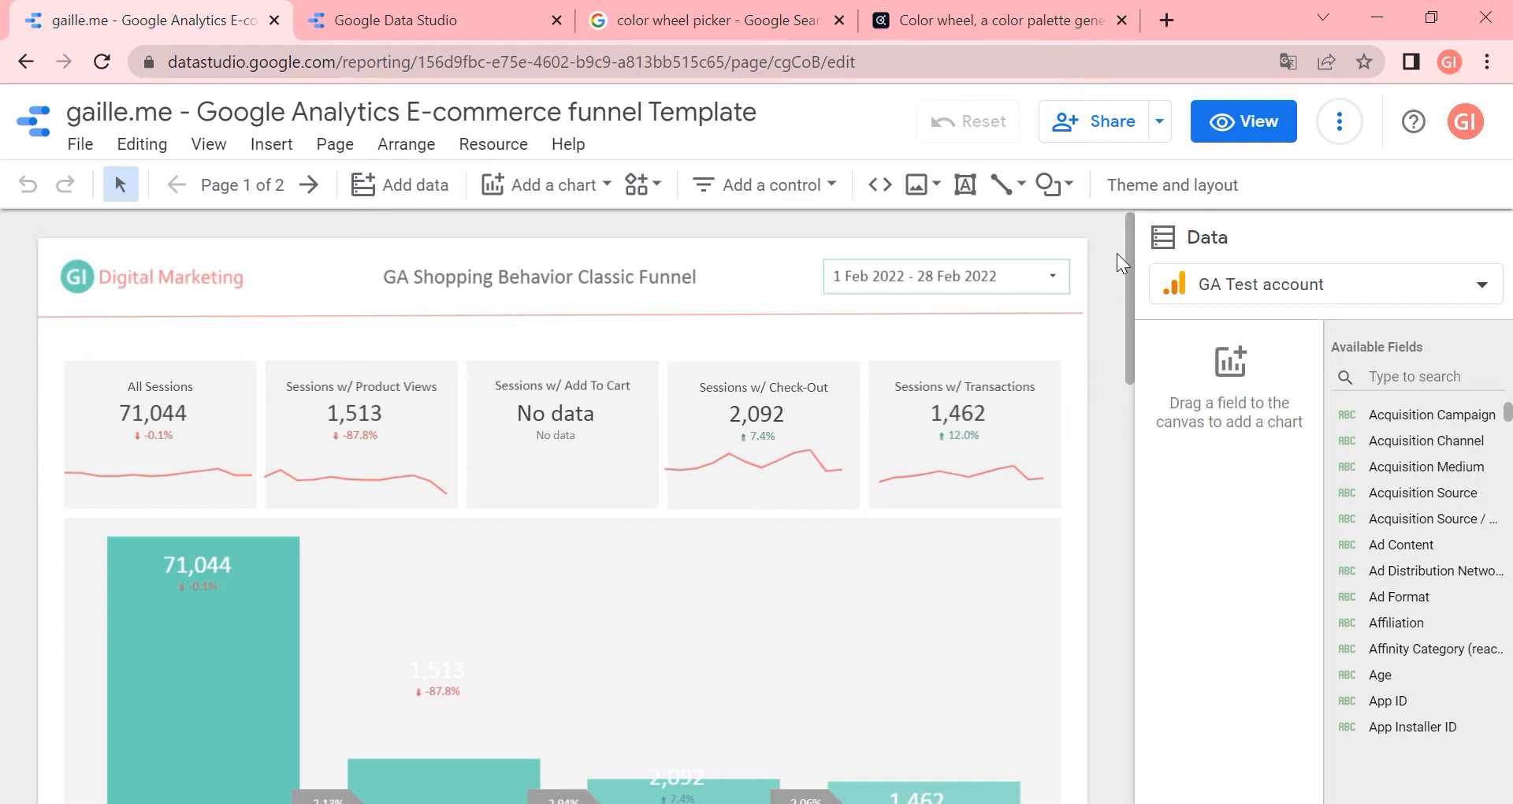
pyautogui.moveTo(1172, 185)
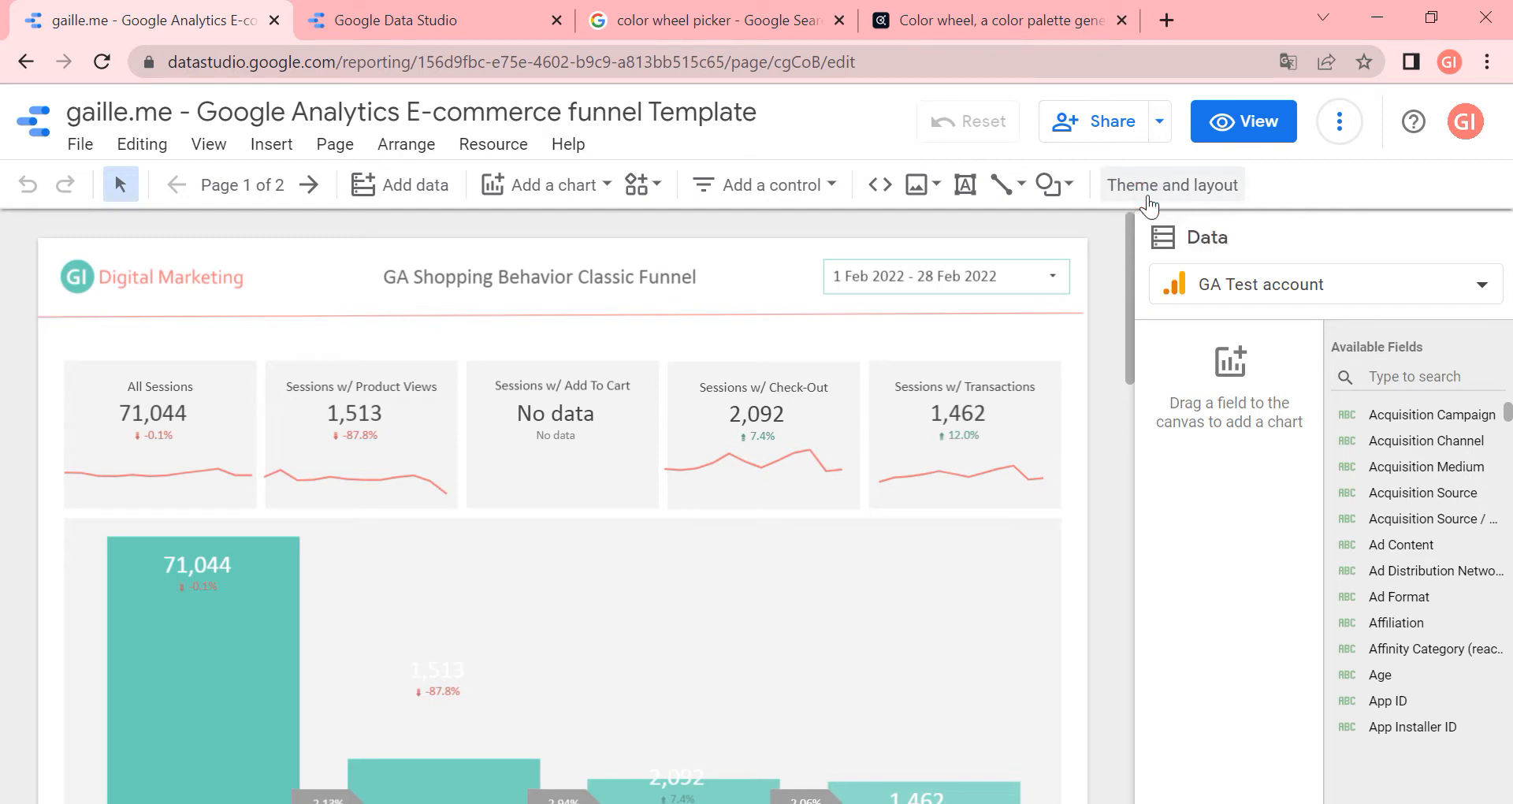
# View the funnel template's custom theme, then return to the Data Studio home page
pyautogui.click(1173, 184)
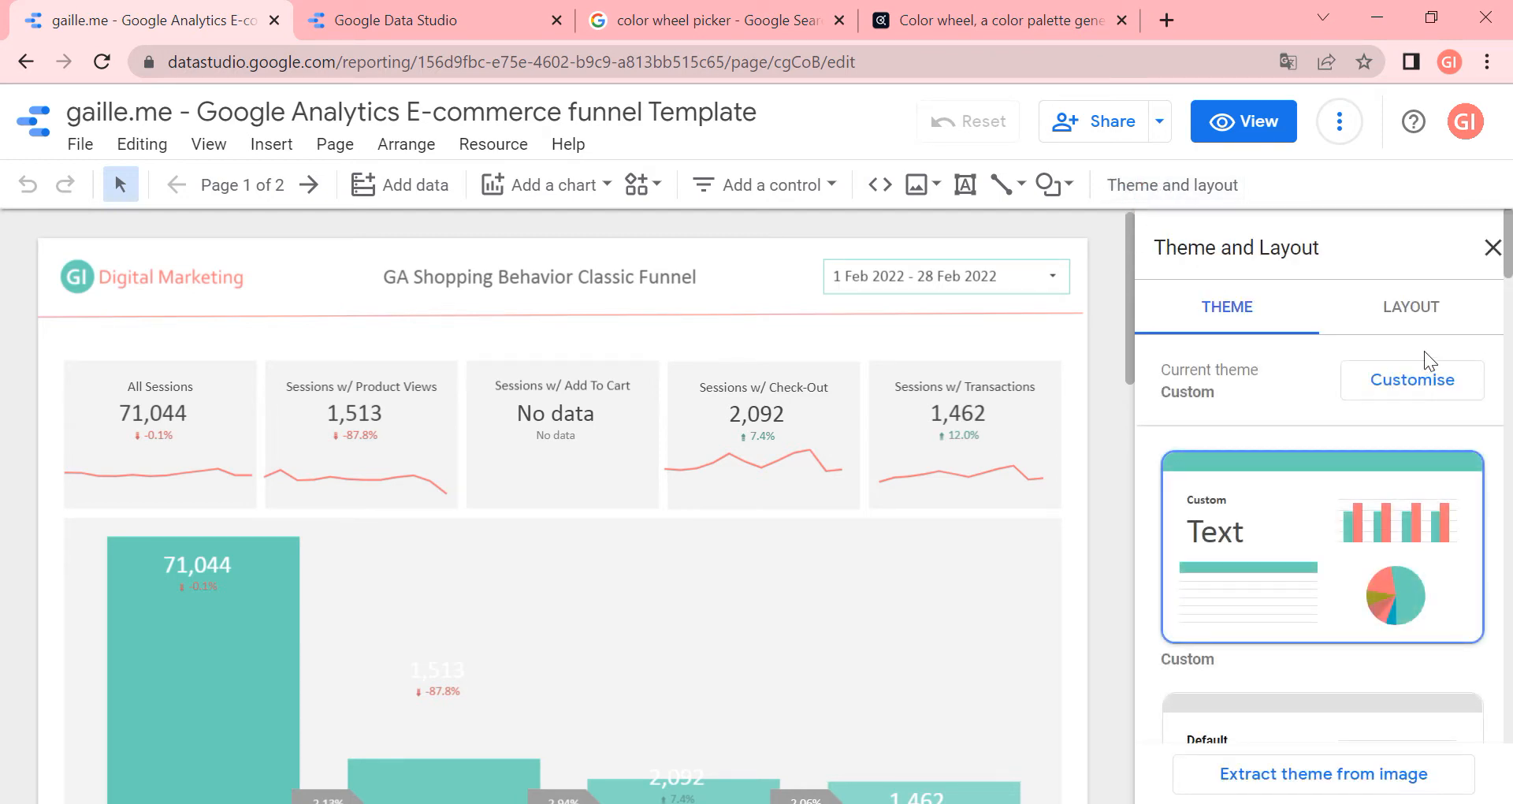
pyautogui.click(415, 19)
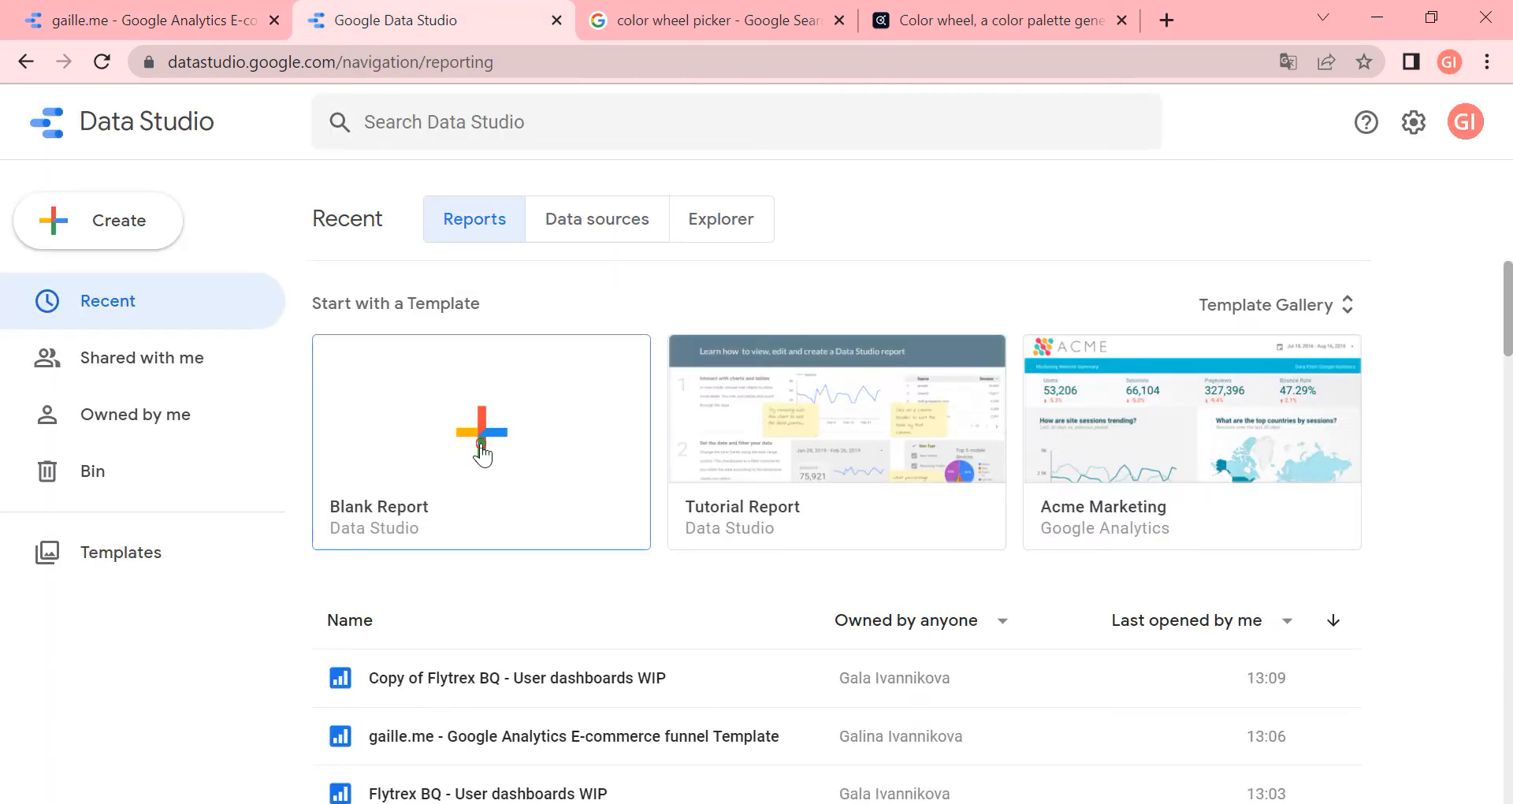
# Create a blank report using Google Analytics UA Google Merchandise Store, 1 Master View
pyautogui.click(480, 442)
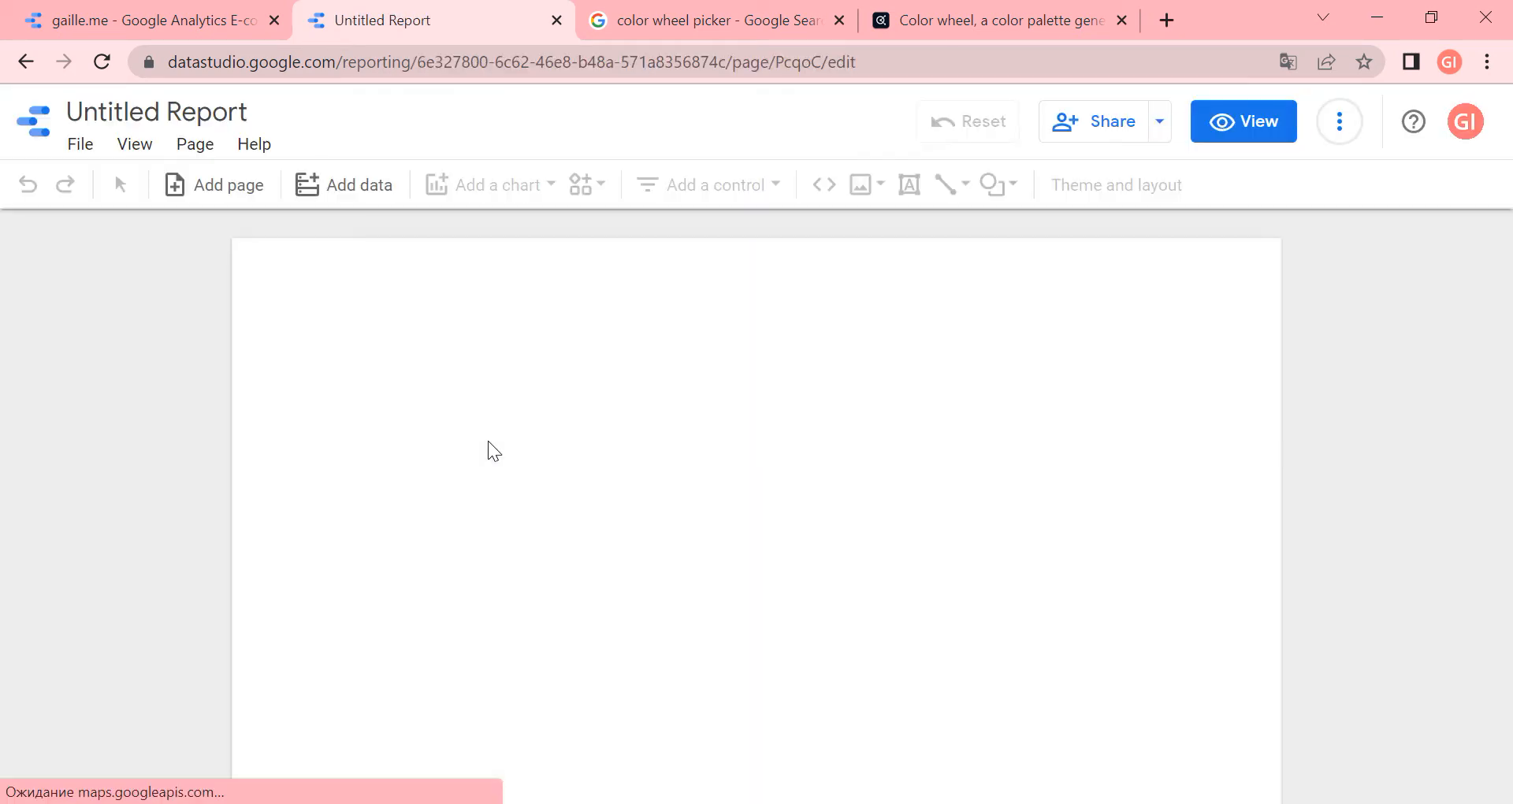
pyautogui.click(344, 185)
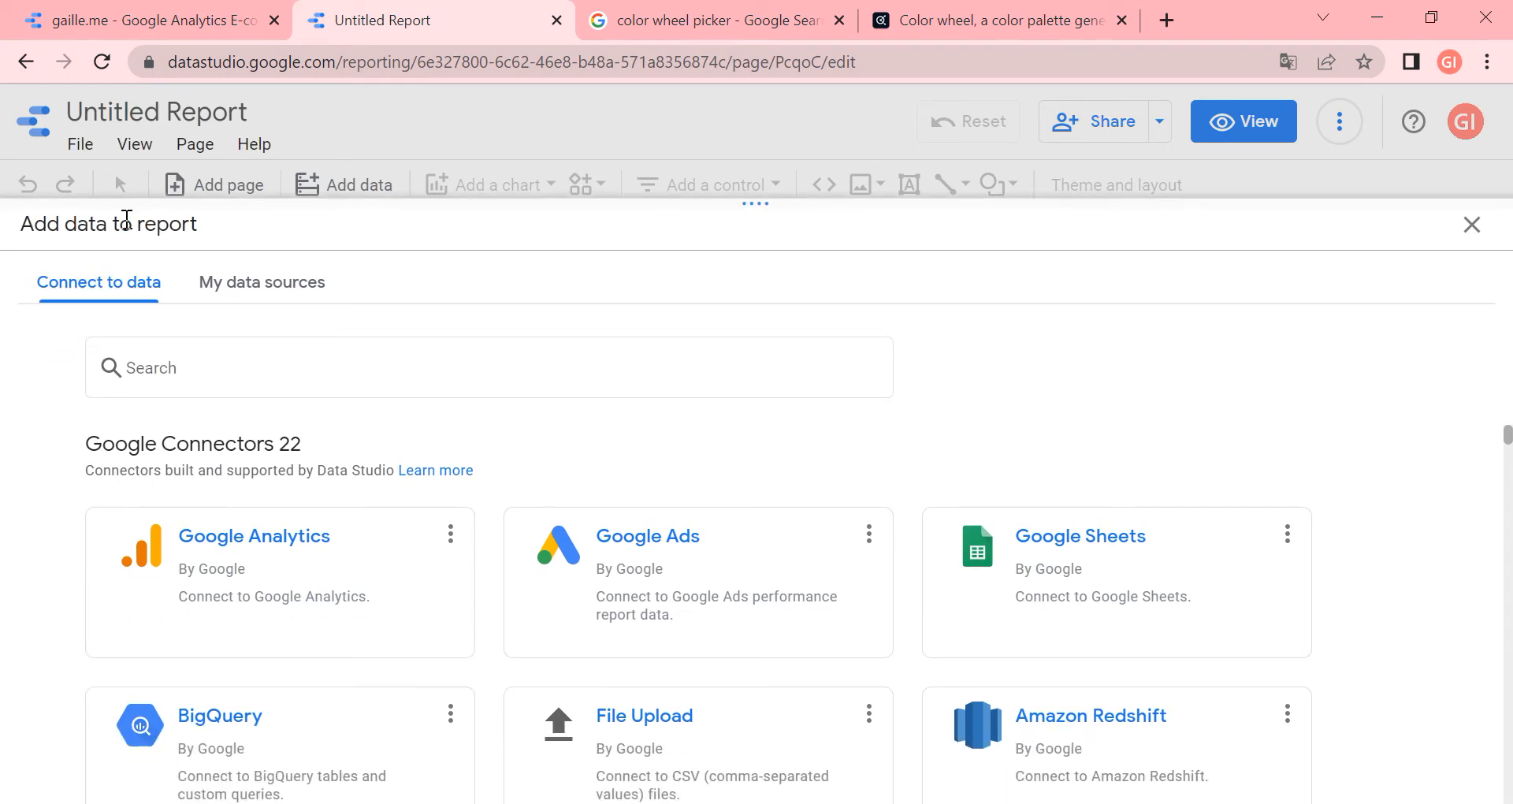
pyautogui.moveTo(113, 274)
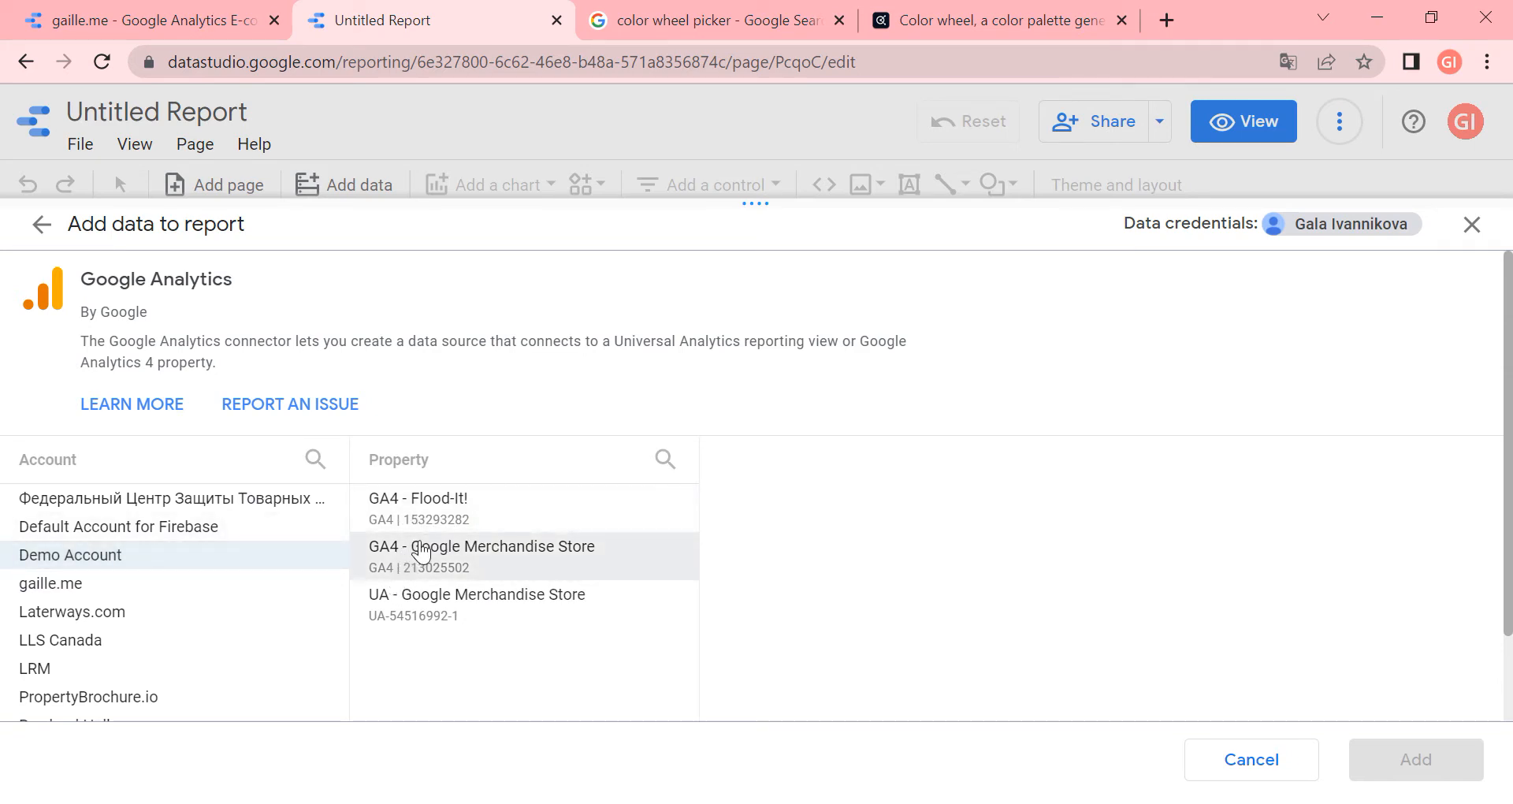
pyautogui.click(476, 594)
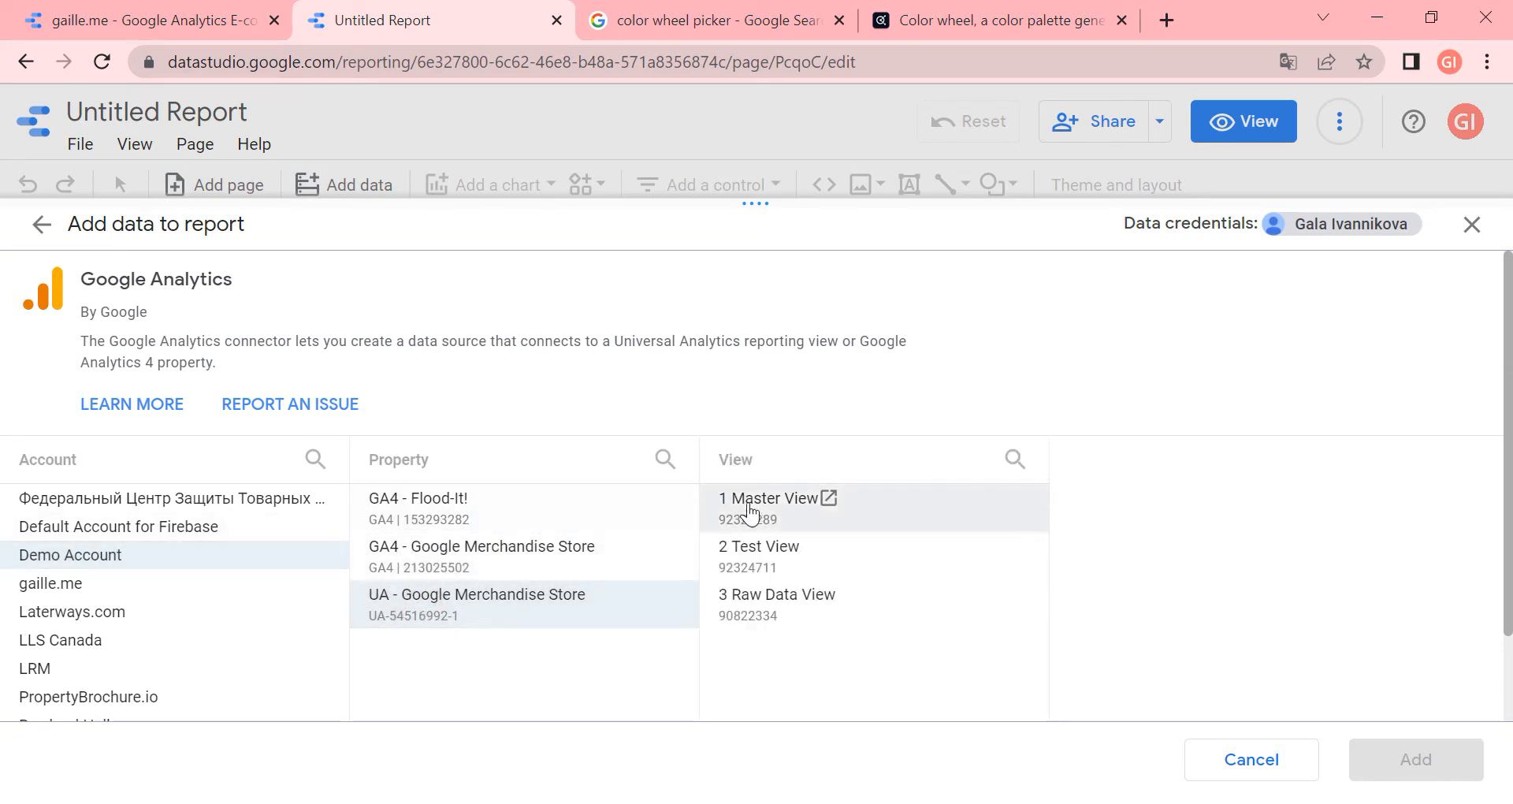
pyautogui.click(769, 498)
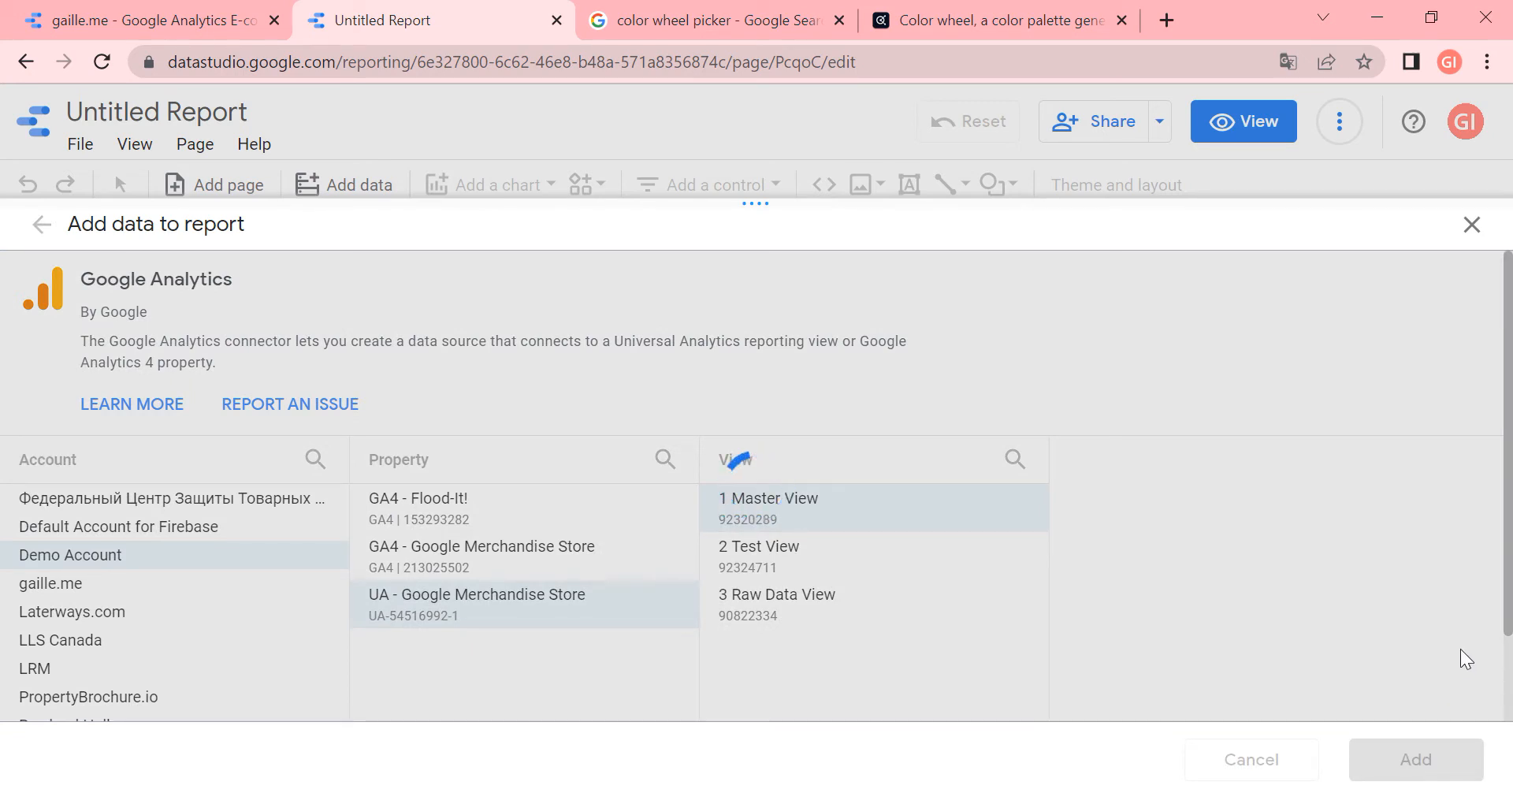
pyautogui.click(769, 506)
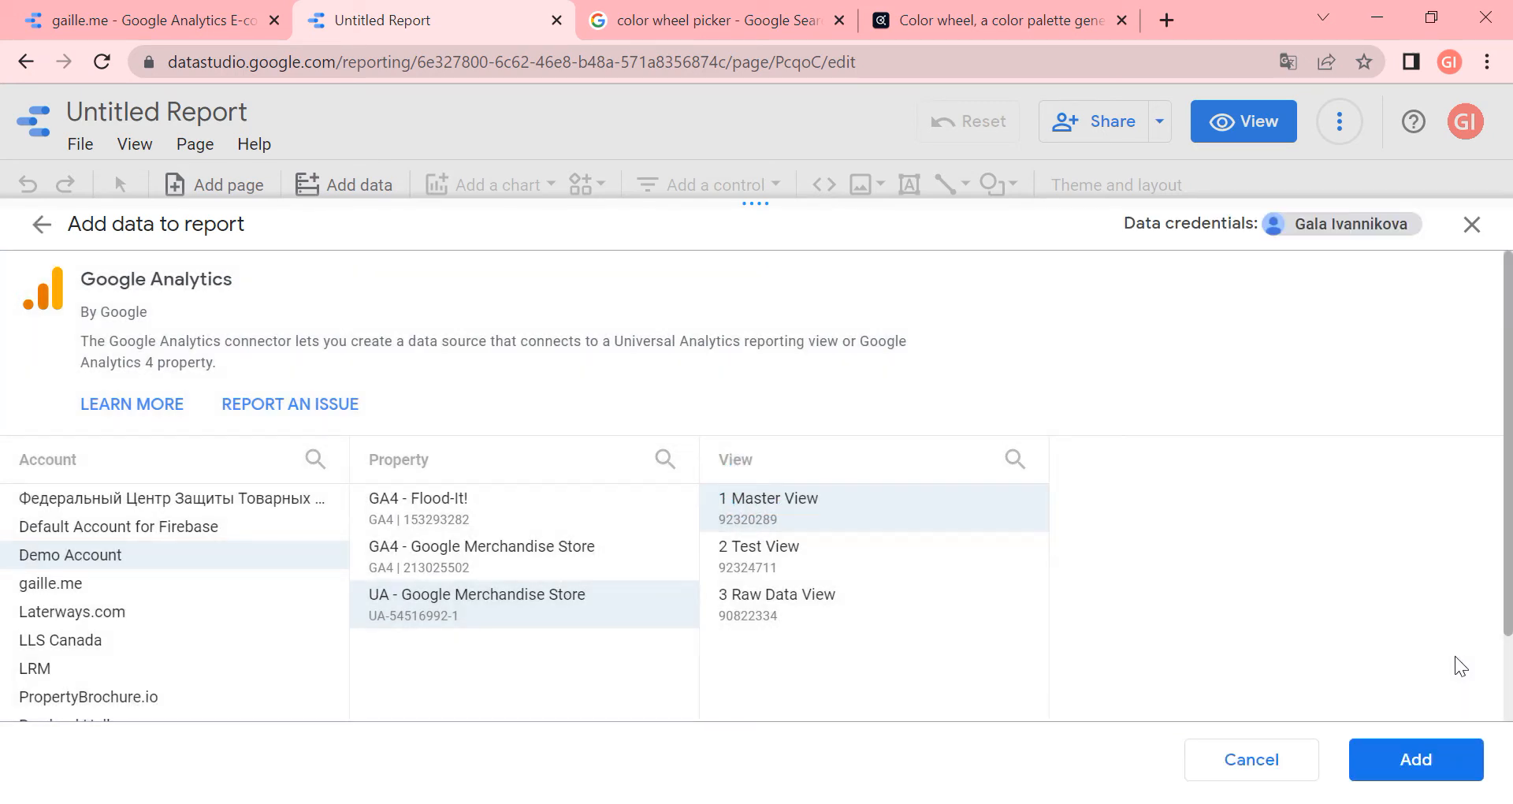
pyautogui.click(1415, 760)
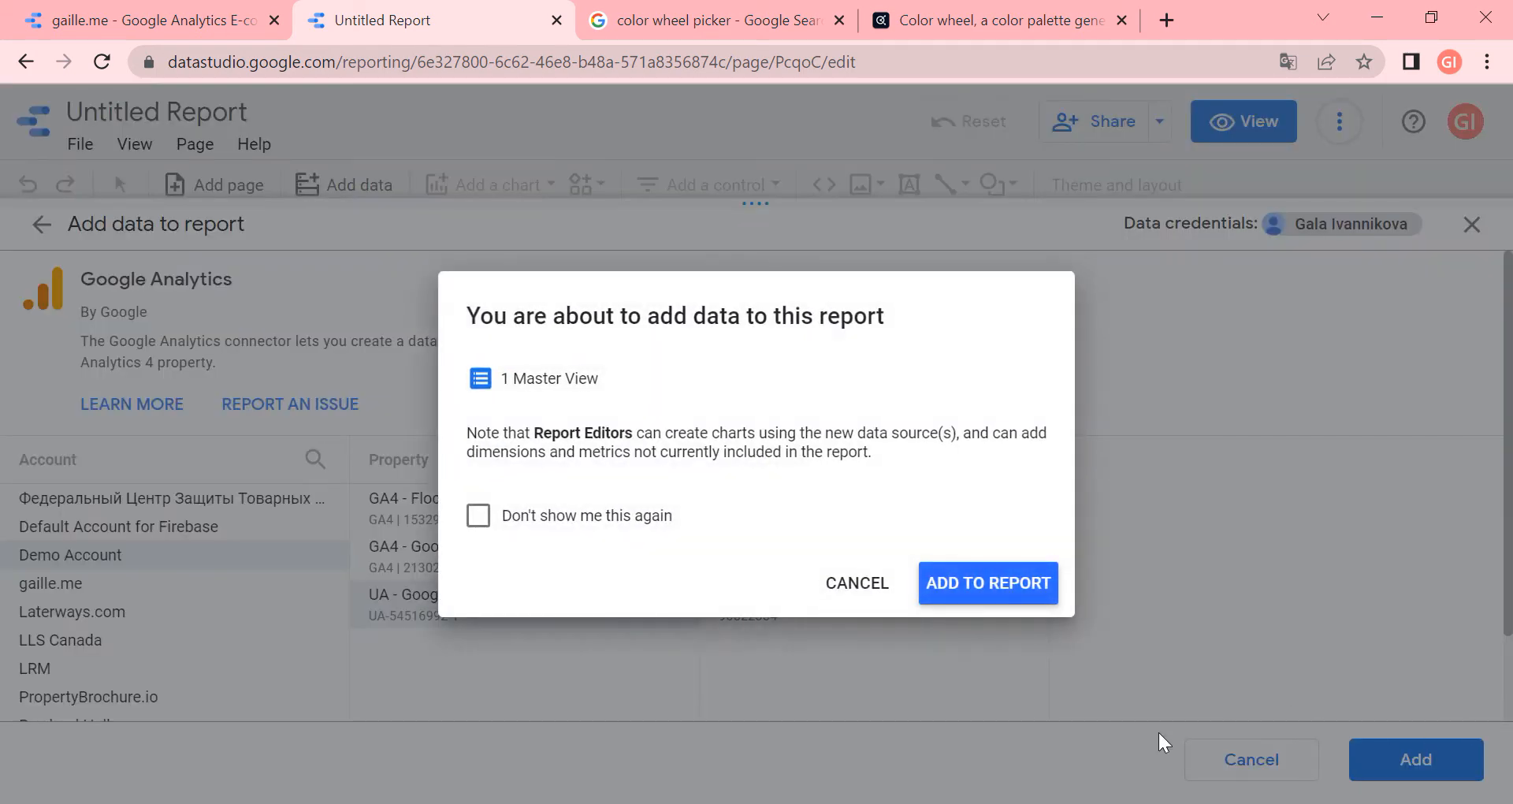
pyautogui.click(988, 583)
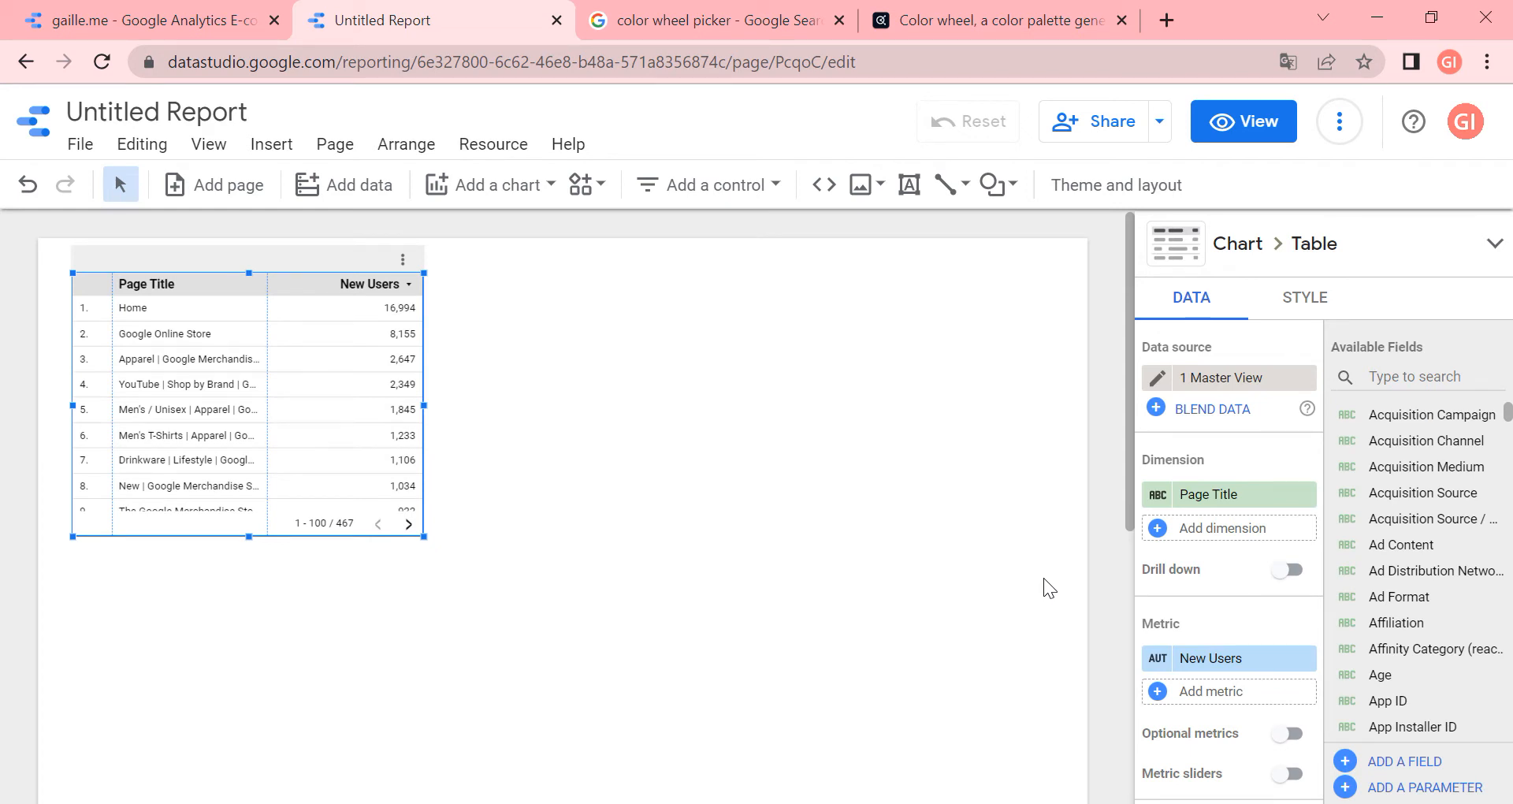
pyautogui.moveTo(1093, 455)
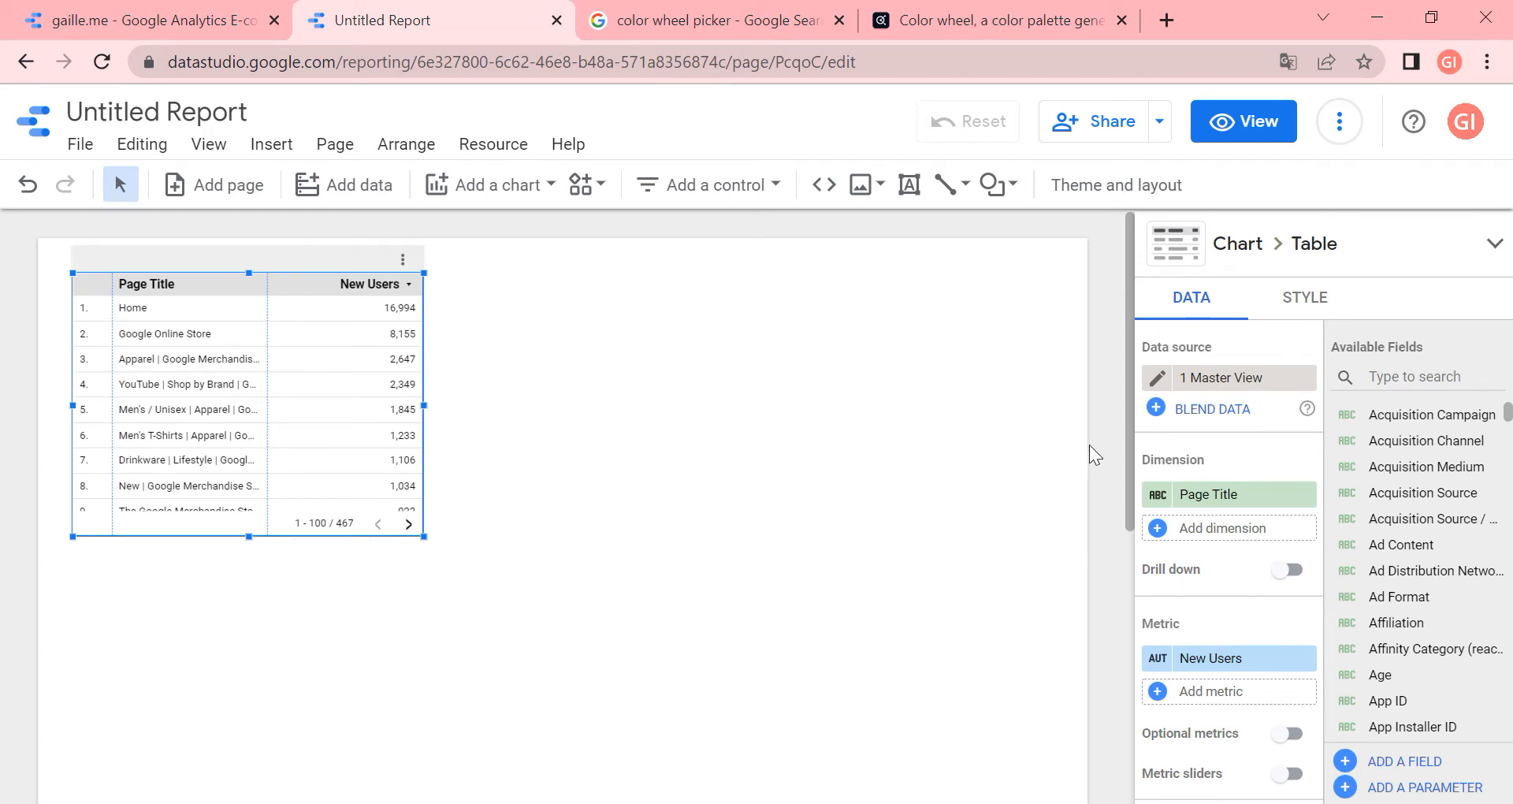
pyautogui.moveTo(1139, 293)
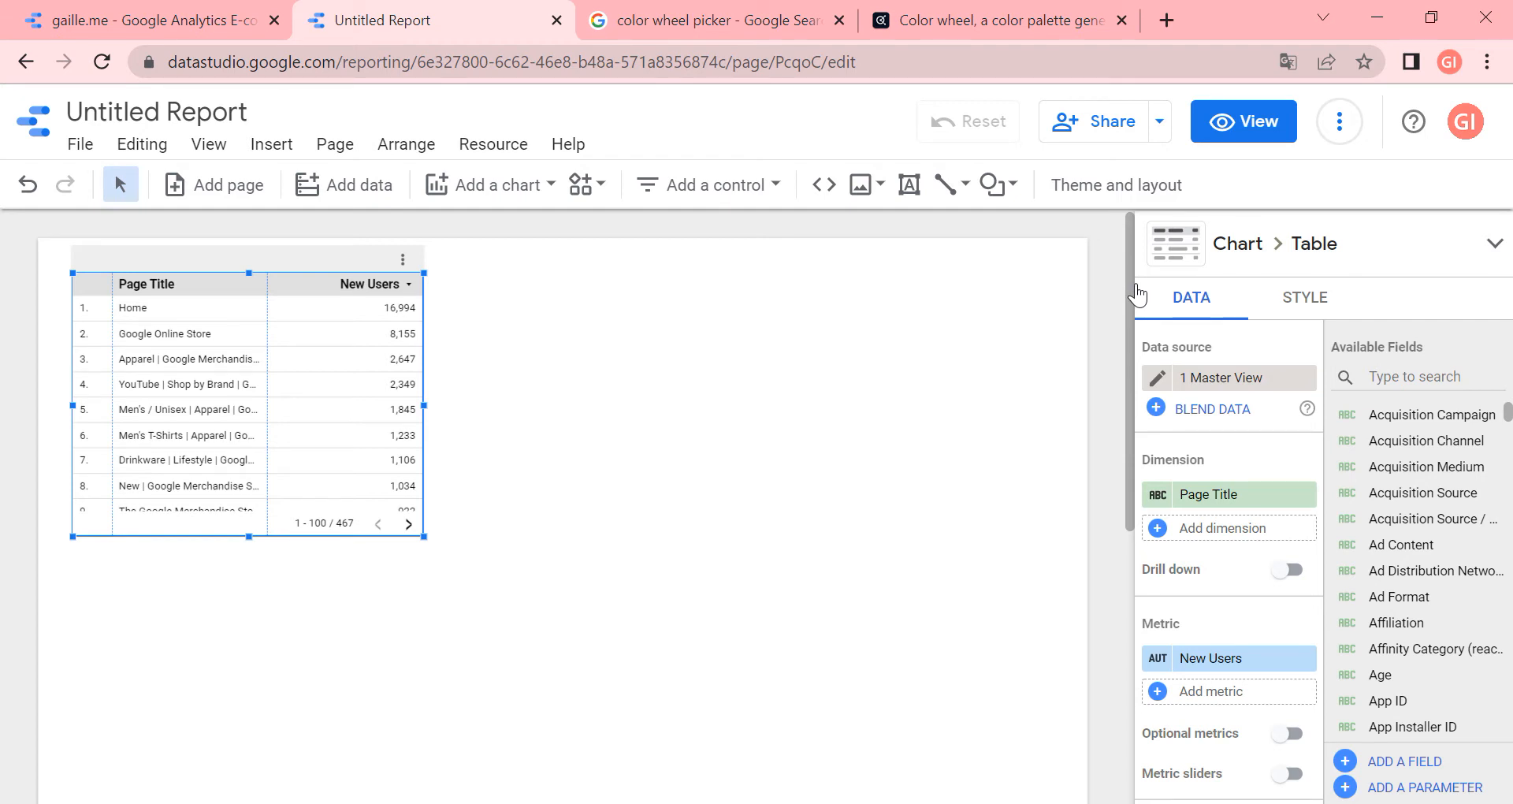
pyautogui.moveTo(712, 255)
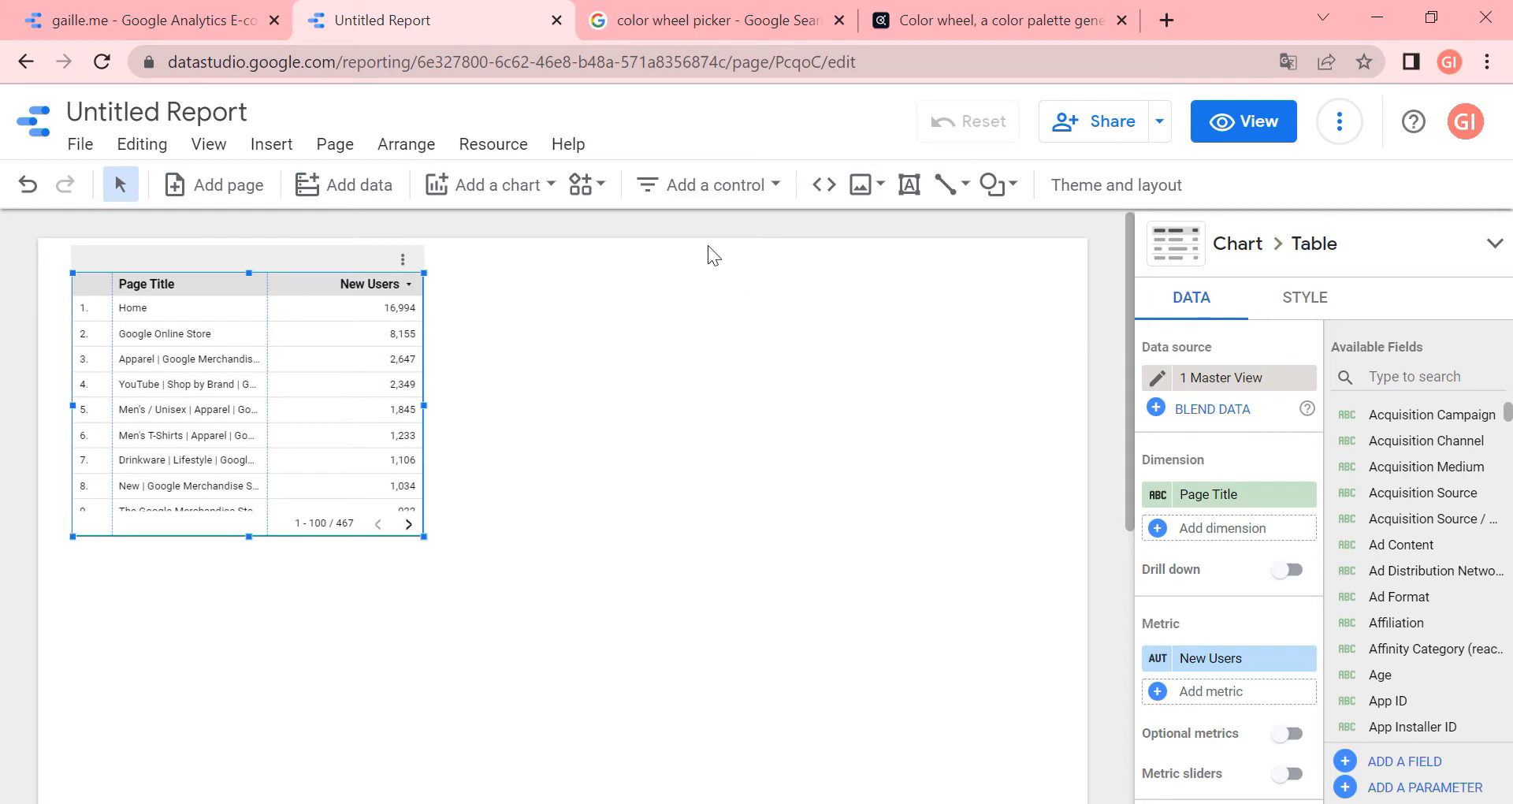
pyautogui.moveTo(629, 255)
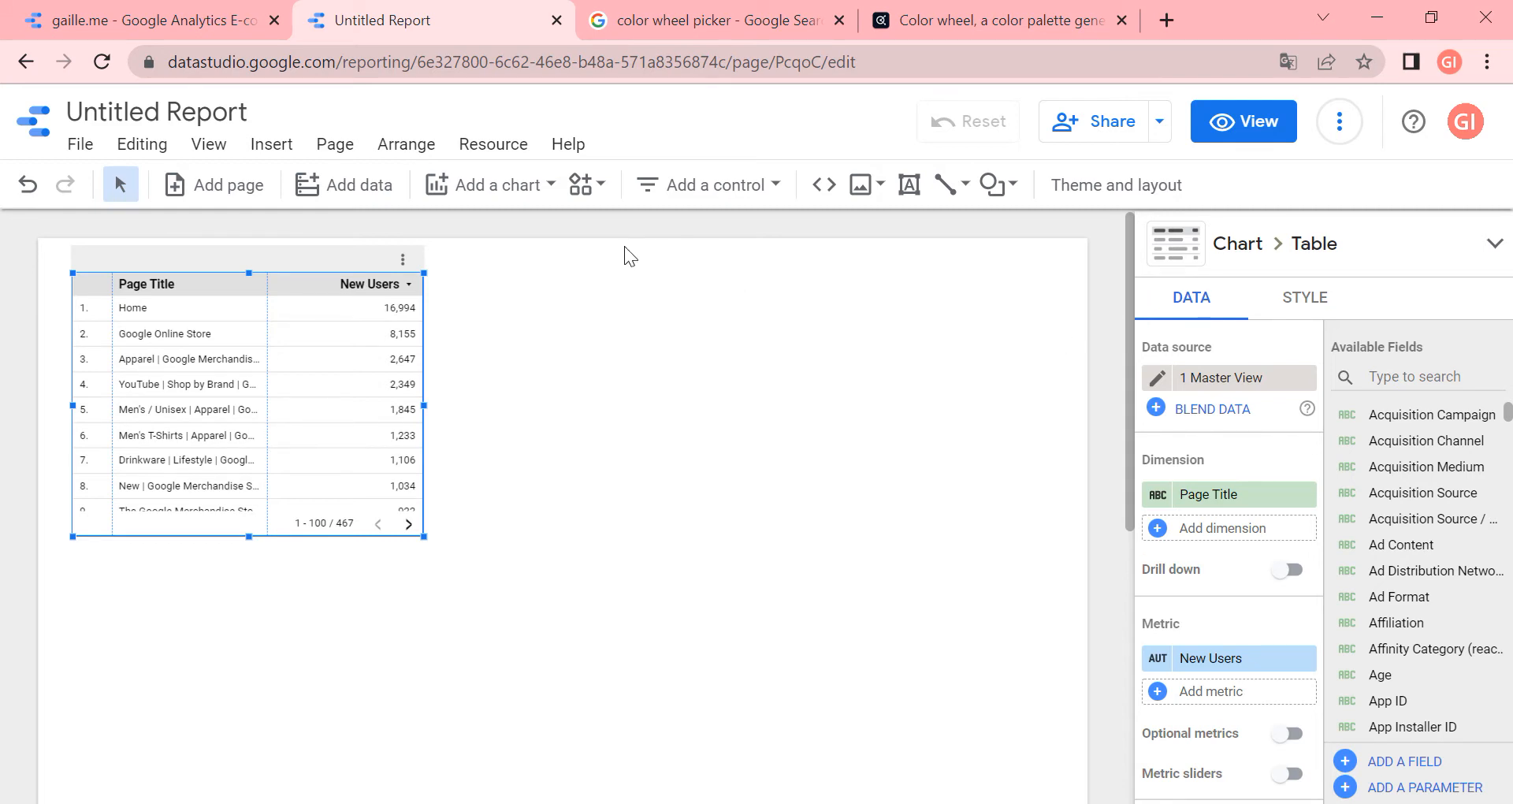
pyautogui.moveTo(1207, 425)
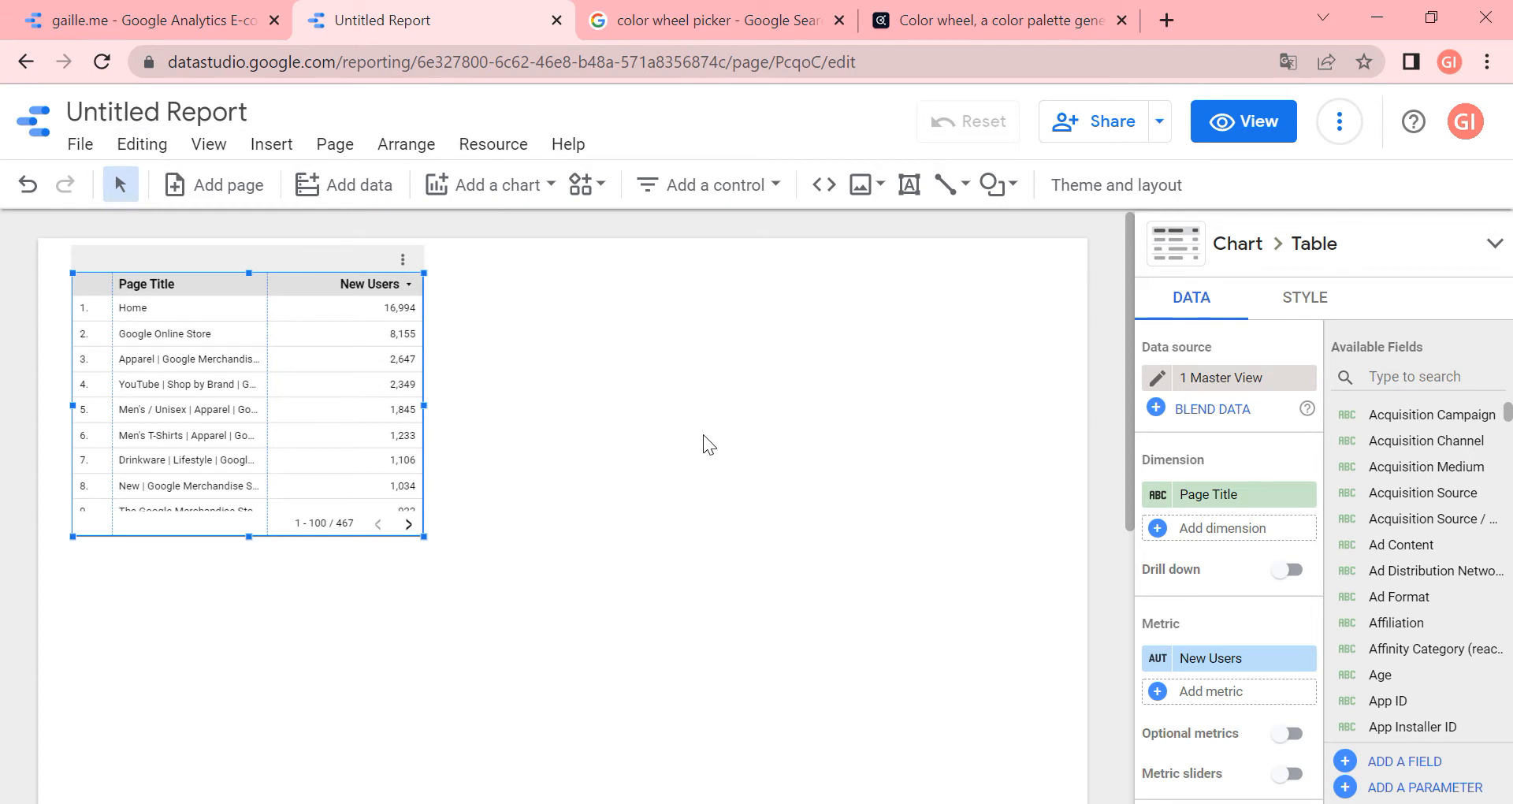
pyautogui.moveTo(289, 290)
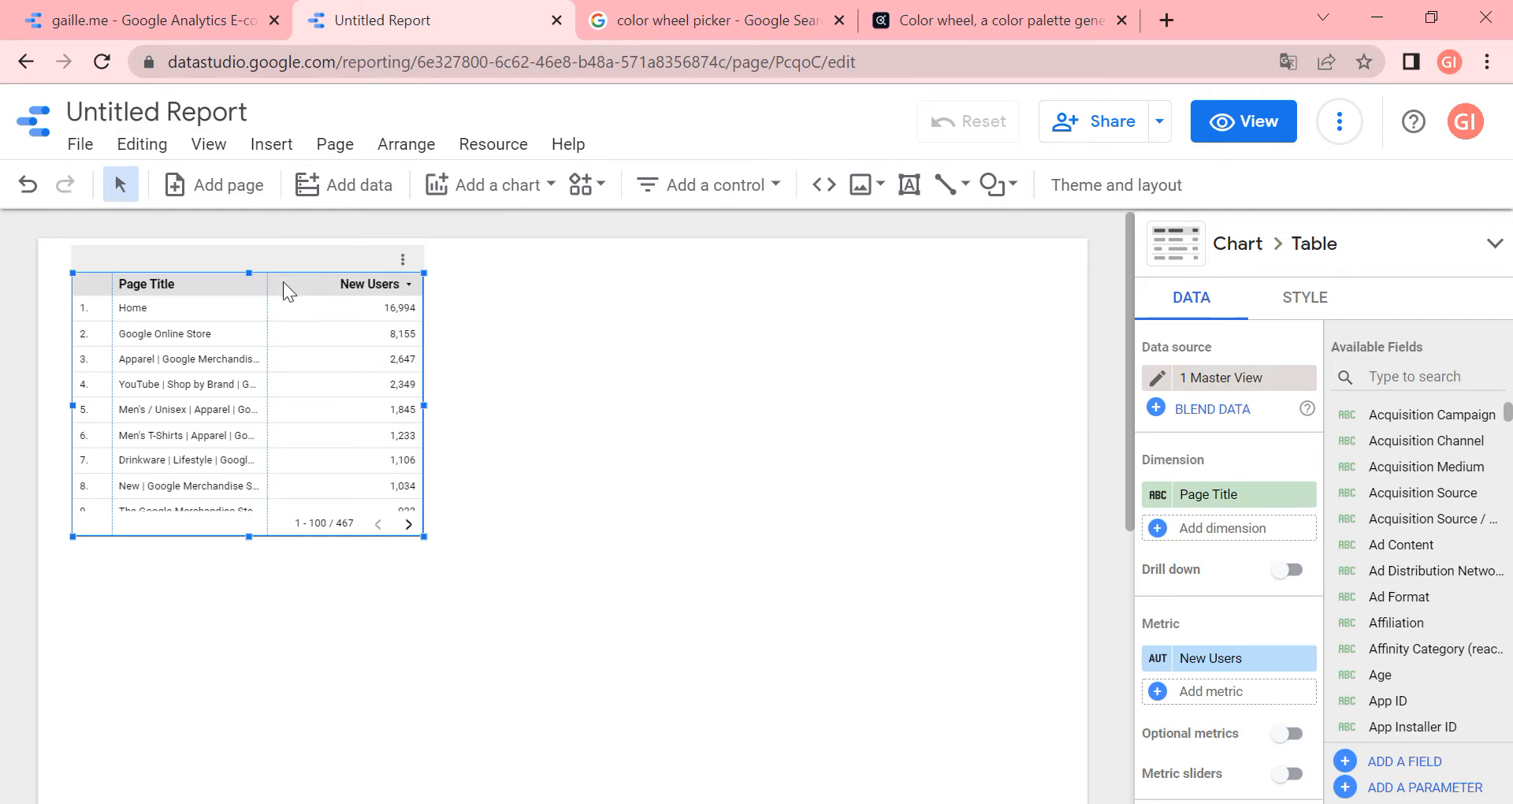
pyautogui.moveTo(190, 292)
pyautogui.write('Test report')
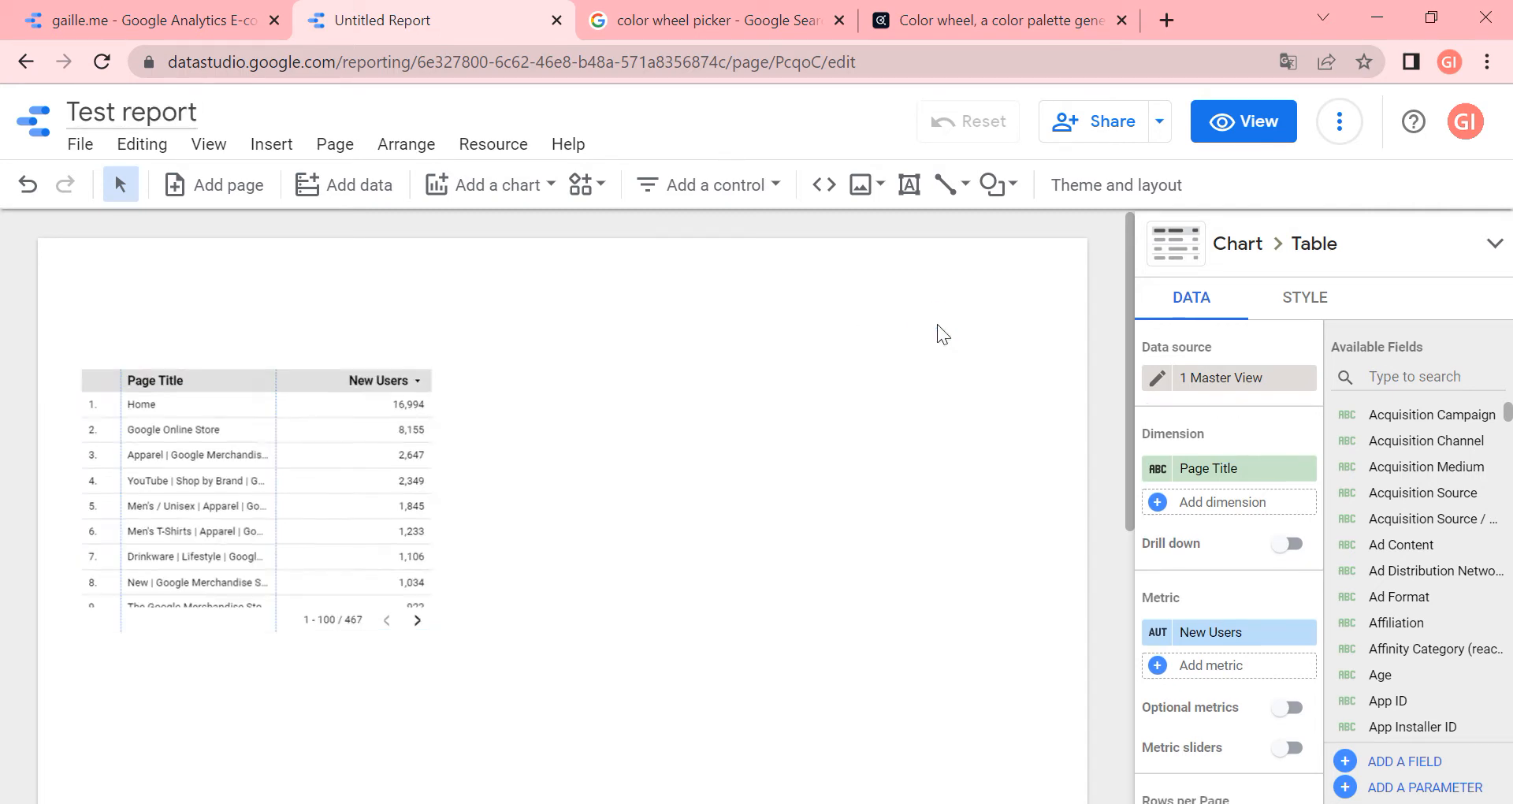
# Browse the Theme and layout presets, leaving the report on the Default theme
pyautogui.click(1116, 184)
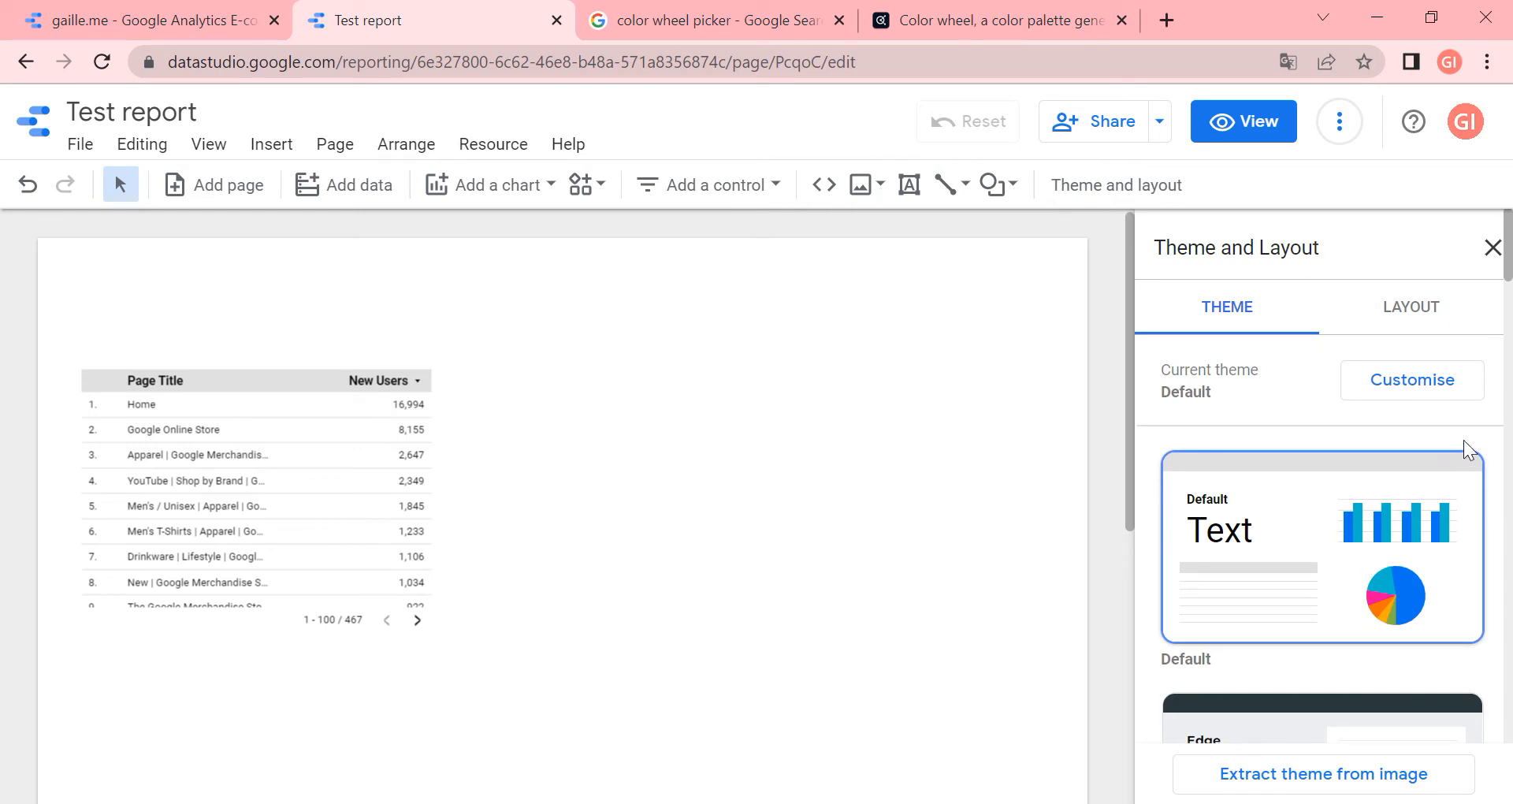
pyautogui.moveTo(1397, 551)
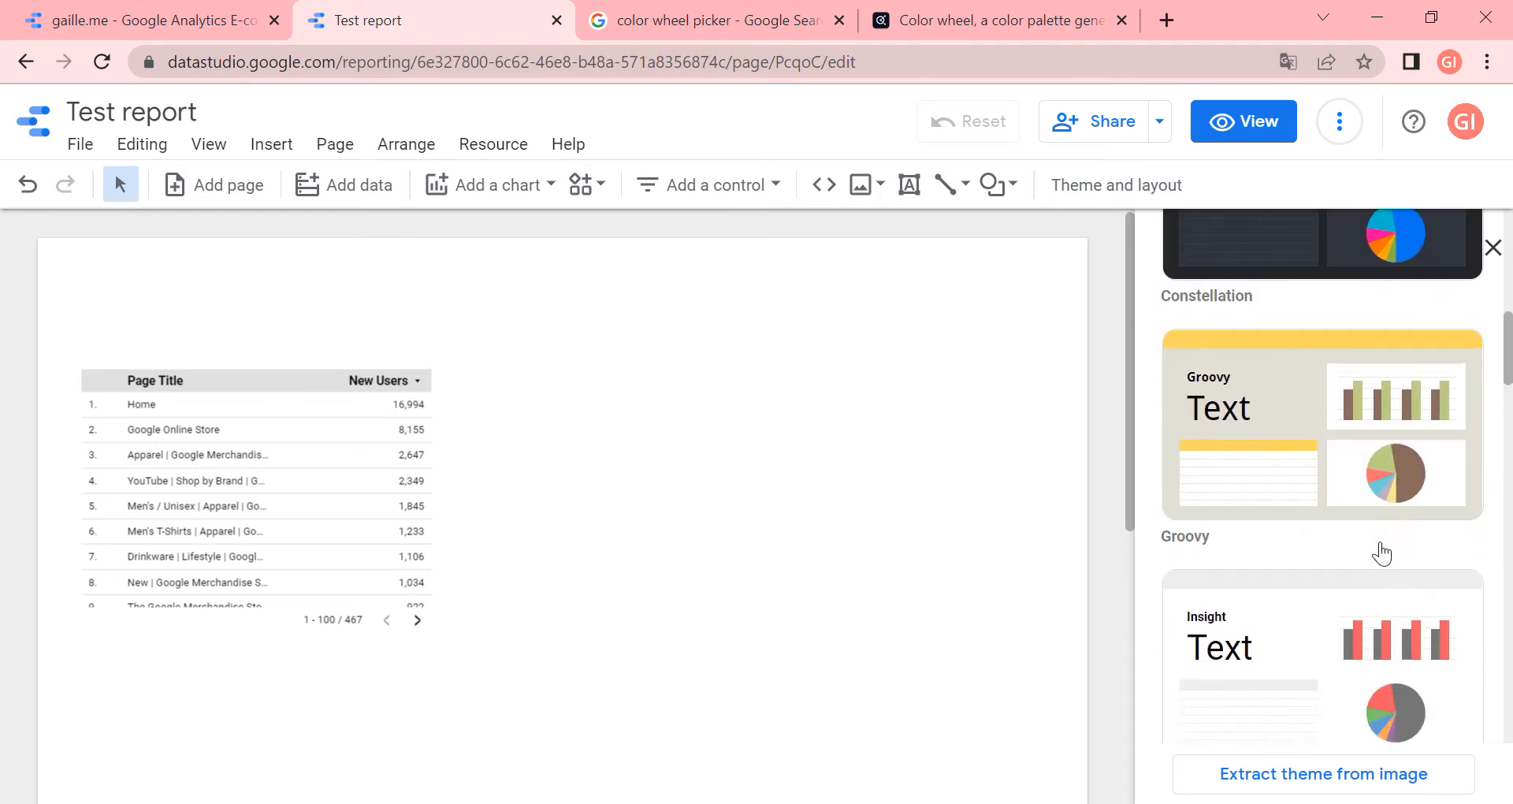
pyautogui.scroll(-3)
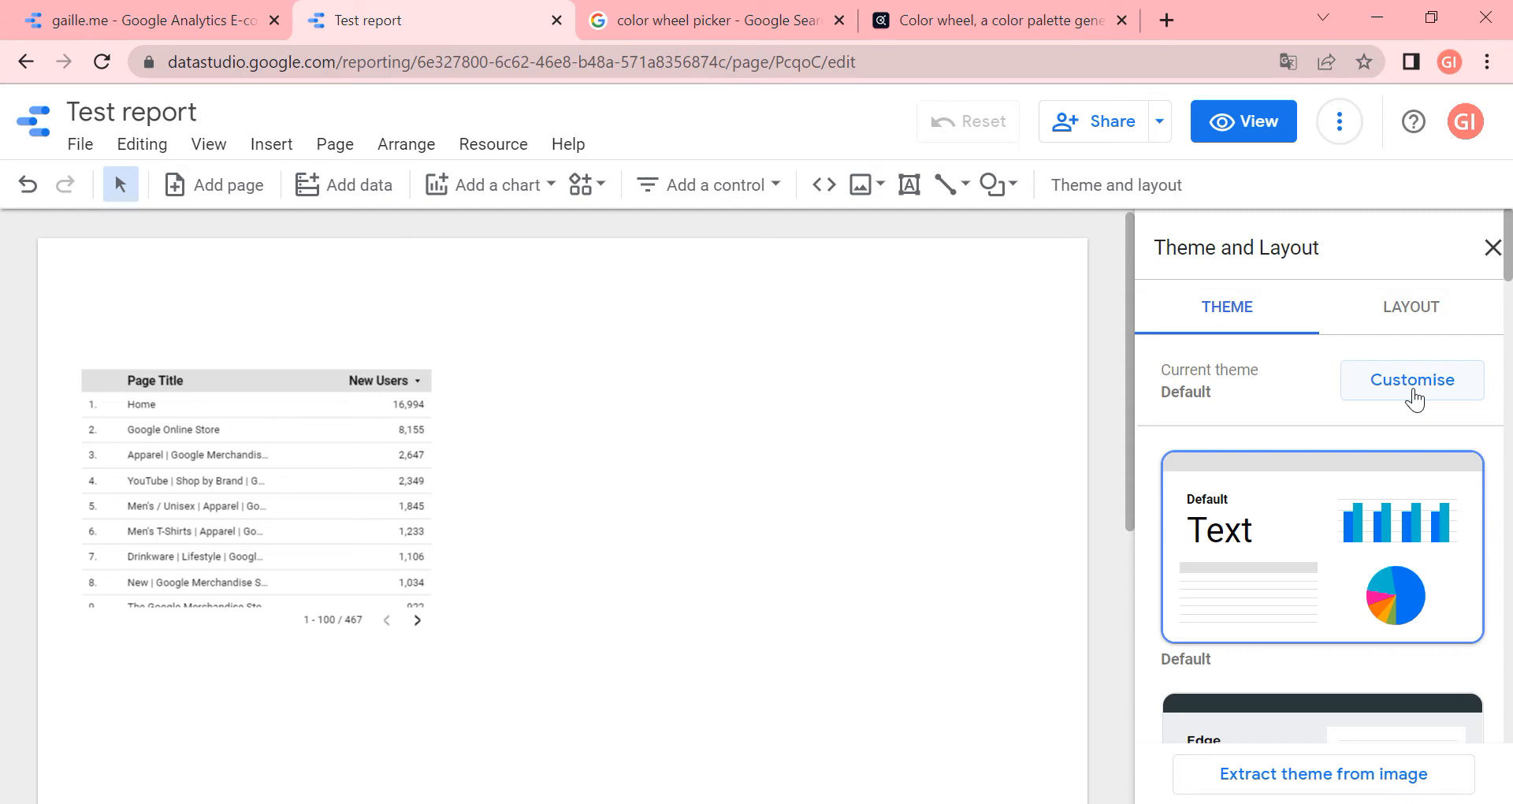
pyautogui.moveTo(649, 158)
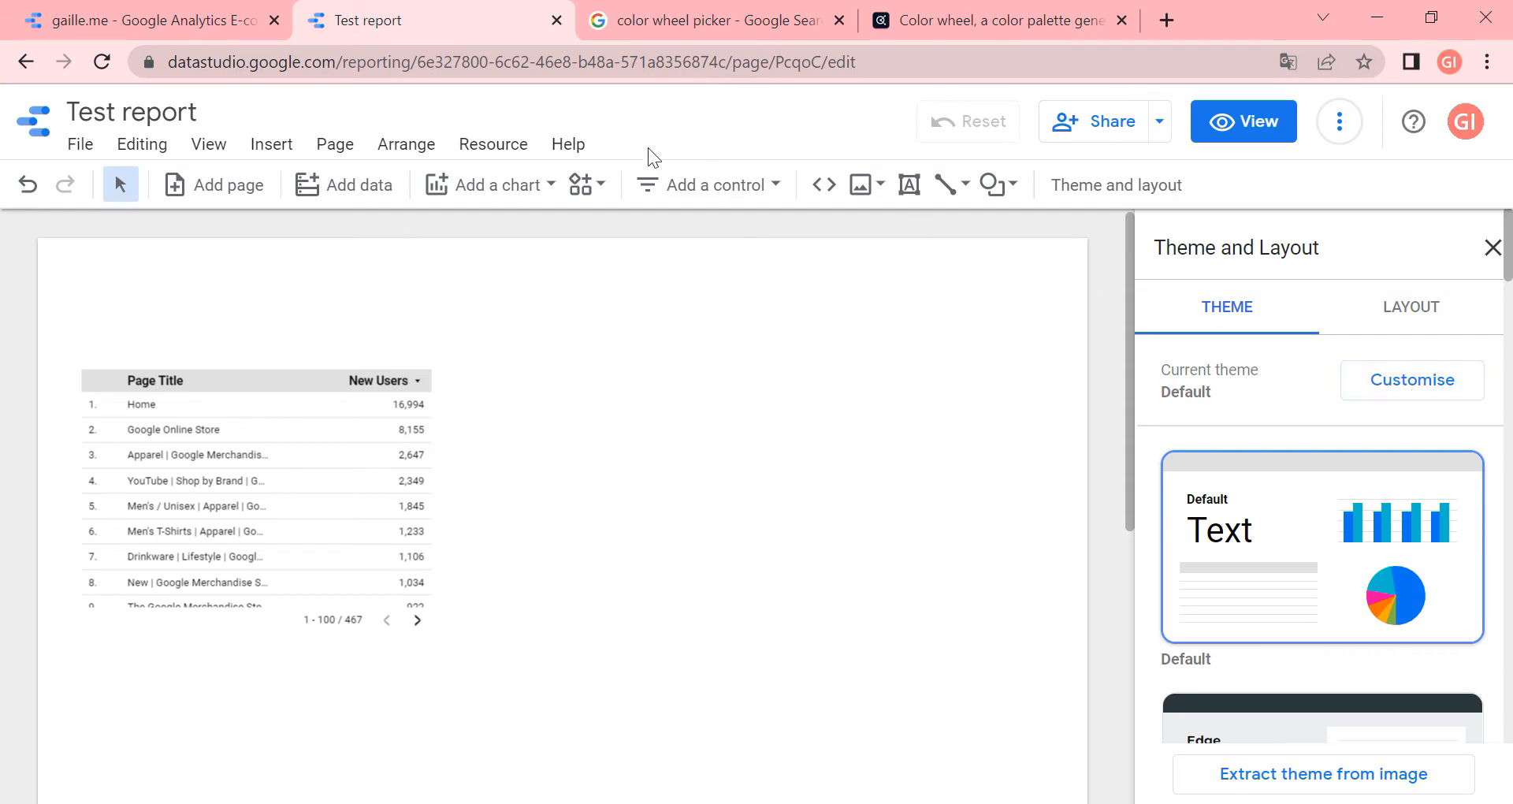
# Insert a pie chart beside the table
pyautogui.click(500, 184)
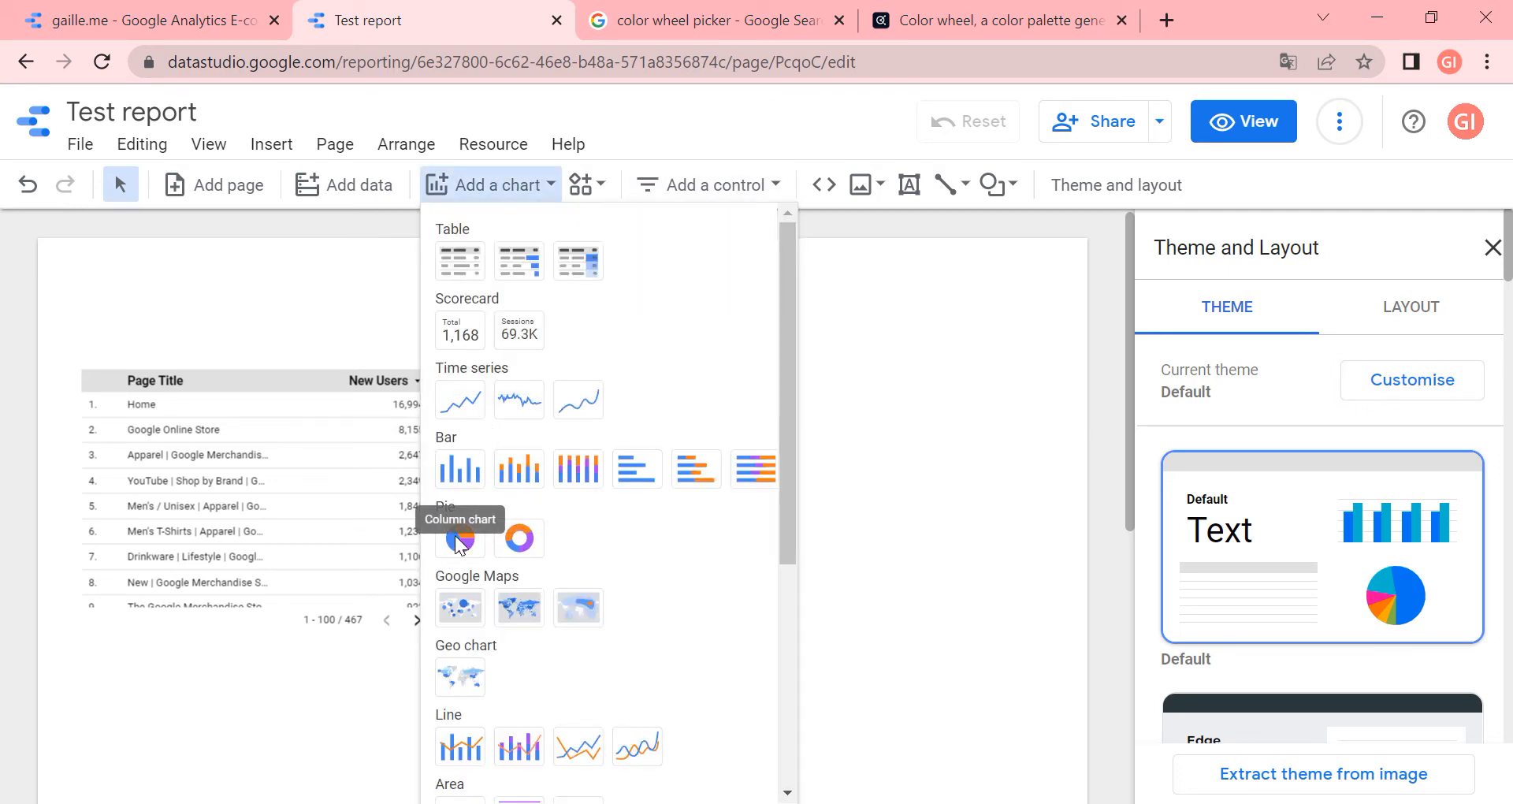
pyautogui.moveTo(460, 538)
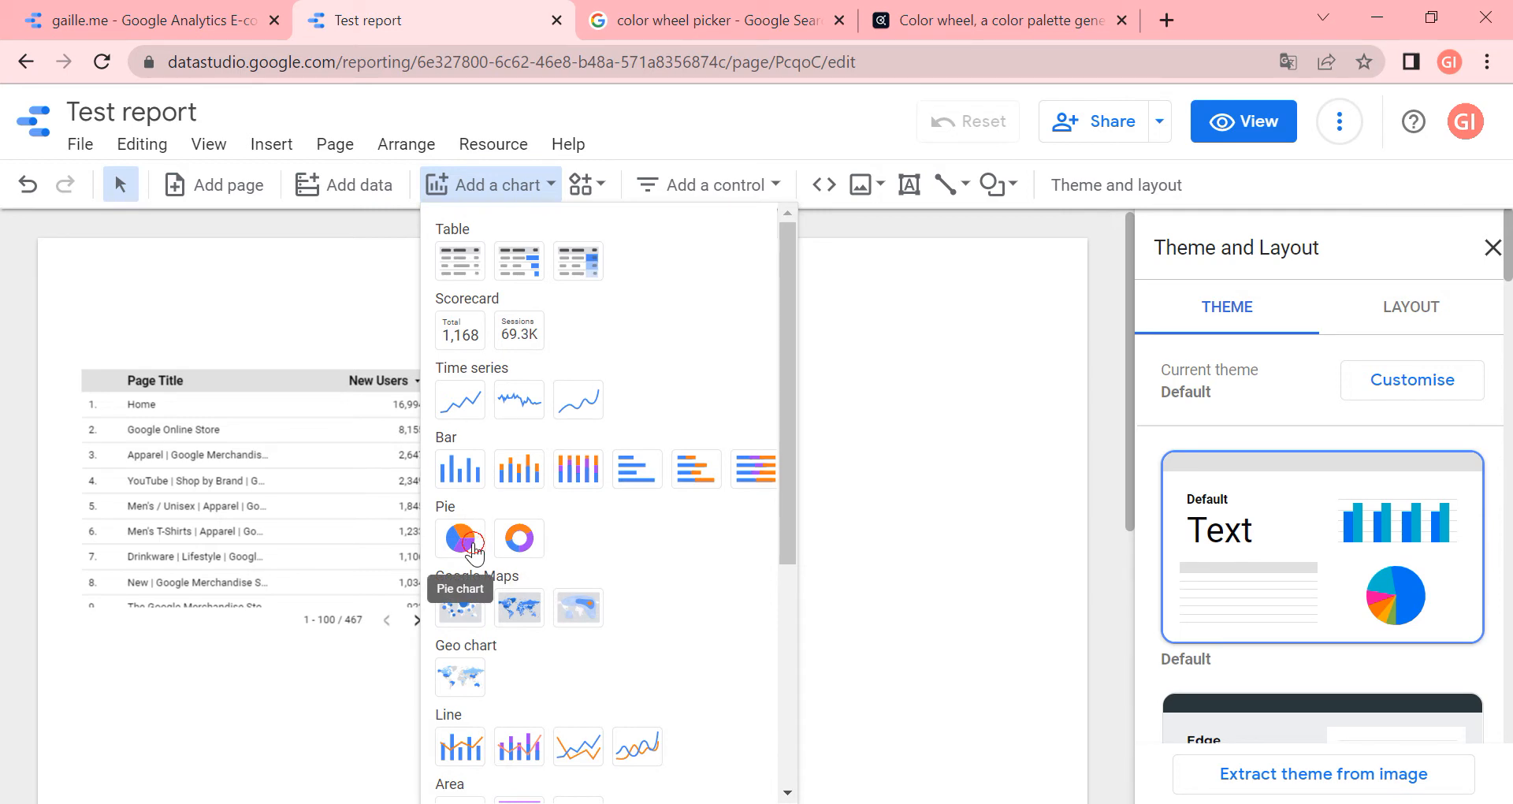
pyautogui.click(461, 537)
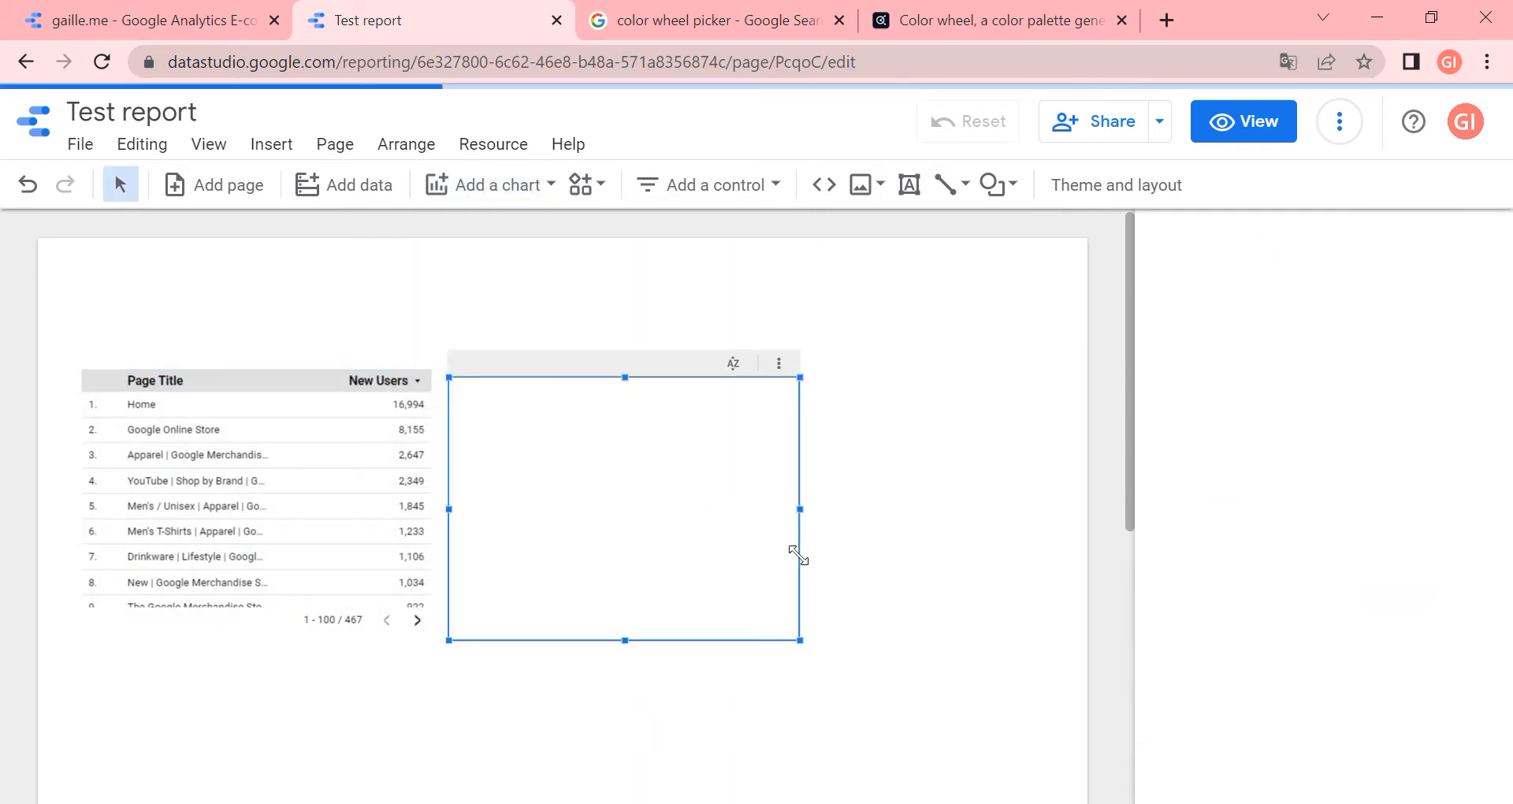
pyautogui.click(623, 508)
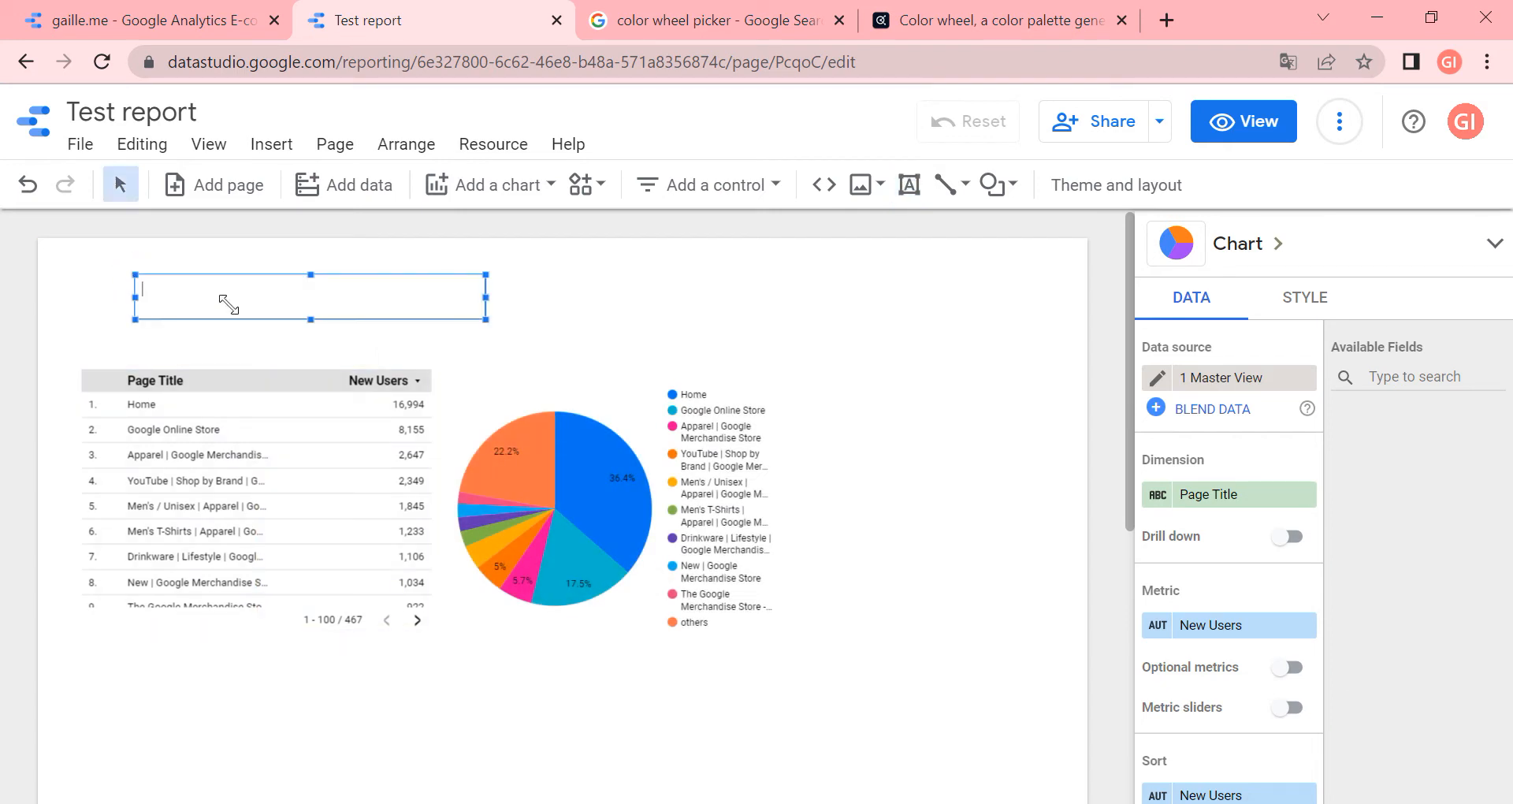
# Add a 'Test text' box and set the pie dimension to visitor type via 'users'
pyautogui.write('Test')
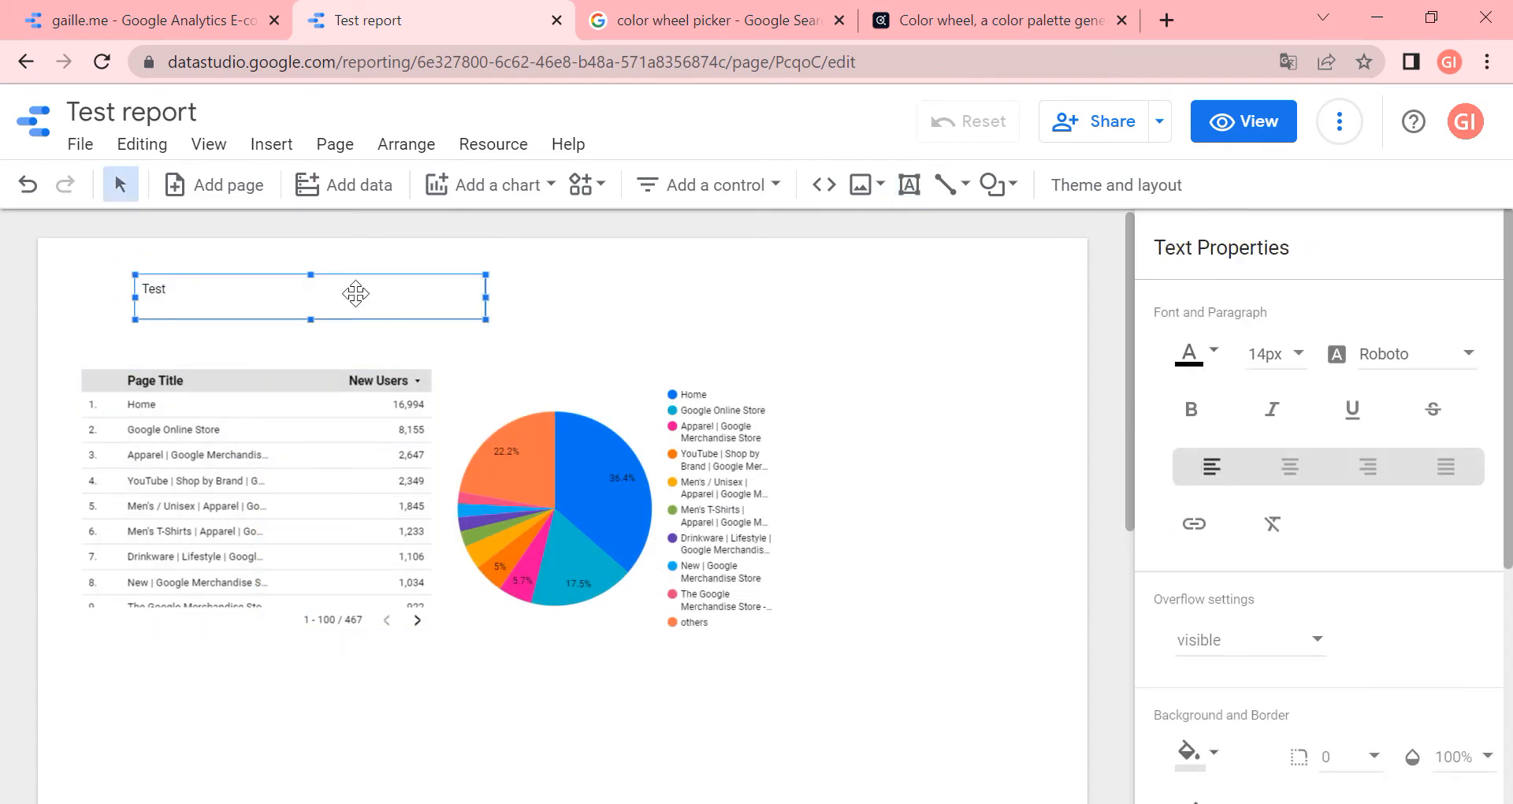
pyautogui.write('text')
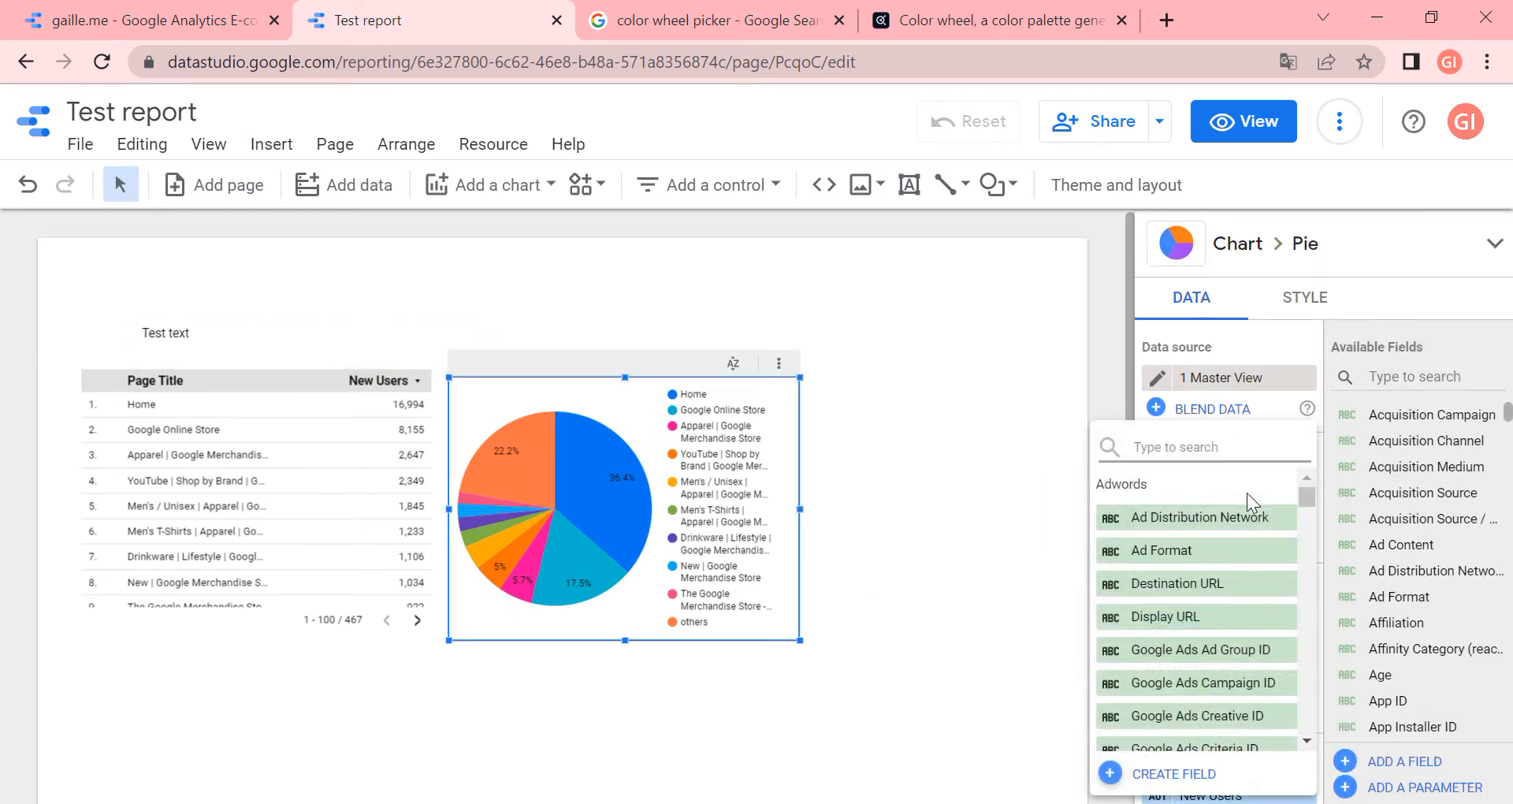
pyautogui.write('u')
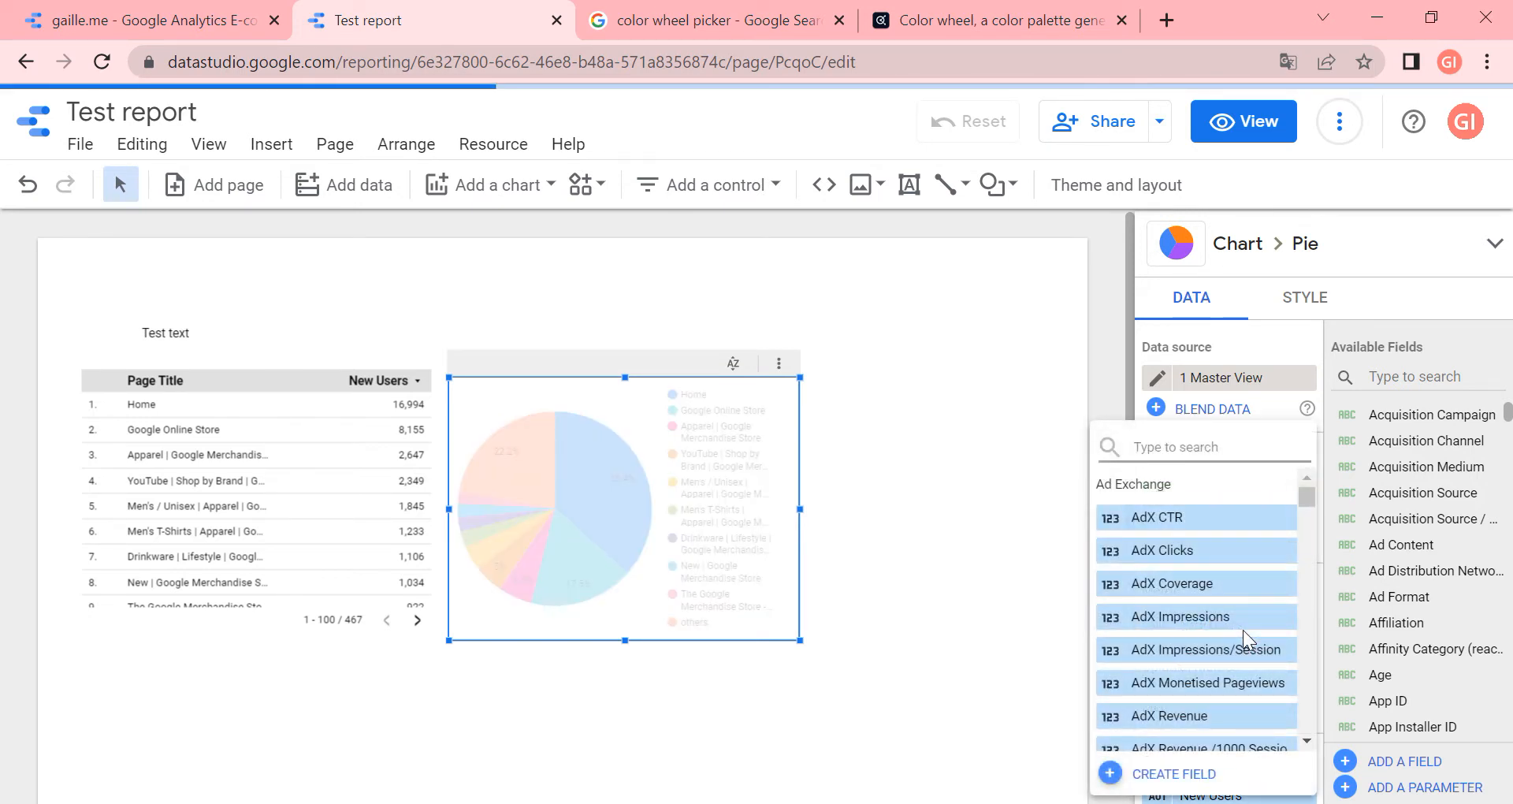
pyautogui.write('users')
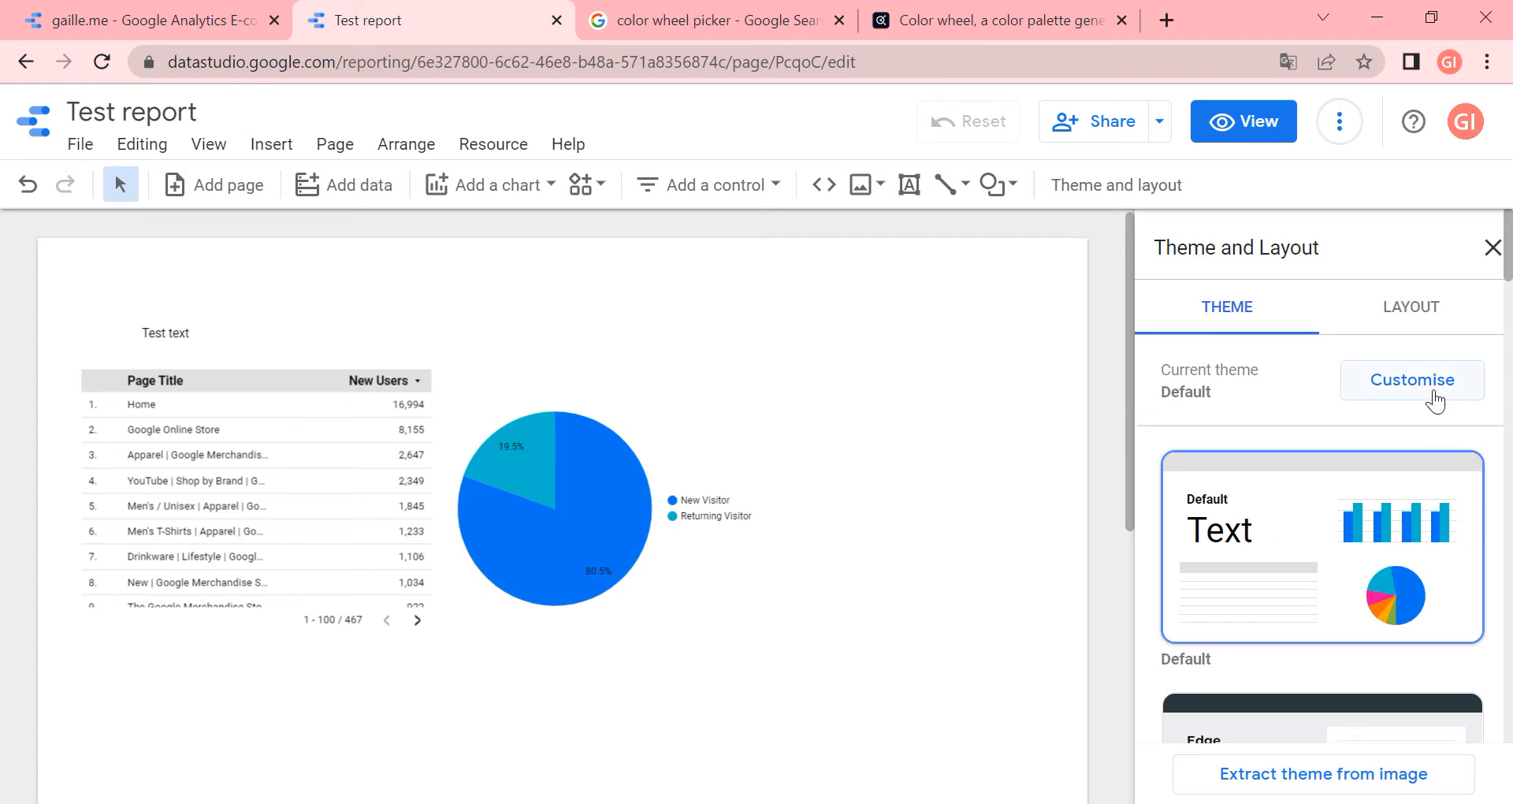
# Customise the current theme and set its text style colour to olive
pyautogui.click(1411, 379)
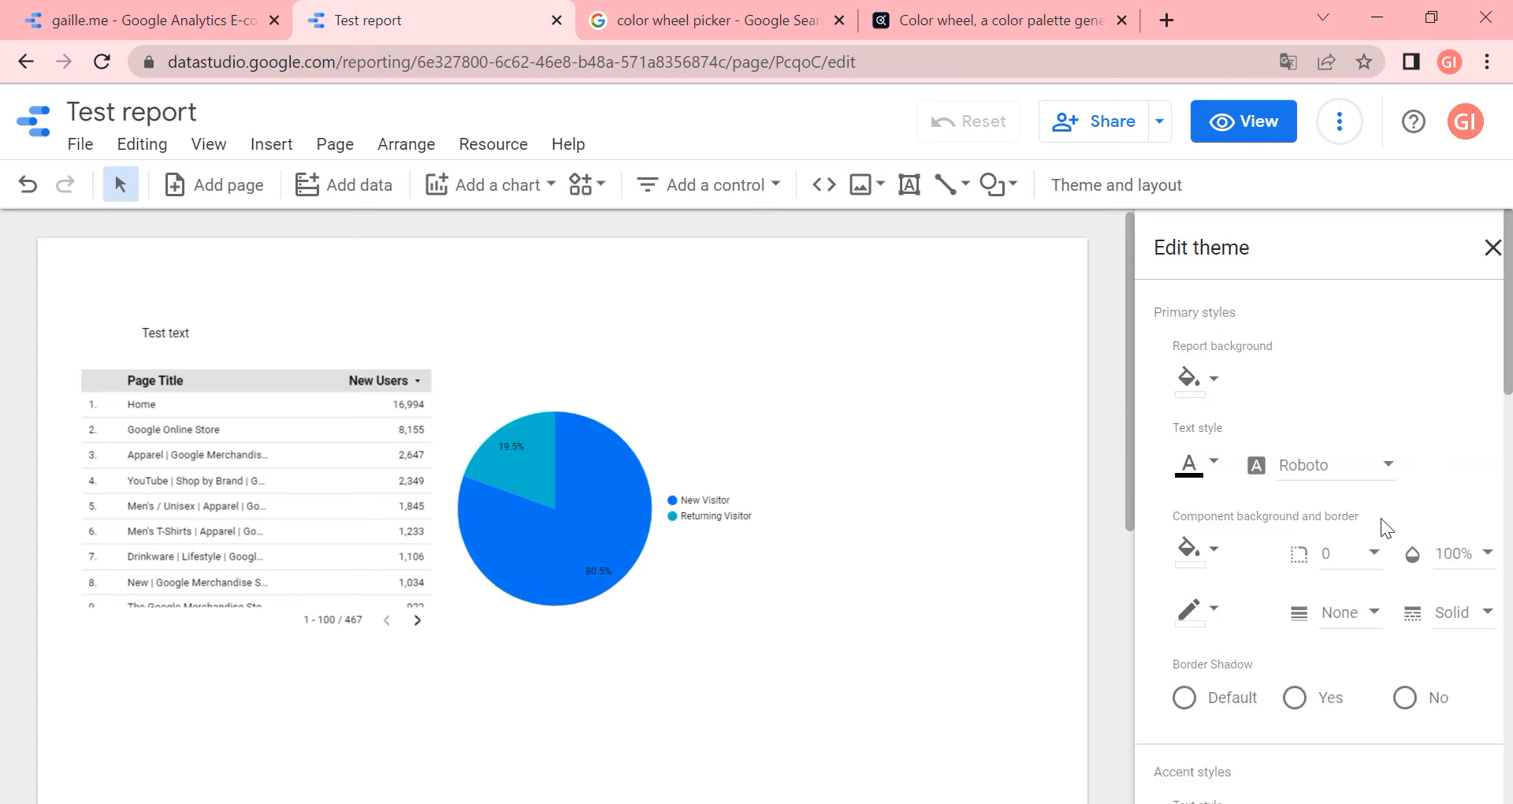
pyautogui.moveTo(1189, 377)
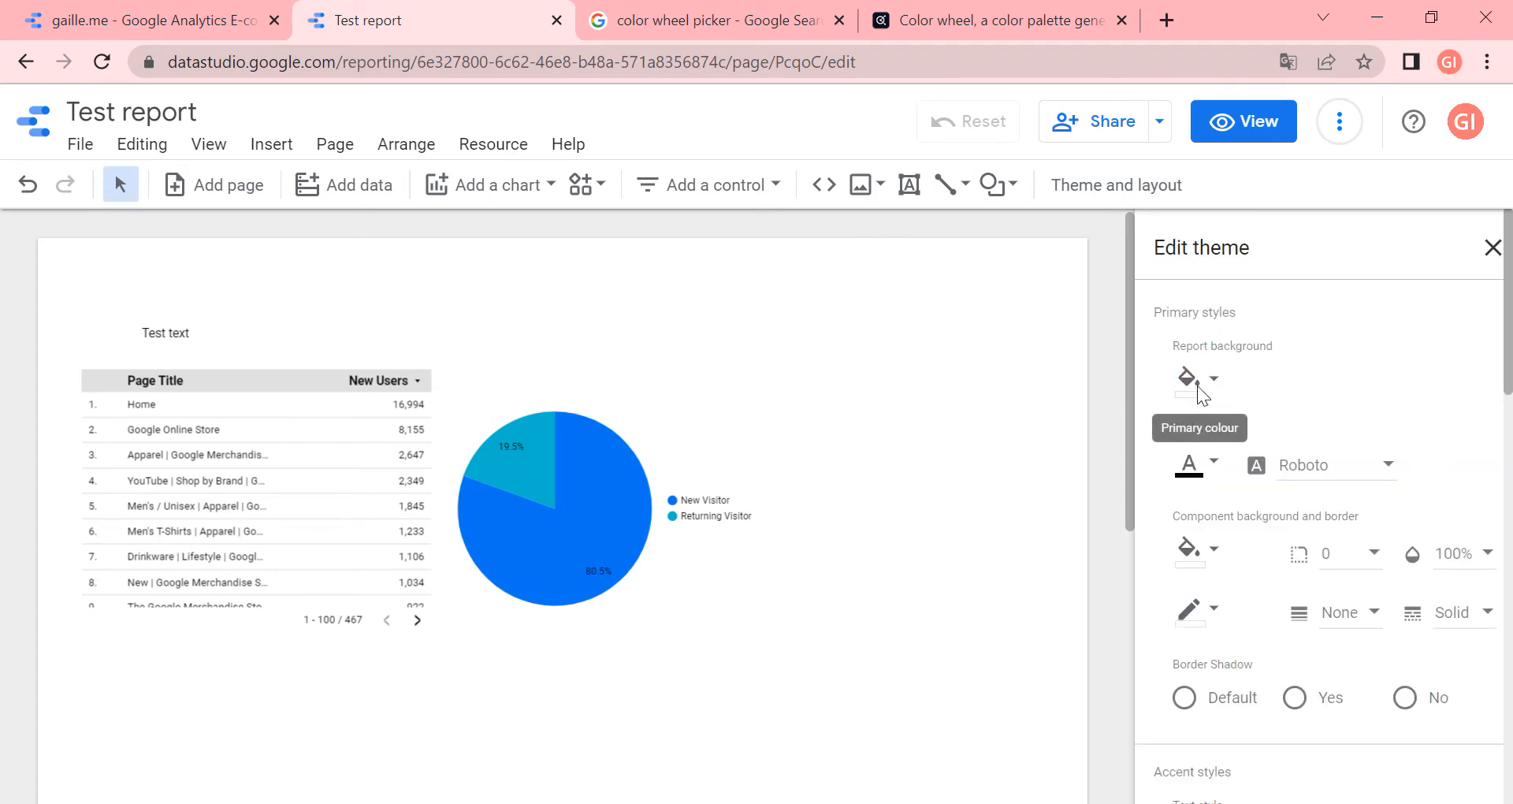
pyautogui.click(1186, 378)
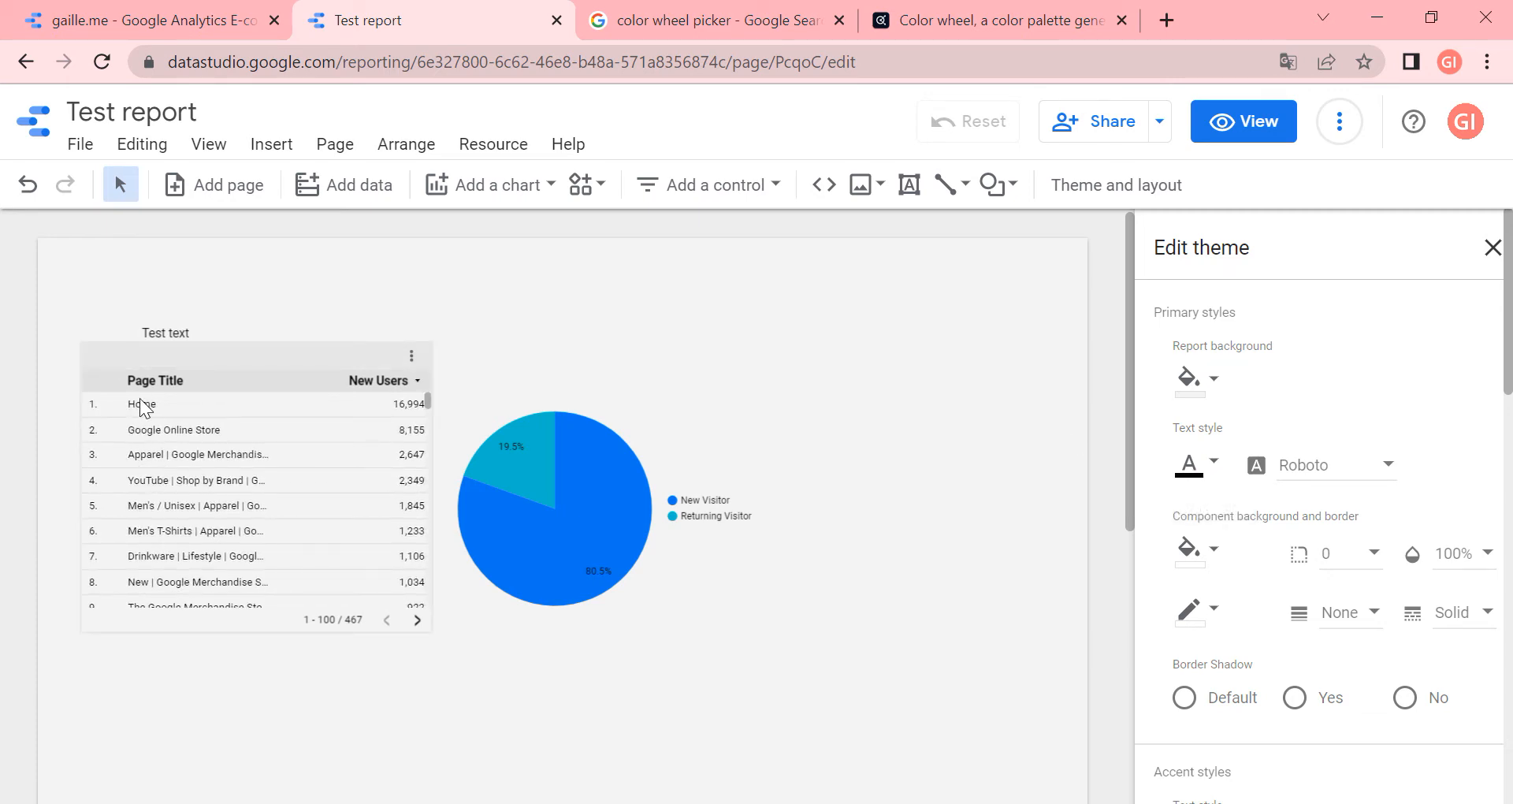
pyautogui.moveTo(188, 430)
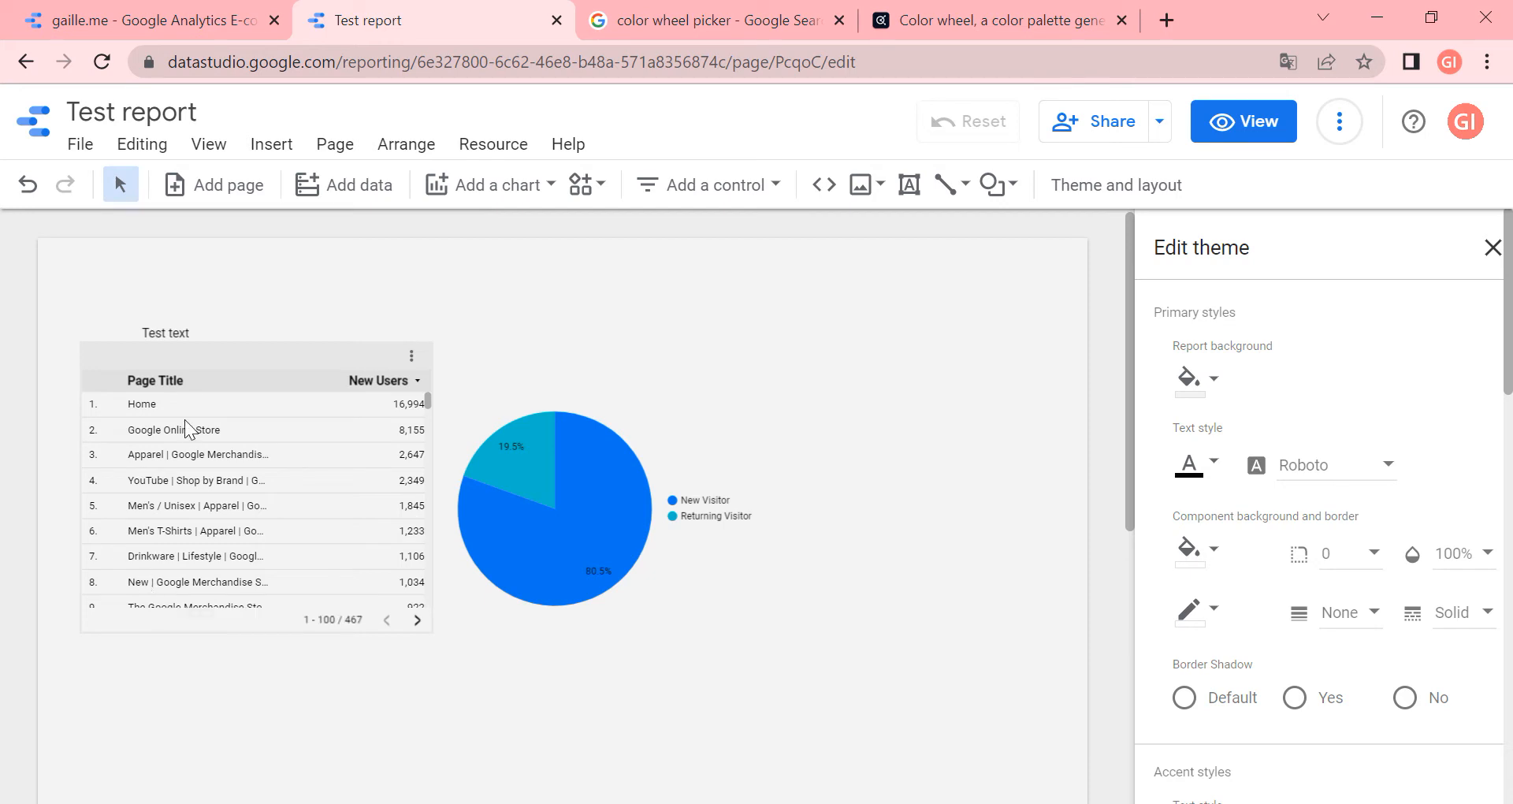
pyautogui.click(1211, 465)
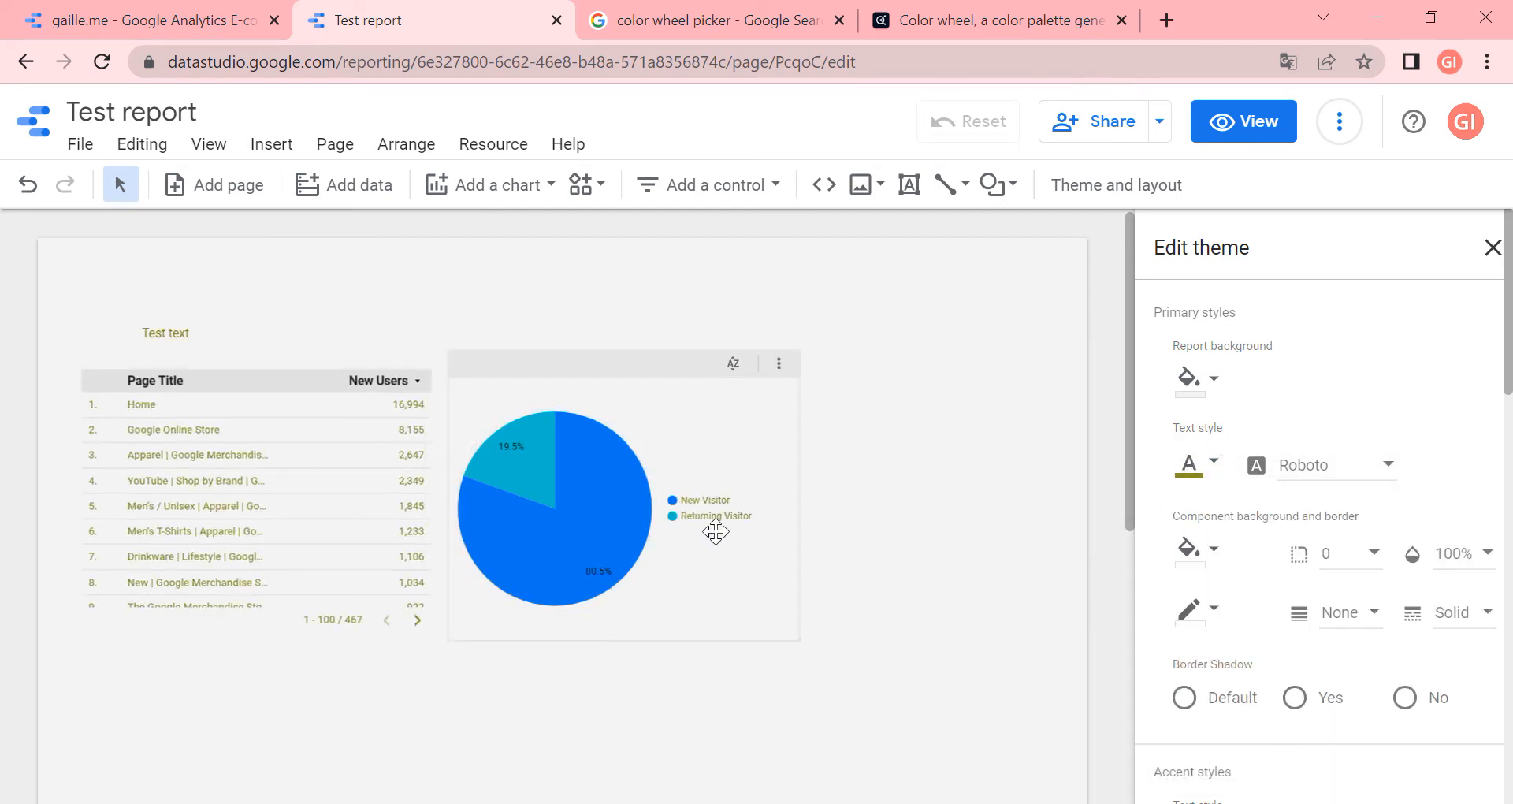
pyautogui.moveTo(767, 541)
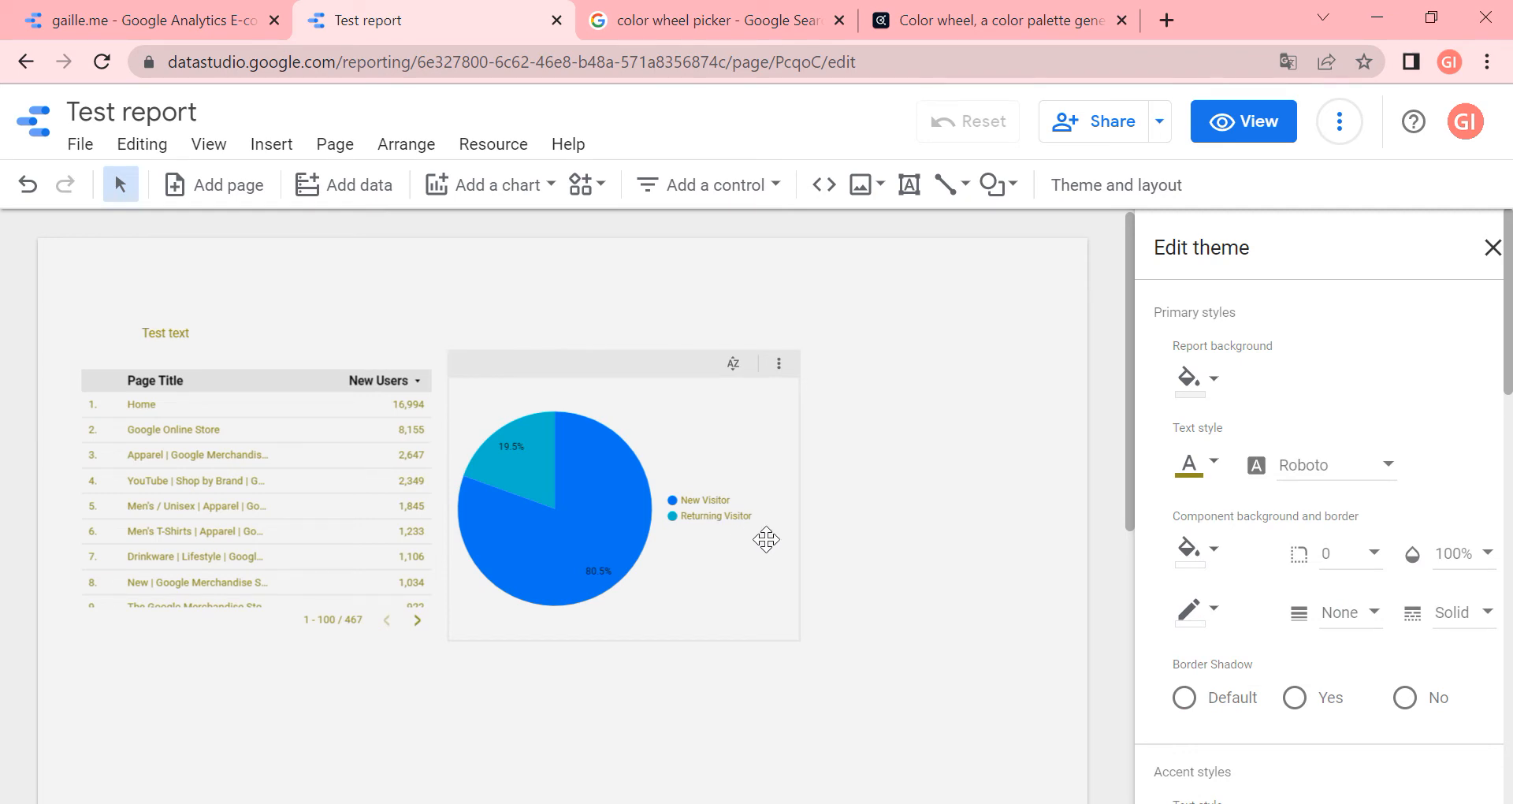
pyautogui.moveTo(511, 446)
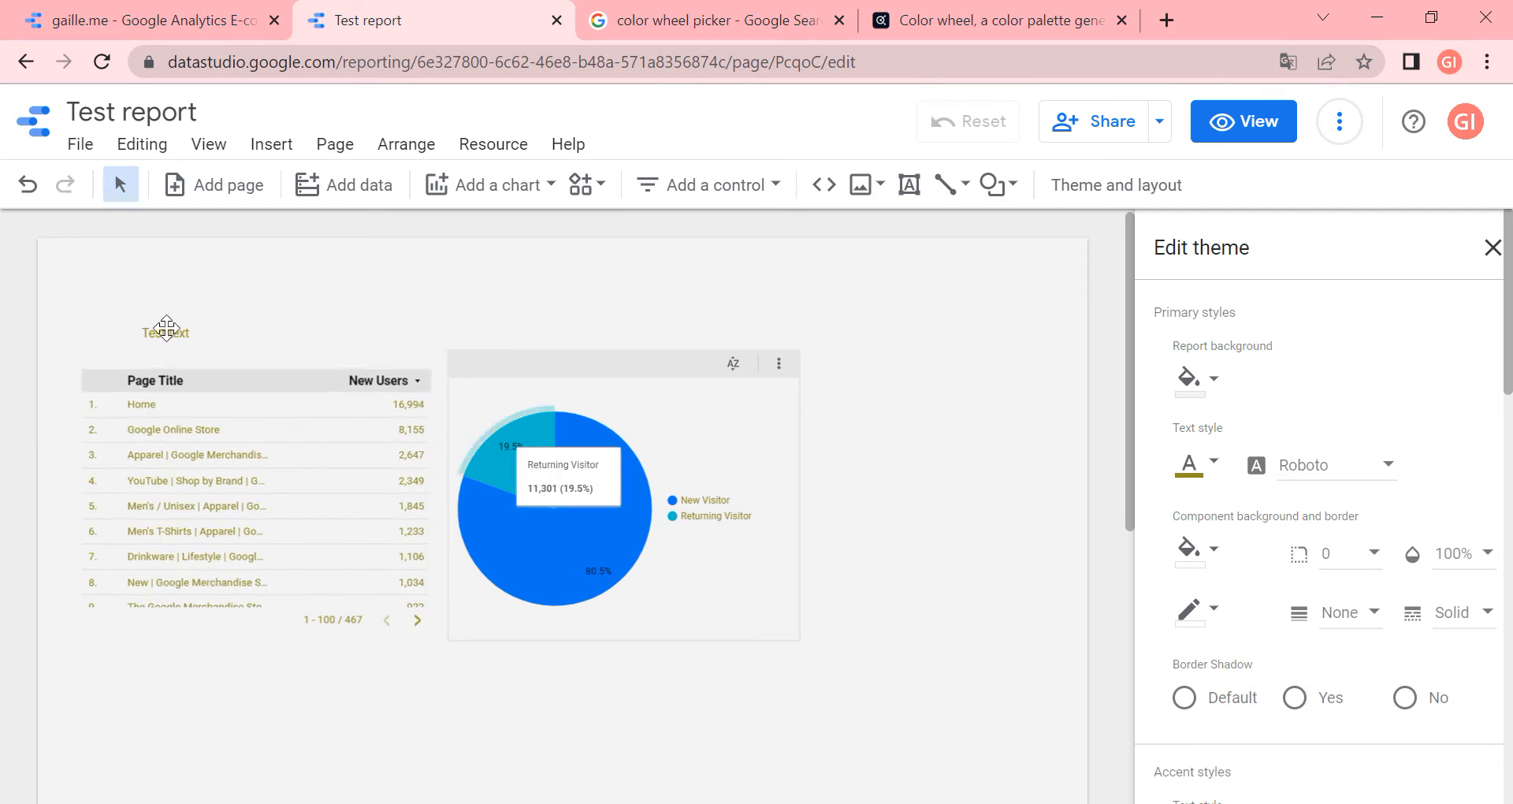
# Set the theme's text colour back to black and its font to Arial
pyautogui.click(1212, 465)
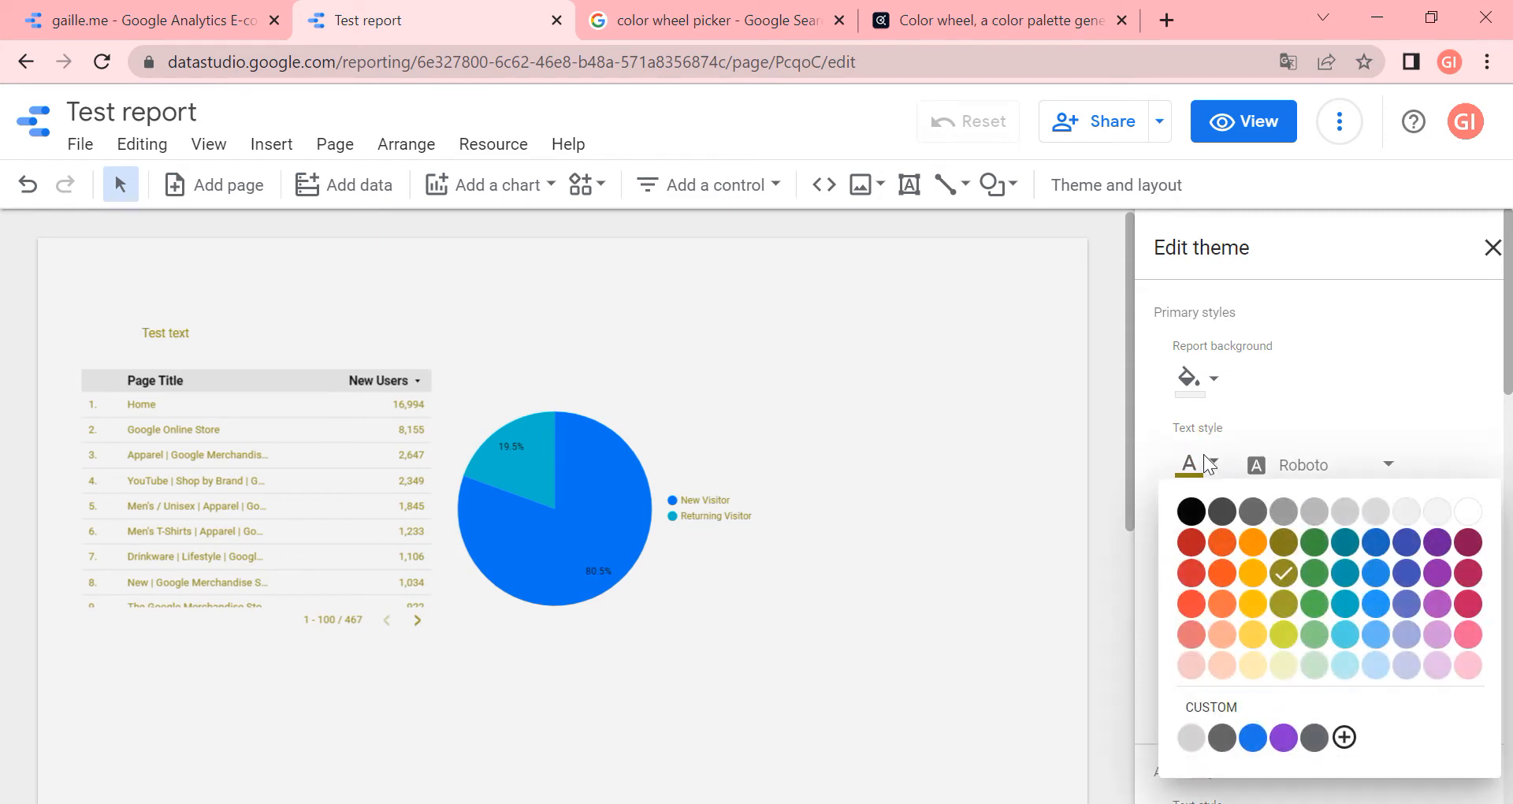
pyautogui.click(1189, 511)
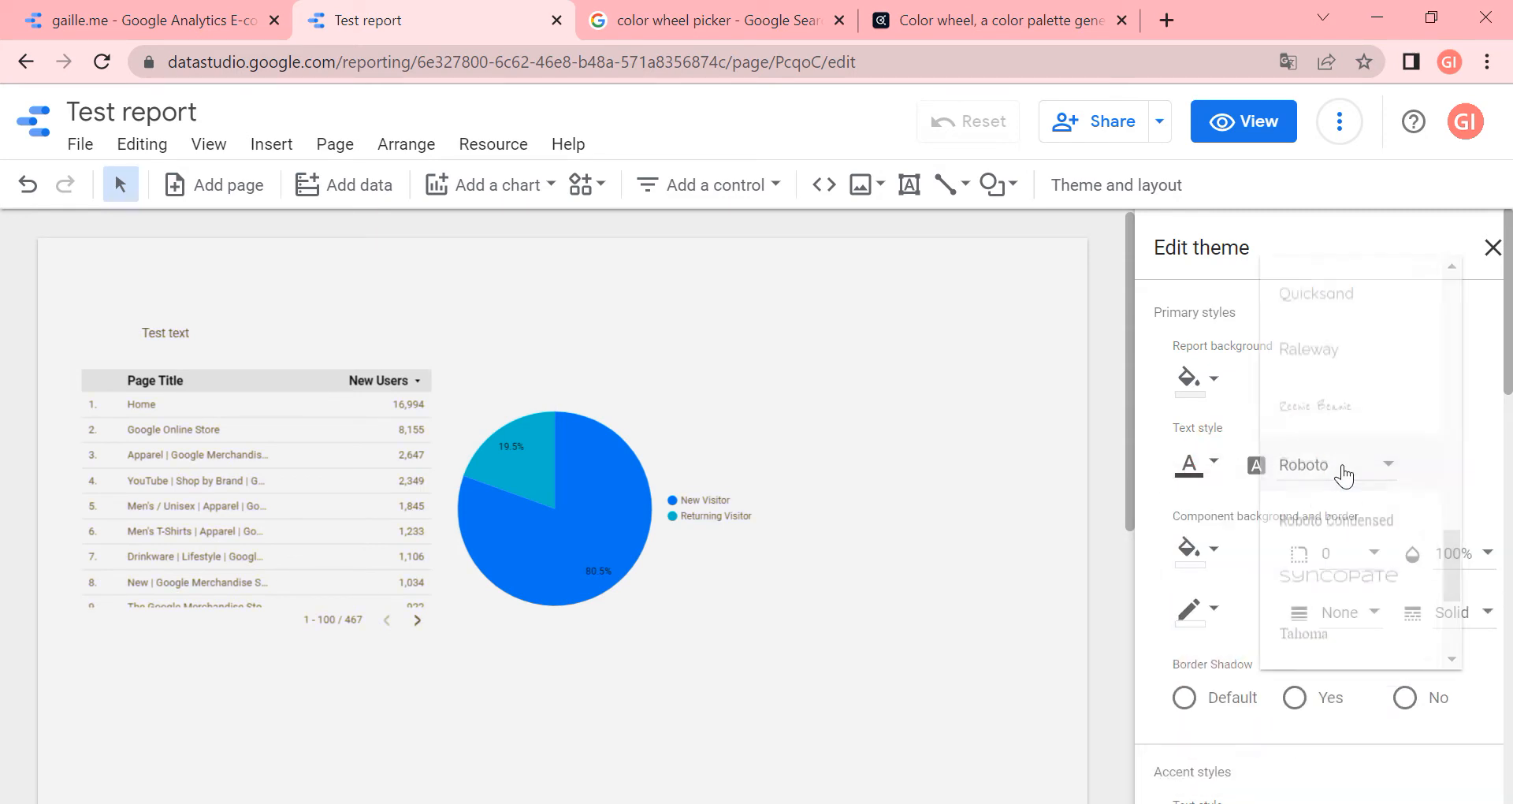
pyautogui.scroll(-3)
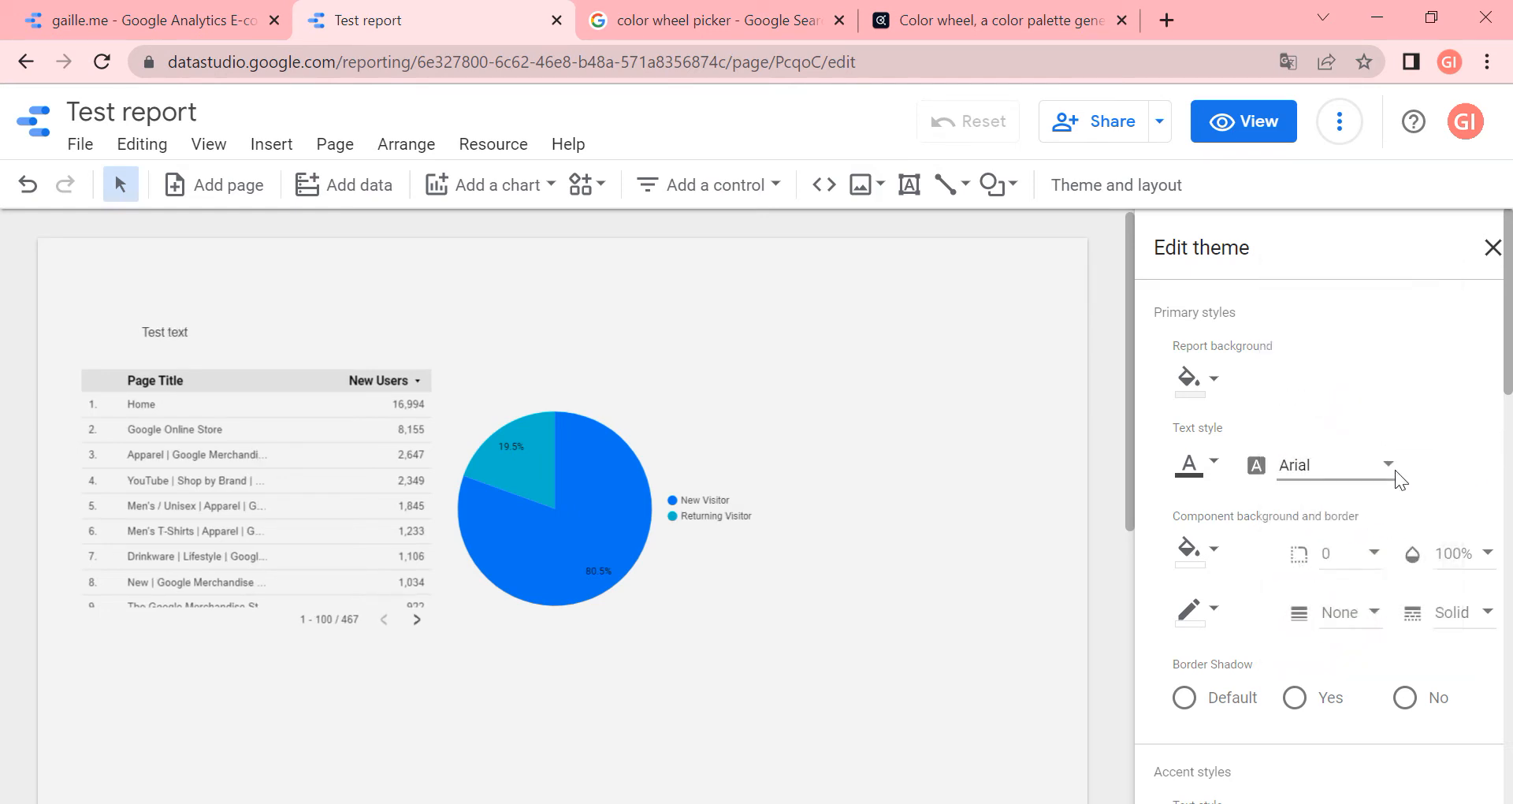
pyautogui.moveTo(1441, 473)
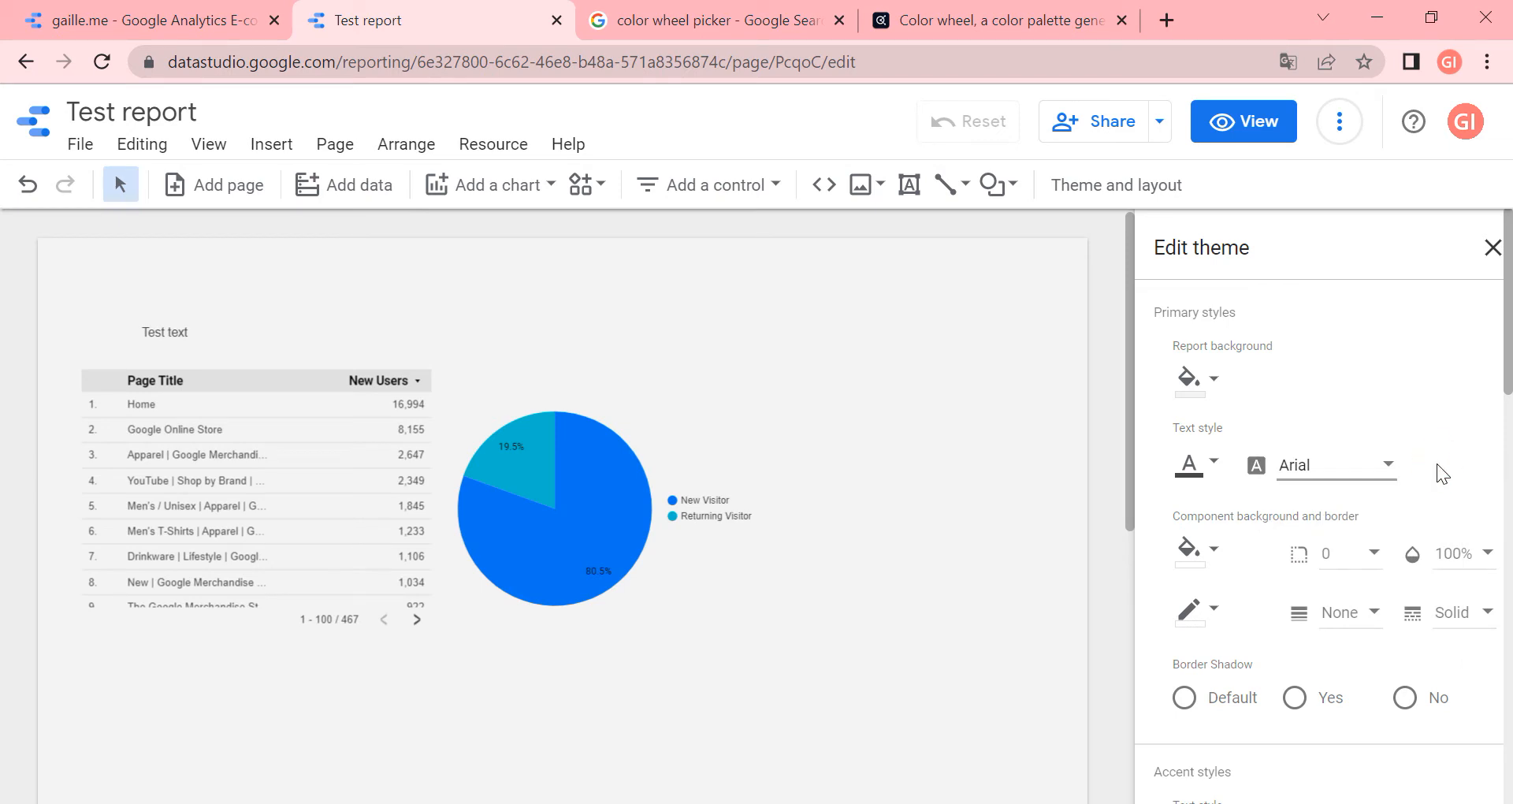
pyautogui.click(1337, 464)
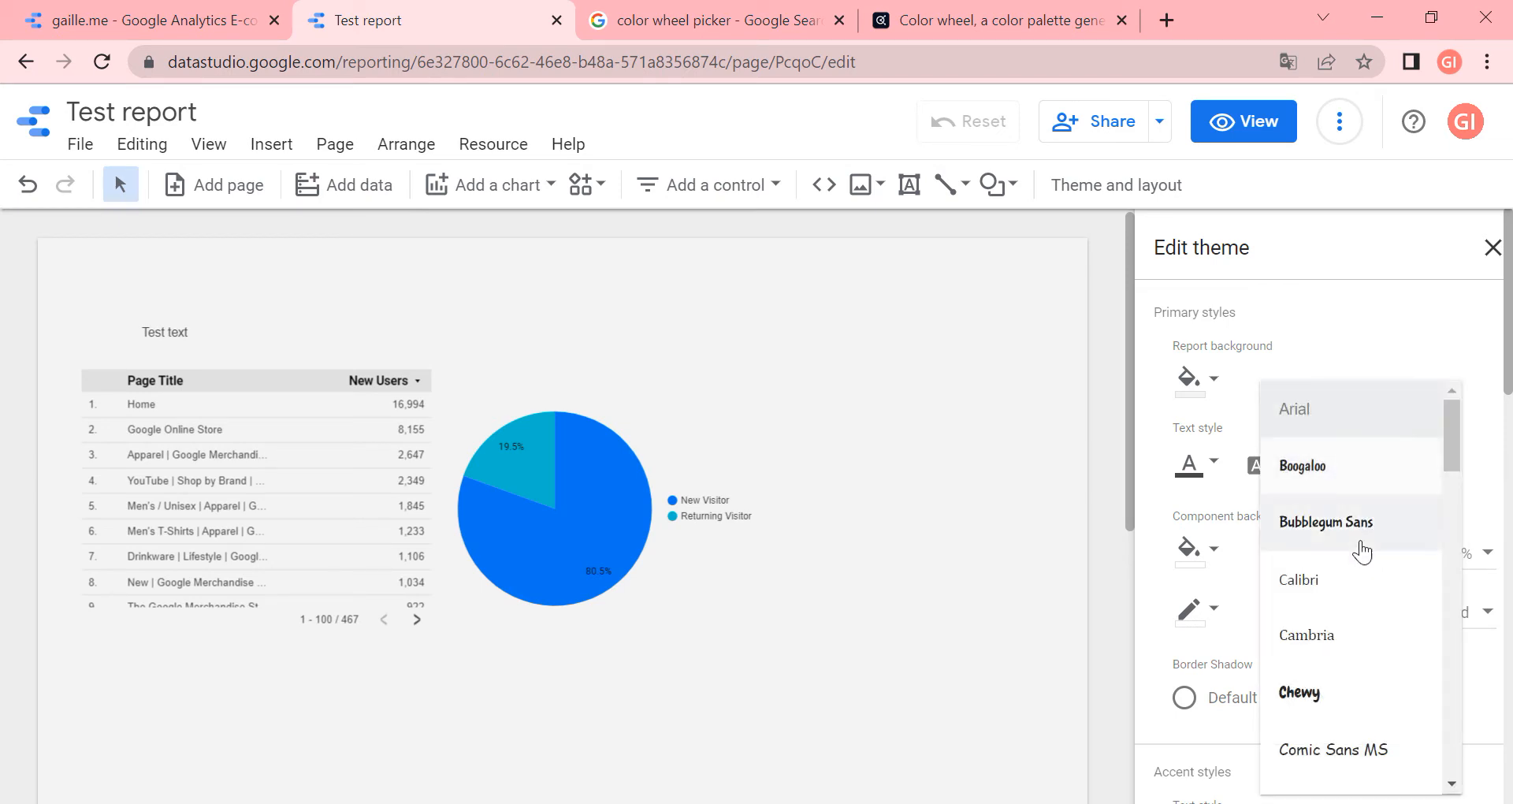
pyautogui.scroll(-3)
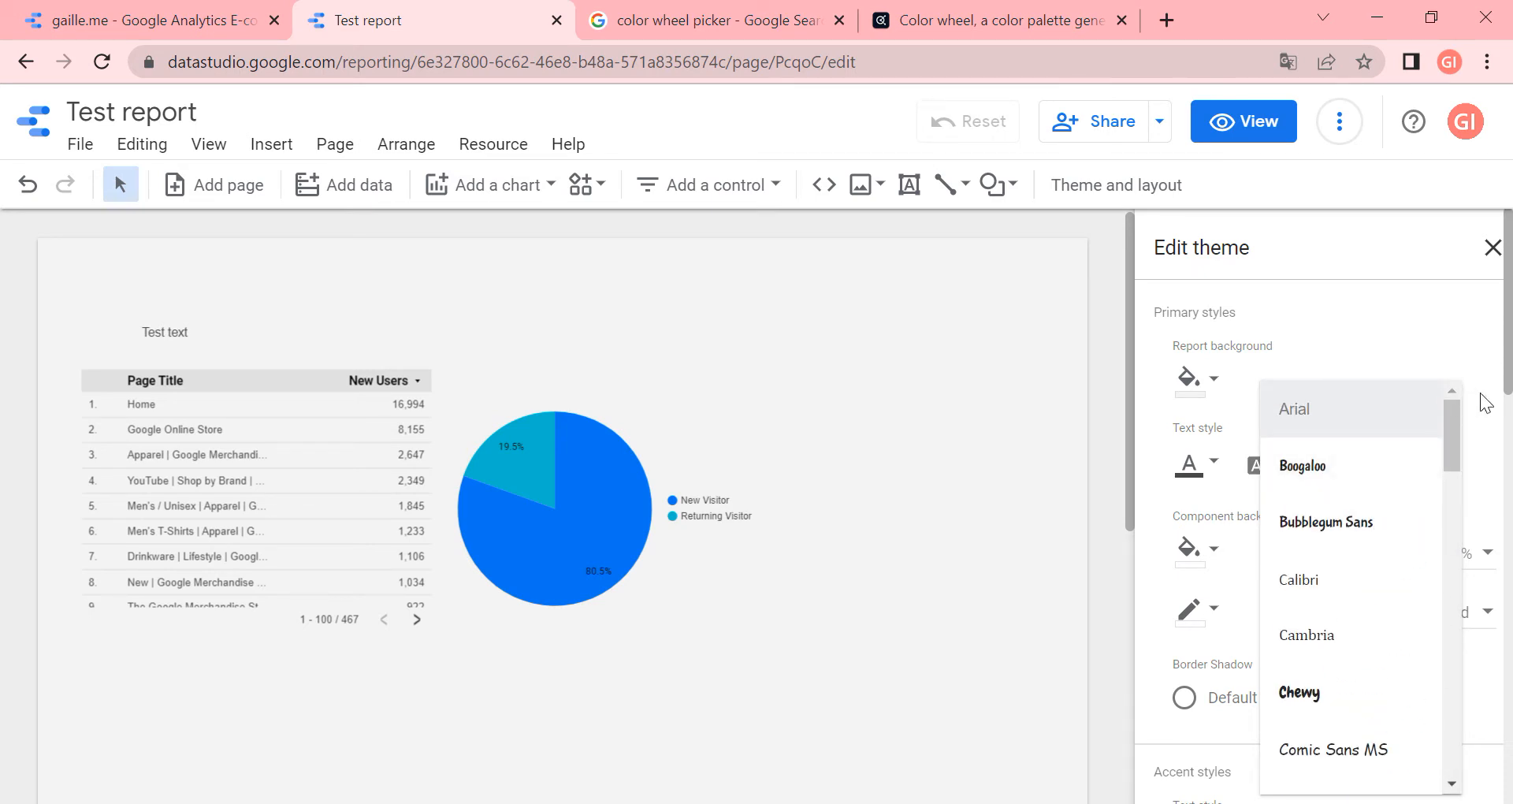
pyautogui.click(1294, 409)
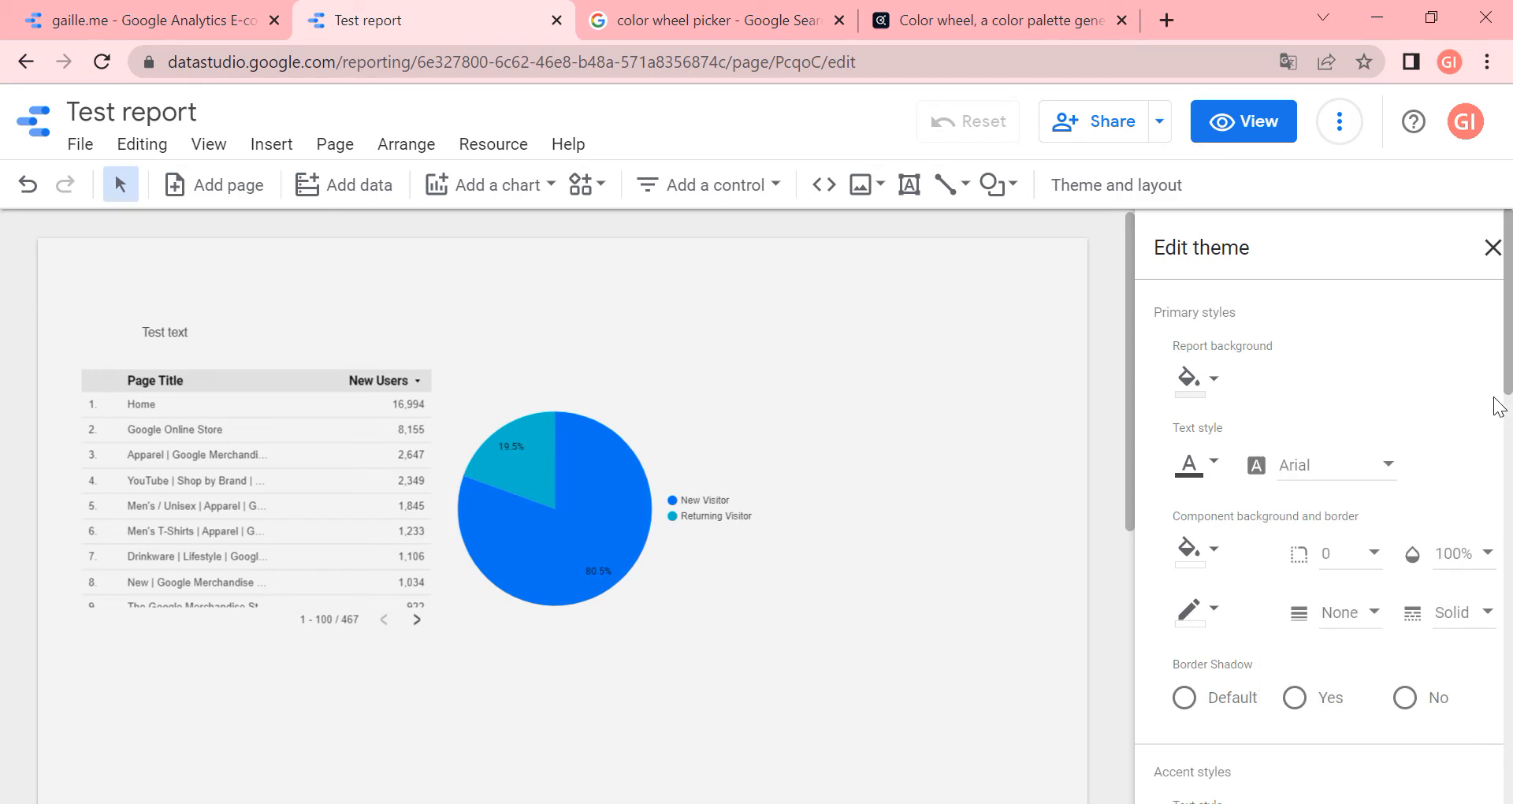
pyautogui.moveTo(1353, 502)
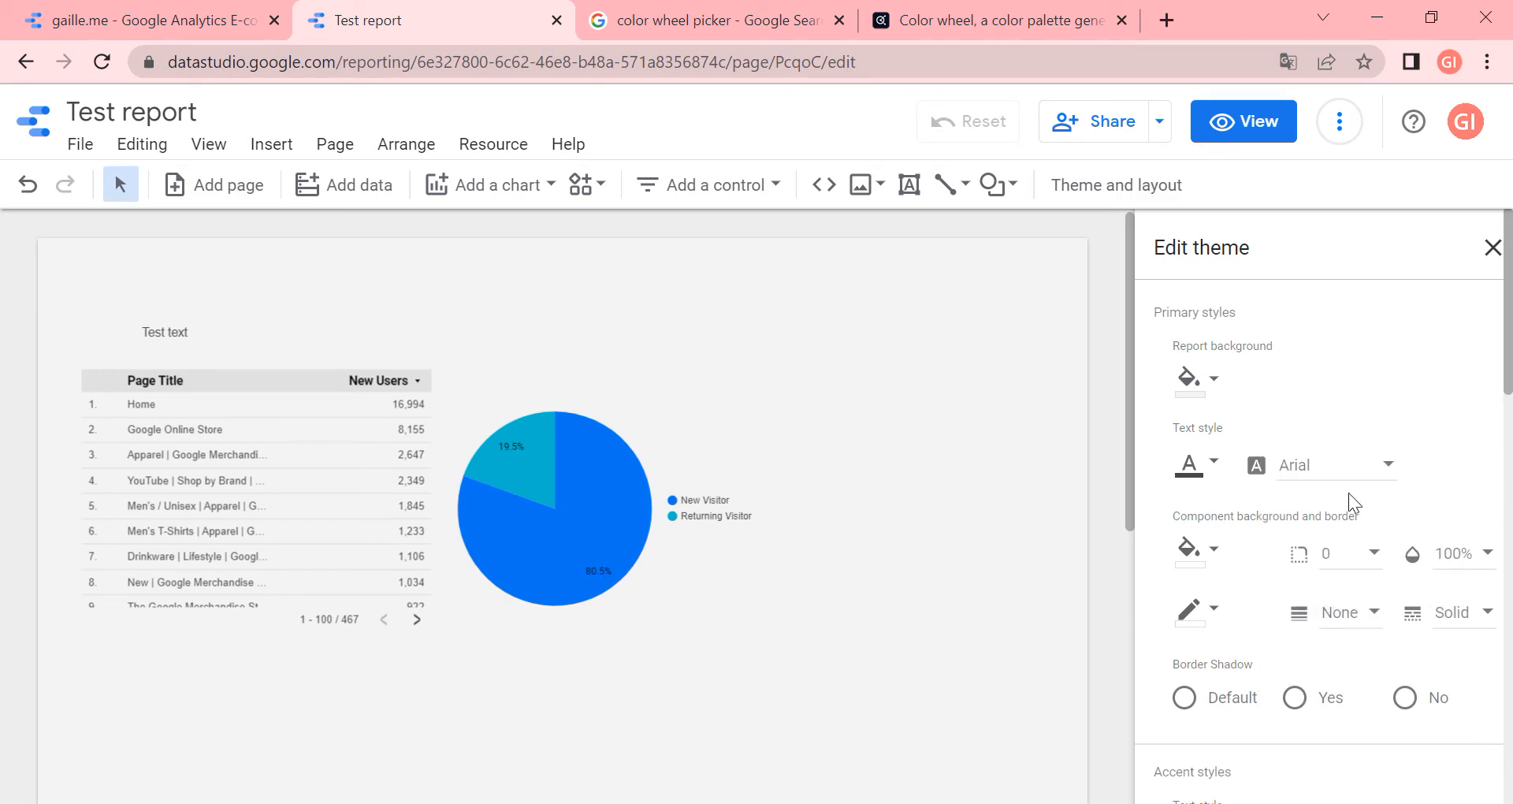
pyautogui.moveTo(1350, 507)
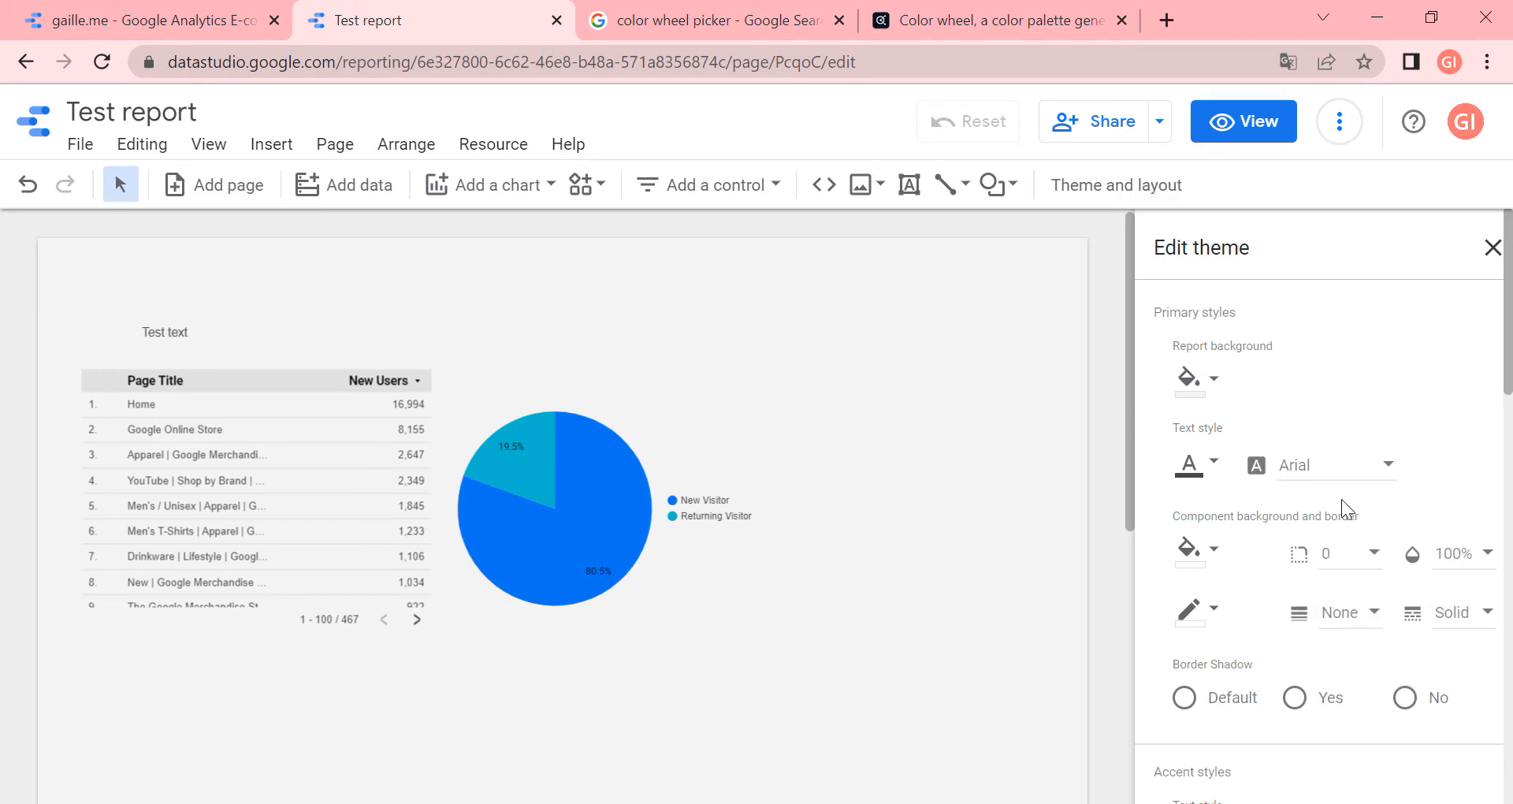
pyautogui.moveTo(1414, 554)
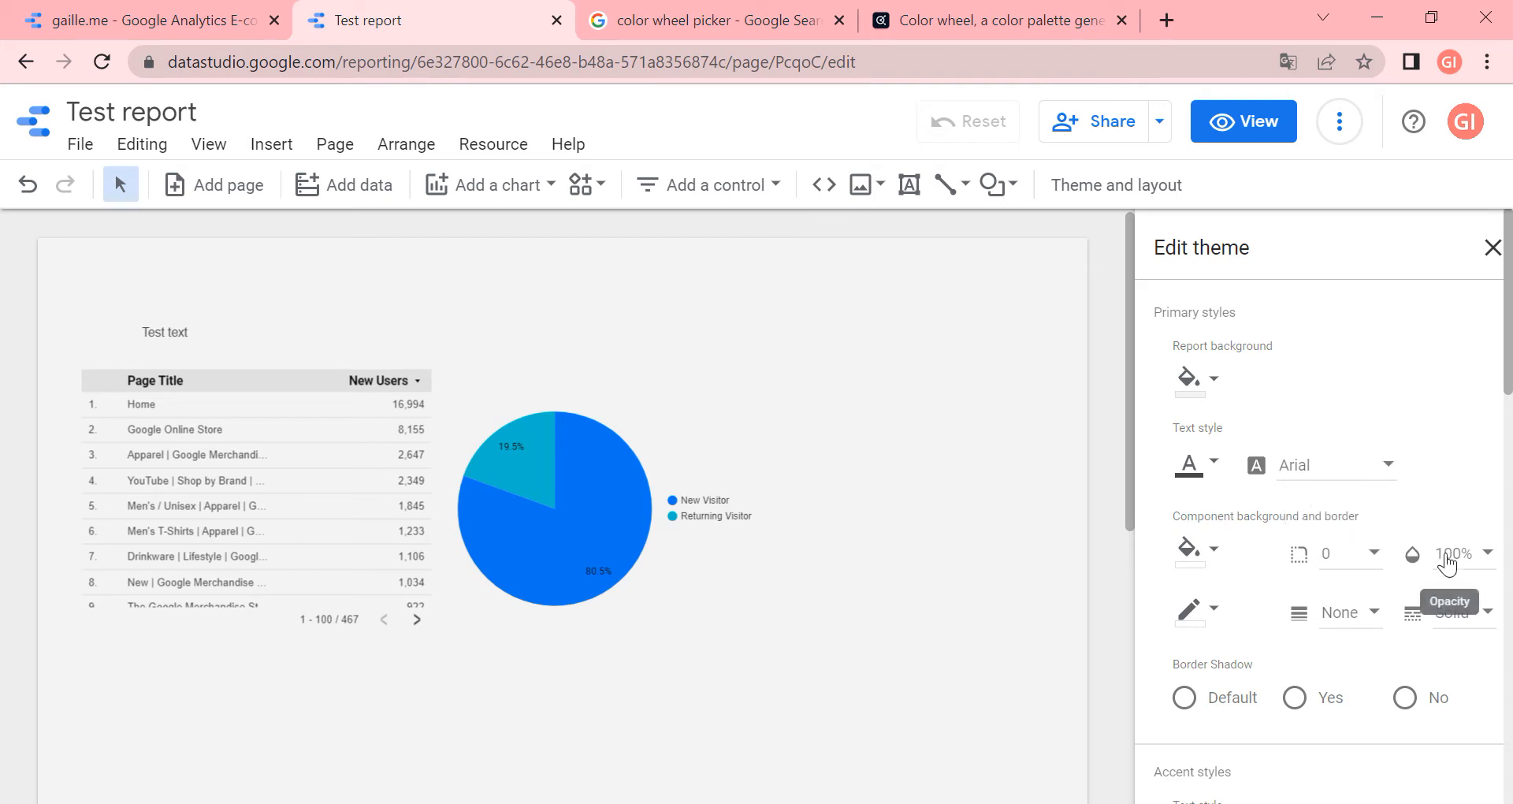
pyautogui.moveTo(1417, 492)
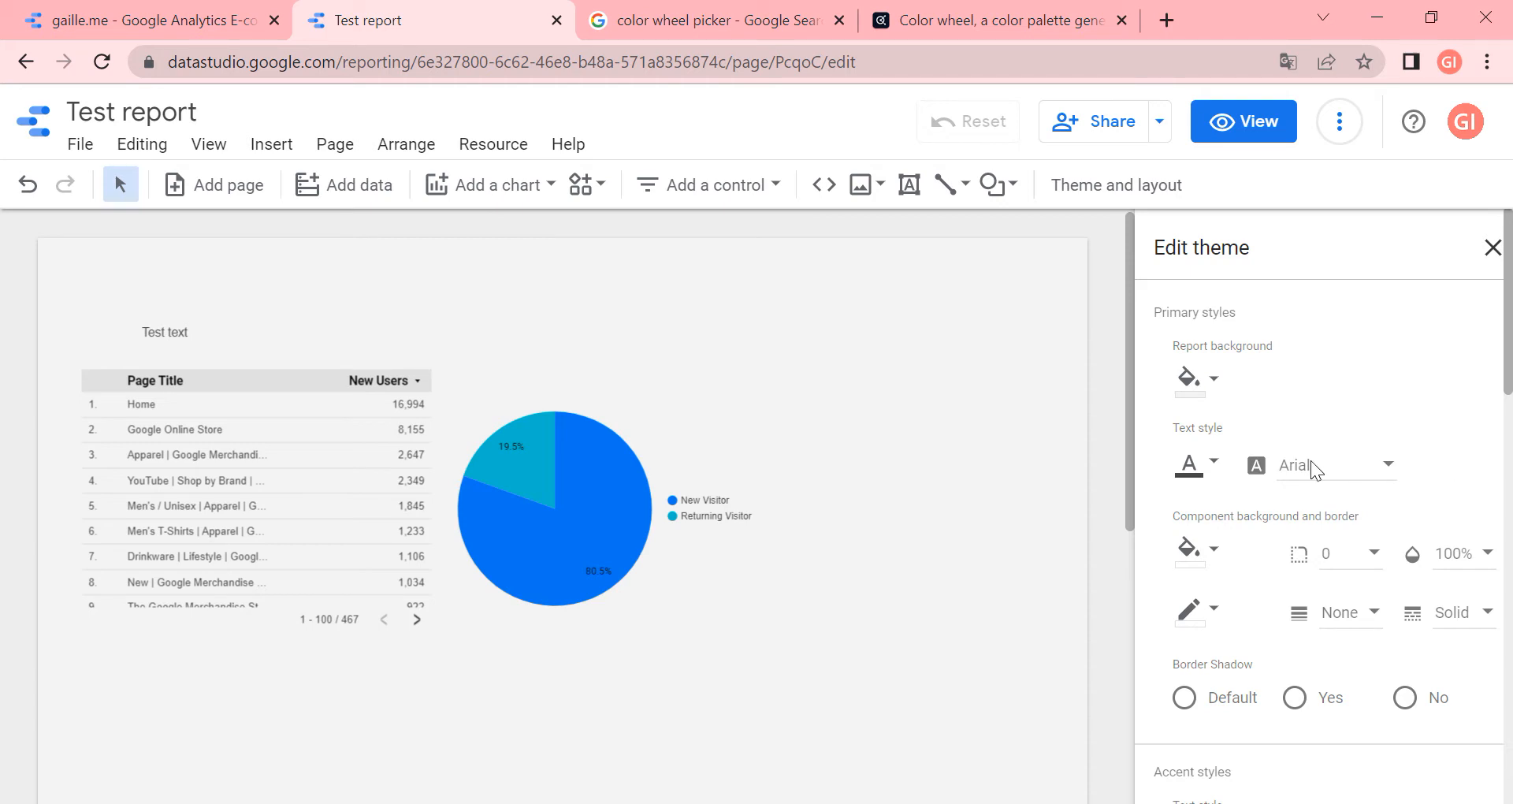
pyautogui.moveTo(1373, 516)
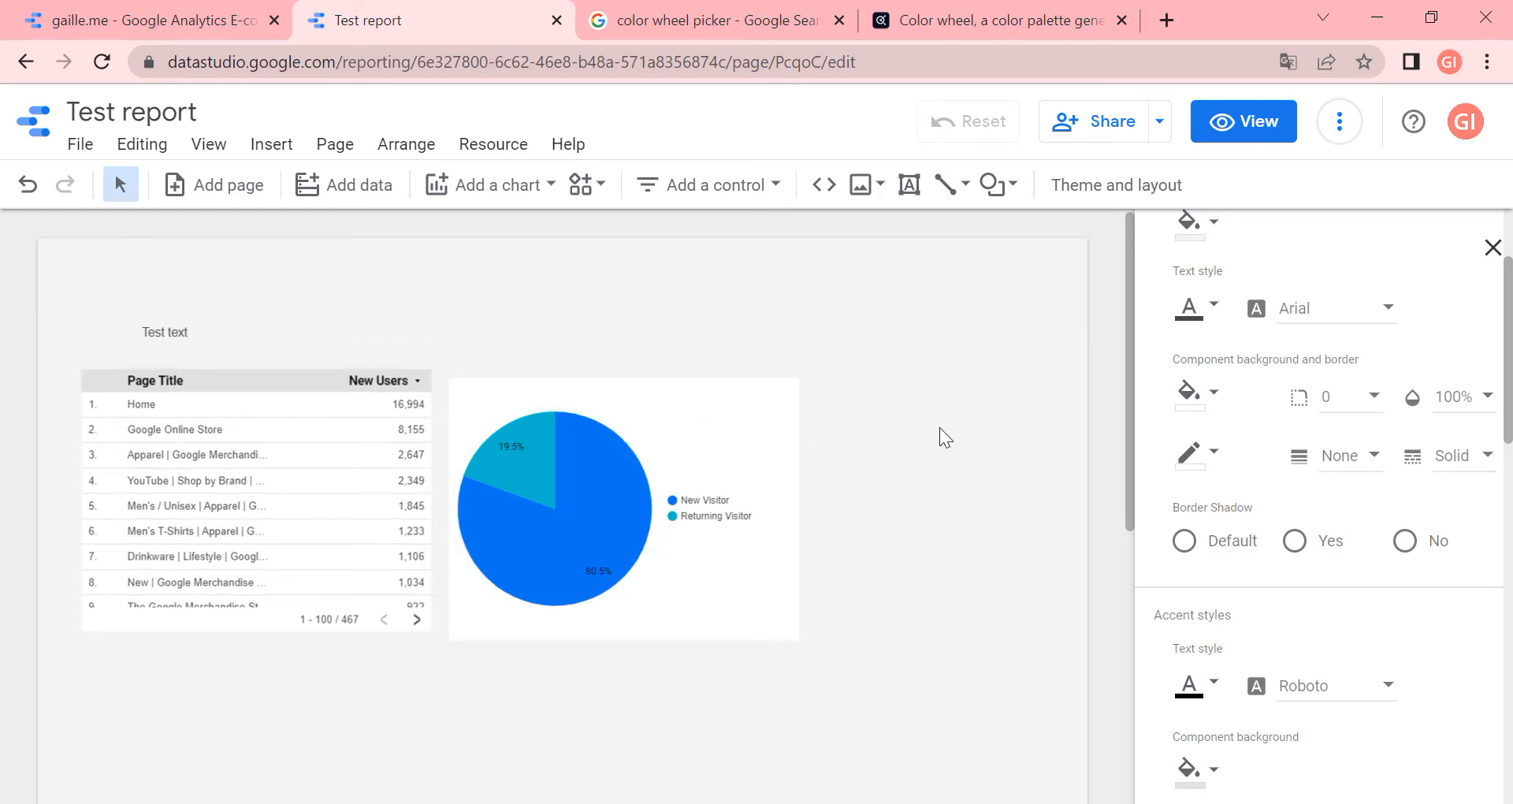
pyautogui.moveTo(1207, 456)
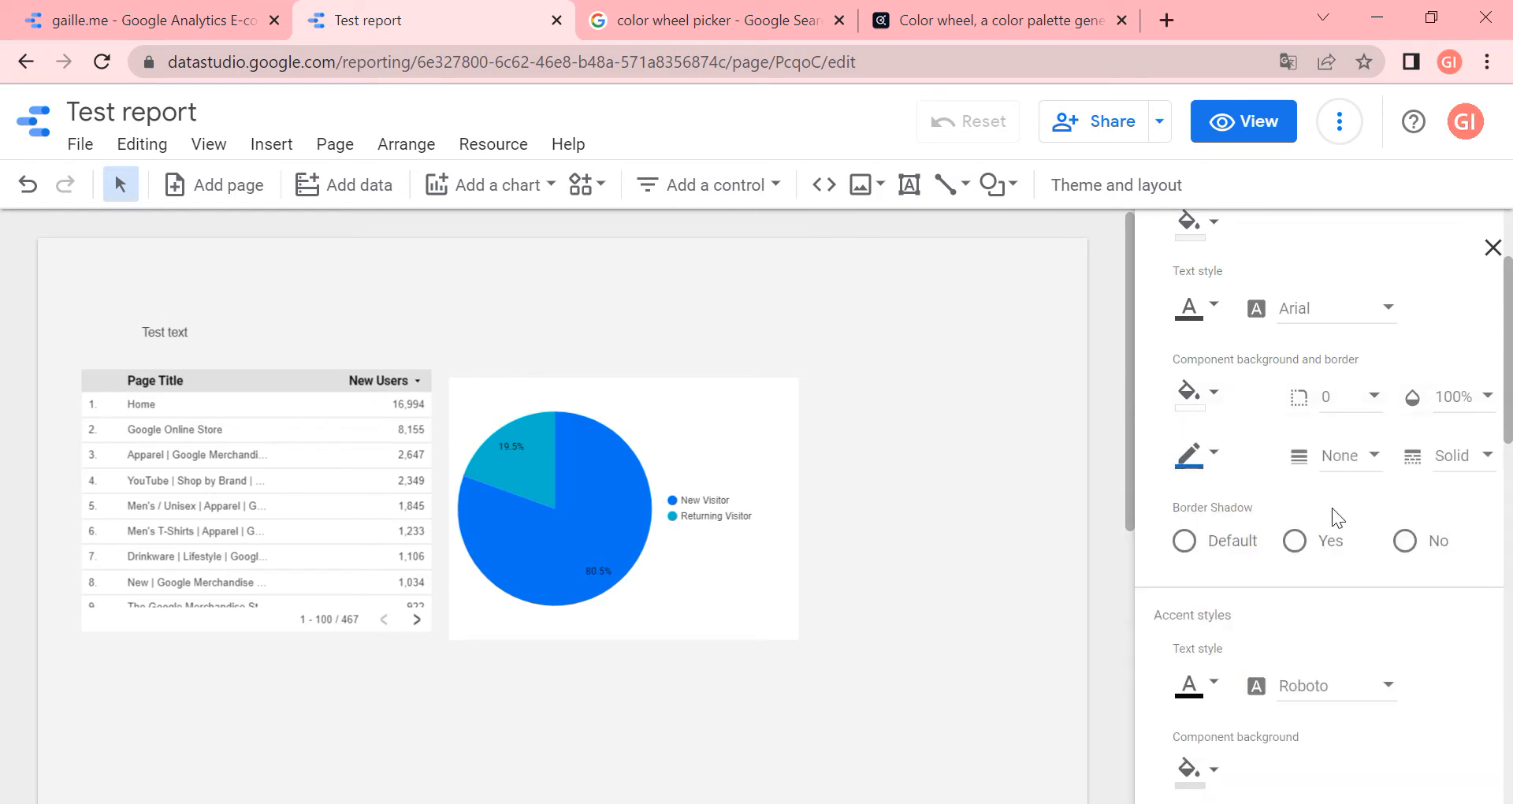
# Set the theme's component border so the table and pie chart get blue 2-pixel borders
pyautogui.click(1349, 455)
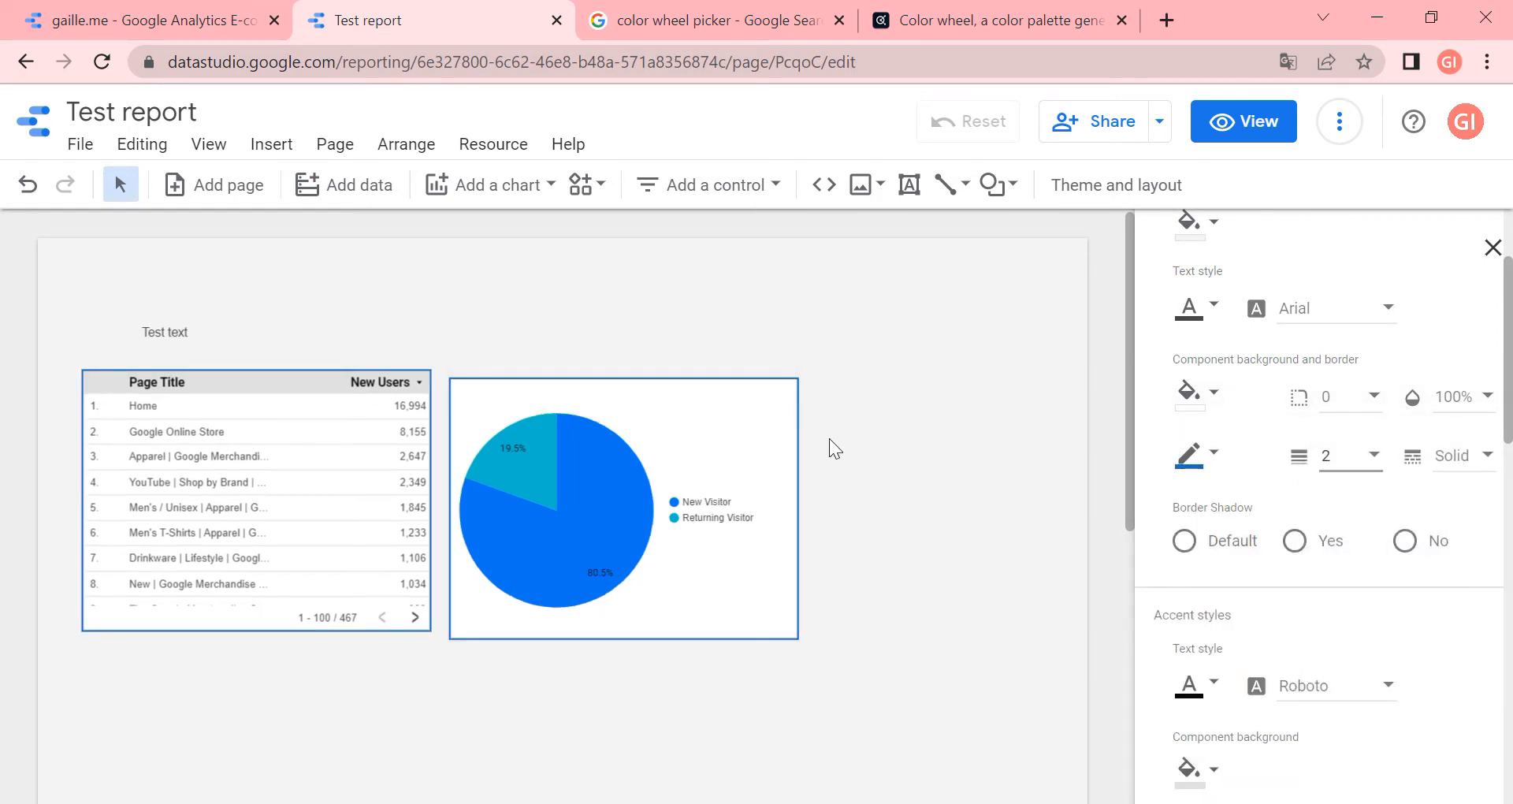
pyautogui.moveTo(880, 428)
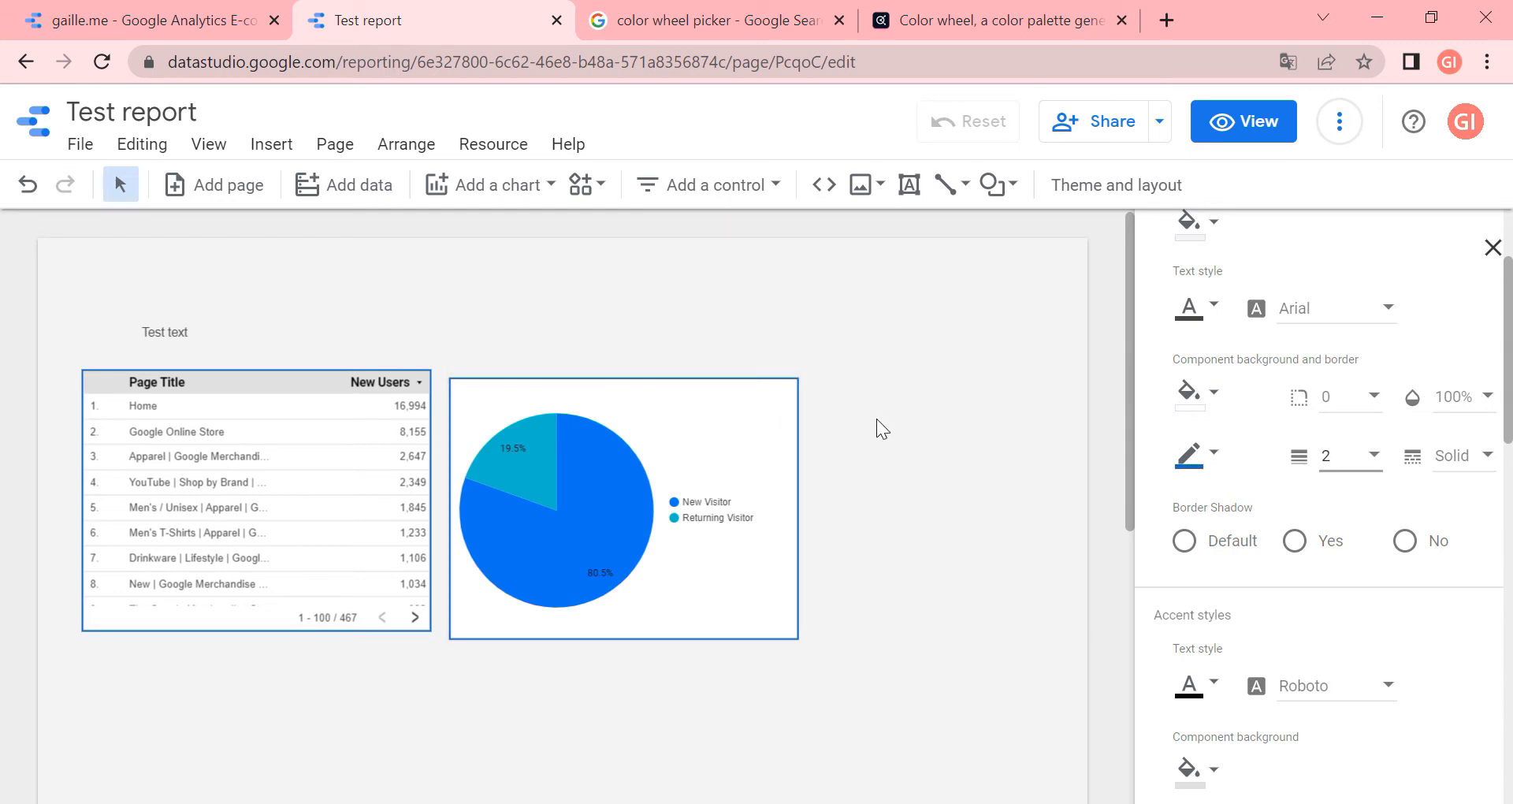
pyautogui.moveTo(873, 427)
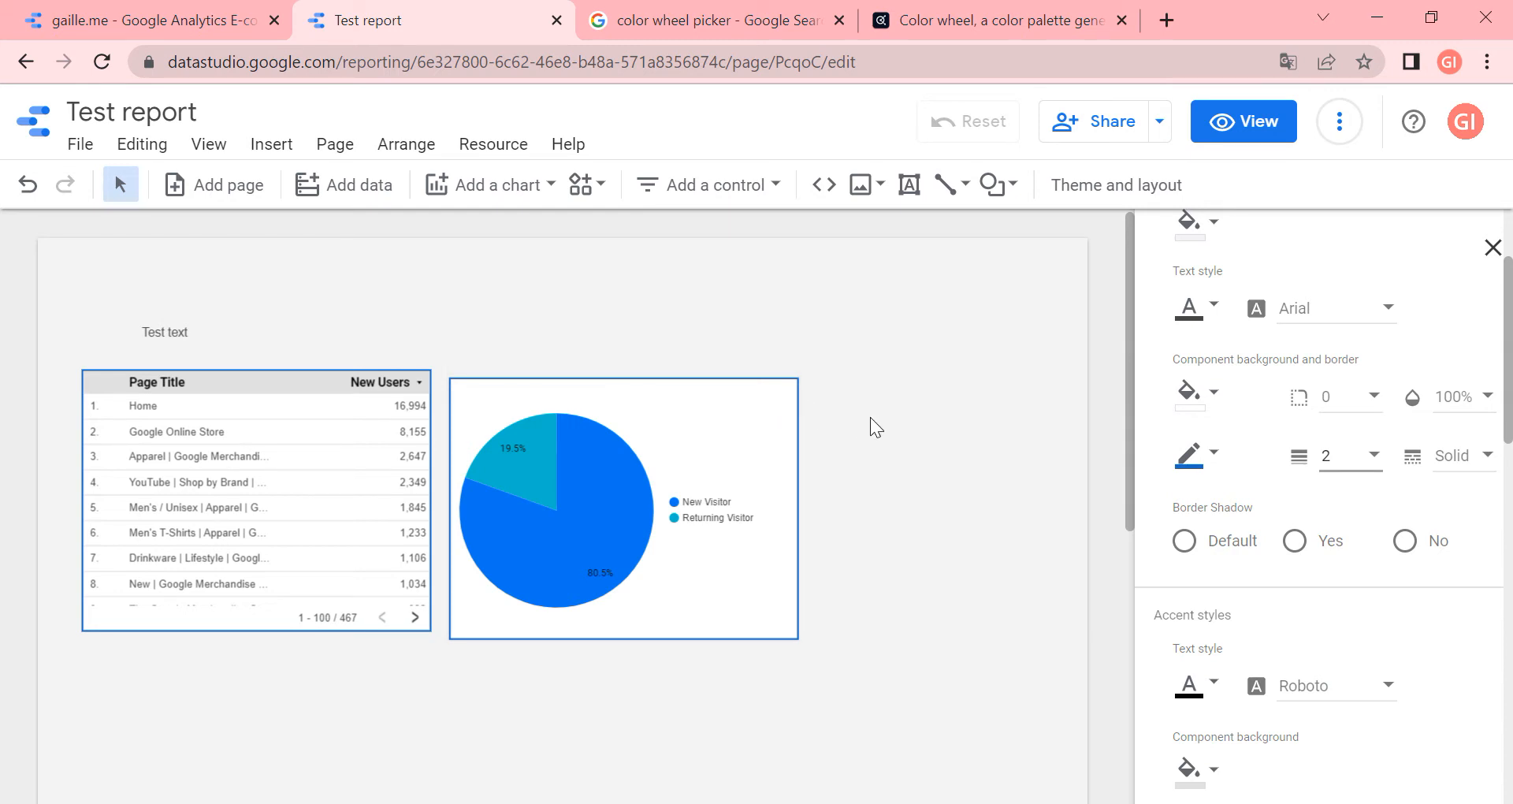
pyautogui.moveTo(837, 373)
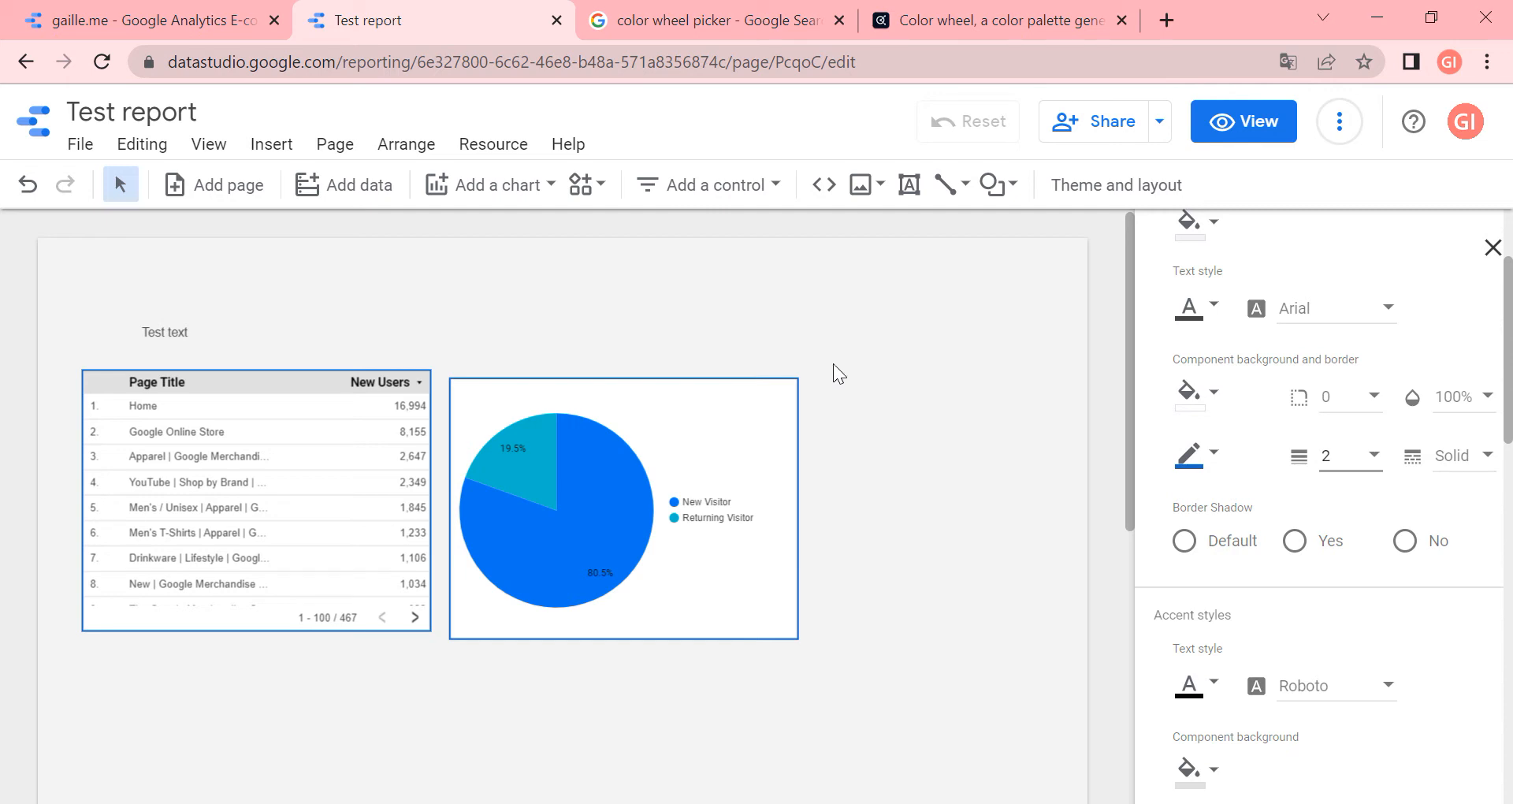
pyautogui.moveTo(800, 344)
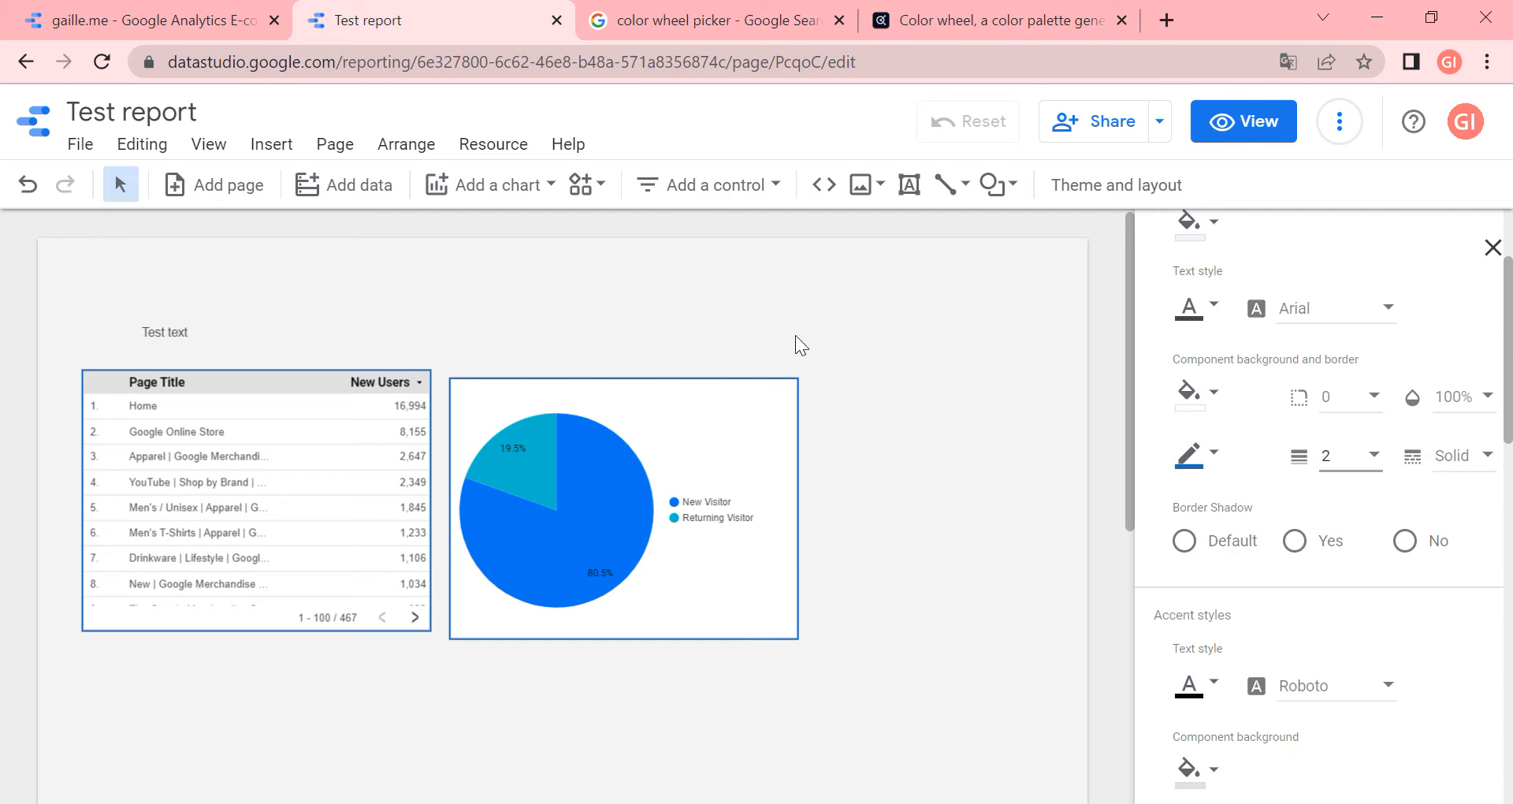
pyautogui.moveTo(847, 422)
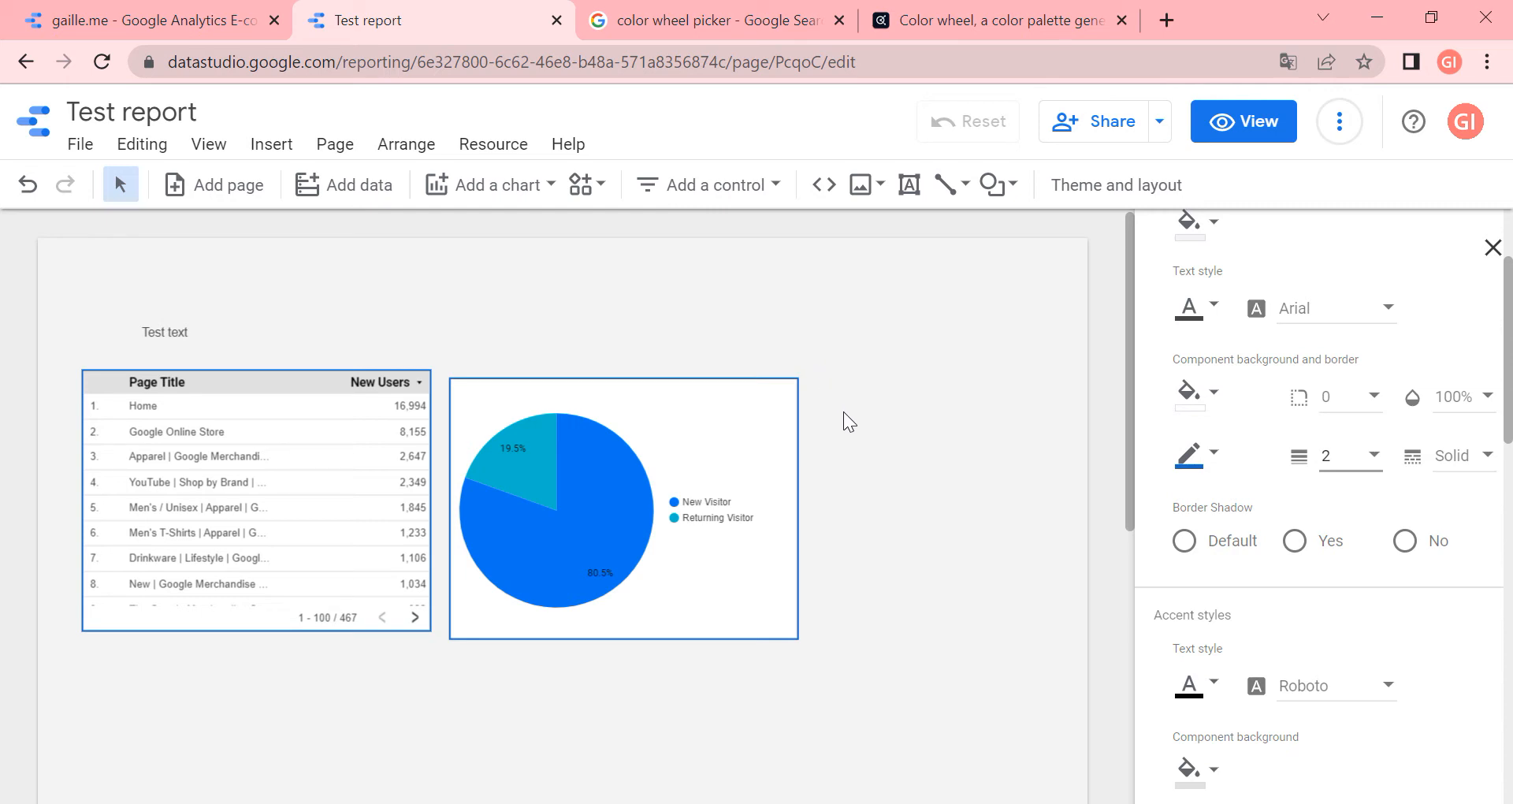
pyautogui.moveTo(843, 415)
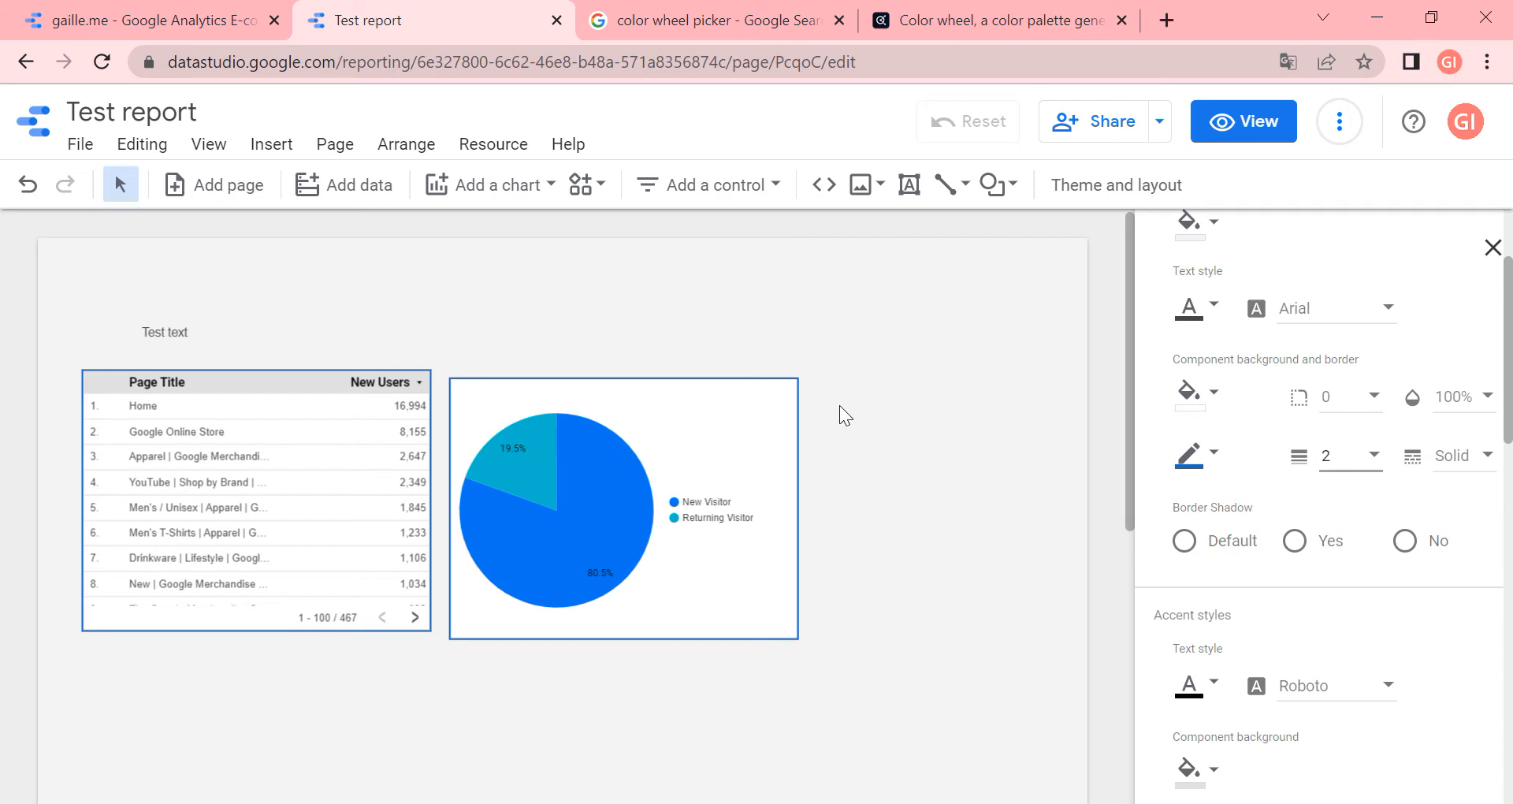
pyautogui.moveTo(954, 529)
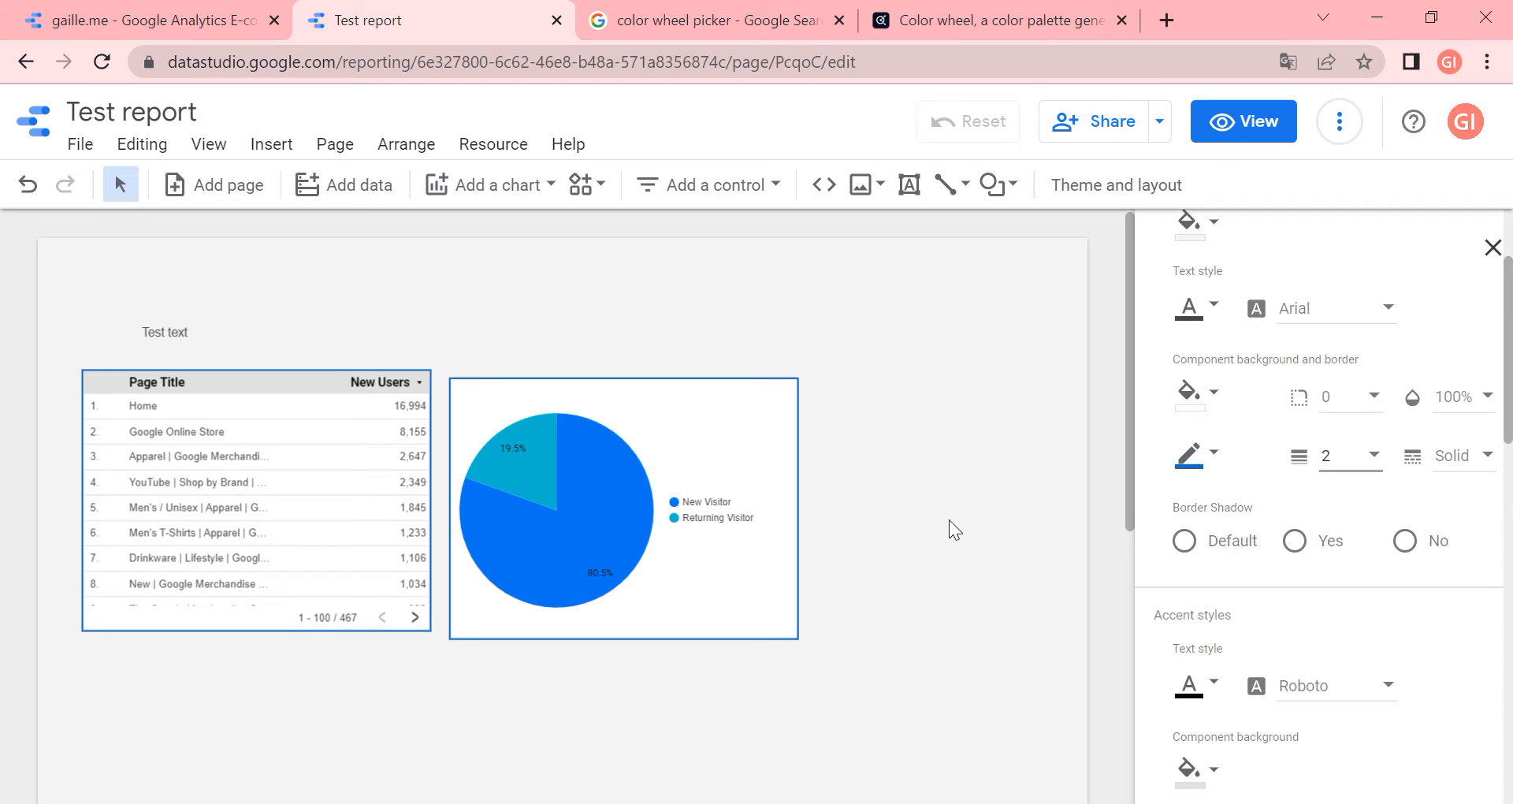
pyautogui.moveTo(865, 547)
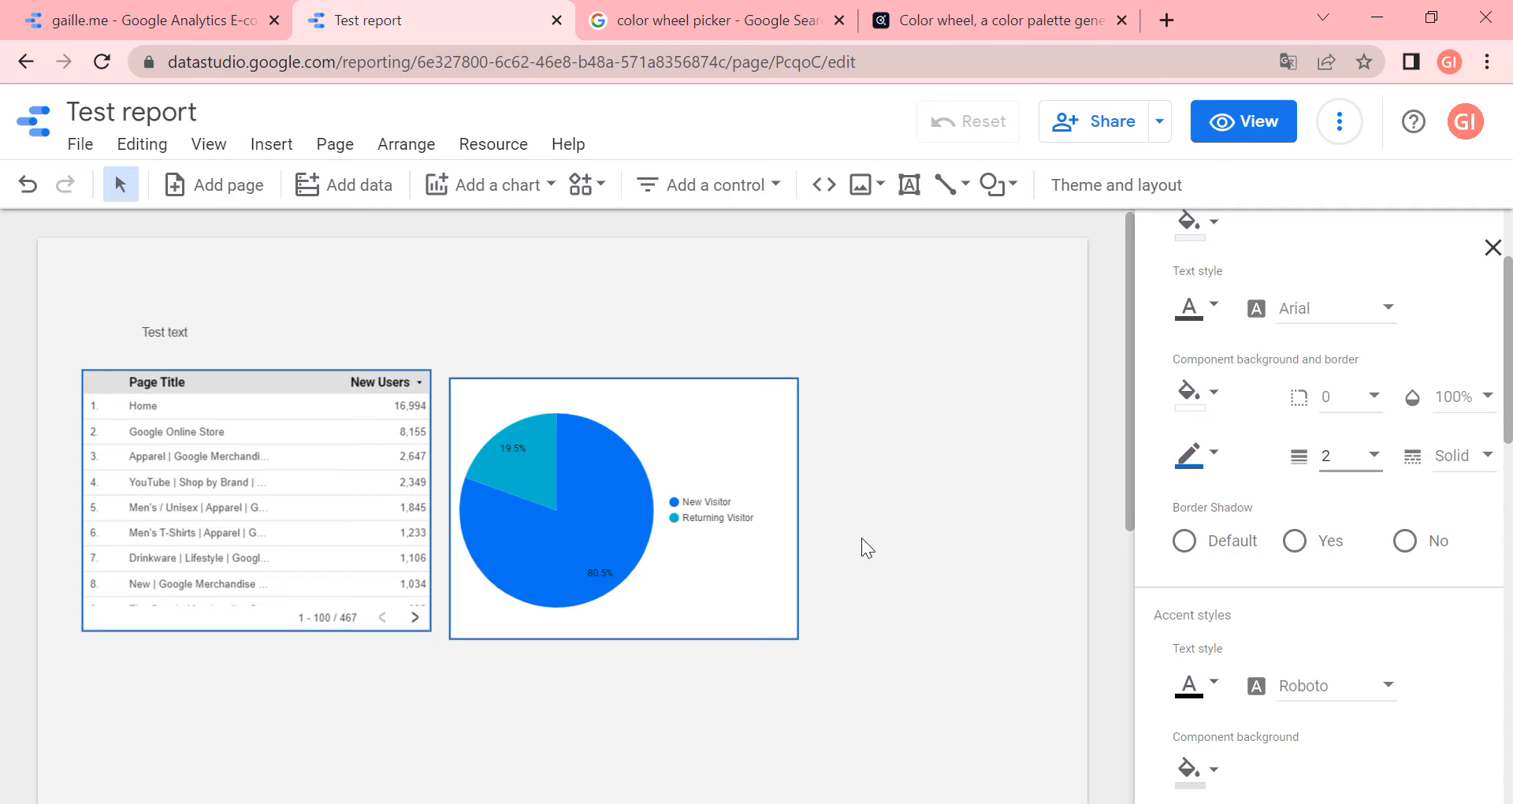
pyautogui.moveTo(898, 506)
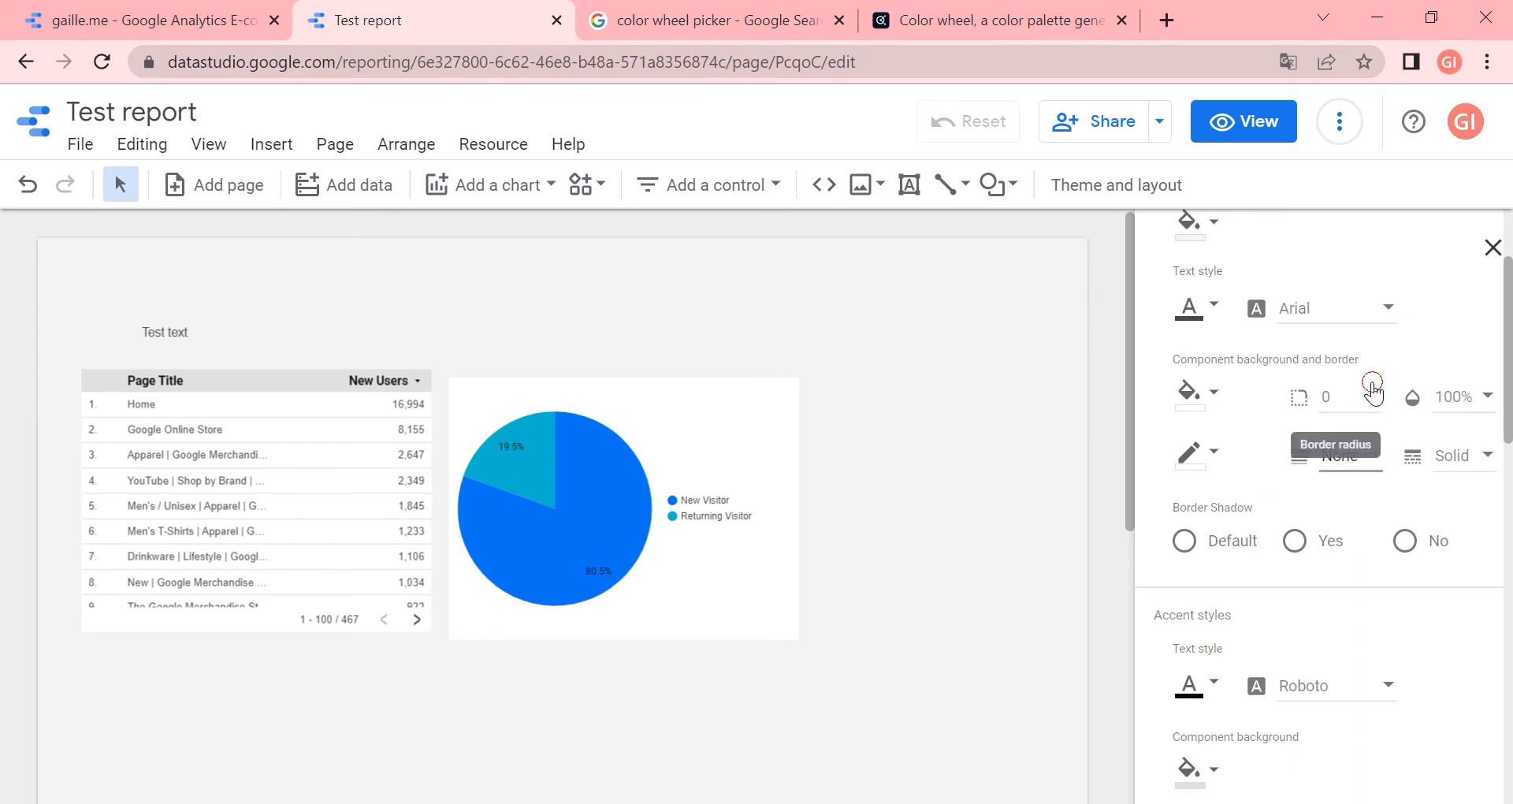
pyautogui.click(1348, 395)
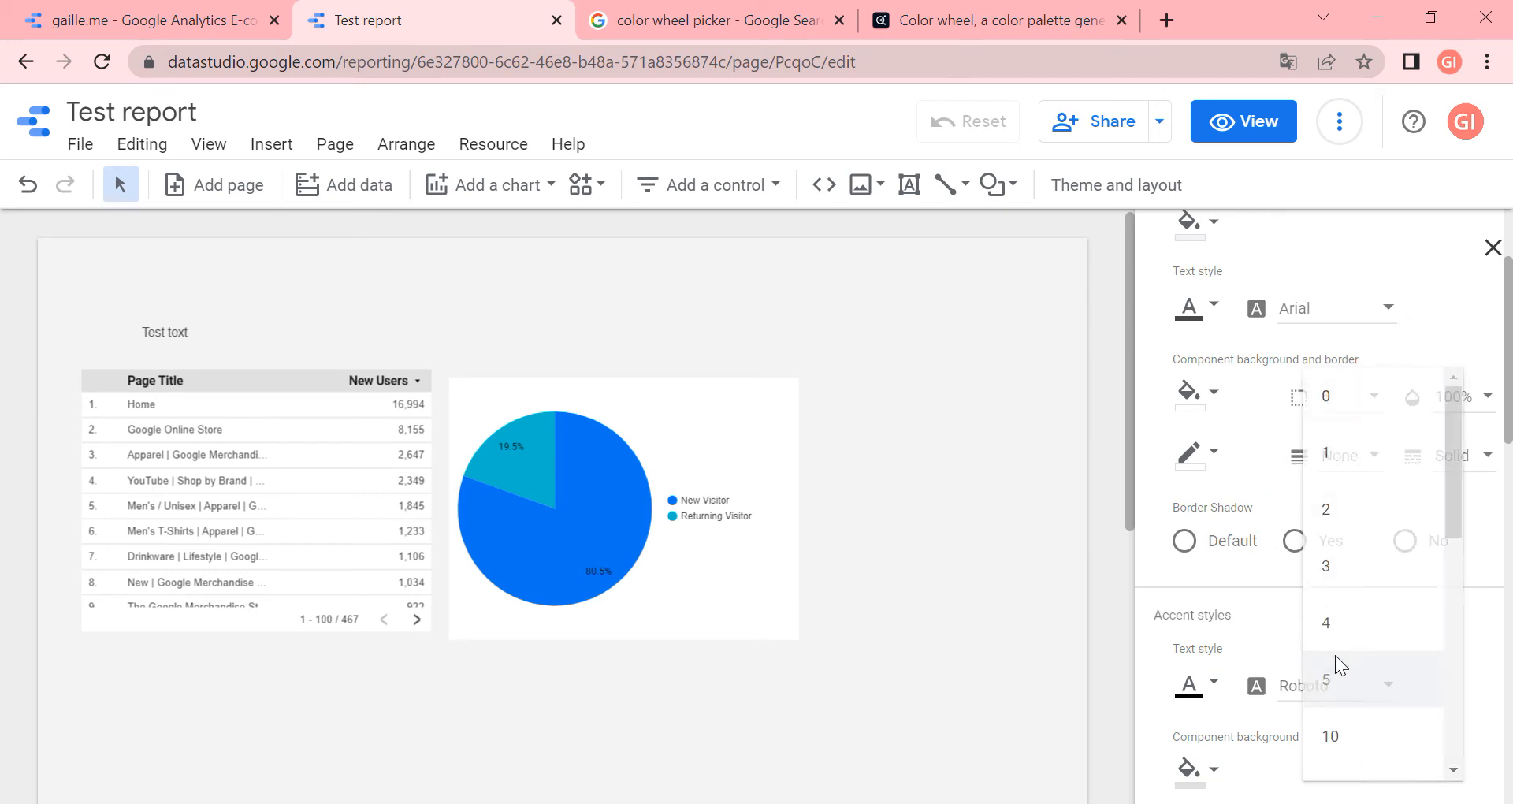
pyautogui.click(1325, 679)
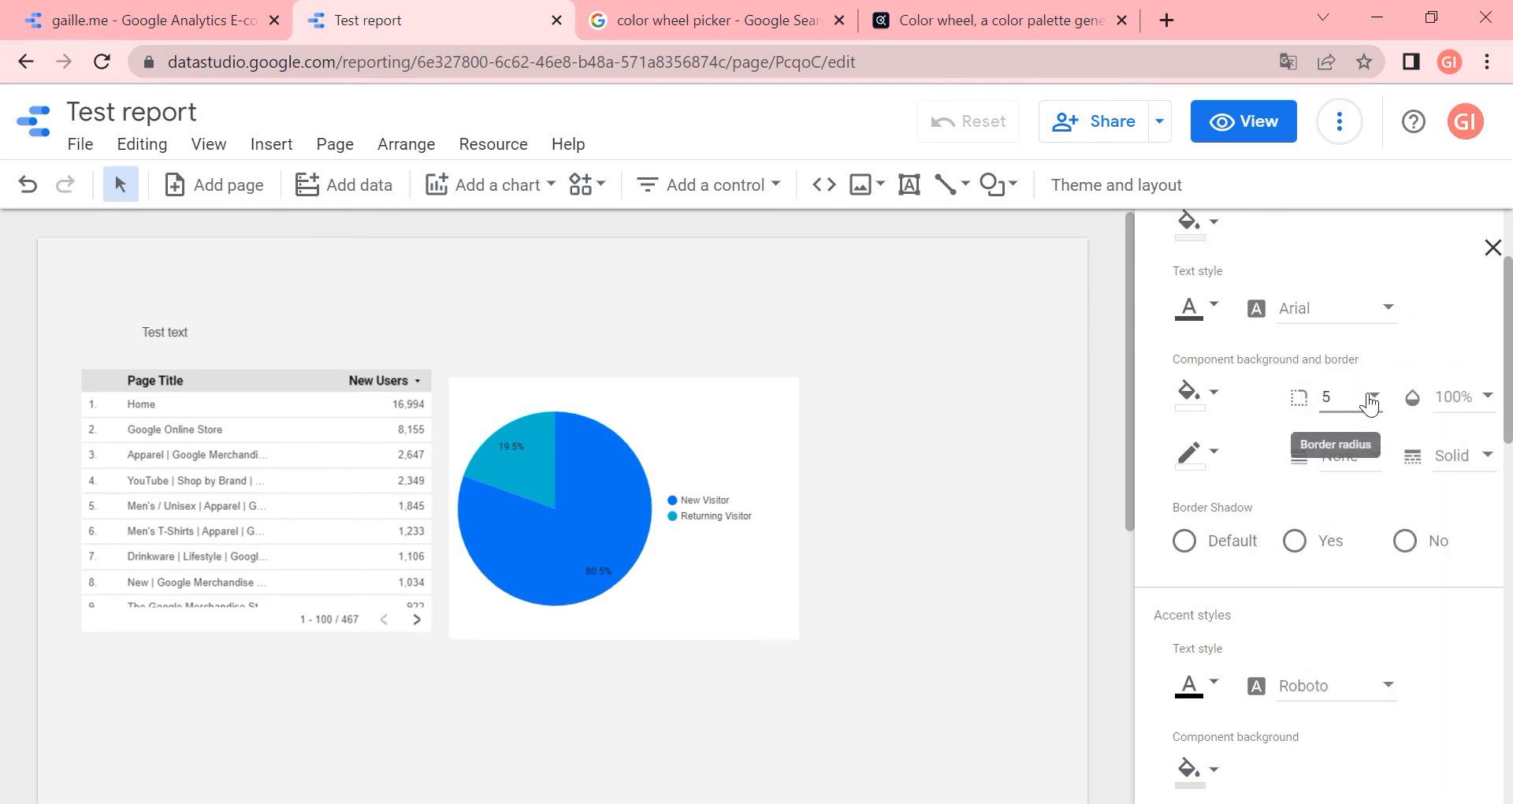
pyautogui.click(1370, 397)
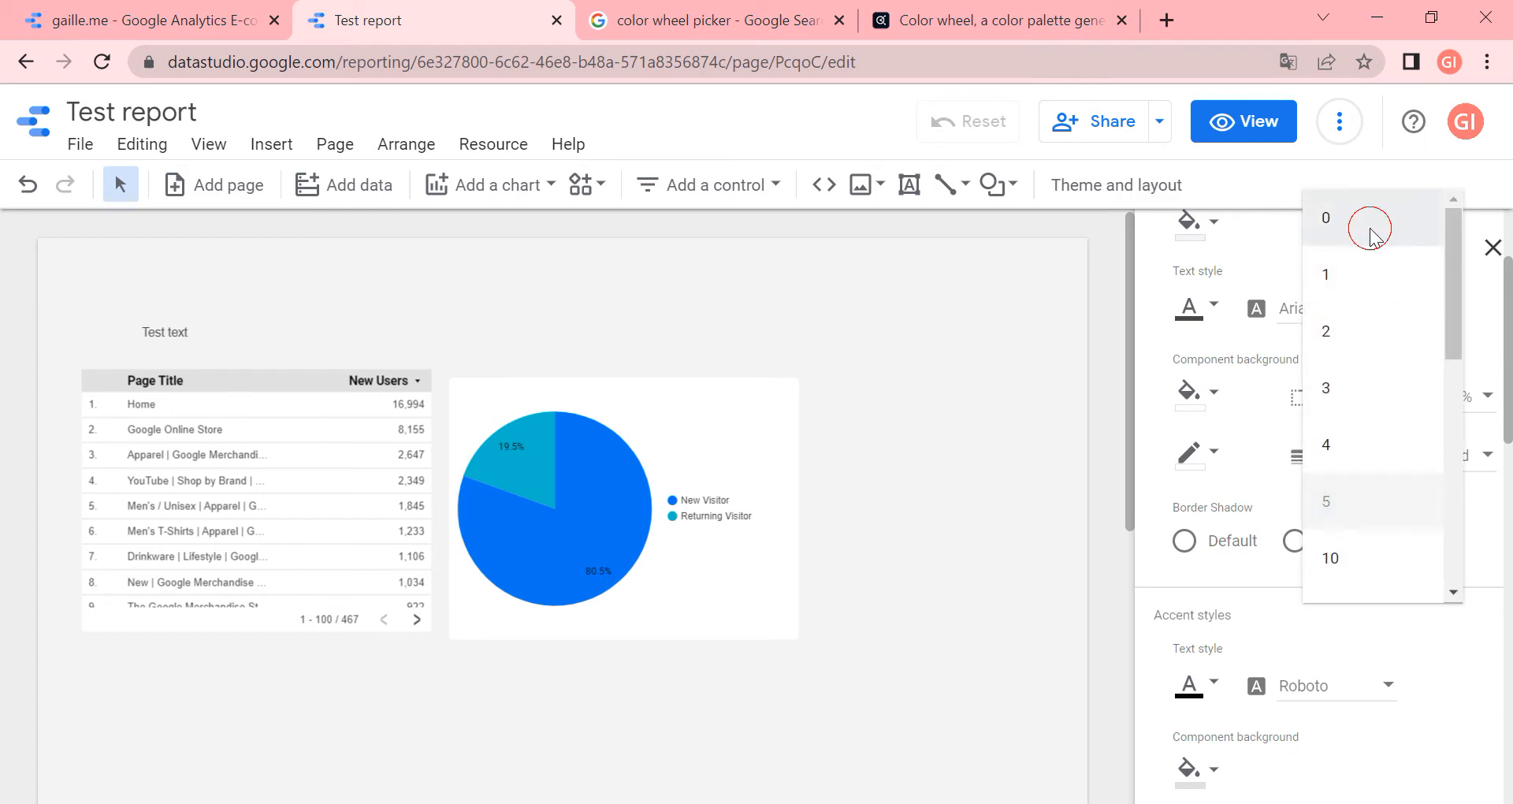
pyautogui.click(1325, 217)
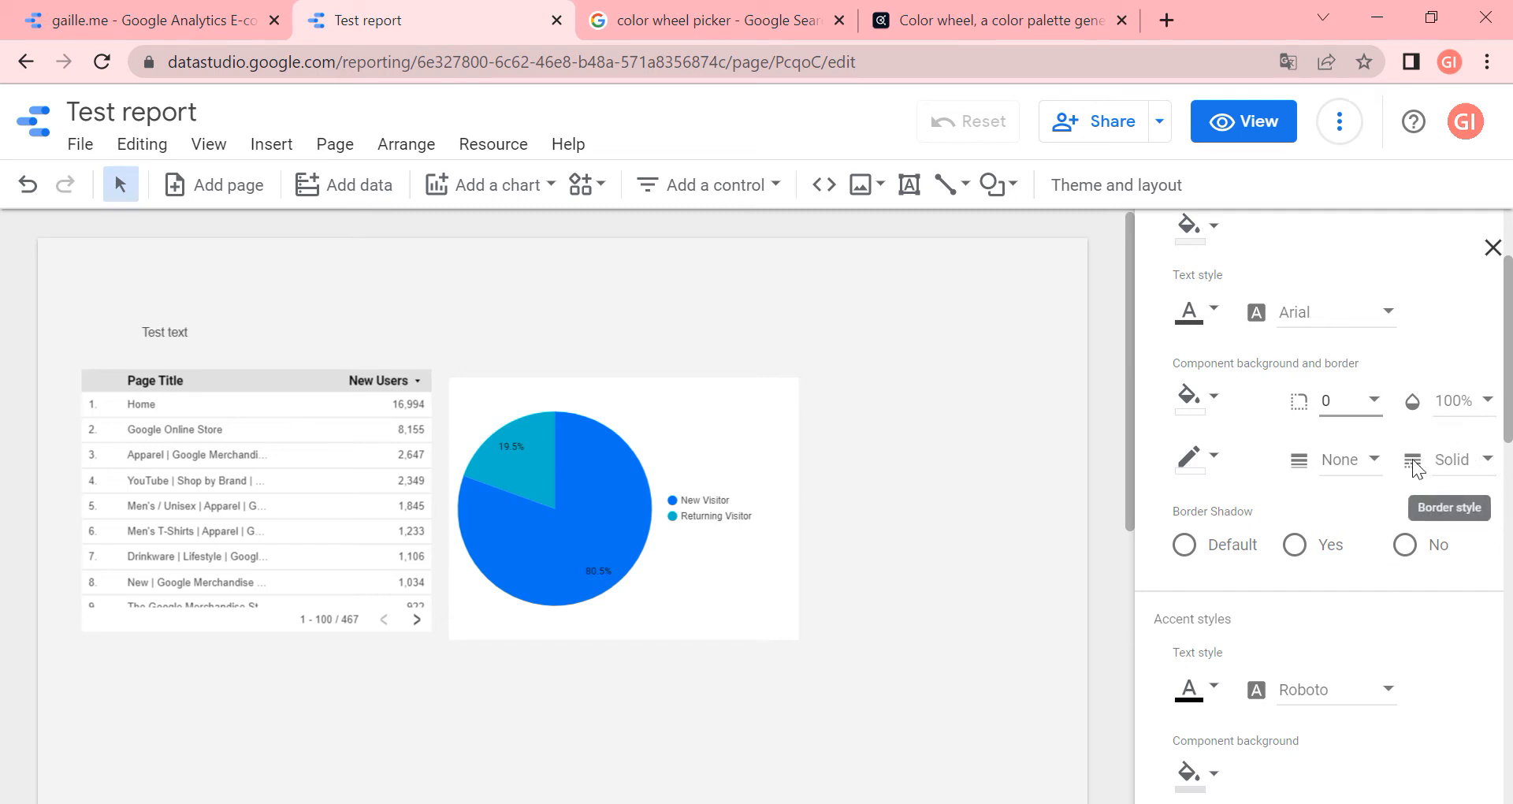
pyautogui.moveTo(1230, 543)
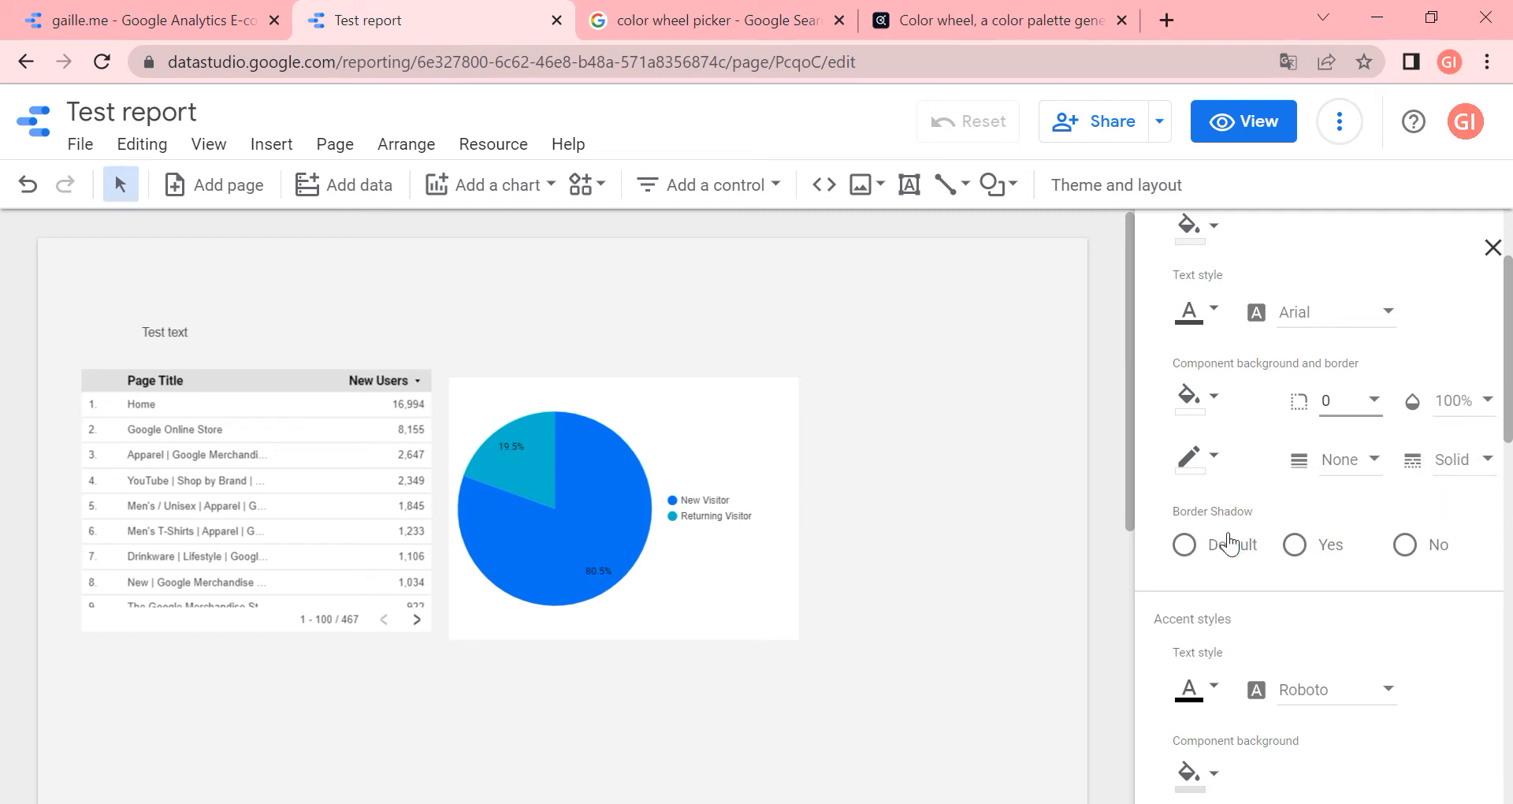
# Set the theme's Border Shadow to Default, then Yes
pyautogui.click(1183, 545)
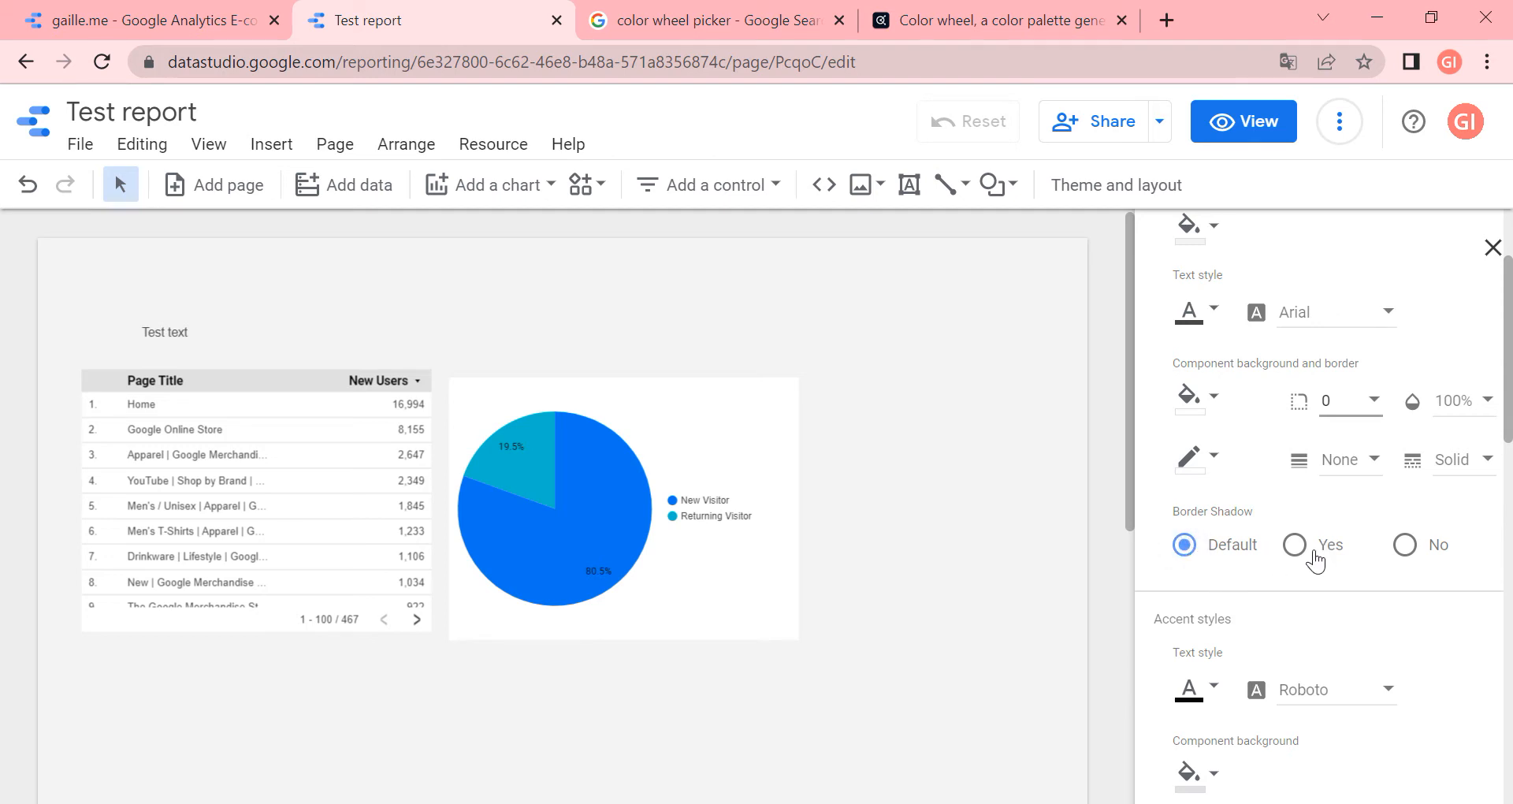
pyautogui.click(1294, 545)
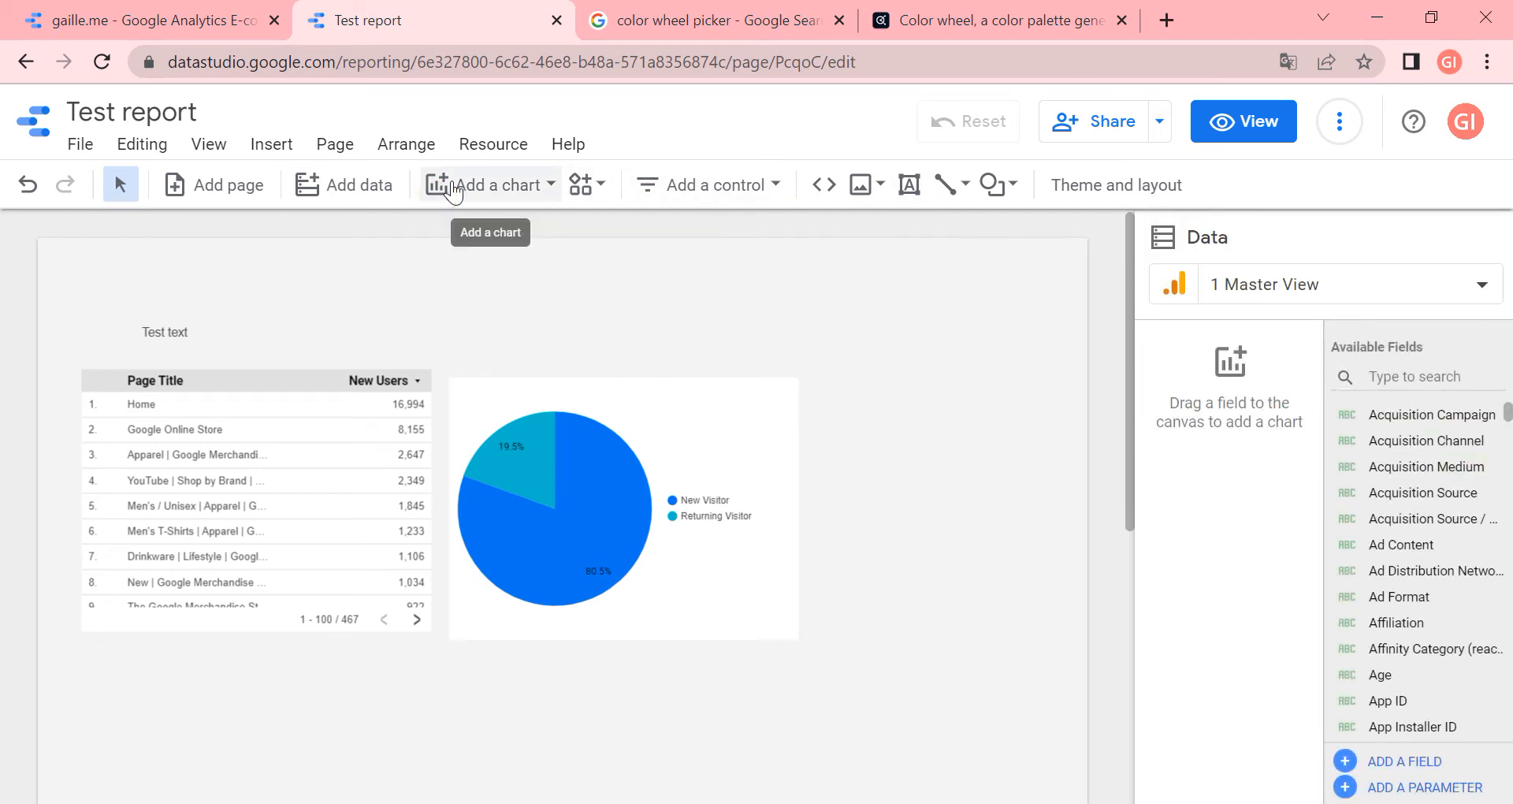
pyautogui.click(489, 185)
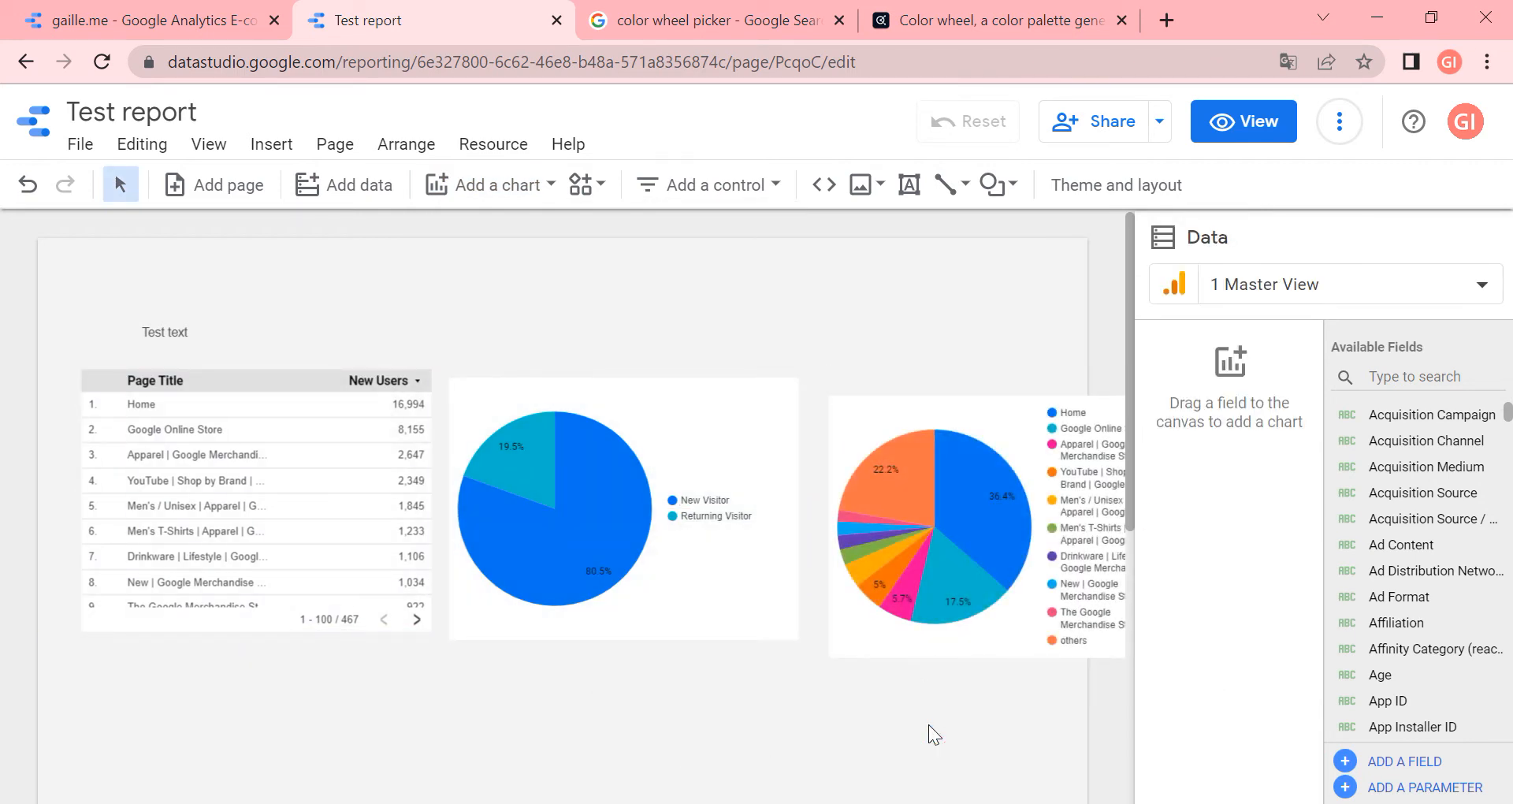
pyautogui.click(931, 526)
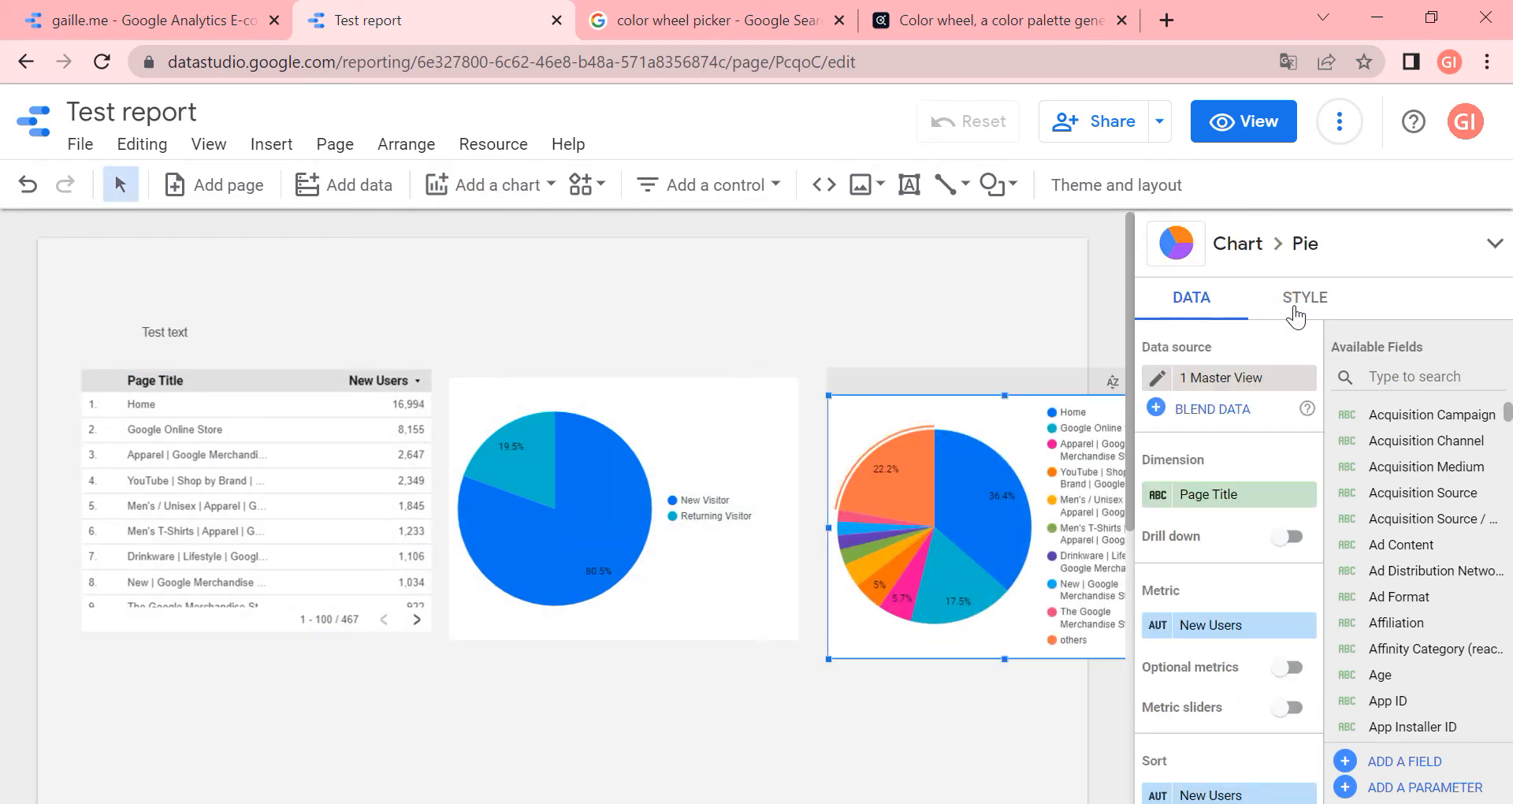
pyautogui.click(1304, 297)
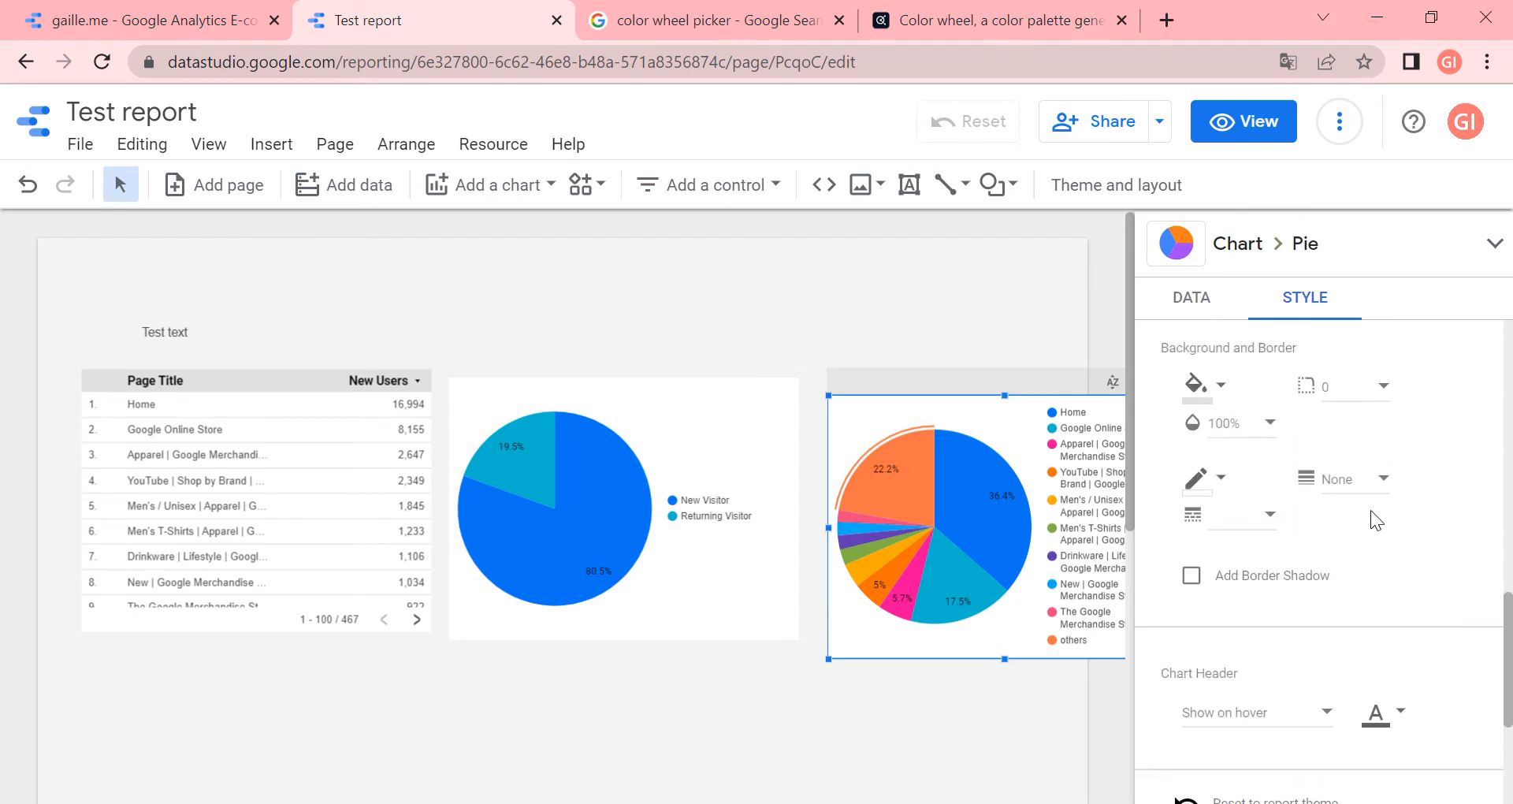
pyautogui.click(1191, 575)
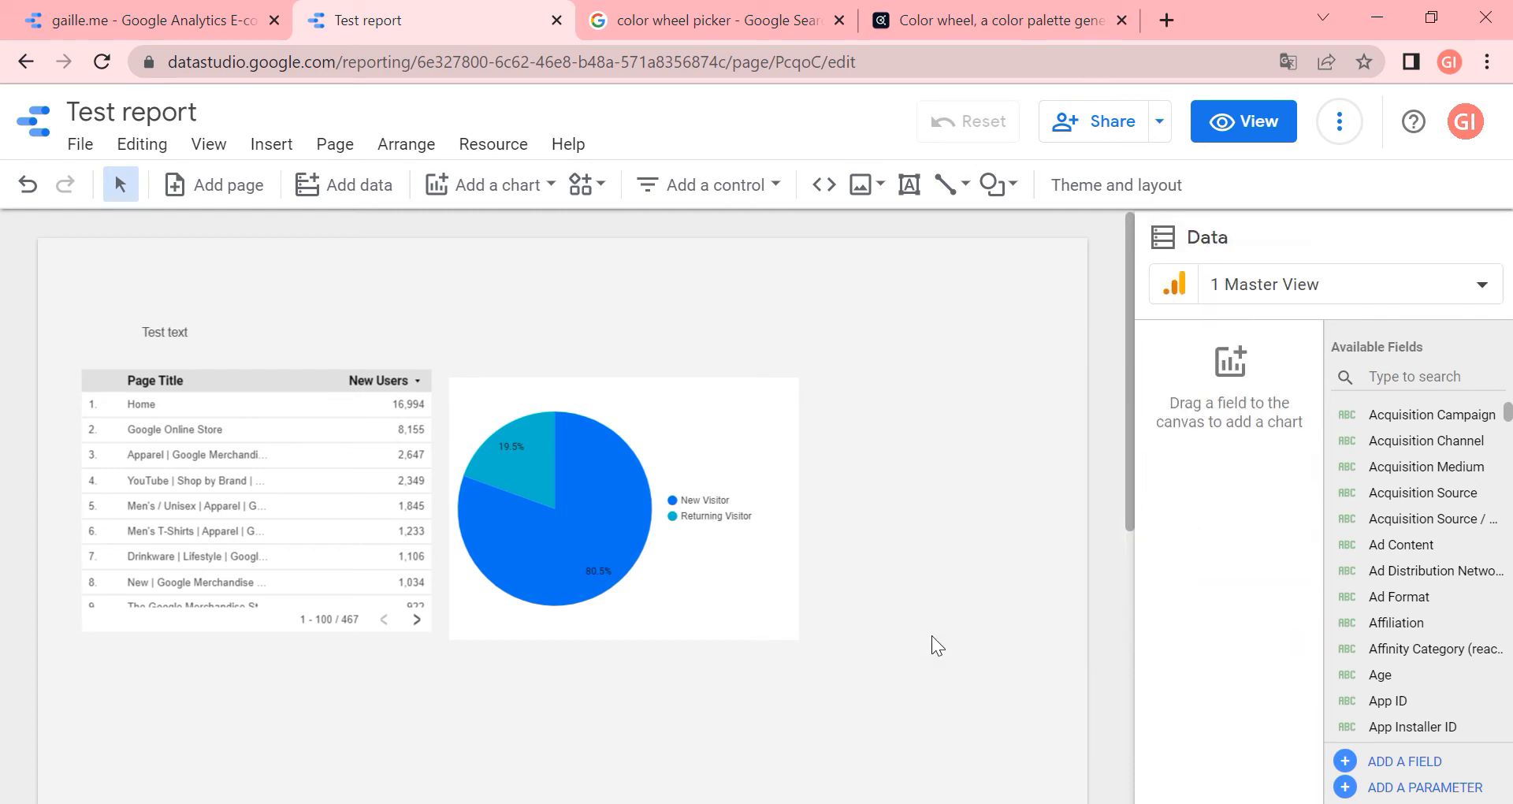
pyautogui.moveTo(1117, 185)
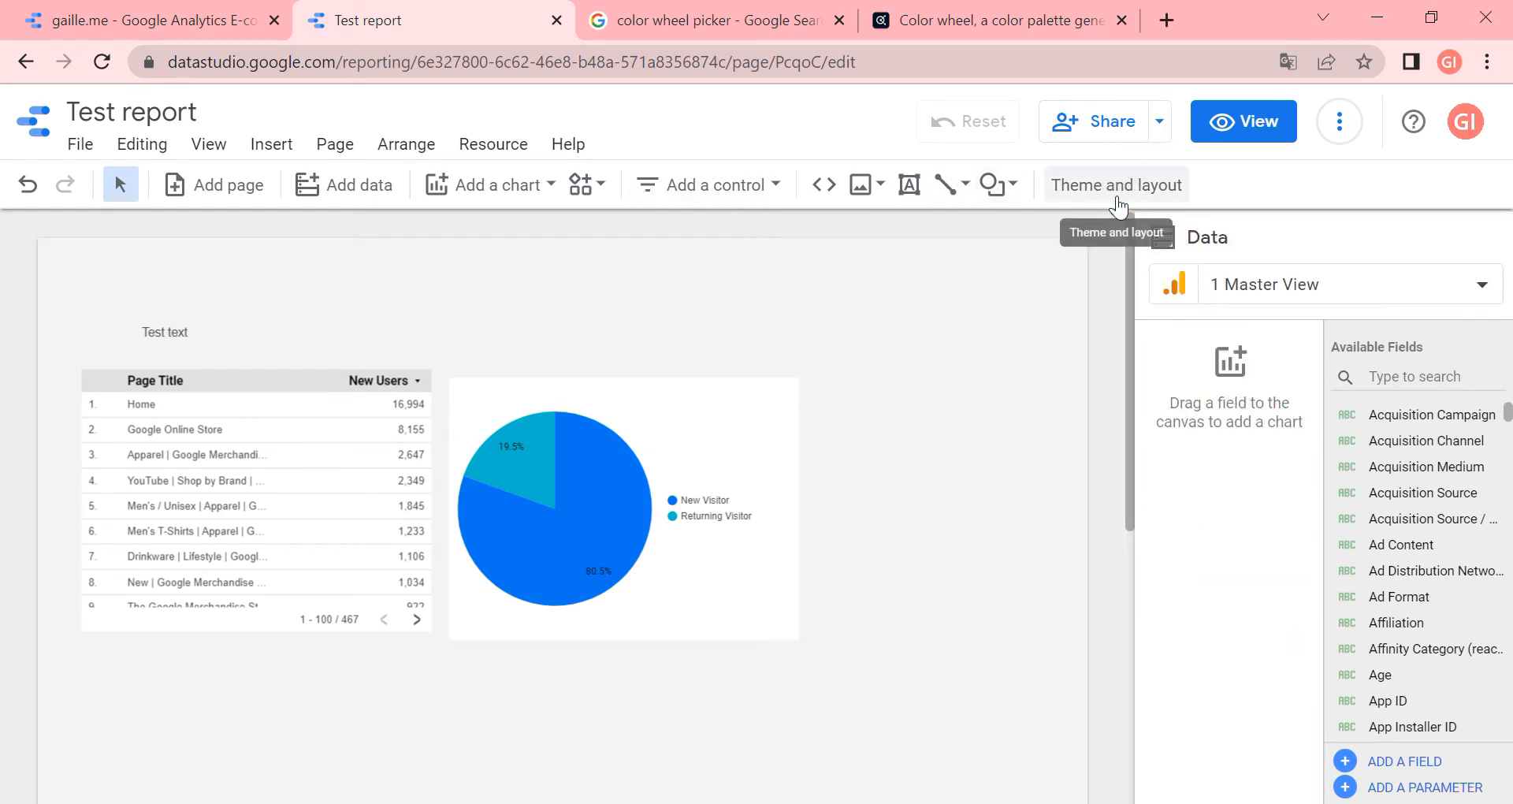
# Reopen the theme editor via Customise and set Border Shadow to No
pyautogui.click(1116, 184)
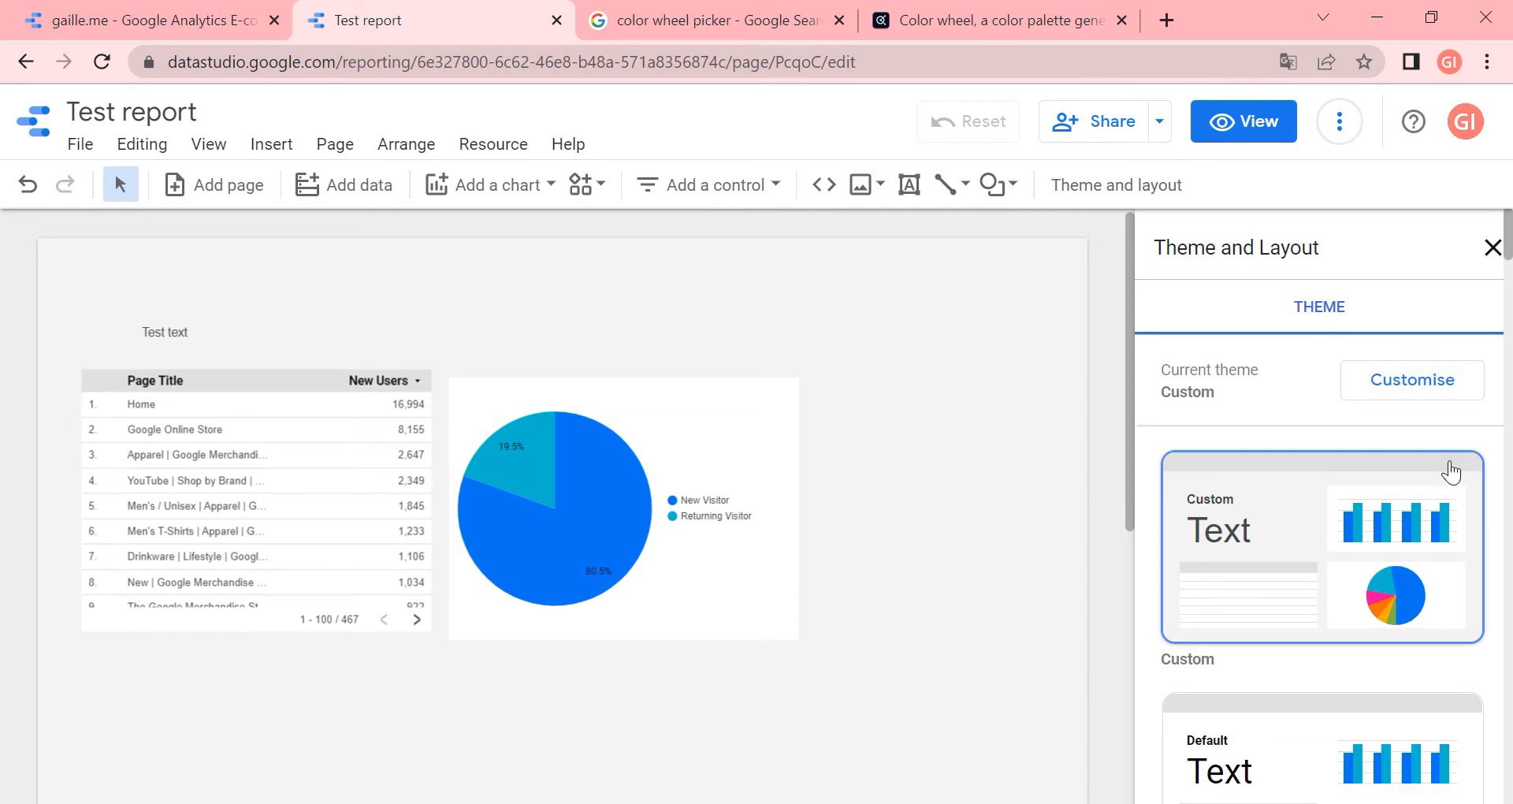
pyautogui.click(1411, 379)
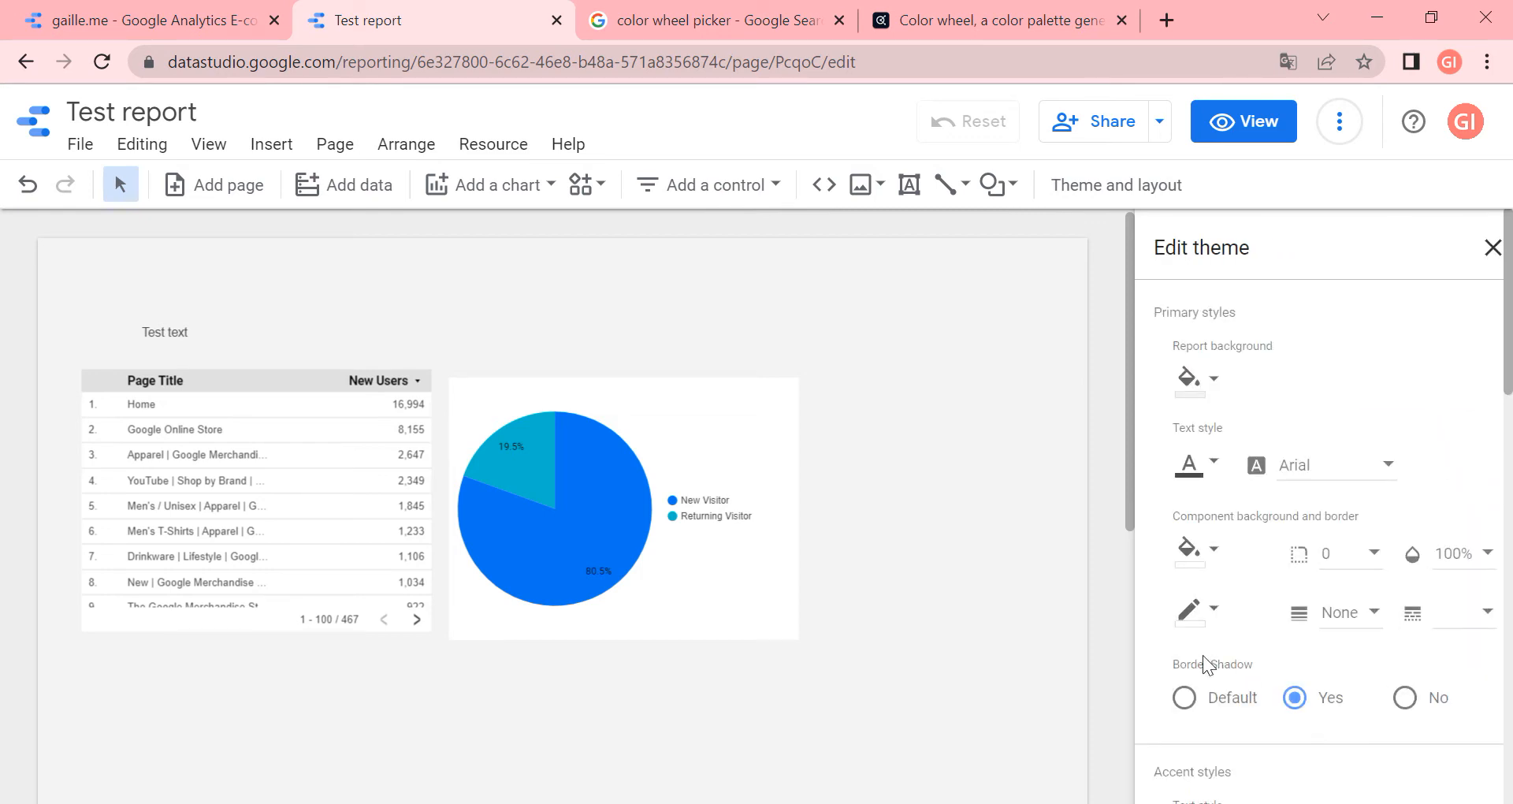
pyautogui.moveTo(1186, 676)
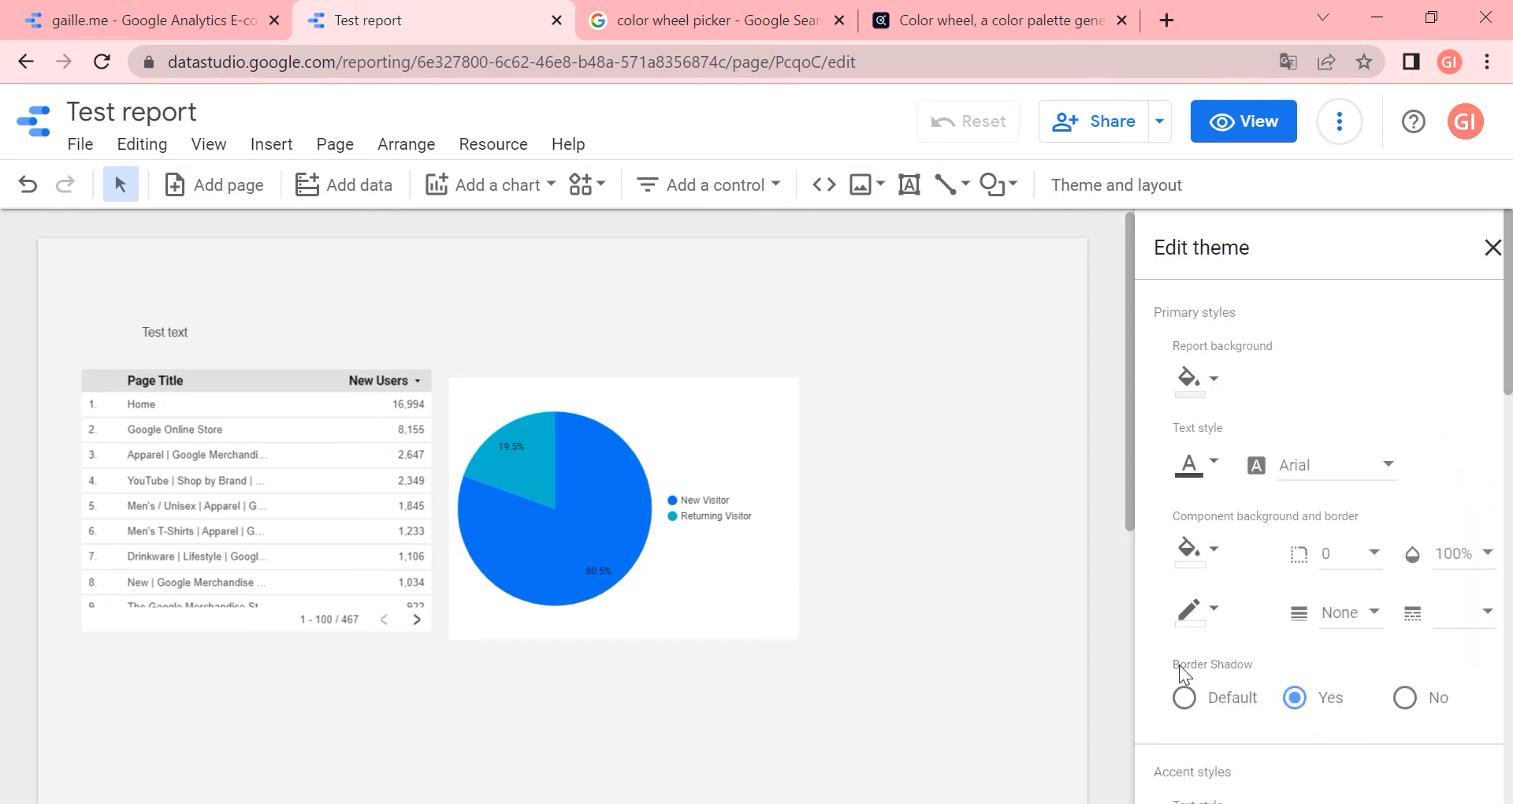
pyautogui.click(1405, 697)
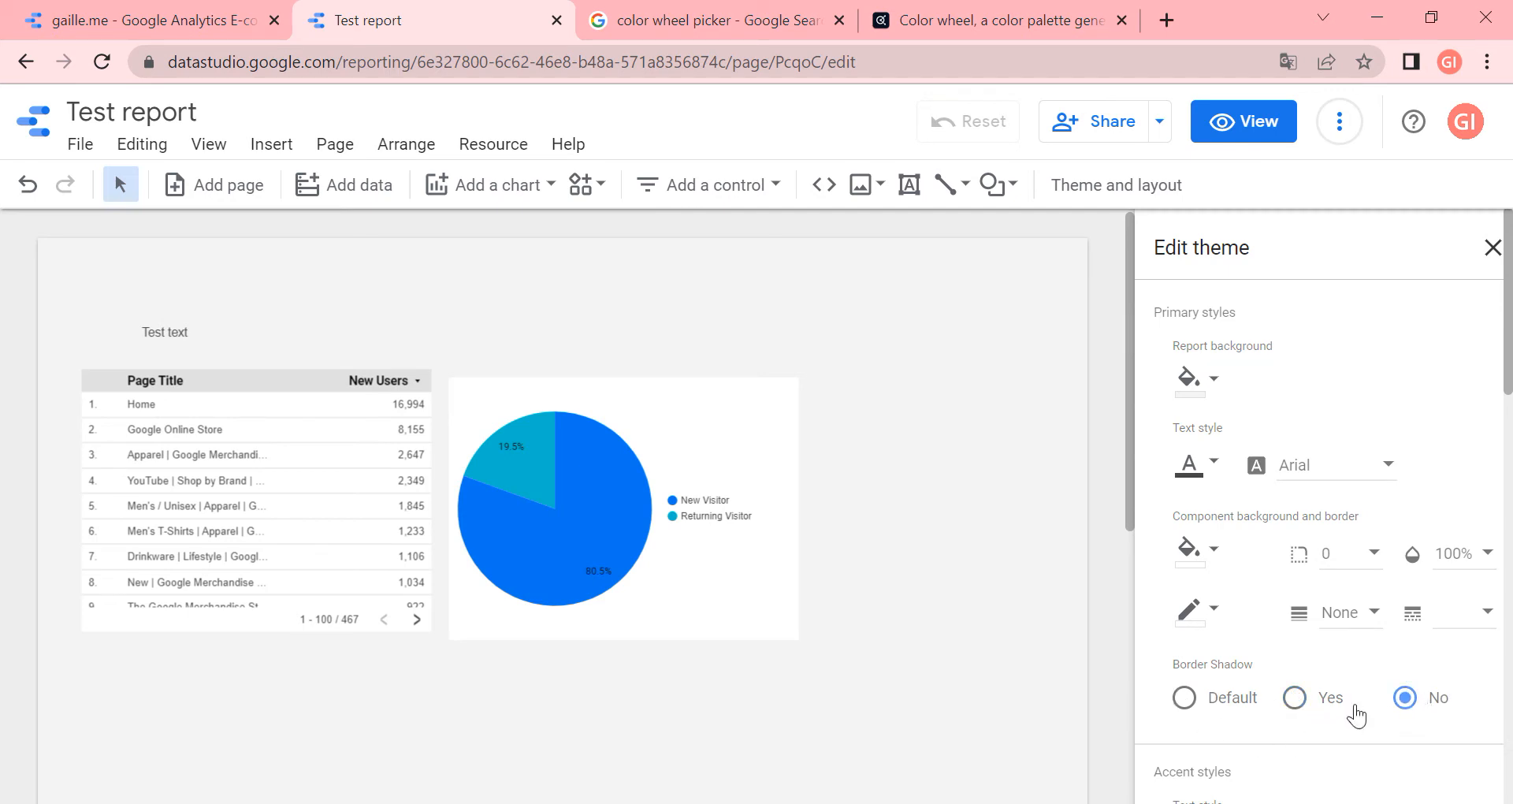
pyautogui.moveTo(1435, 543)
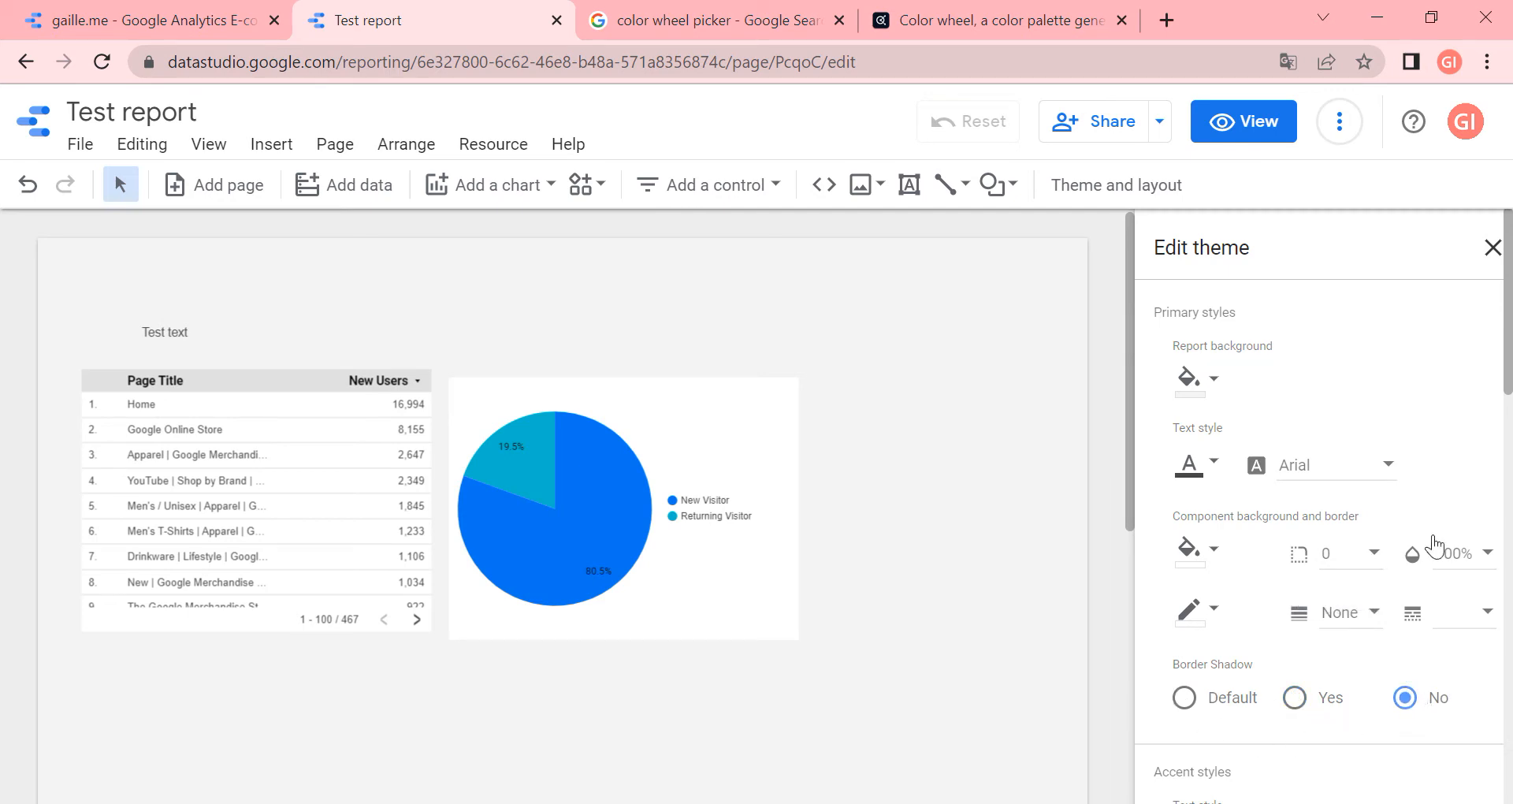
pyautogui.moveTo(1129, 519)
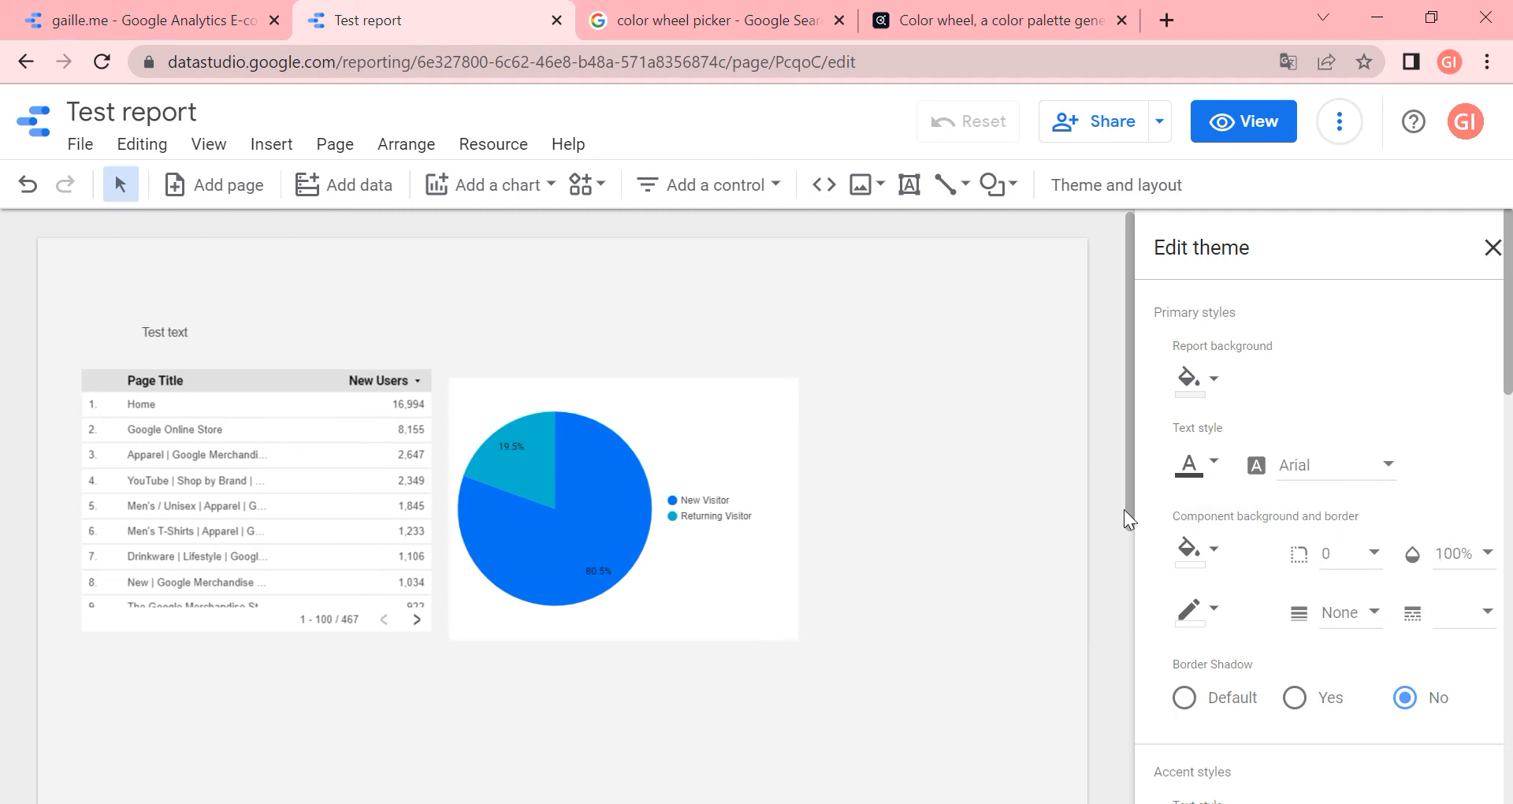
pyautogui.scroll(-3)
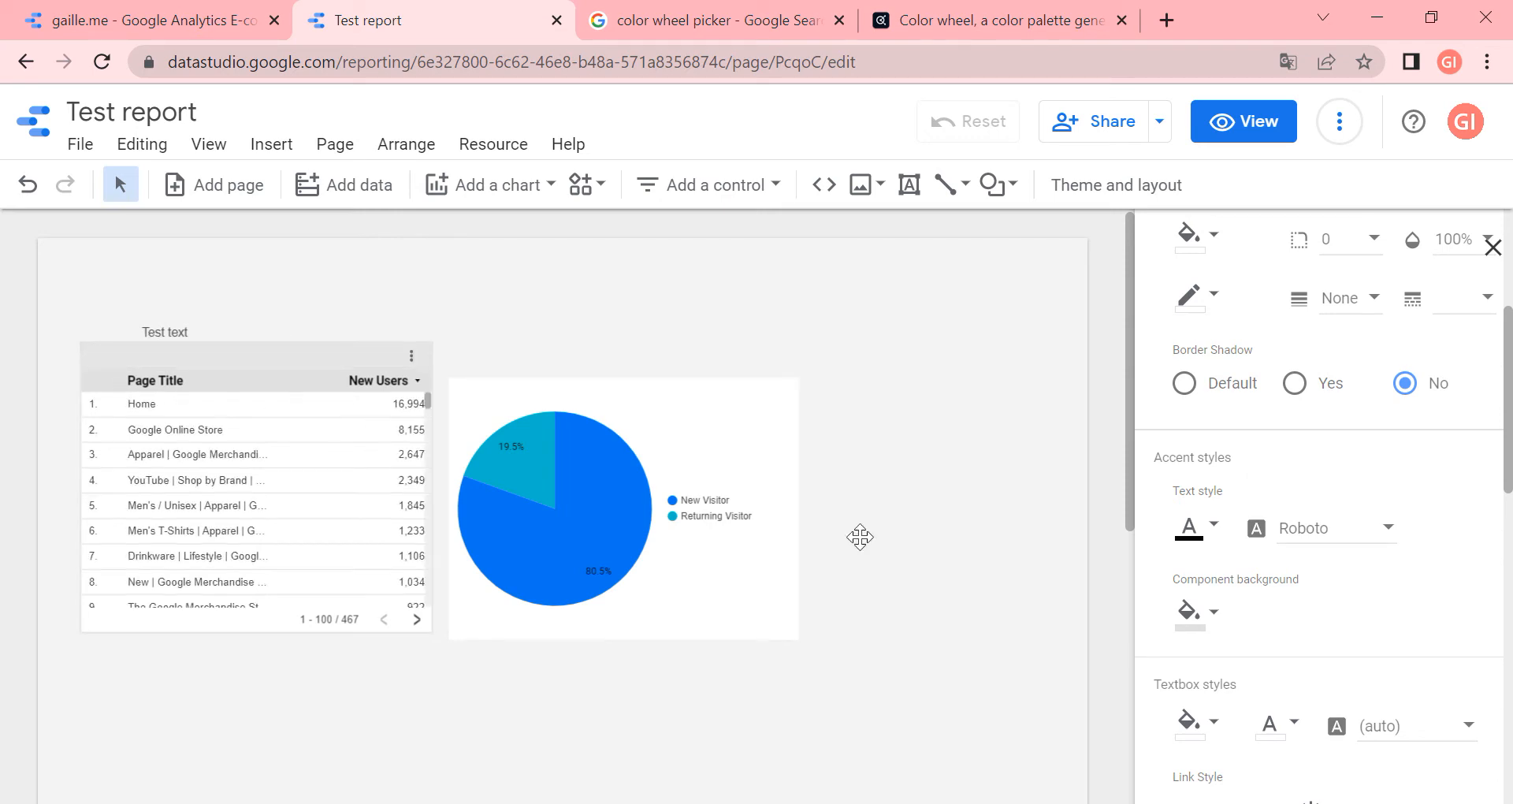
# Pick a new accent text colour, recolouring the table's column headers
pyautogui.click(1192, 235)
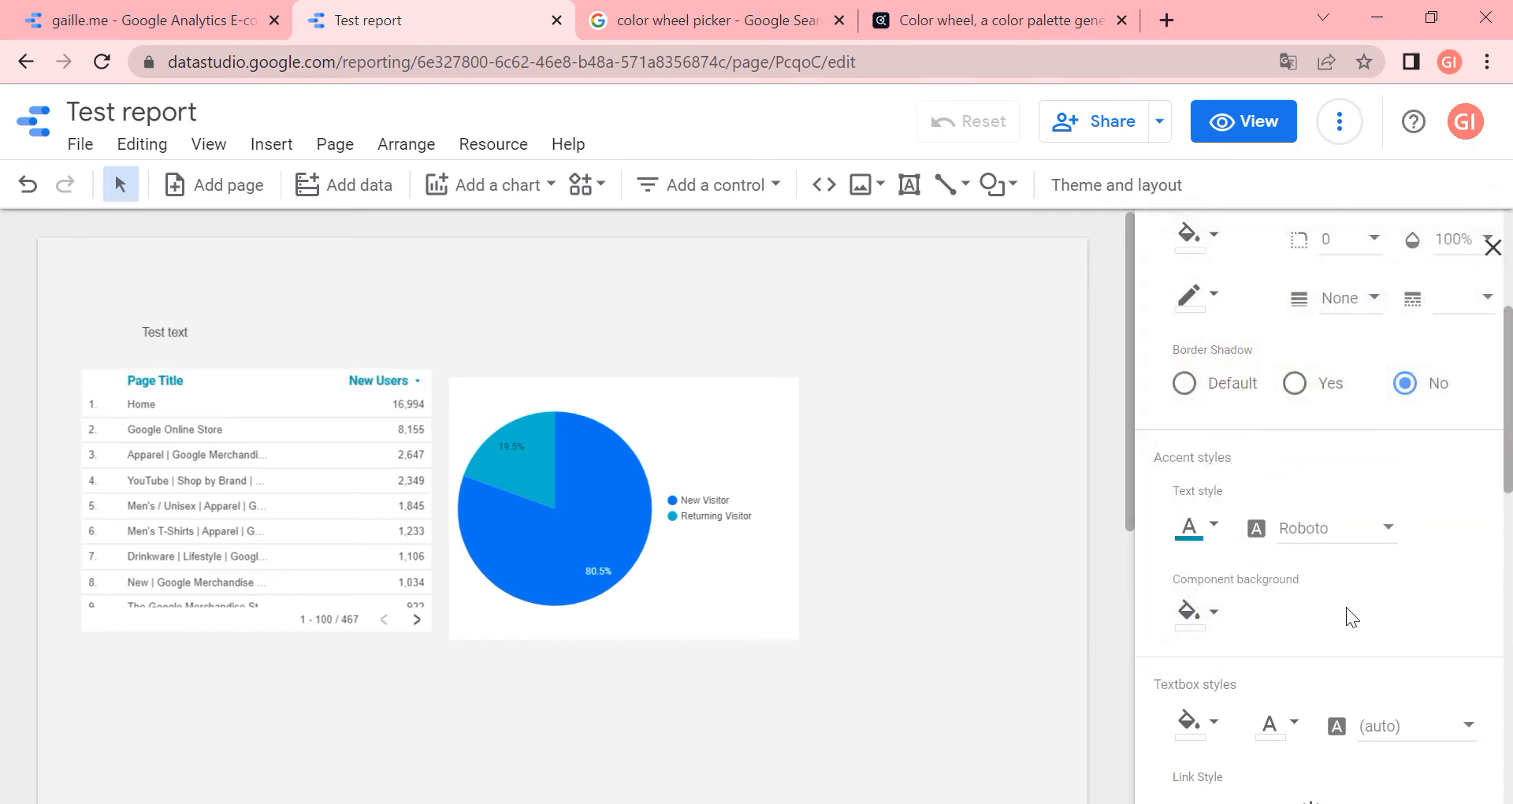
pyautogui.moveTo(1289, 648)
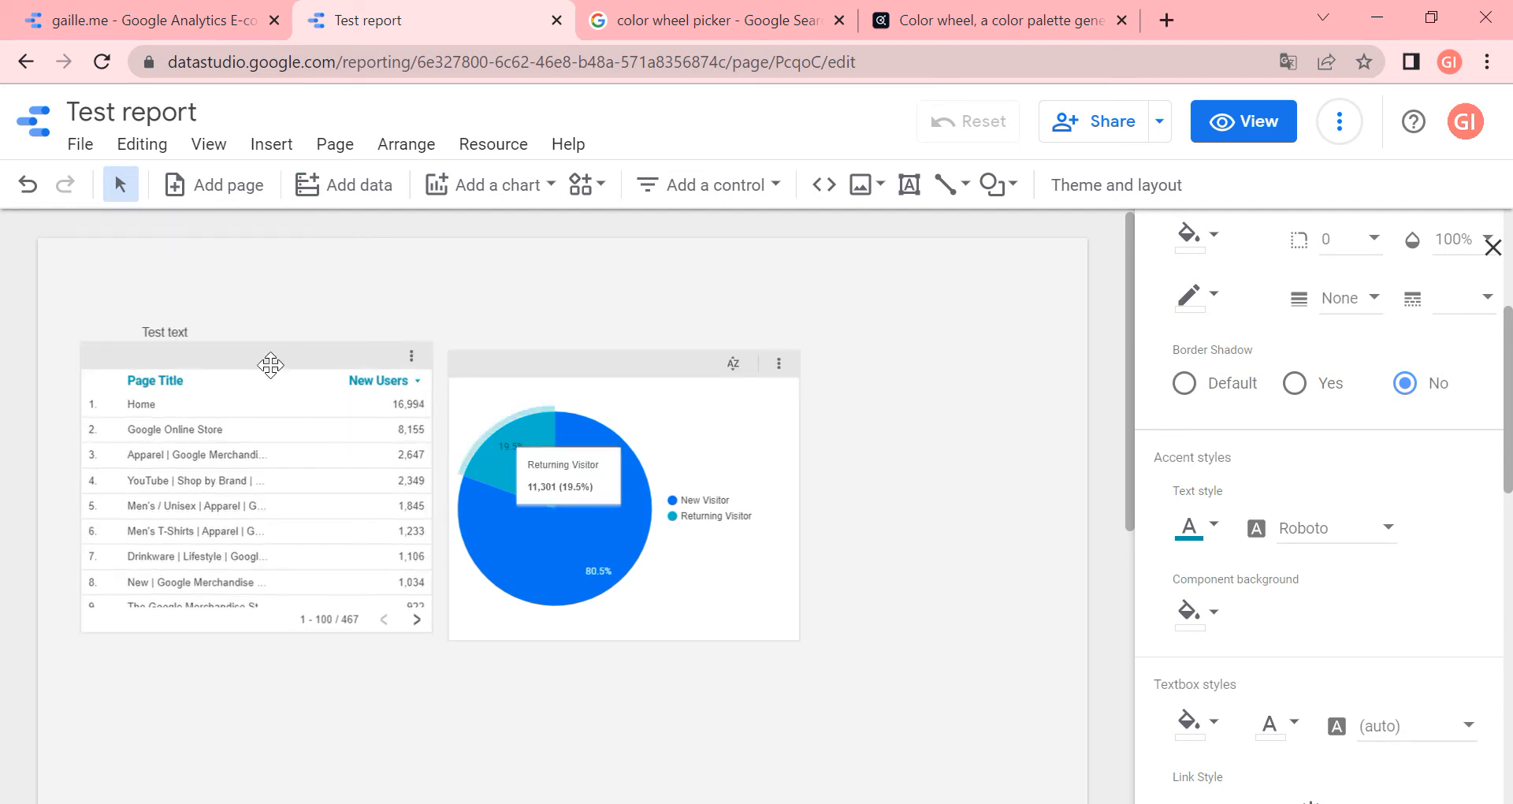
pyautogui.moveTo(212, 388)
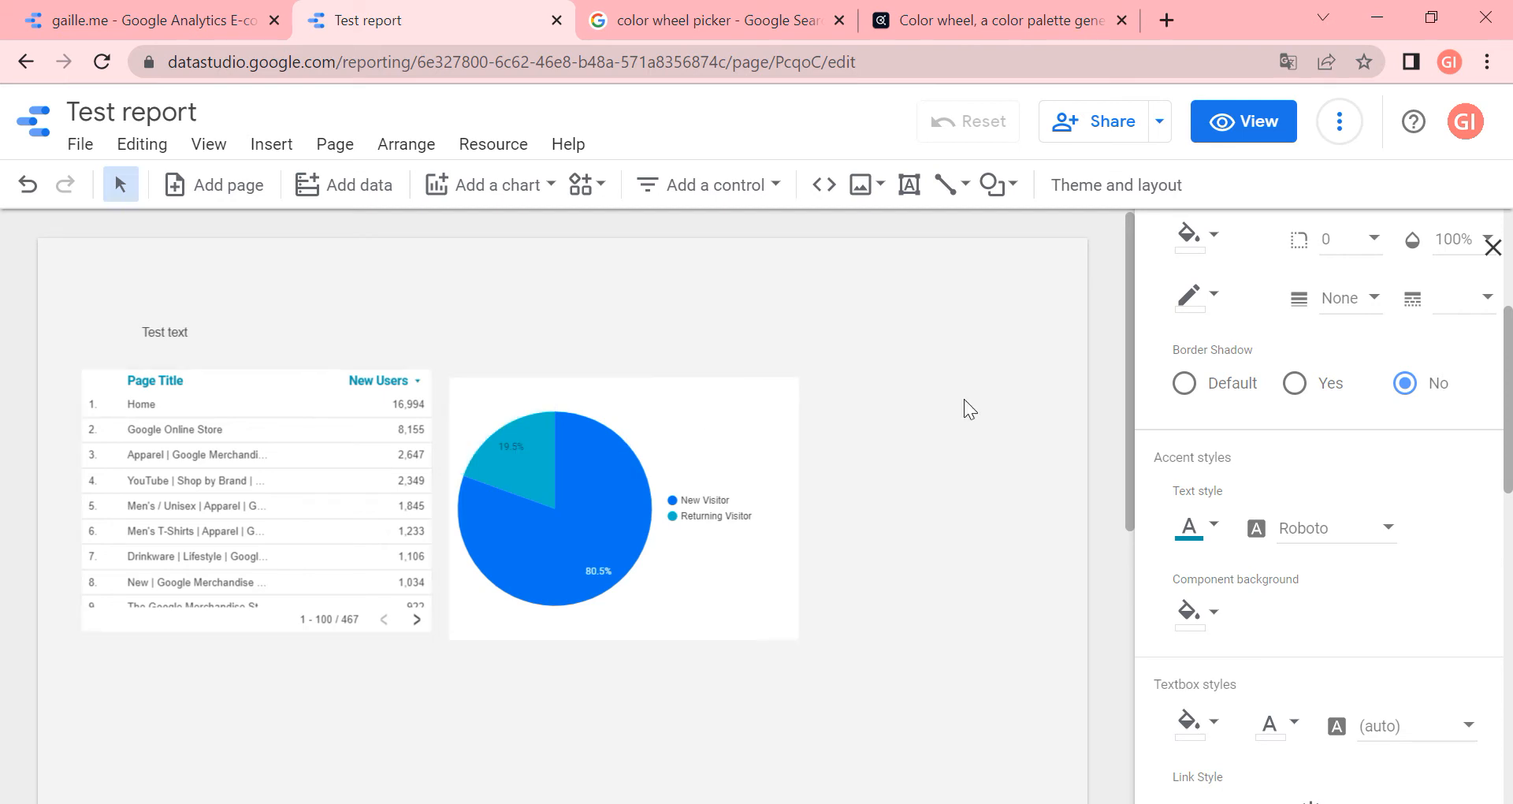
pyautogui.moveTo(1229, 400)
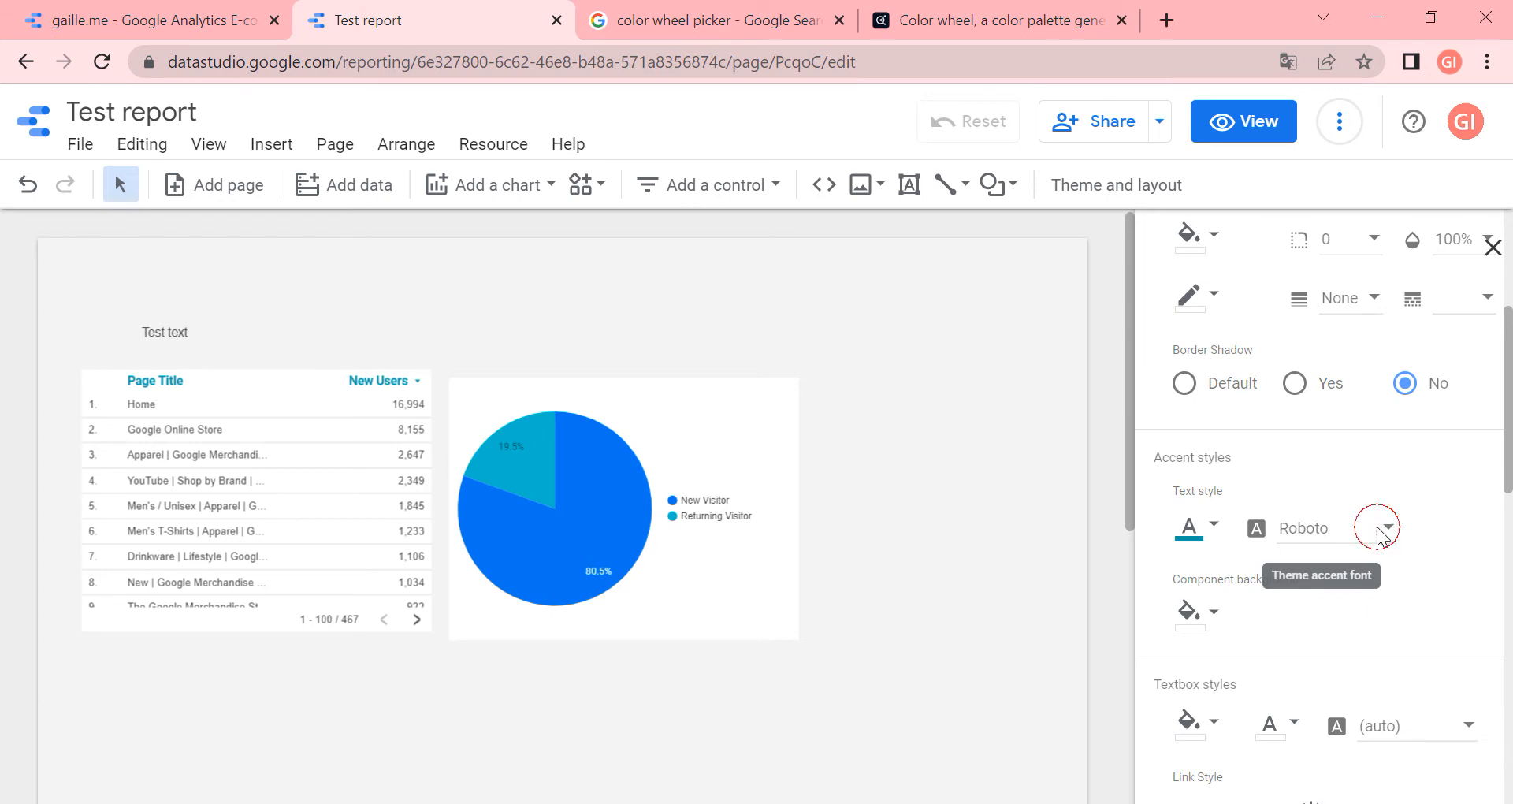
# Change the Accent styles font from Roboto to Arial
pyautogui.click(1379, 529)
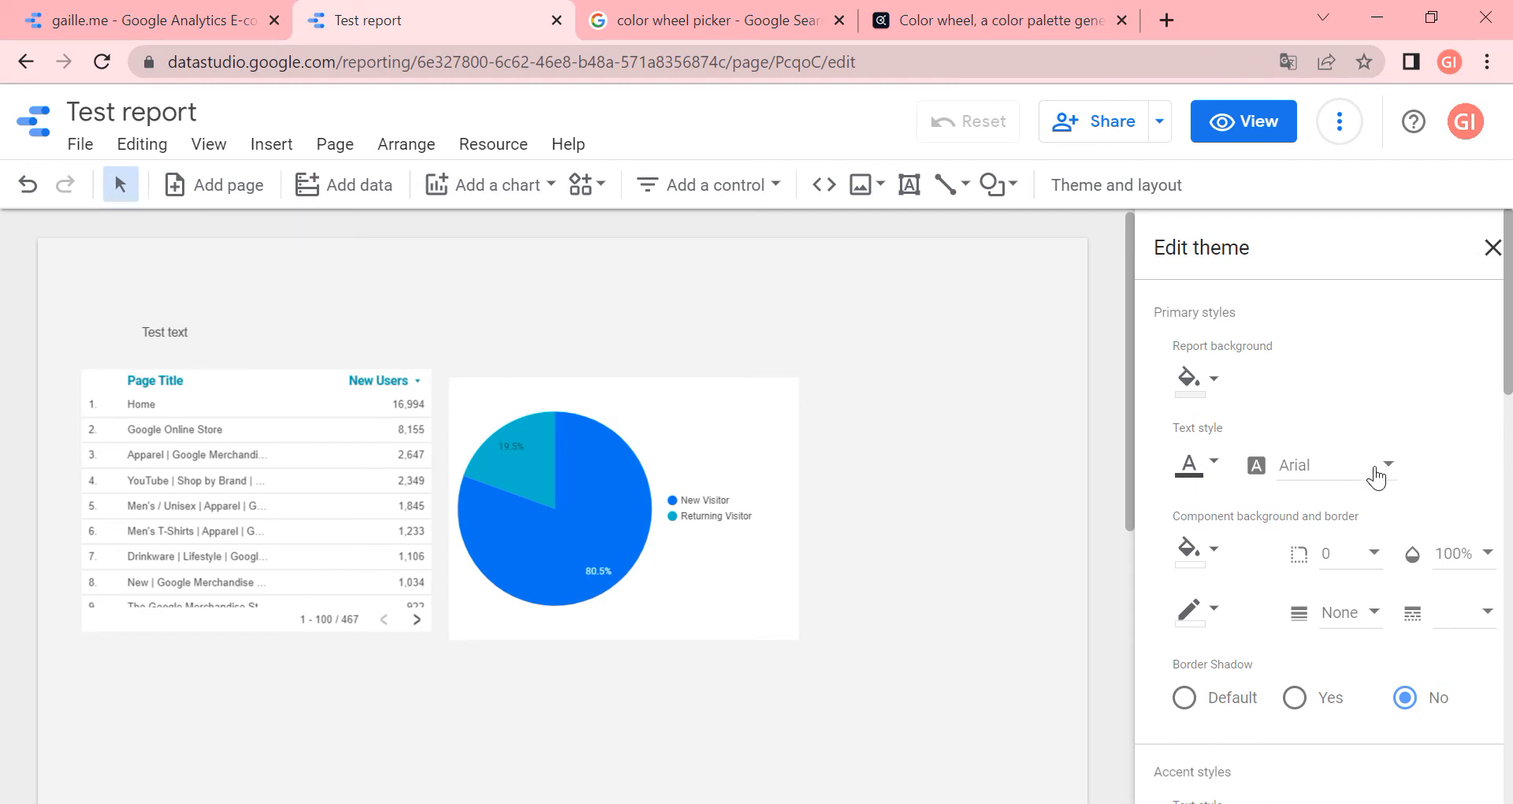
pyautogui.scroll(-3)
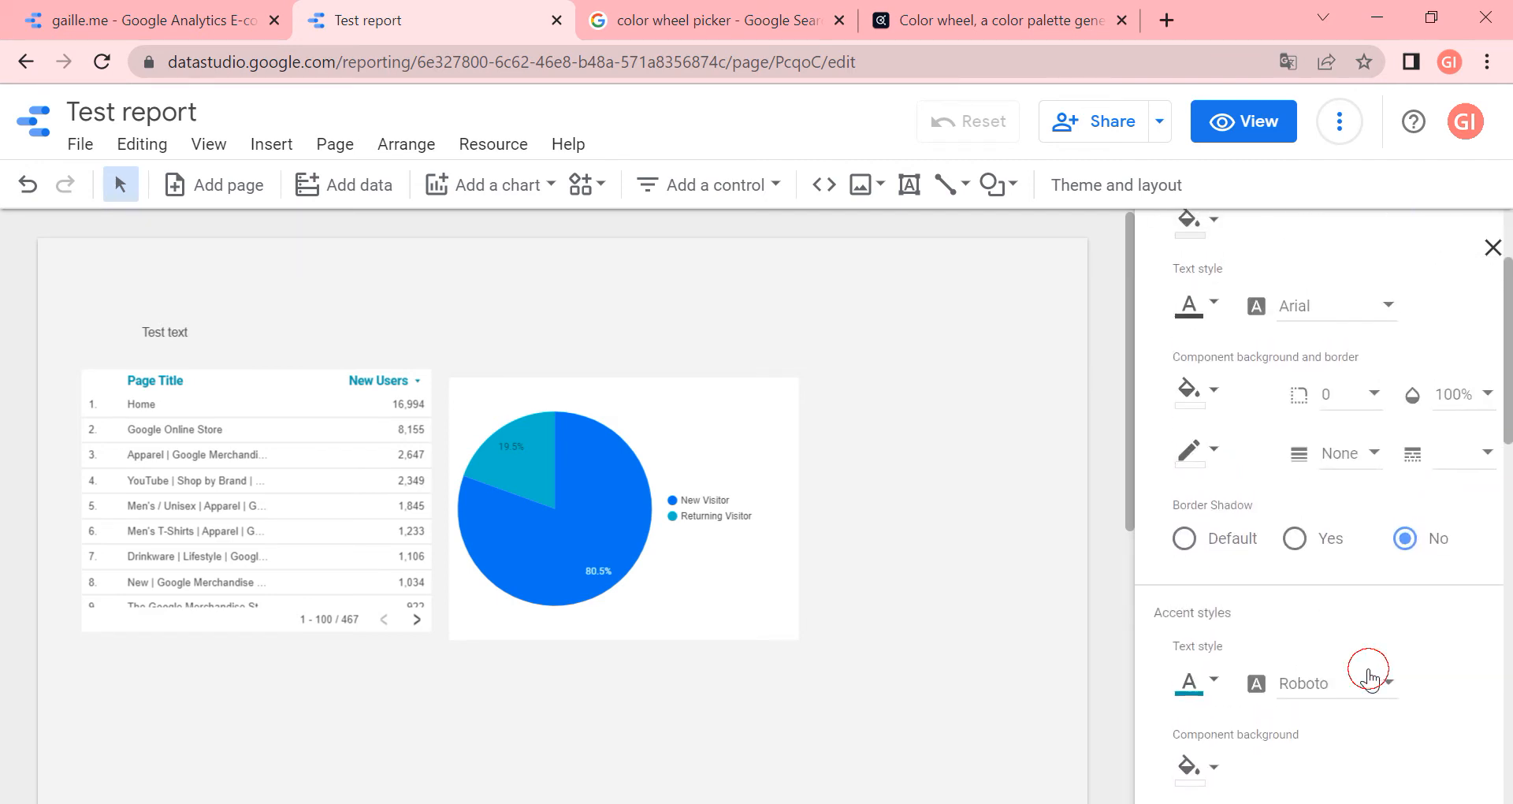
pyautogui.click(1335, 684)
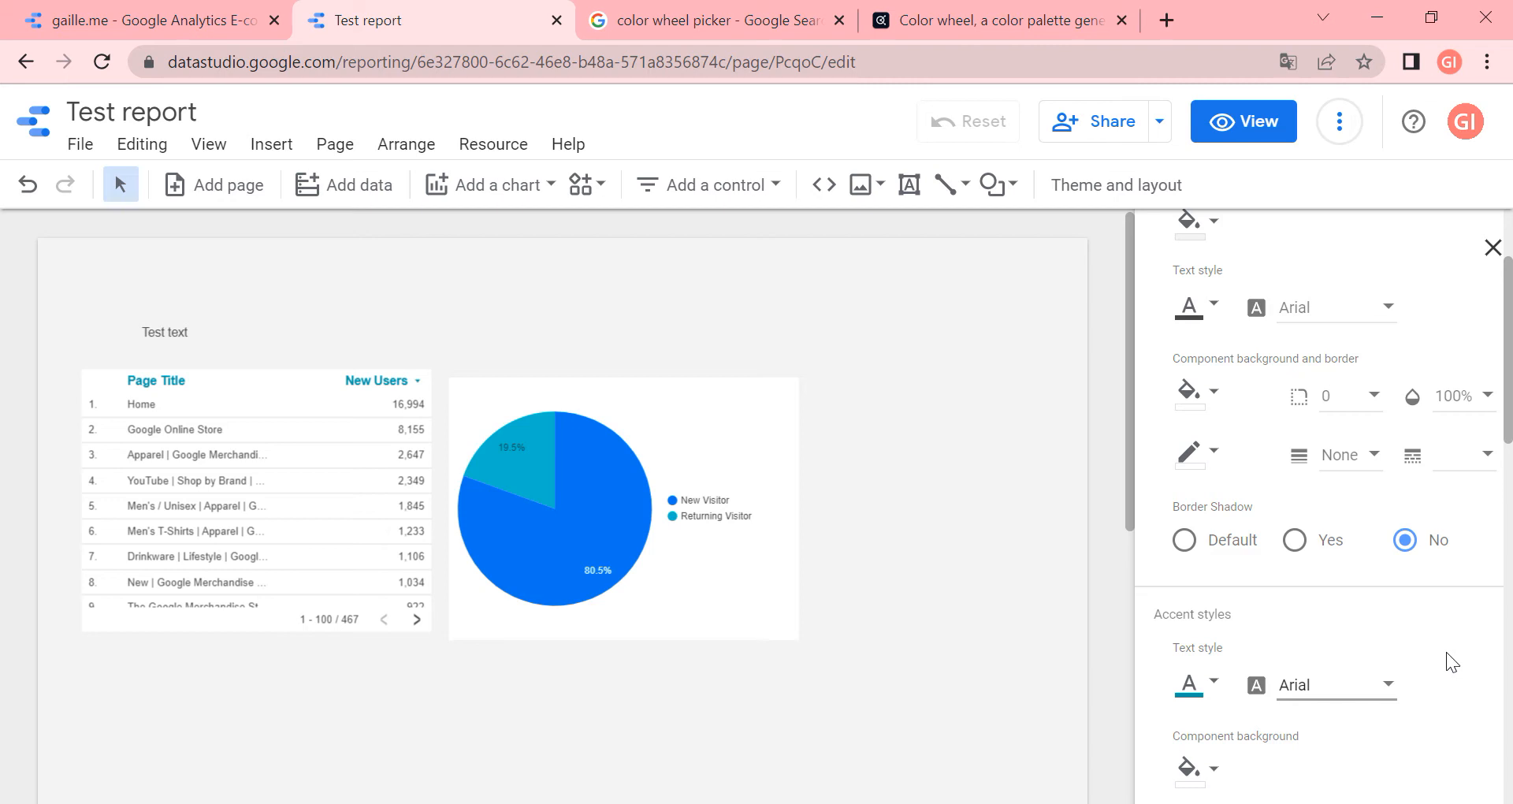
pyautogui.moveTo(1427, 648)
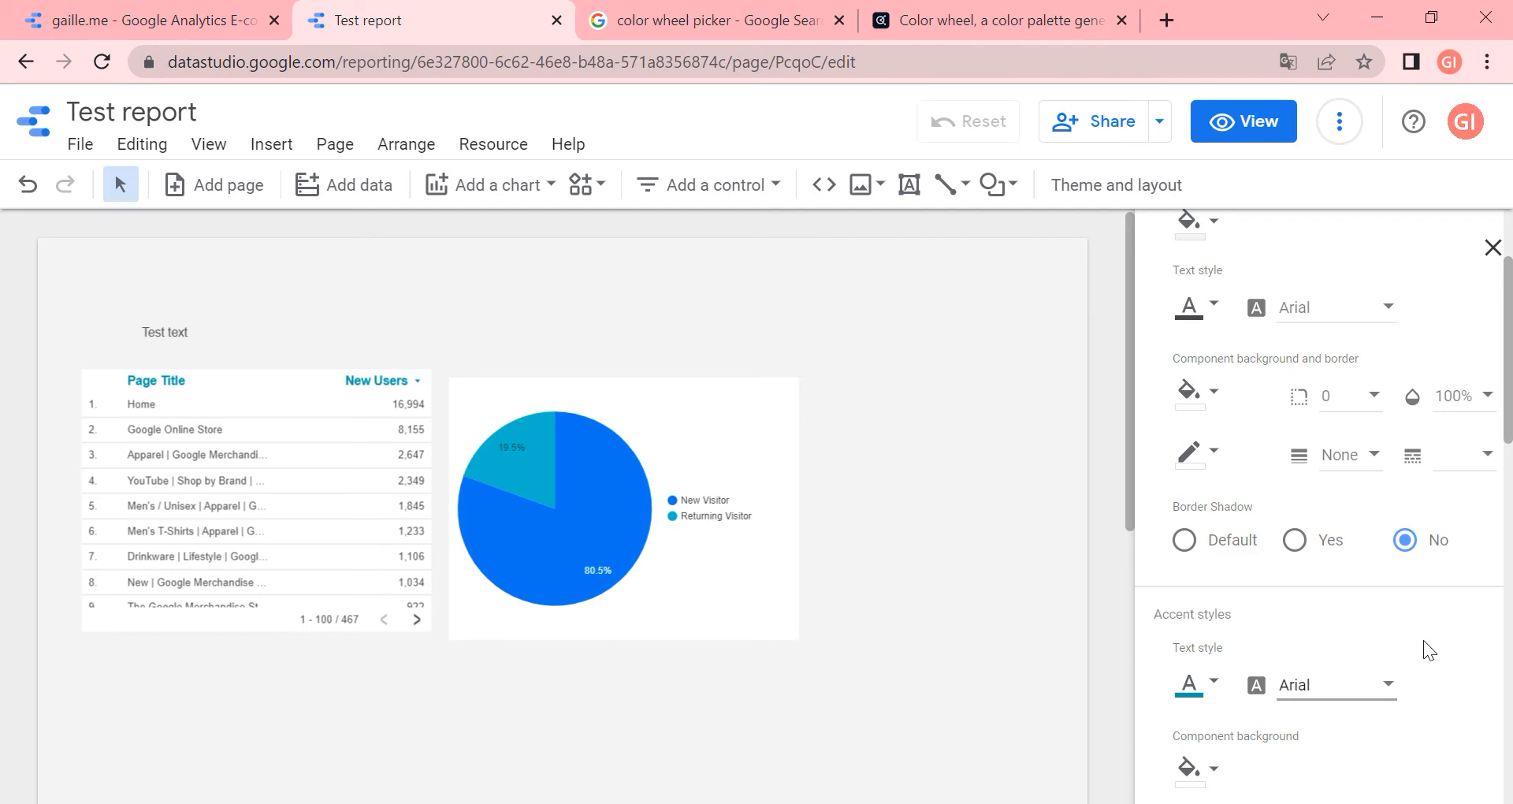
pyautogui.moveTo(1439, 686)
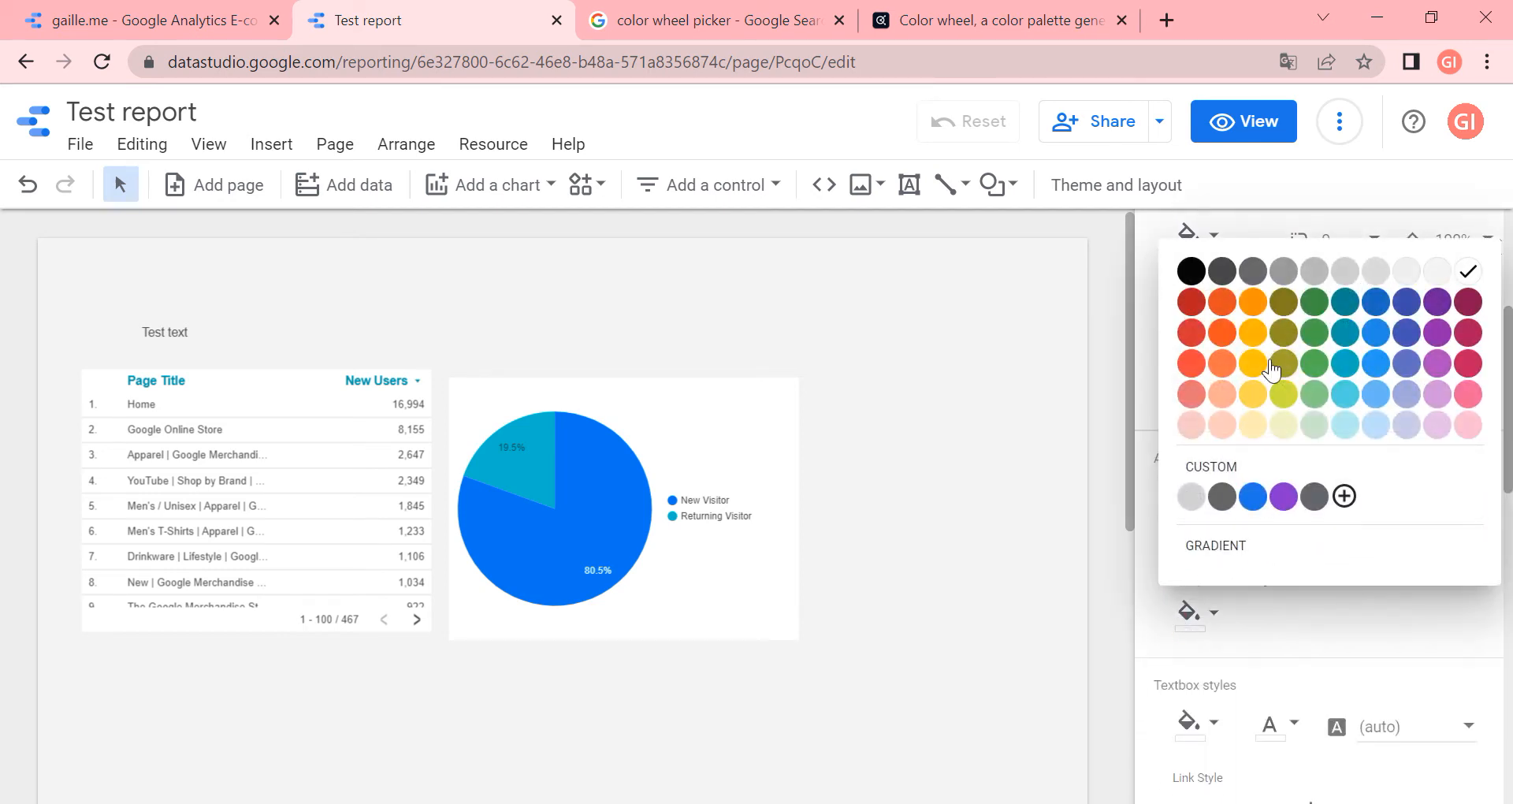
# Set the table header's accent component background colour to white
pyautogui.click(1283, 362)
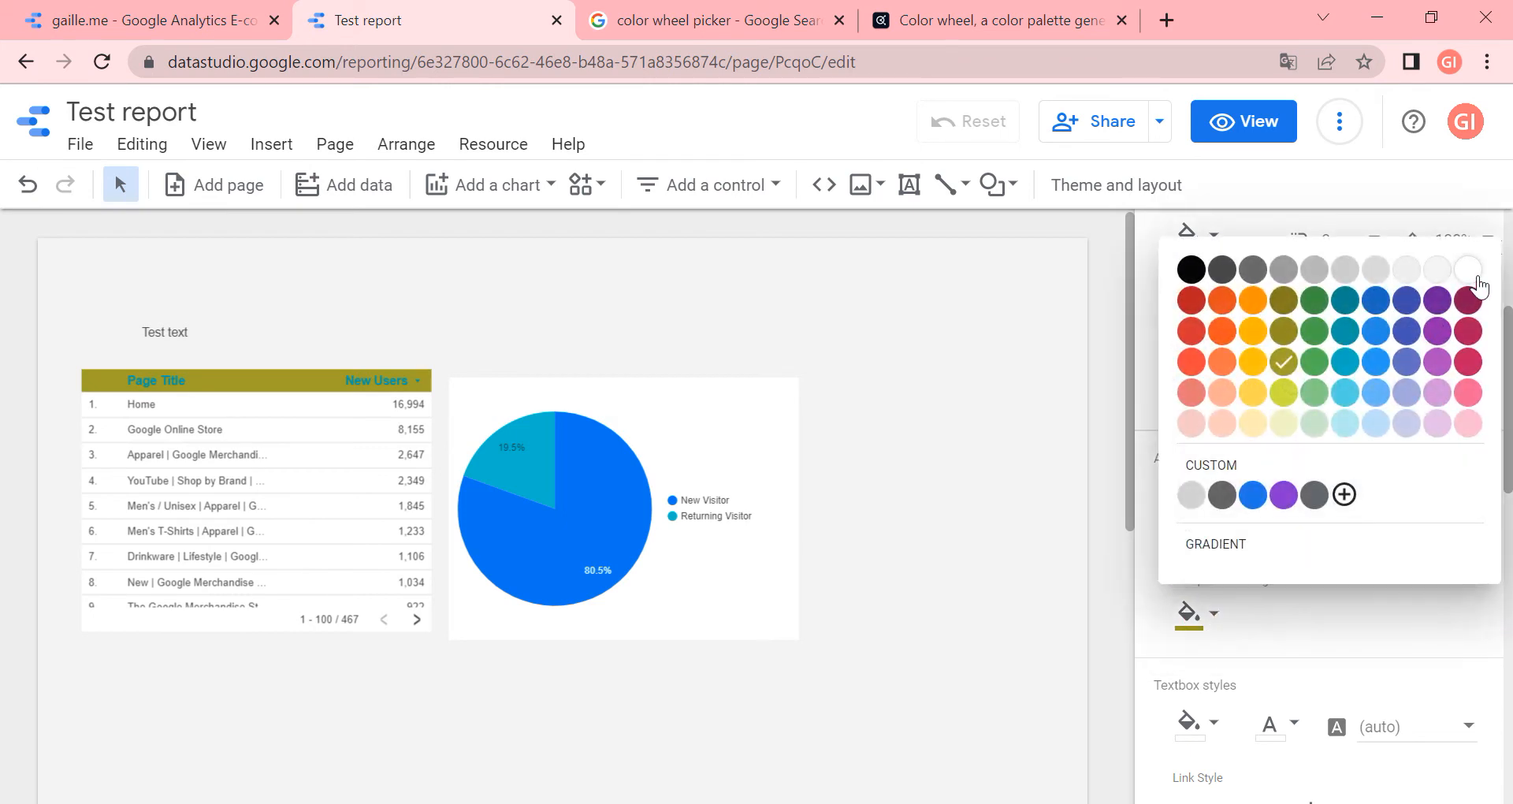
pyautogui.click(1468, 270)
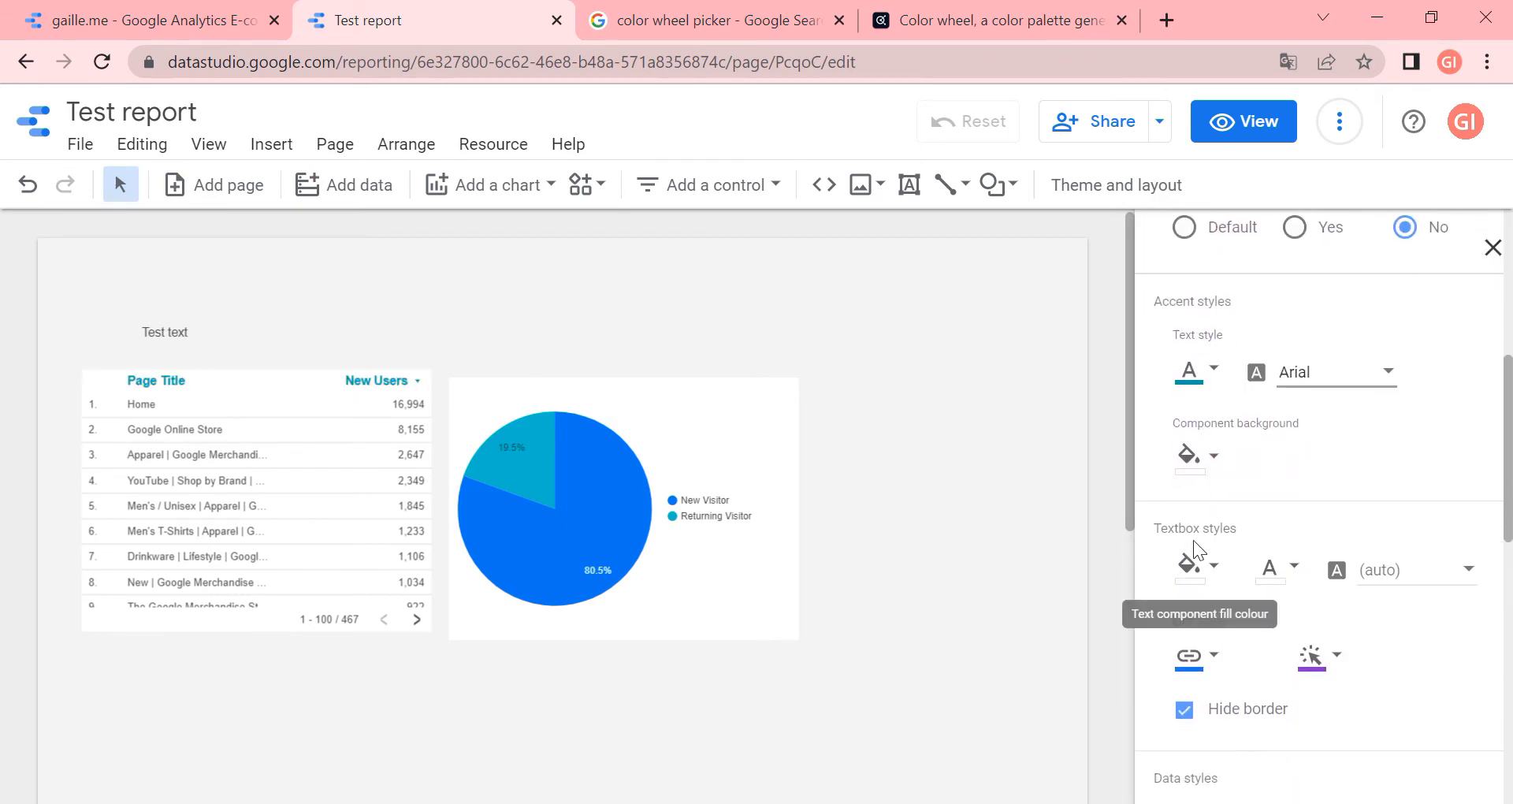
pyautogui.click(1191, 568)
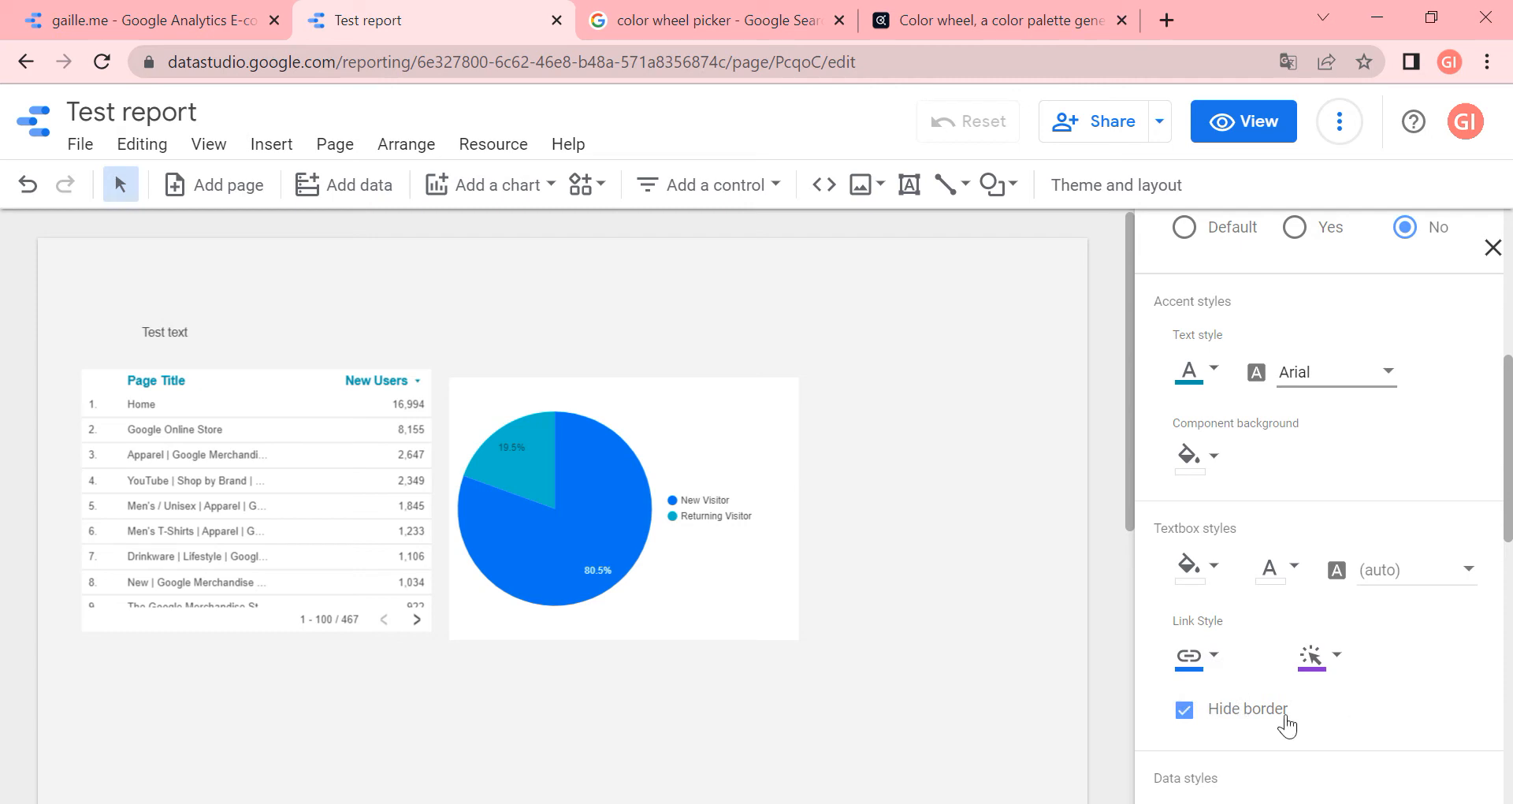
pyautogui.moveTo(1187, 678)
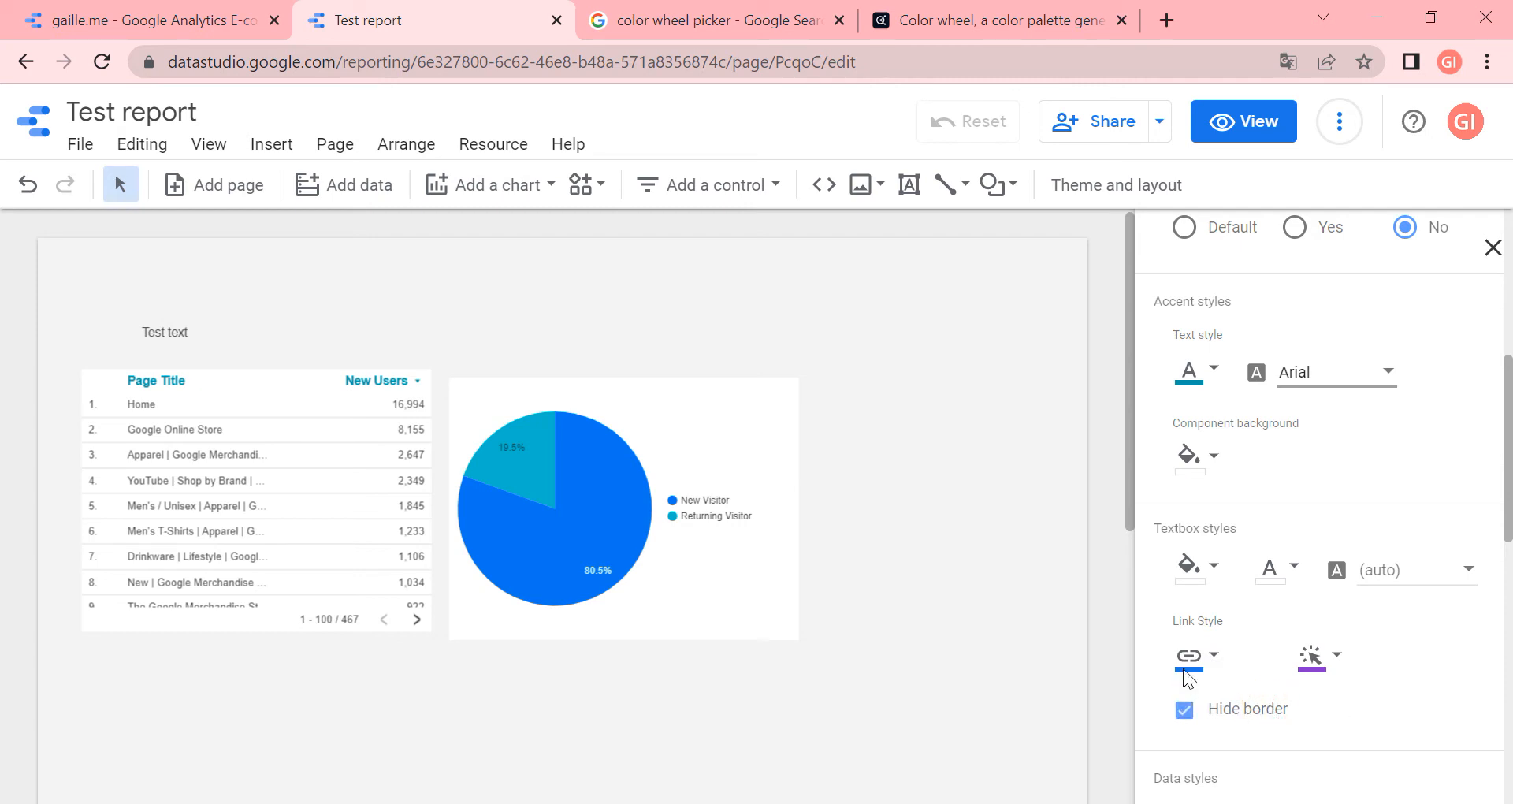
# Scroll the Edit theme panel down to Data styles and the chart palette
pyautogui.scroll(-3)
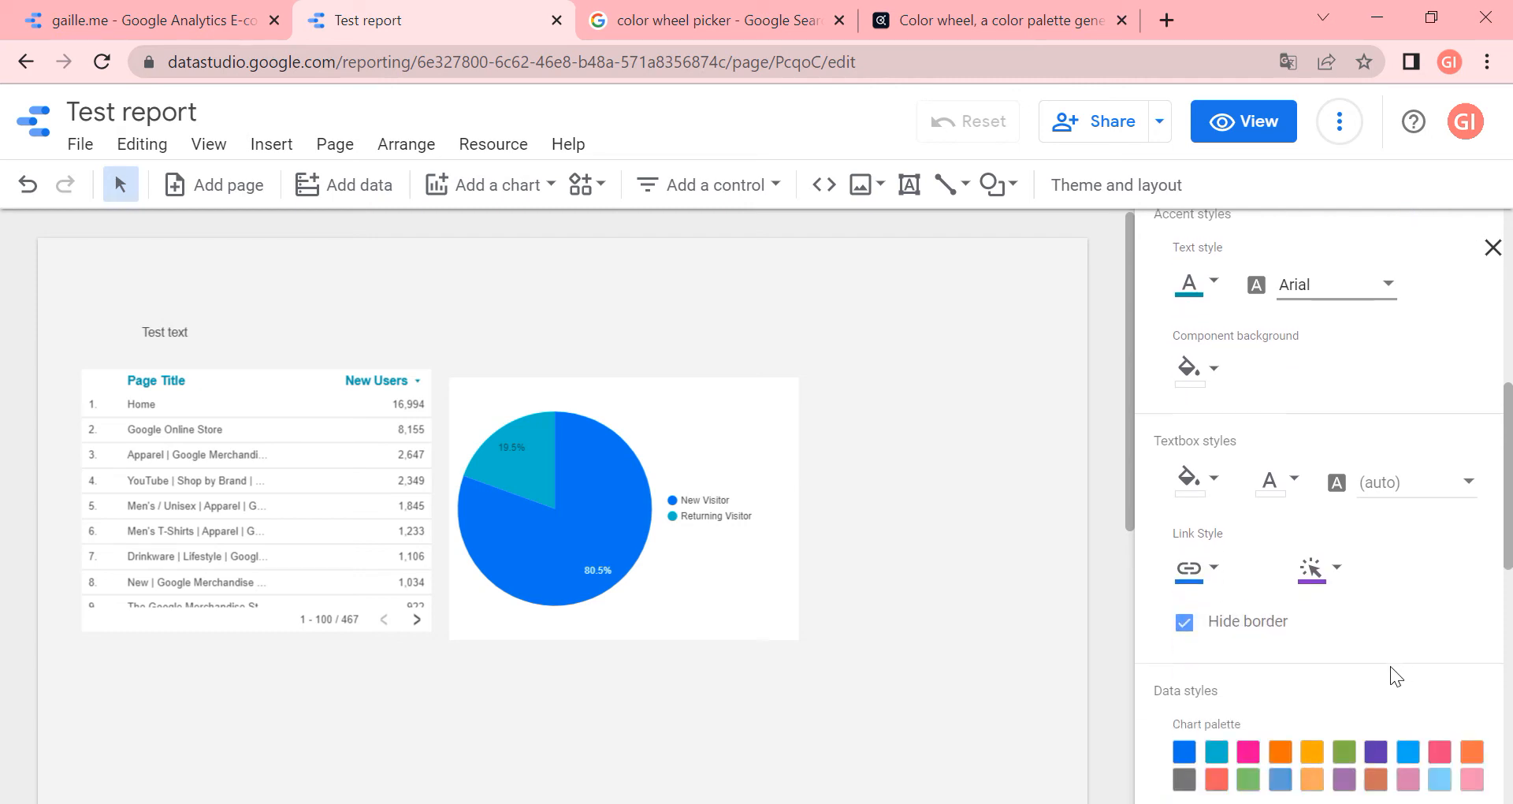
pyautogui.scroll(-3)
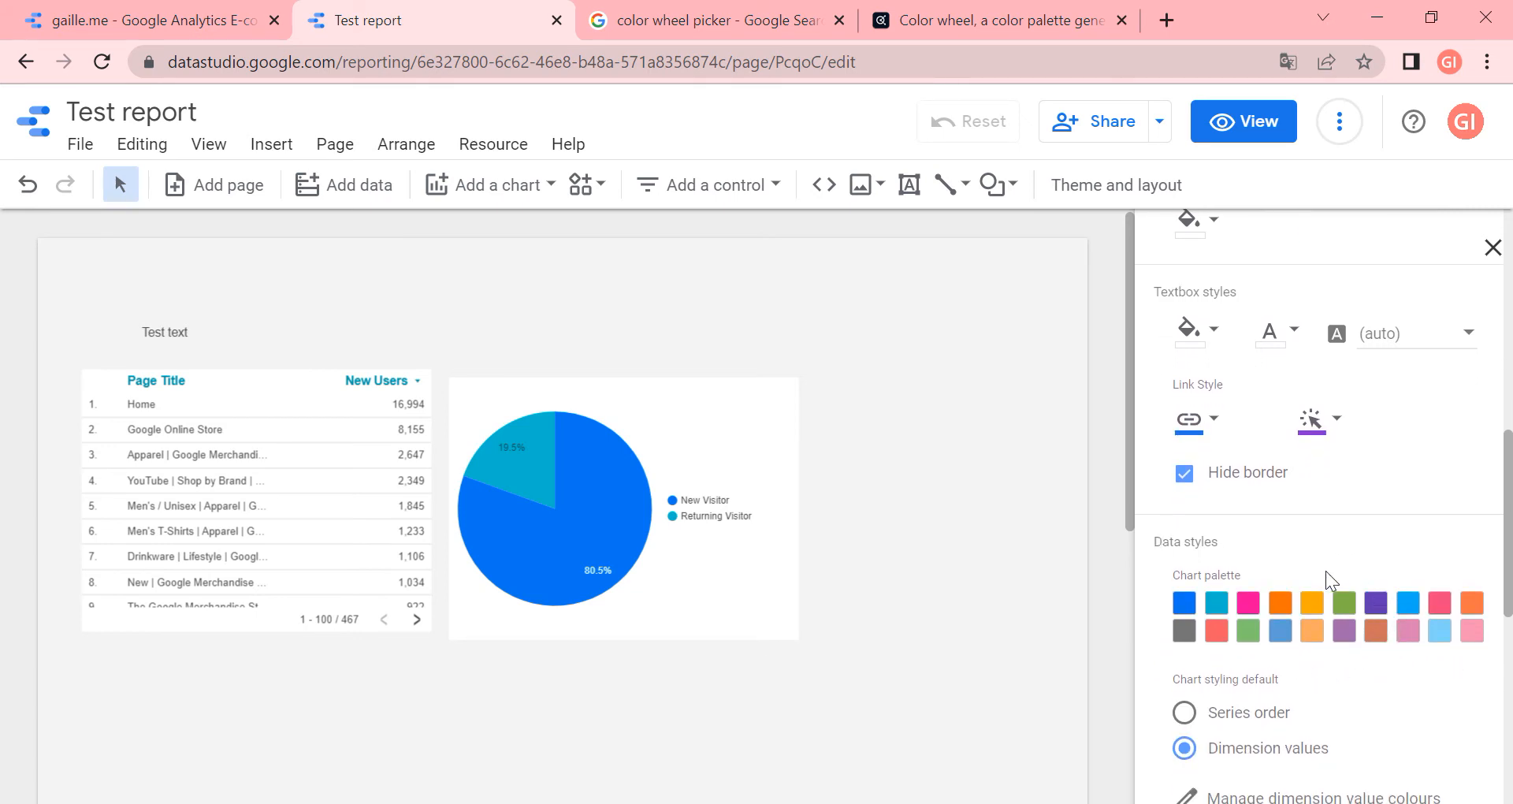
pyautogui.moveTo(1478, 688)
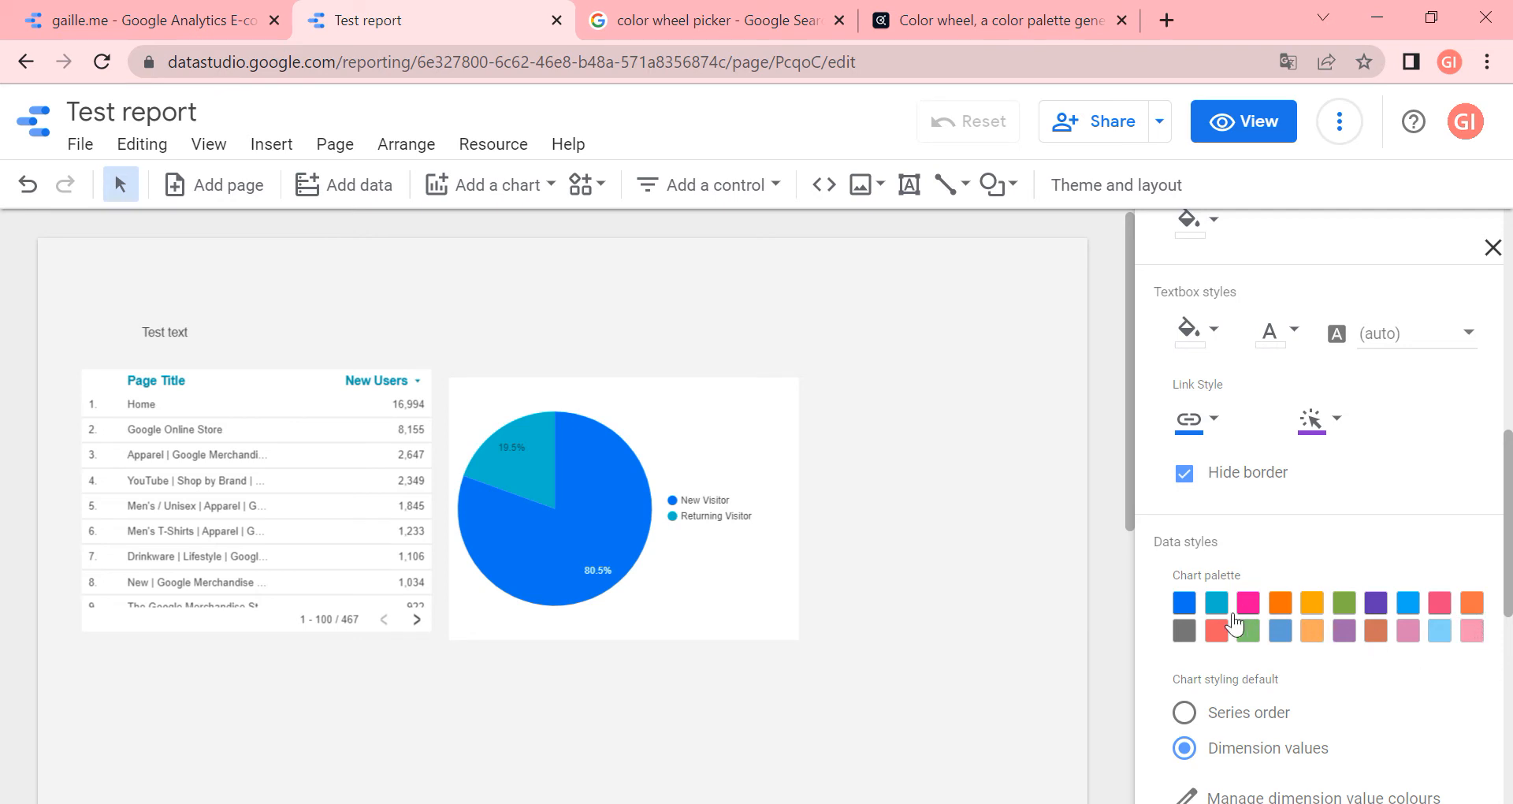
pyautogui.moveTo(1183, 615)
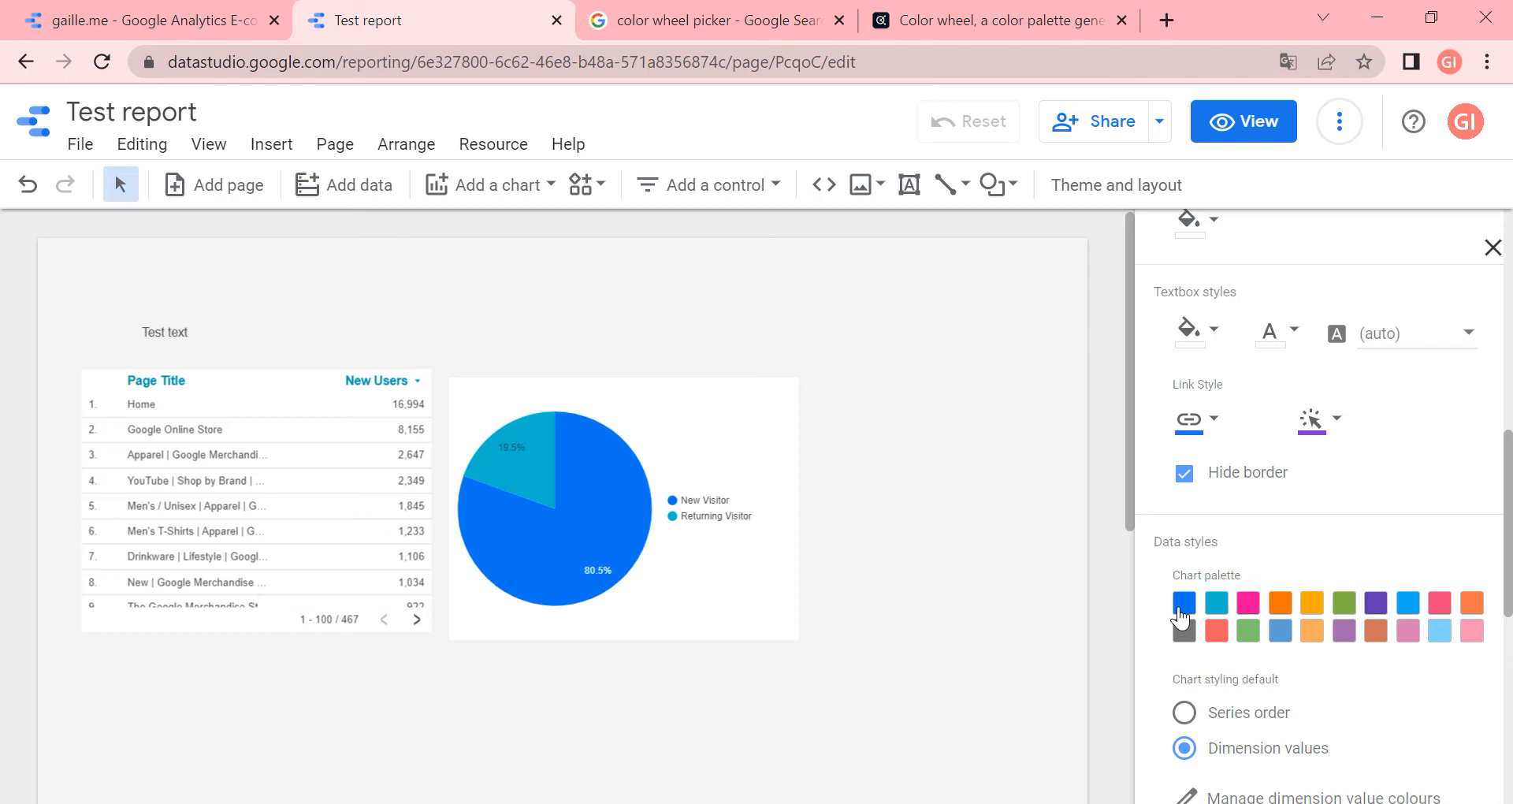
pyautogui.moveTo(1201, 589)
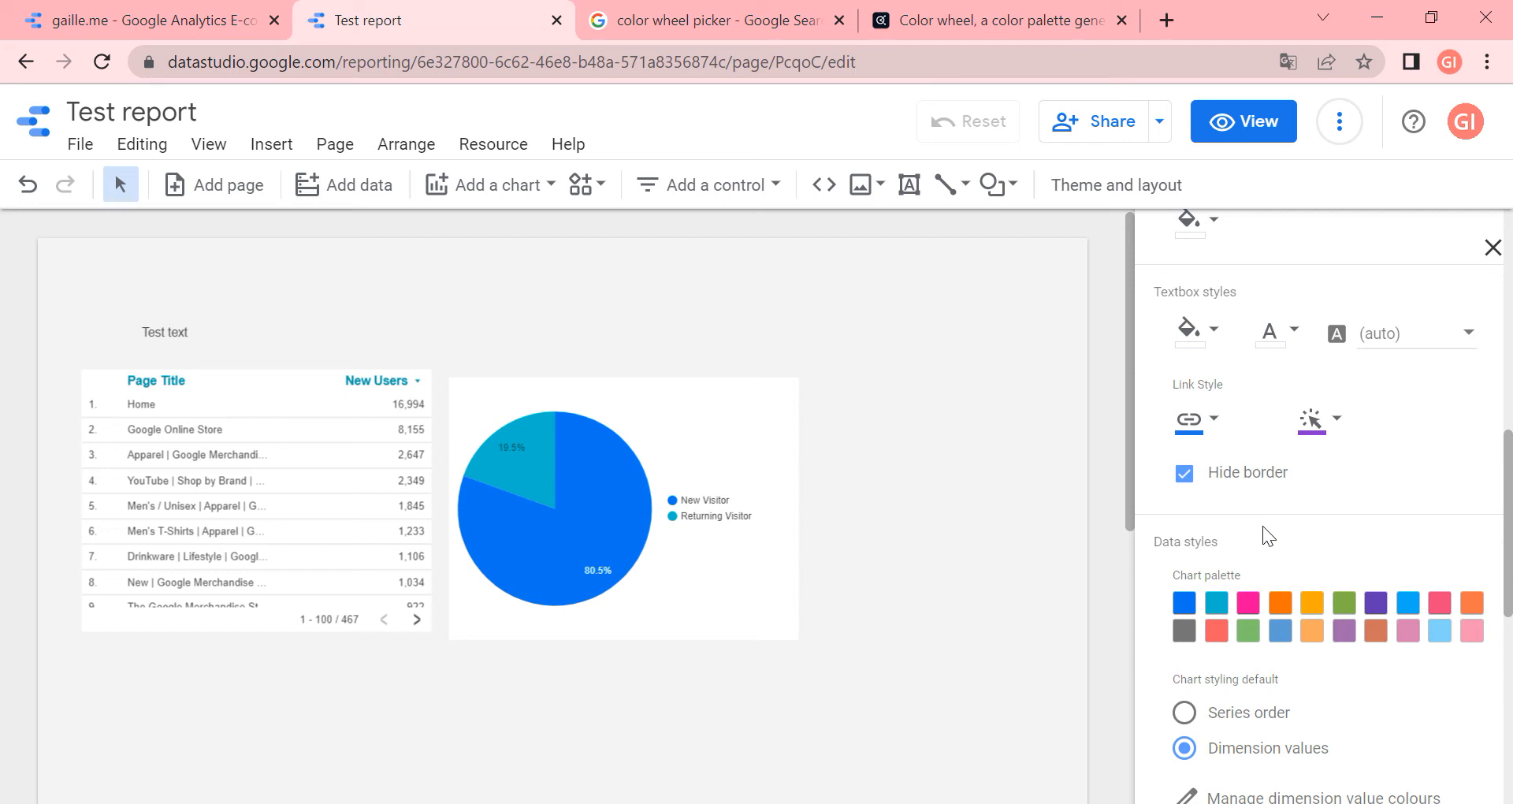
pyautogui.moveTo(1299, 537)
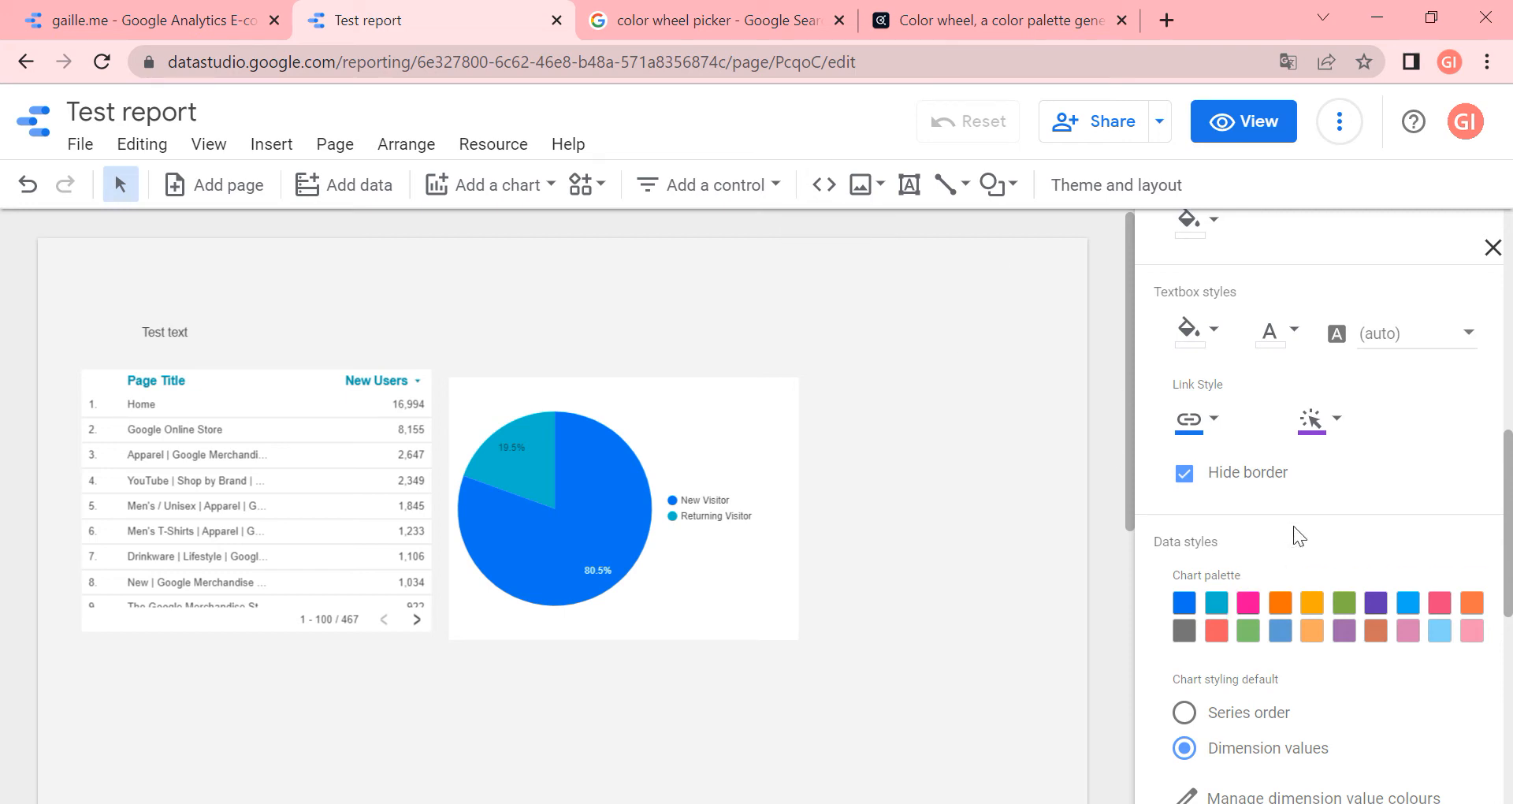
pyautogui.moveTo(1194, 621)
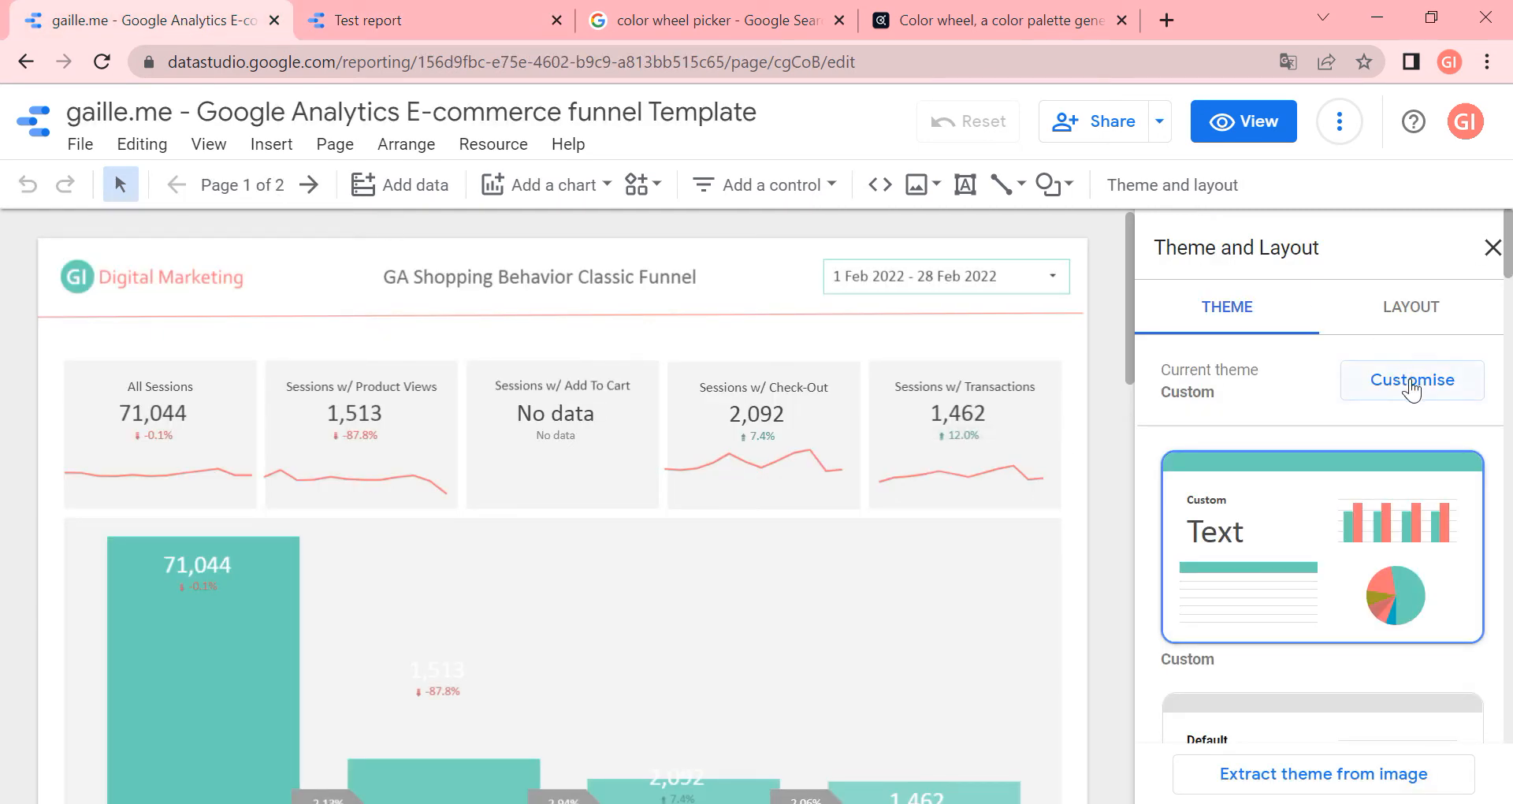
# Customise the template theme and check its first chart colour's hex, #66d1b9
pyautogui.click(1411, 379)
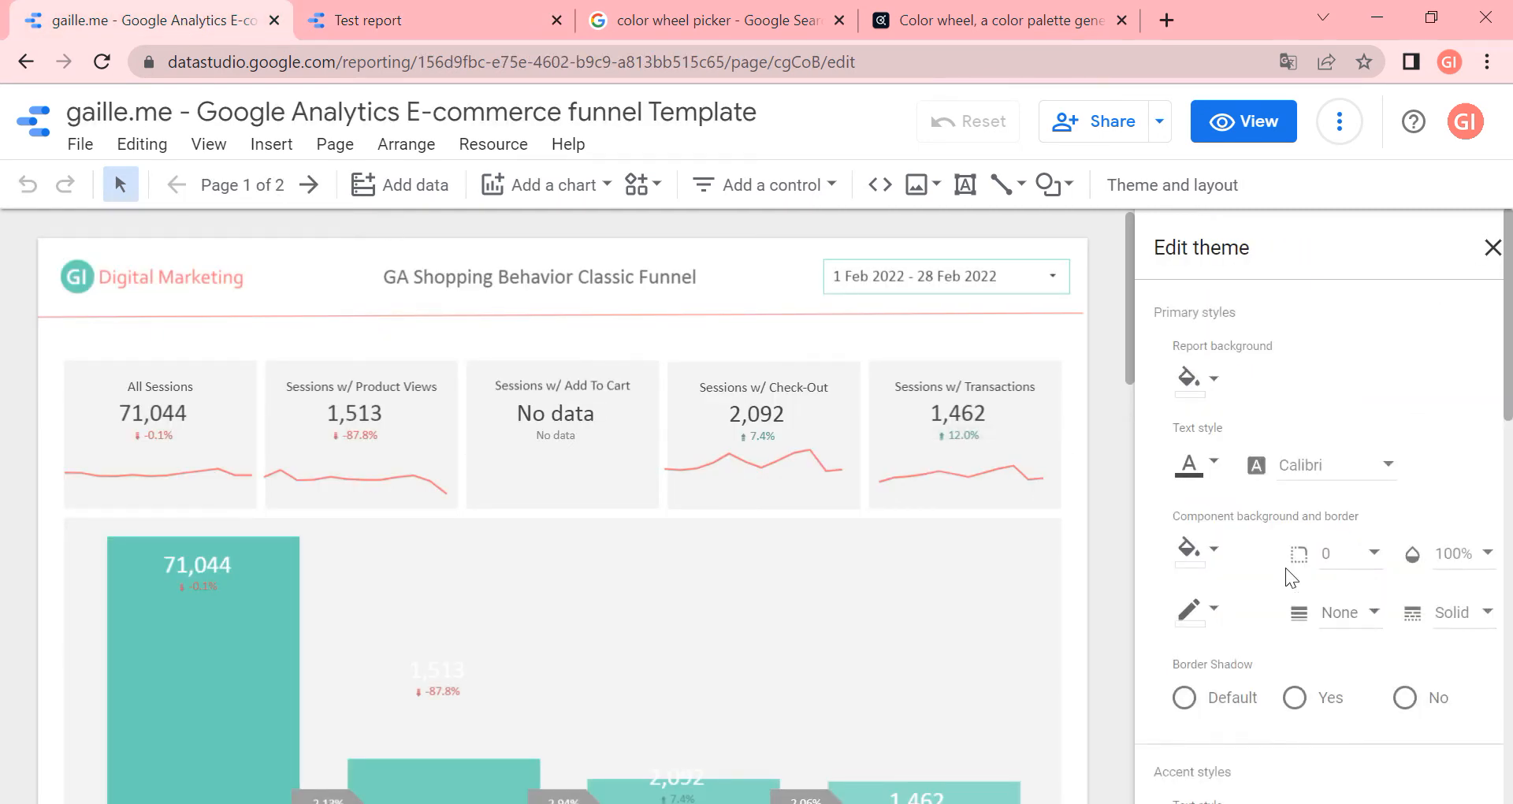
pyautogui.scroll(-3)
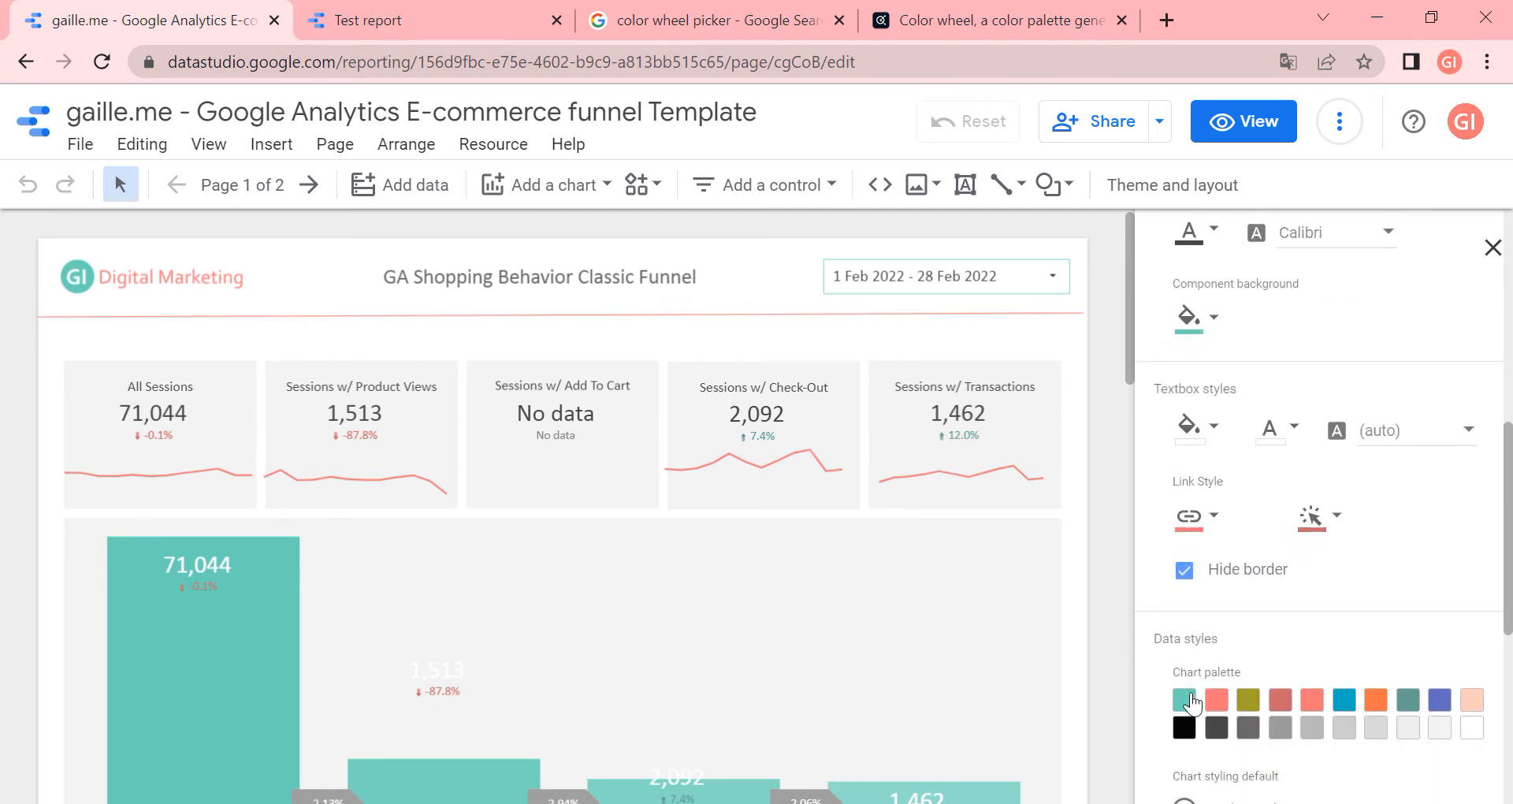
pyautogui.scroll(-3)
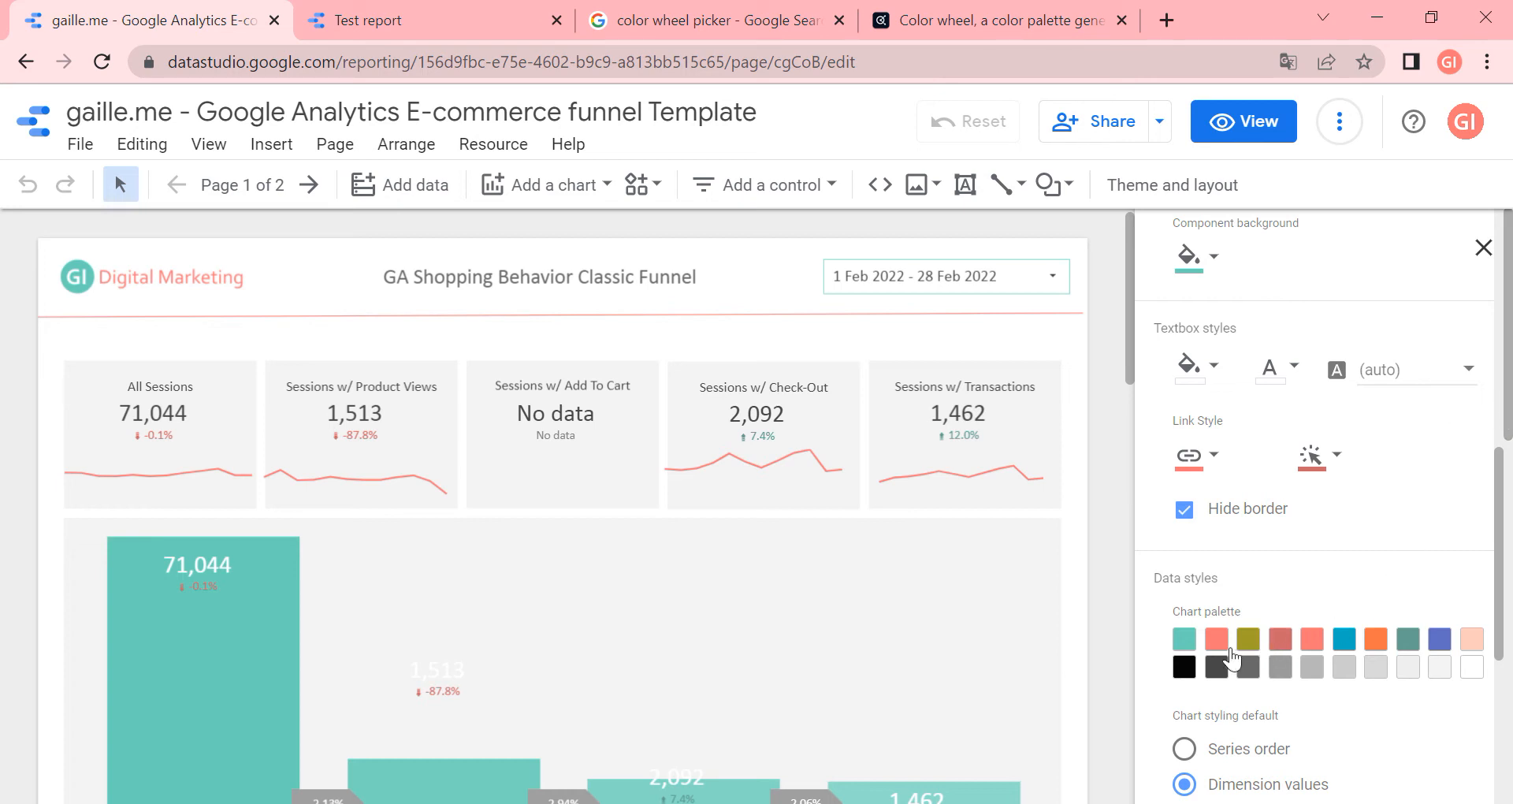
pyautogui.moveTo(1190, 655)
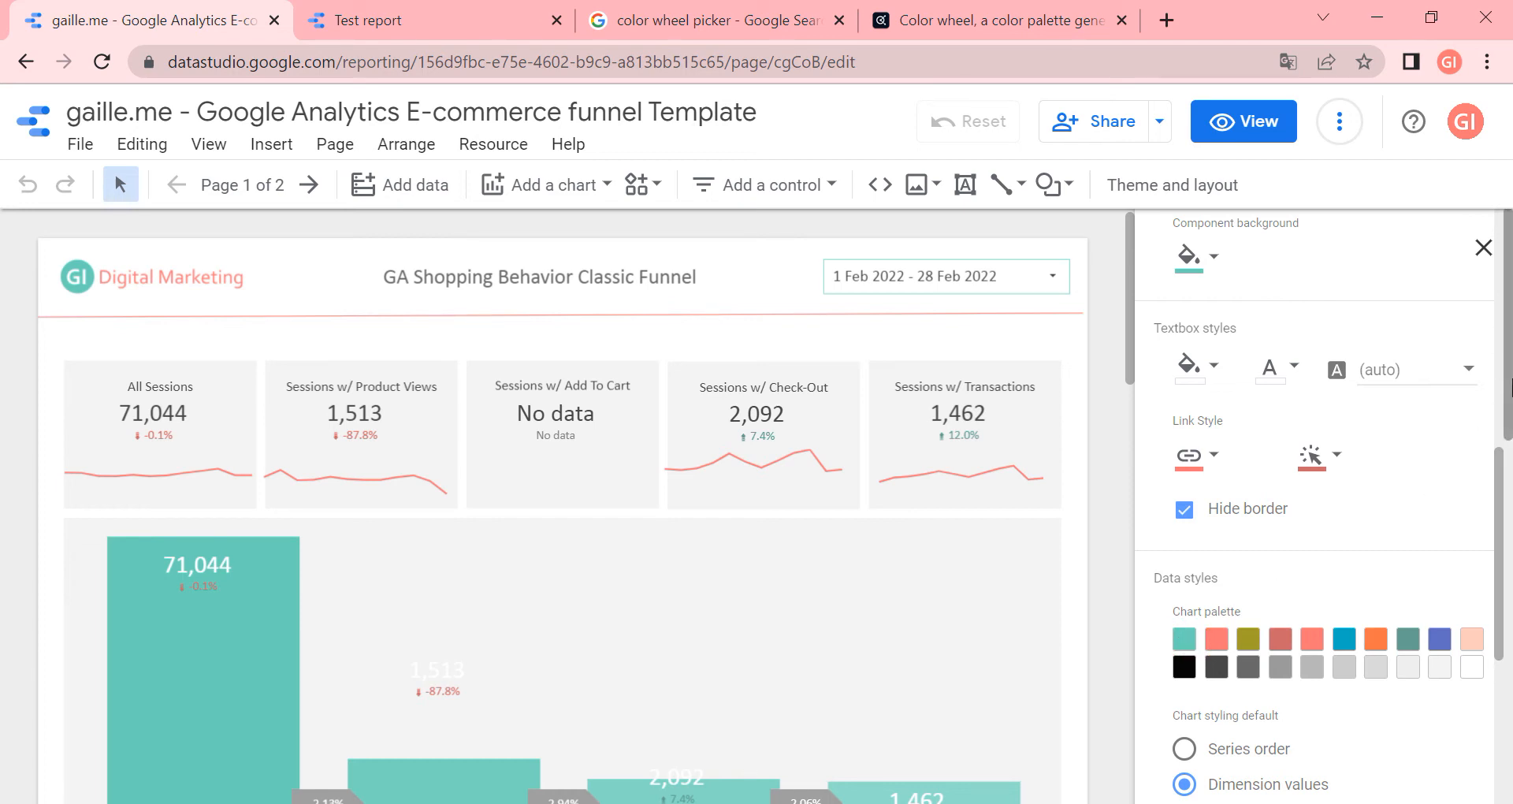
pyautogui.moveTo(1363, 461)
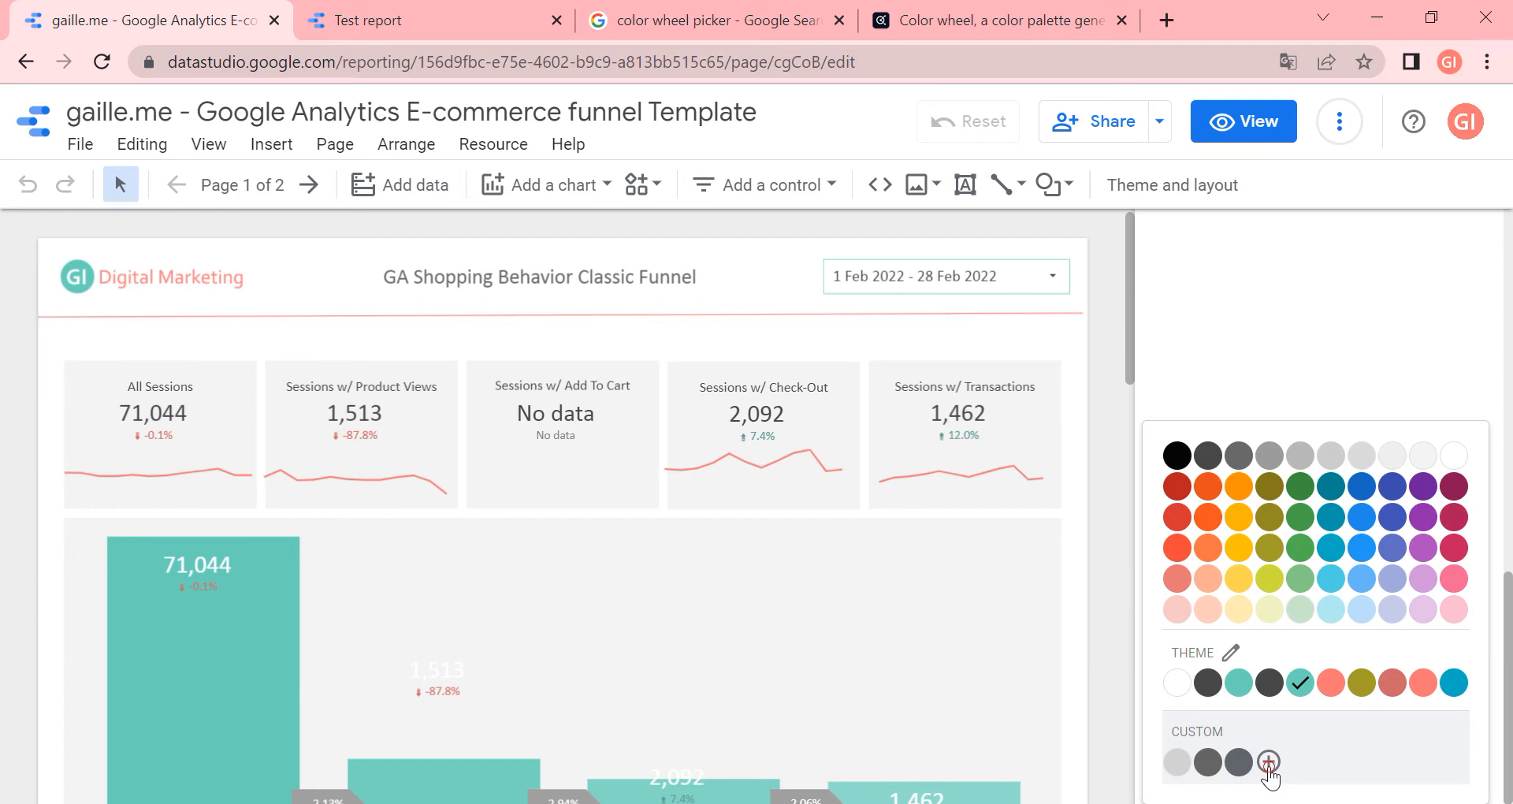
pyautogui.click(1269, 762)
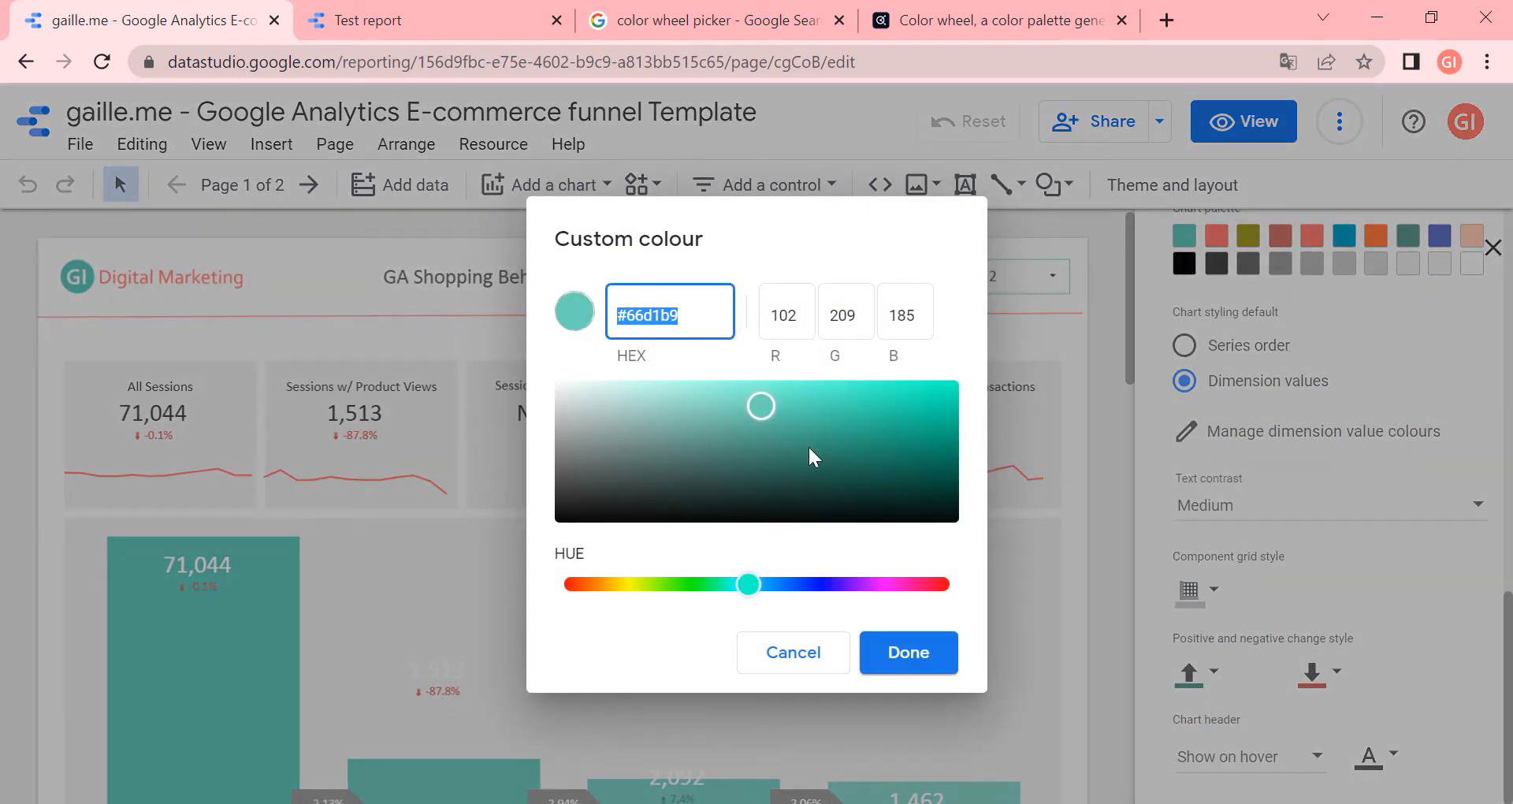
pyautogui.click(791, 653)
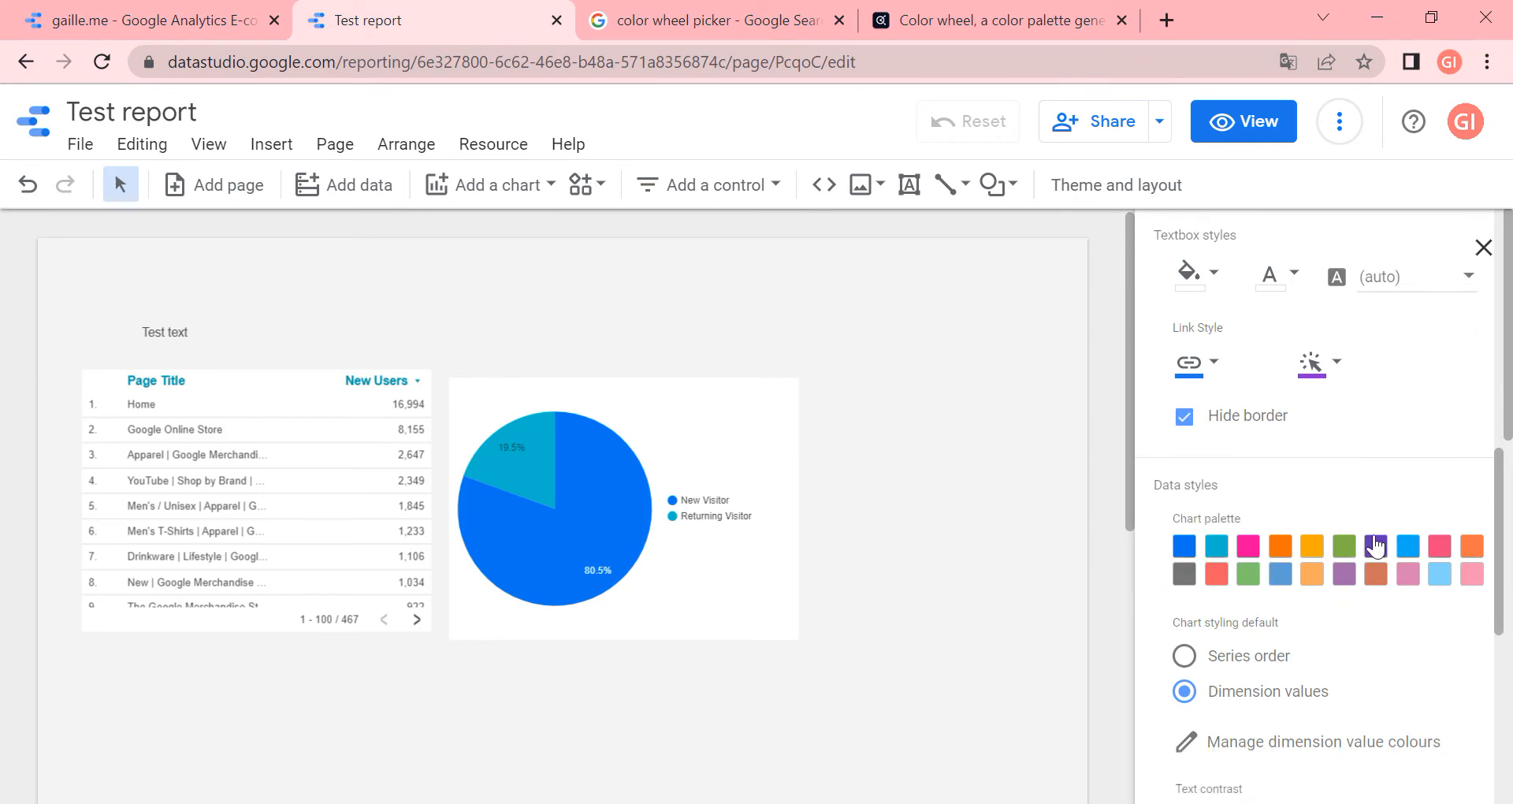
# Set Test report's first chart colour and accent text colour to teal
pyautogui.click(1375, 546)
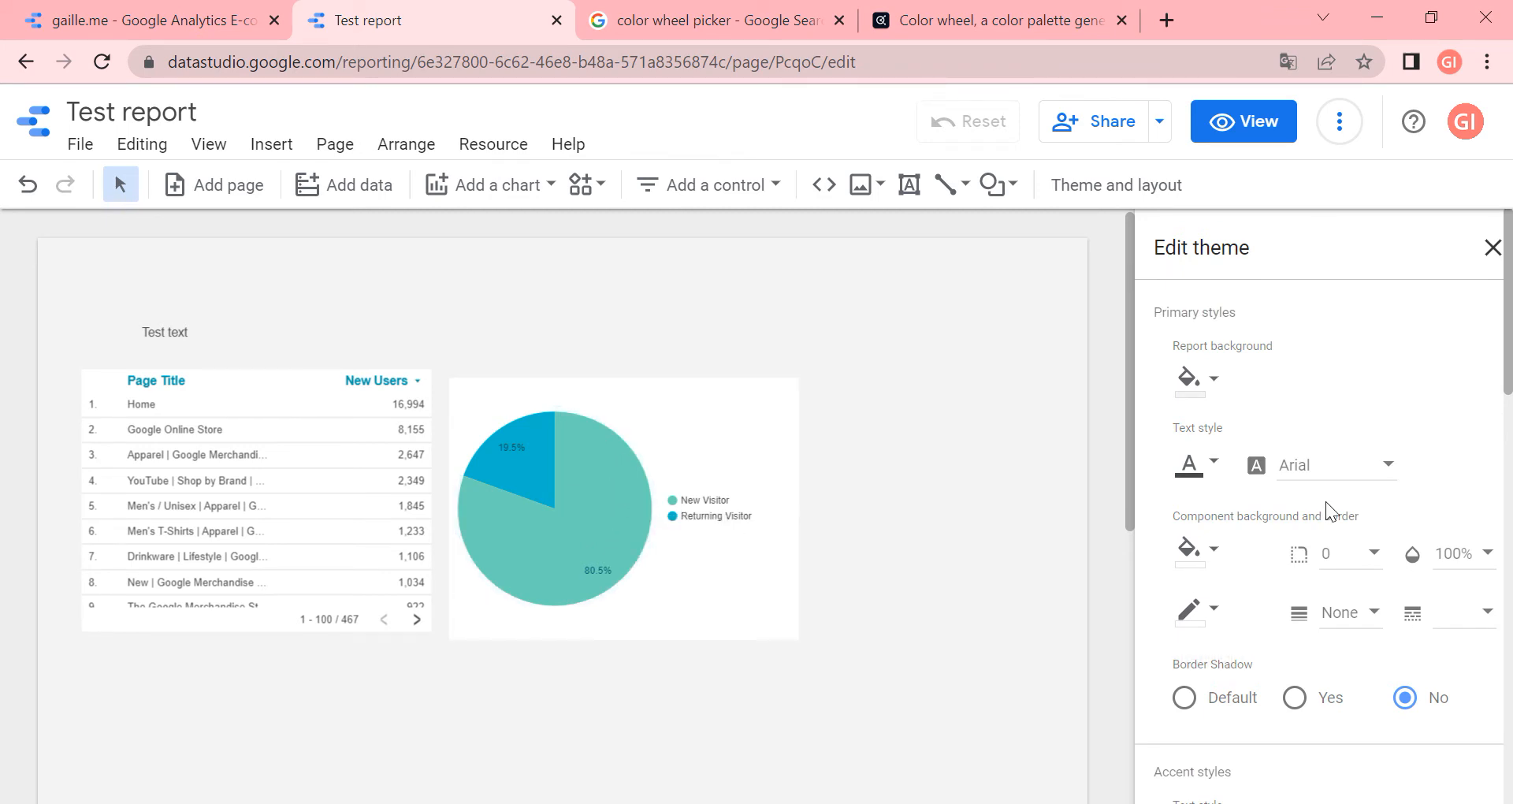
pyautogui.moveTo(634, 485)
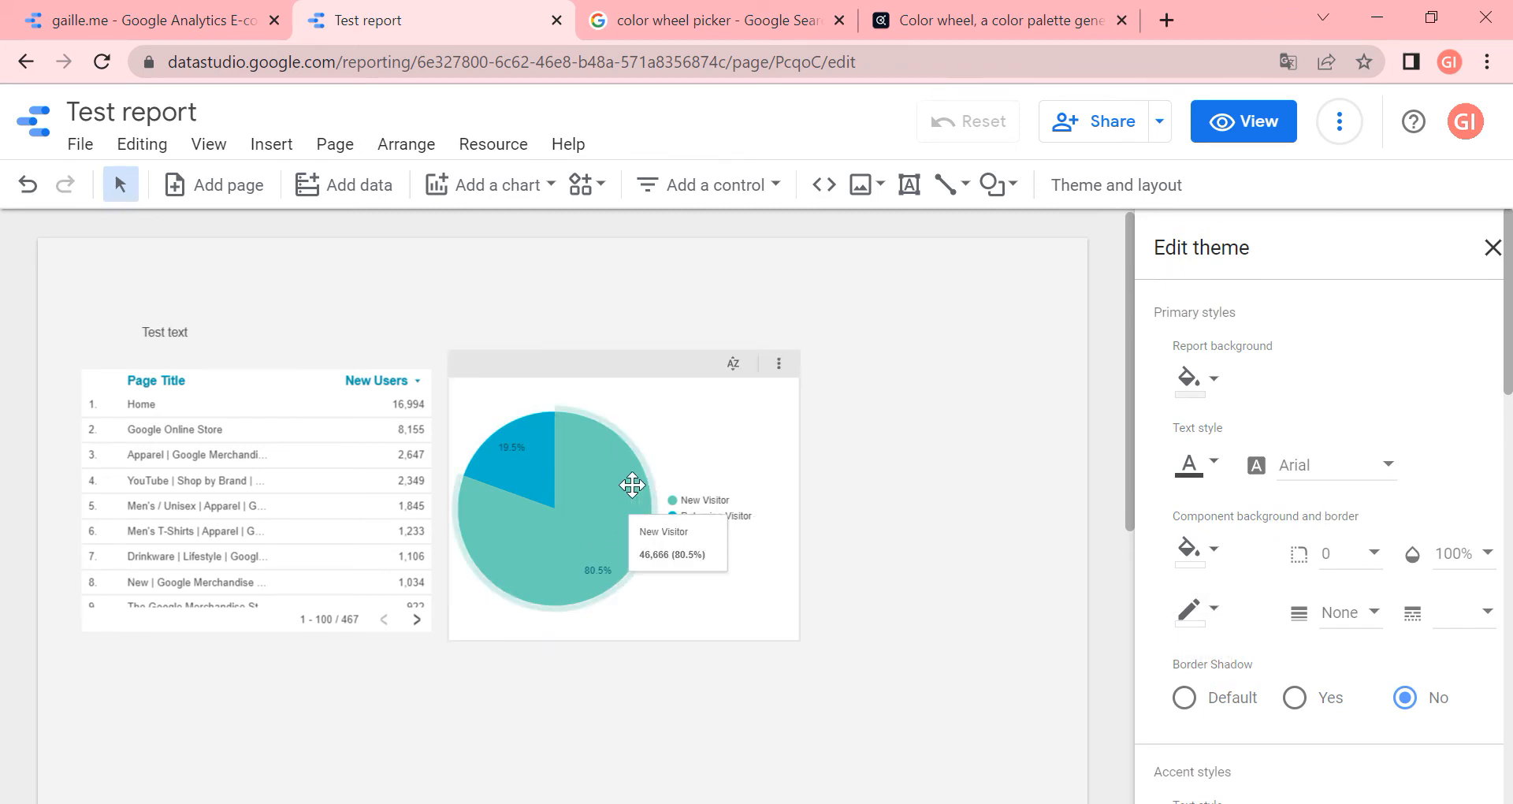
pyautogui.scroll(-3)
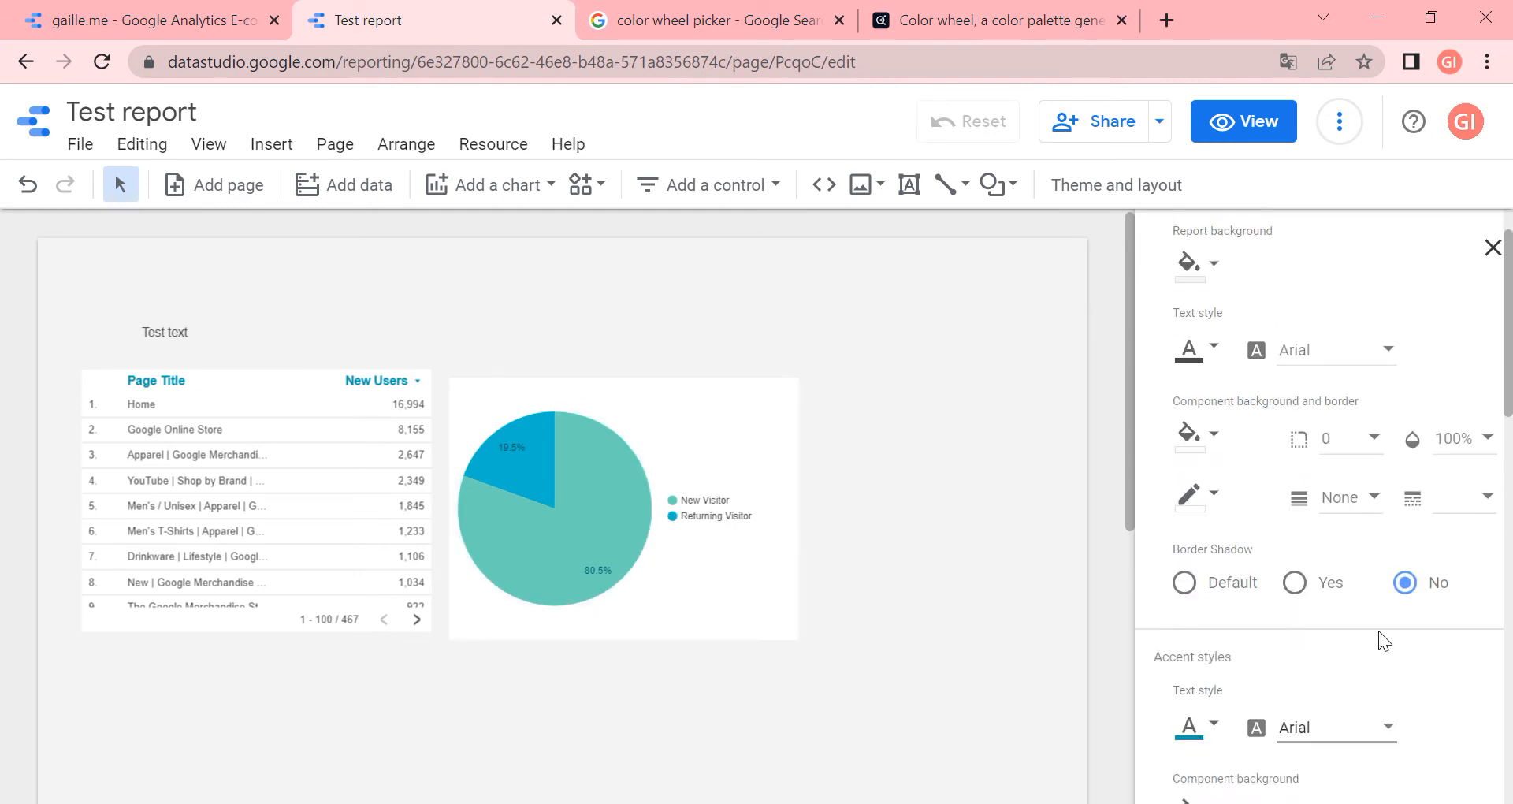
pyautogui.click(1190, 370)
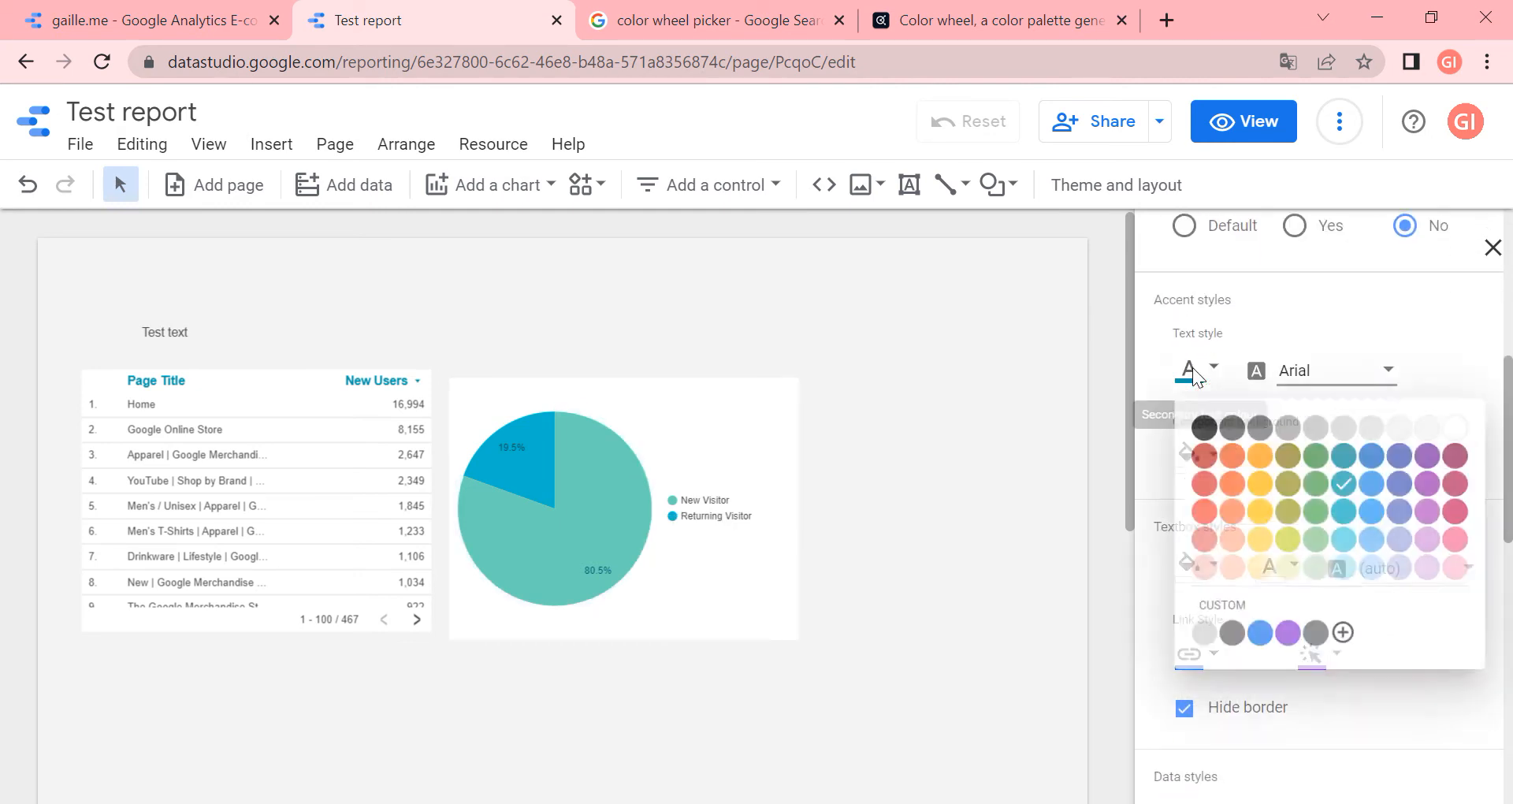
pyautogui.click(1341, 632)
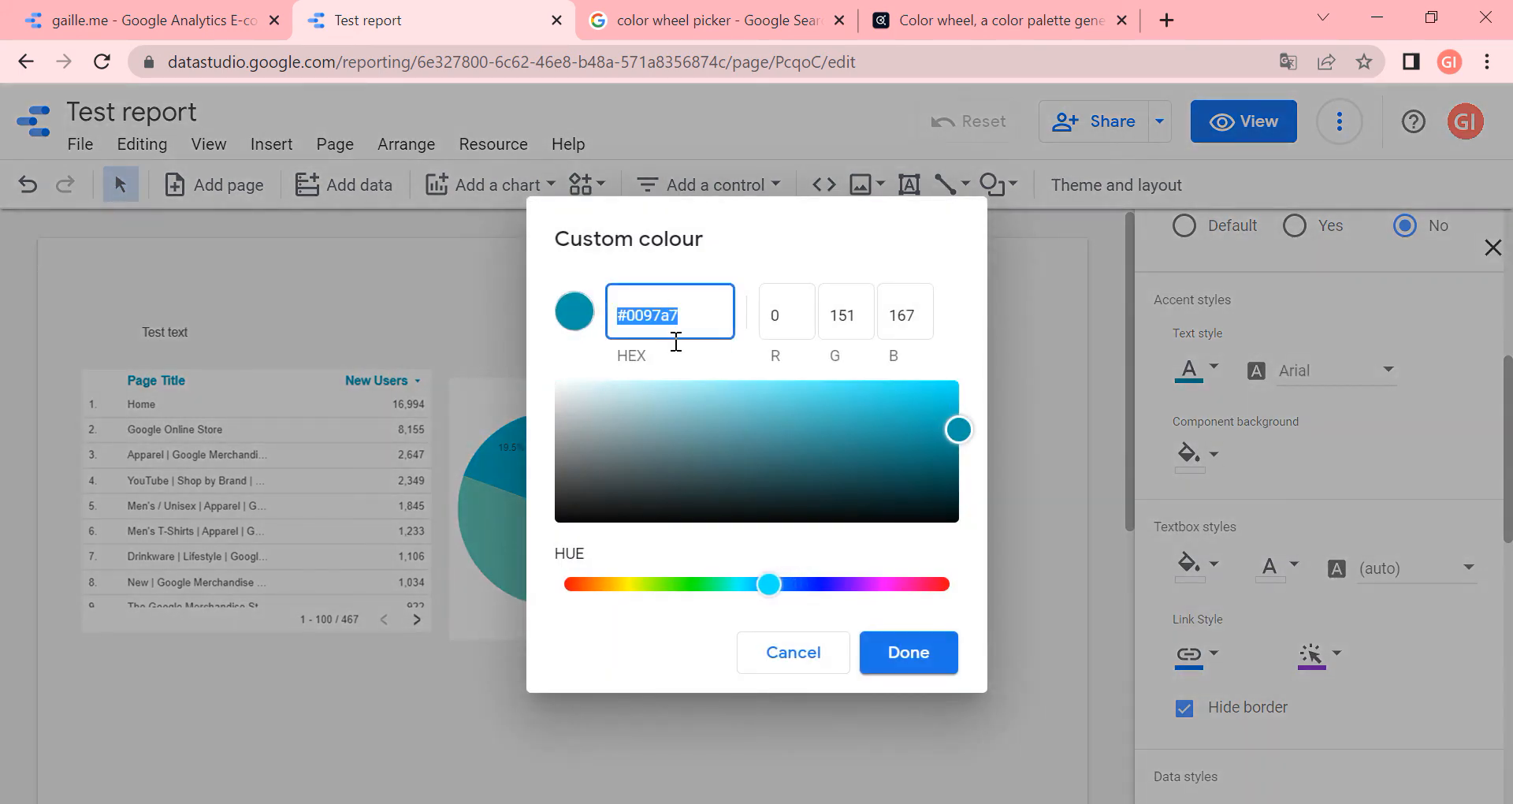
pyautogui.click(906, 653)
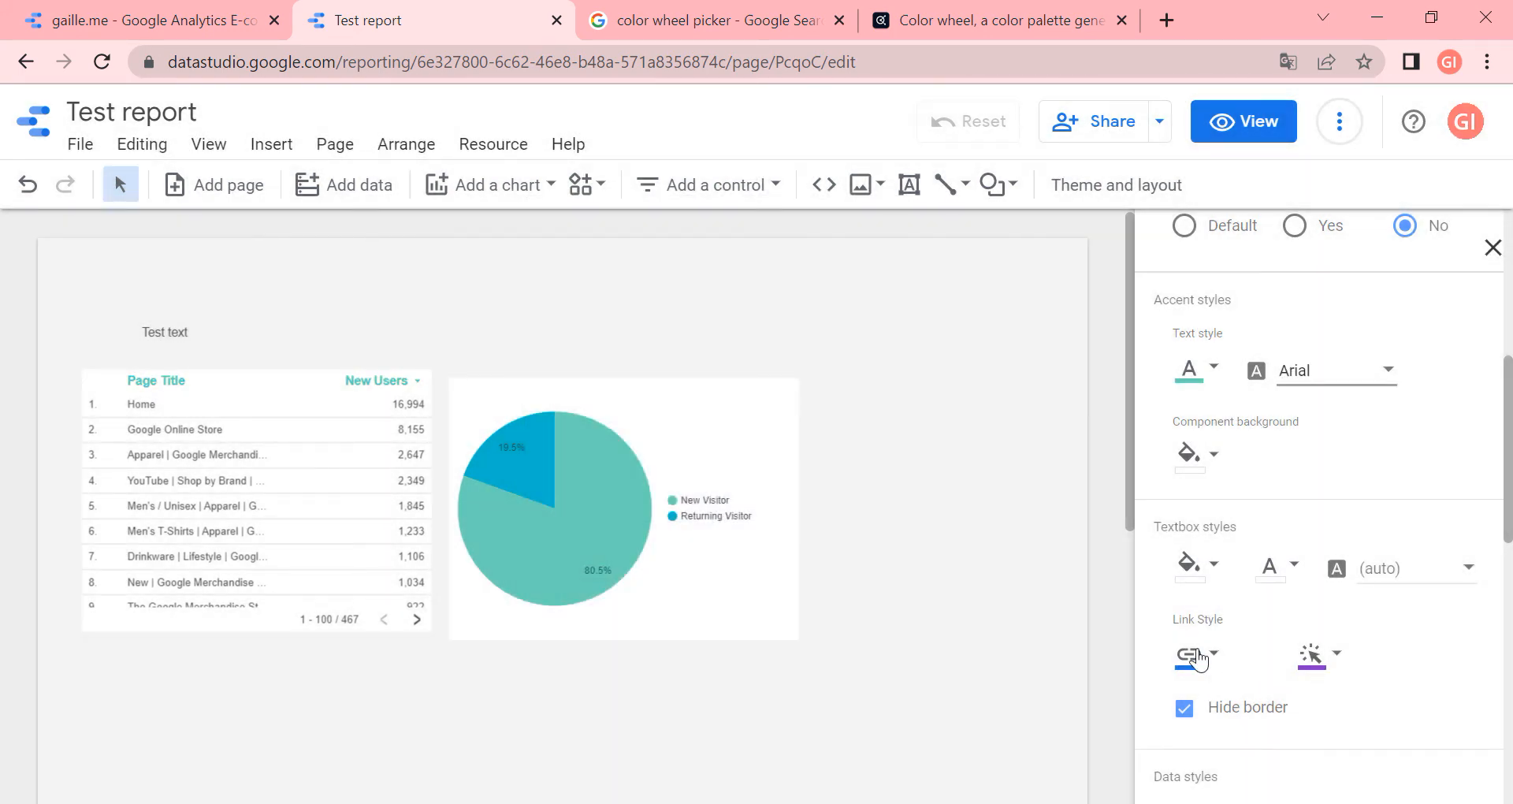
# Set the link colour to the same teal custom colour
pyautogui.click(1196, 657)
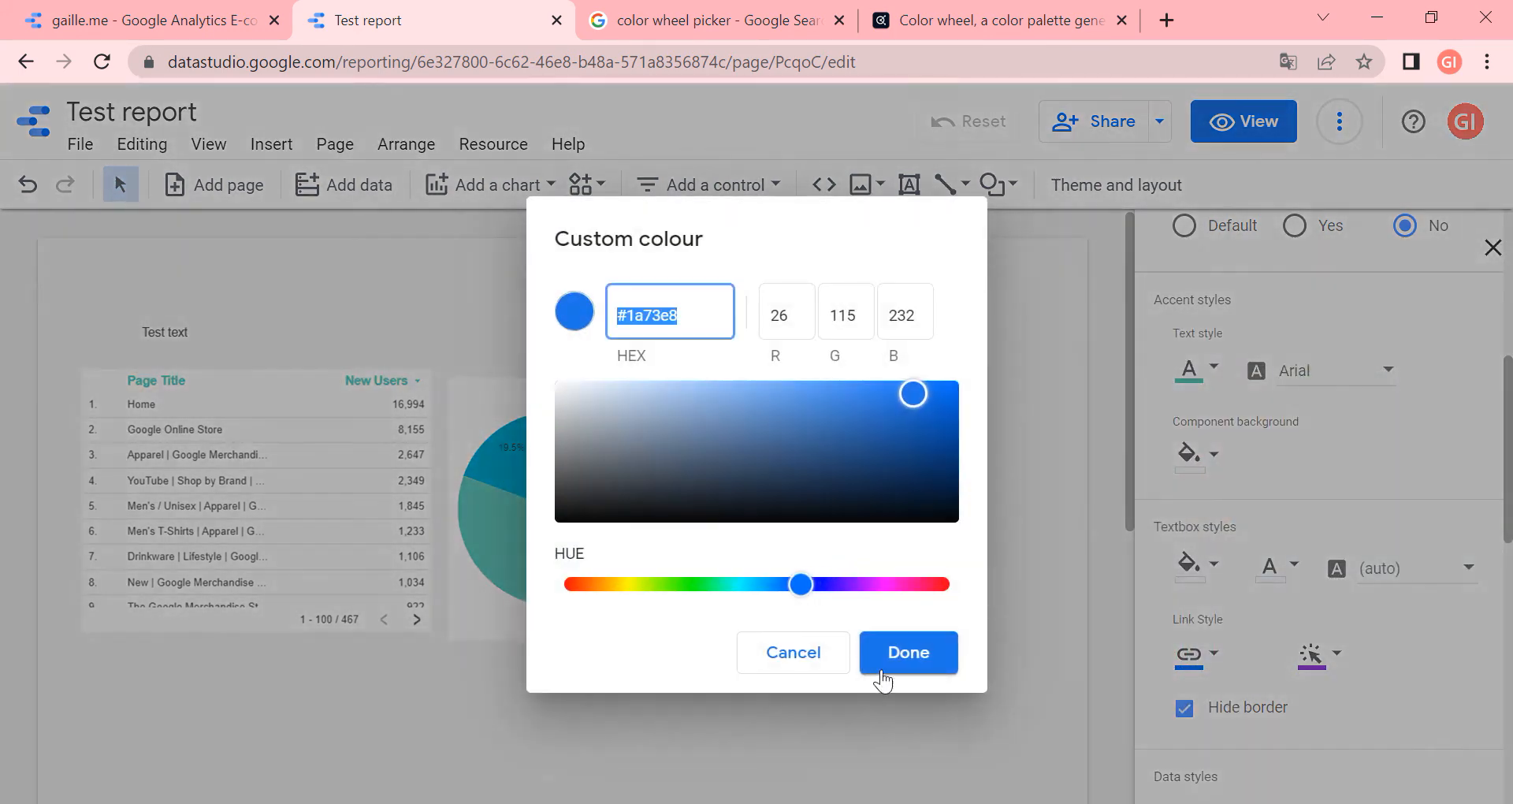
pyautogui.click(907, 652)
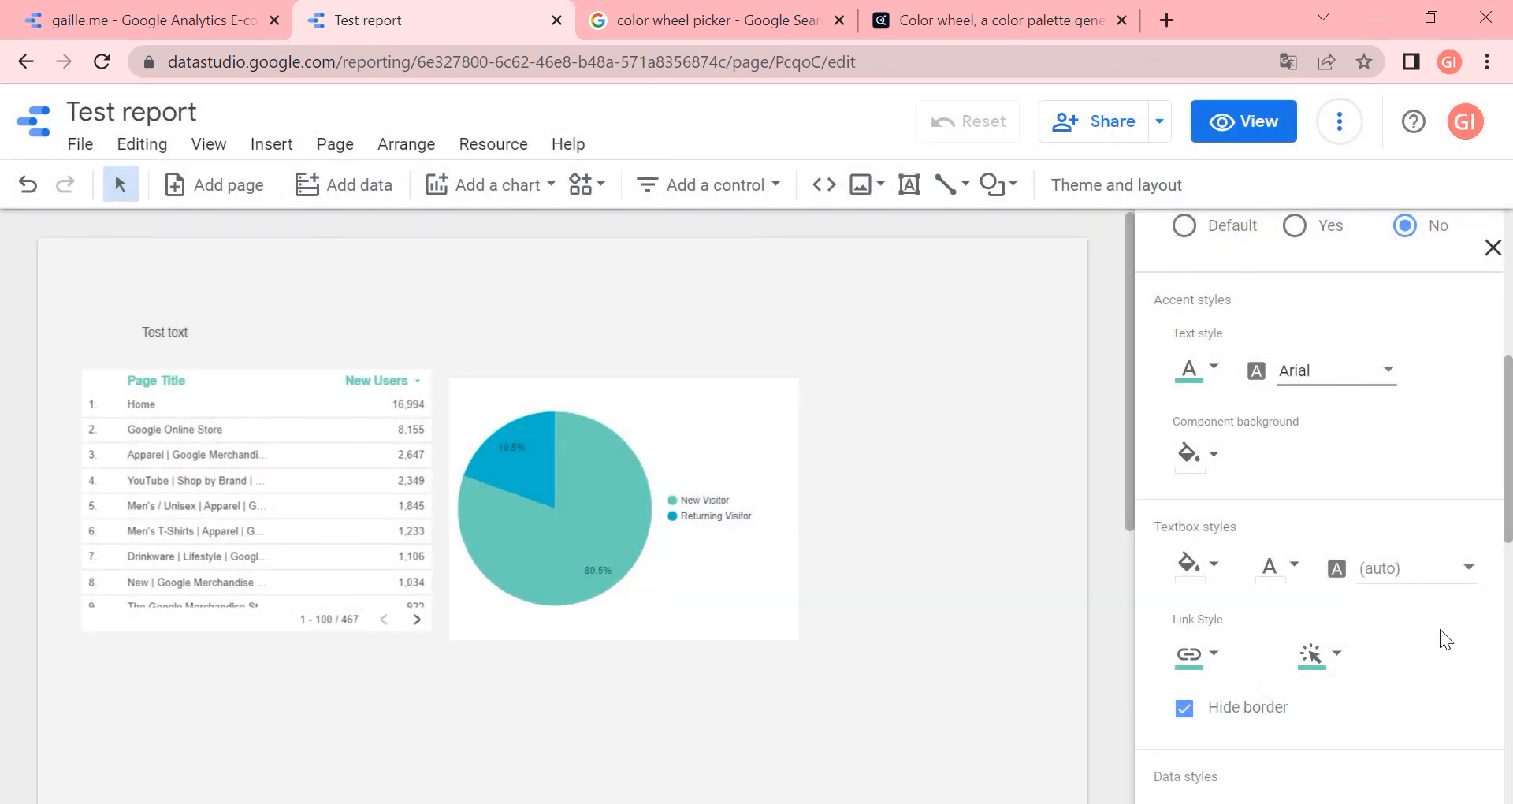
pyautogui.scroll(-3)
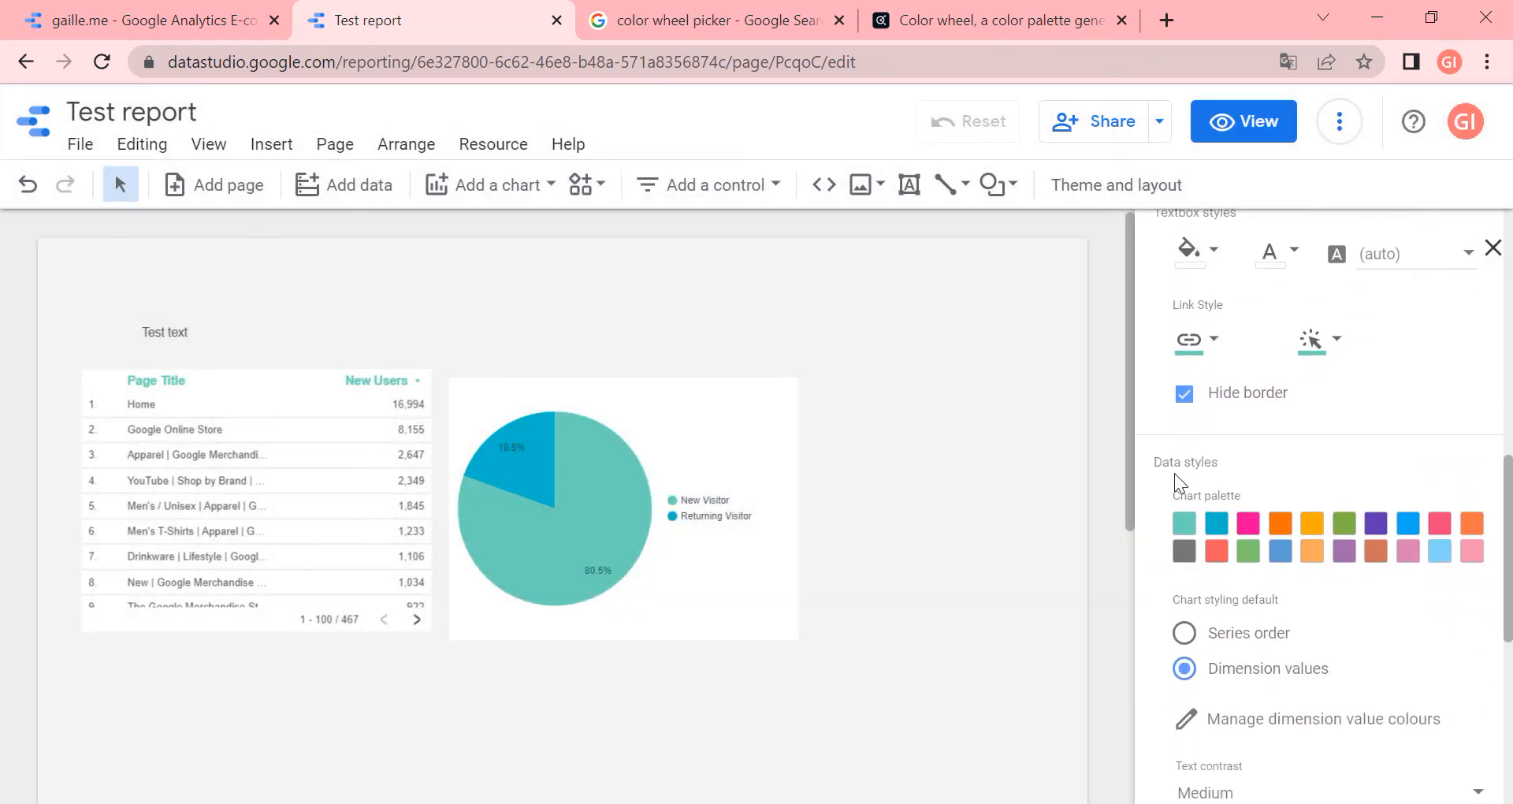
pyautogui.click(150, 20)
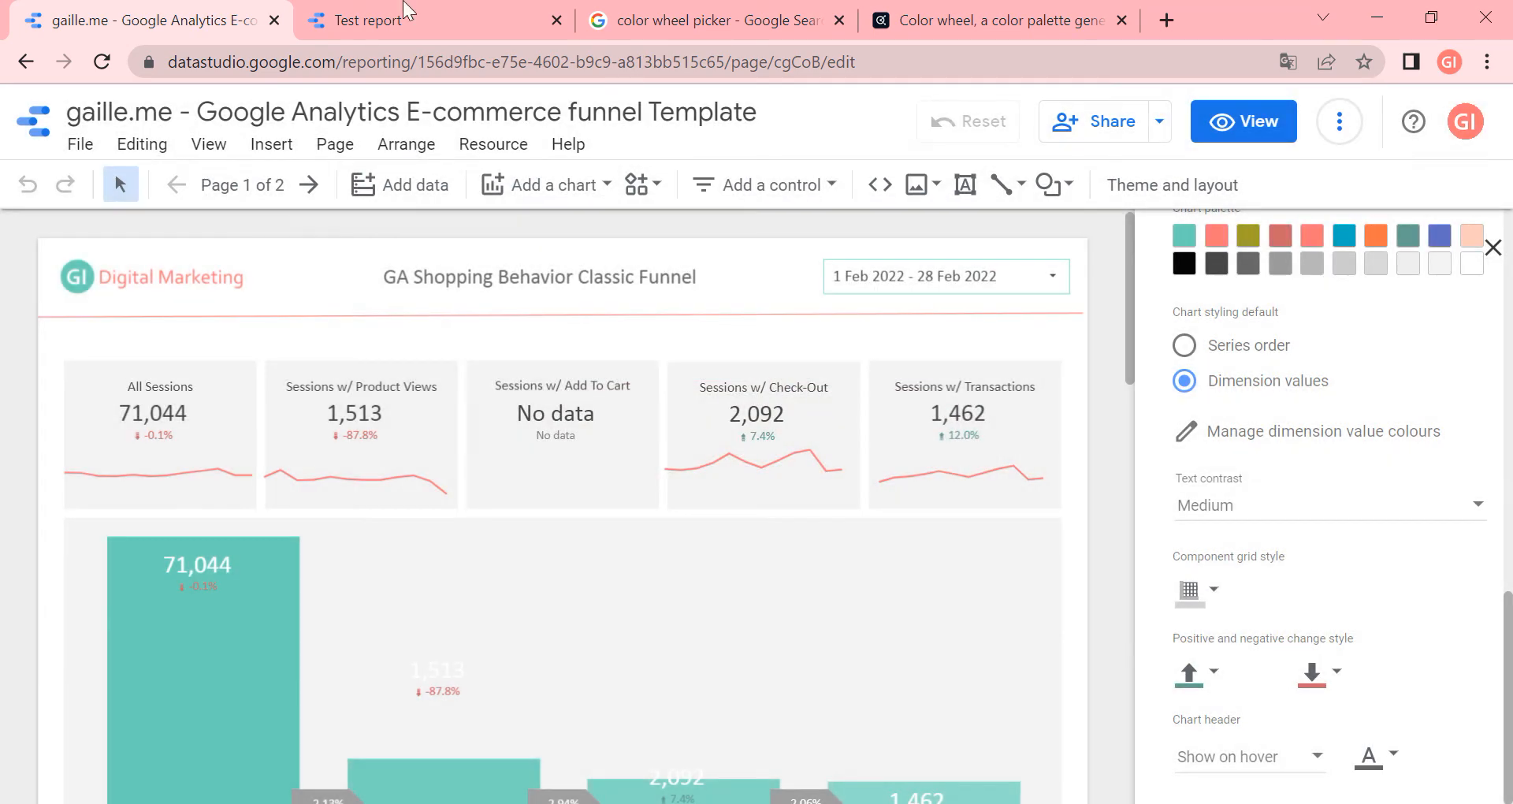
# Compare the template's second and next chart palette colours across browser tabs
pyautogui.click(386, 20)
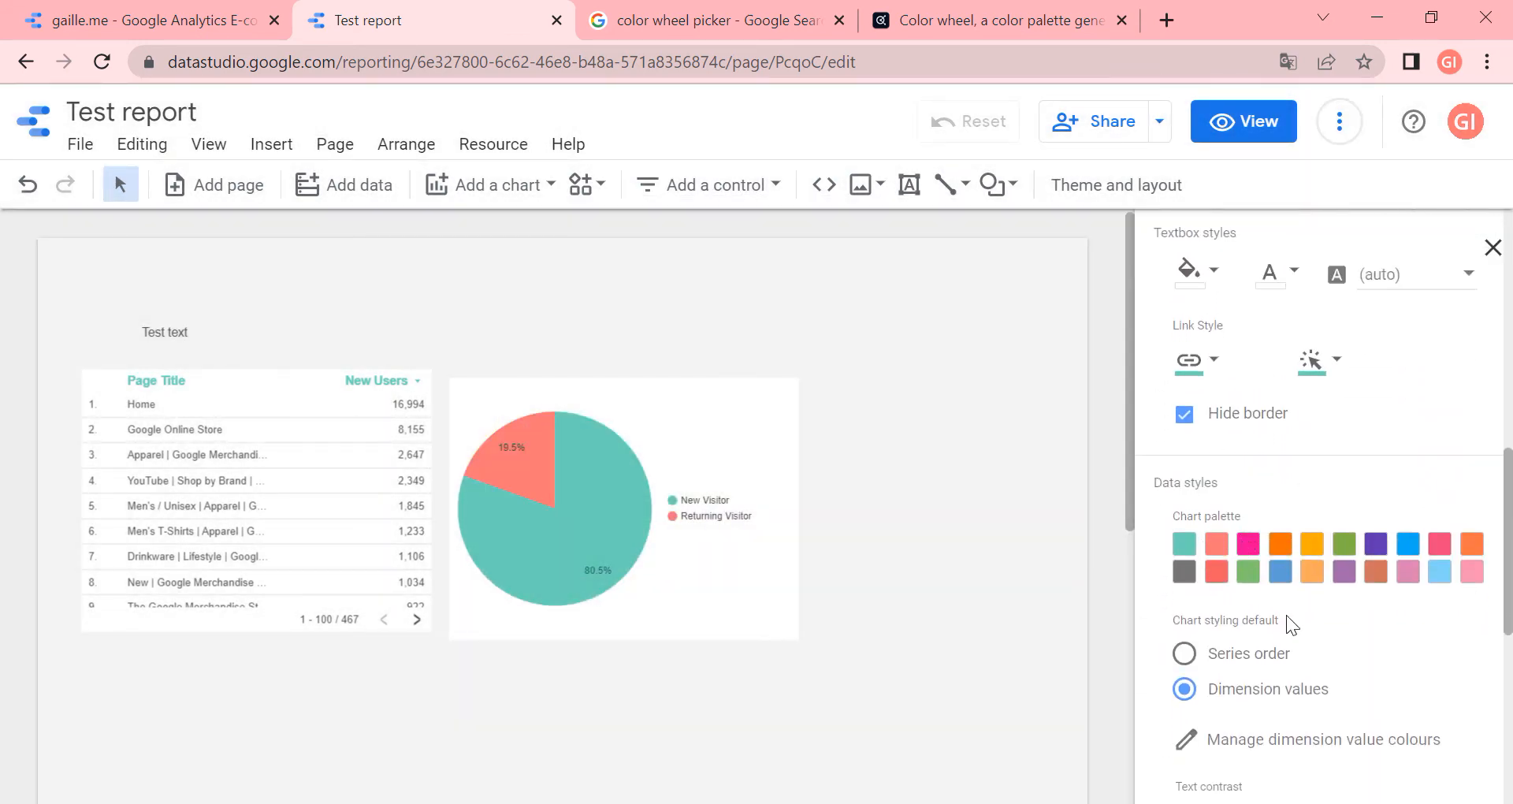
pyautogui.click(997, 20)
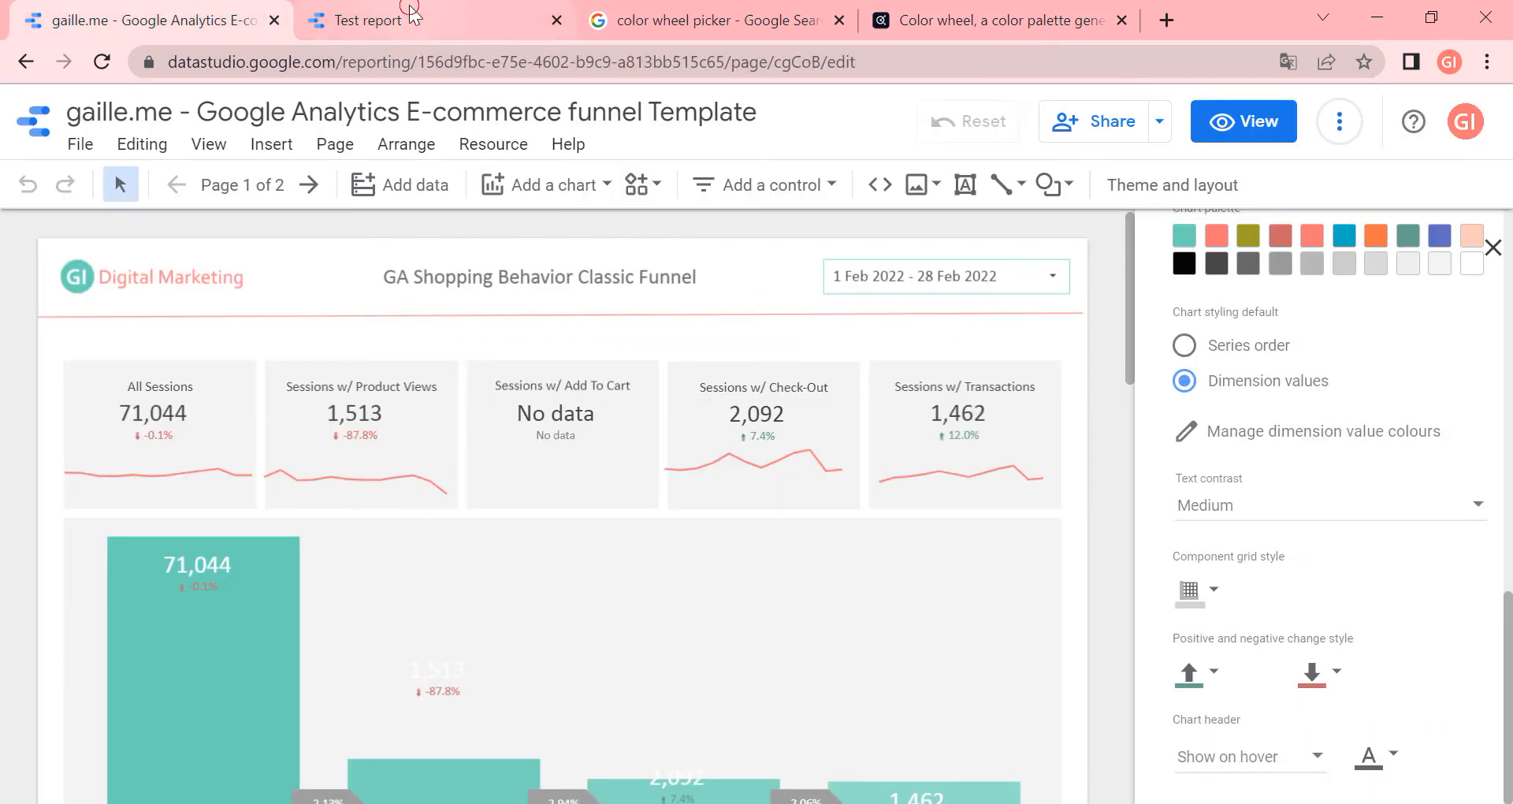
pyautogui.click(366, 18)
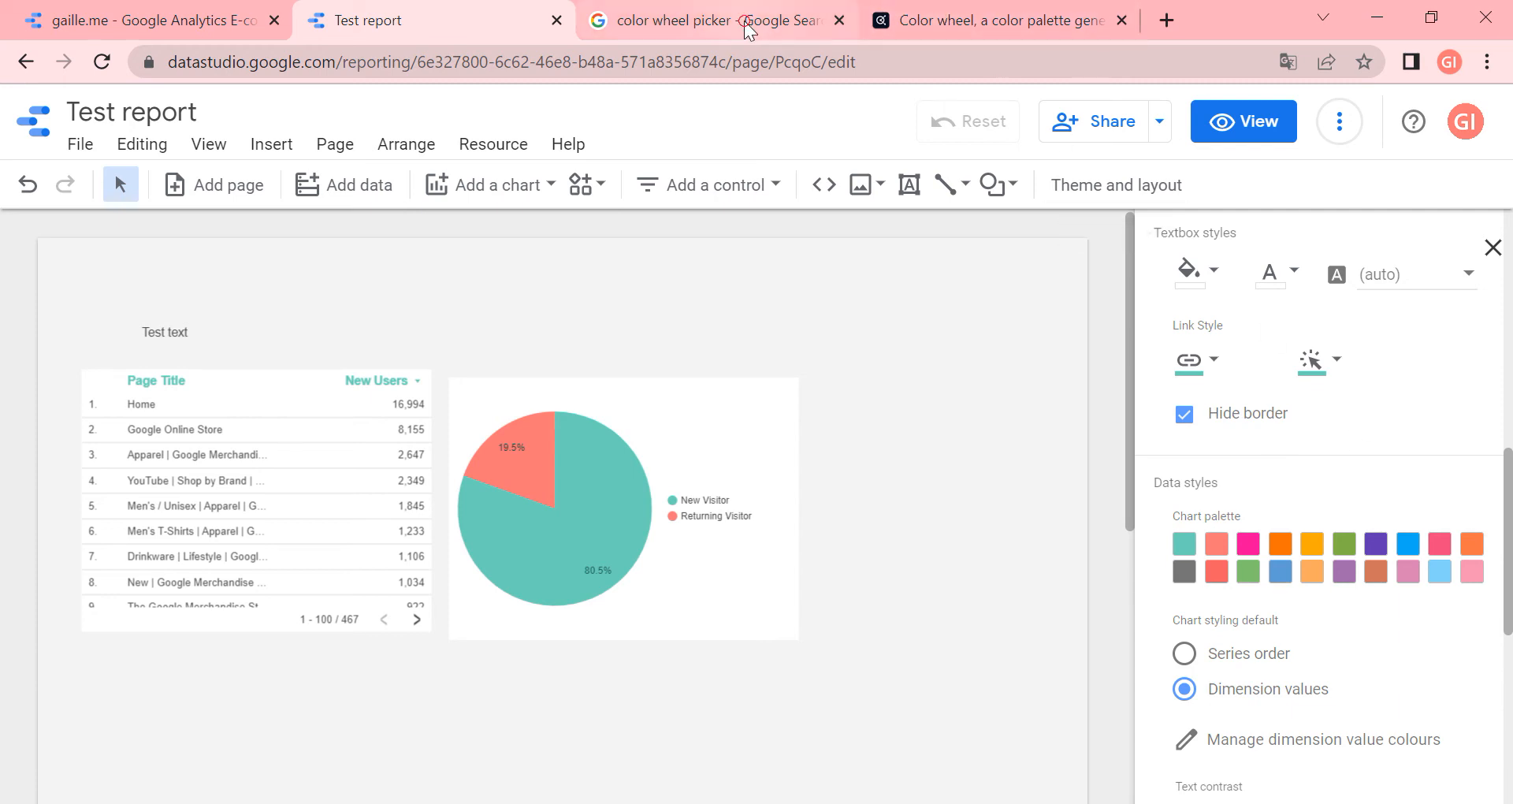
pyautogui.click(714, 20)
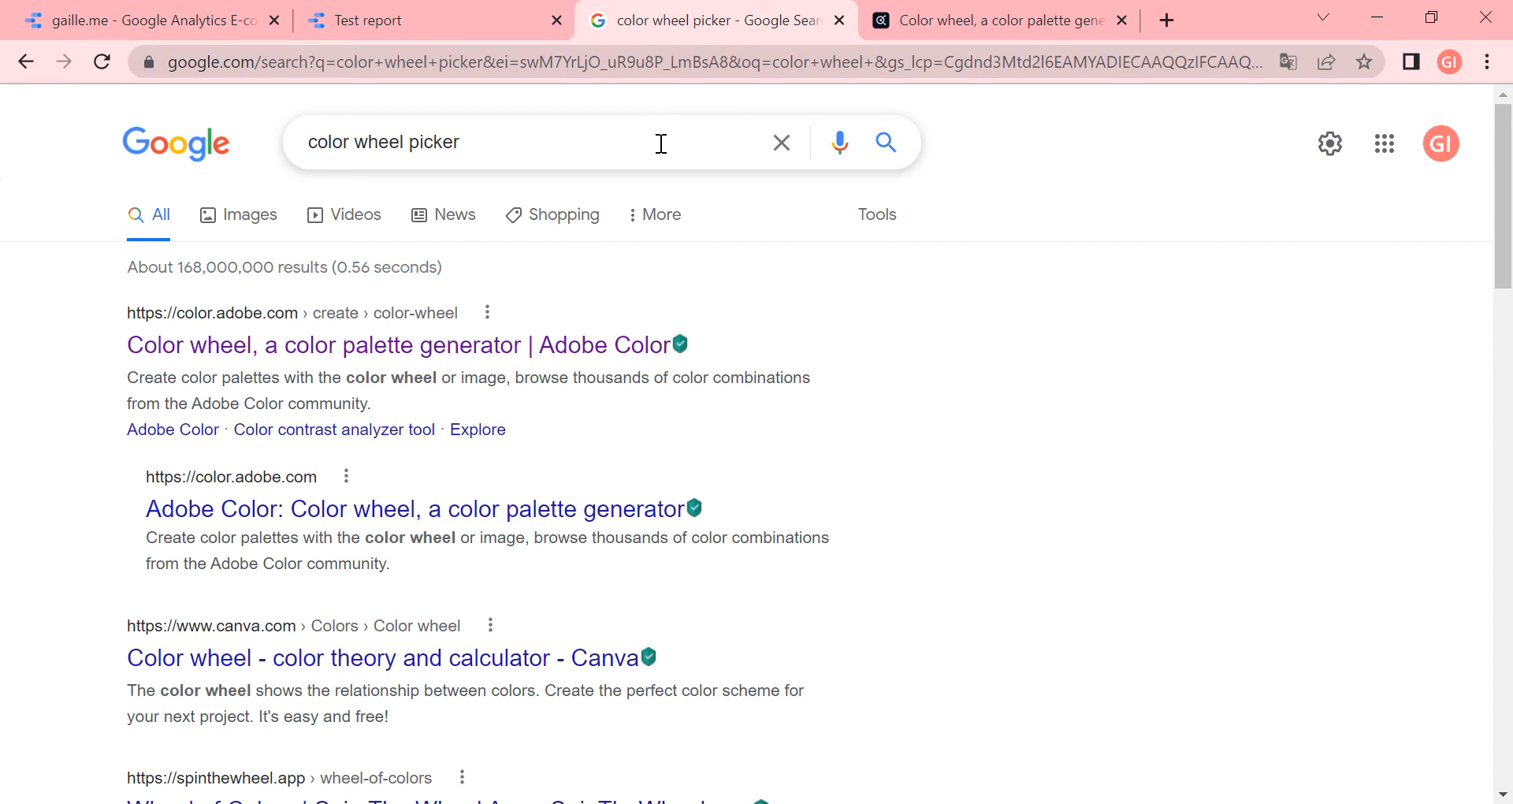
pyautogui.moveTo(780, 257)
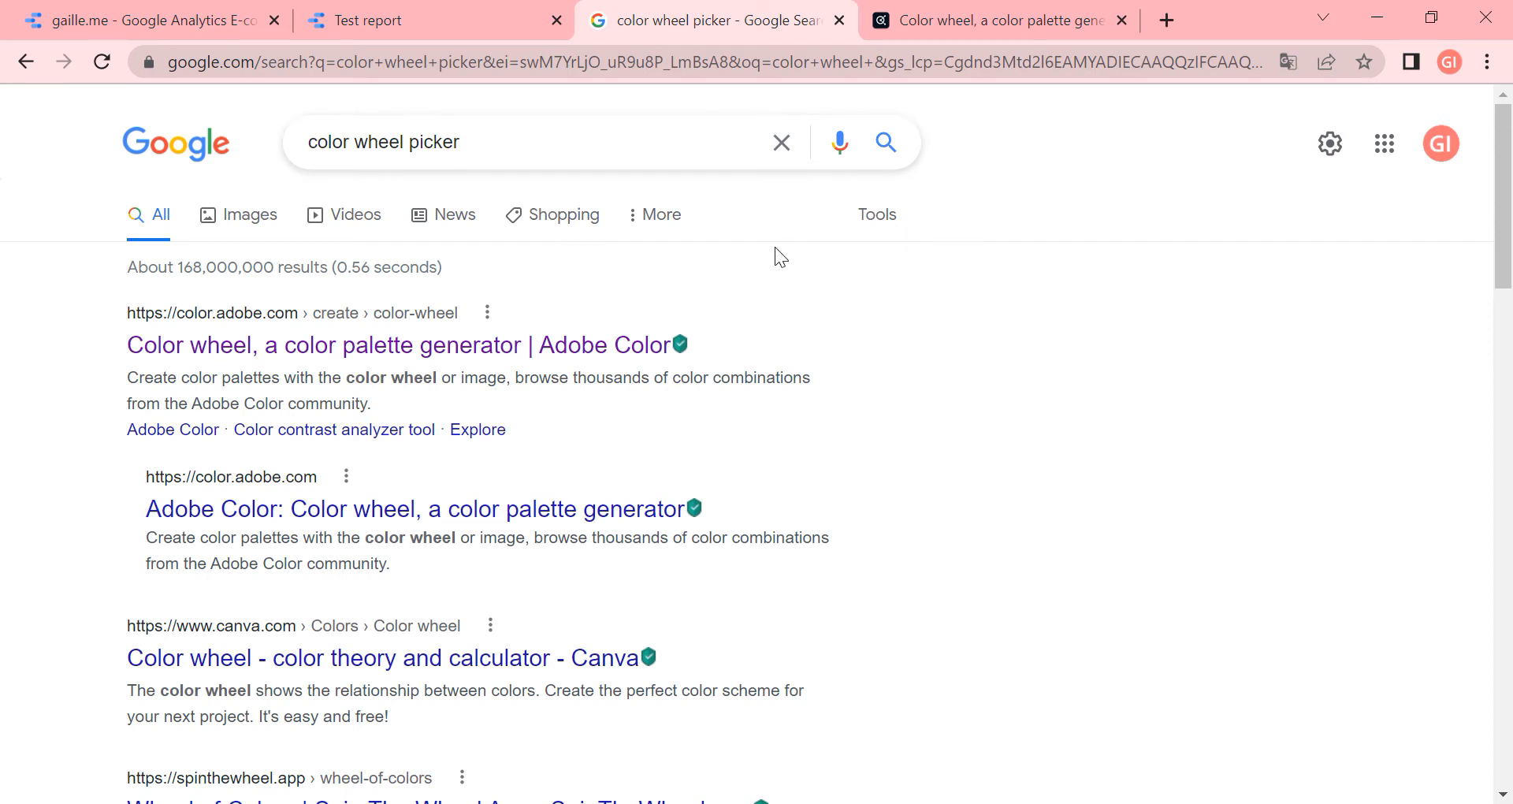
# Build a five-colour Adobe Color palette starting from teal #66D1B9 in swatch A
pyautogui.click(480, 142)
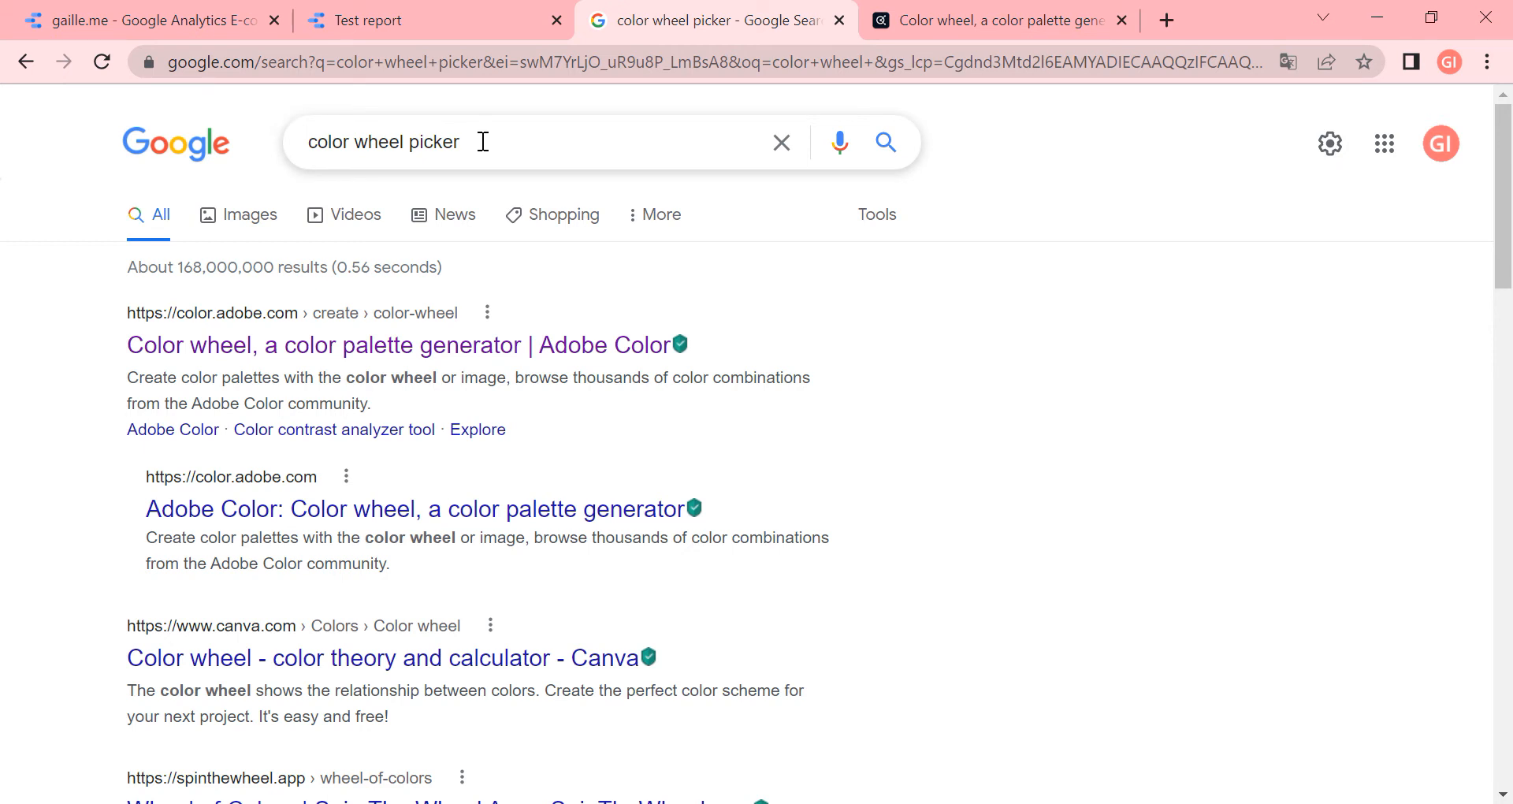
pyautogui.click(999, 21)
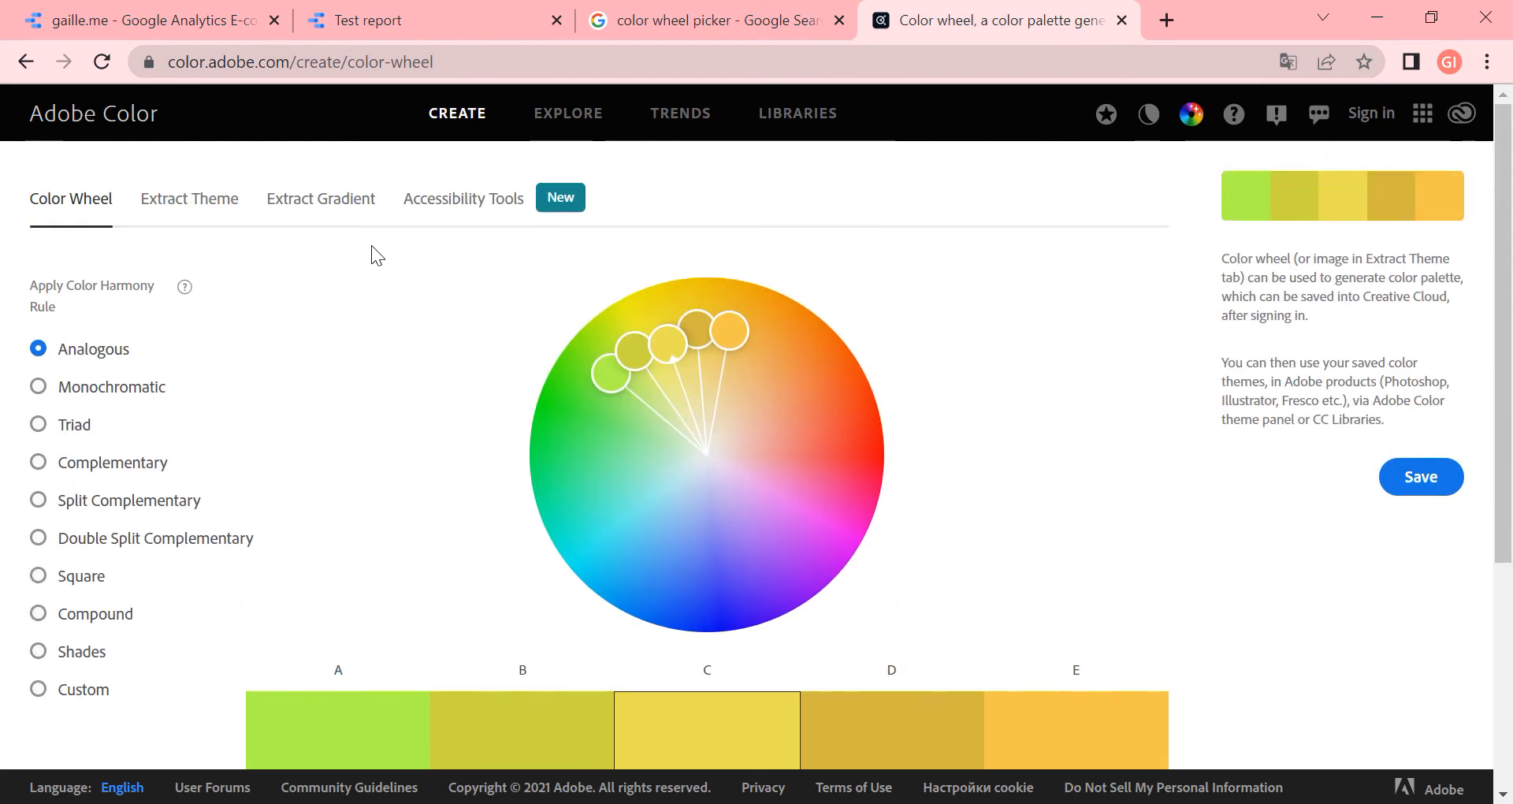
pyautogui.moveTo(405, 345)
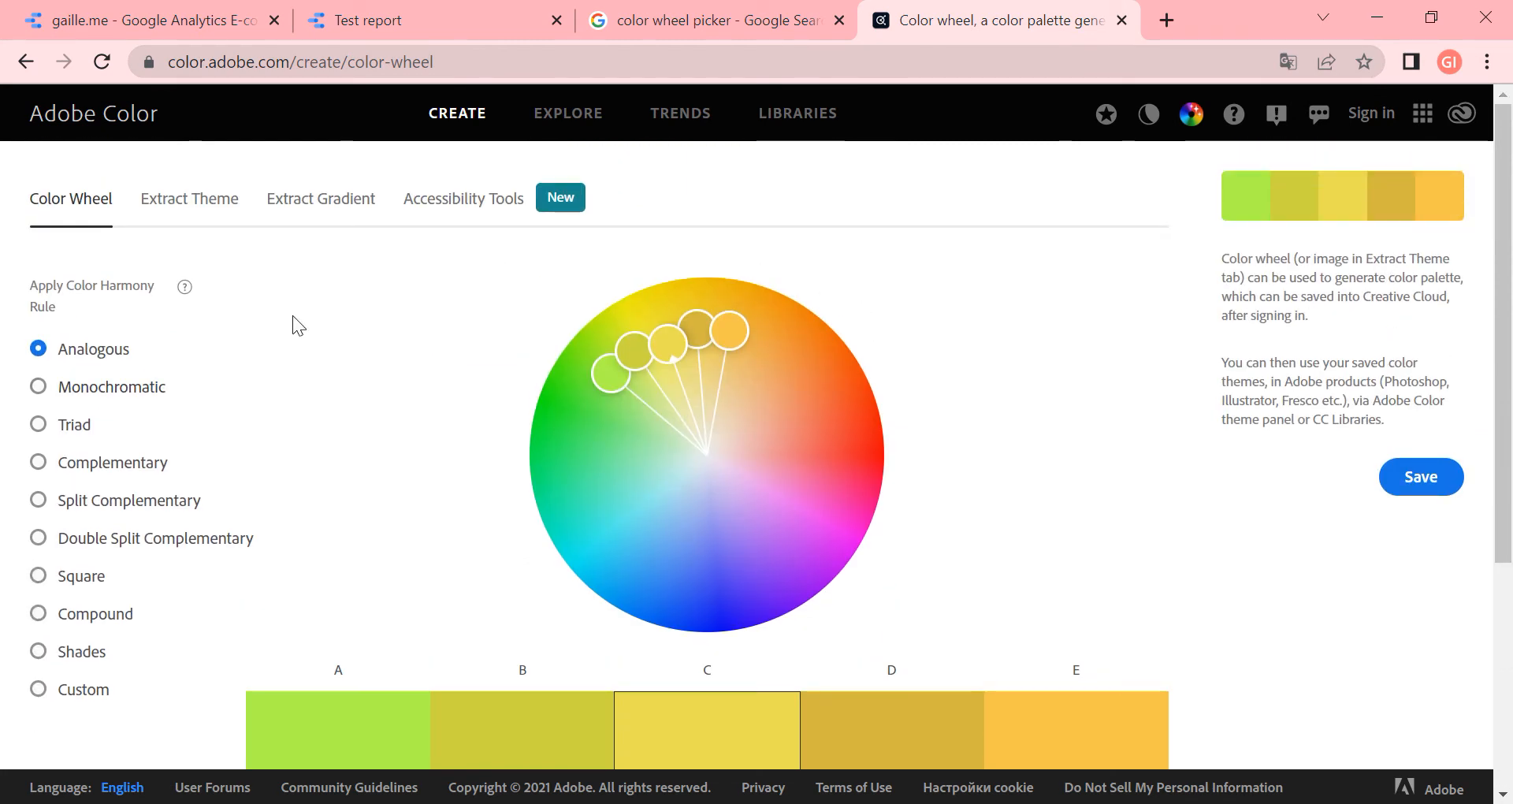
pyautogui.scroll(-3)
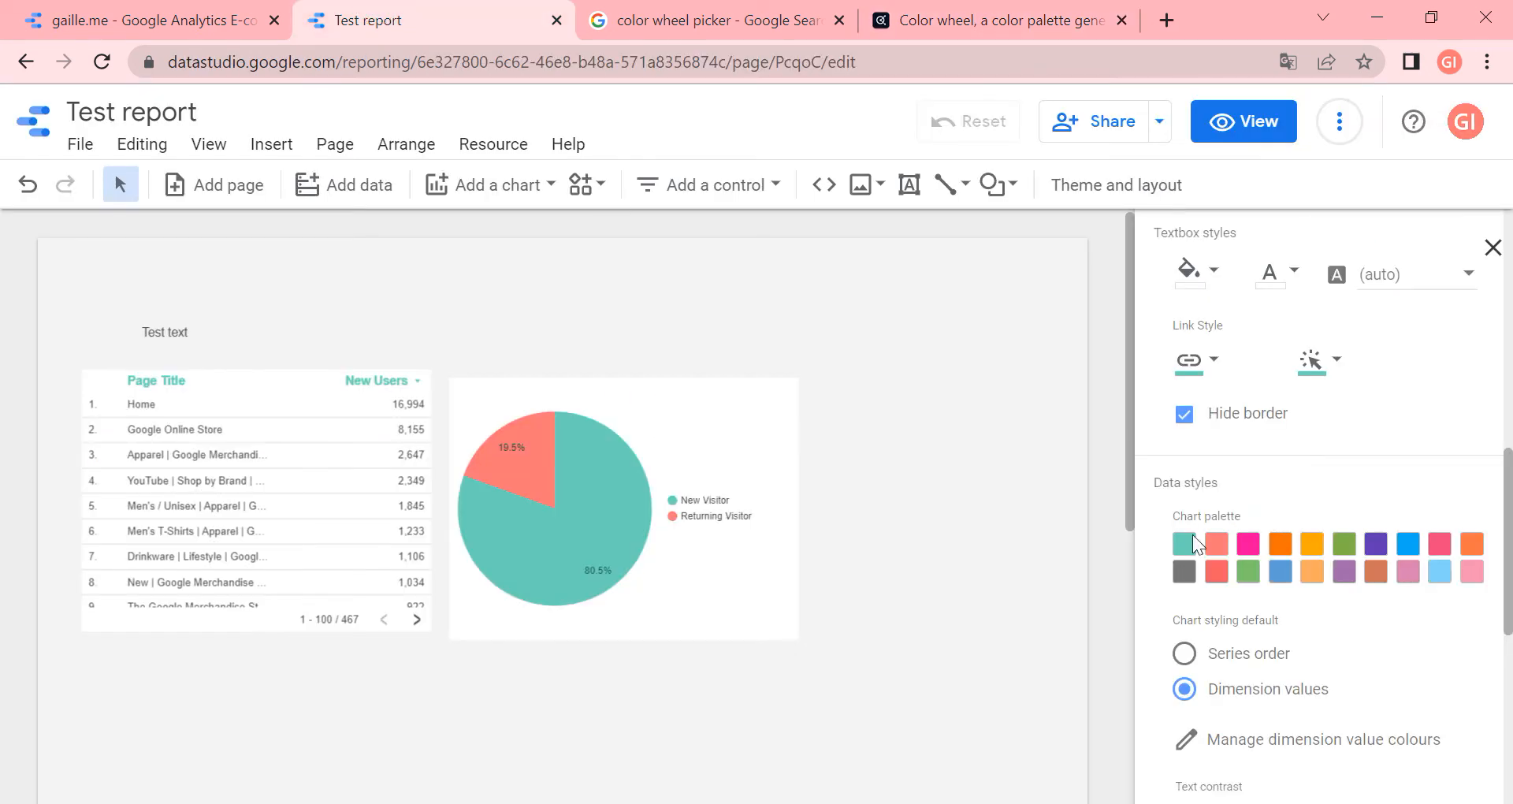
pyautogui.click(1183, 543)
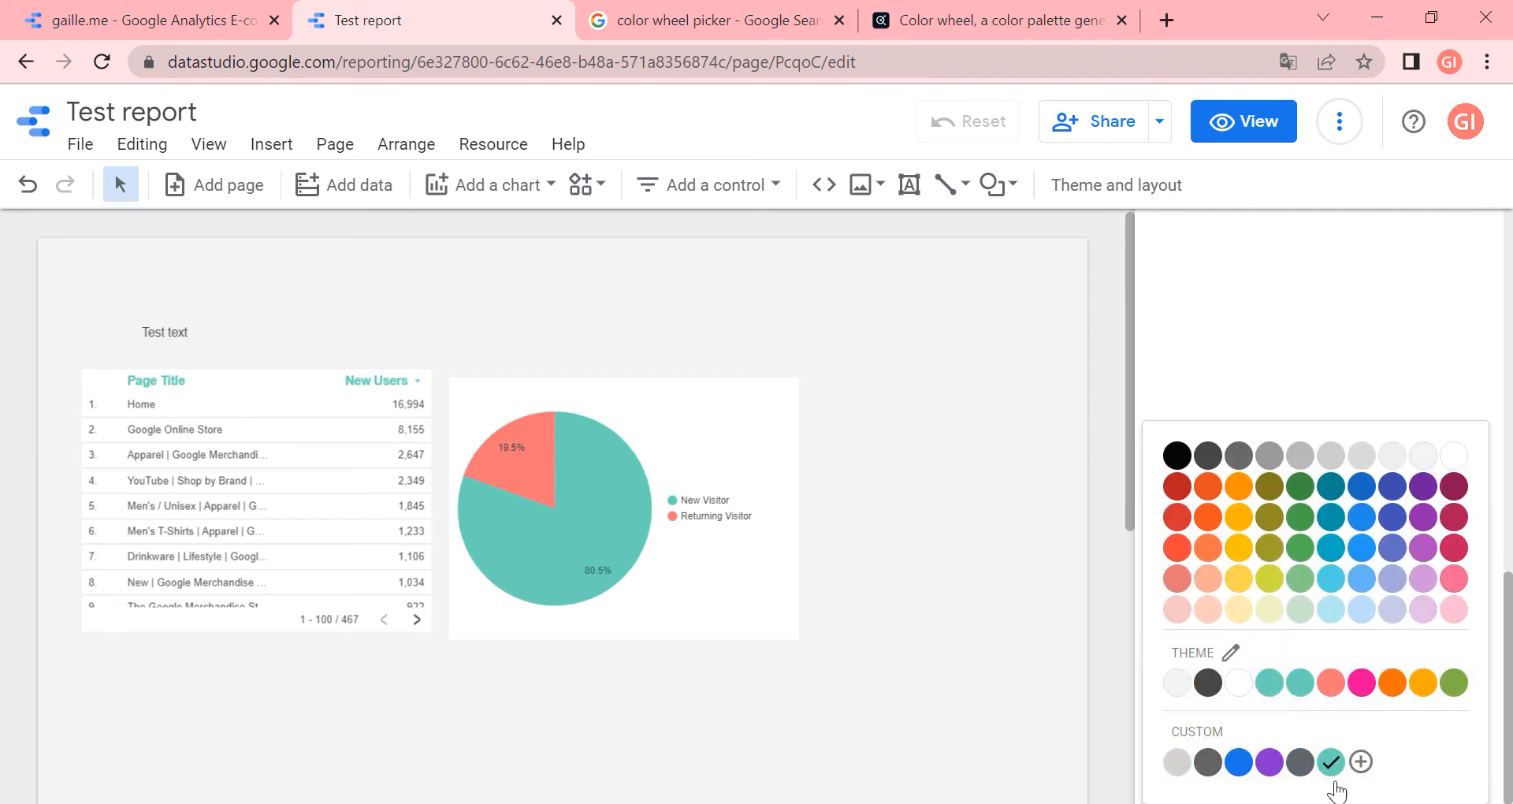
pyautogui.click(1362, 762)
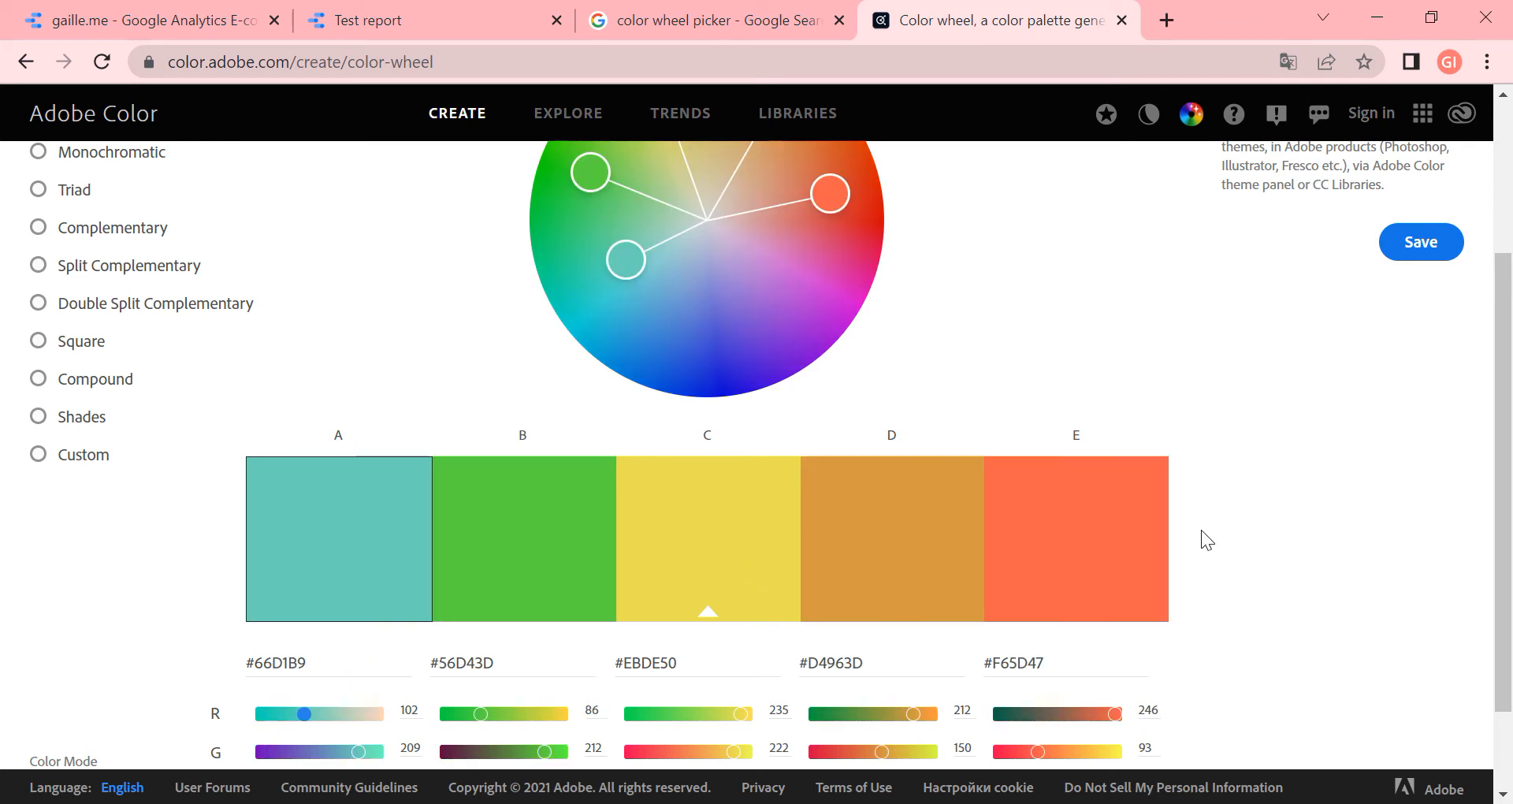
pyautogui.moveTo(1198, 577)
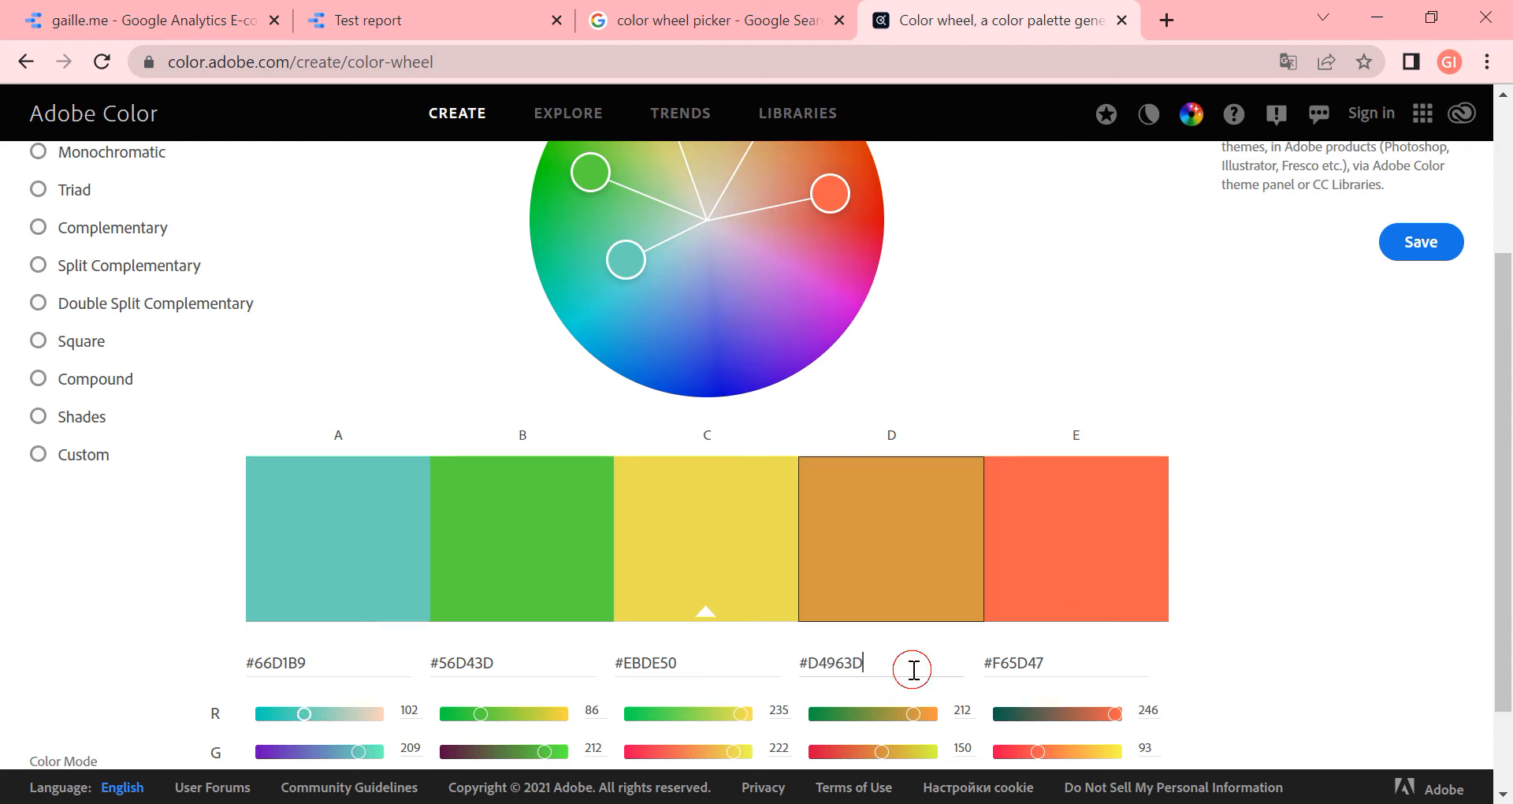
# Replace the magenta third chart palette swatch with ochre #D4963D
pyautogui.click(433, 21)
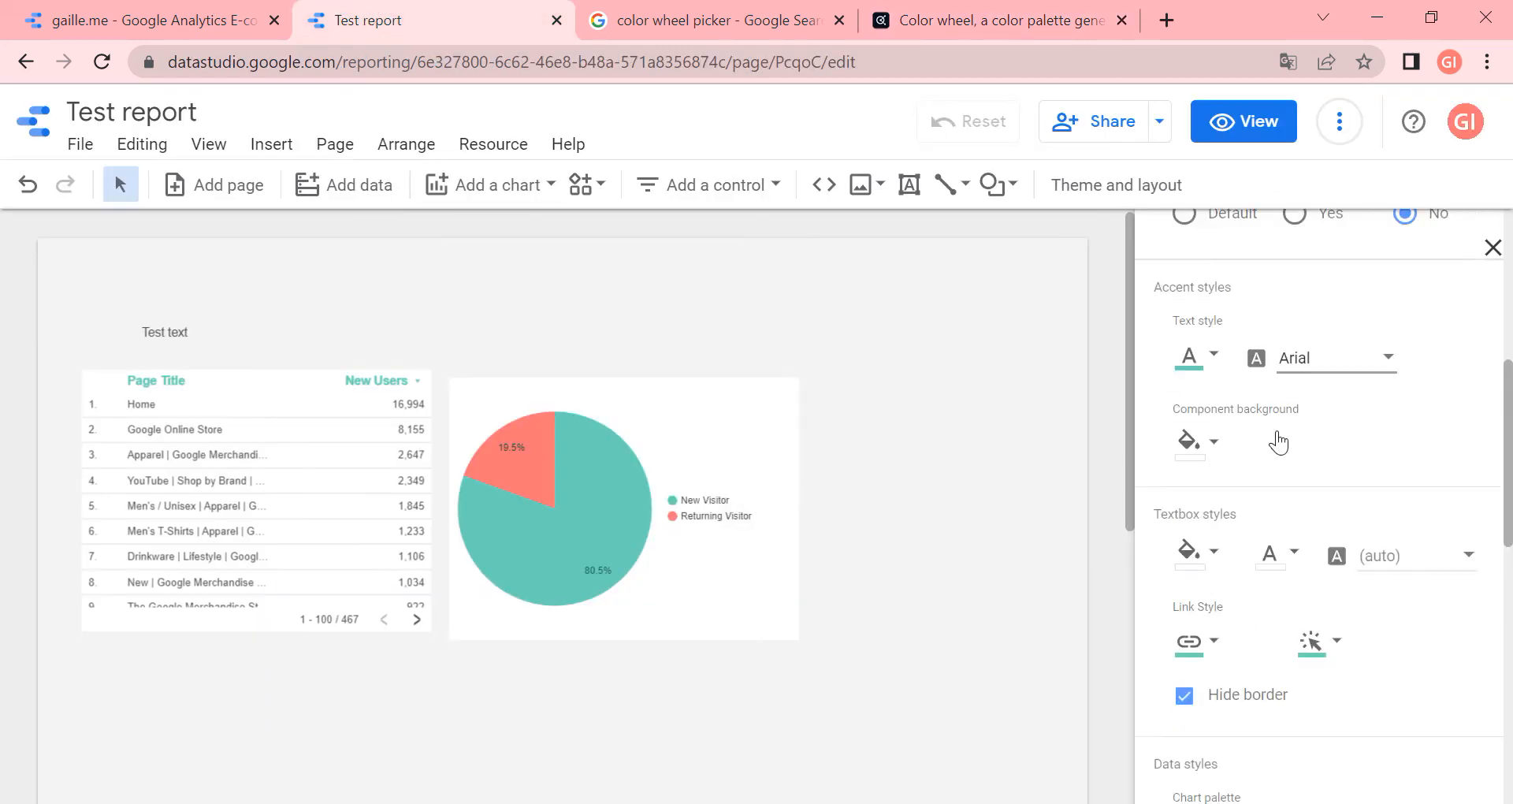
pyautogui.scroll(-3)
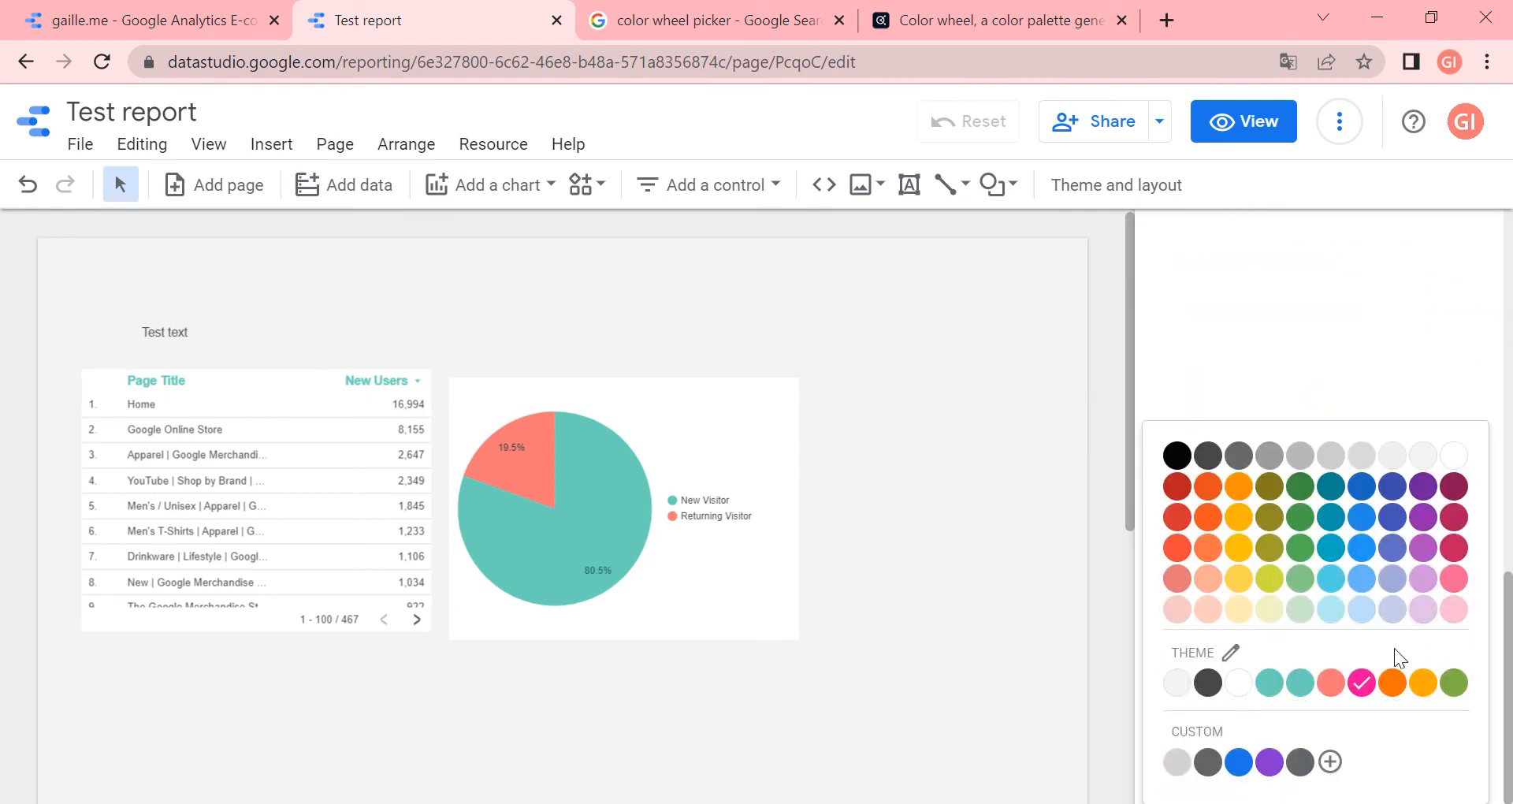
pyautogui.click(1330, 761)
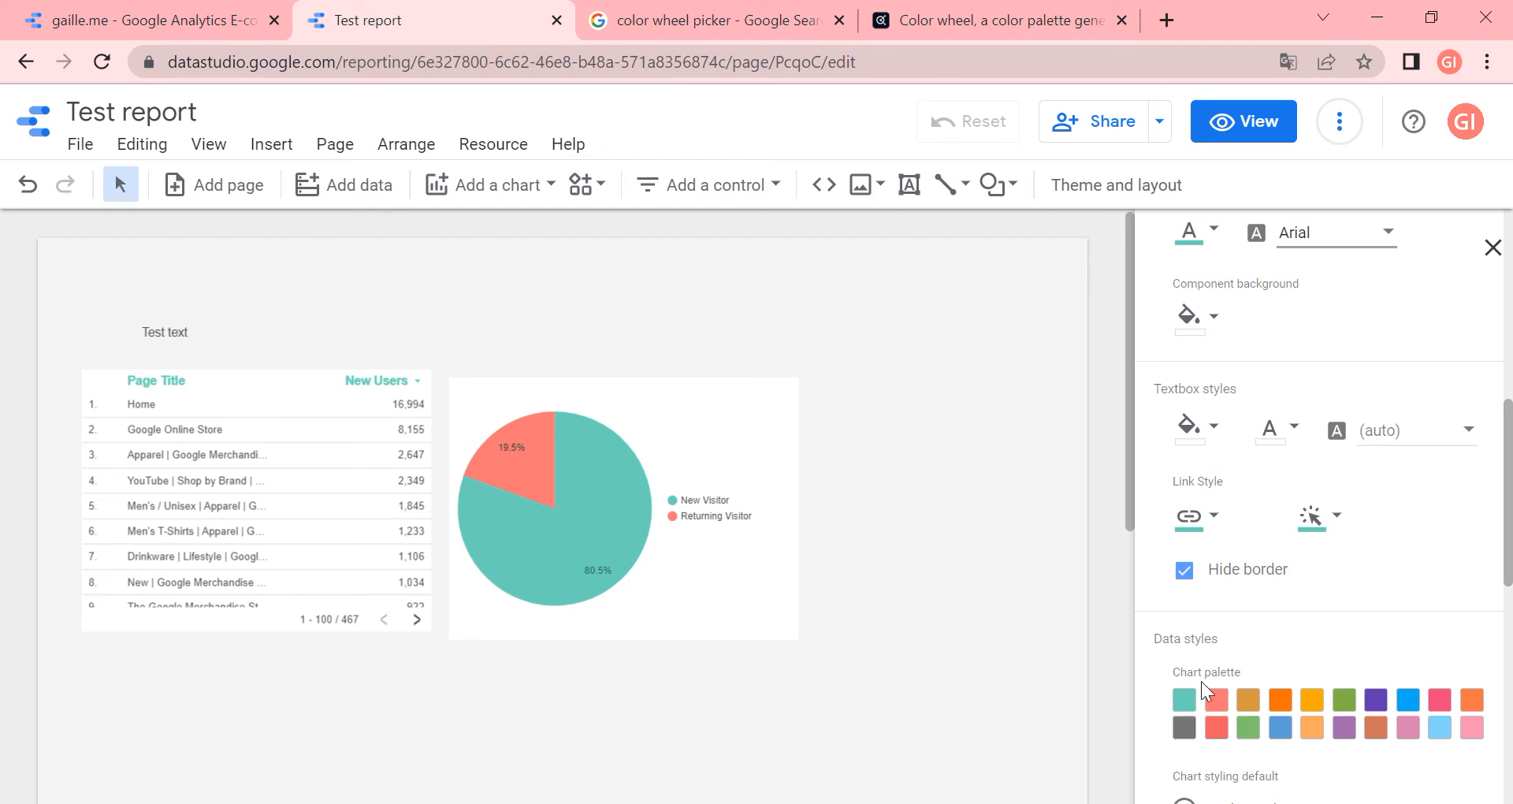
pyautogui.scroll(-3)
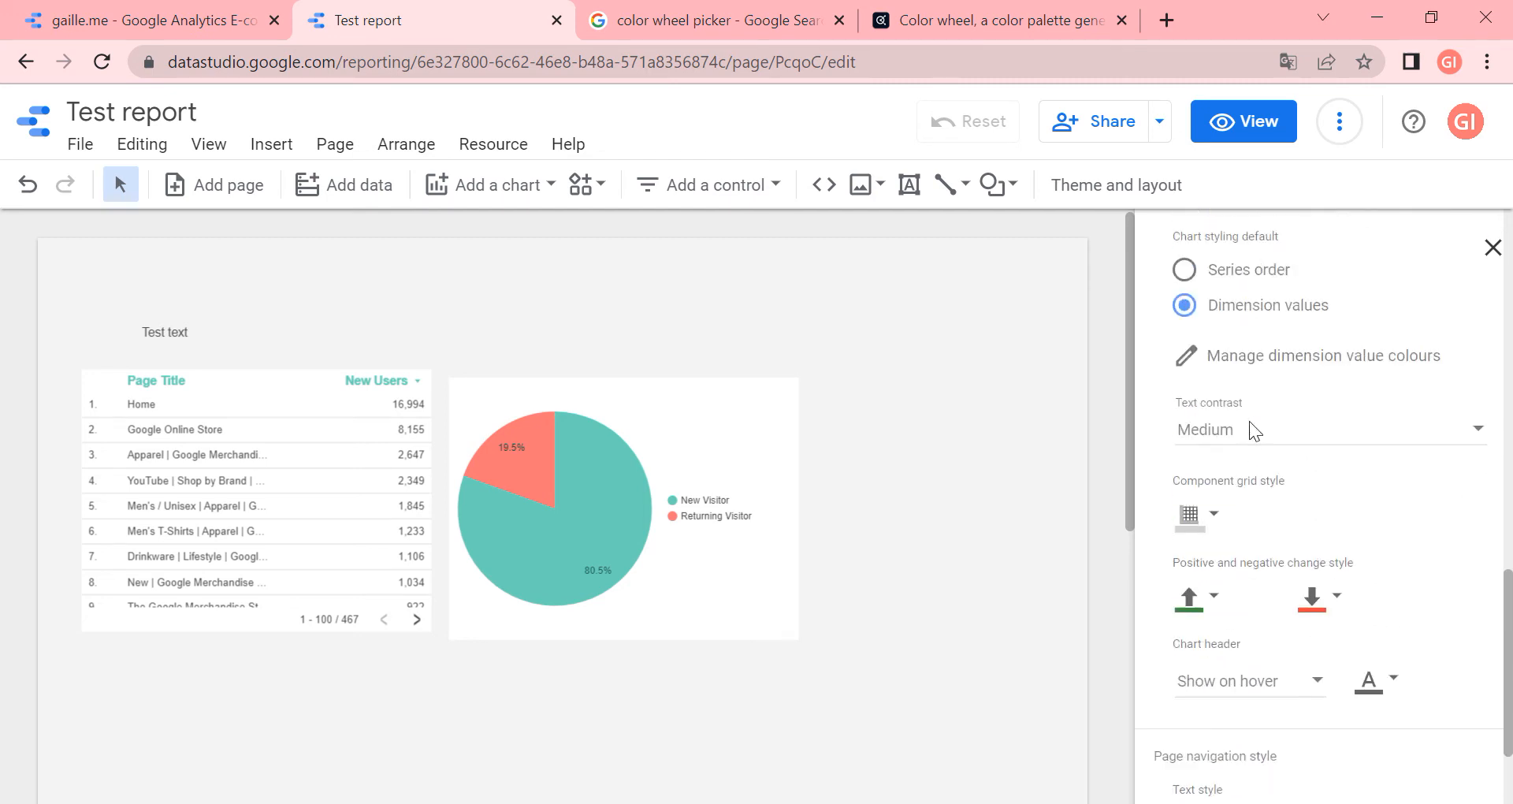
pyautogui.scroll(-3)
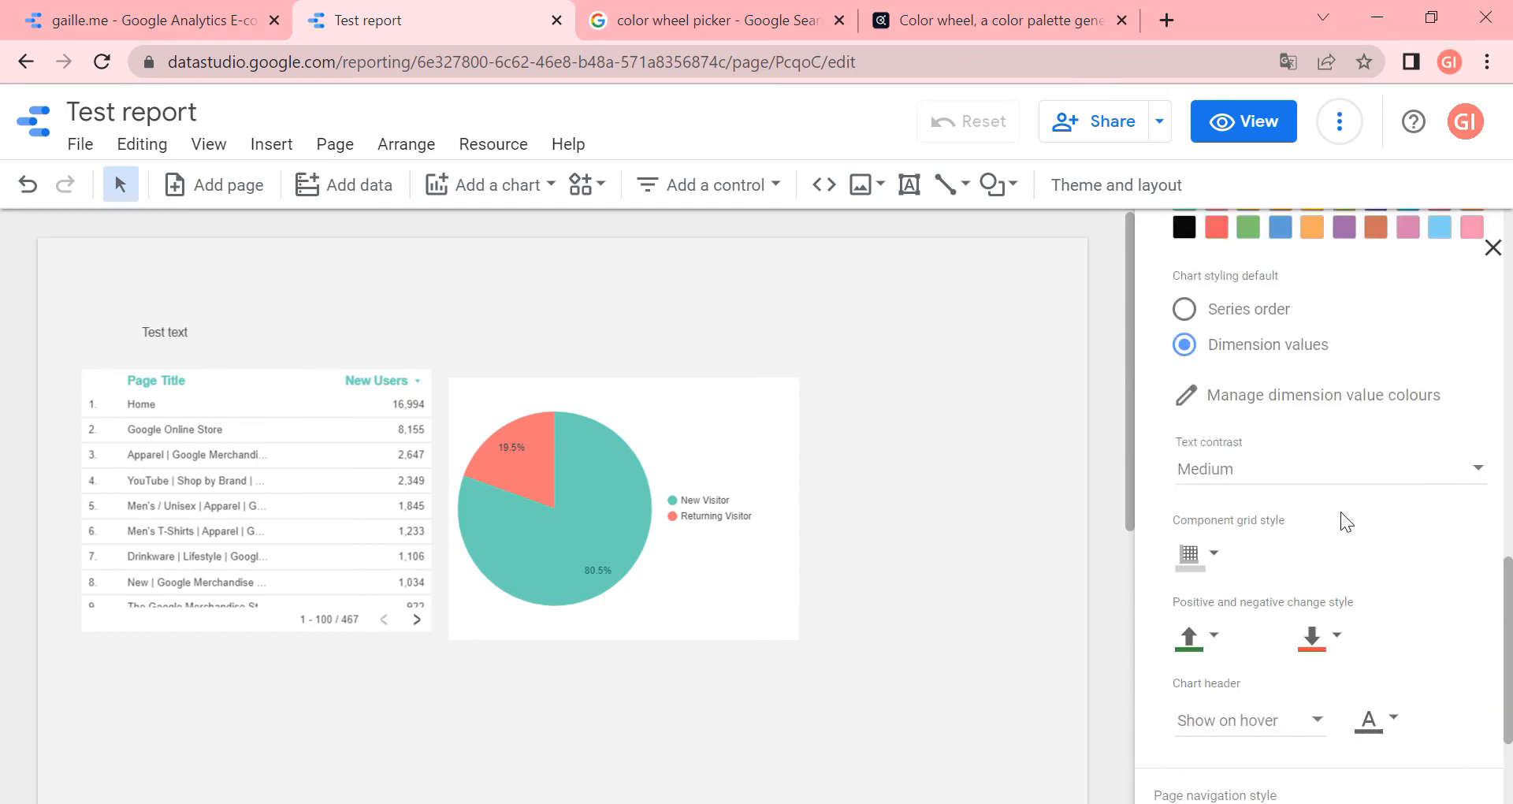
pyautogui.scroll(-3)
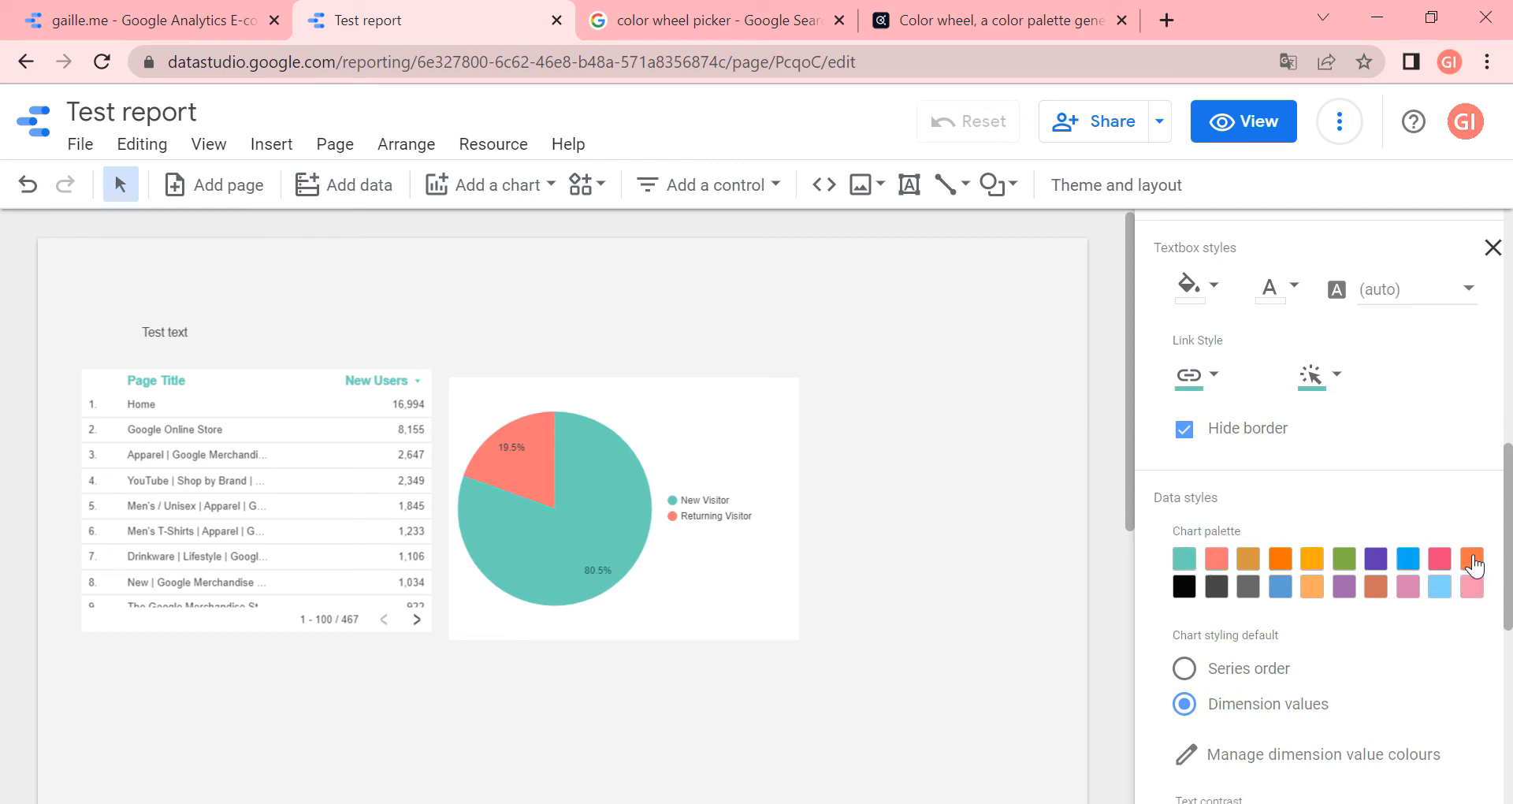
pyautogui.click(998, 21)
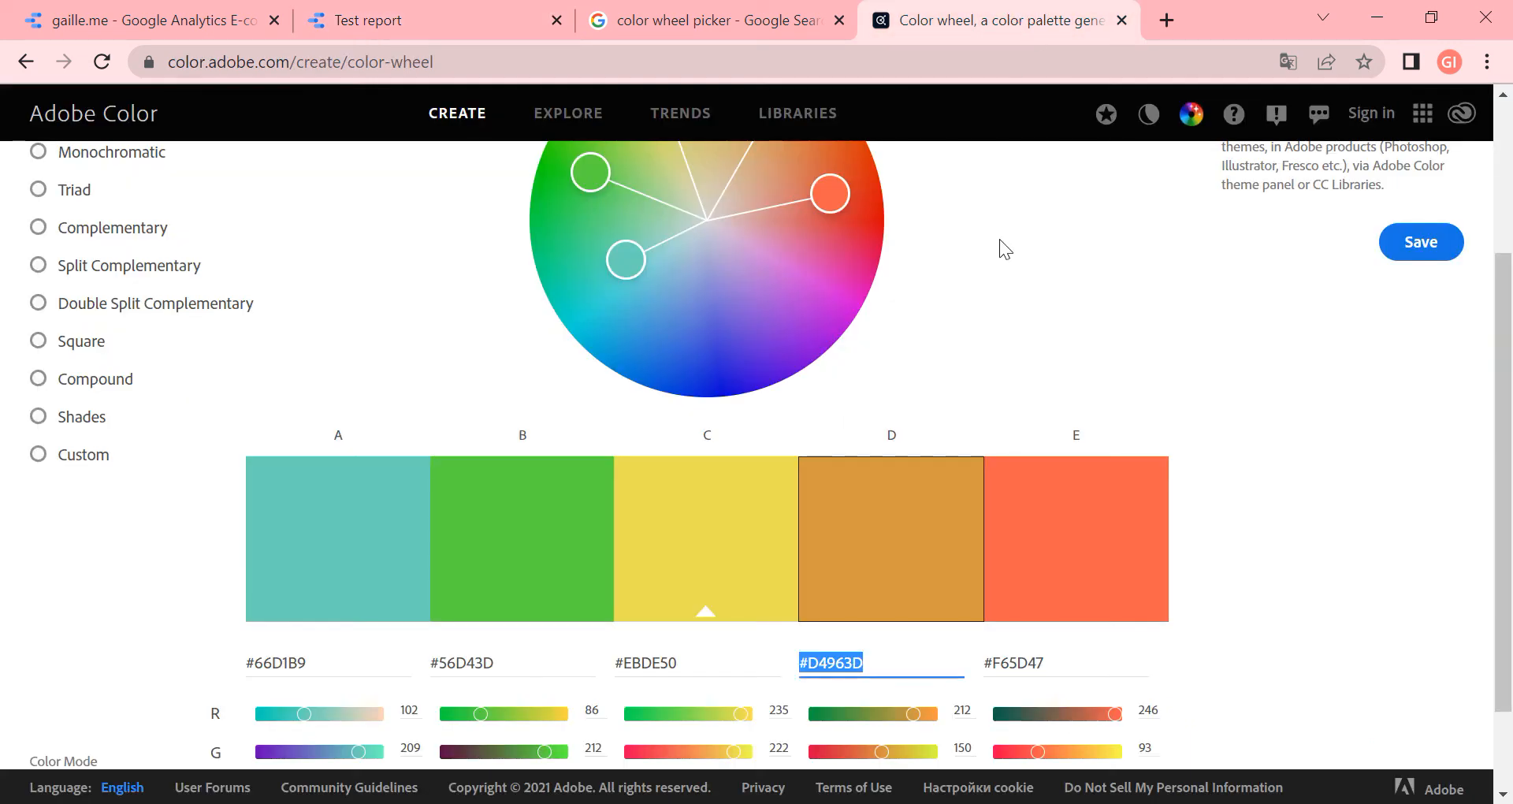
pyautogui.moveTo(1255, 468)
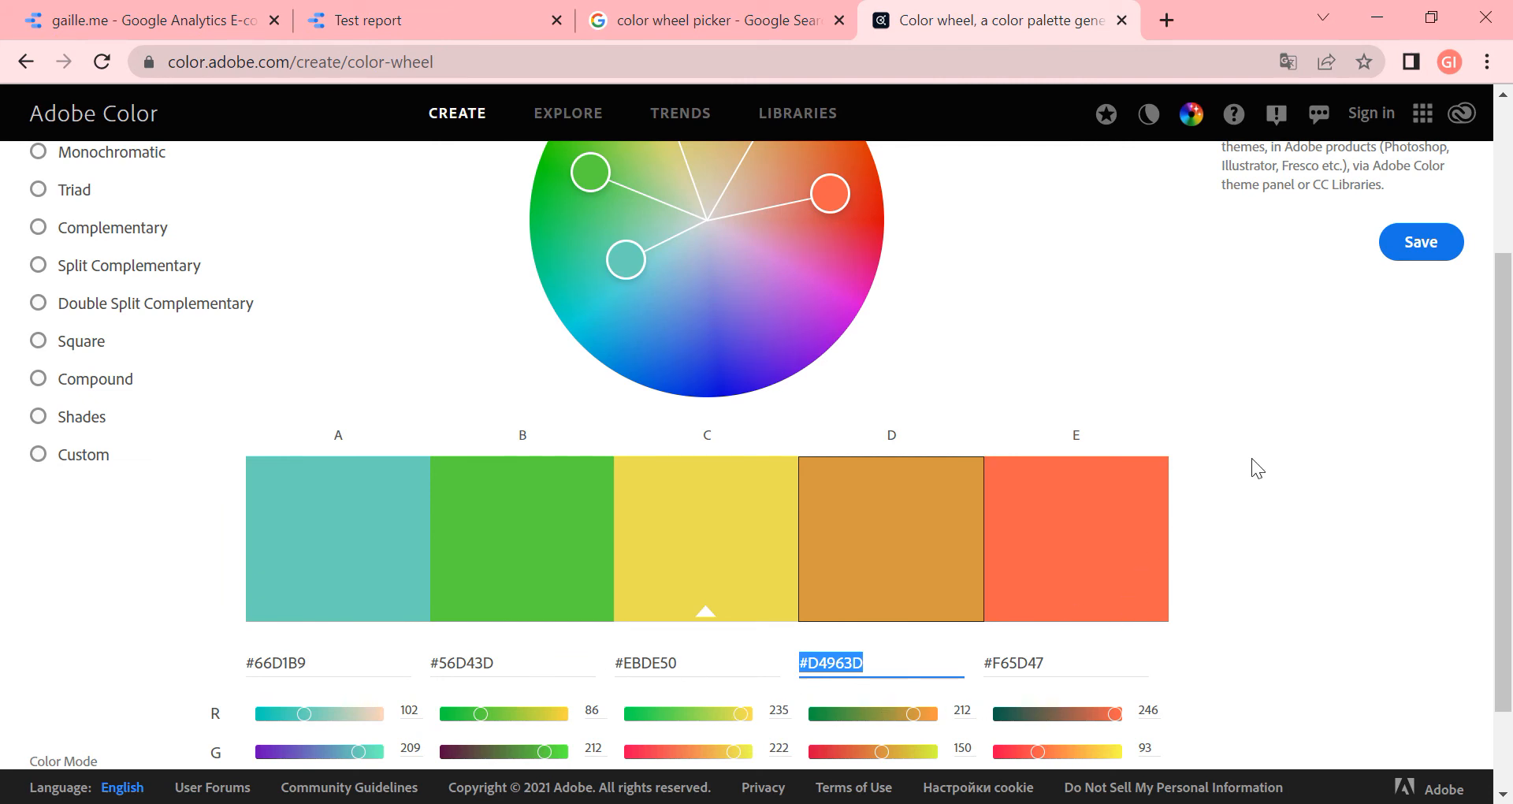
# Apply Adobe Color's Monochromatic harmony with #D4963D as swatch A's hex
pyautogui.click(39, 151)
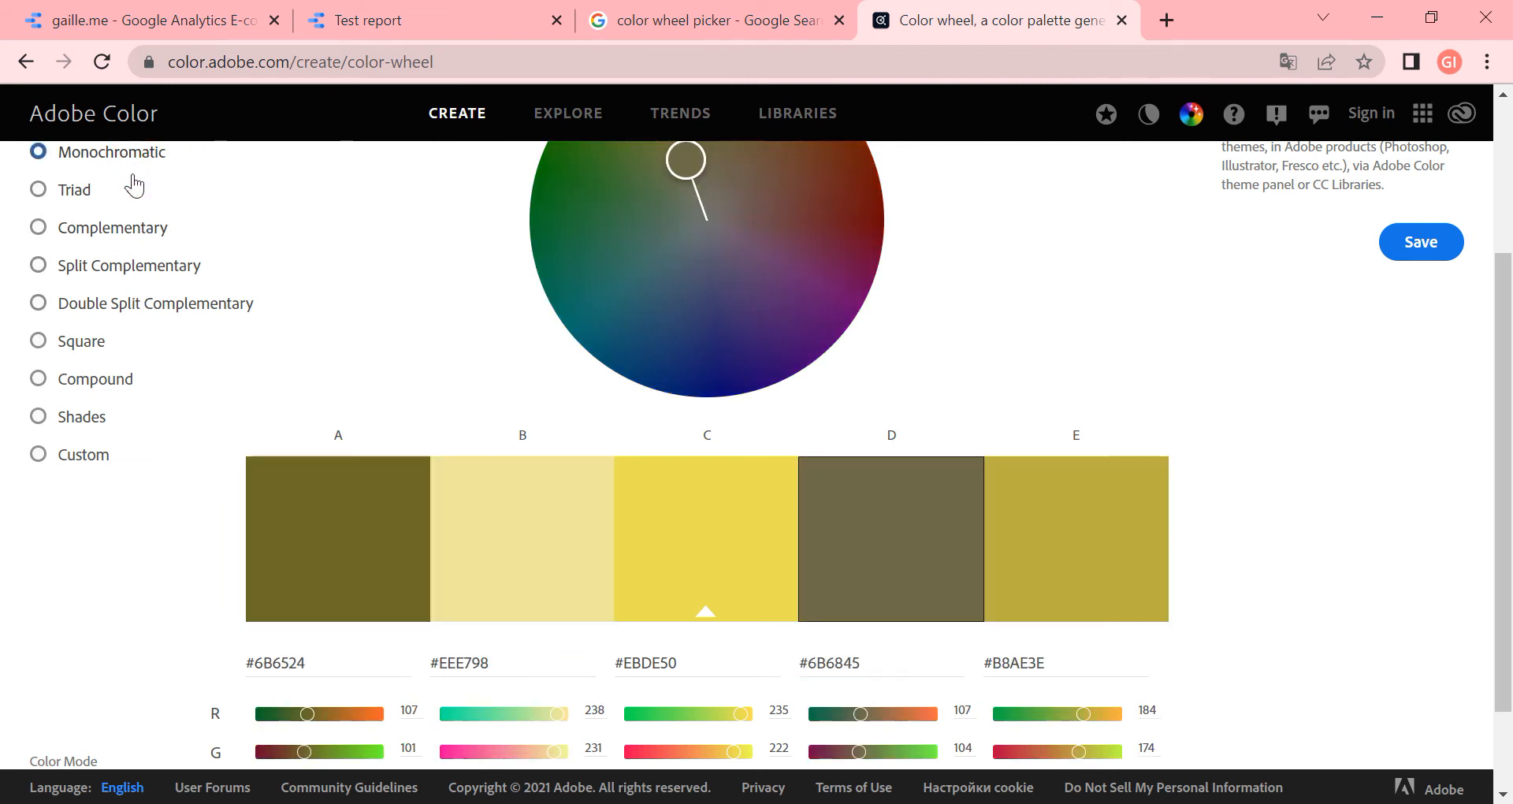
pyautogui.click(327, 663)
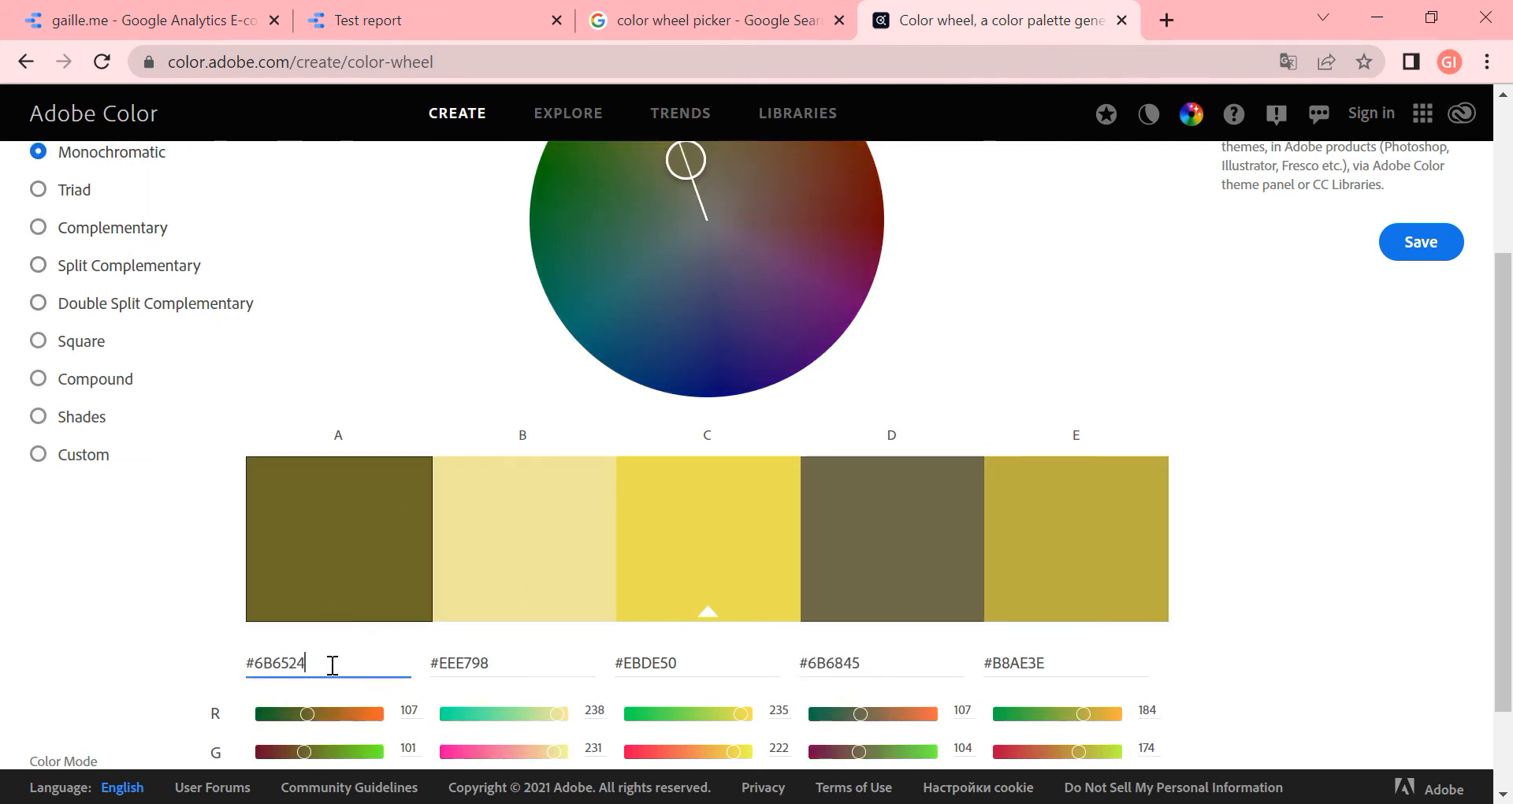
pyautogui.moveTo(687, 159); pyautogui.dragTo(743, 155)
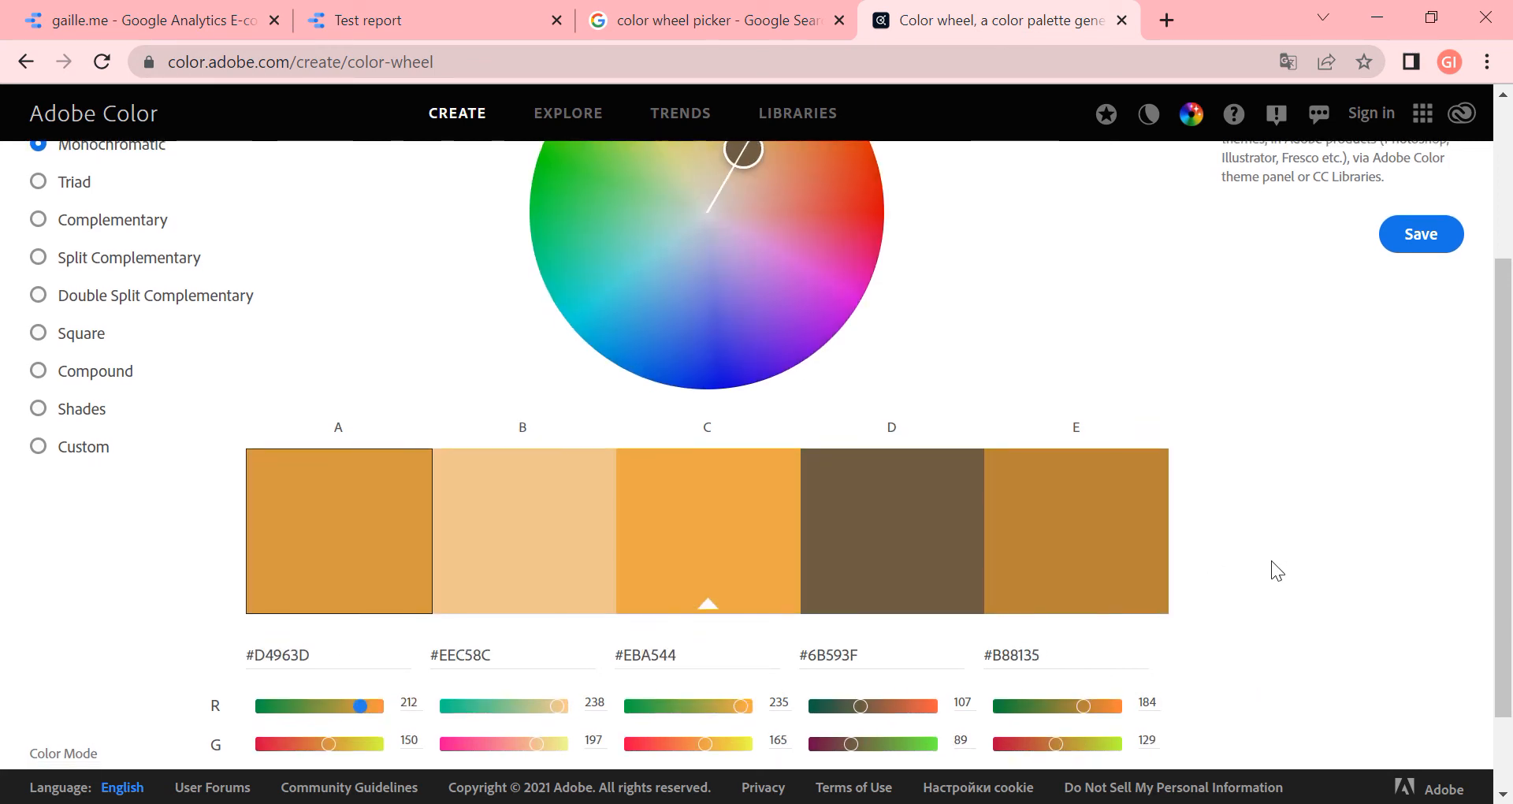
pyautogui.scroll(-3)
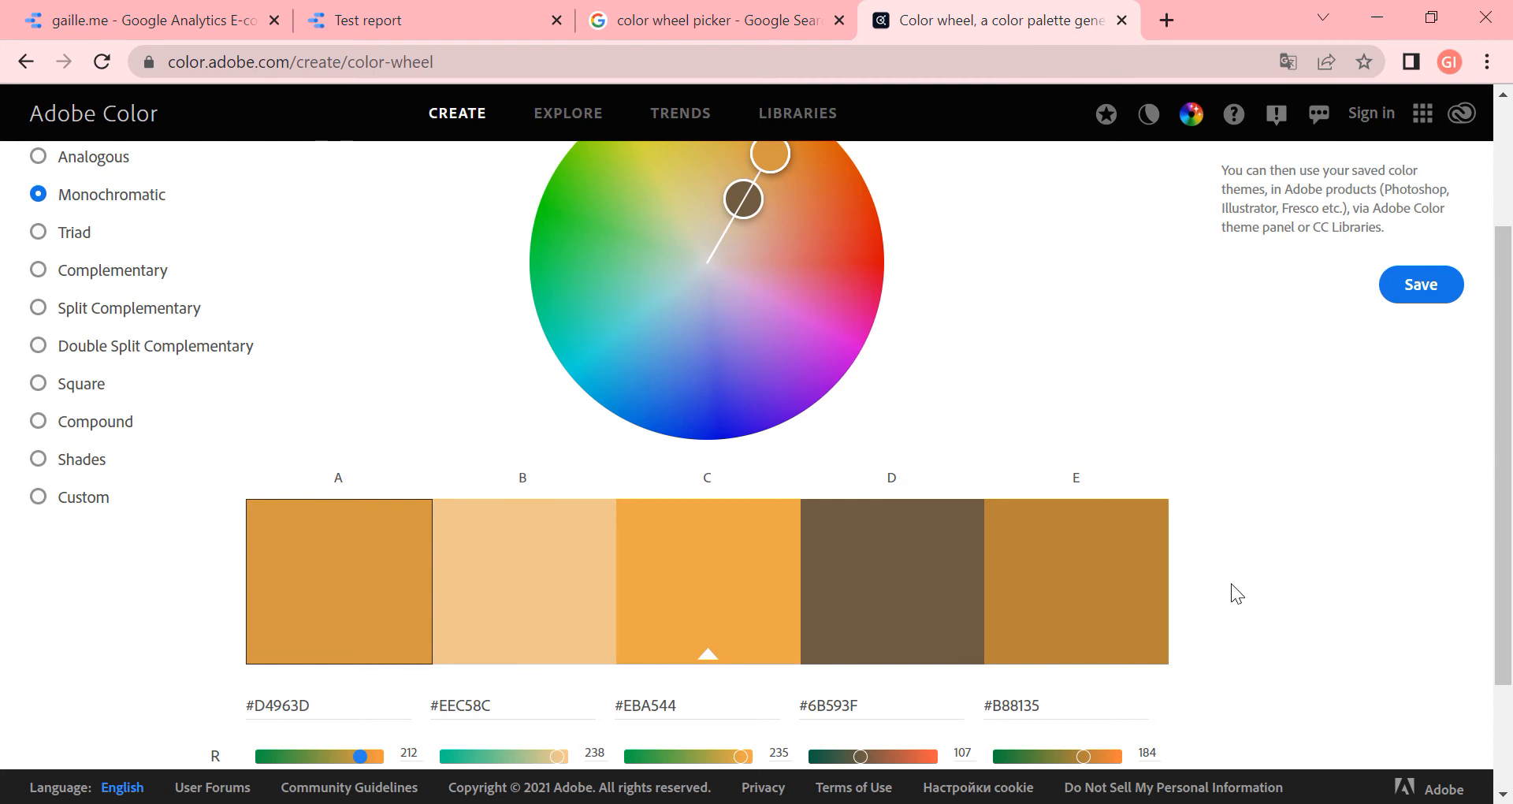
pyautogui.click(434, 20)
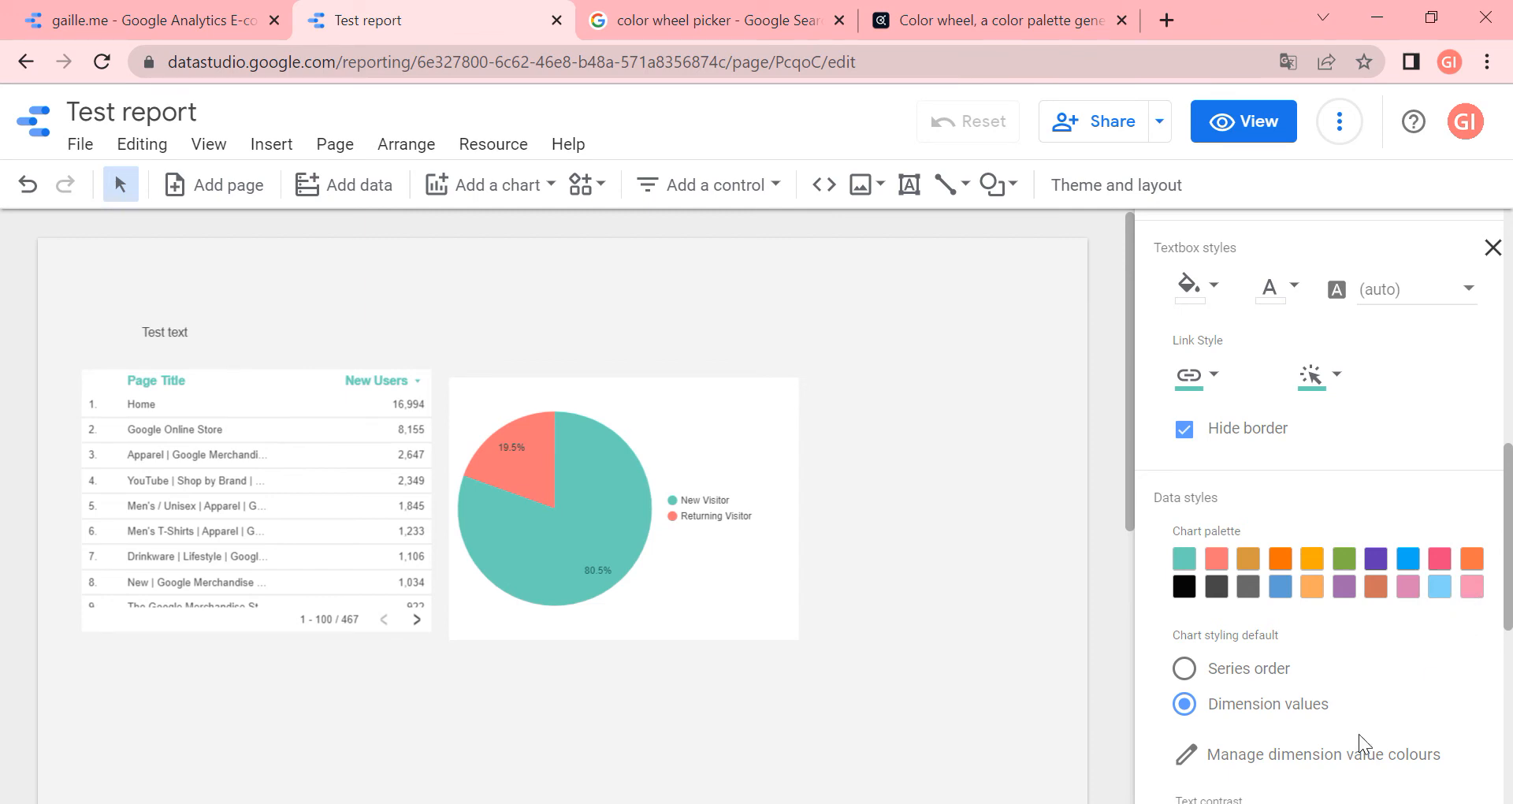
# Show the Manage dimension value colours list for the page title values
pyautogui.scroll(-3)
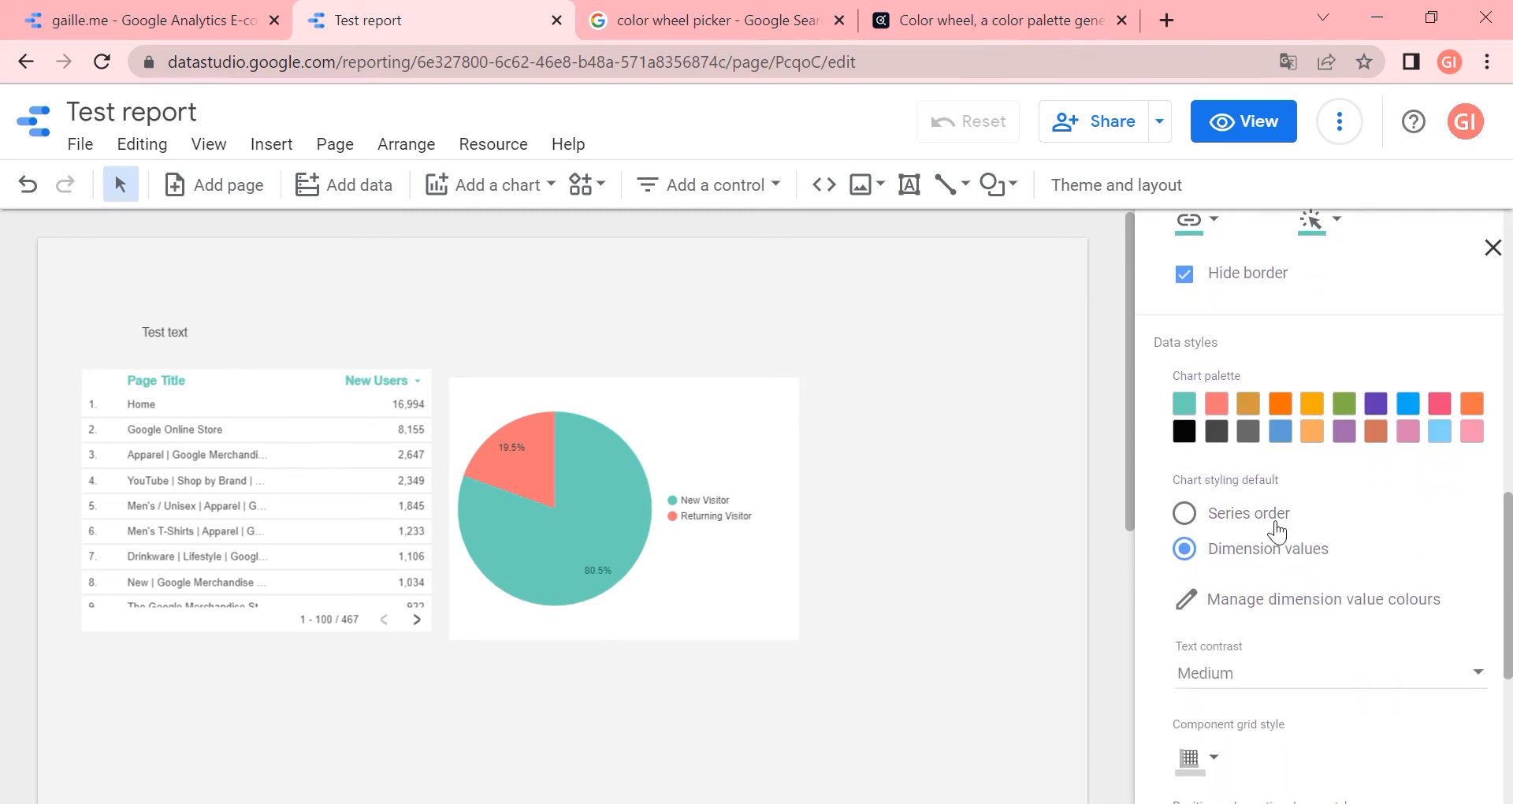
pyautogui.moveTo(1273, 504)
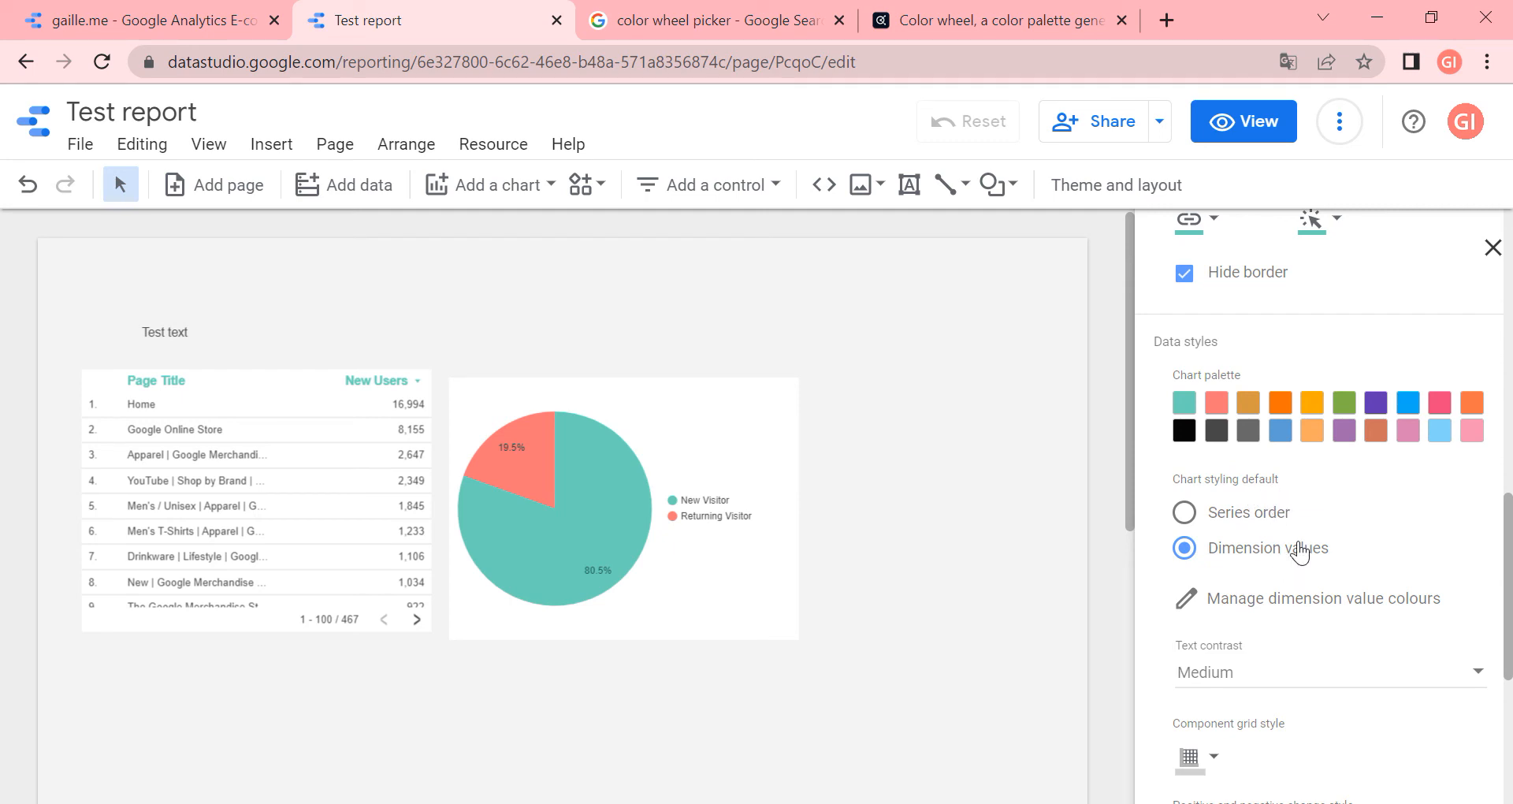
pyautogui.moveTo(1324, 606)
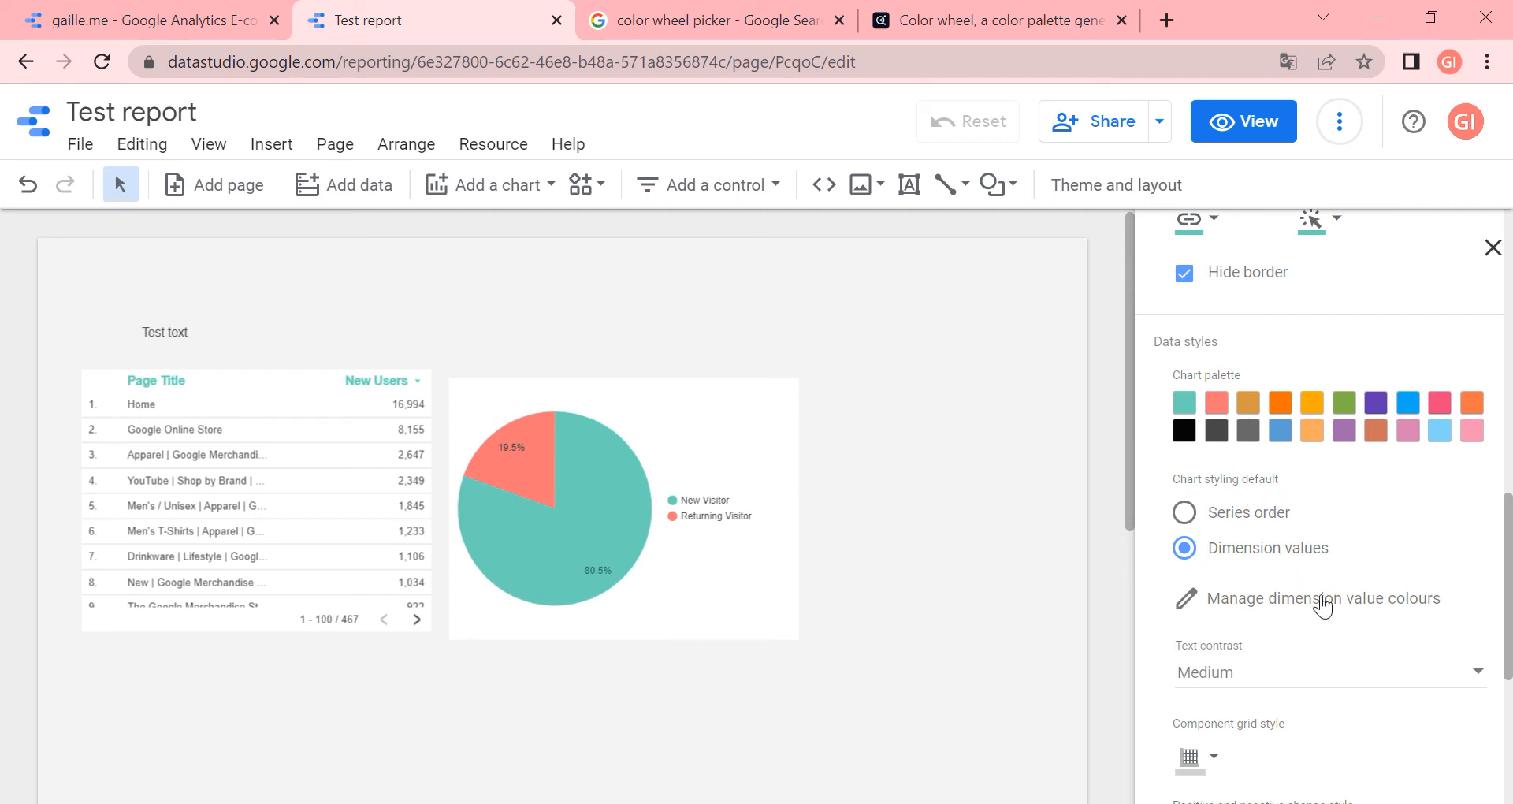
pyautogui.click(1323, 597)
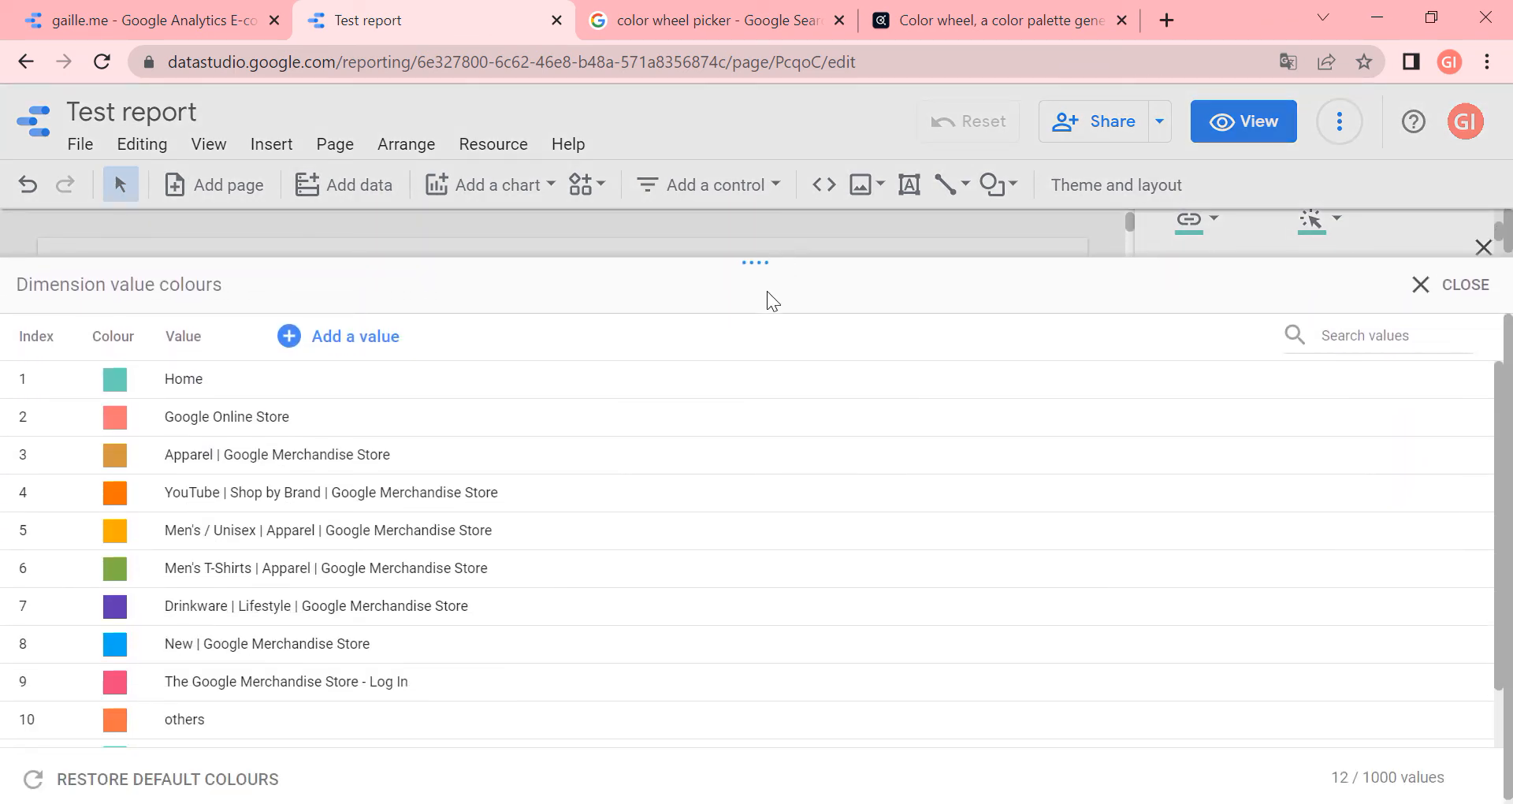
pyautogui.moveTo(459, 554)
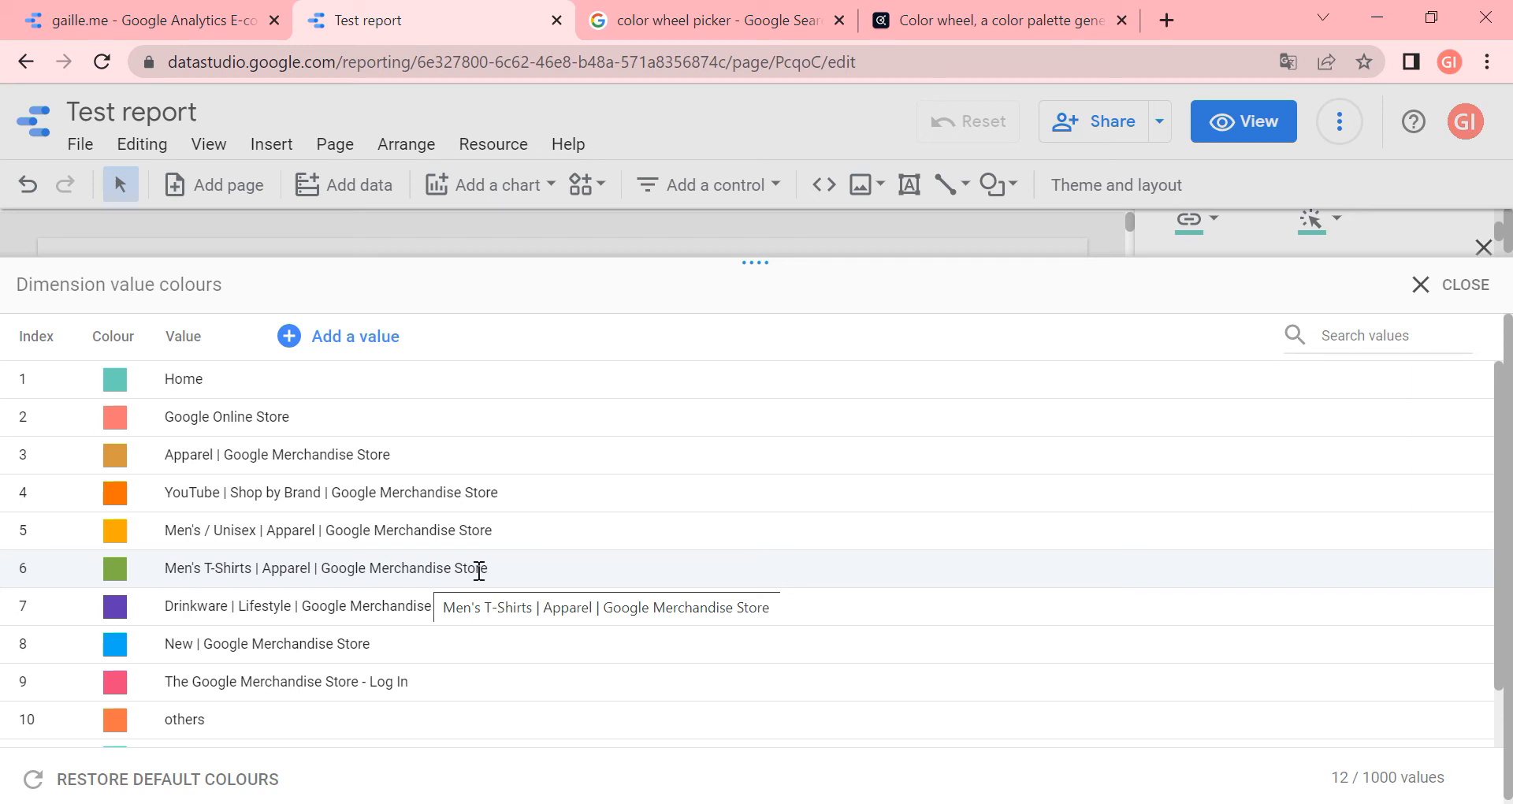
pyautogui.moveTo(349, 605)
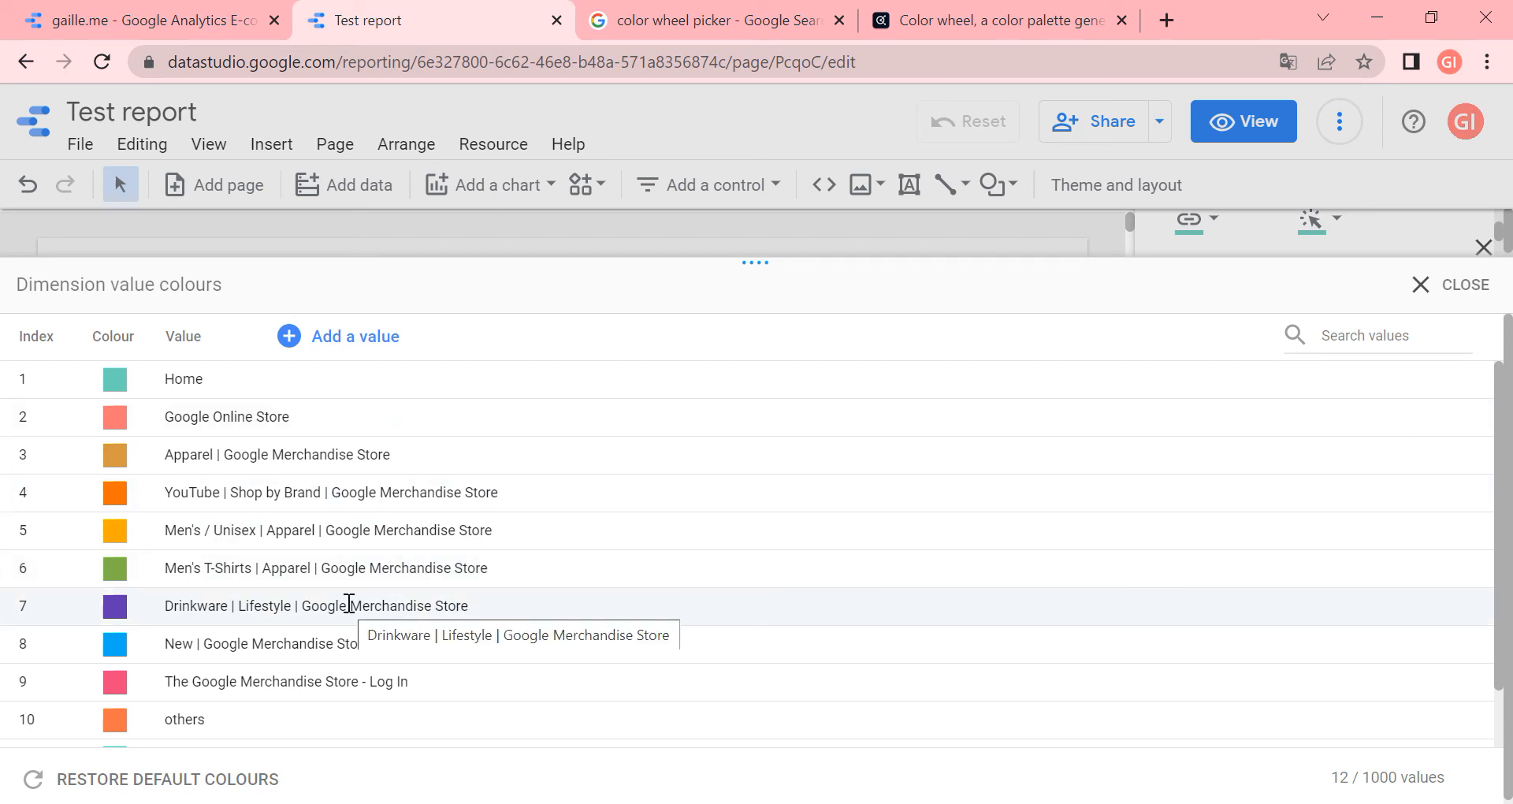
pyautogui.moveTo(631, 597)
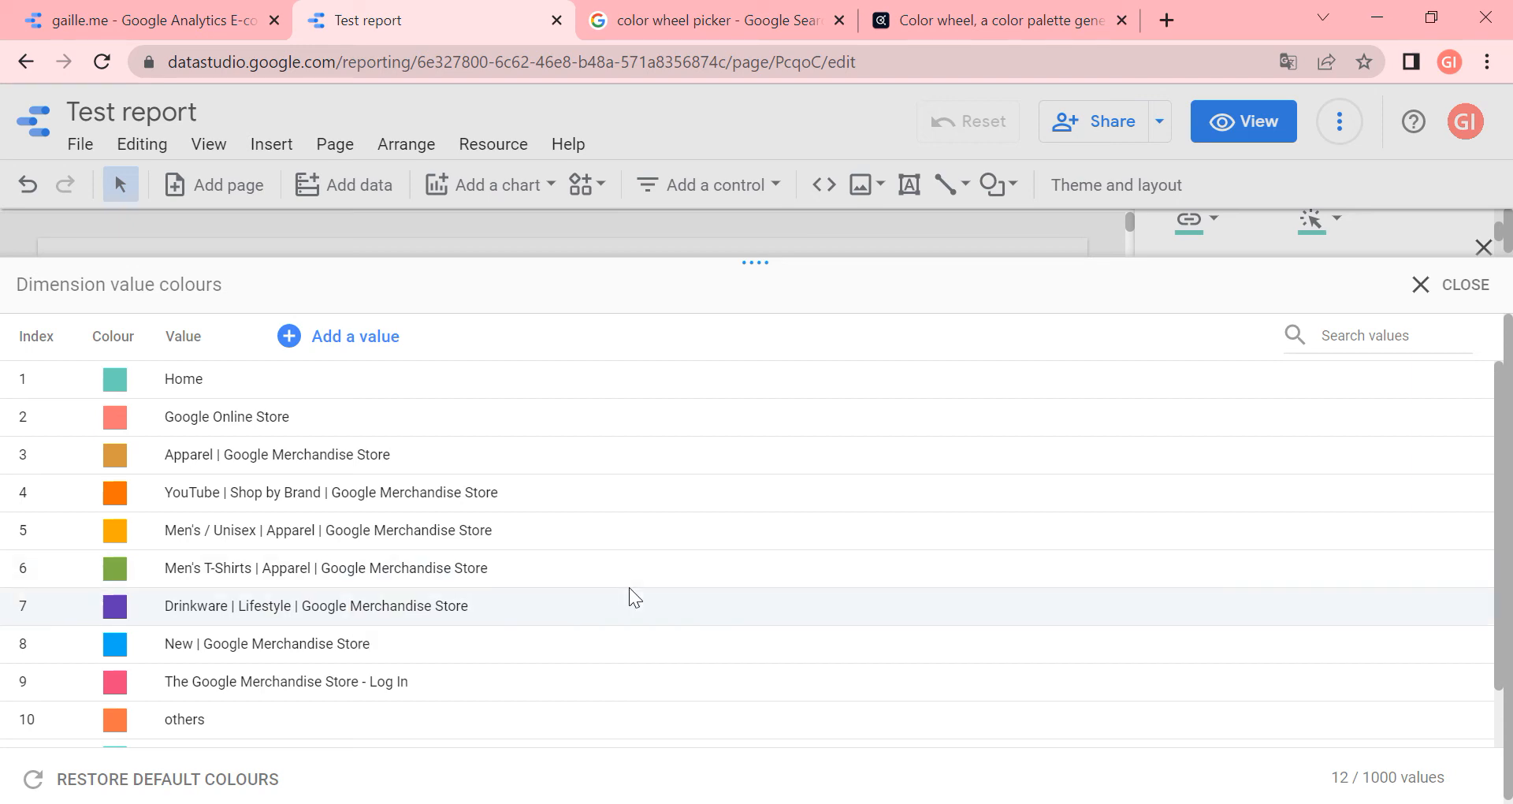
pyautogui.moveTo(618, 530)
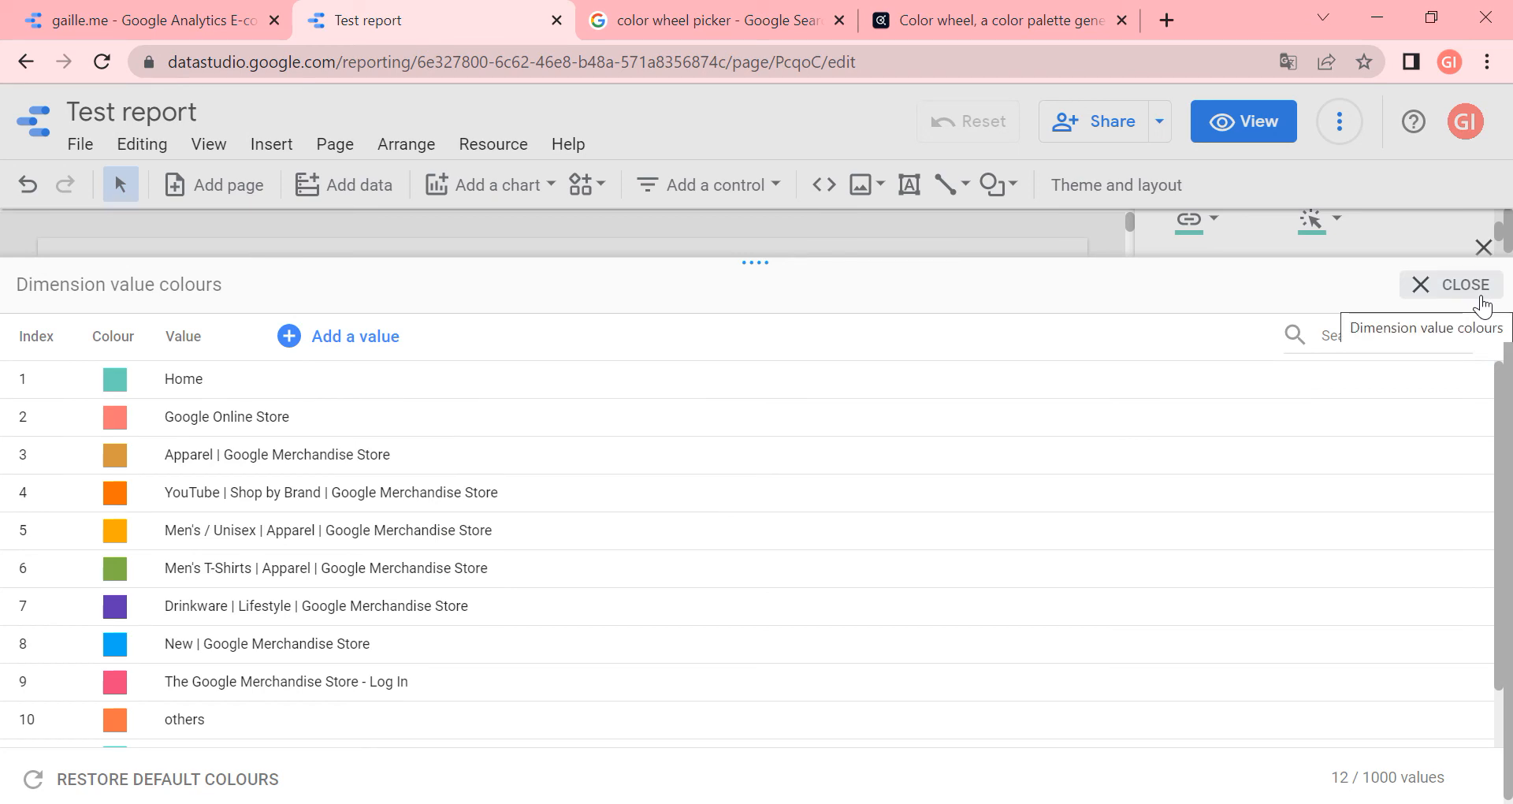
# Close the Dimension value colours list and scroll the theme panel down to Data styles
pyautogui.click(1466, 284)
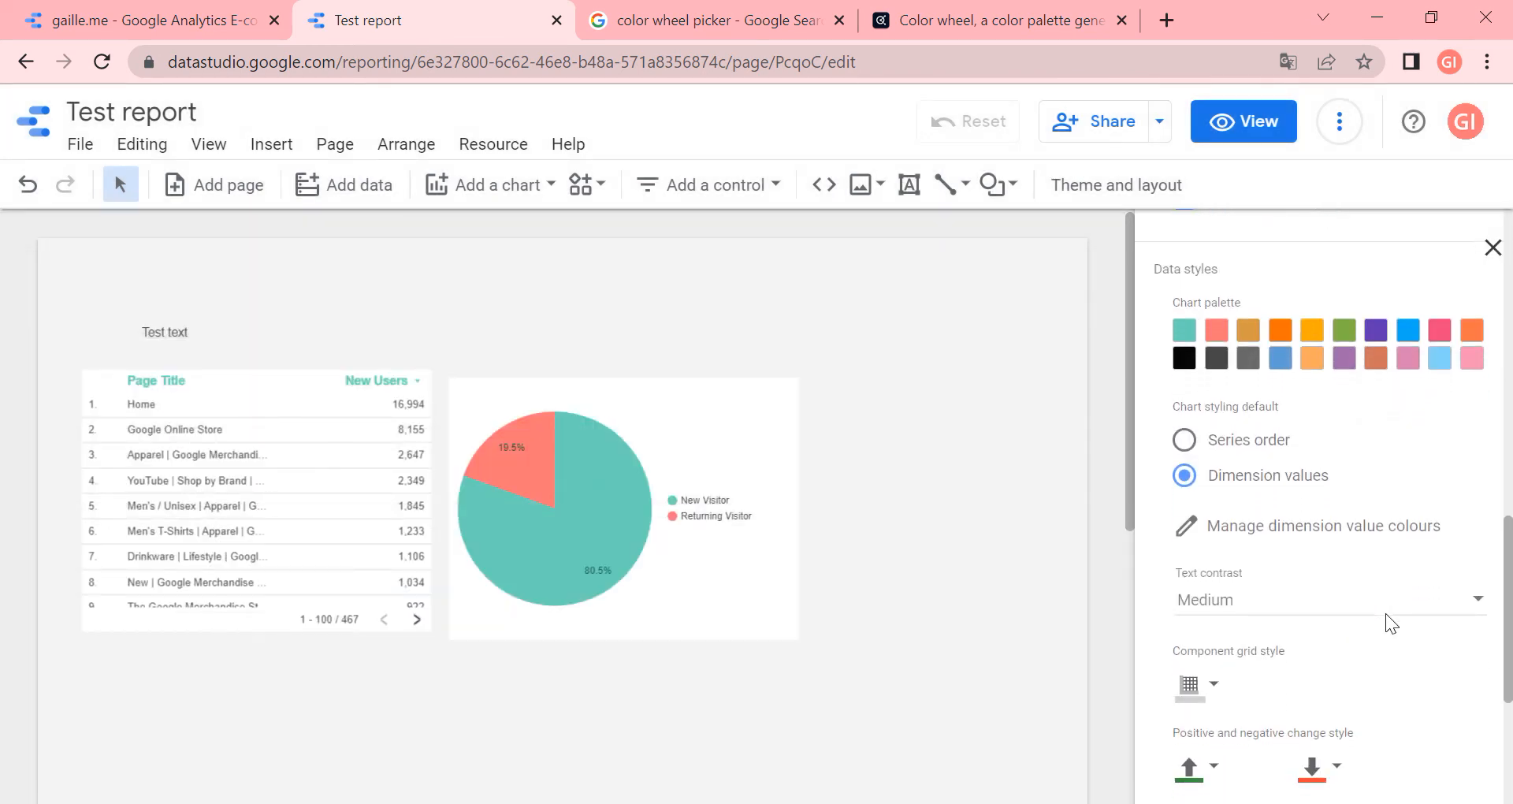
pyautogui.scroll(-3)
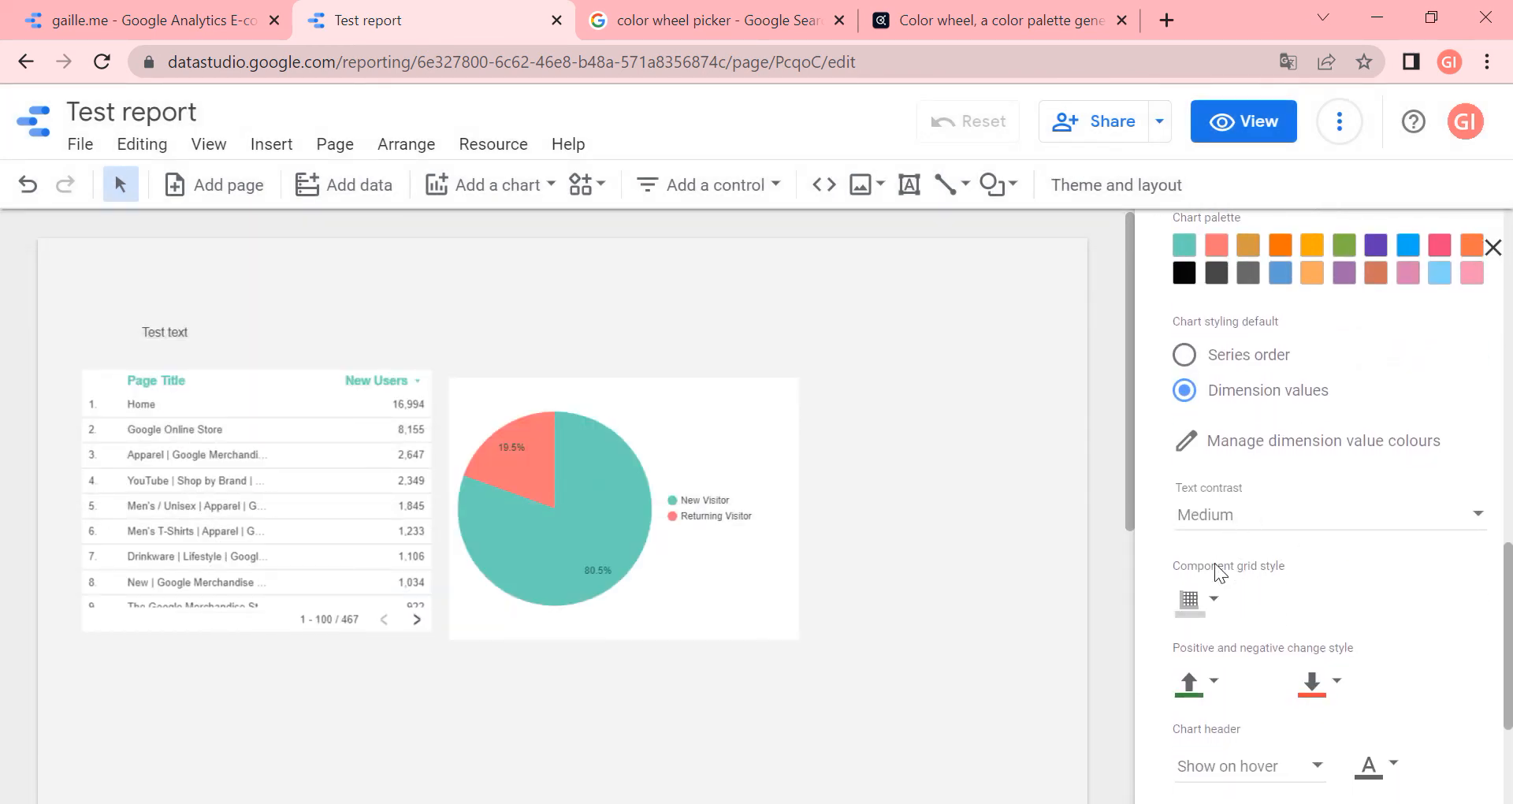
pyautogui.moveTo(1189, 602)
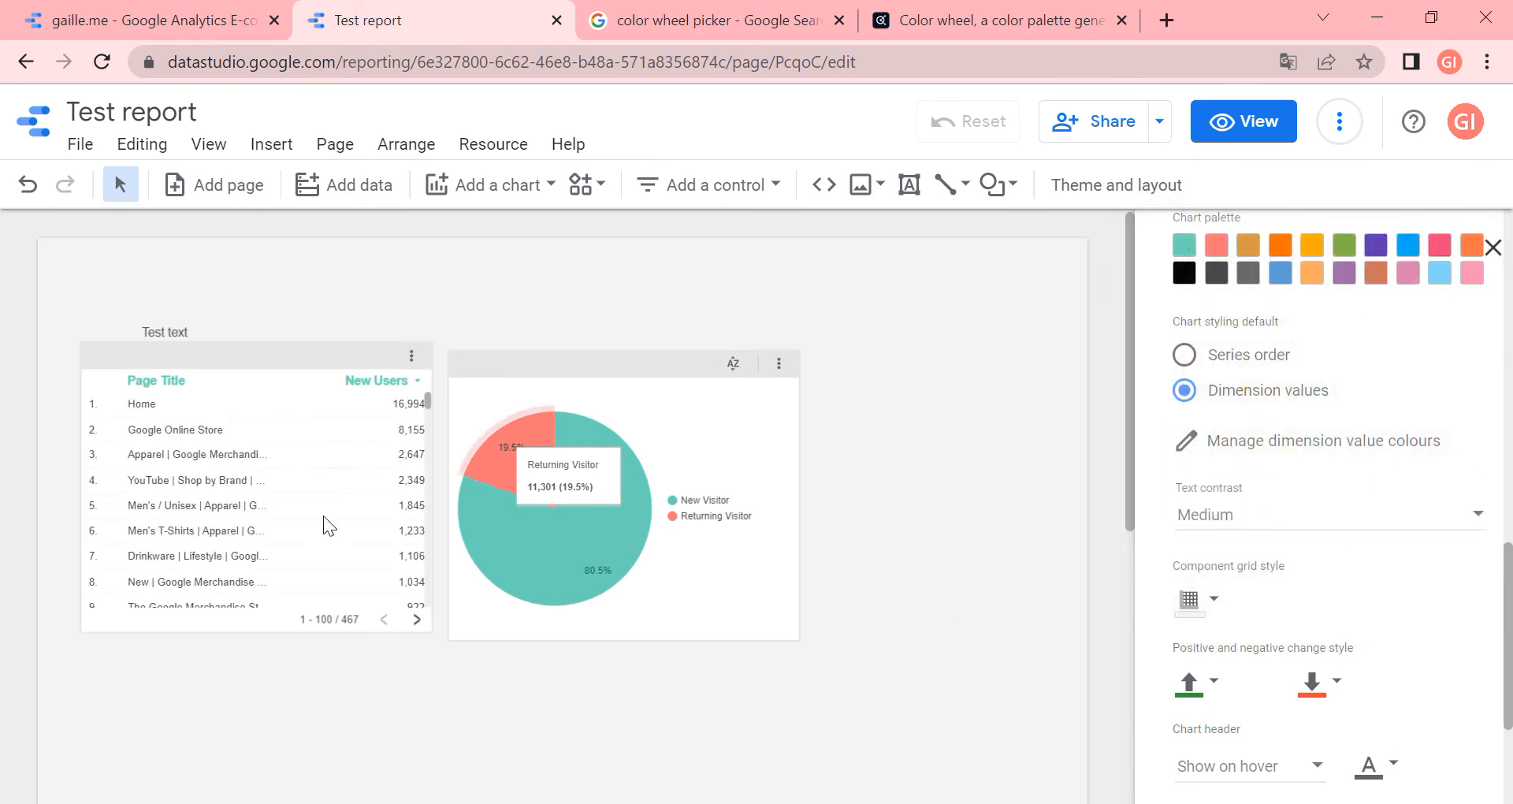
pyautogui.moveTo(1302, 632)
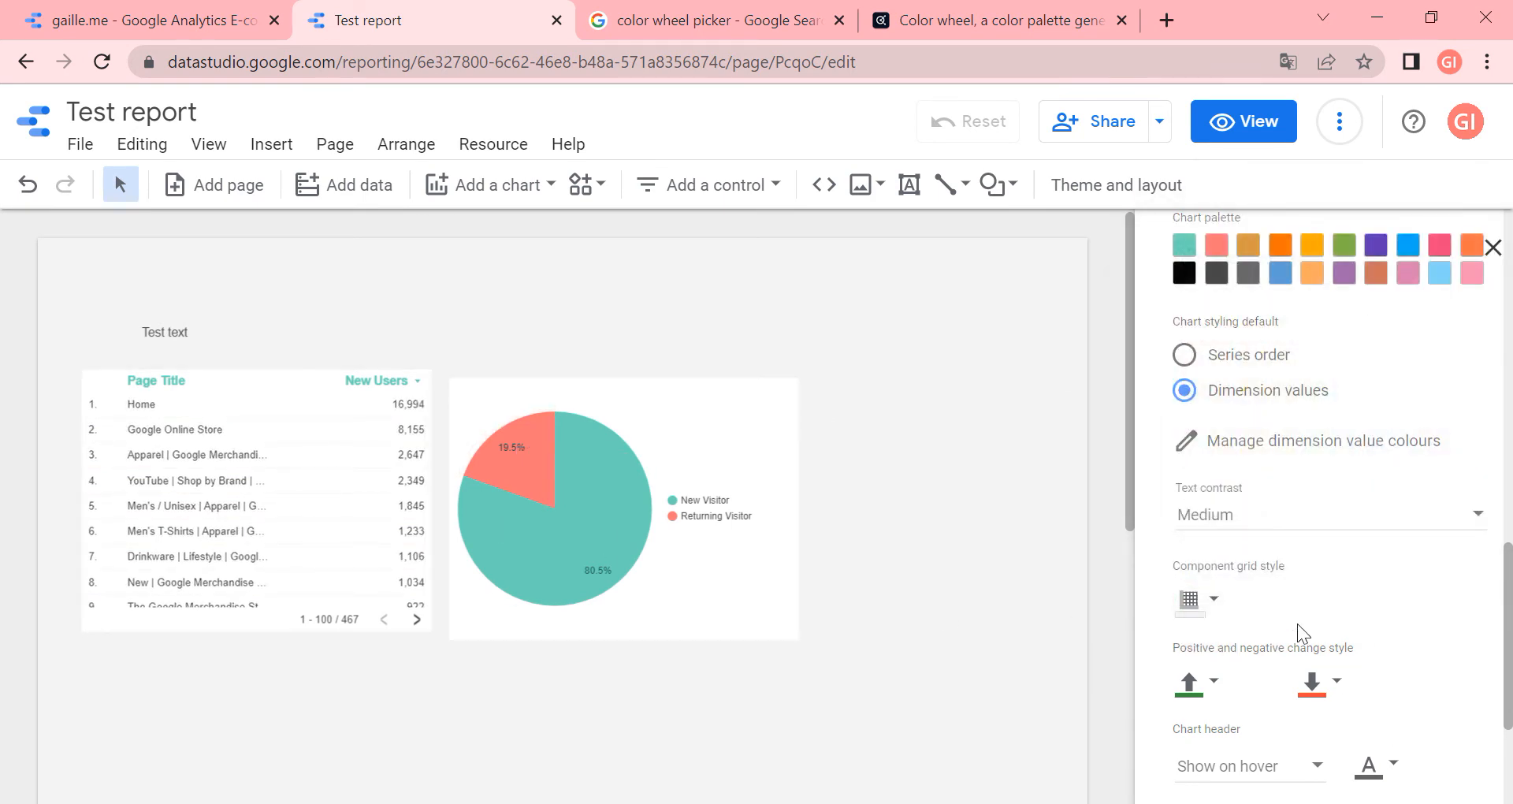
pyautogui.moveTo(1344, 618)
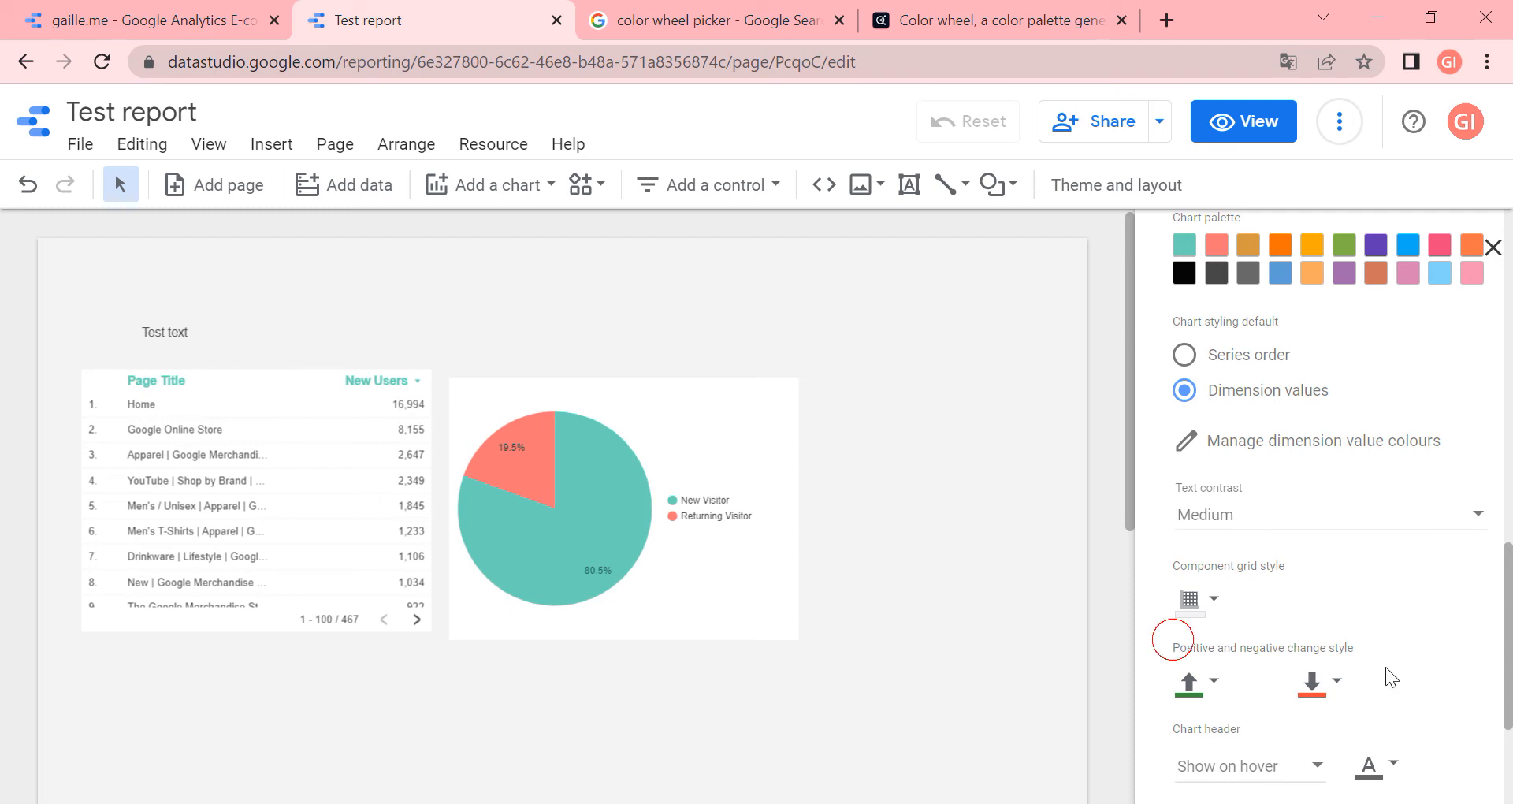
pyautogui.moveTo(1339, 688)
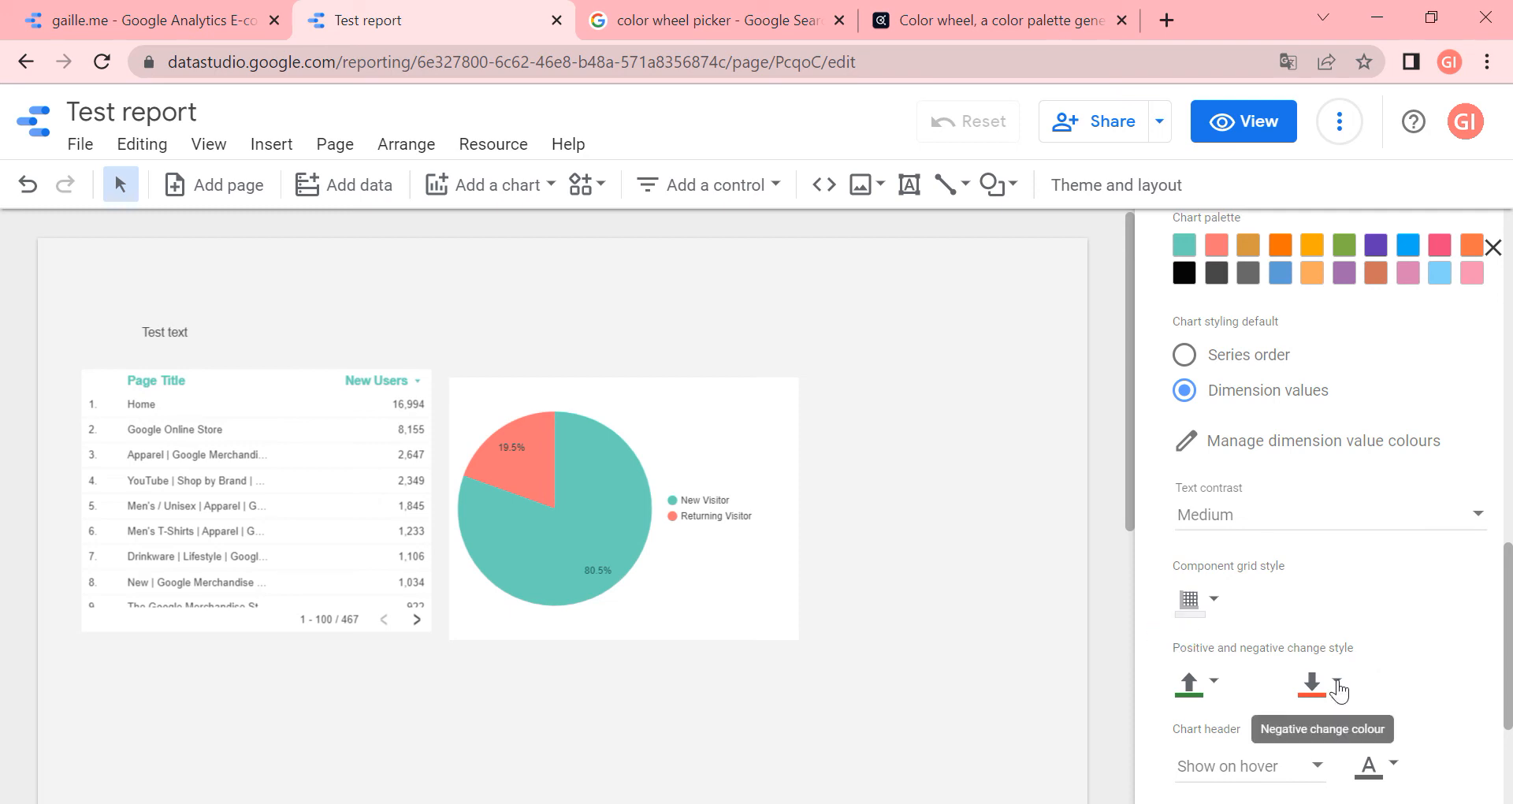
pyautogui.moveTo(1267, 696)
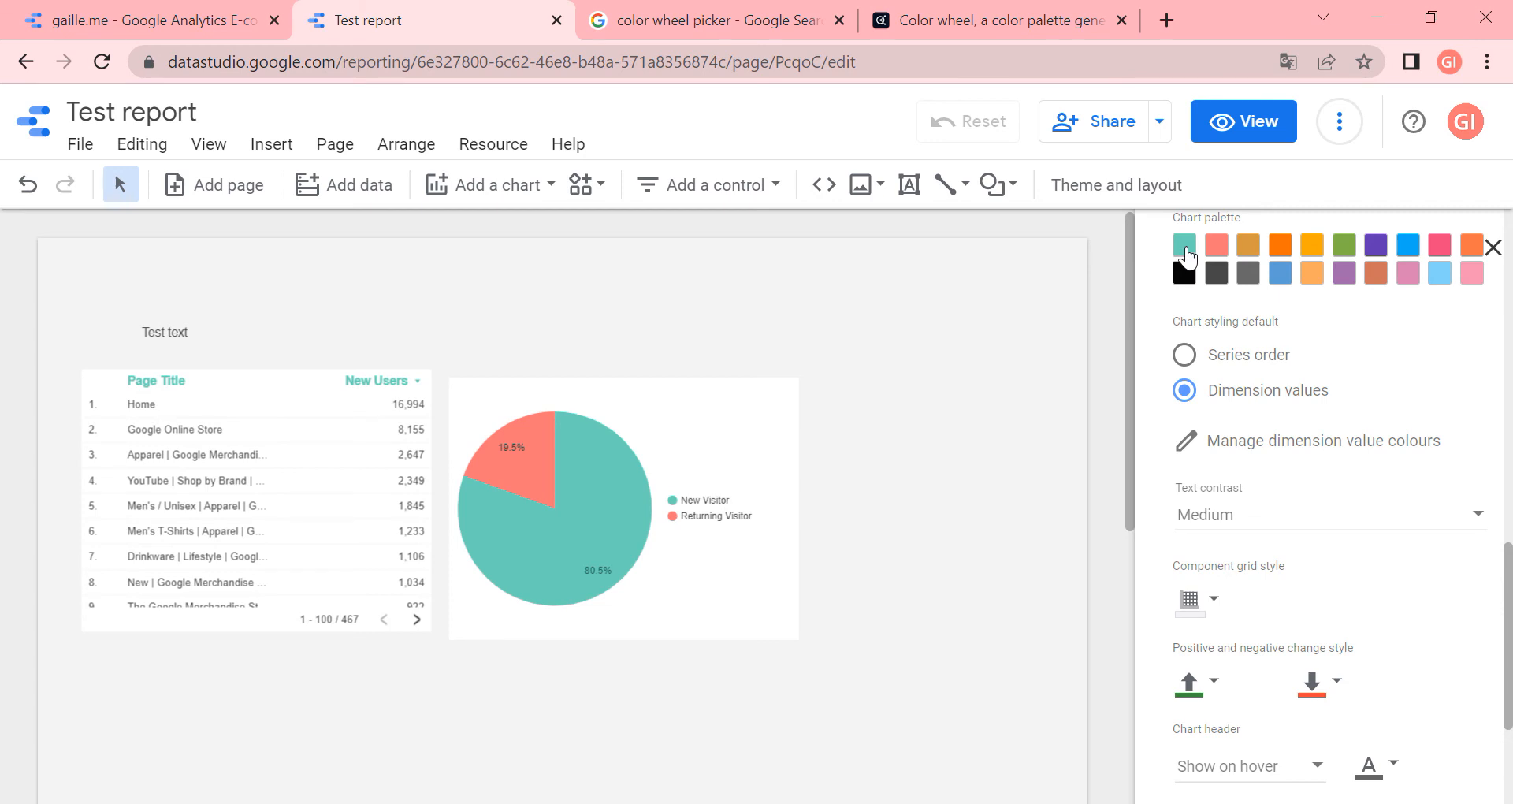
pyautogui.moveTo(1189, 684)
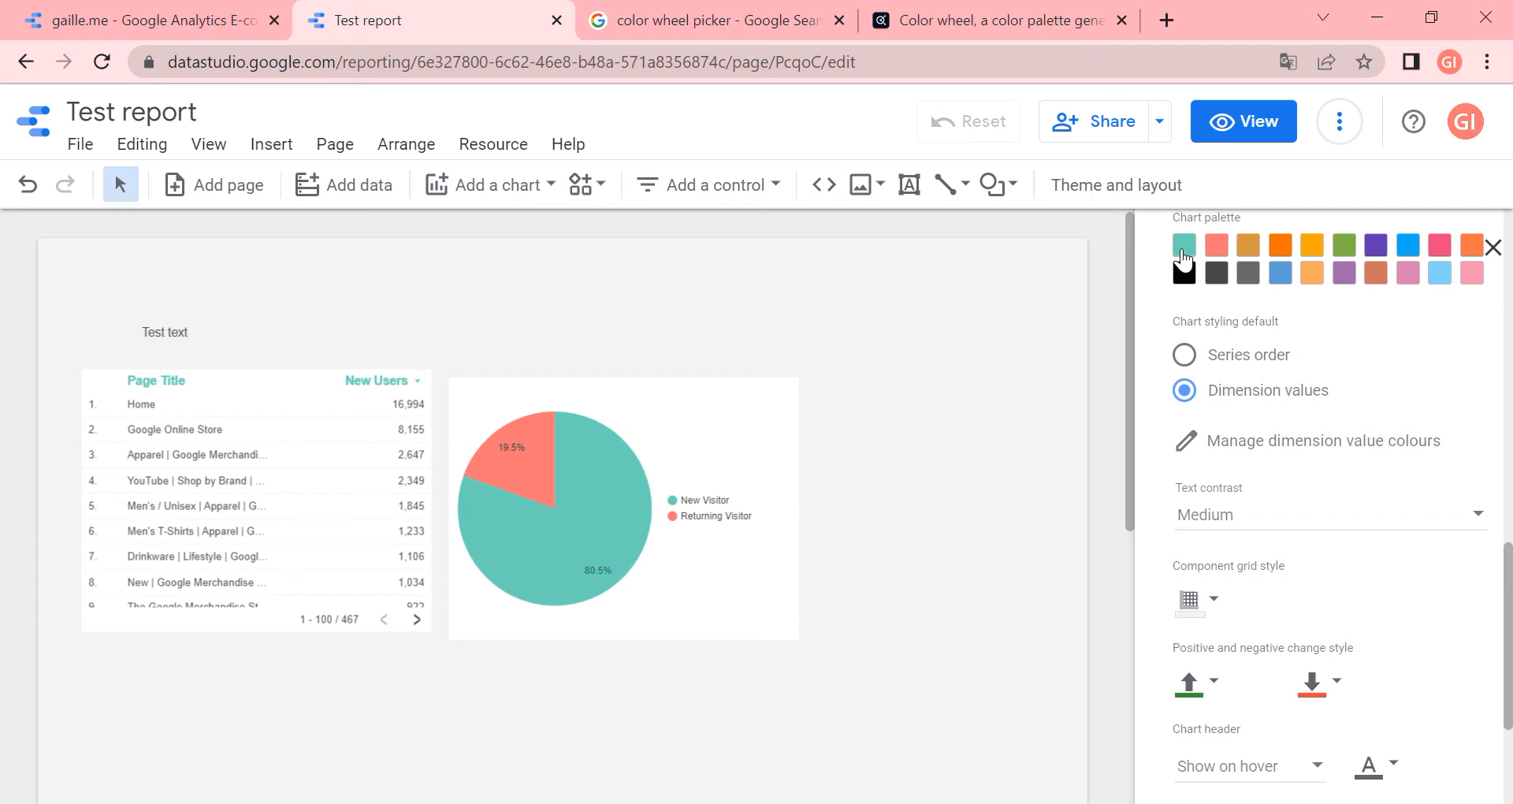
pyautogui.moveTo(1374, 659)
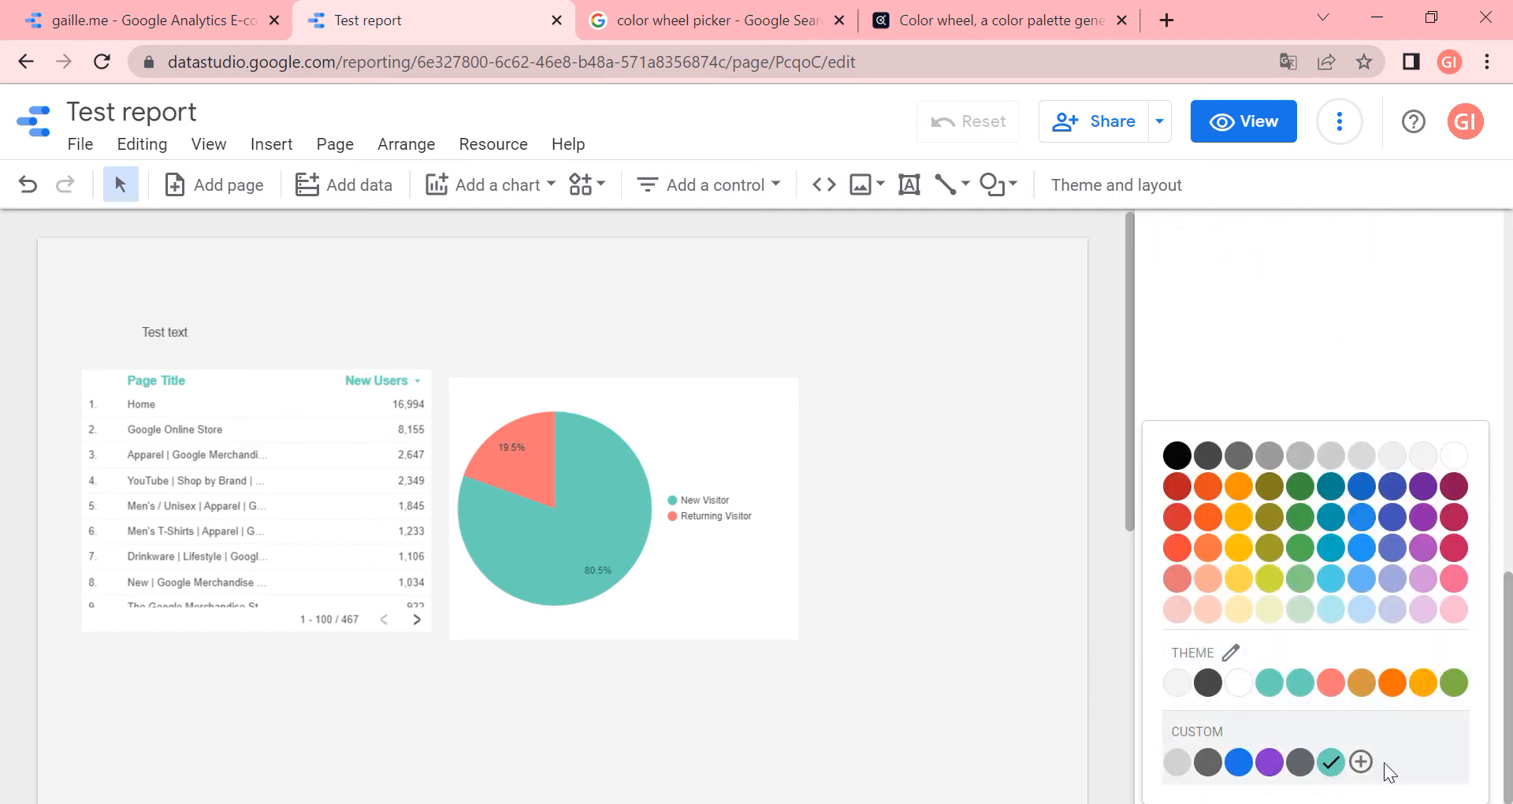
# Change the theme's positive change colour from green to teal #66d1b9
pyautogui.click(1361, 761)
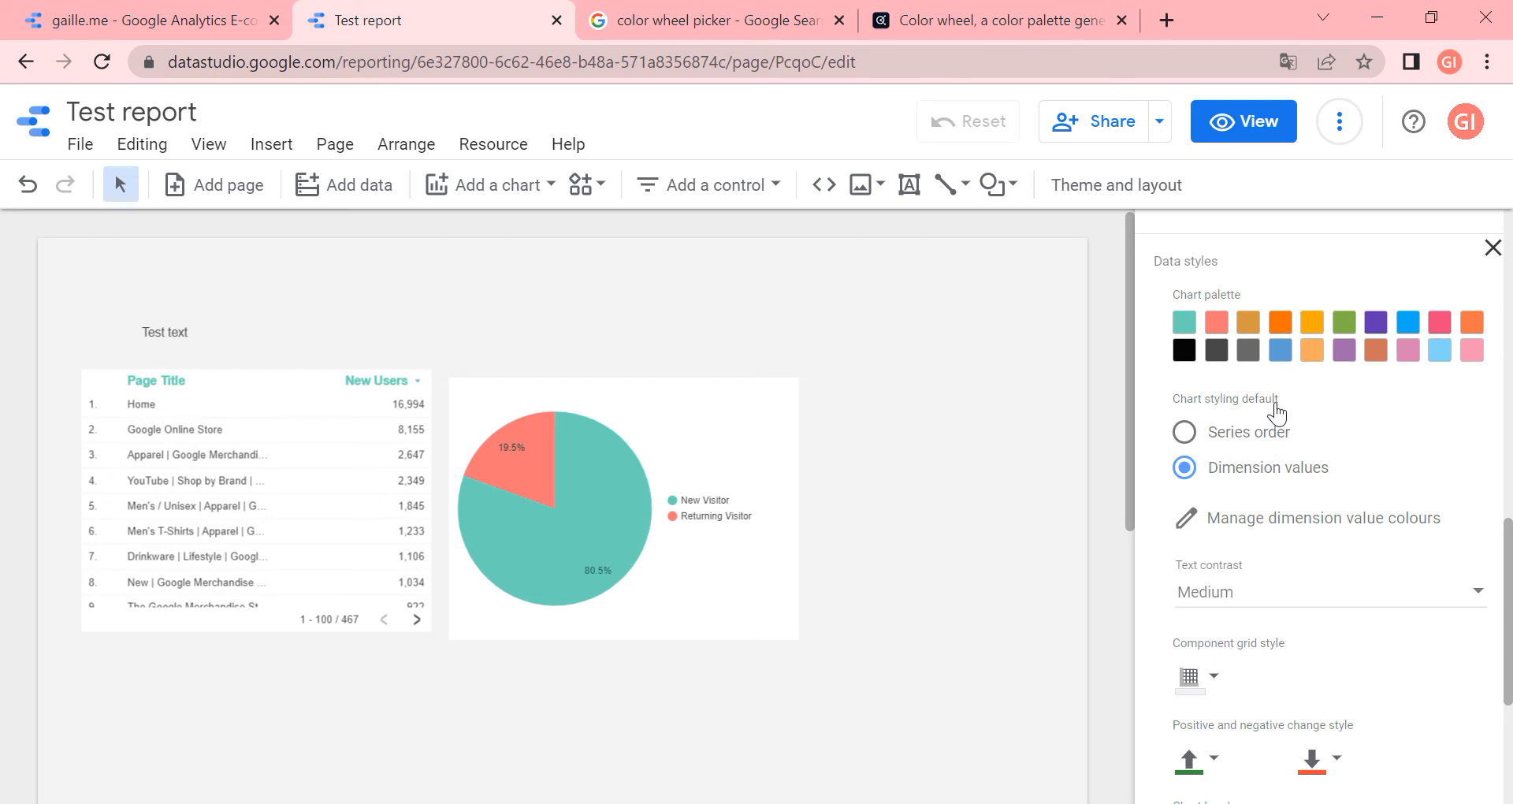
pyautogui.moveTo(1194, 762)
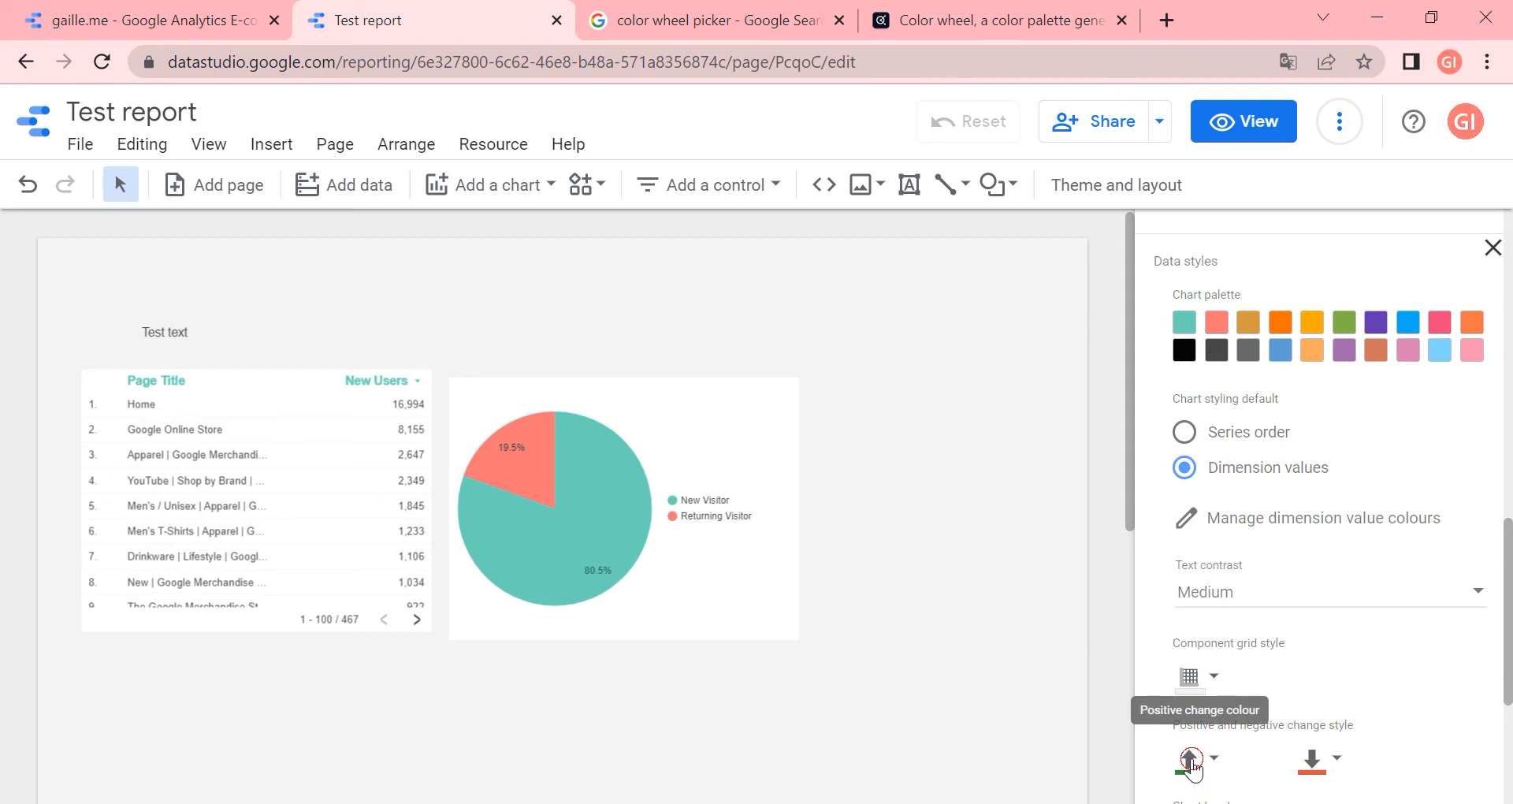
pyautogui.click(1191, 762)
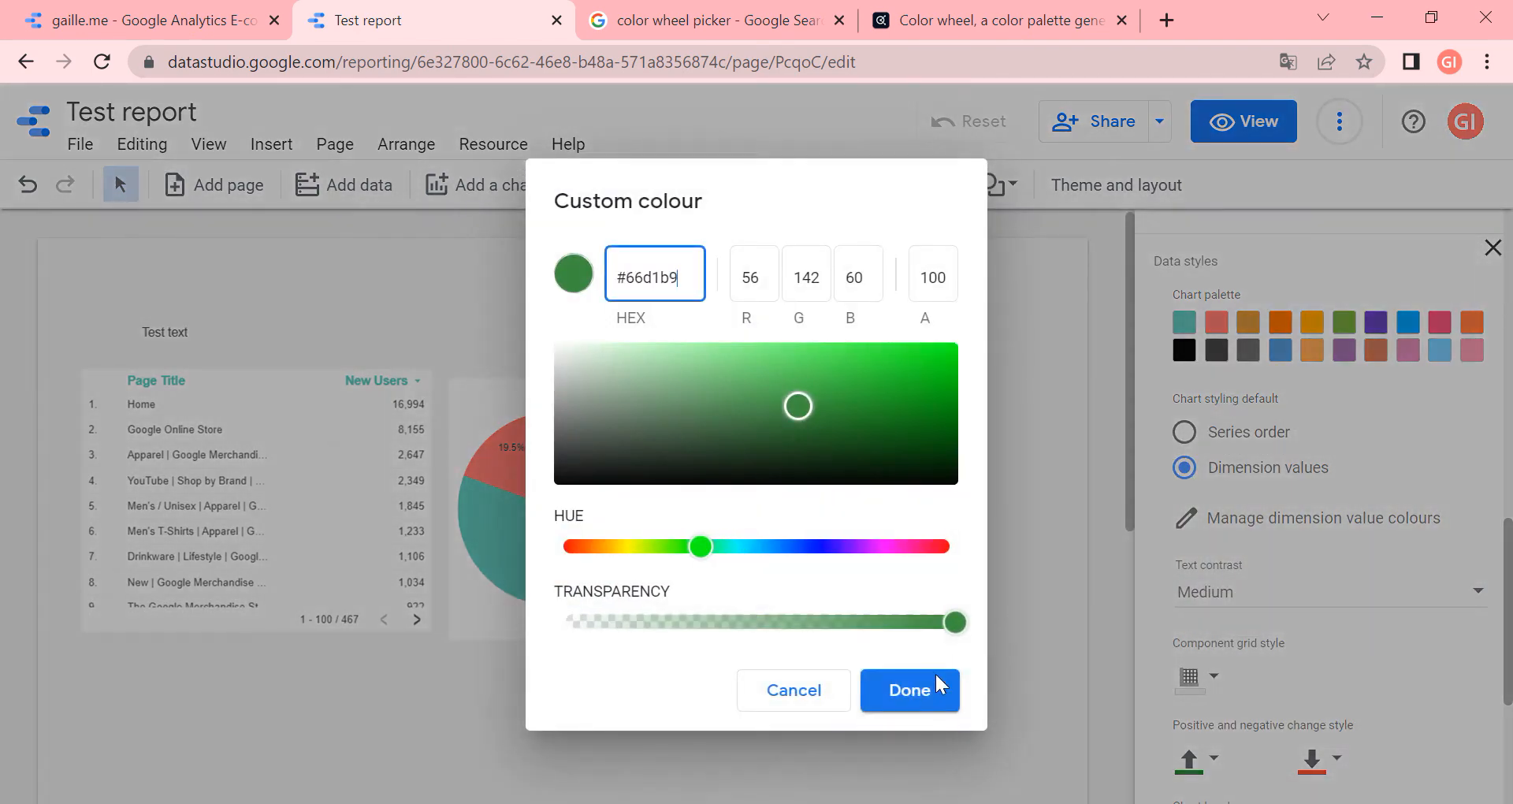
pyautogui.click(908, 691)
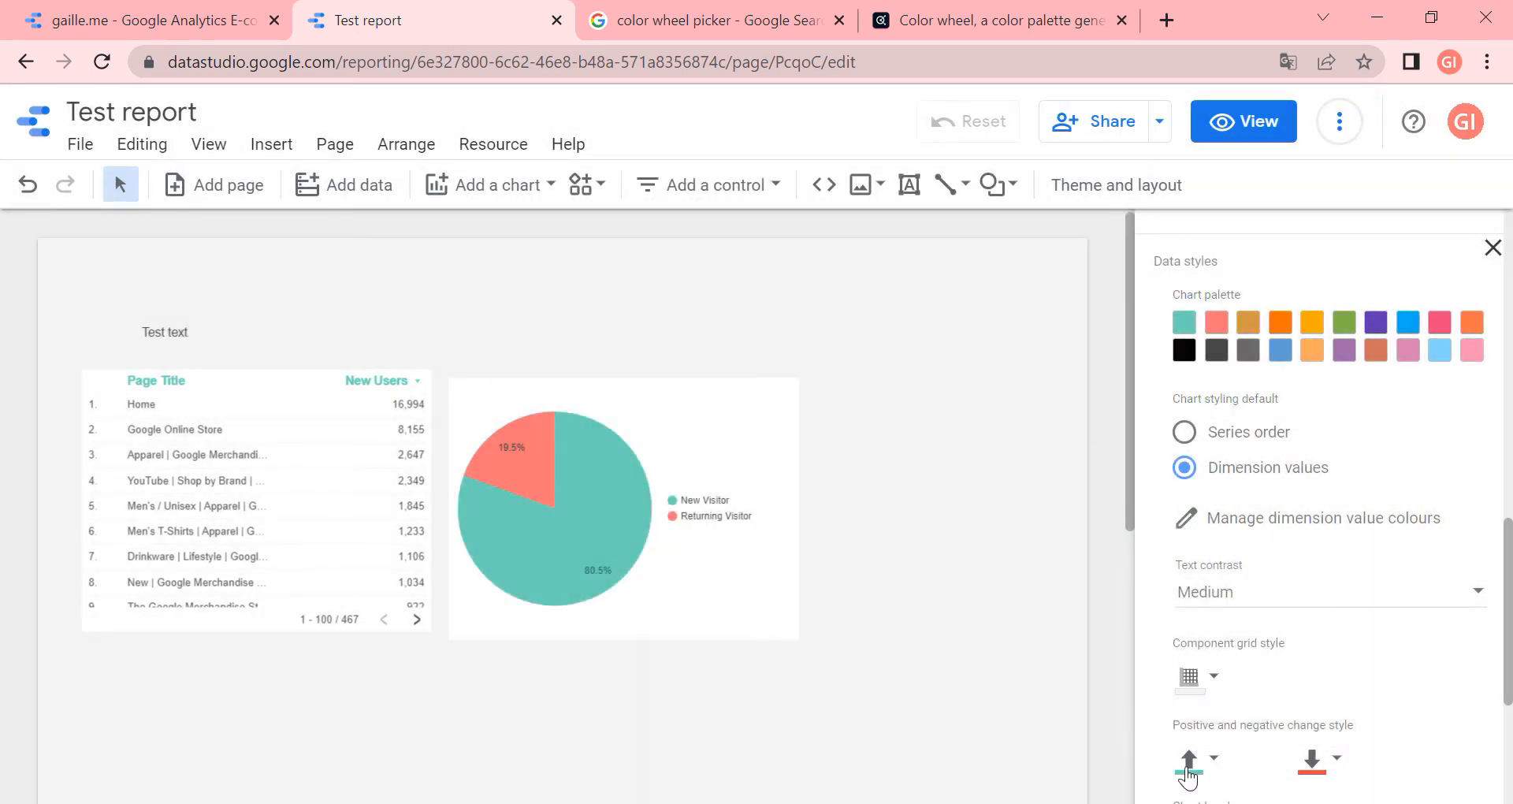
pyautogui.scroll(-3)
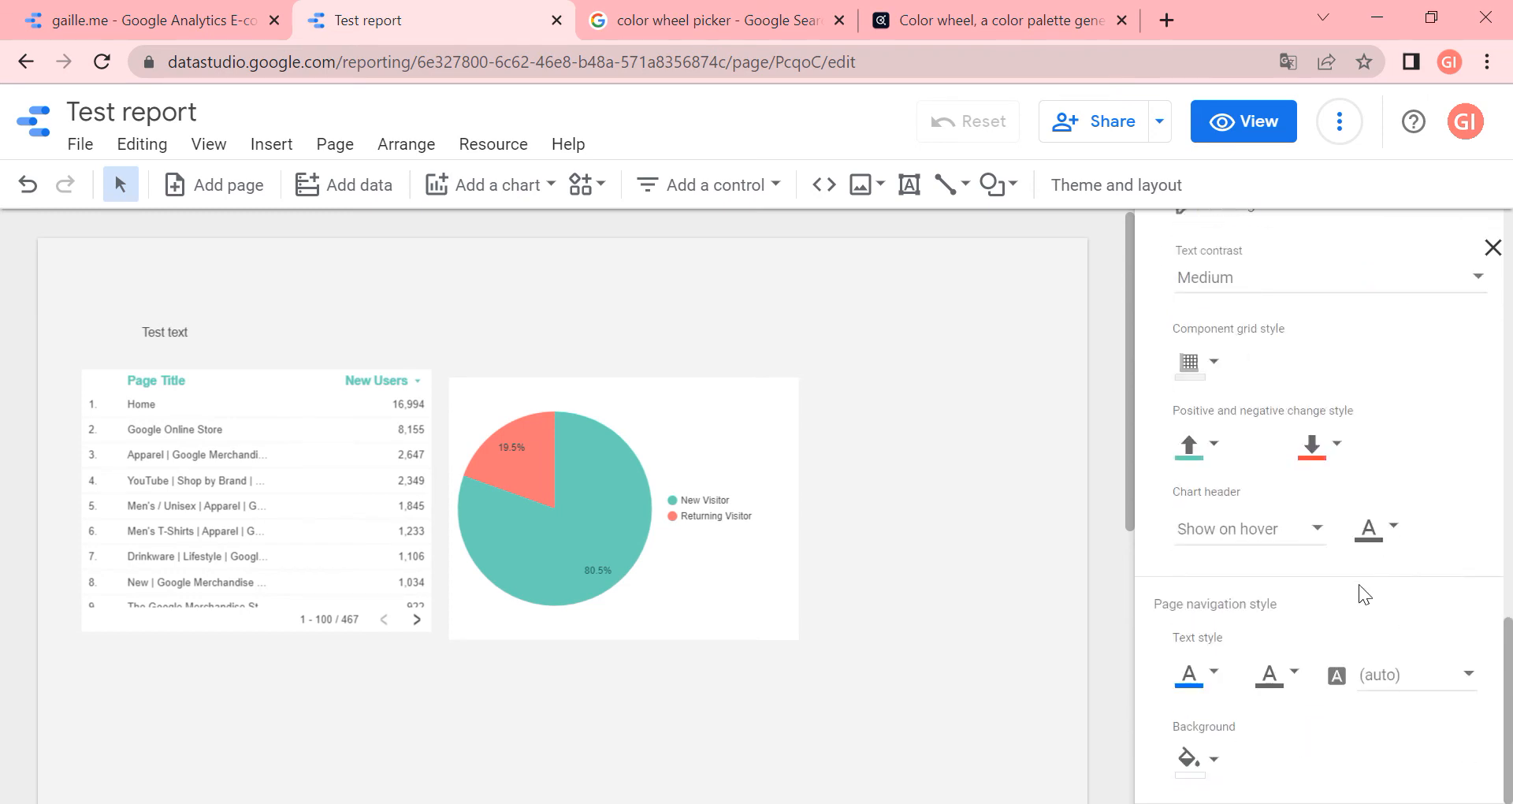
pyautogui.moveTo(1284, 541)
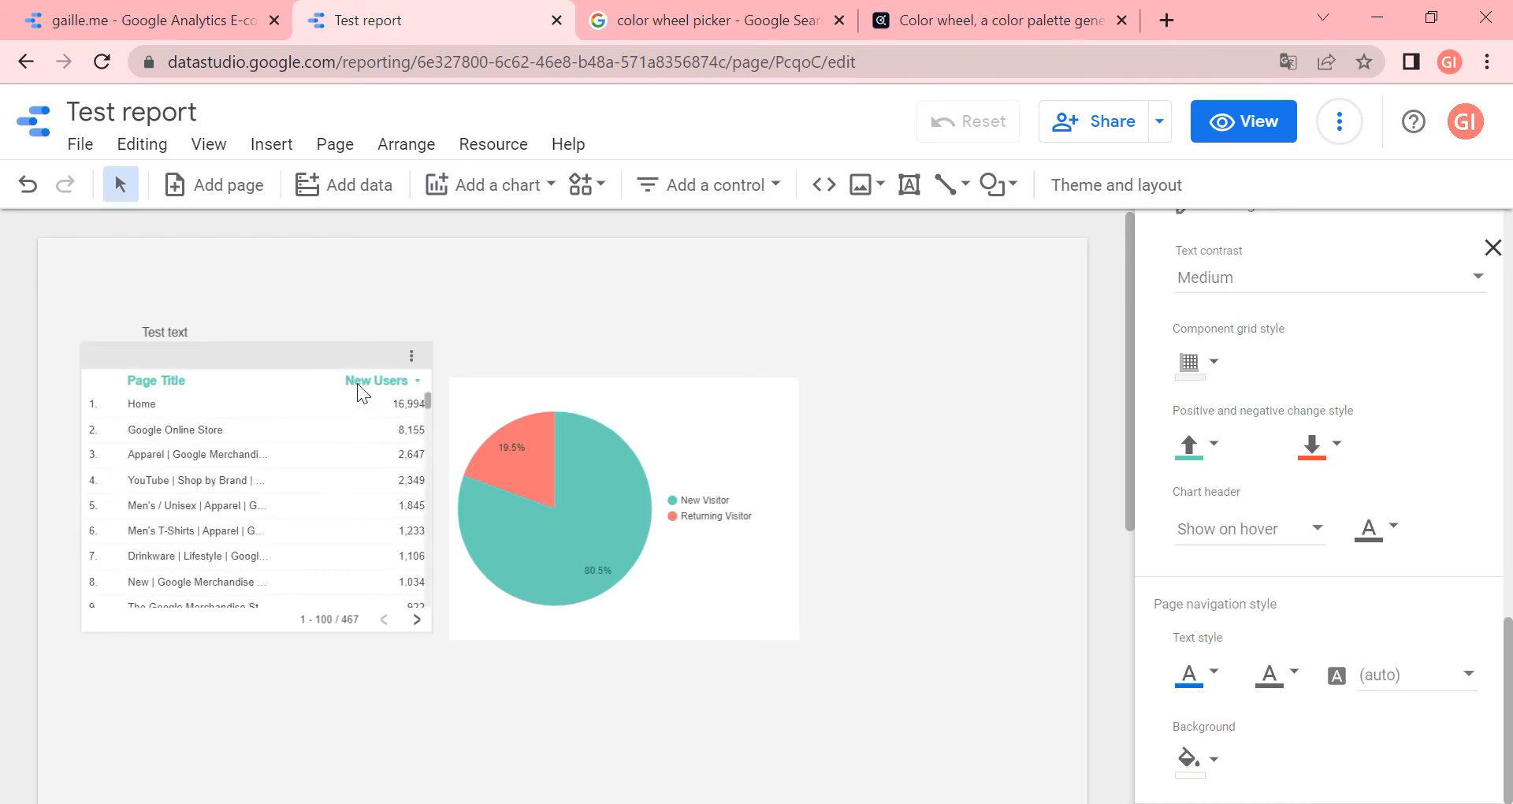
pyautogui.moveTo(410, 356)
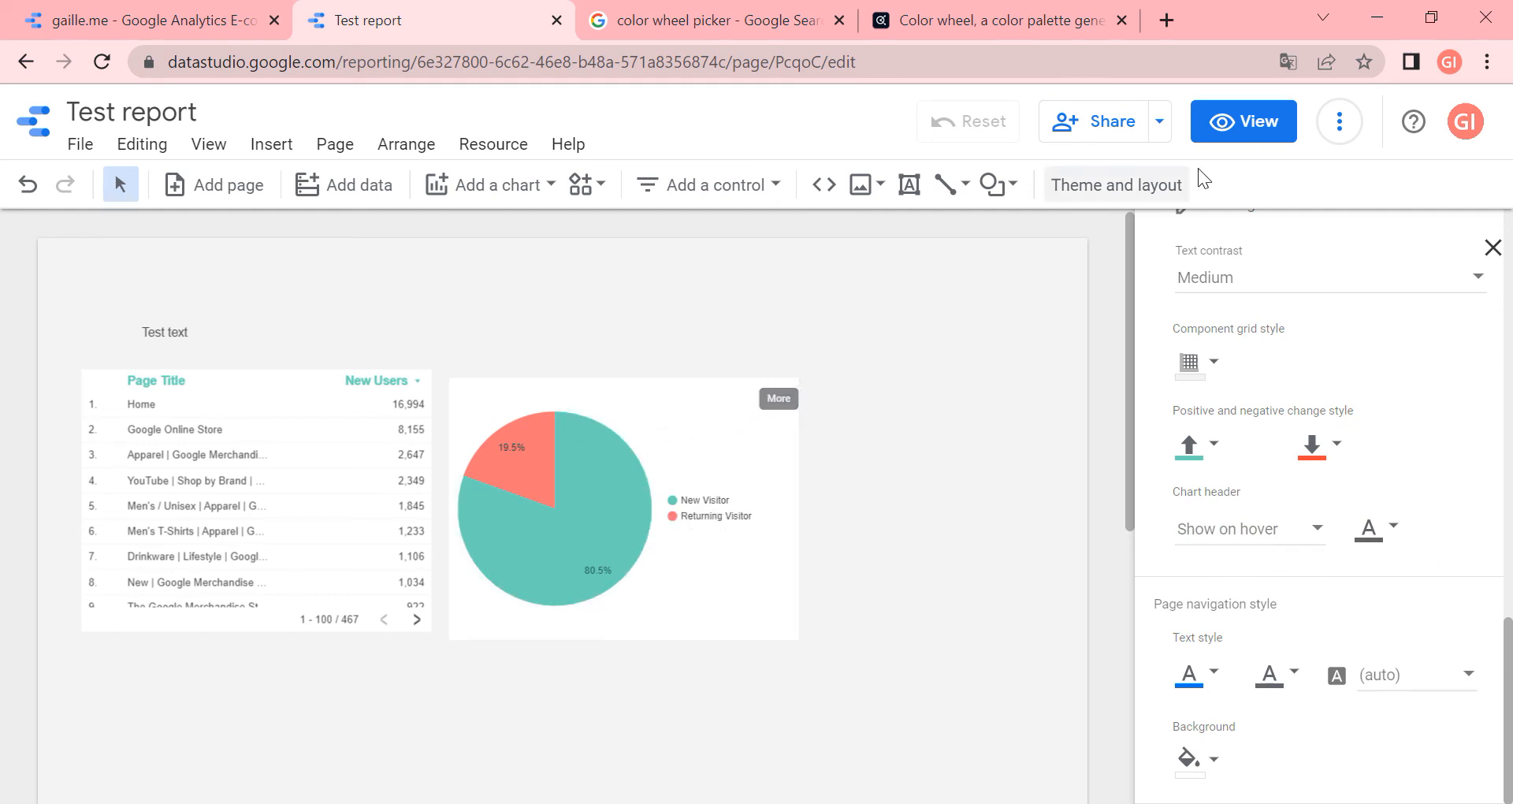
# Preview the report in View mode, try the table's options, then return to Edit
pyautogui.click(1244, 121)
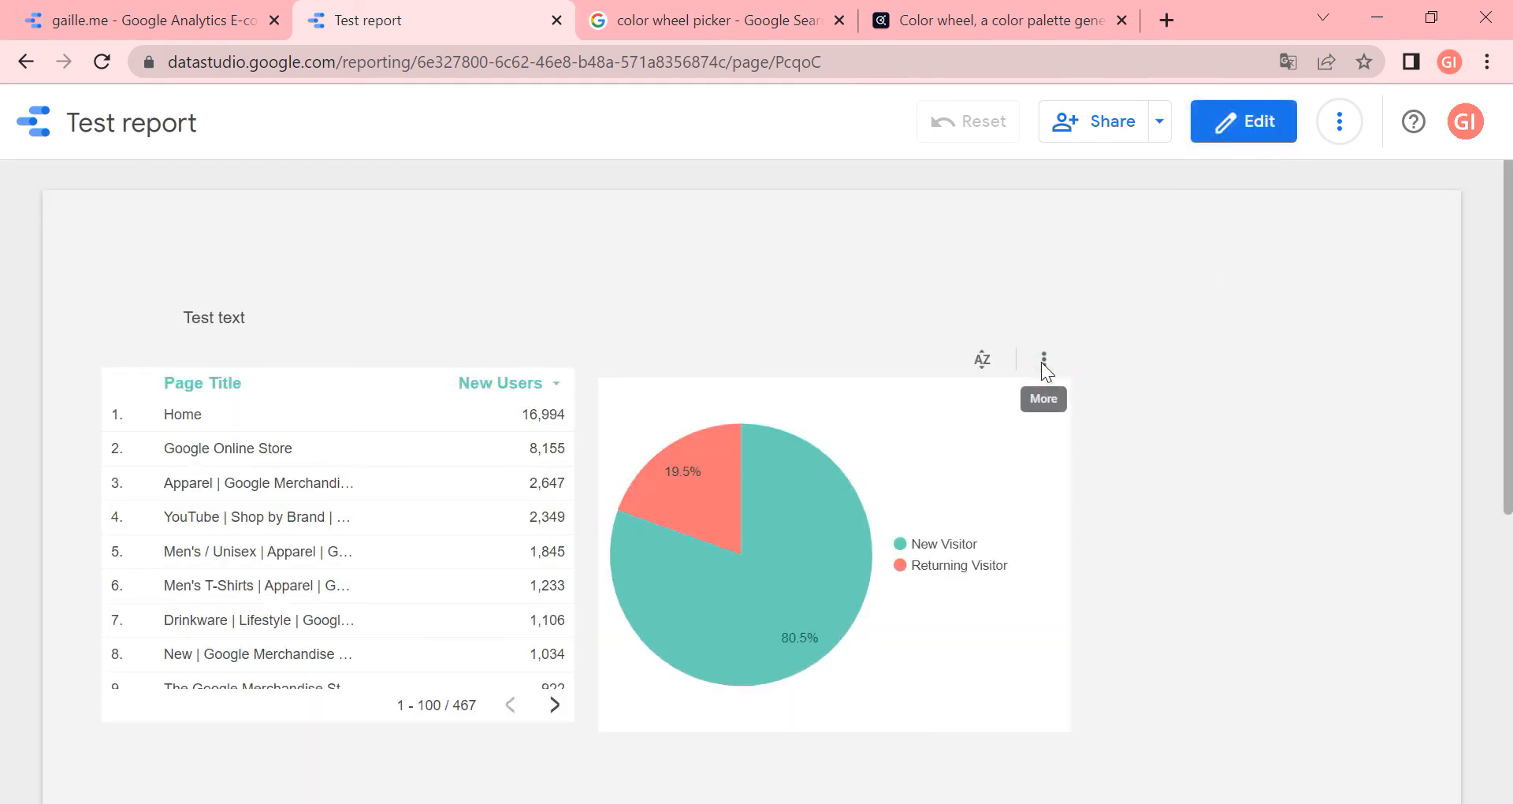
pyautogui.click(1043, 359)
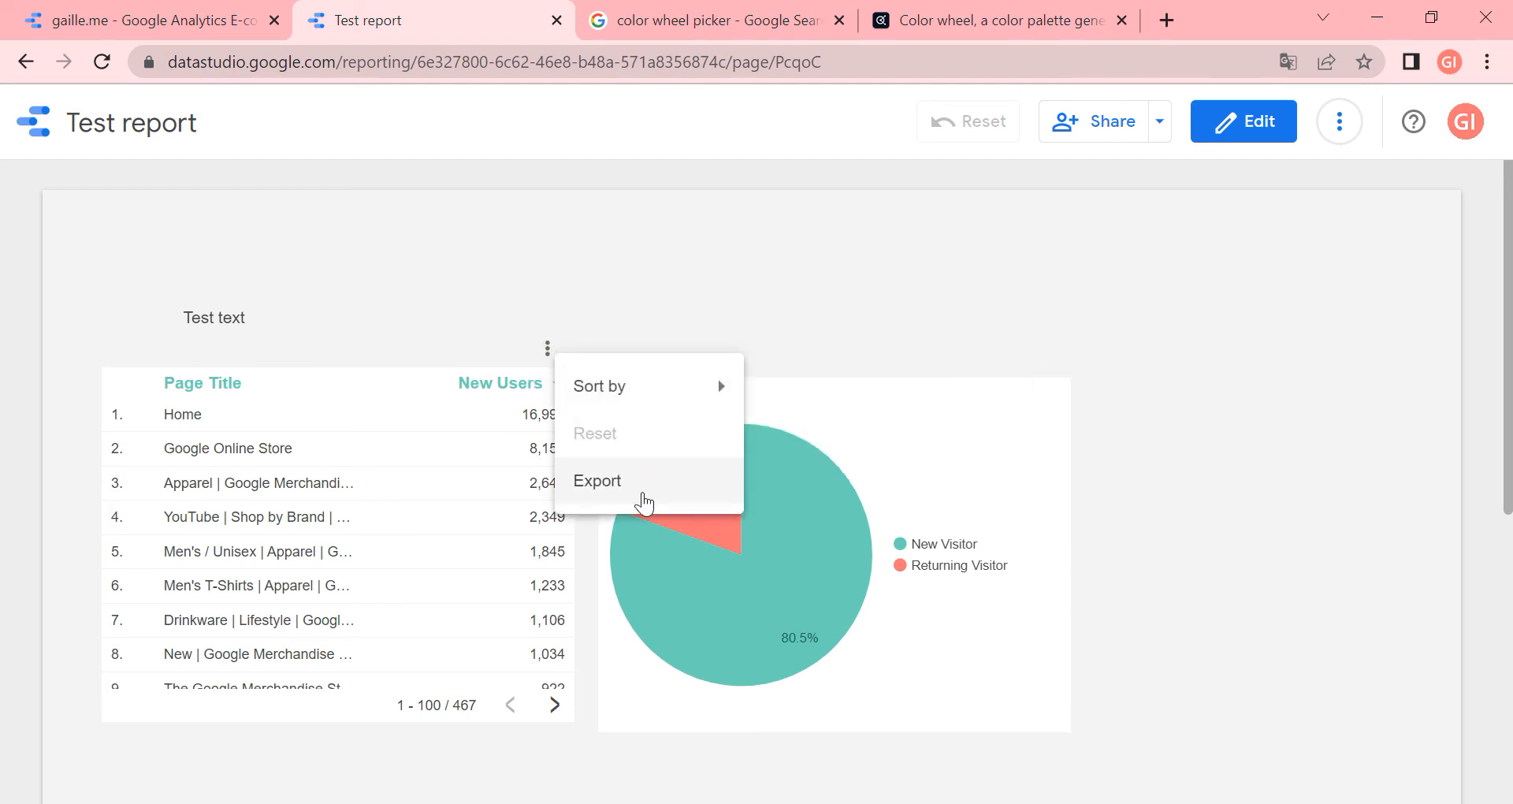
pyautogui.moveTo(661, 419)
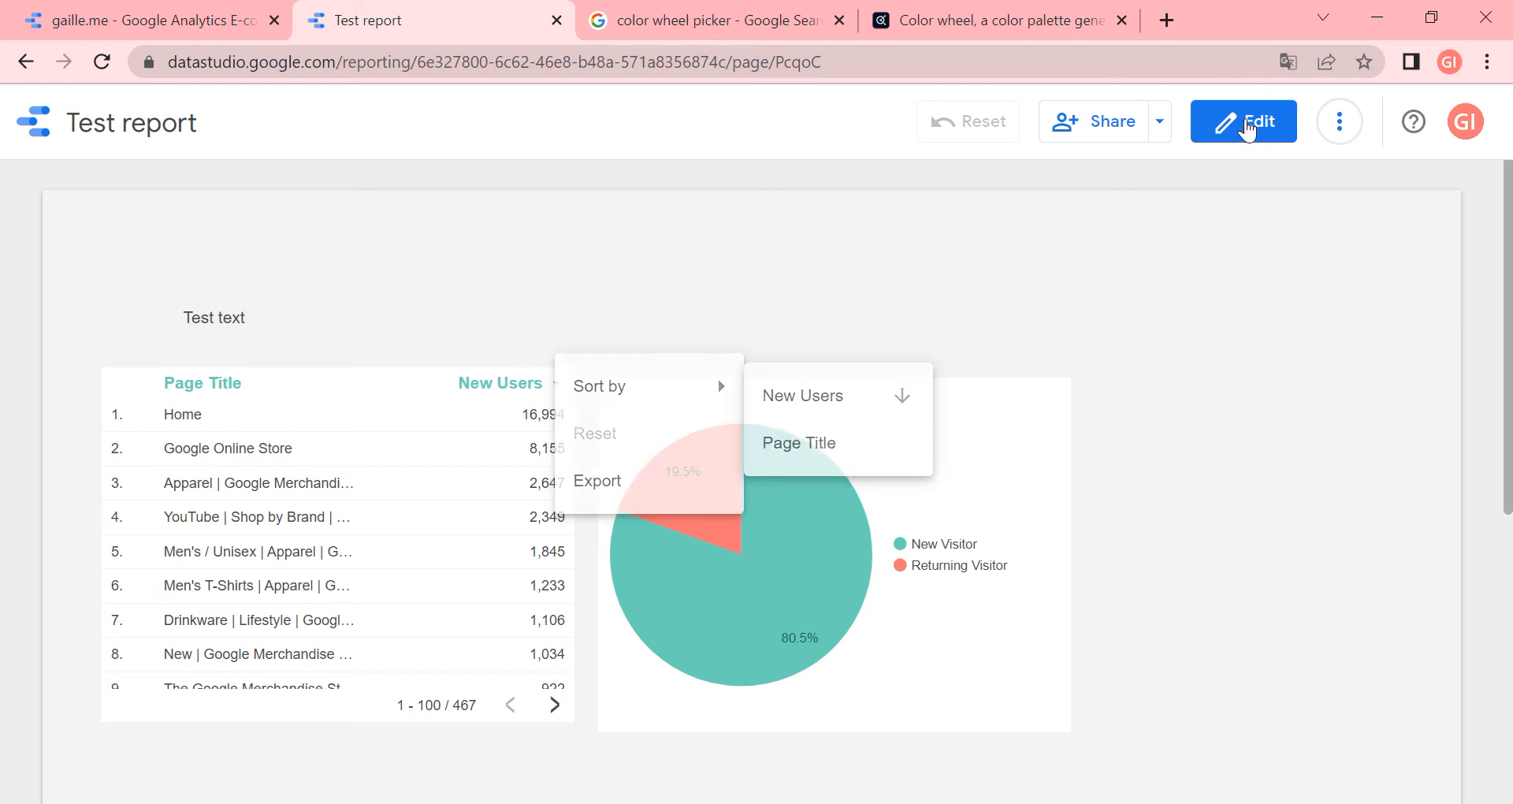
pyautogui.click(1243, 121)
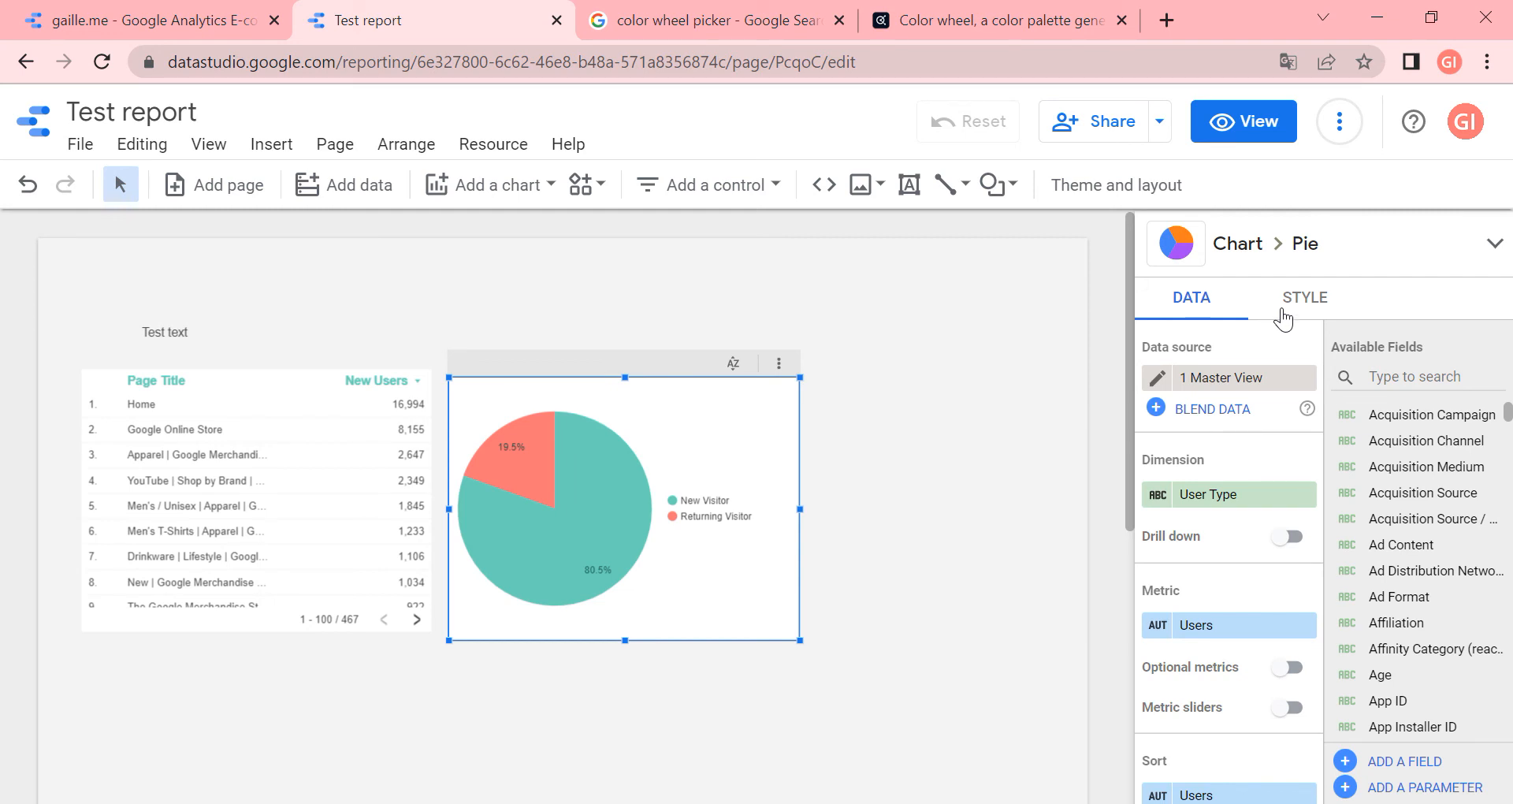
pyautogui.moveTo(977, 248)
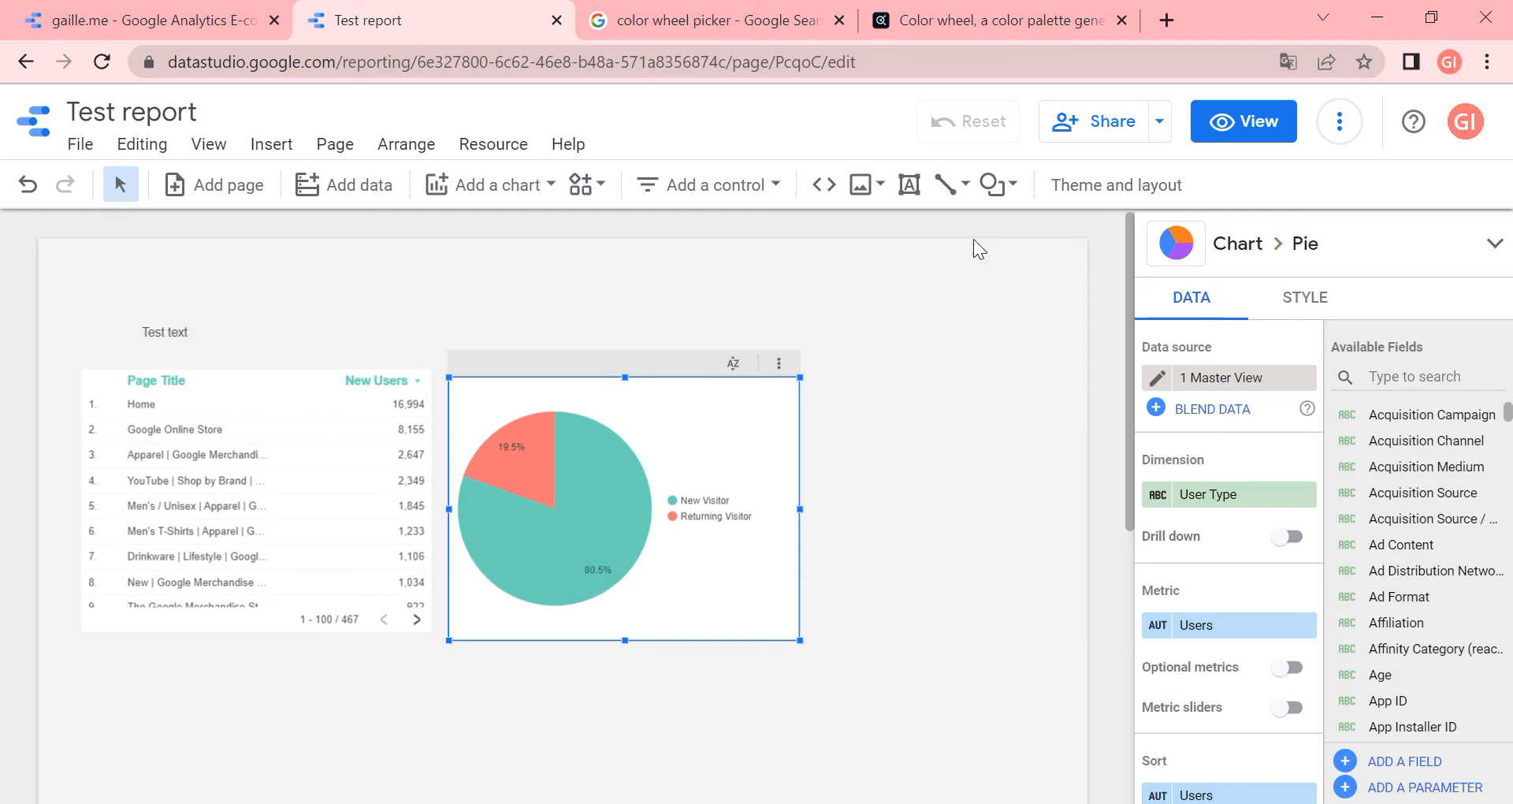
# Customise the theme so chart headers always show, with a blue header font colour
pyautogui.click(1117, 184)
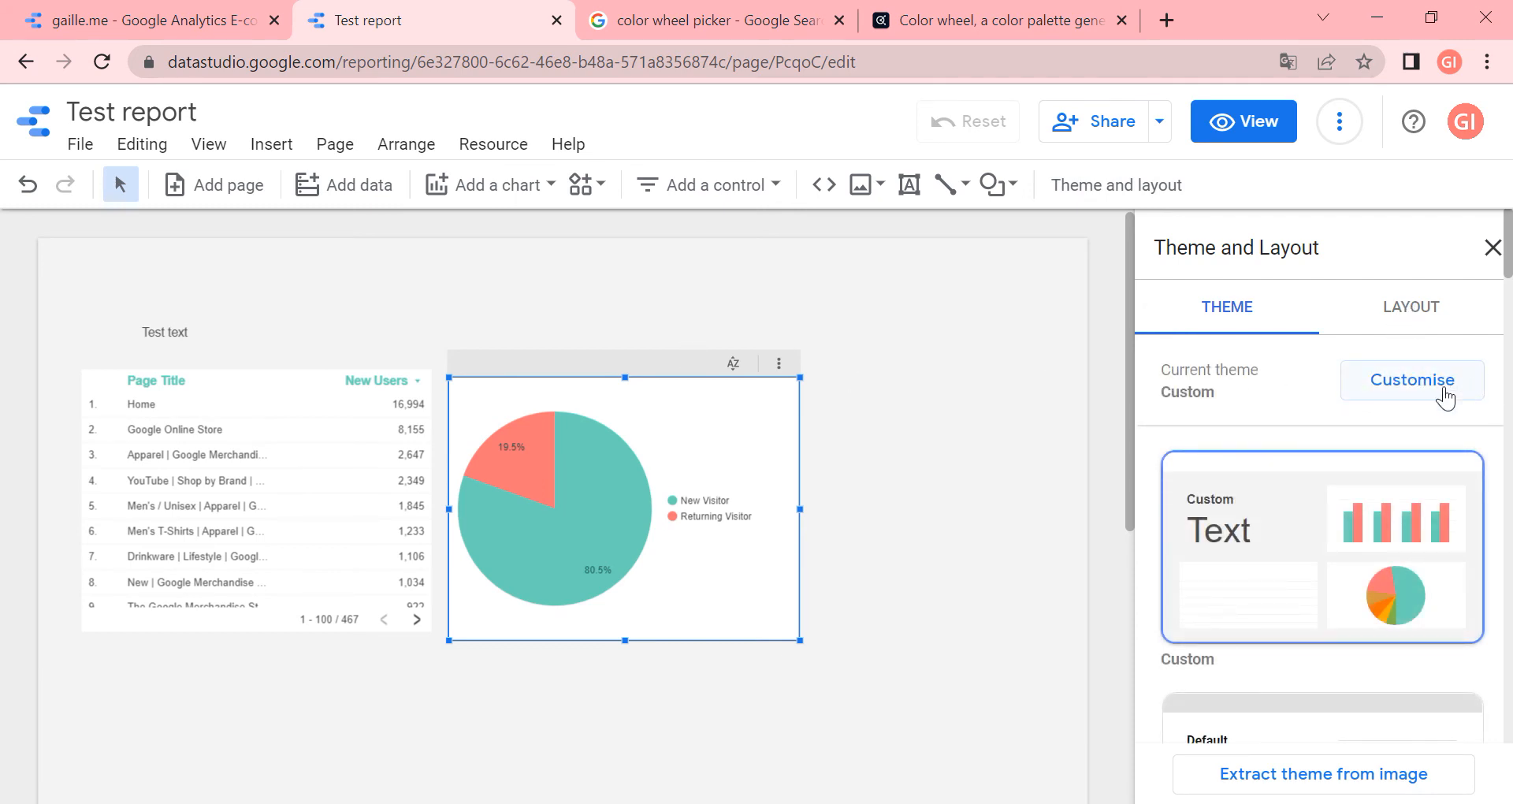
pyautogui.click(1412, 379)
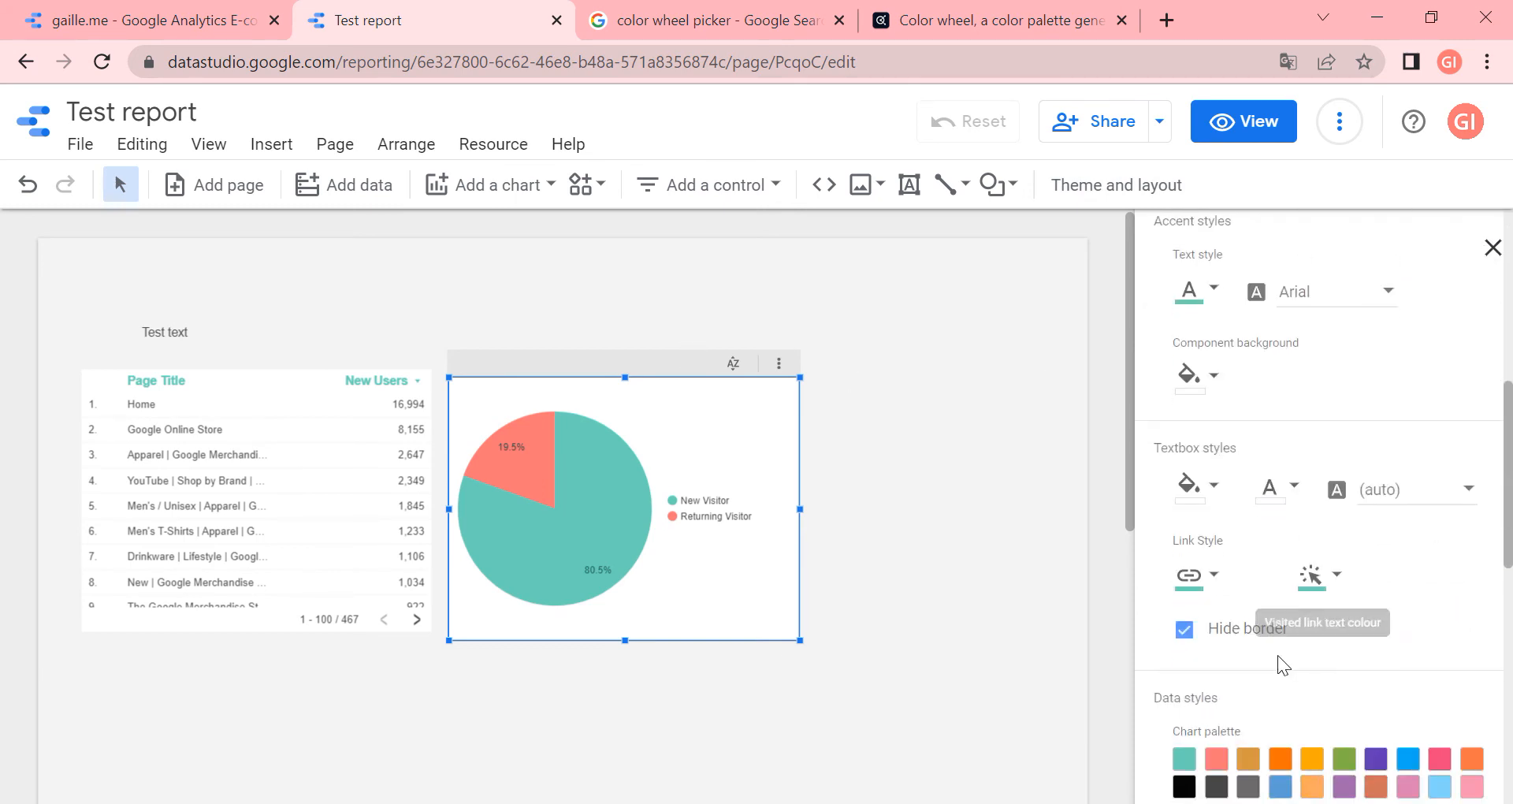
pyautogui.scroll(-3)
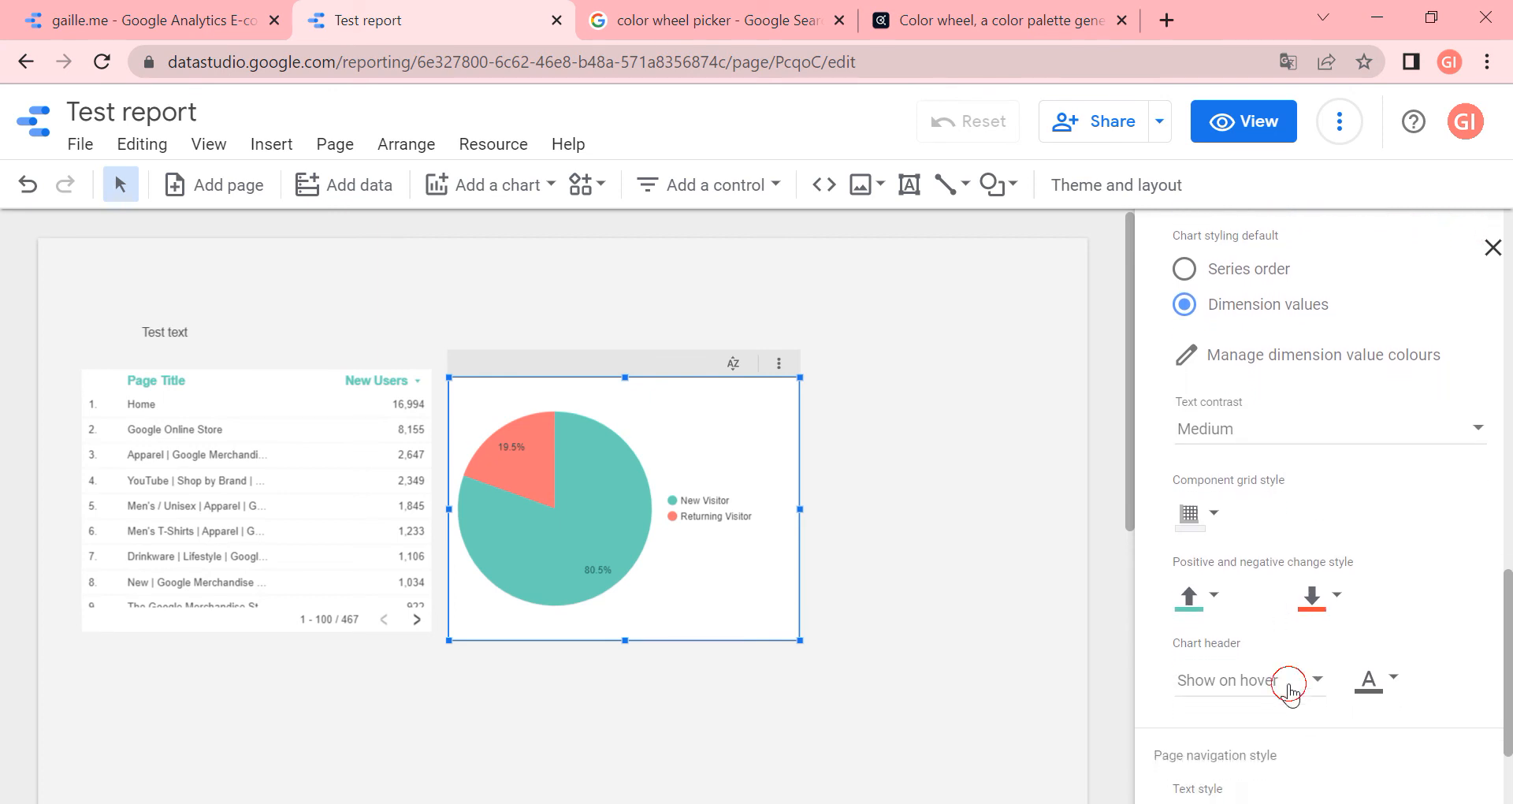
pyautogui.click(1248, 680)
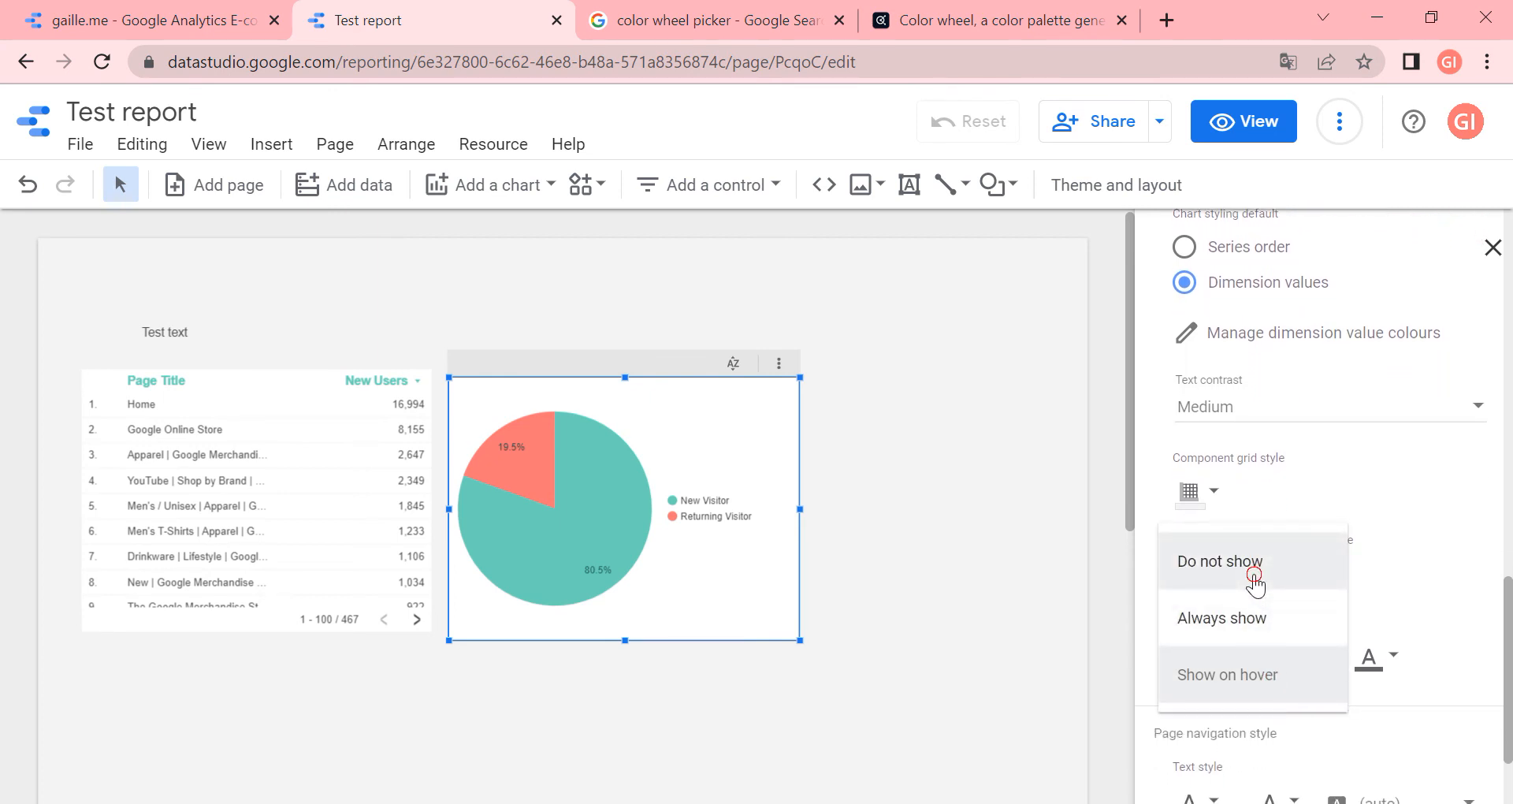
pyautogui.click(1220, 560)
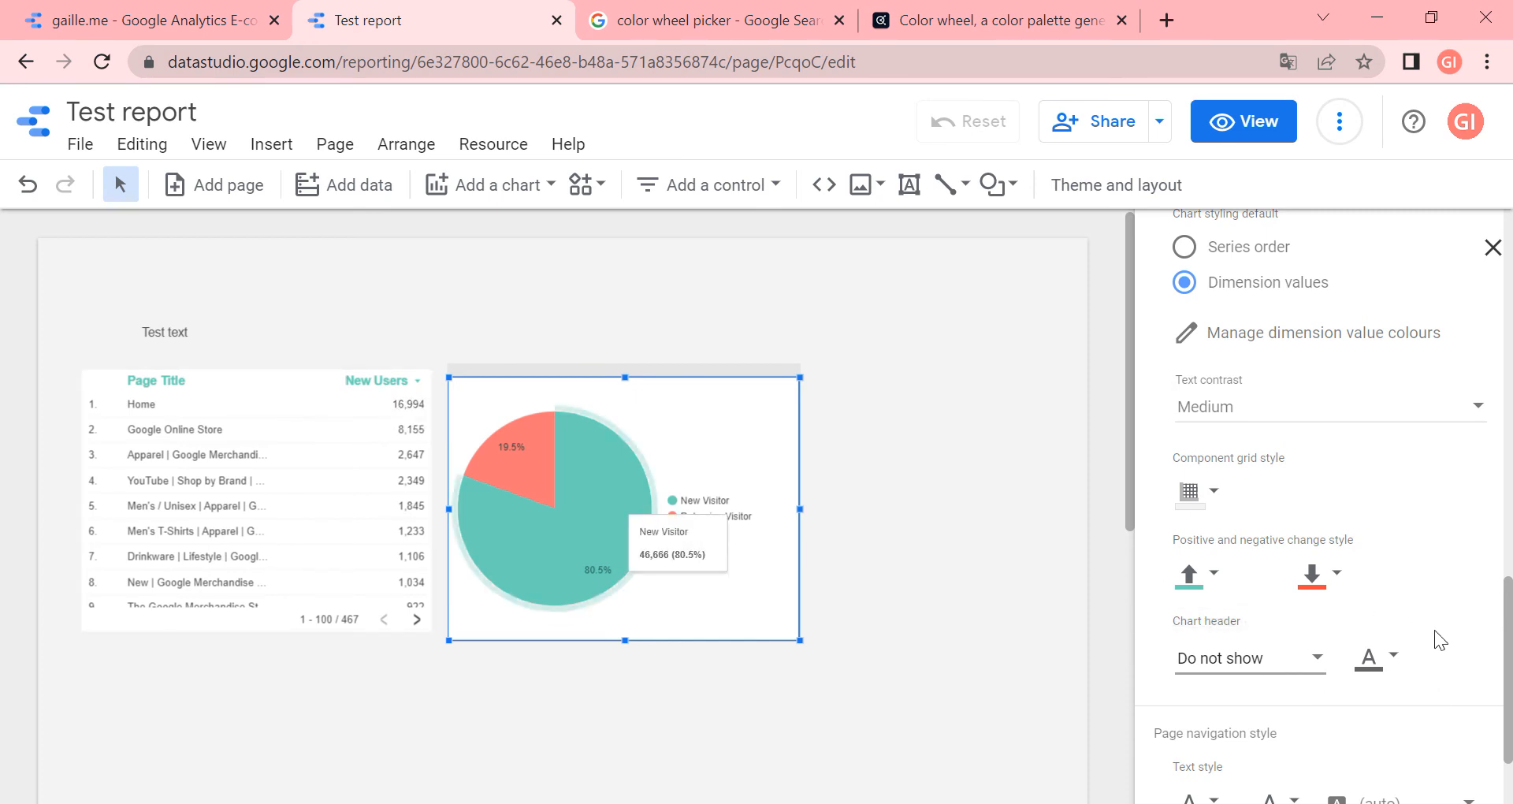
pyautogui.click(1249, 658)
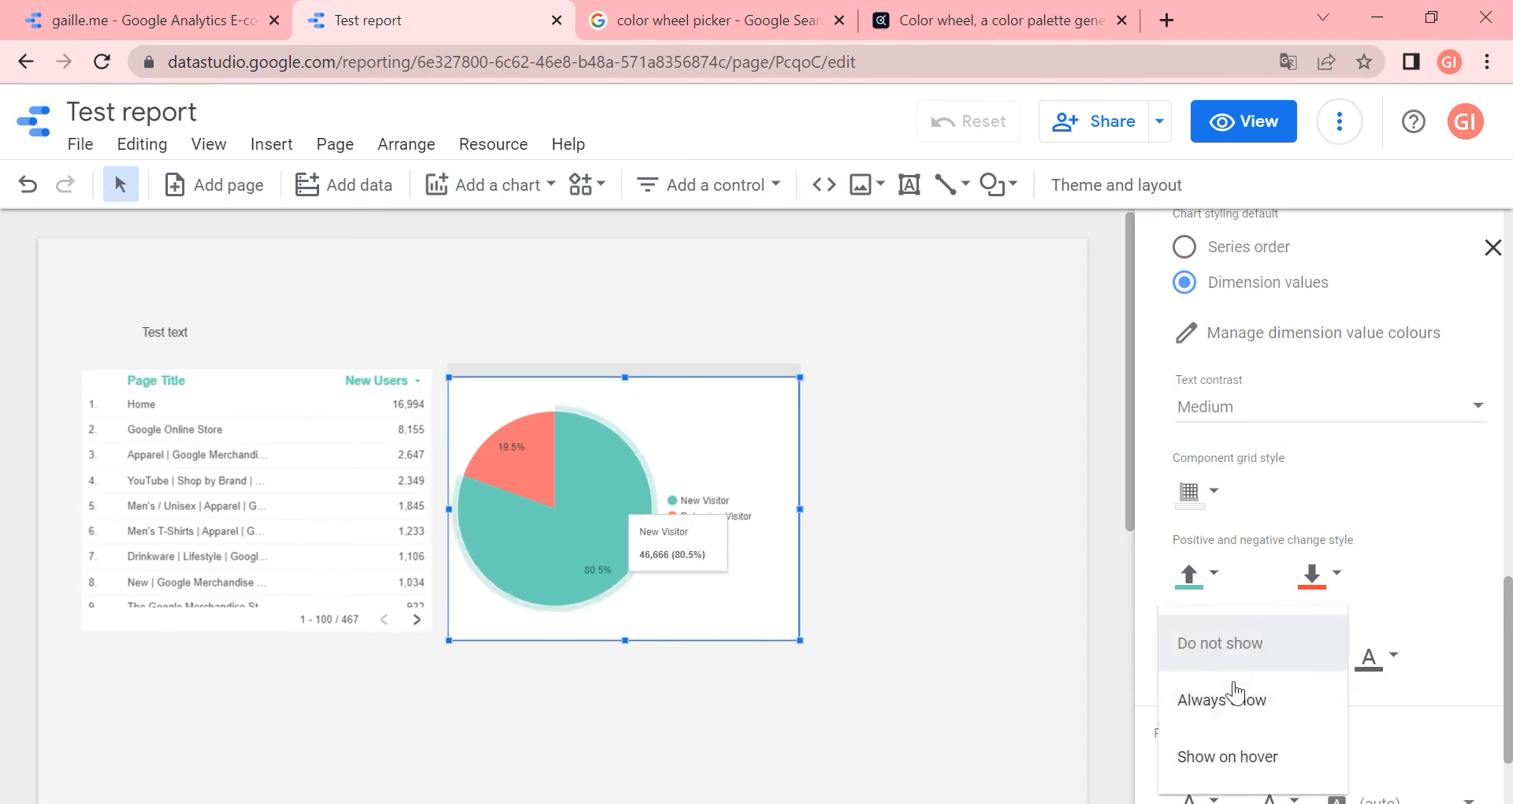
pyautogui.click(1220, 700)
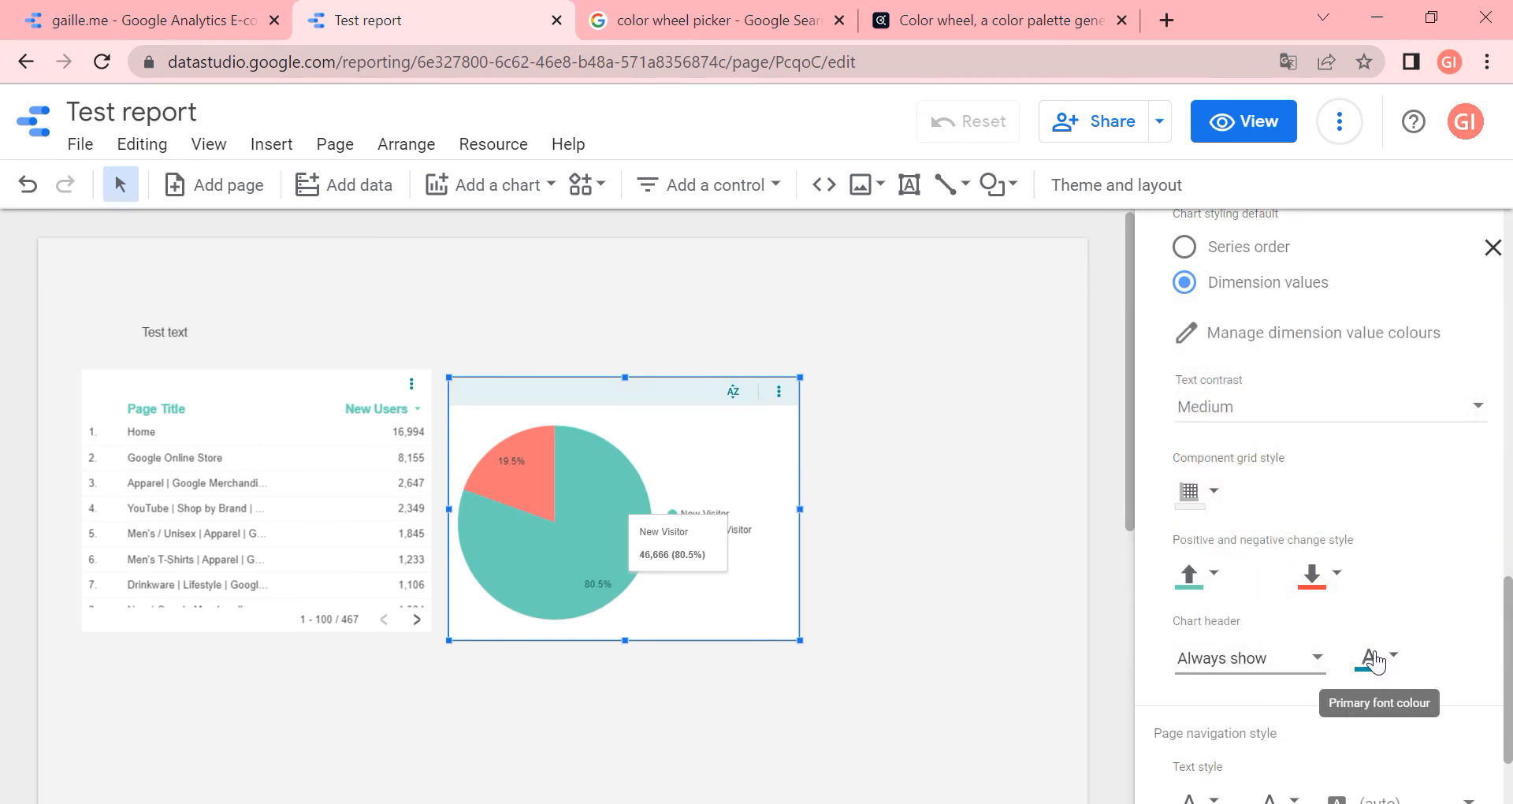
pyautogui.click(1368, 659)
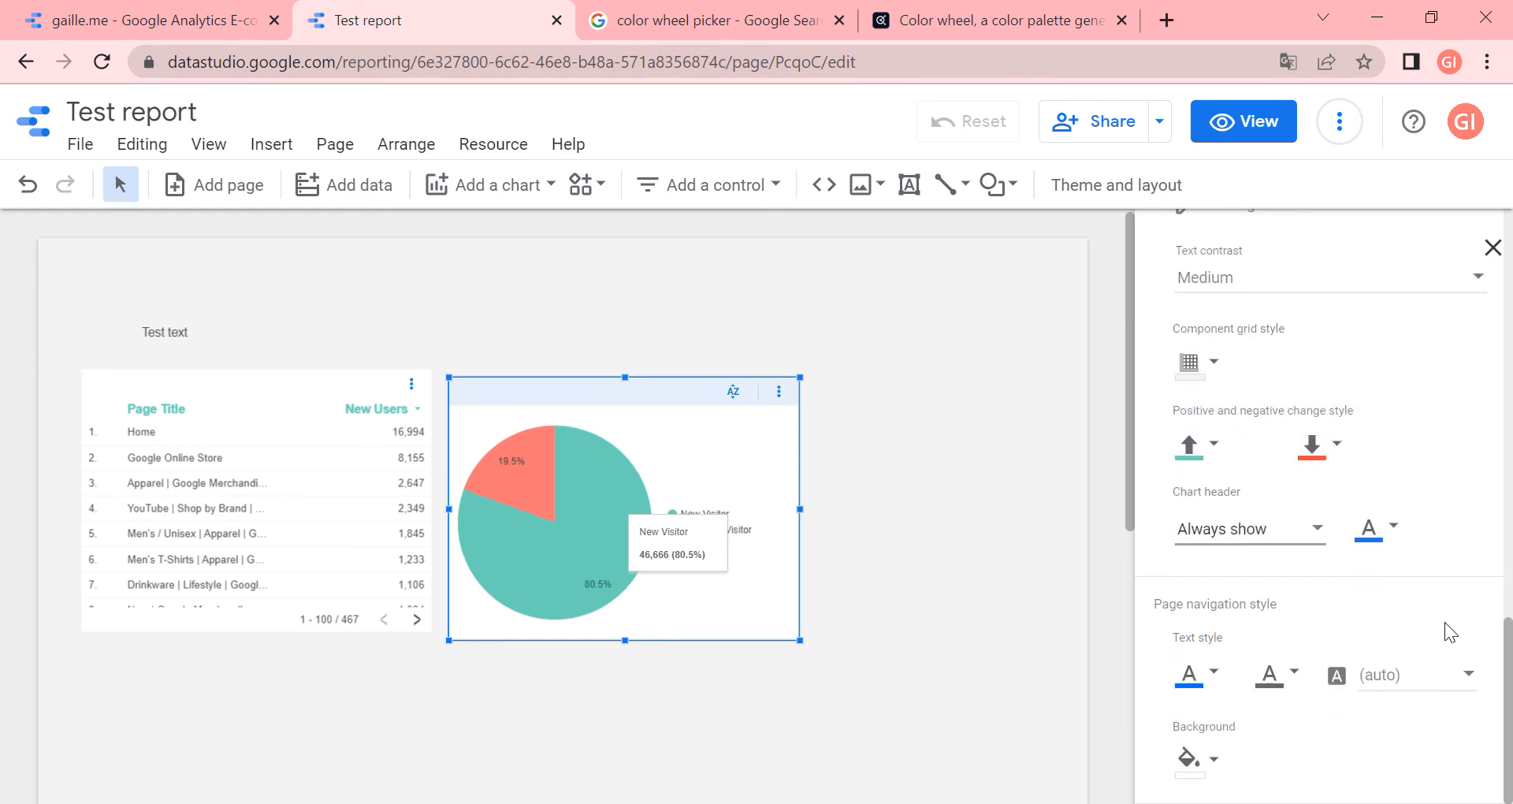
pyautogui.moveTo(666, 309)
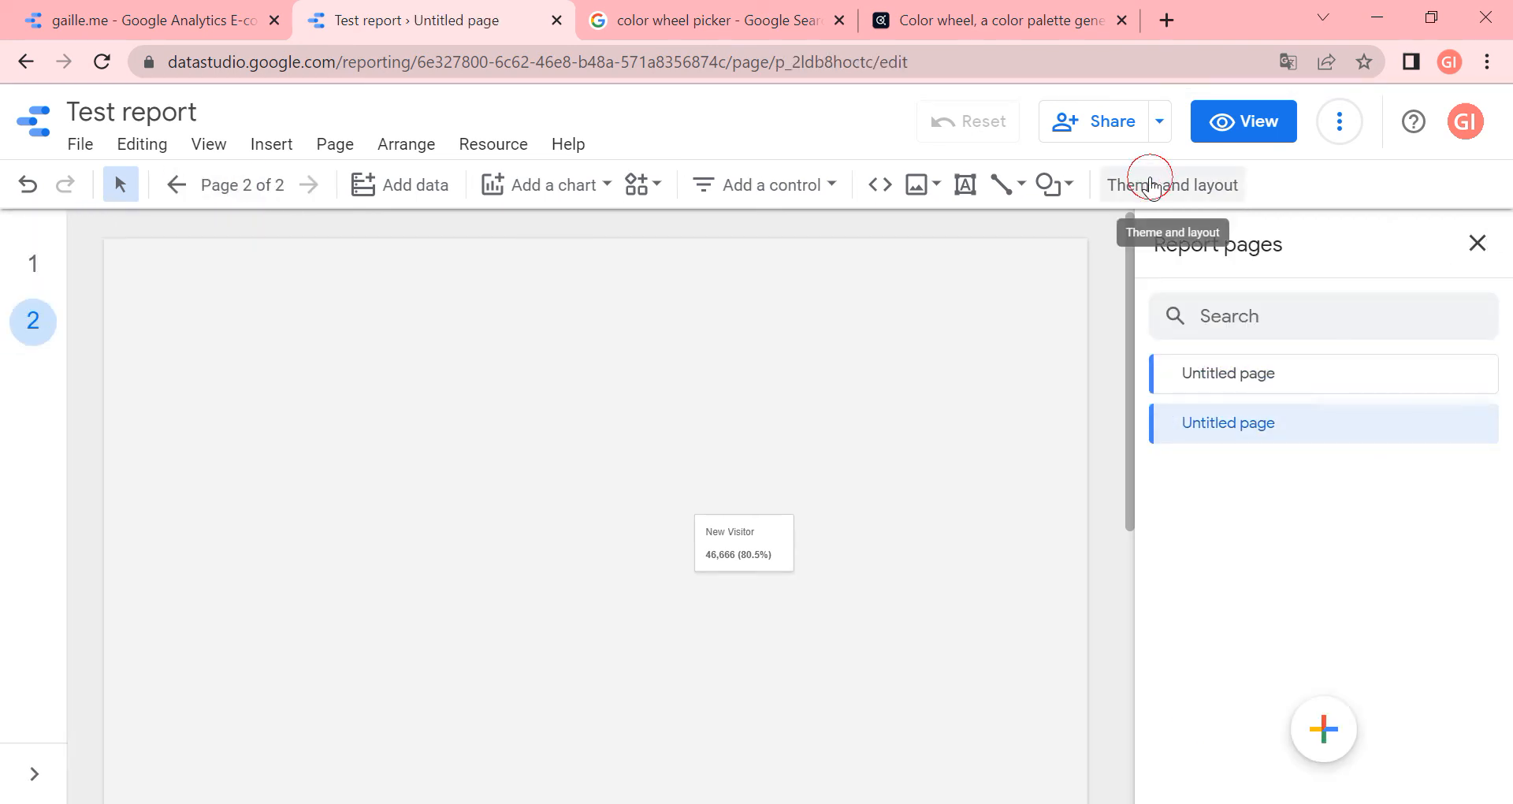
# Give page navigation green and blue text on a teal-blue background, then return to page 1
pyautogui.click(1172, 184)
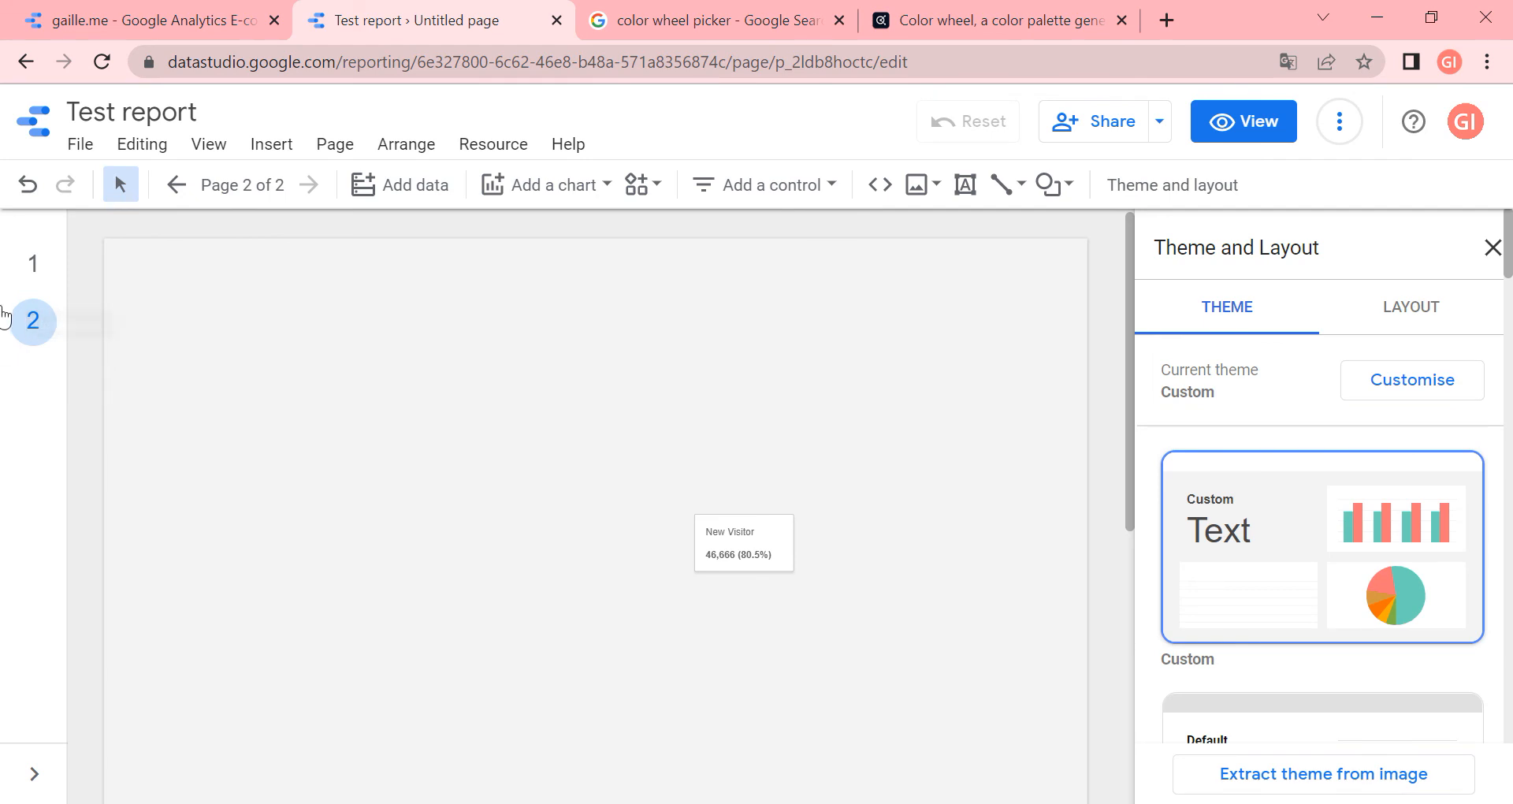
pyautogui.moveTo(33, 322)
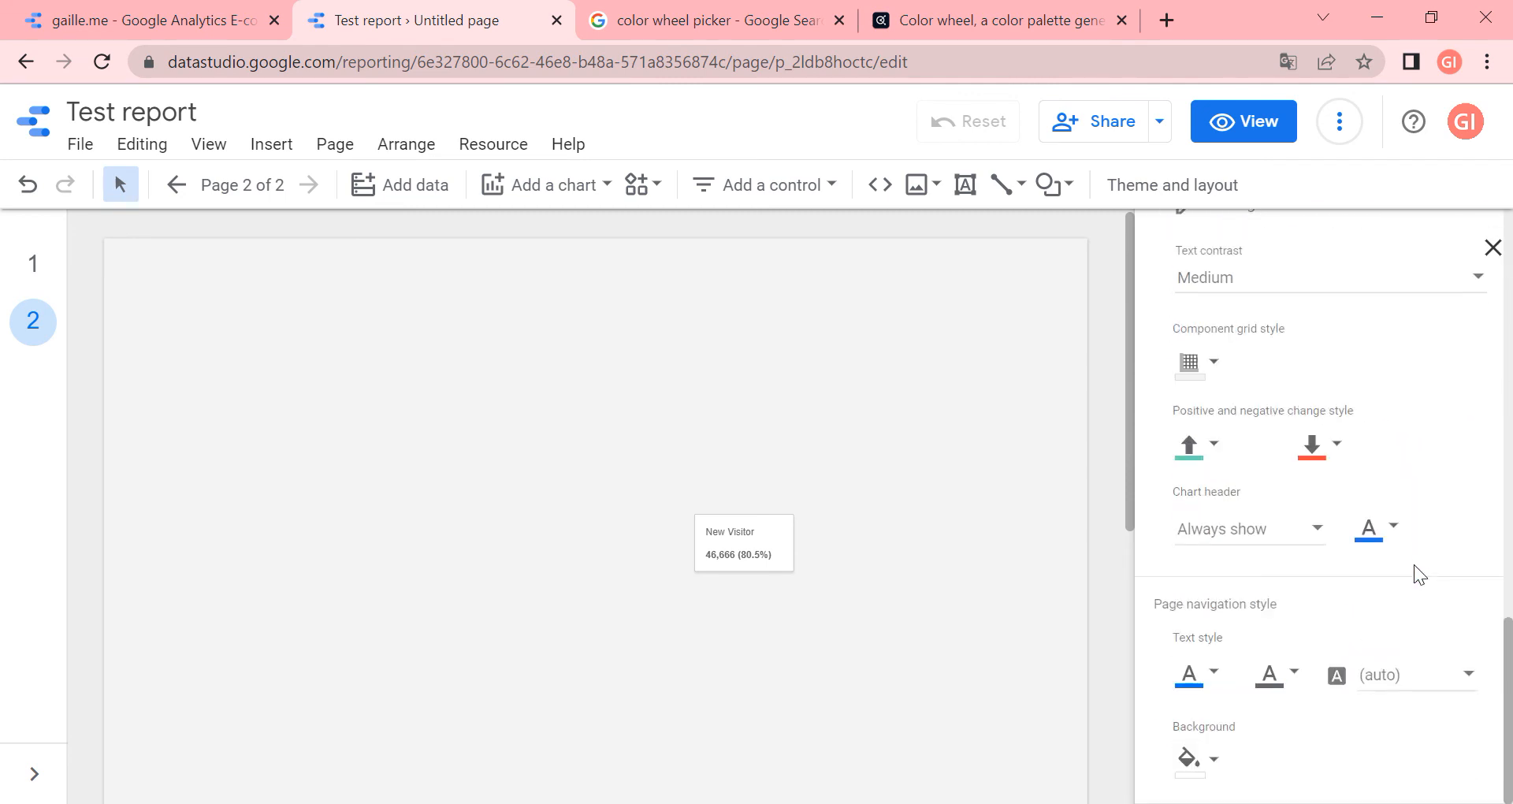
pyautogui.click(1192, 362)
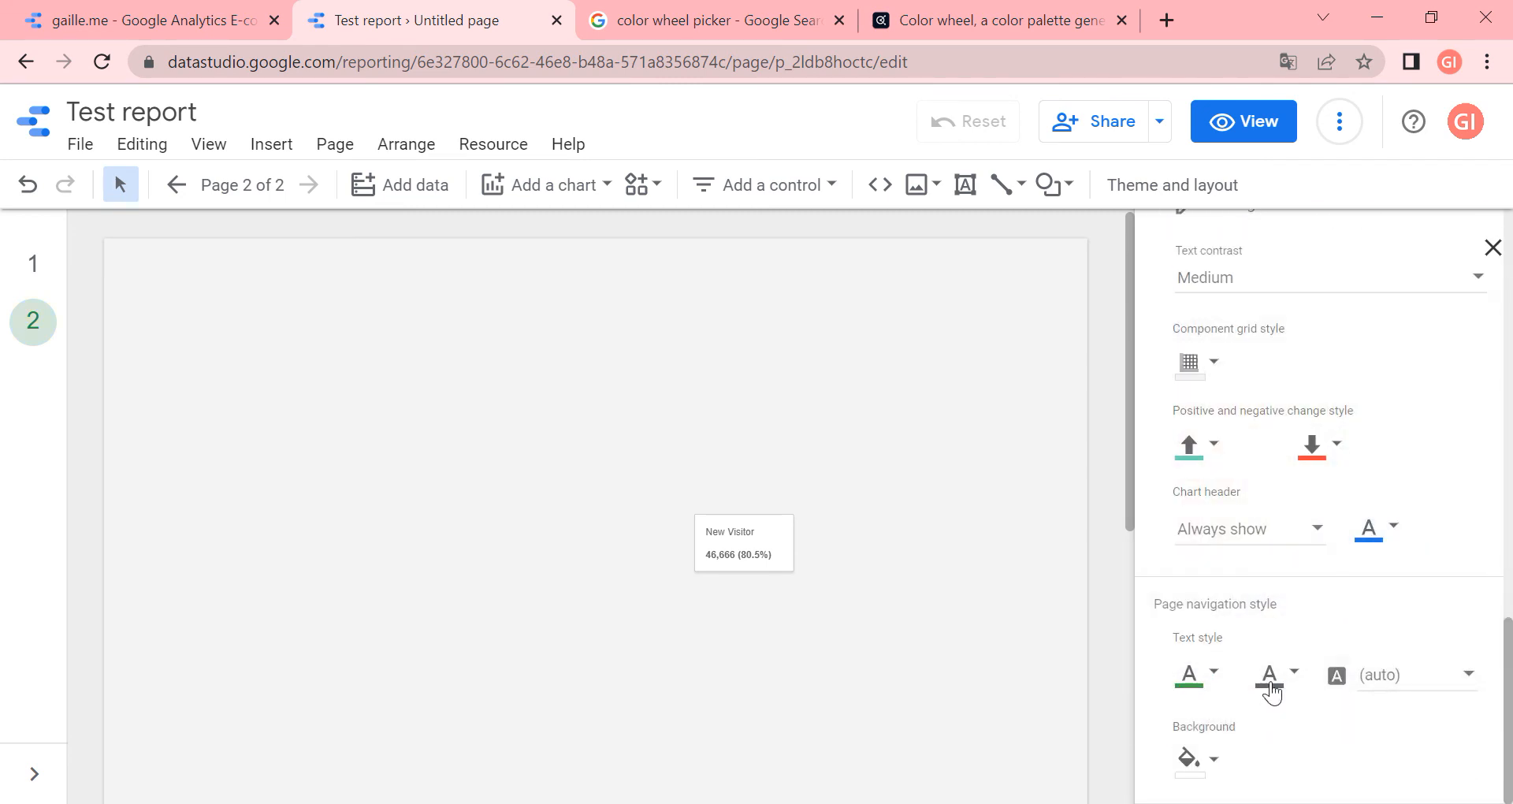
pyautogui.moveTo(1264, 576)
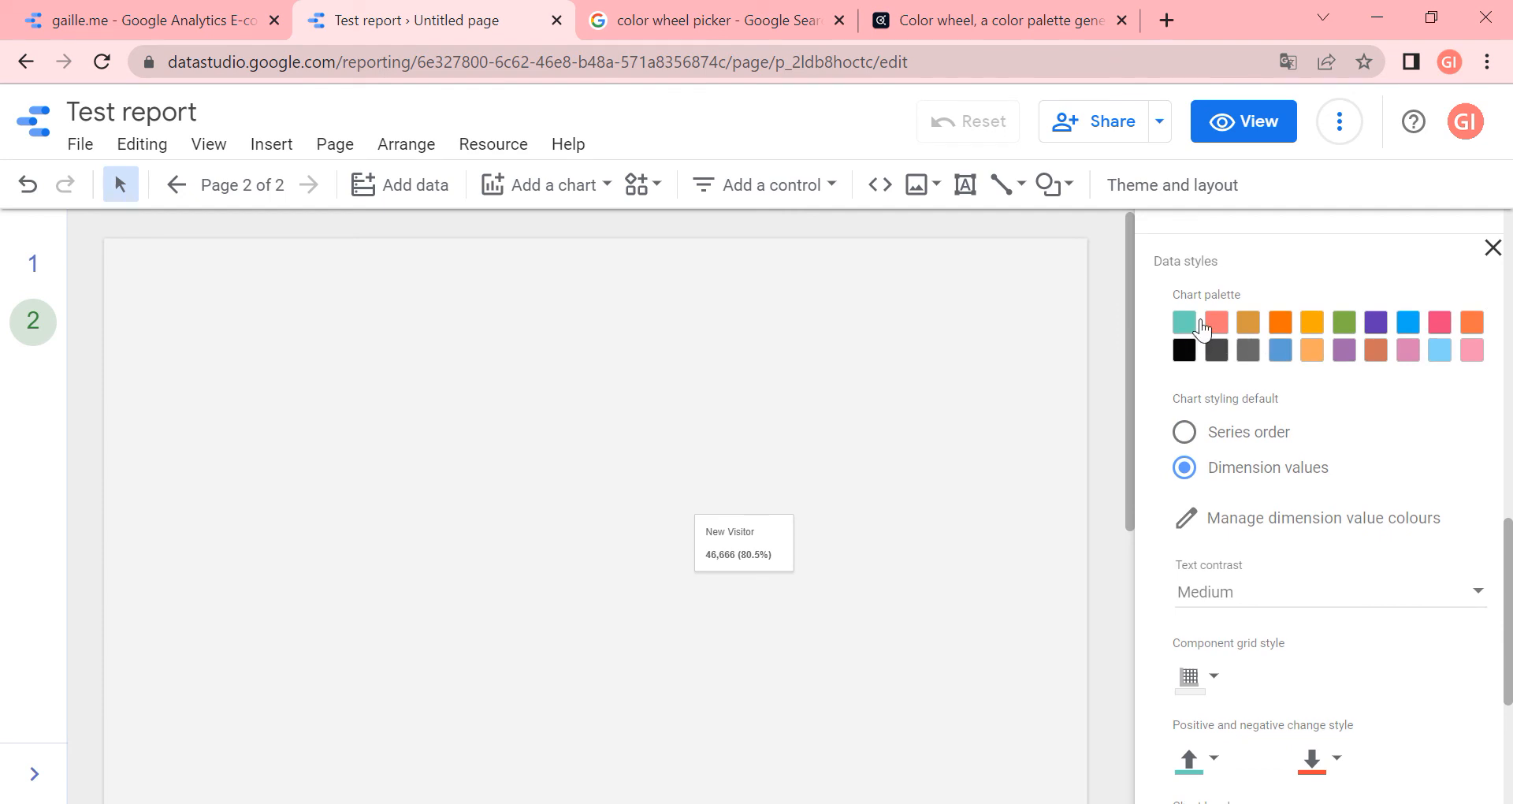
pyautogui.moveTo(1429, 498)
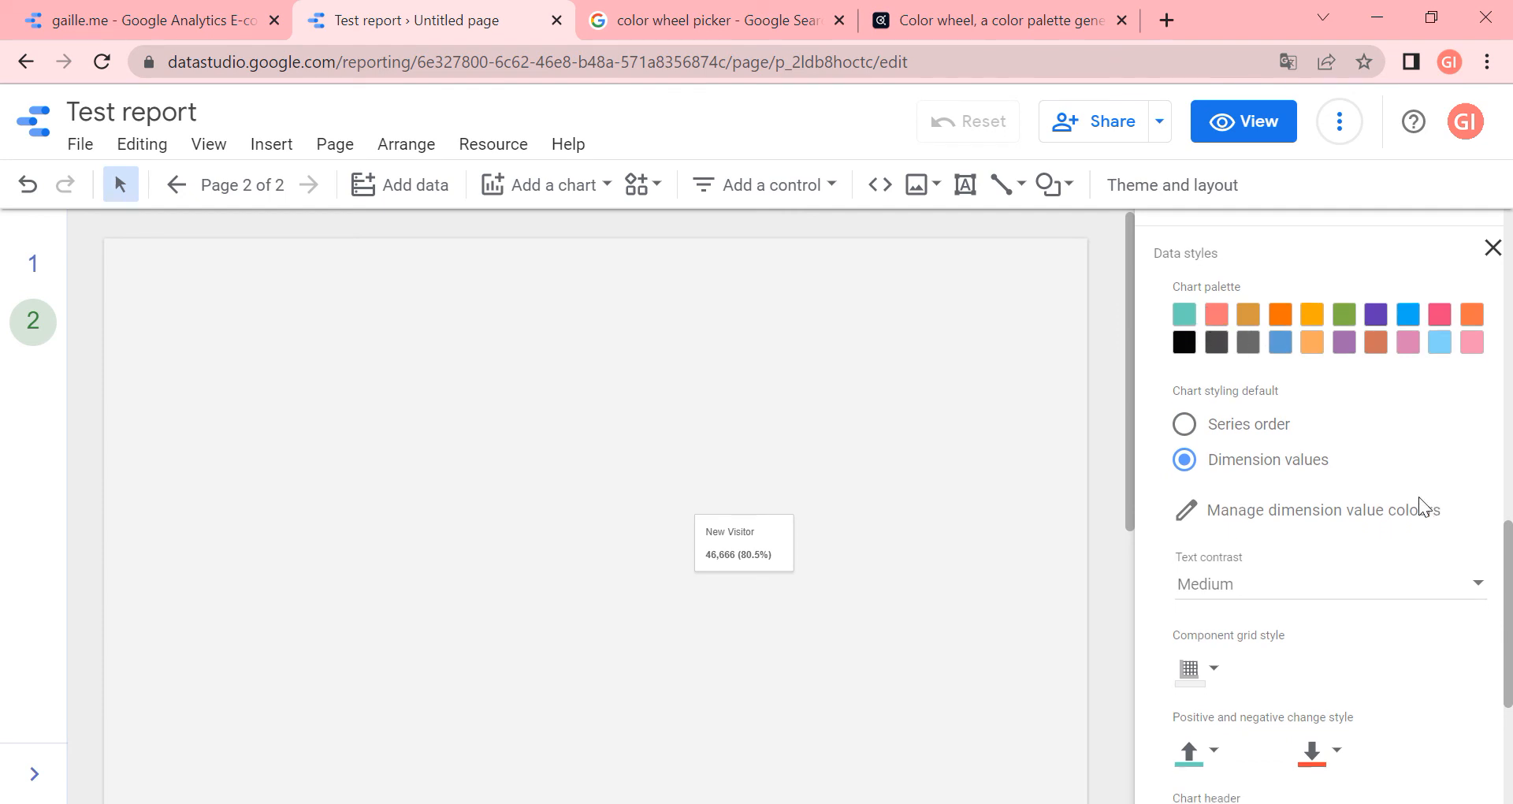
pyautogui.scroll(-3)
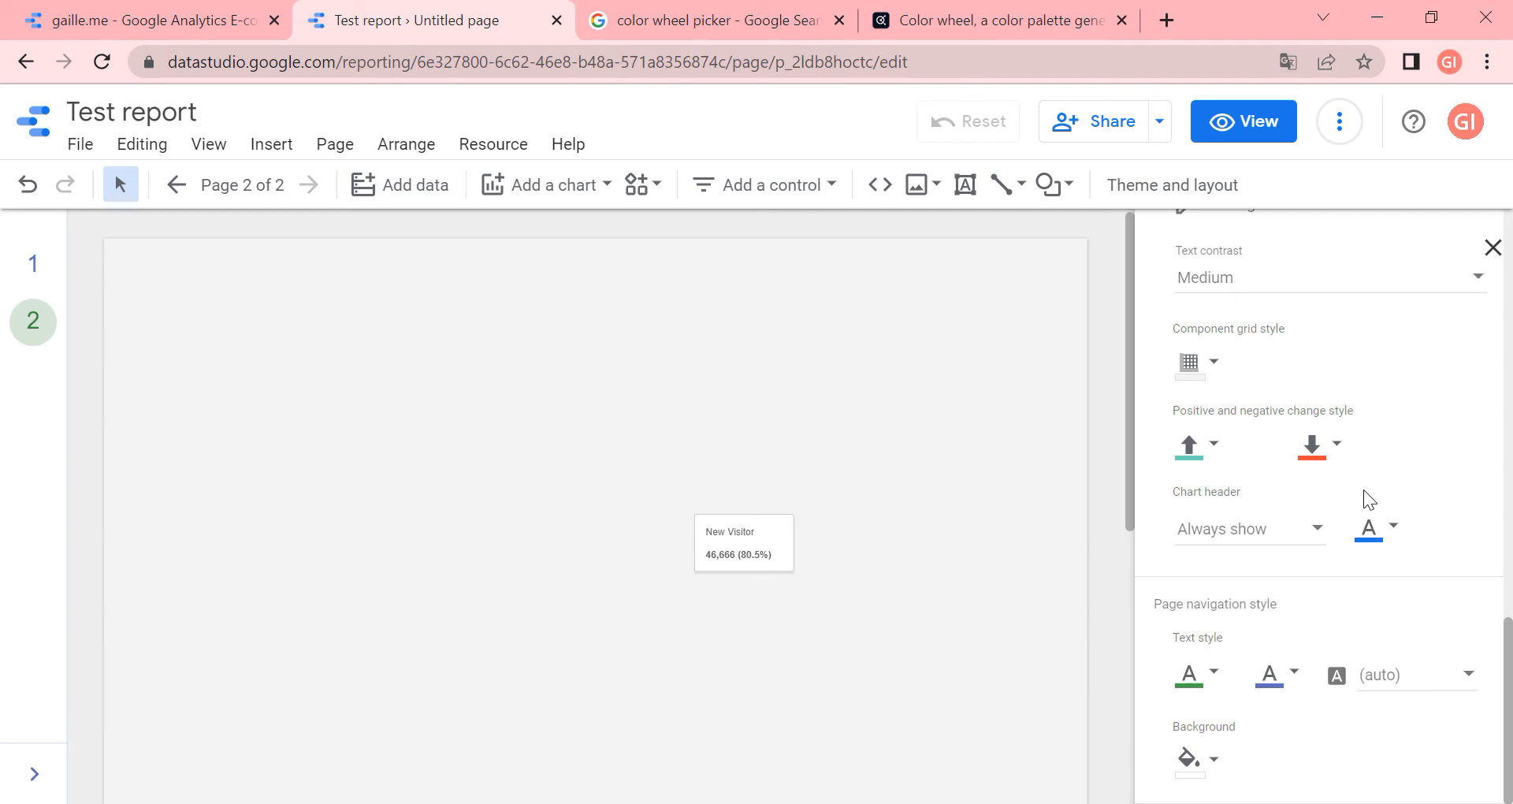
pyautogui.moveTo(1427, 625)
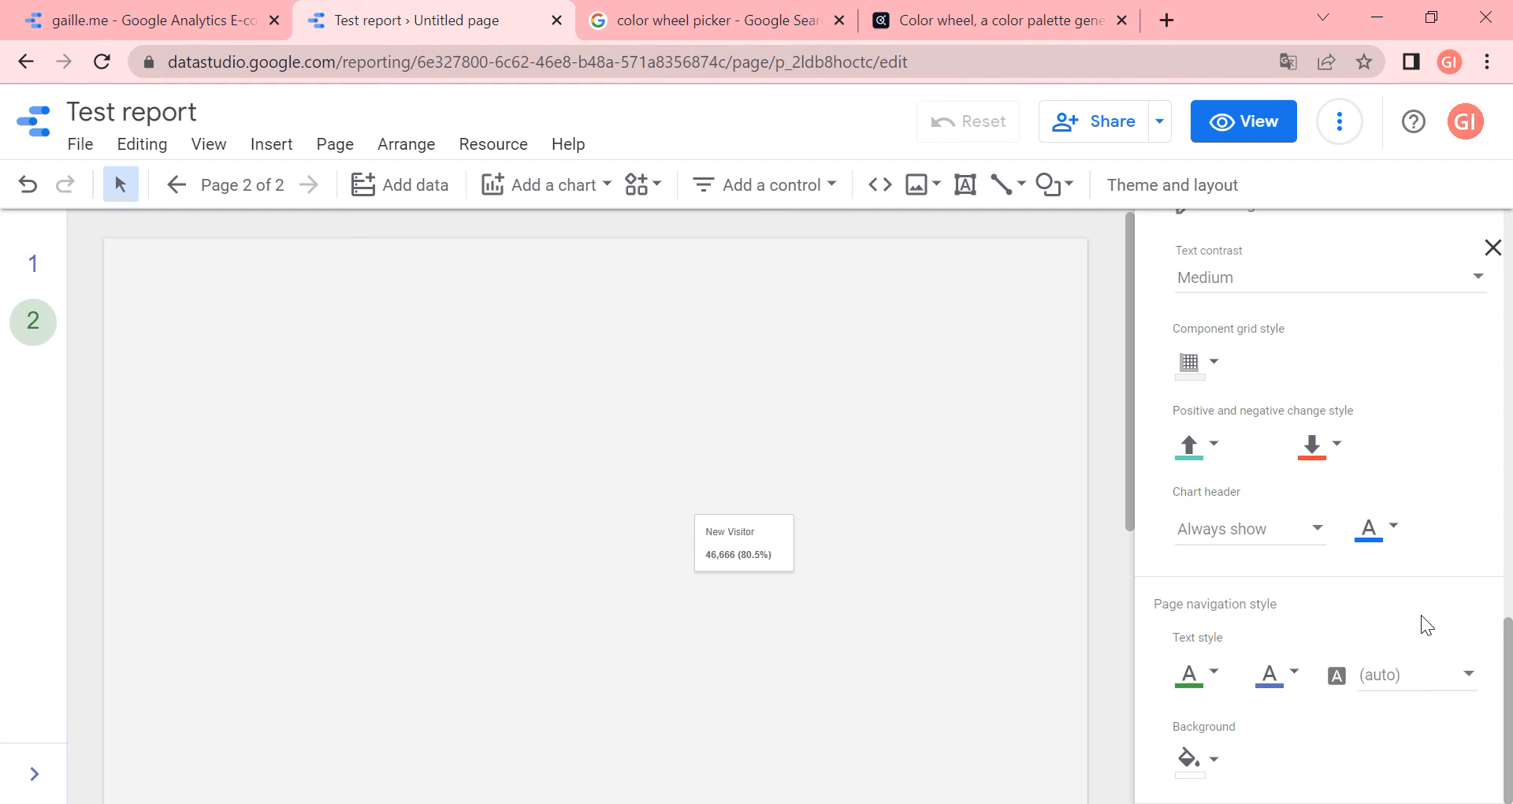
pyautogui.moveTo(1189, 761)
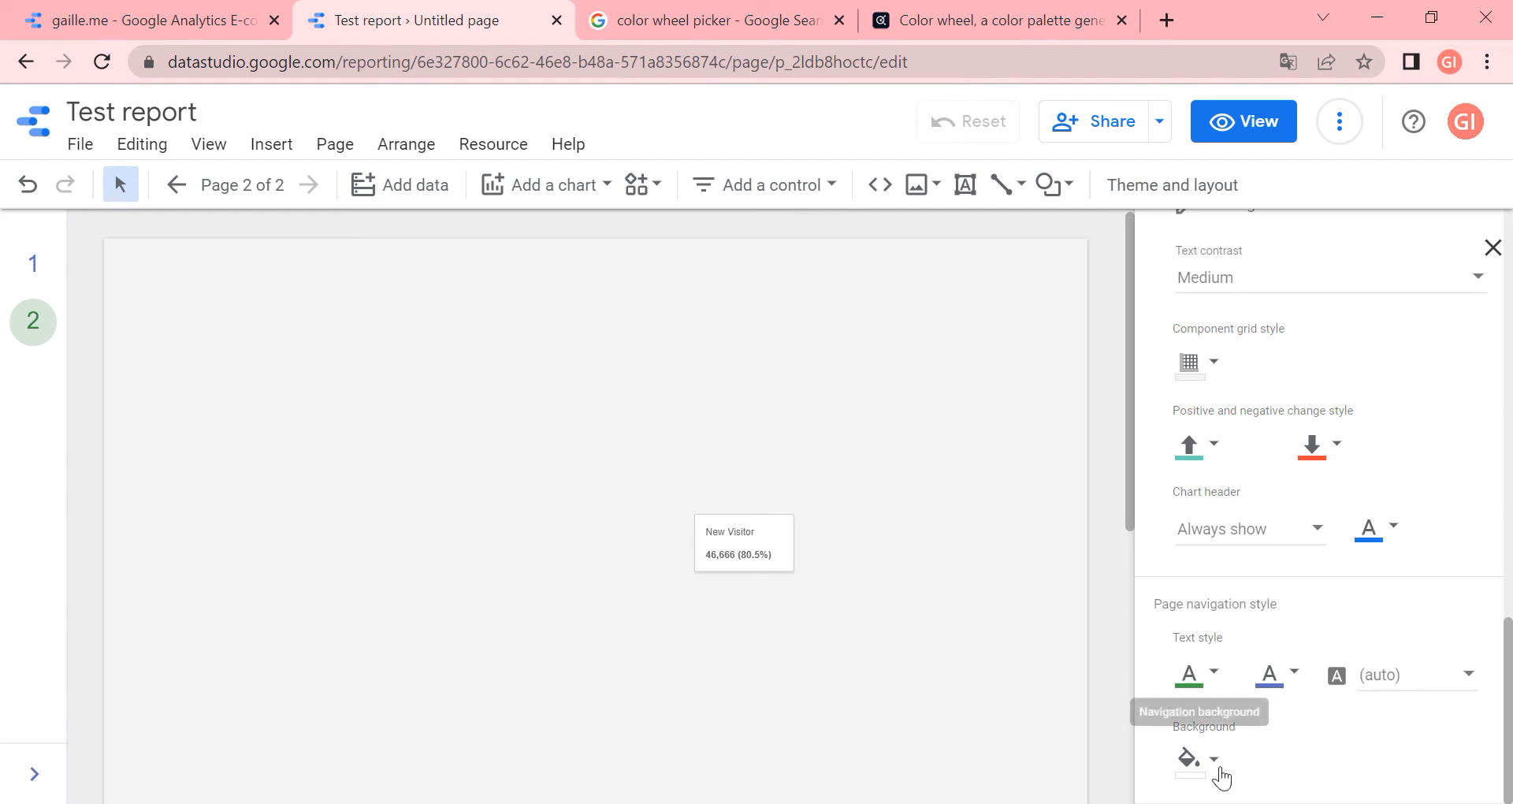
pyautogui.click(1190, 758)
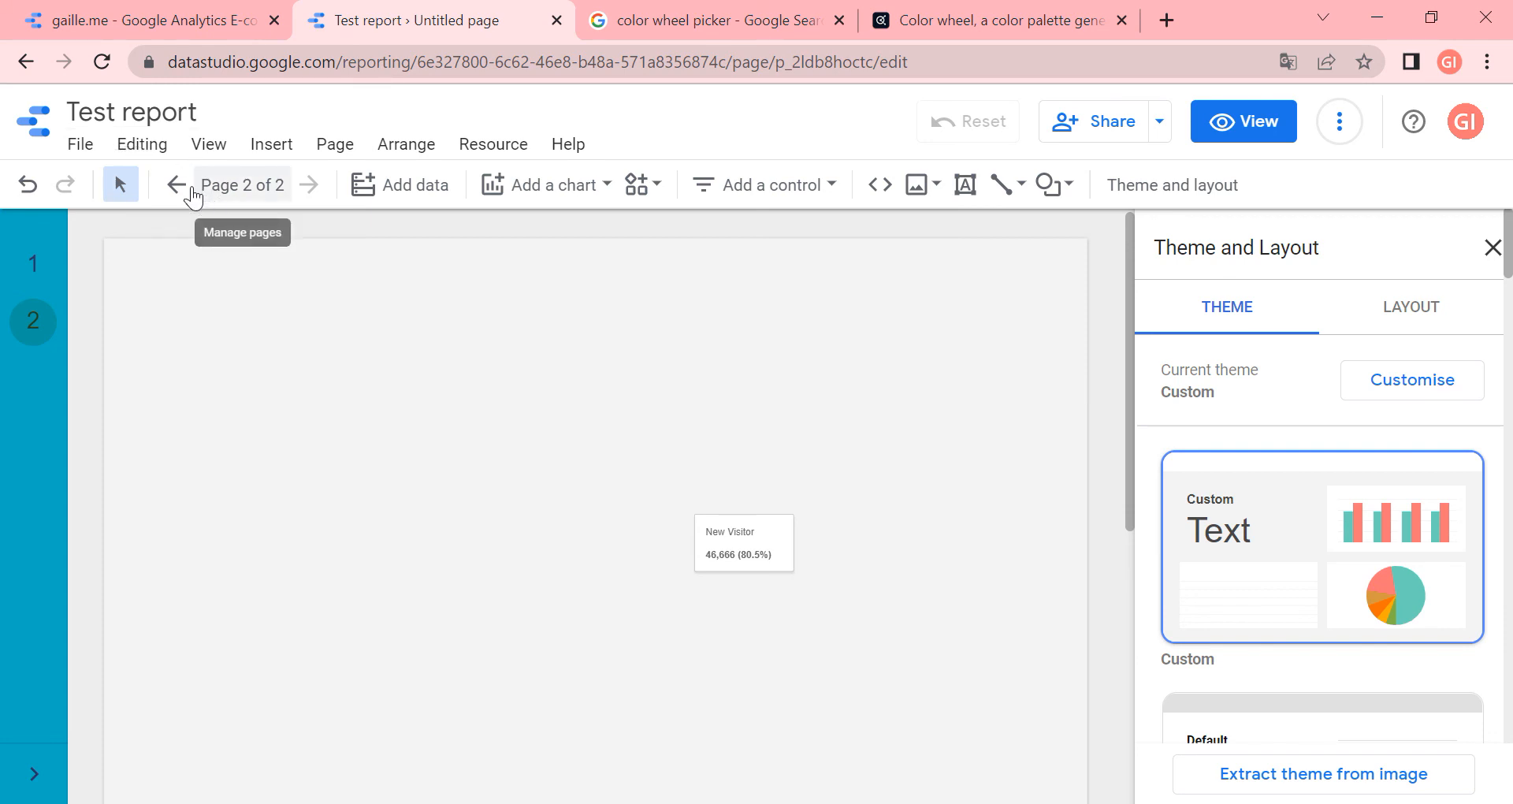
pyautogui.click(177, 185)
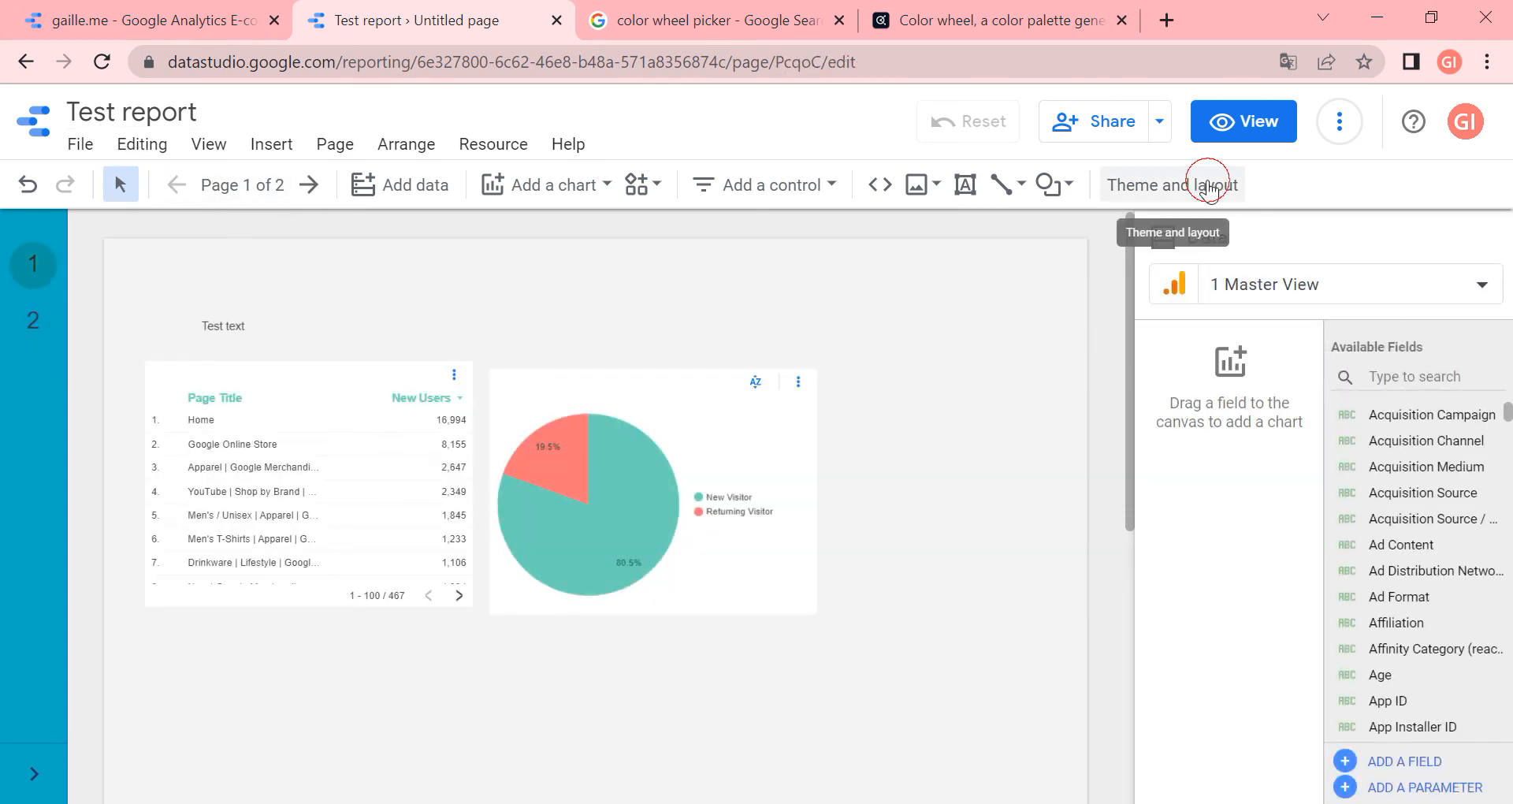
# Set the navigation type to Tab and untick Respect report theme
pyautogui.click(1171, 184)
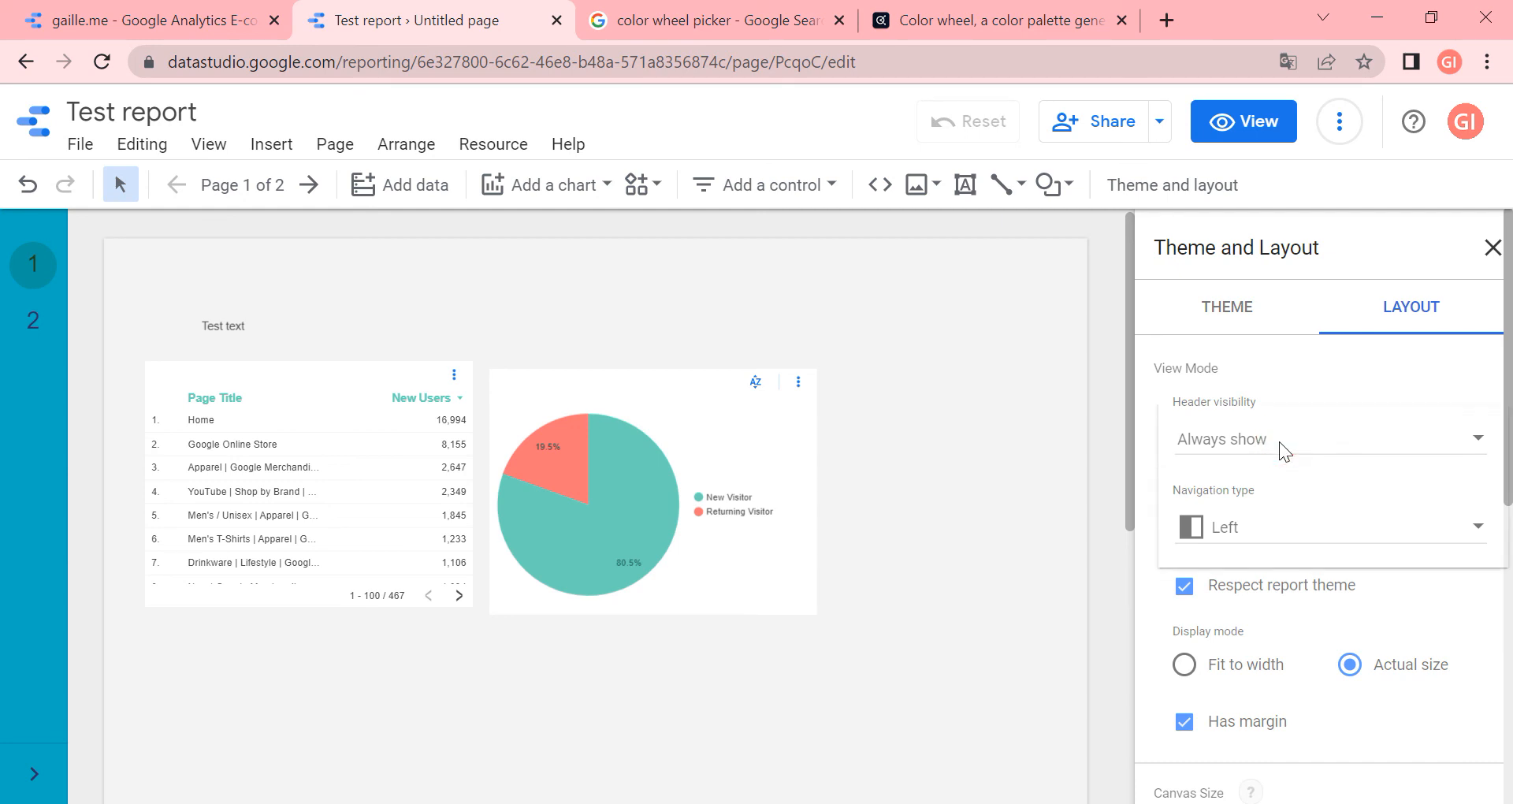
pyautogui.moveTo(1343, 526)
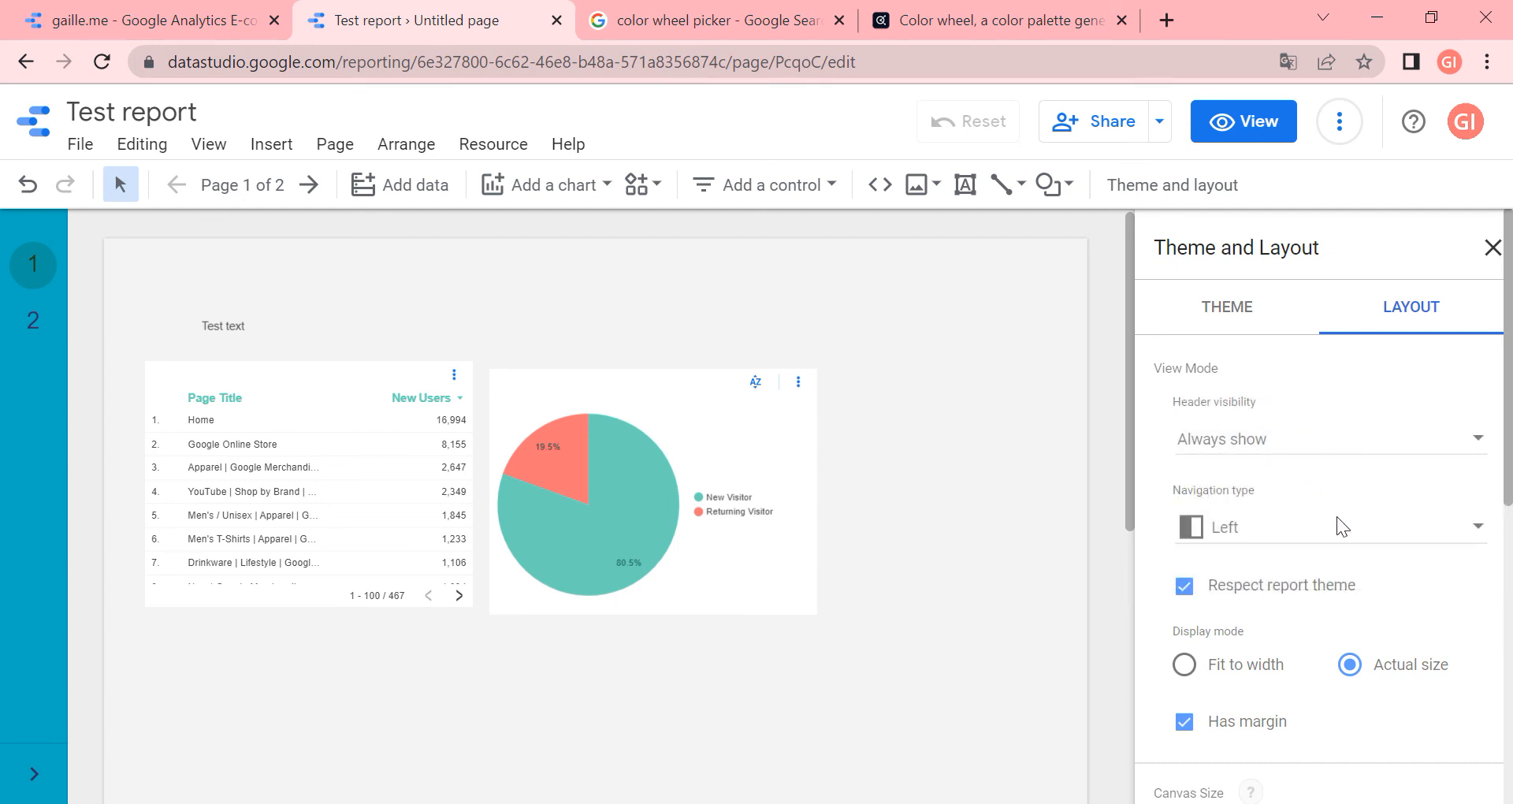
pyautogui.click(1328, 525)
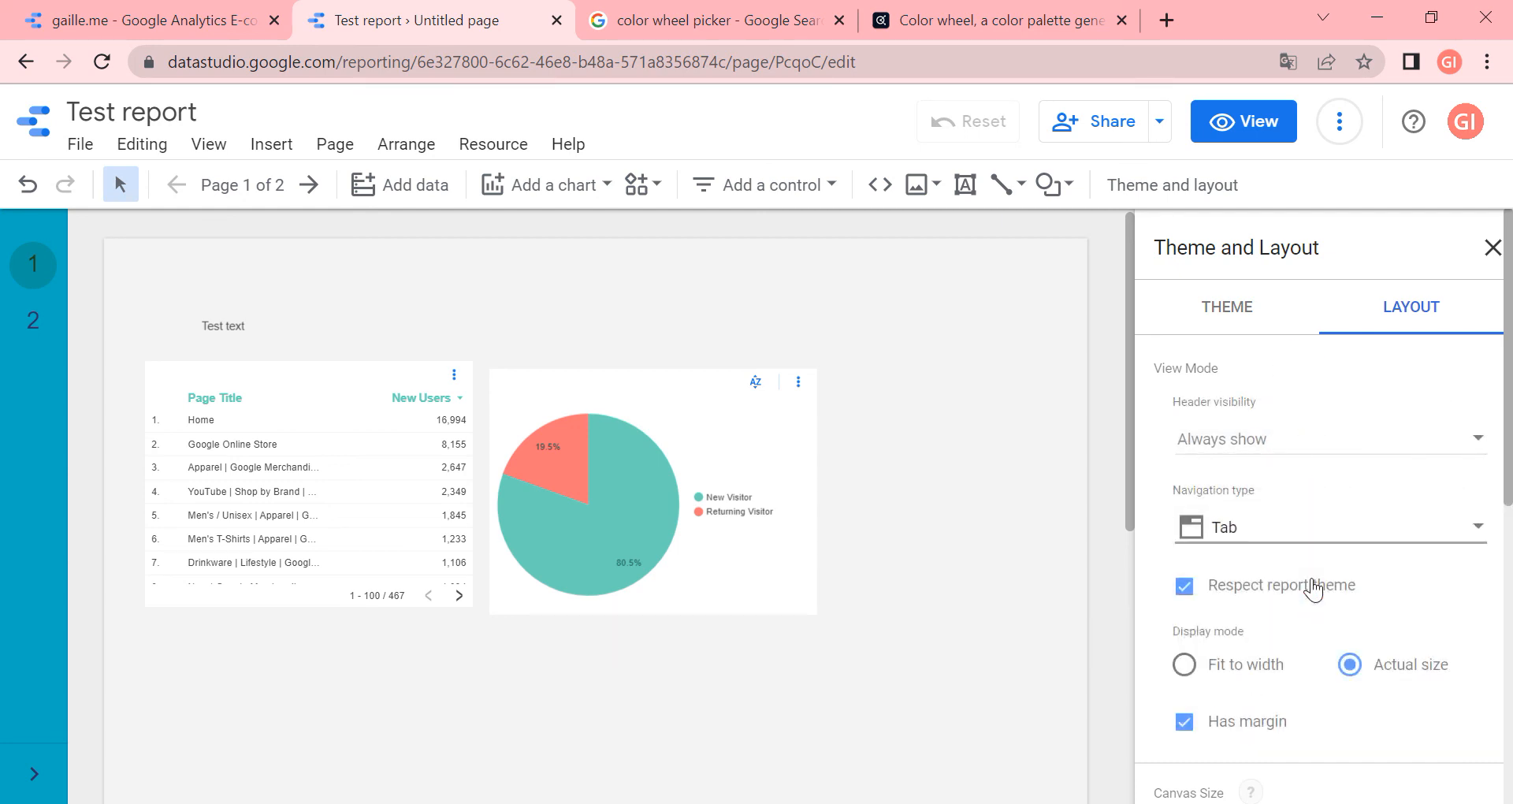
pyautogui.click(1327, 525)
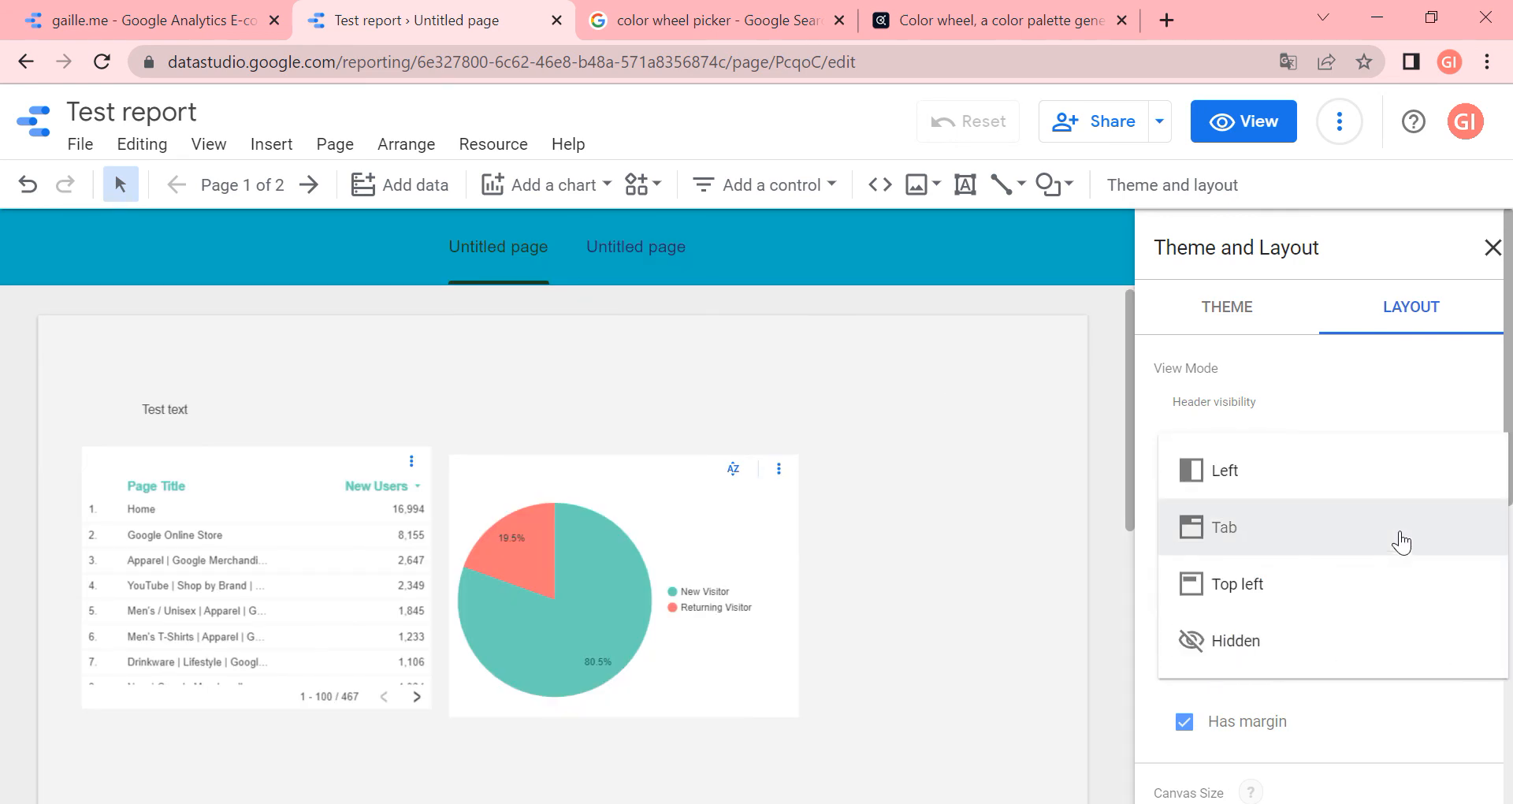
pyautogui.moveTo(1296, 532)
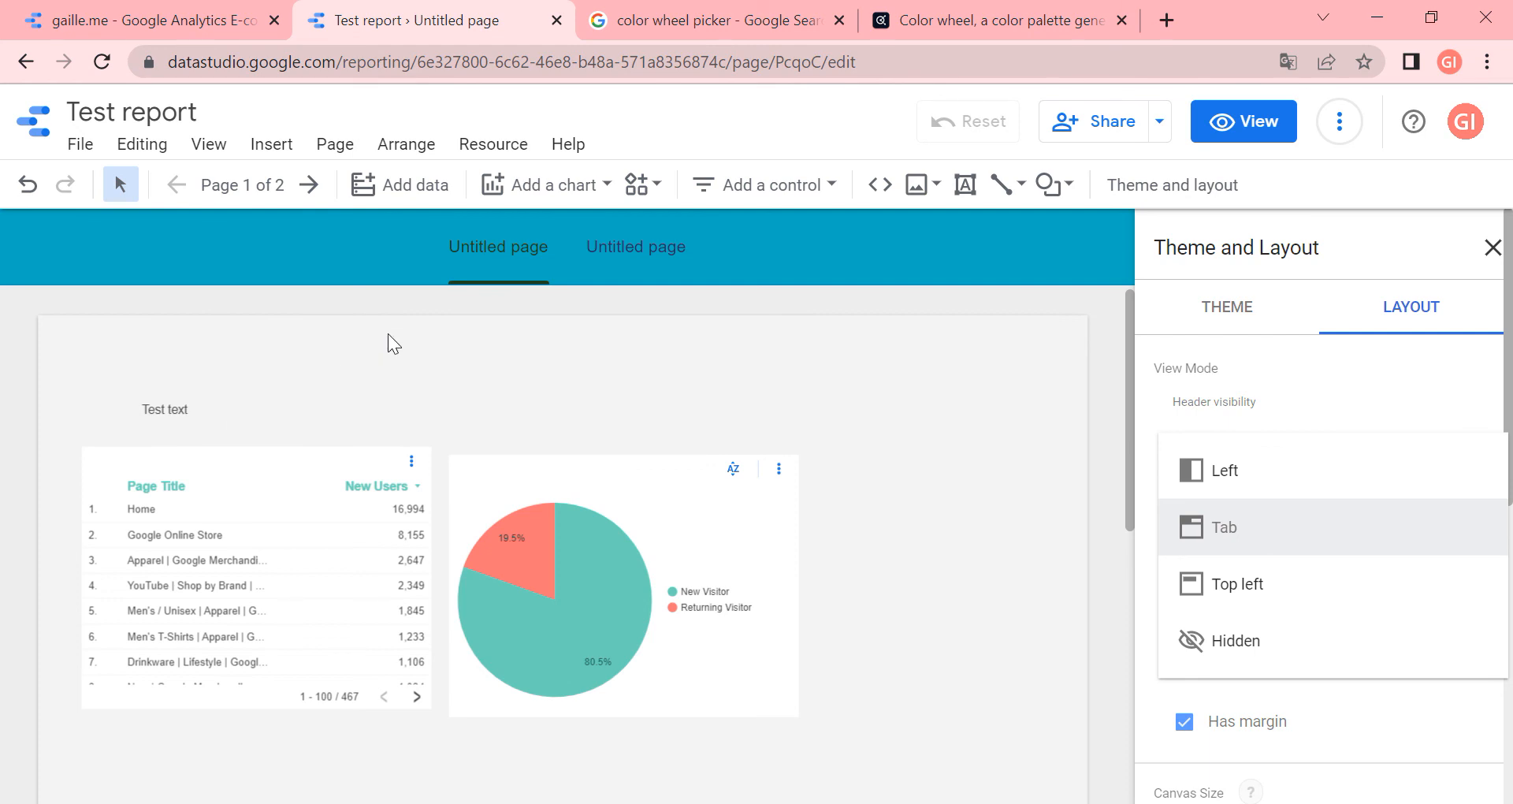
pyautogui.moveTo(1409, 636)
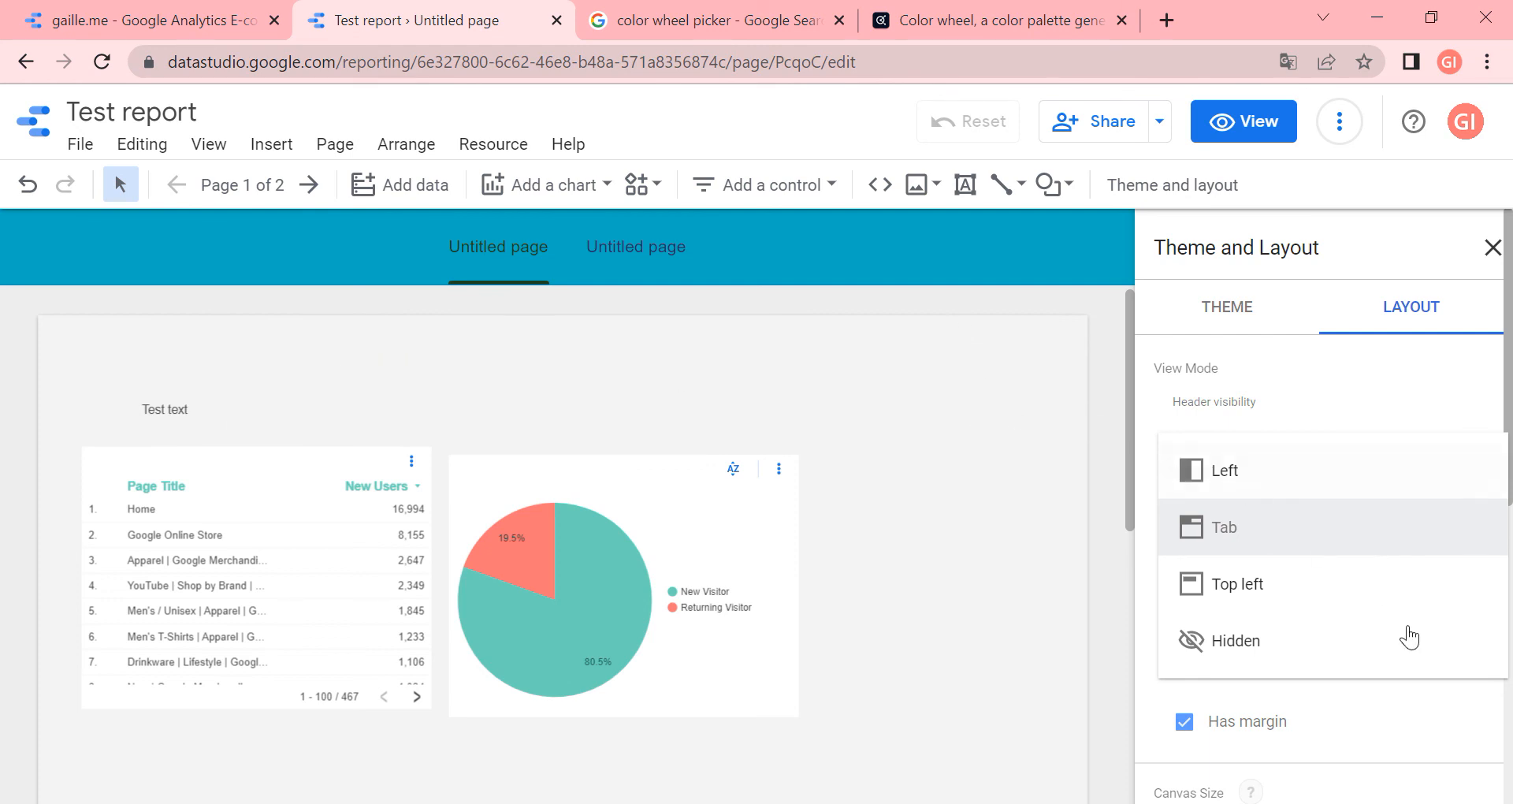
pyautogui.moveTo(1332, 702)
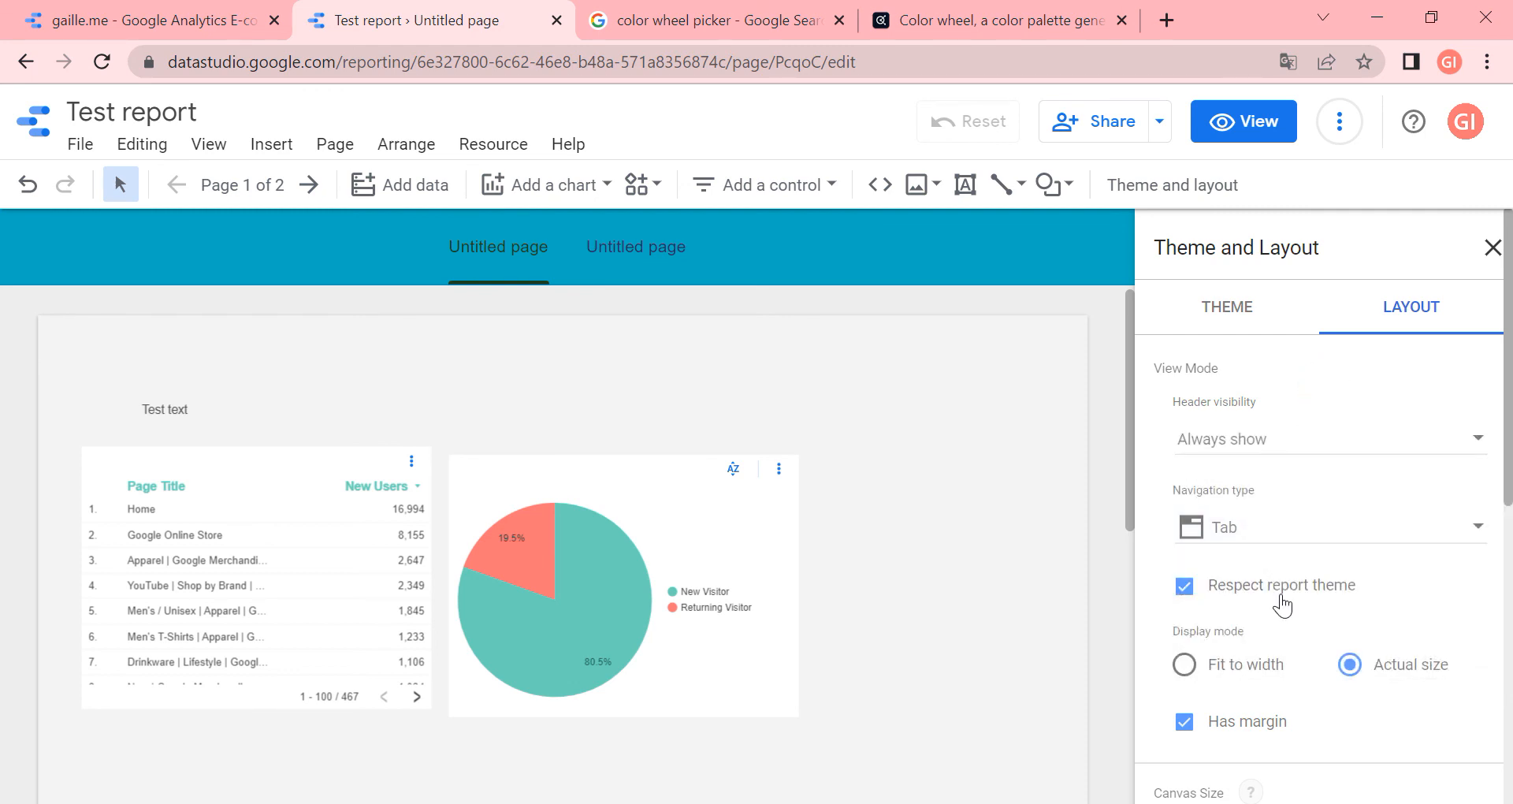
pyautogui.click(1184, 586)
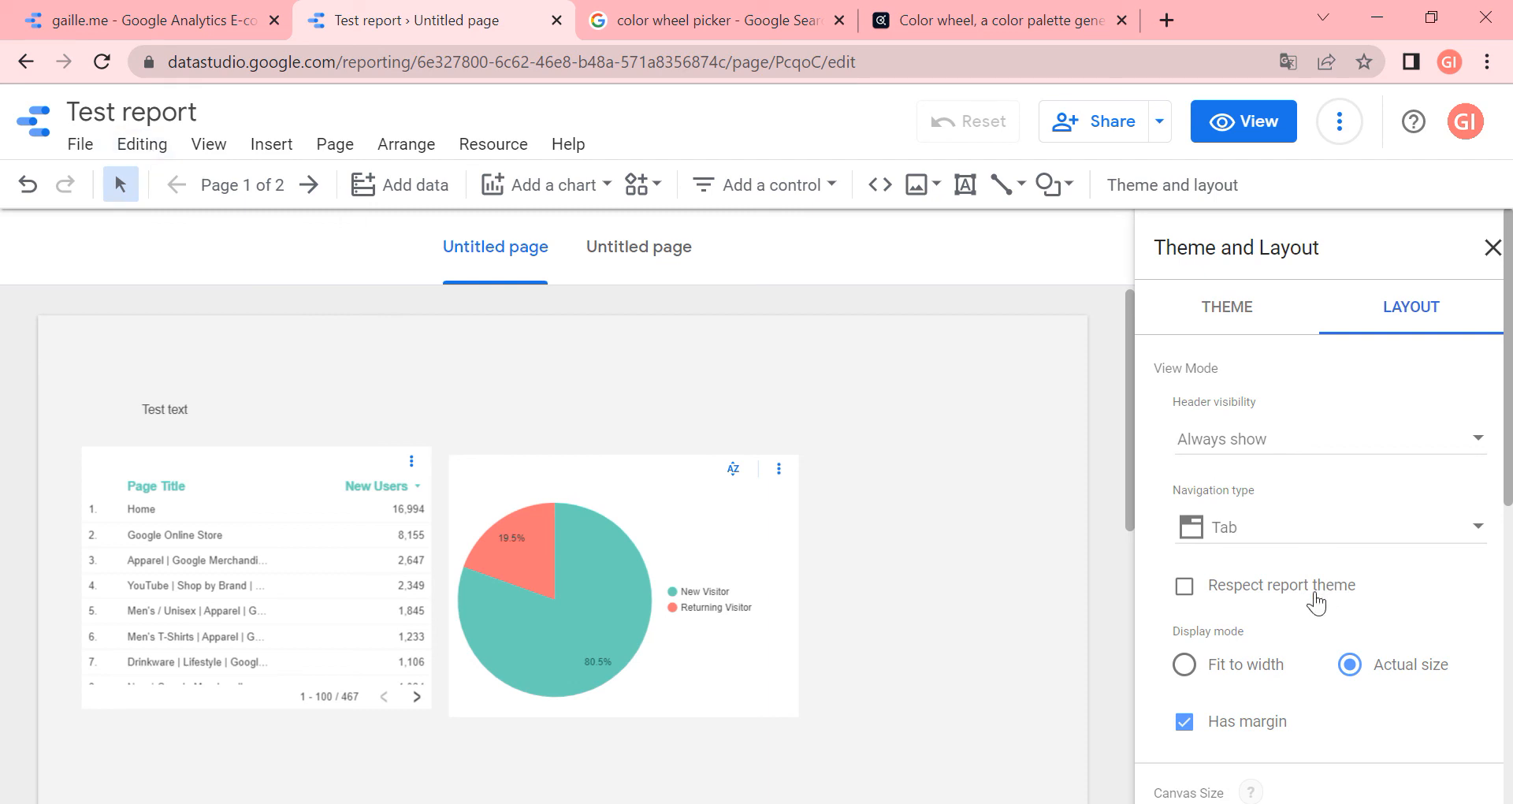
pyautogui.moveTo(1226, 606)
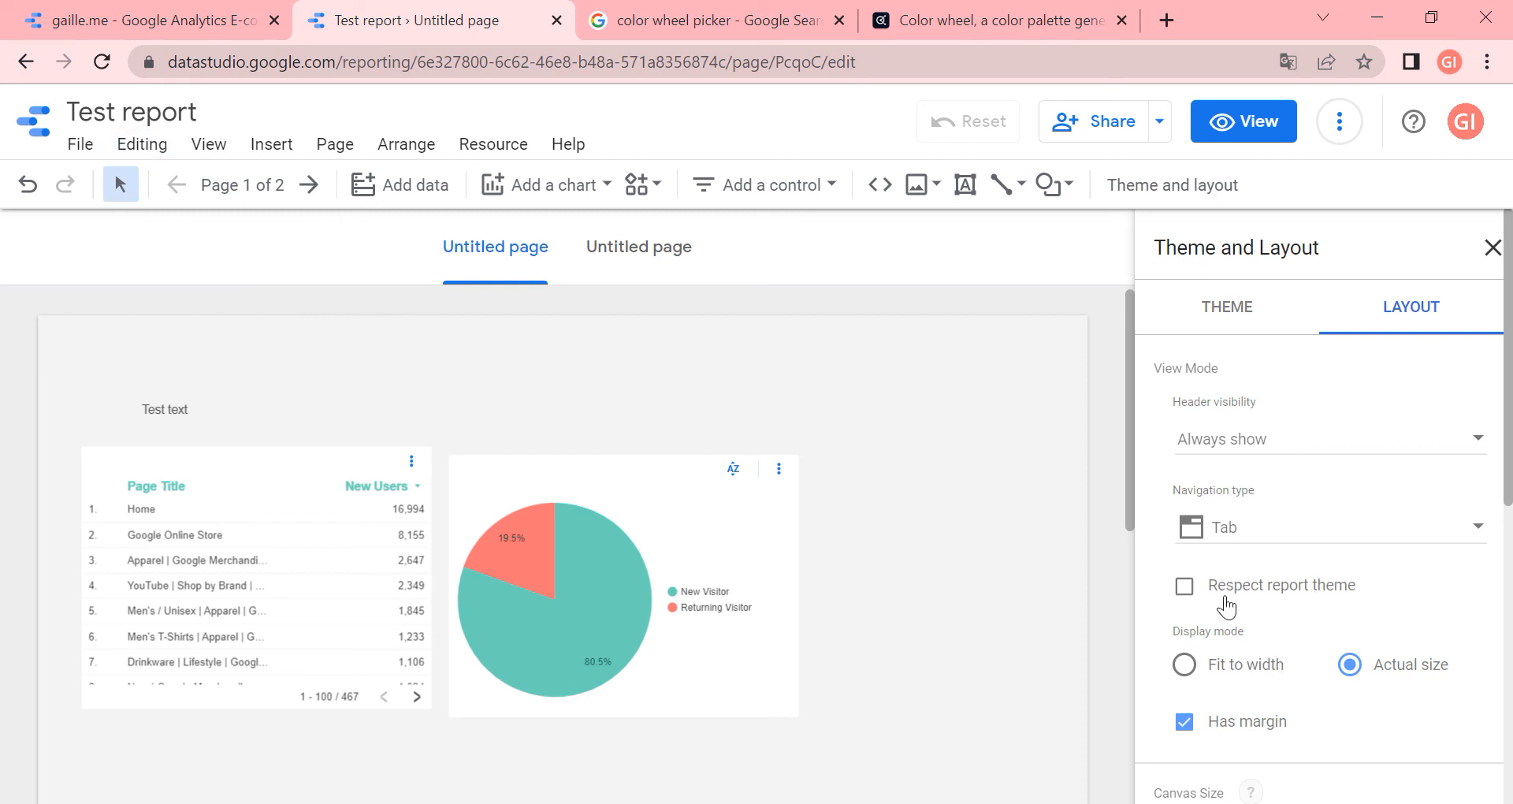
# Tick Respect report theme again, try Fit to width, and return to Actual size display
pyautogui.click(1184, 585)
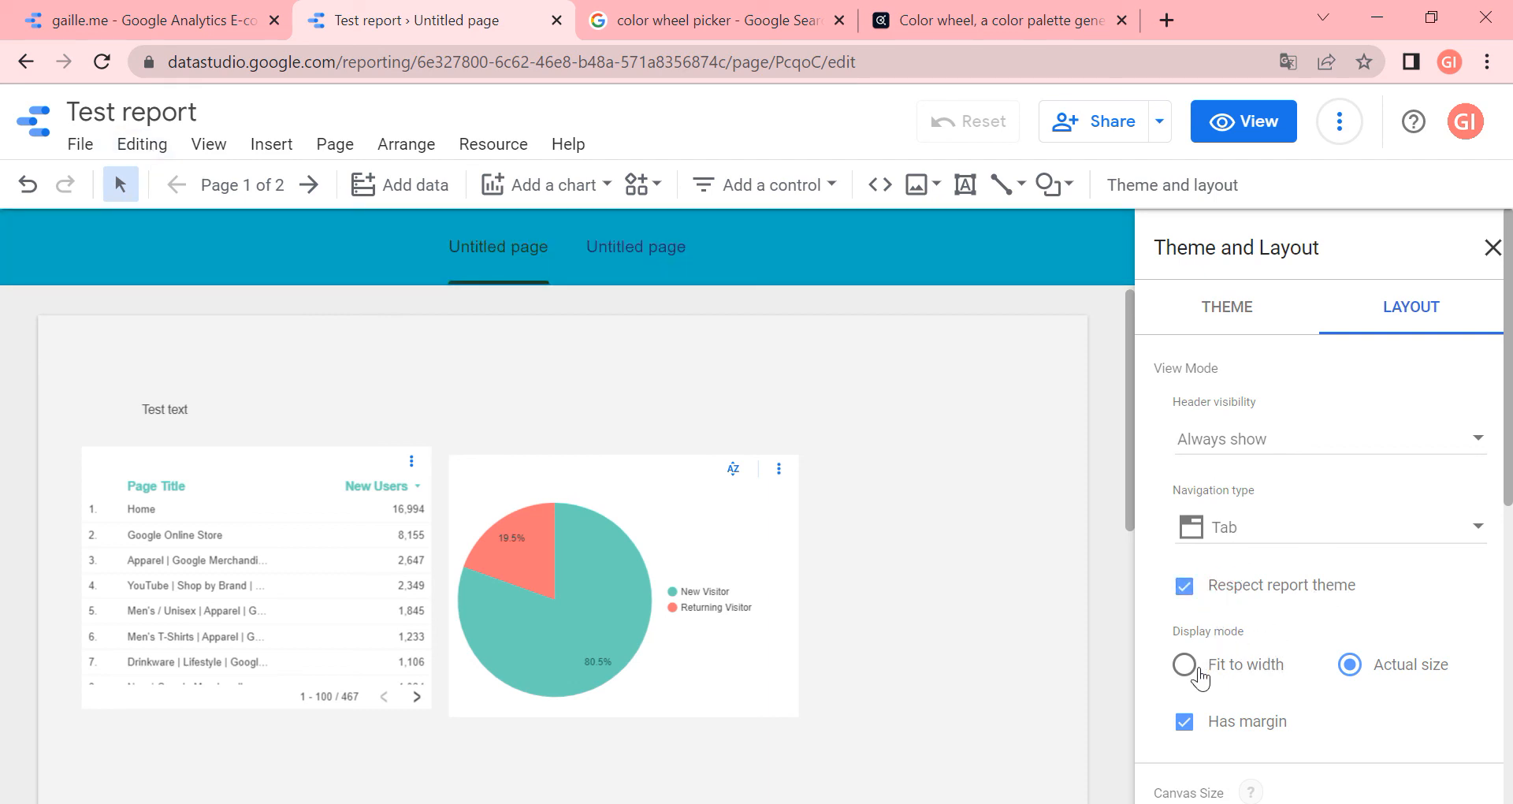
pyautogui.click(1184, 664)
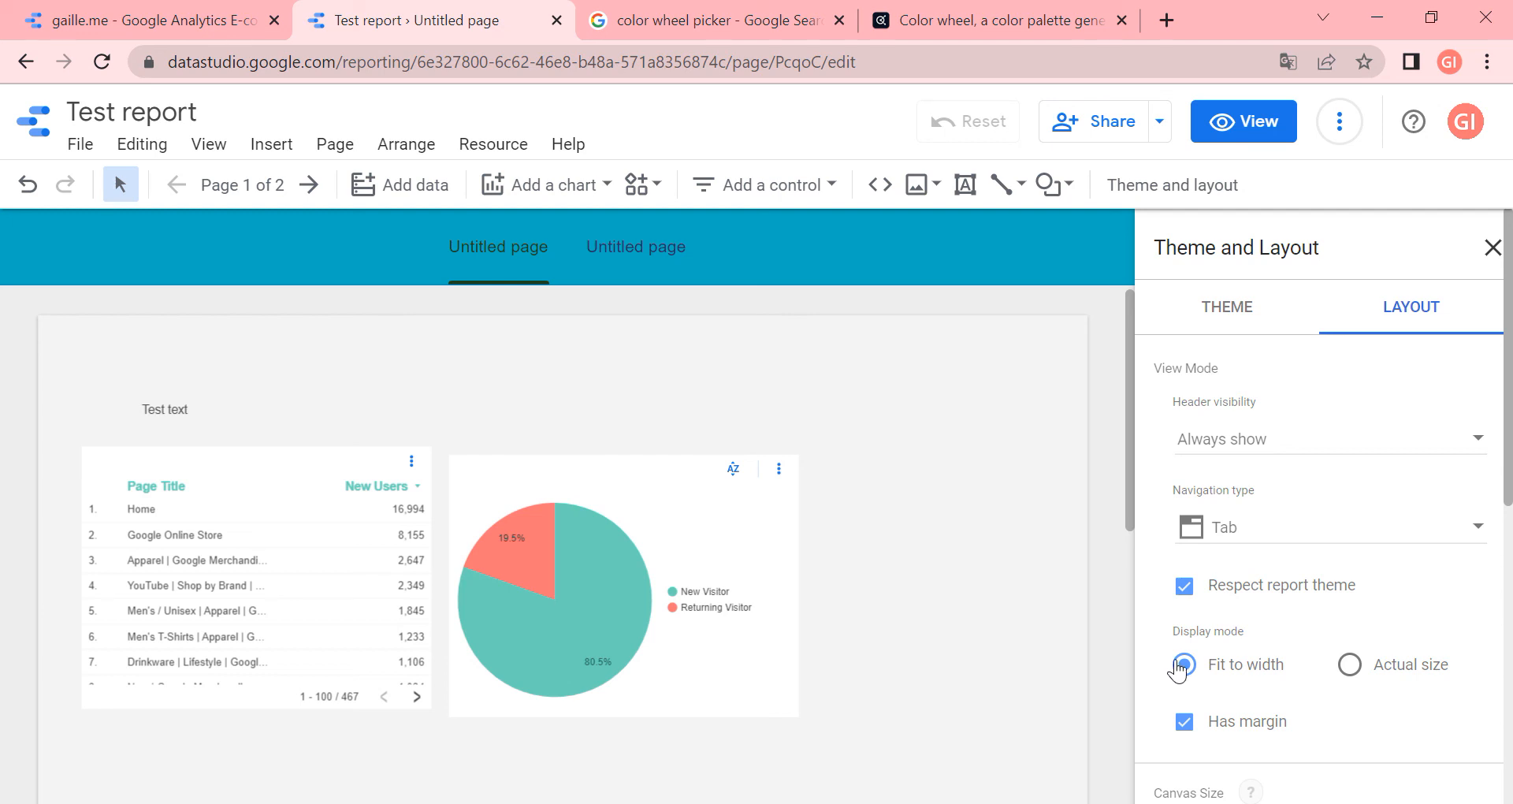
pyautogui.click(1183, 664)
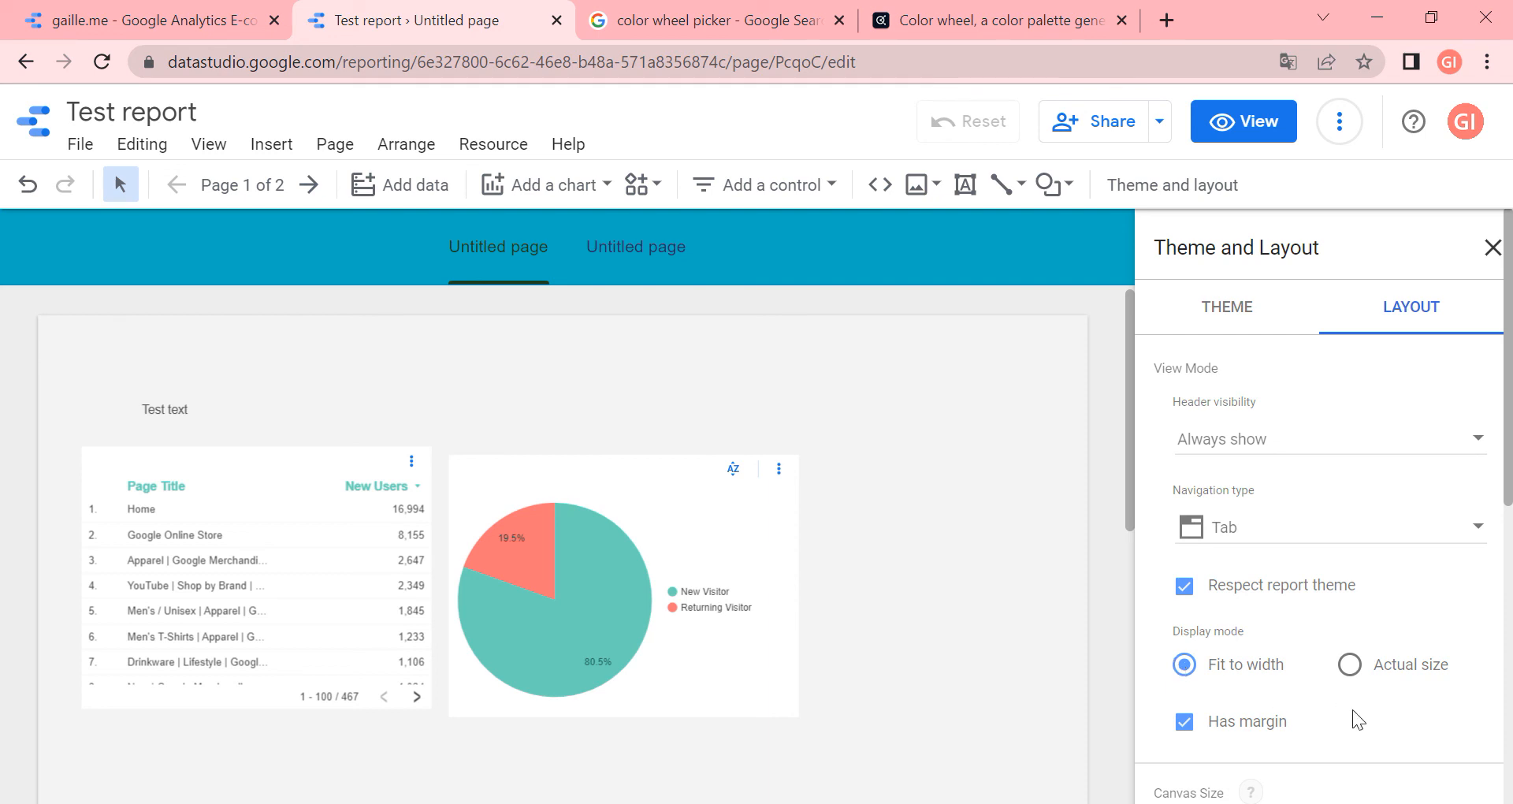
pyautogui.click(1349, 664)
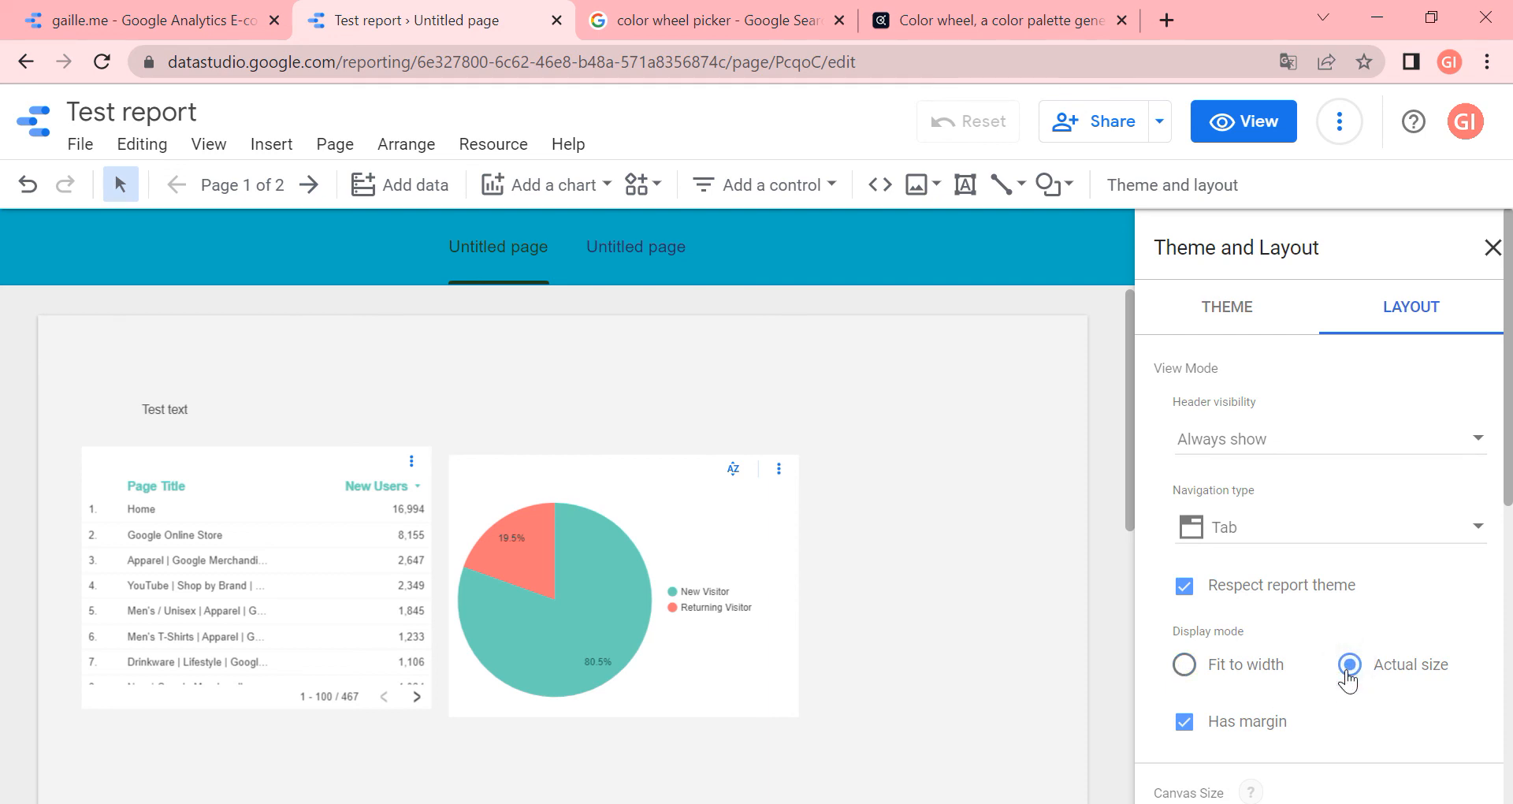
pyautogui.click(1348, 663)
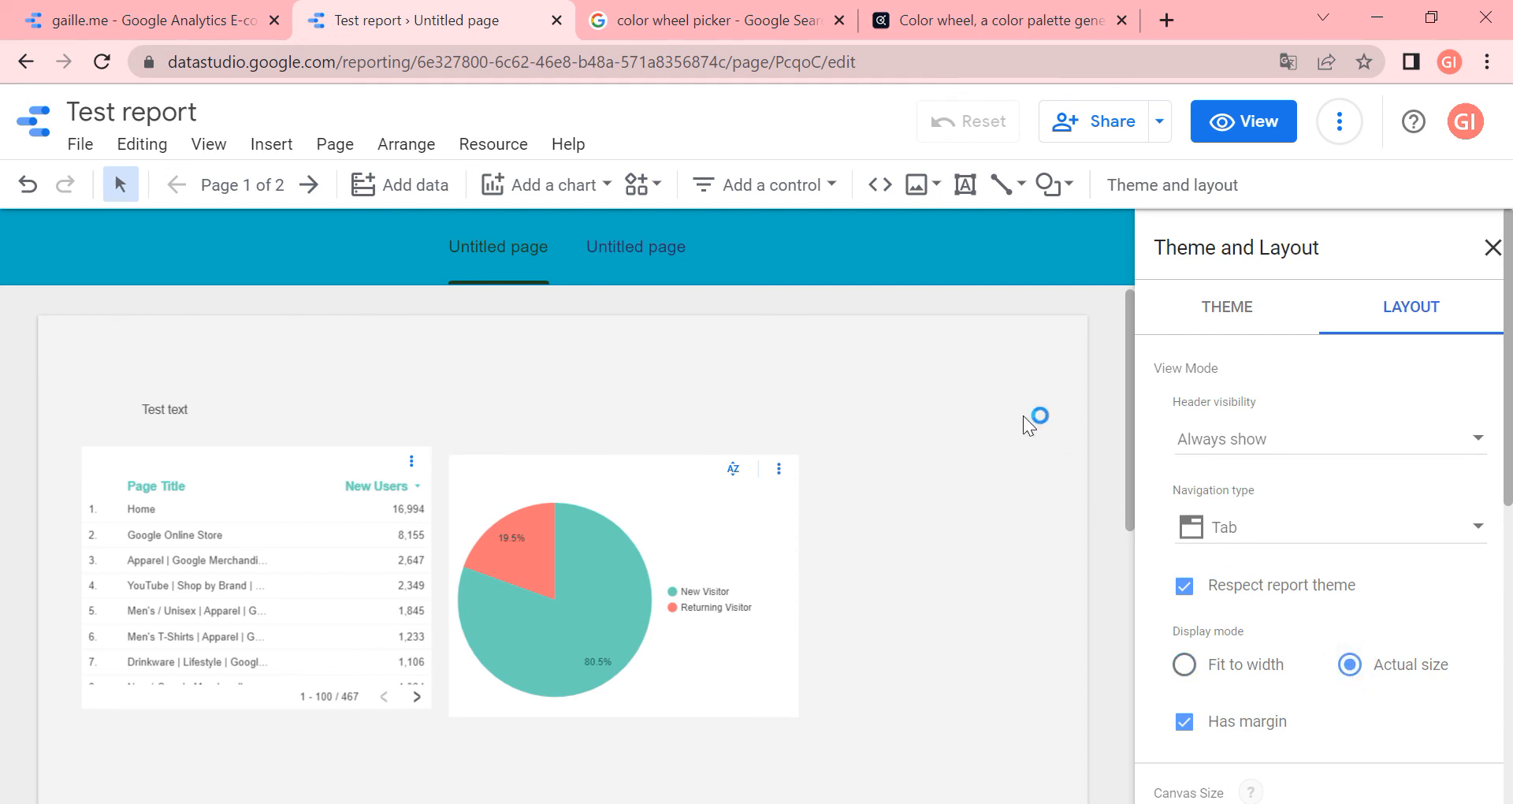
pyautogui.moveTo(1171, 498)
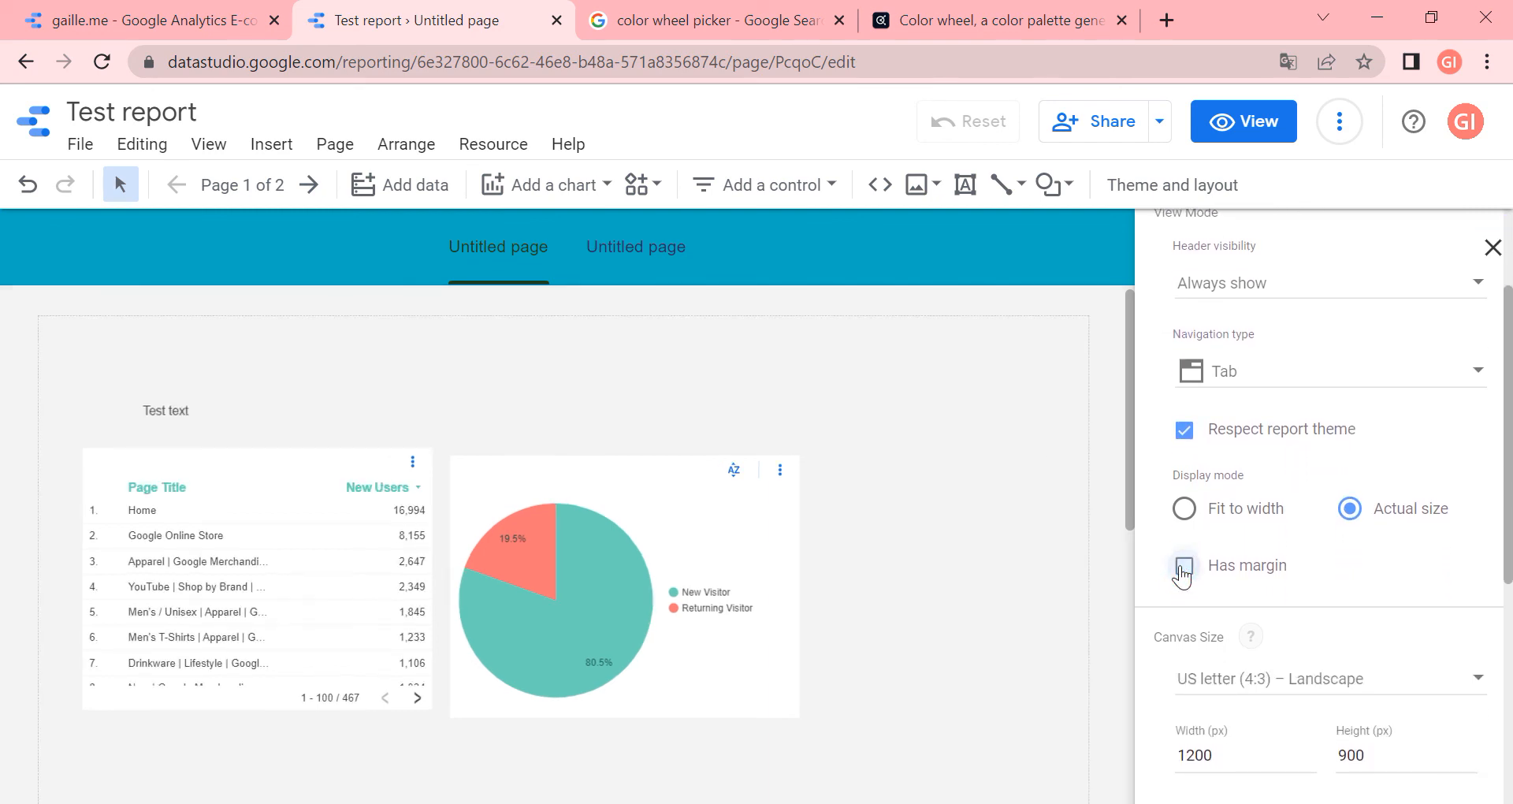
# Review the canvas size presets, set a custom 1200×3000 canvas, and check Snap to and Grid Settings
pyautogui.scroll(-3)
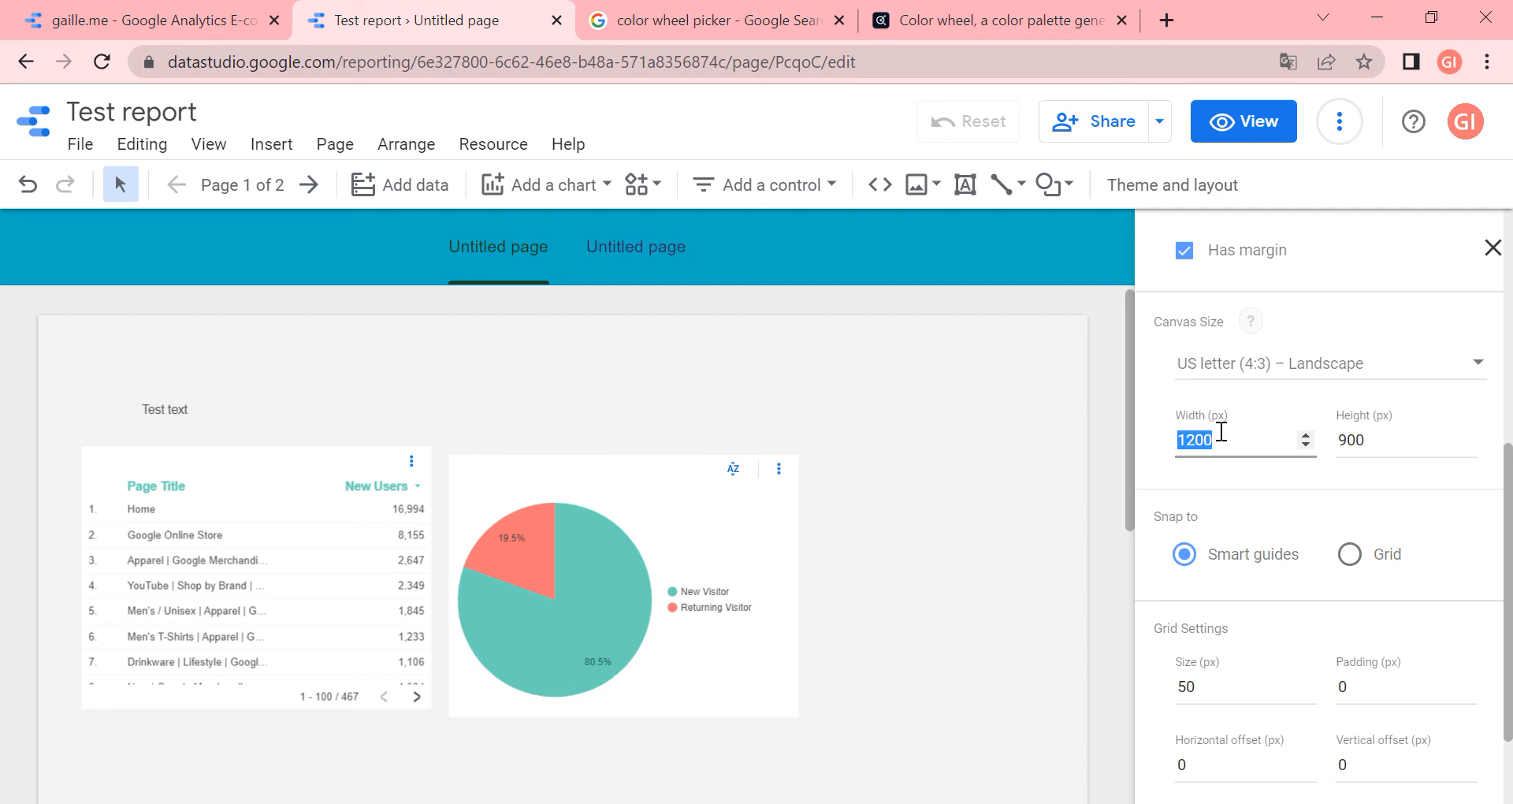
pyautogui.moveTo(1415, 427)
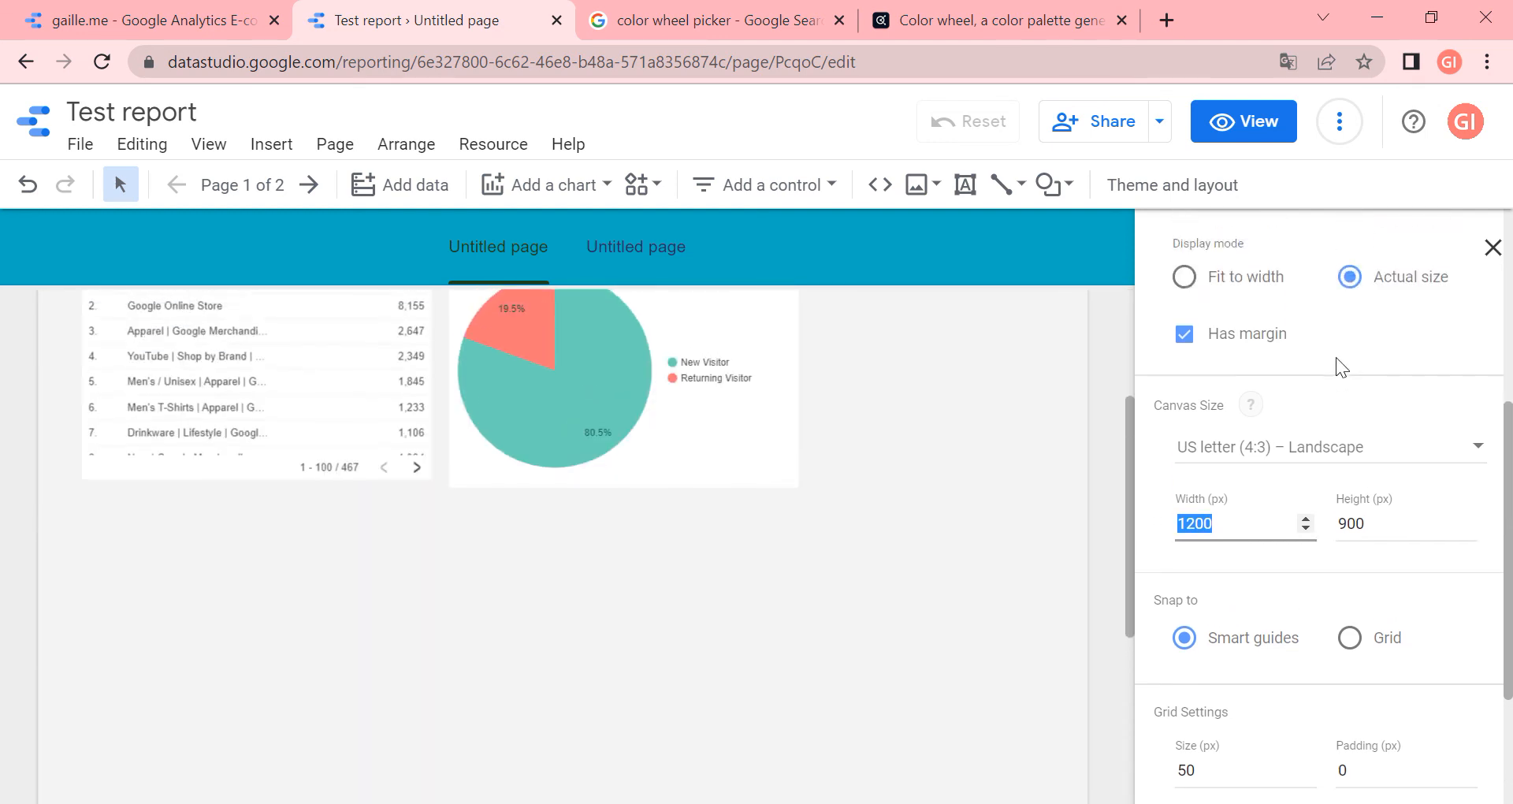
pyautogui.click(1328, 446)
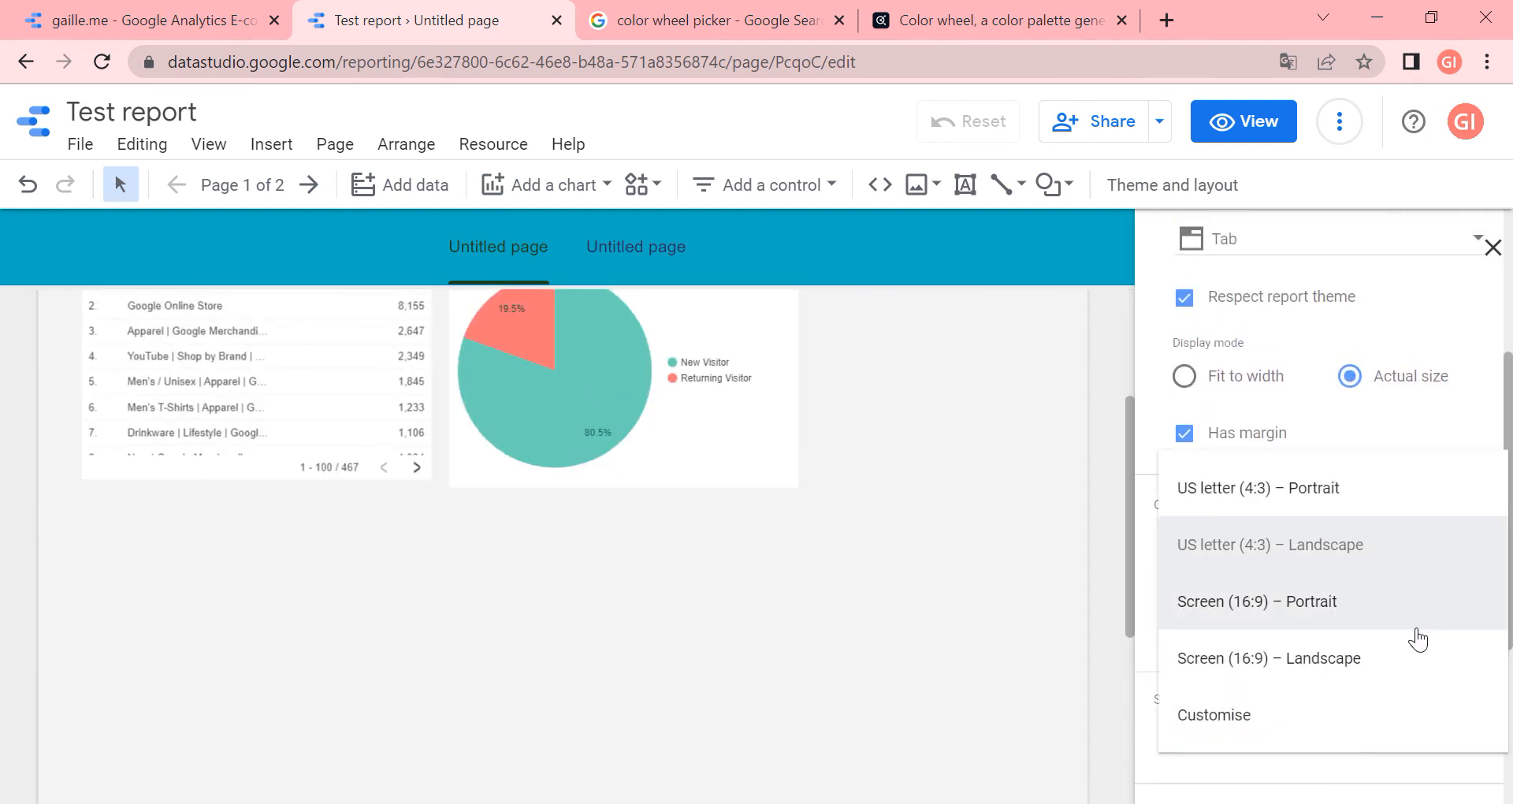
pyautogui.click(1268, 657)
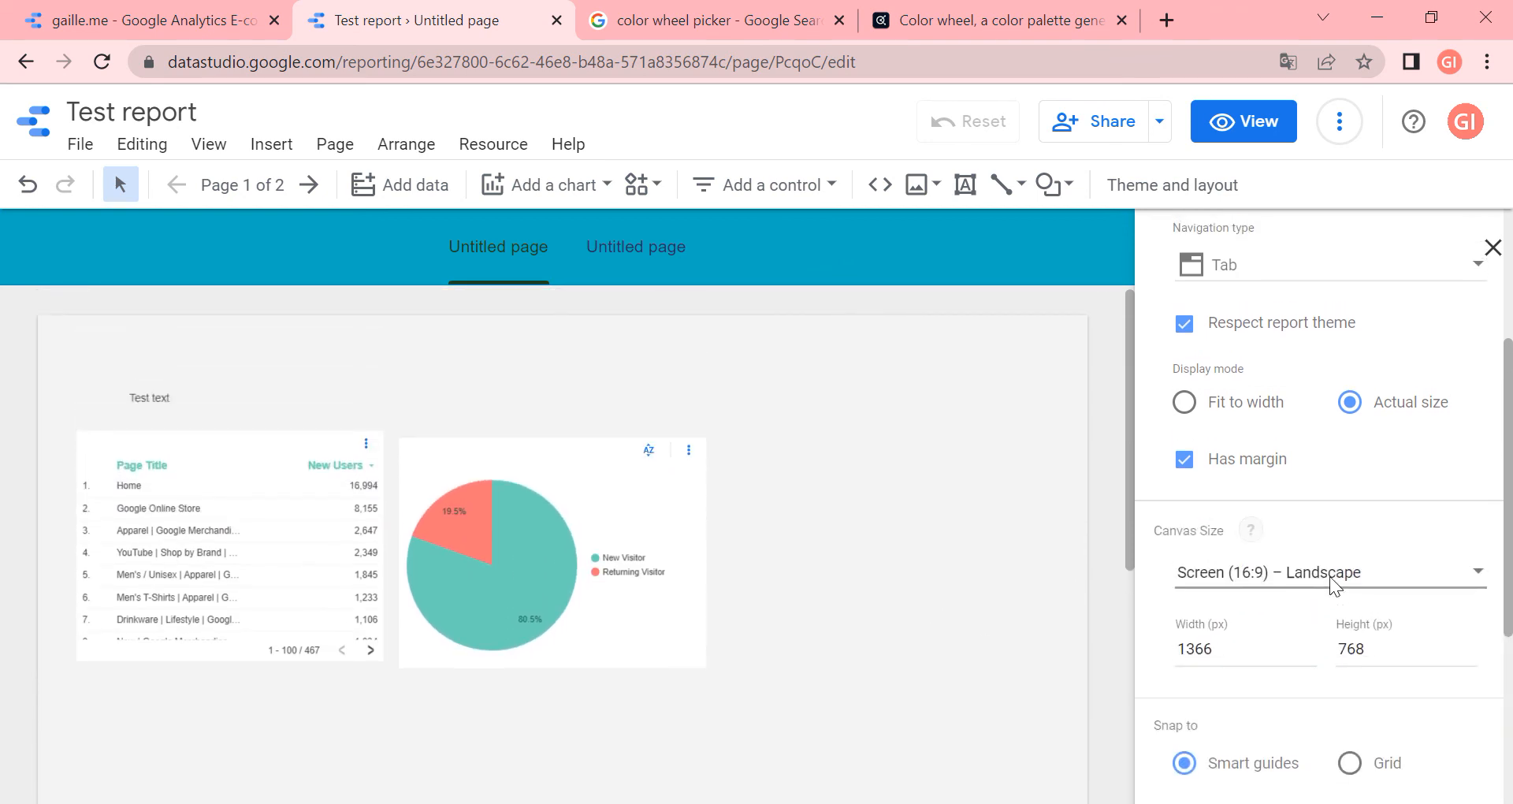
pyautogui.scroll(-3)
pyautogui.write('3000')
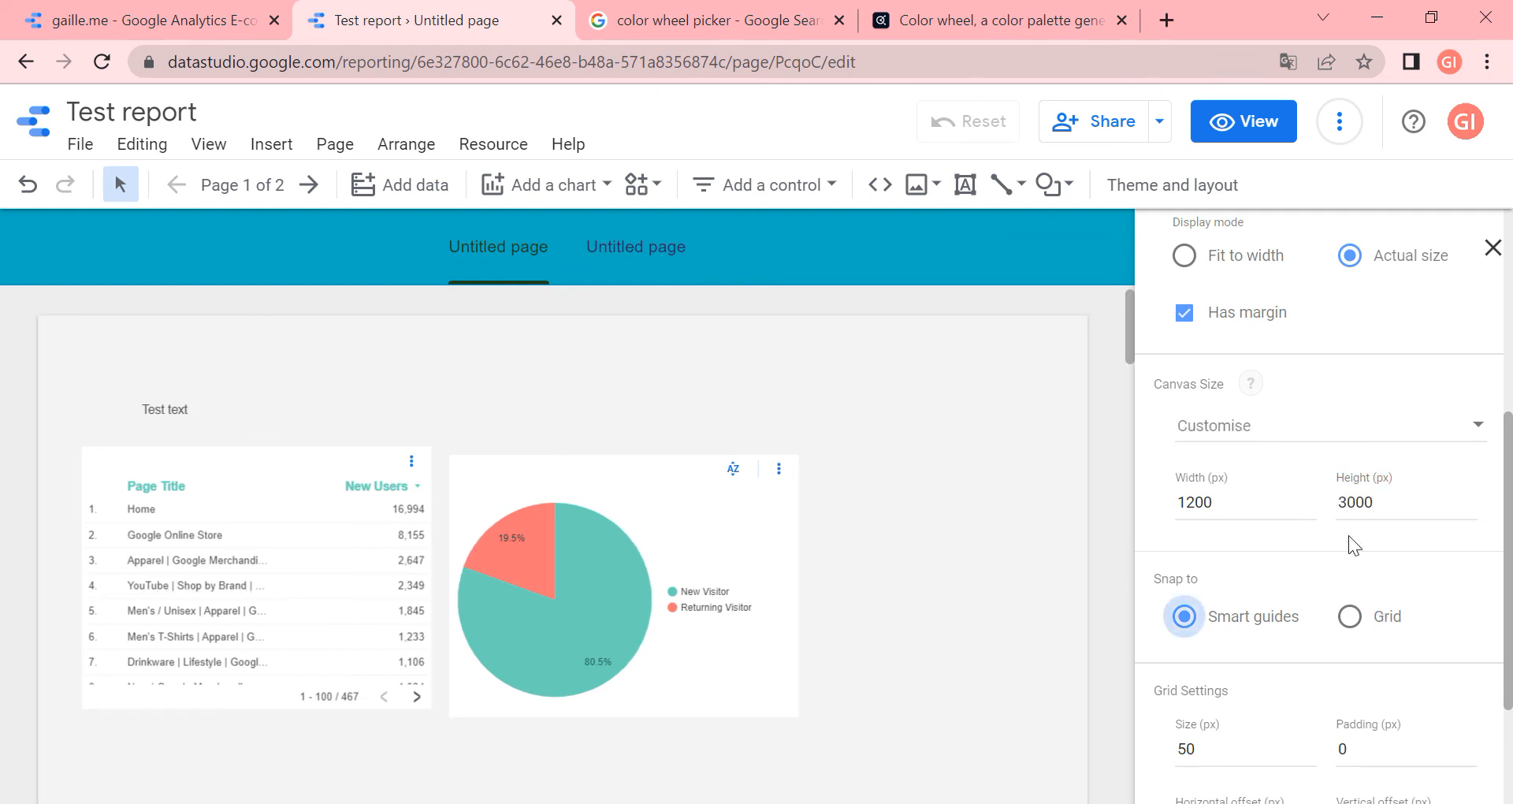
pyautogui.moveTo(1491, 550)
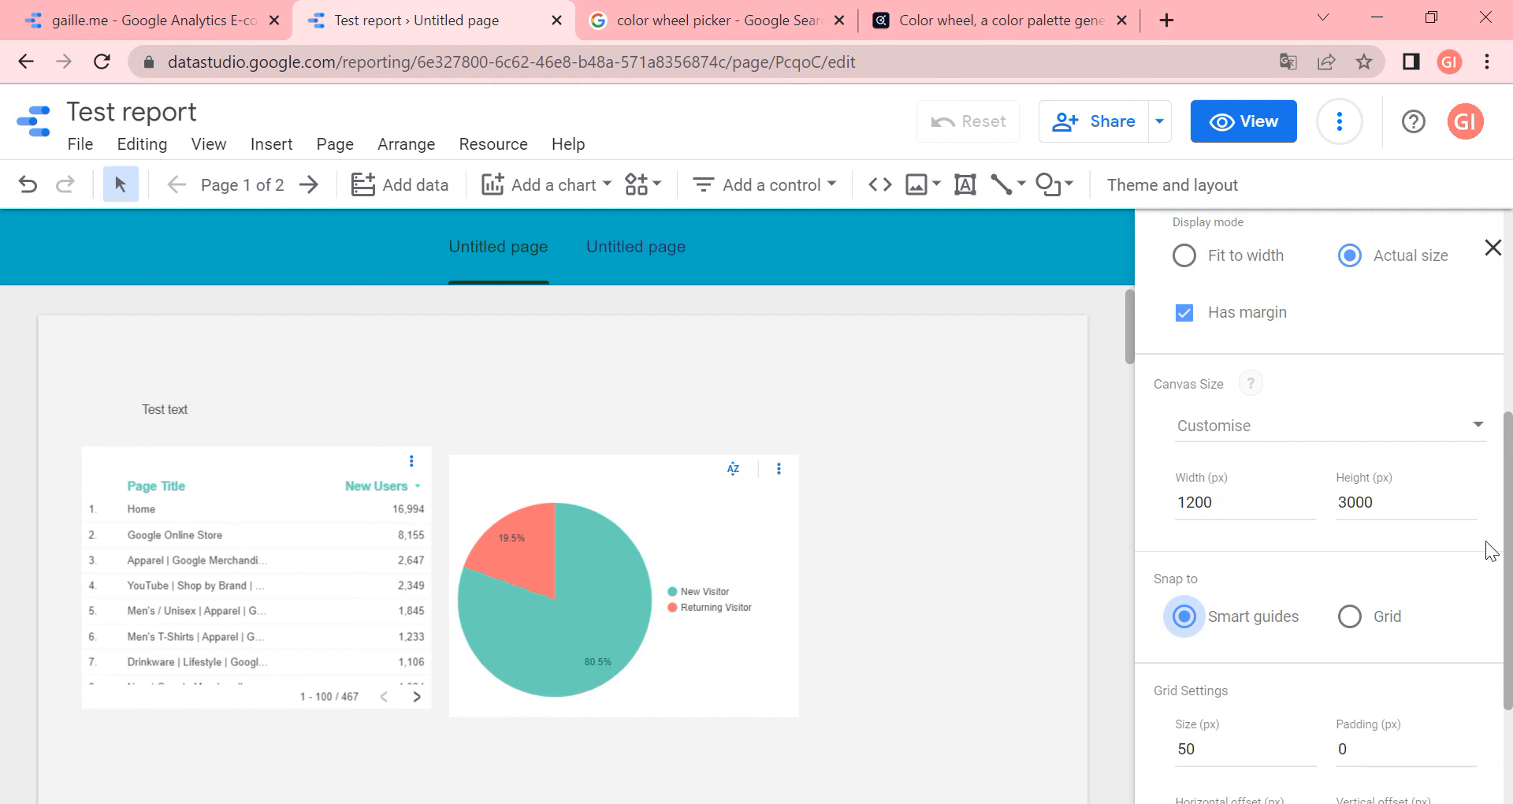
pyautogui.scroll(-3)
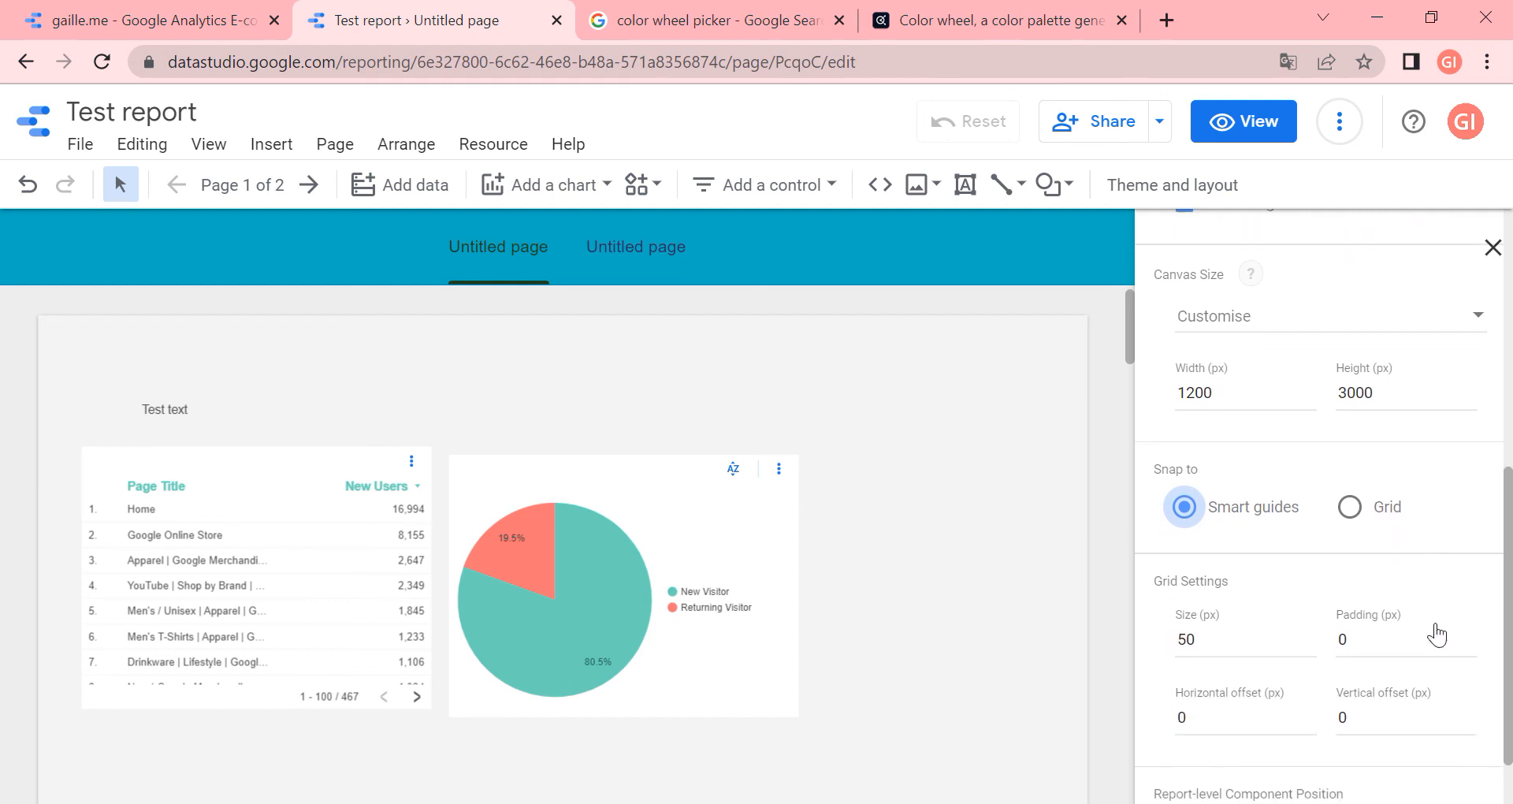
pyautogui.scroll(-3)
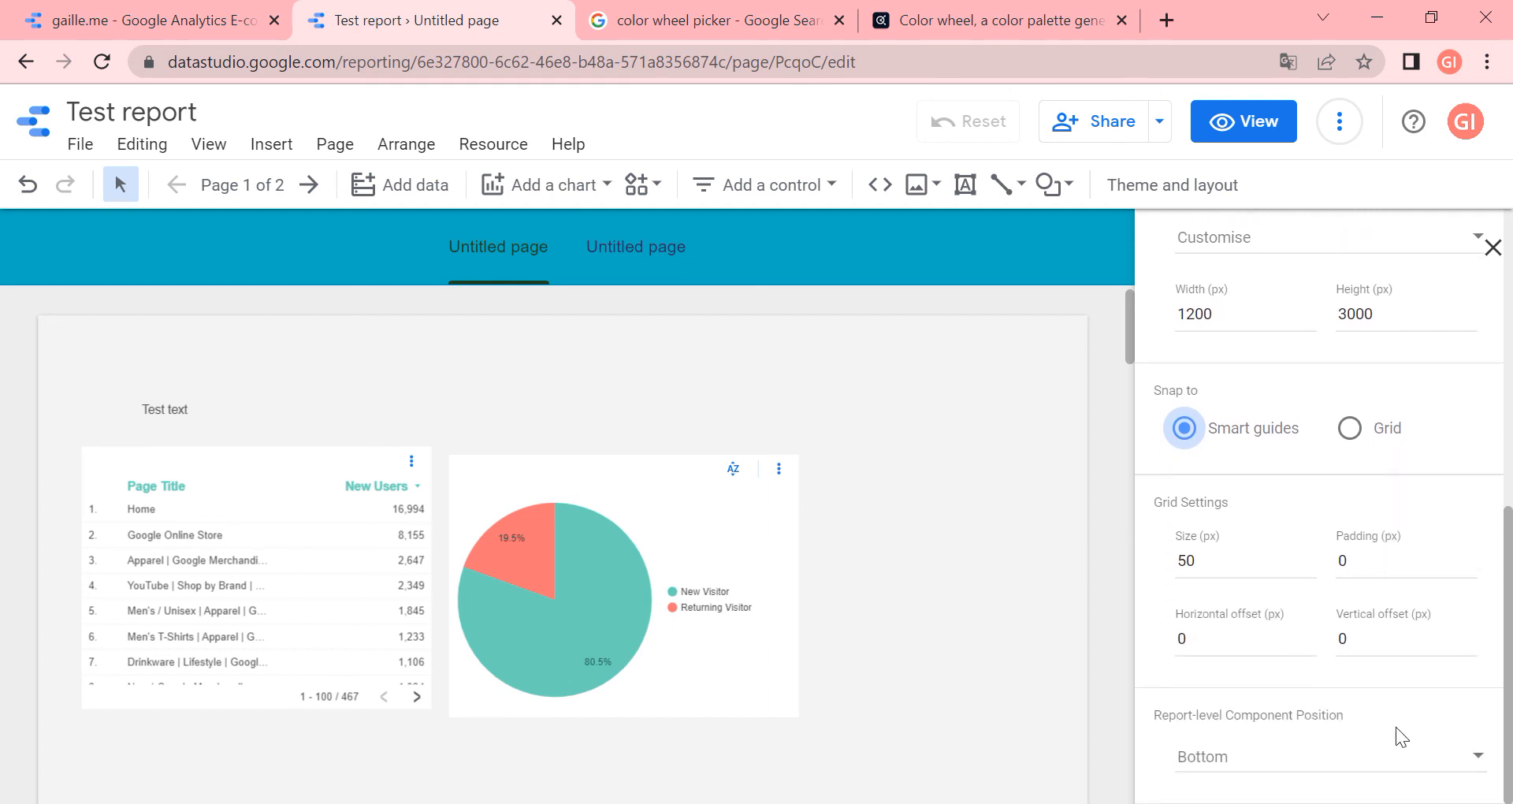
pyautogui.moveTo(1303, 721)
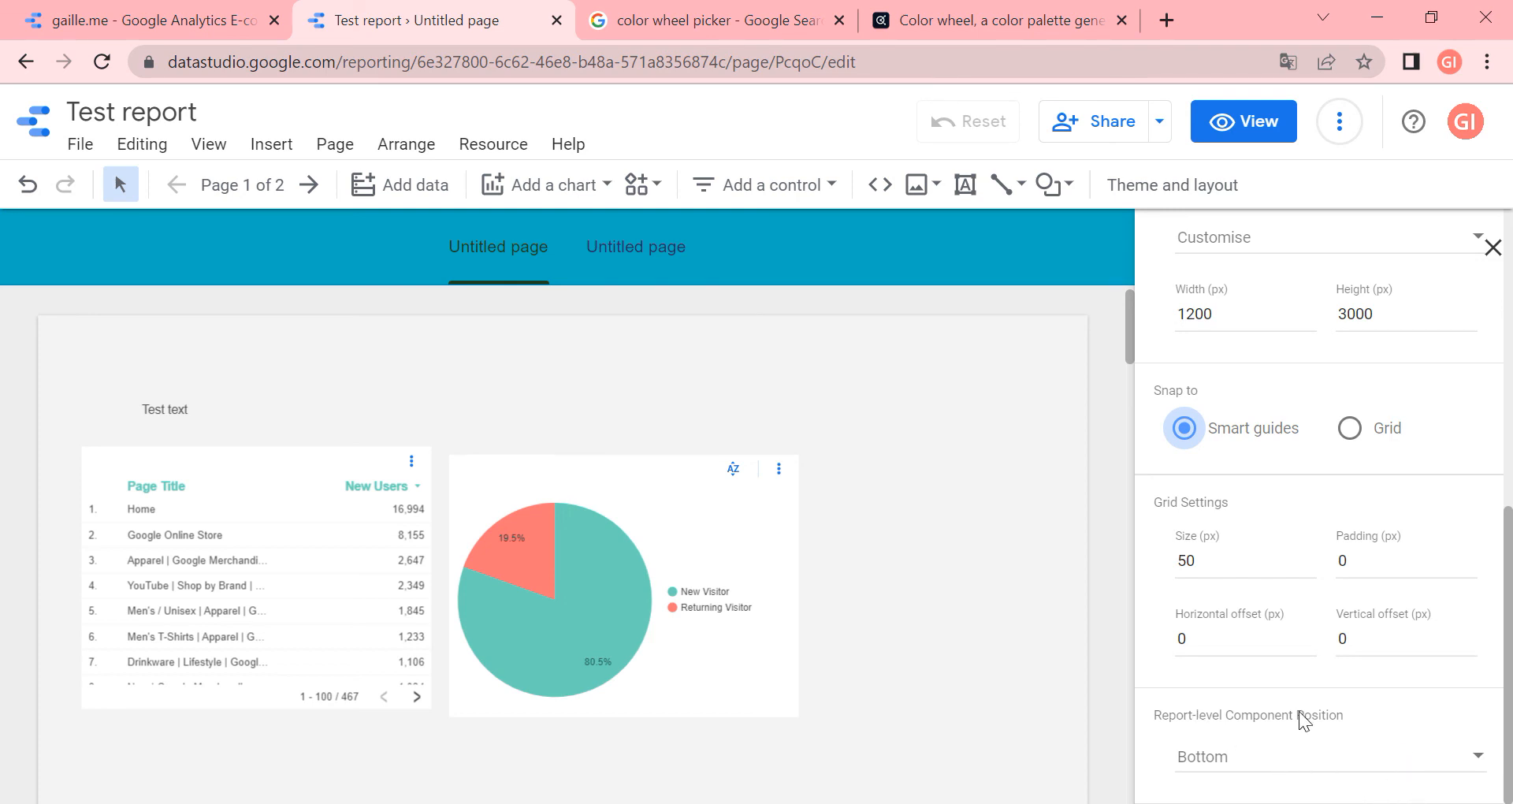
pyautogui.moveTo(1436, 734)
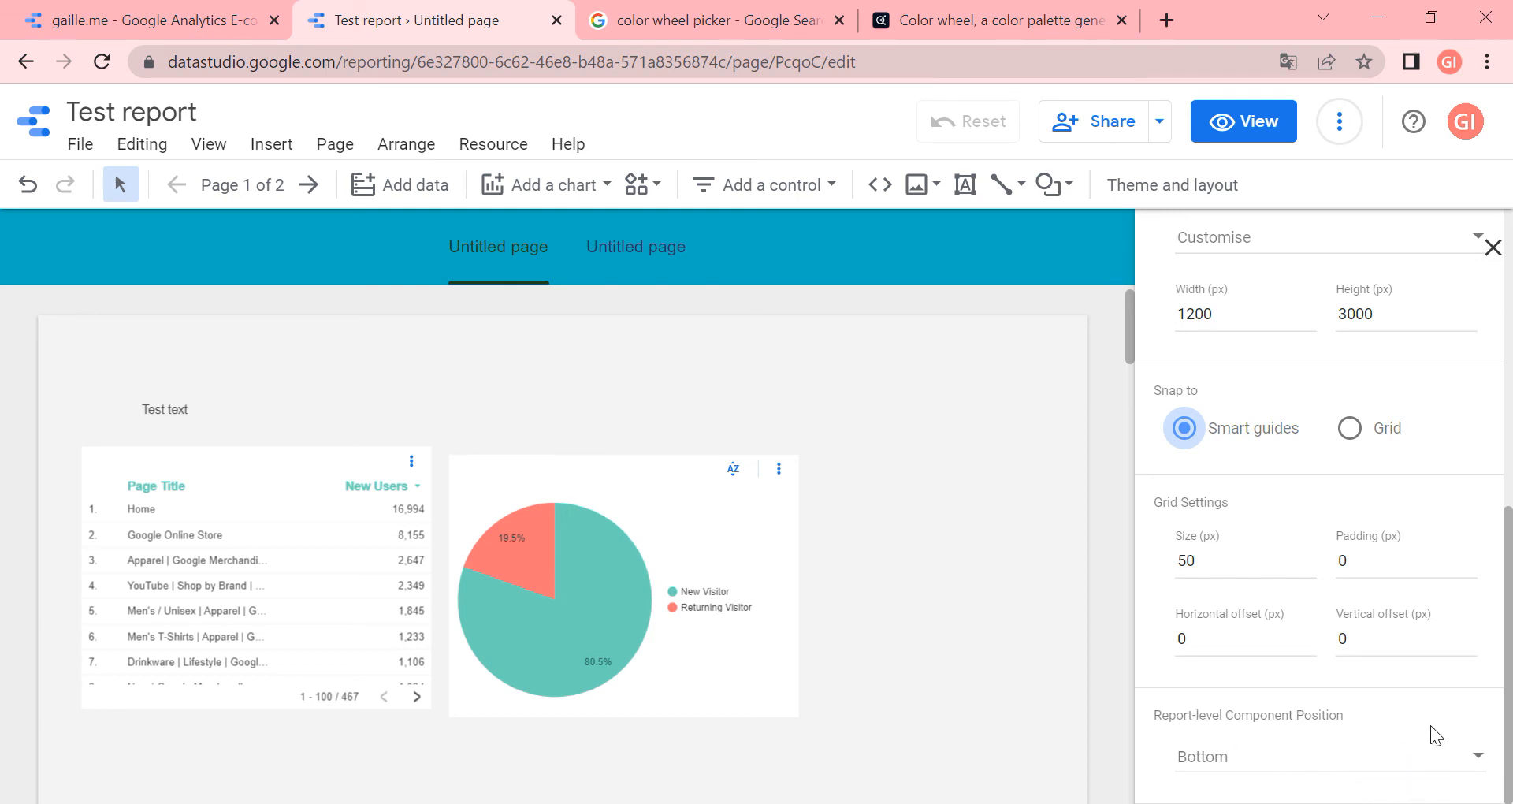
# Check both pages, then set Report-level Component Position to Bottom so the pie chart sits behind the table
pyautogui.click(623, 579)
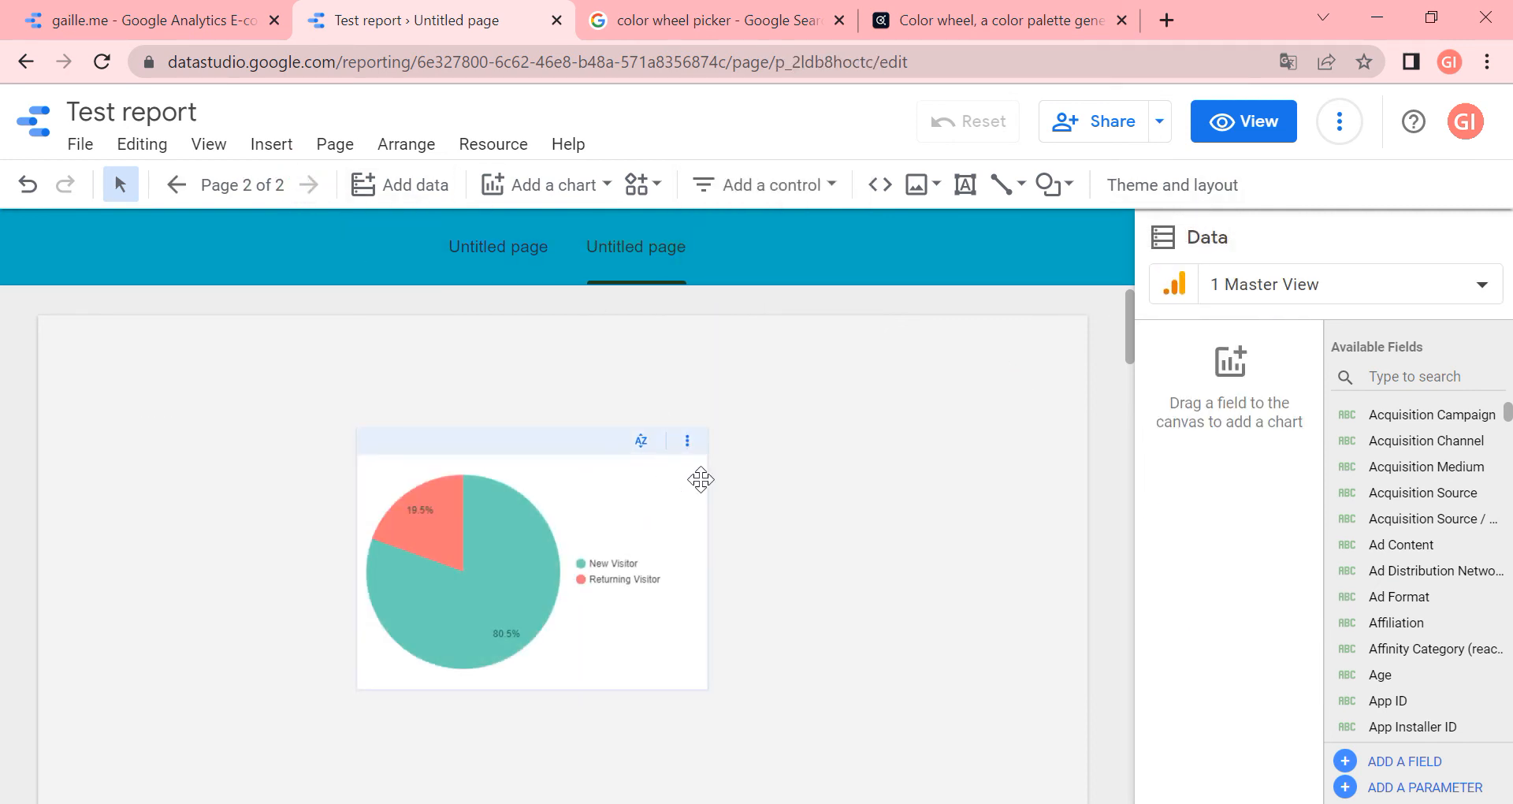
pyautogui.click(177, 185)
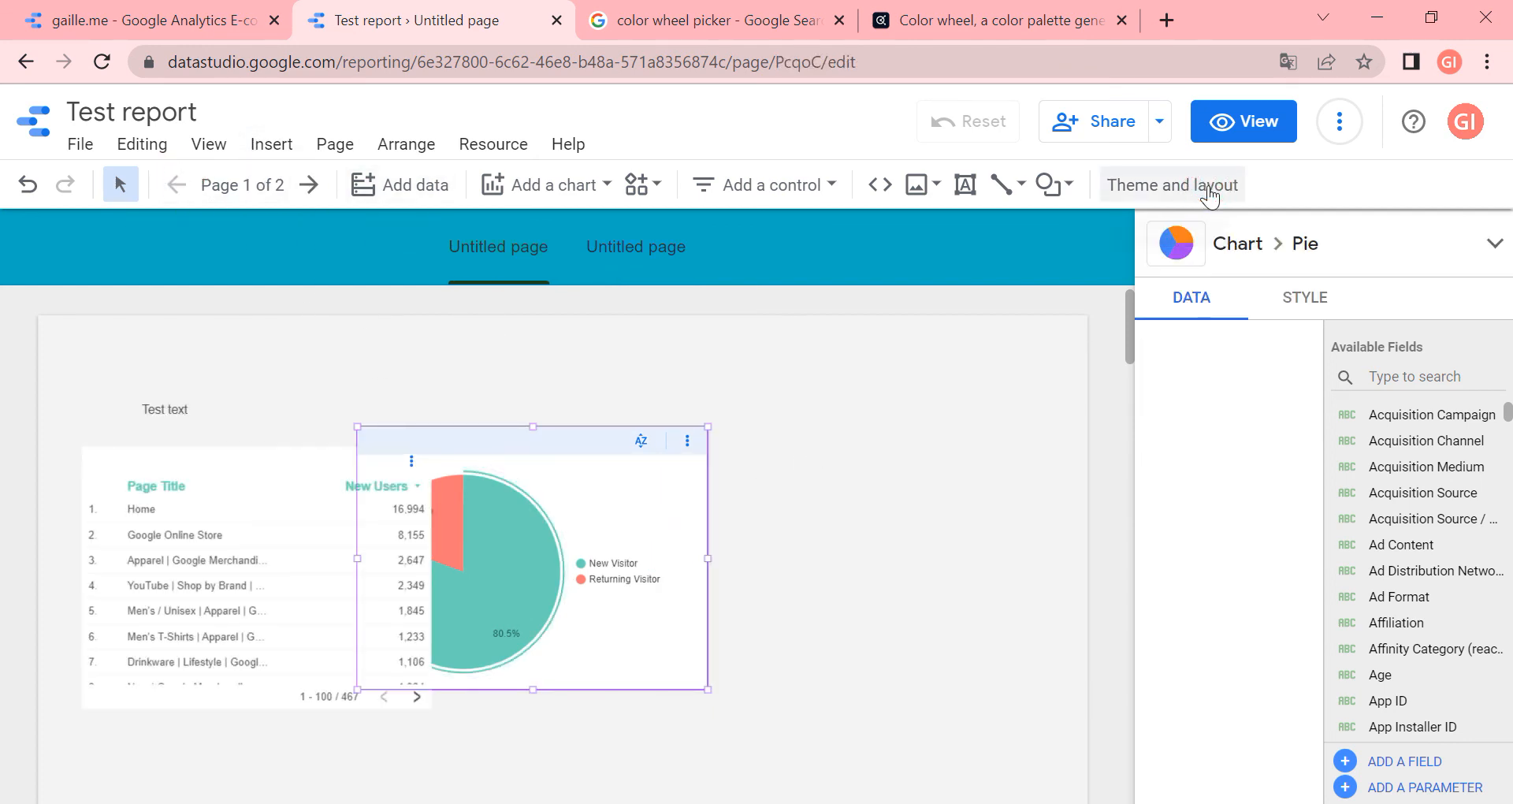
pyautogui.click(1170, 185)
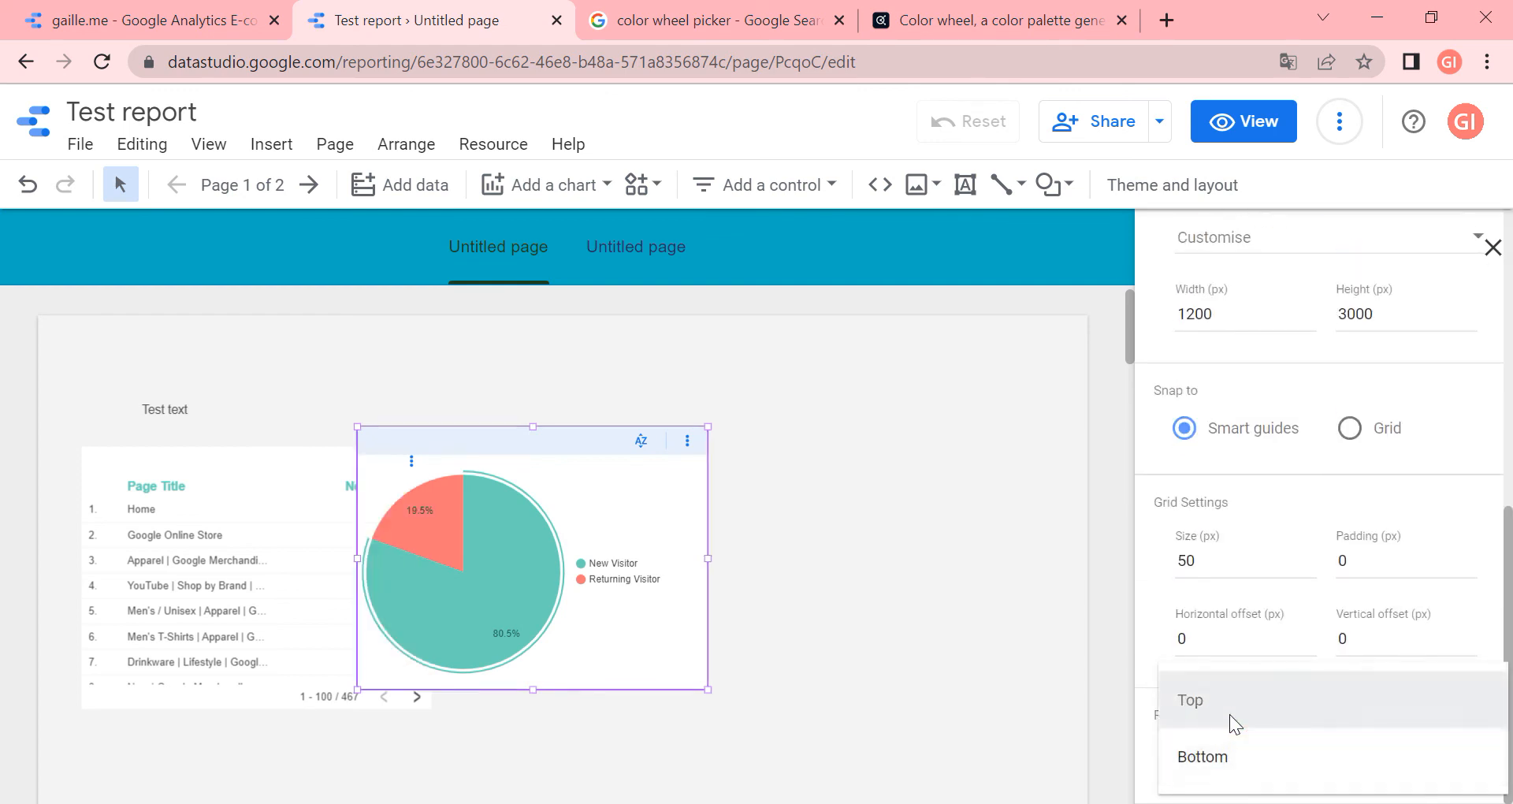
pyautogui.click(1202, 756)
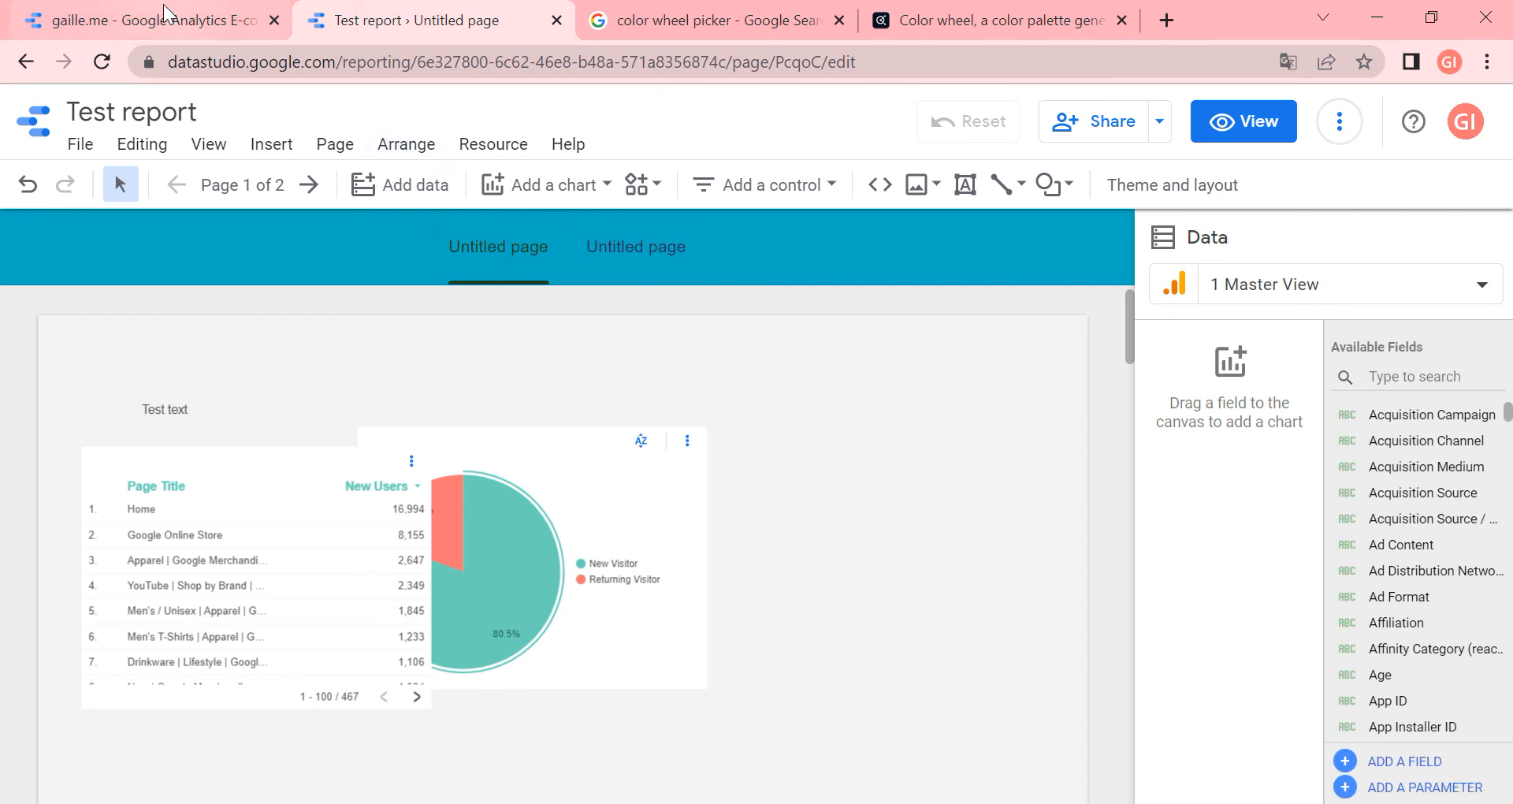
pyautogui.moveTo(1211, 216)
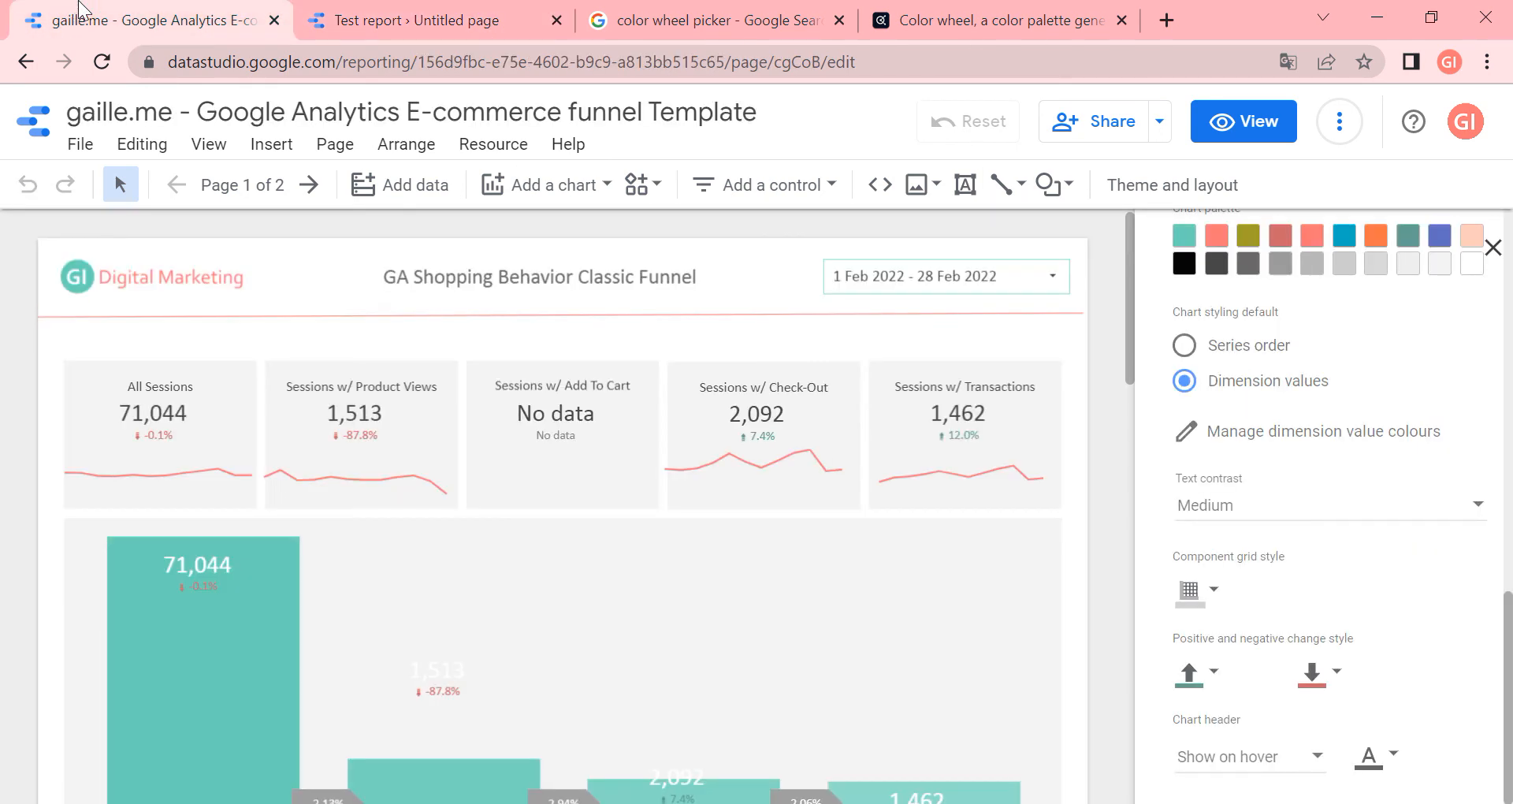
pyautogui.moveTo(1394, 307)
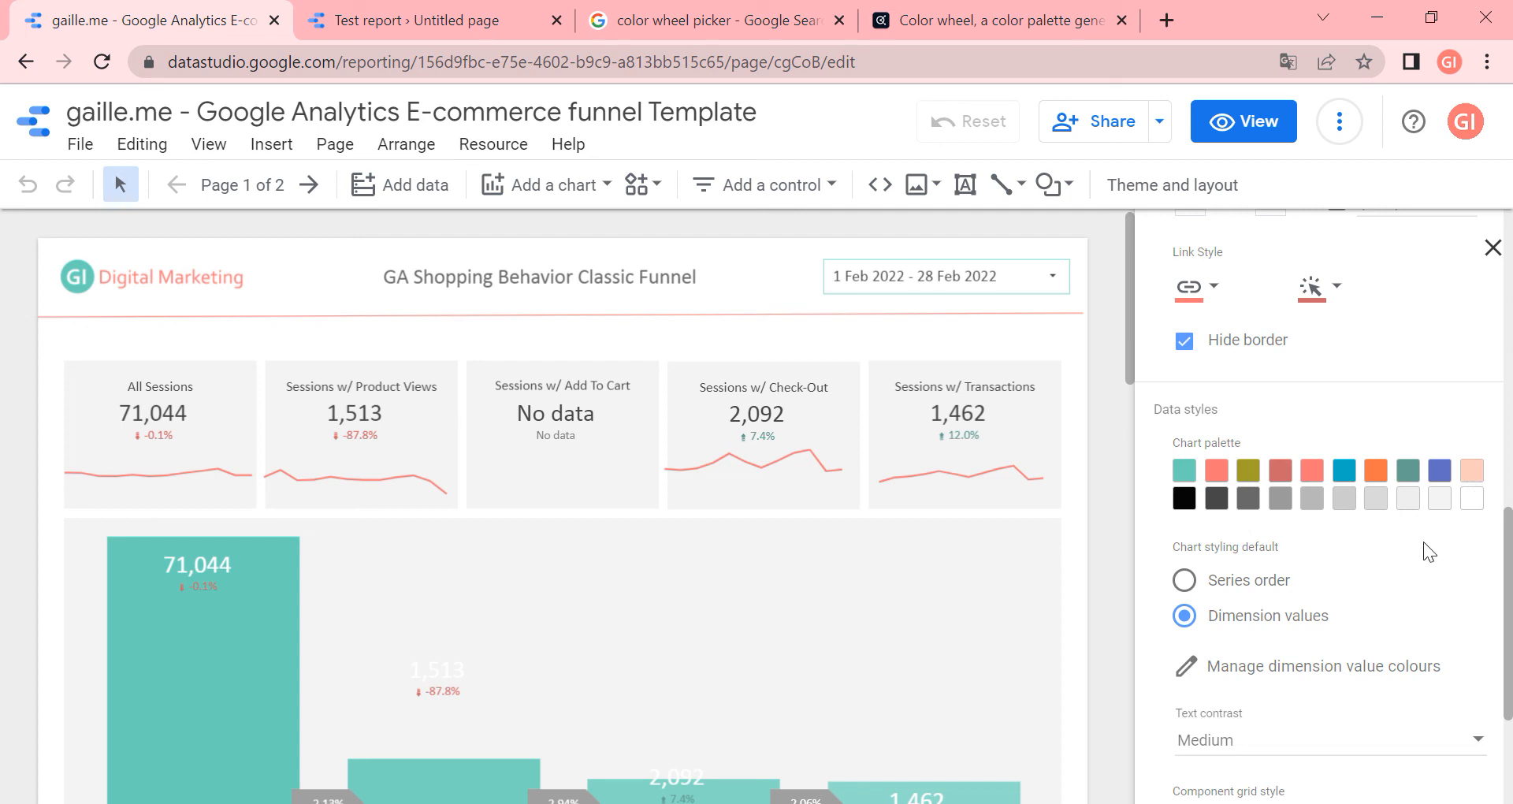
pyautogui.moveTo(1235, 512)
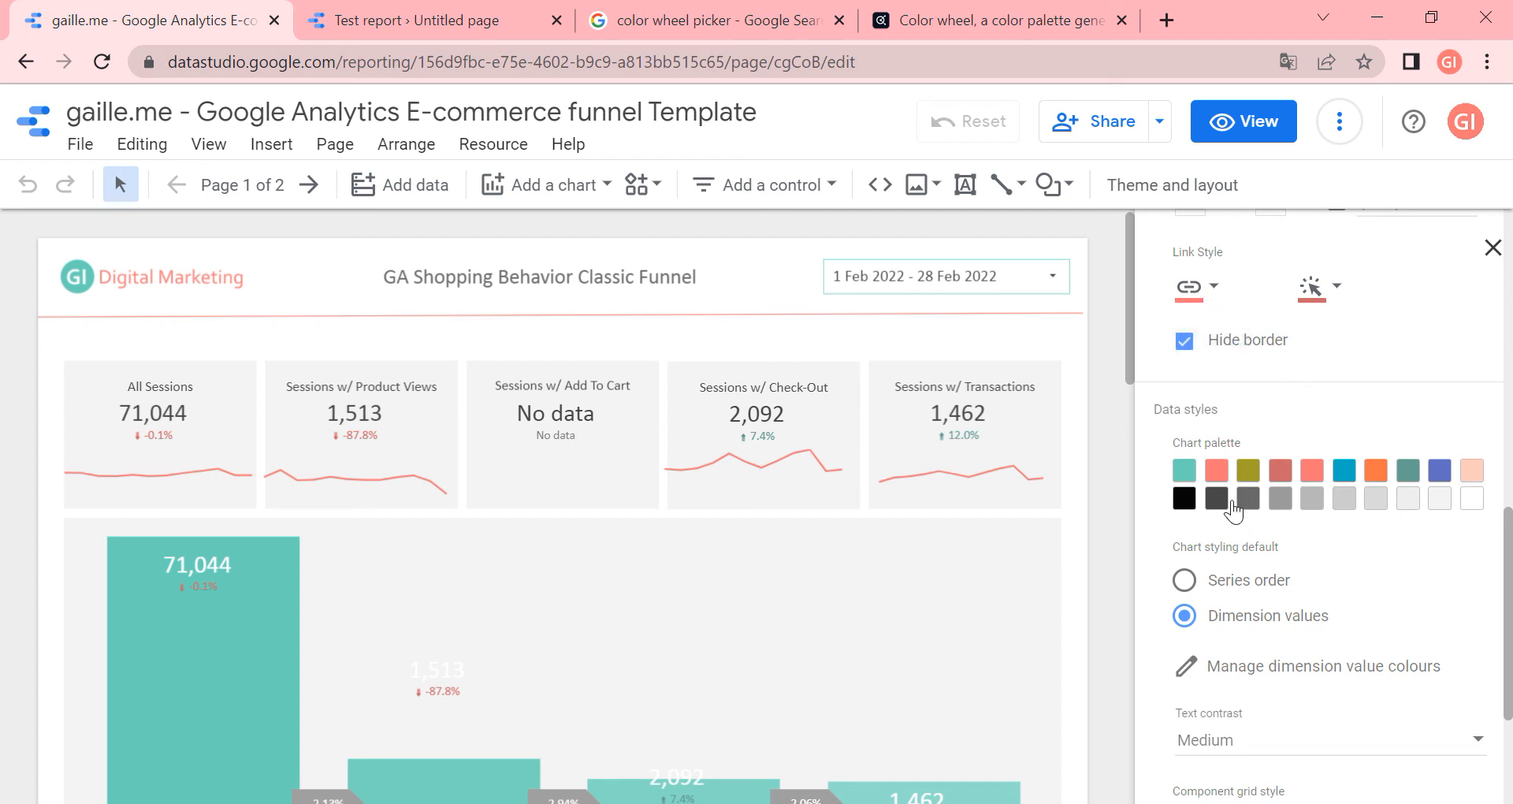
# Scroll the e-commerce funnel template's Edit theme panel down to its chart palette and data styles
pyautogui.scroll(-3)
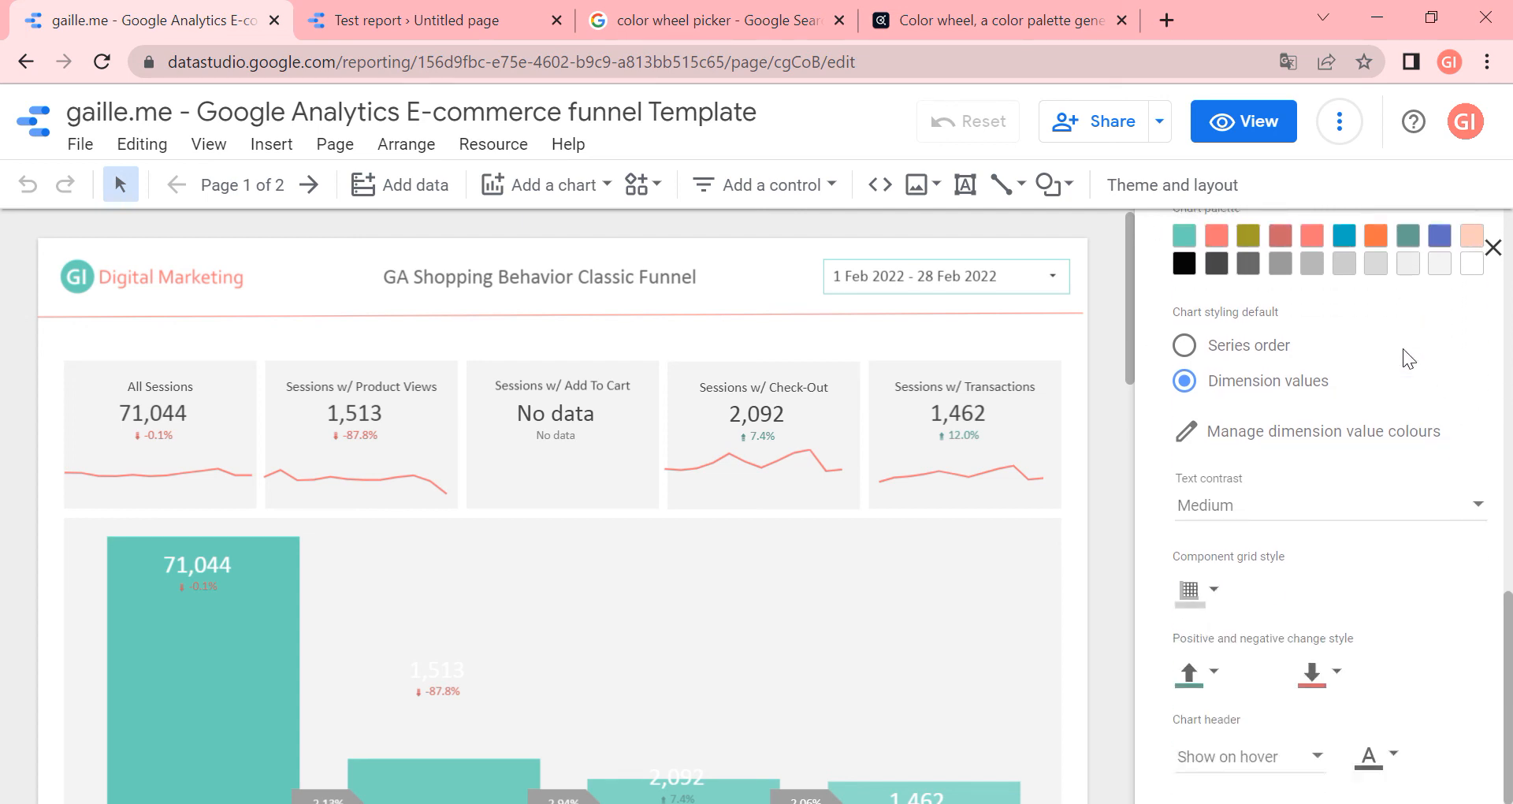
pyautogui.moveTo(1200, 659)
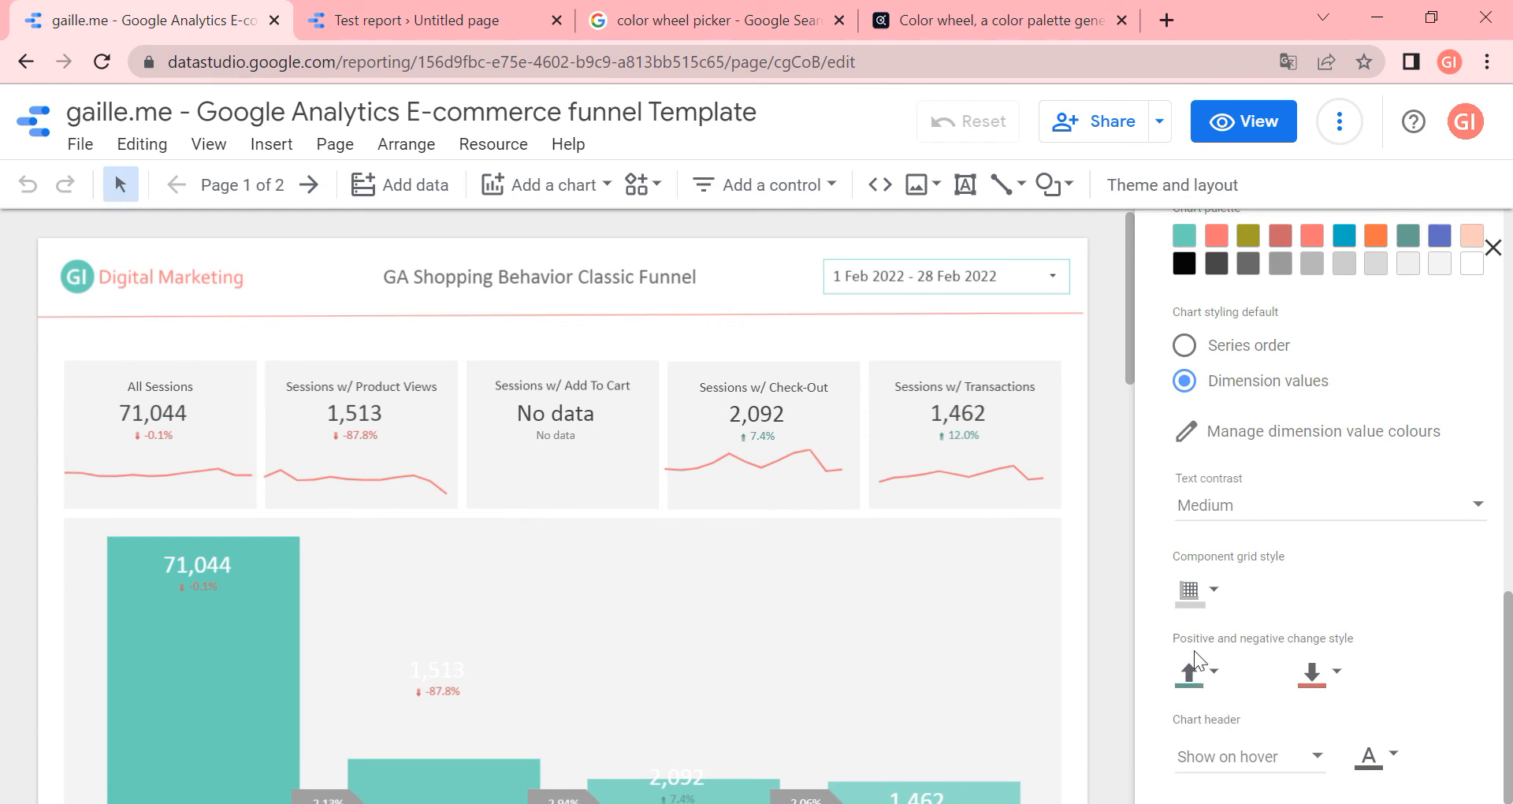
pyautogui.moveTo(1204, 695)
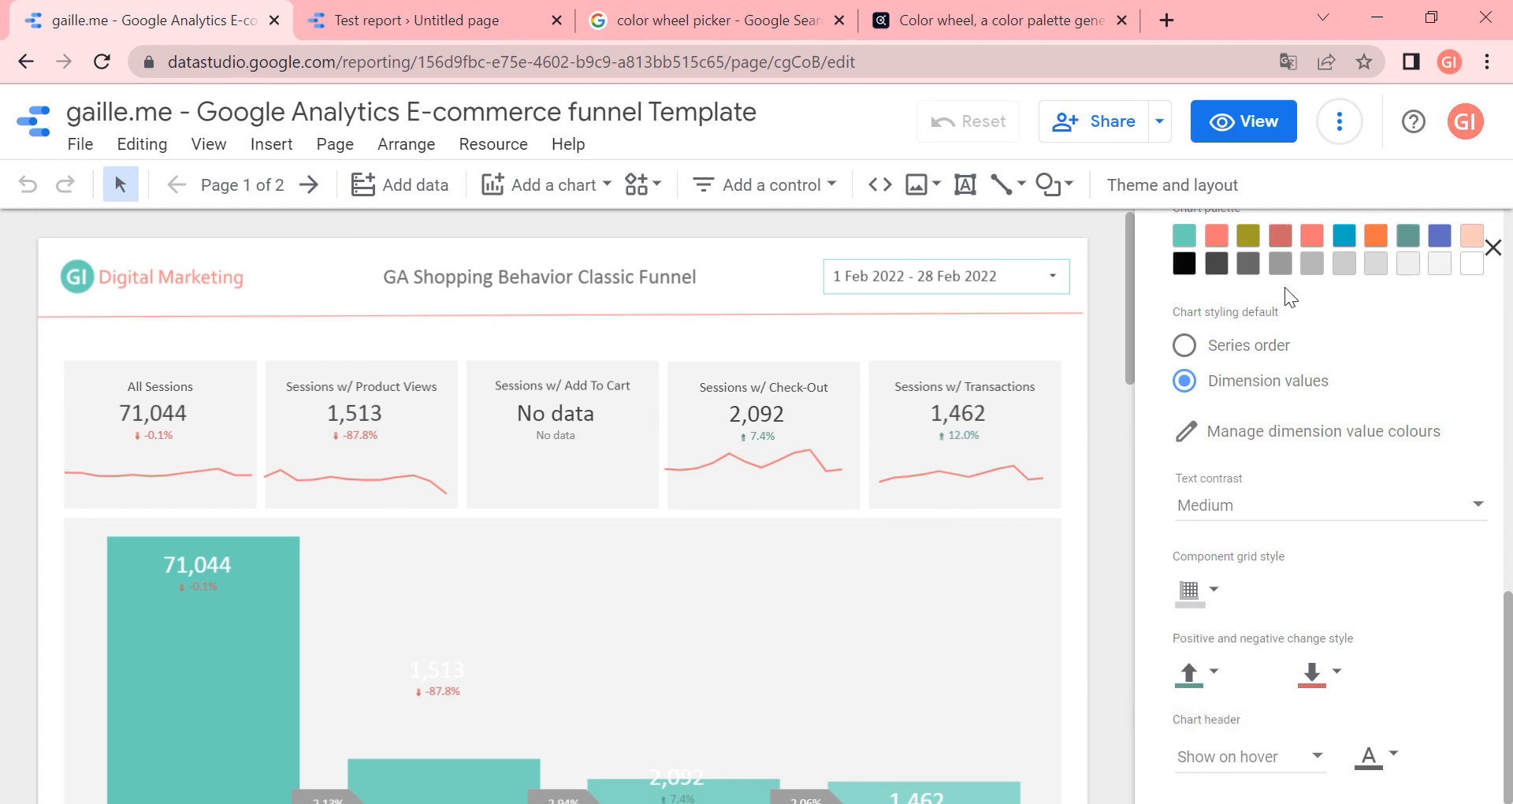
pyautogui.moveTo(1428, 593)
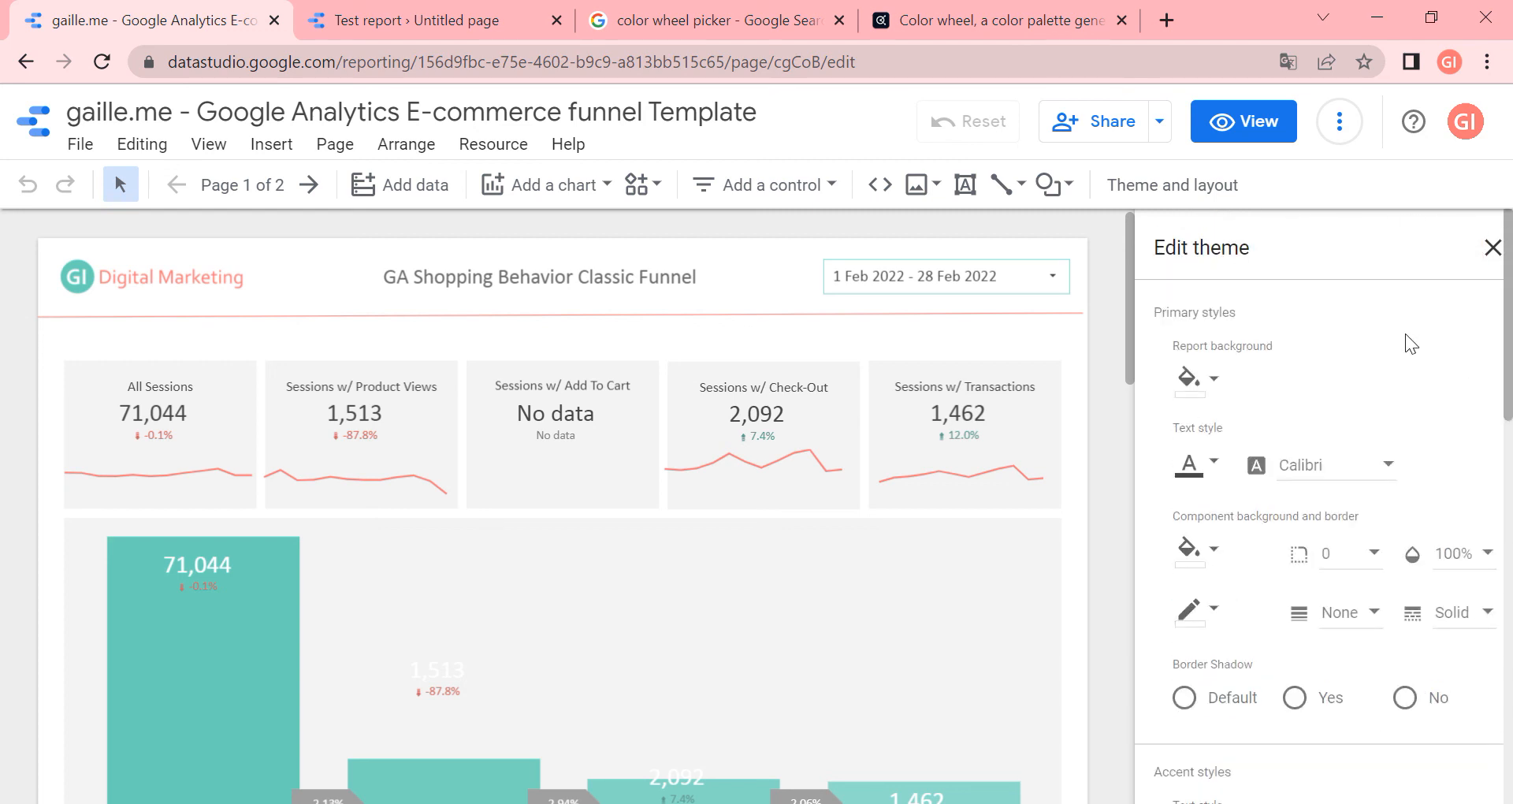
pyautogui.moveTo(1112, 317)
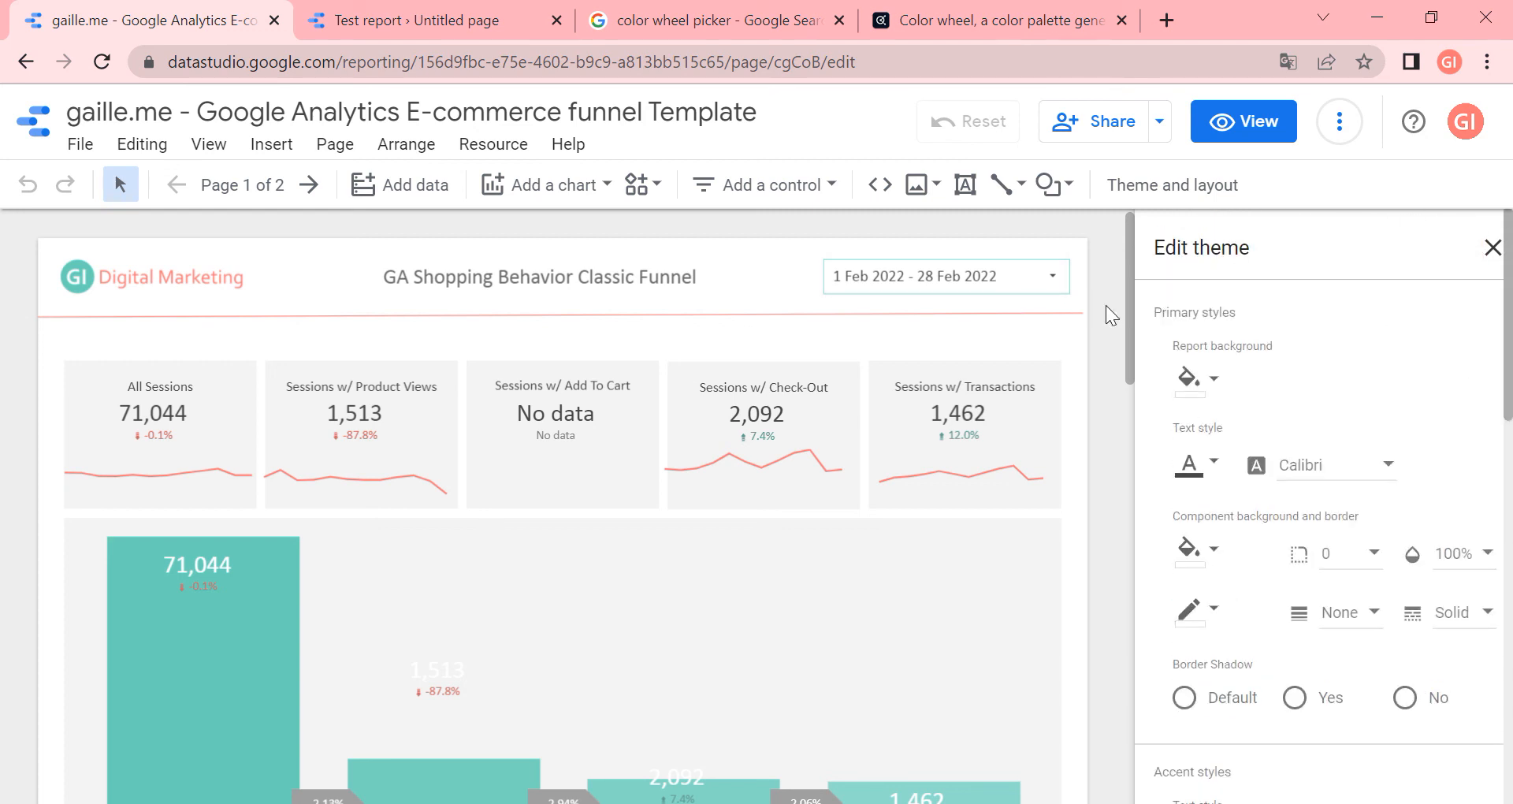
pyautogui.moveTo(974, 264)
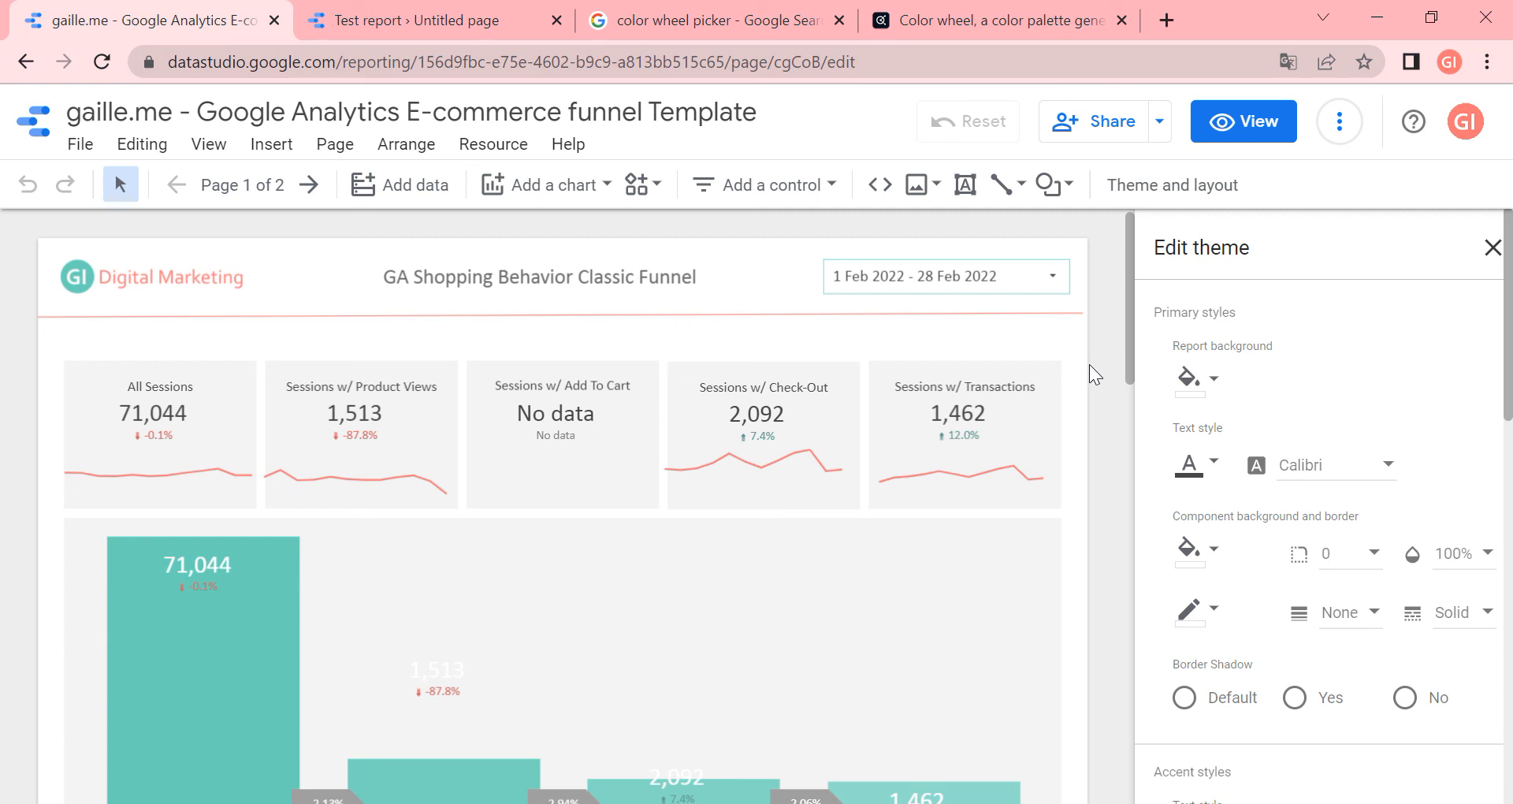
pyautogui.moveTo(1144, 391)
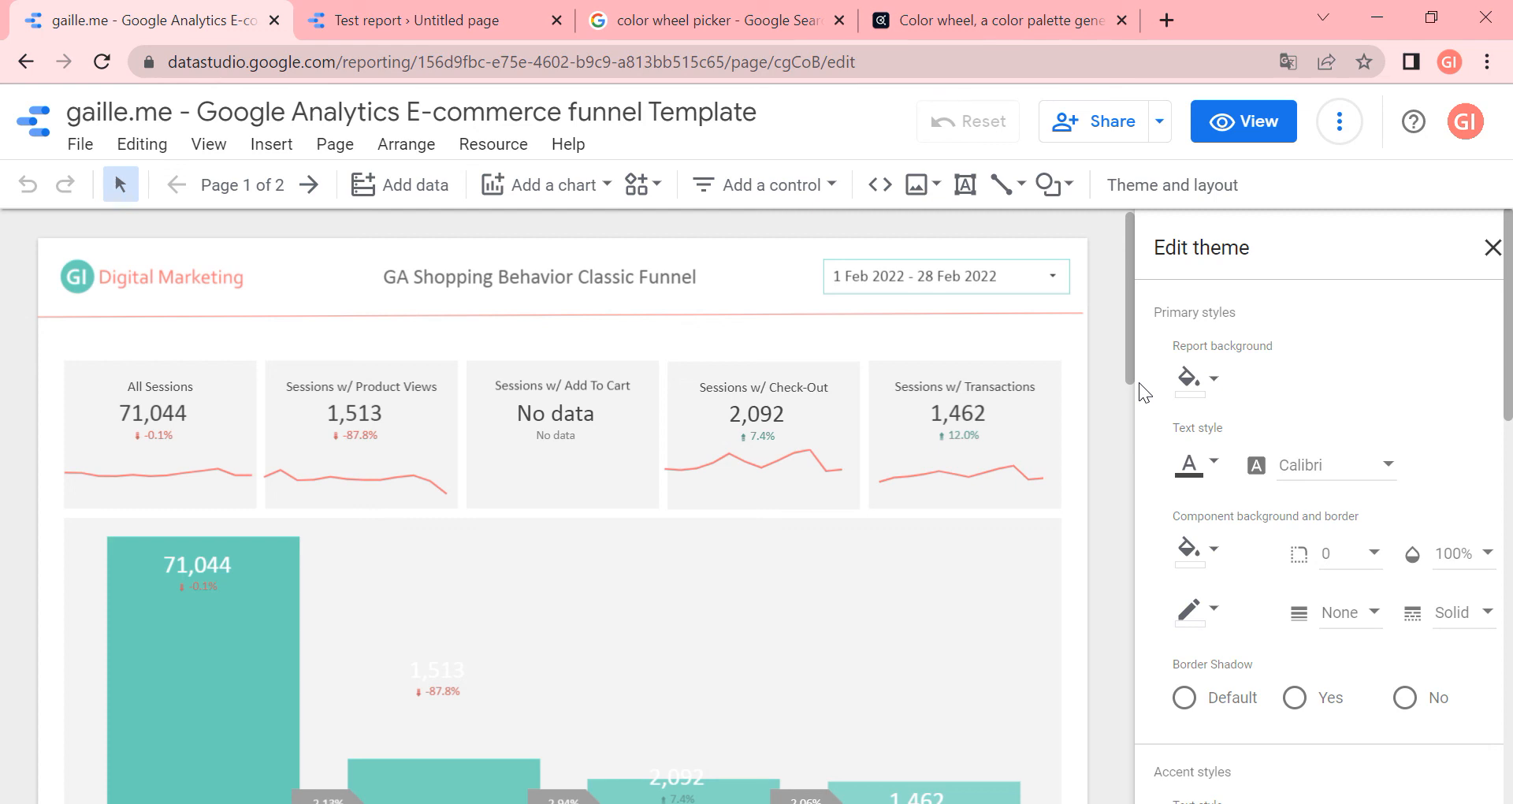
pyautogui.moveTo(1146, 446)
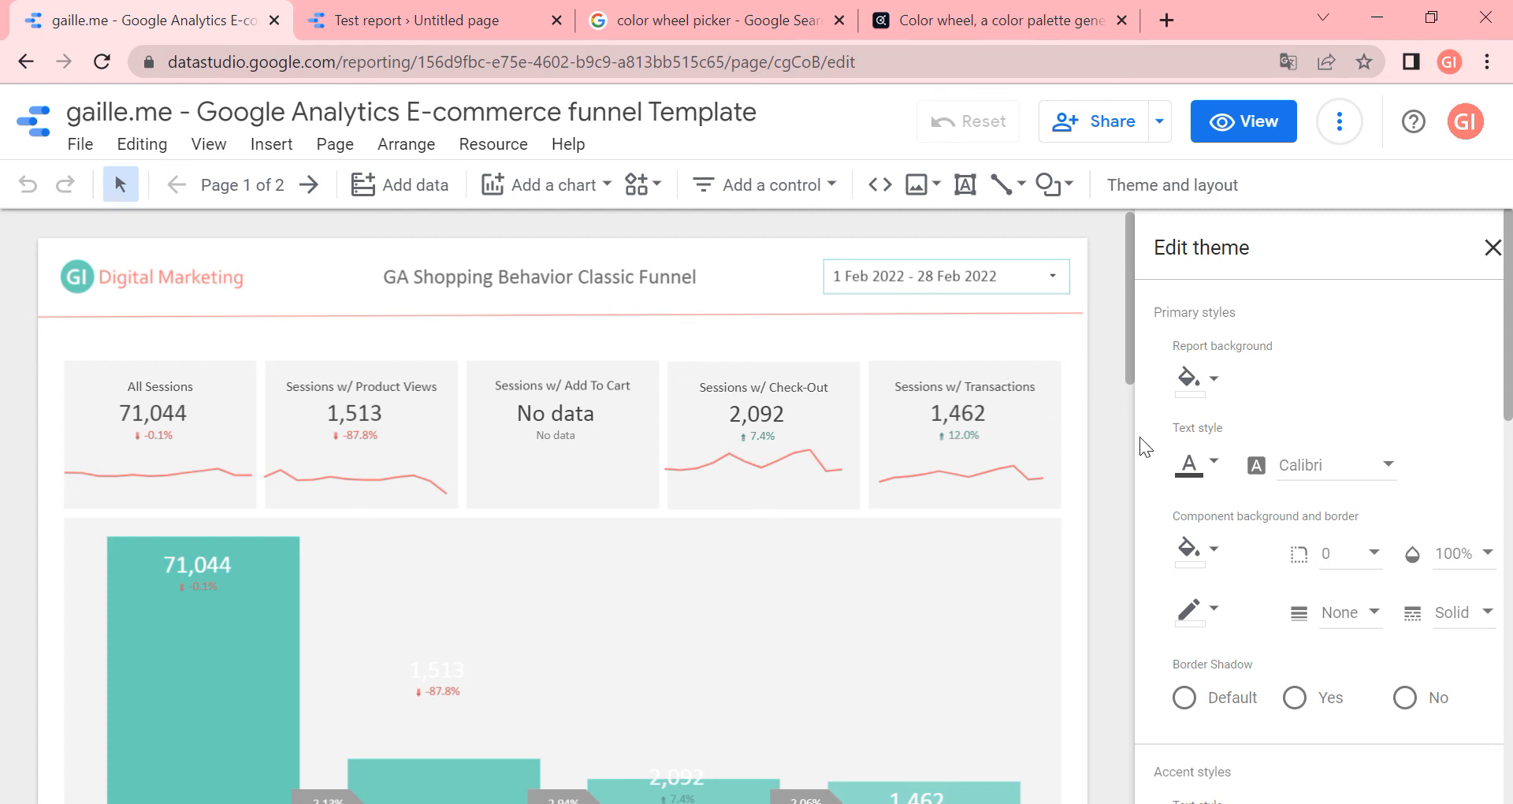
pyautogui.moveTo(405, 143)
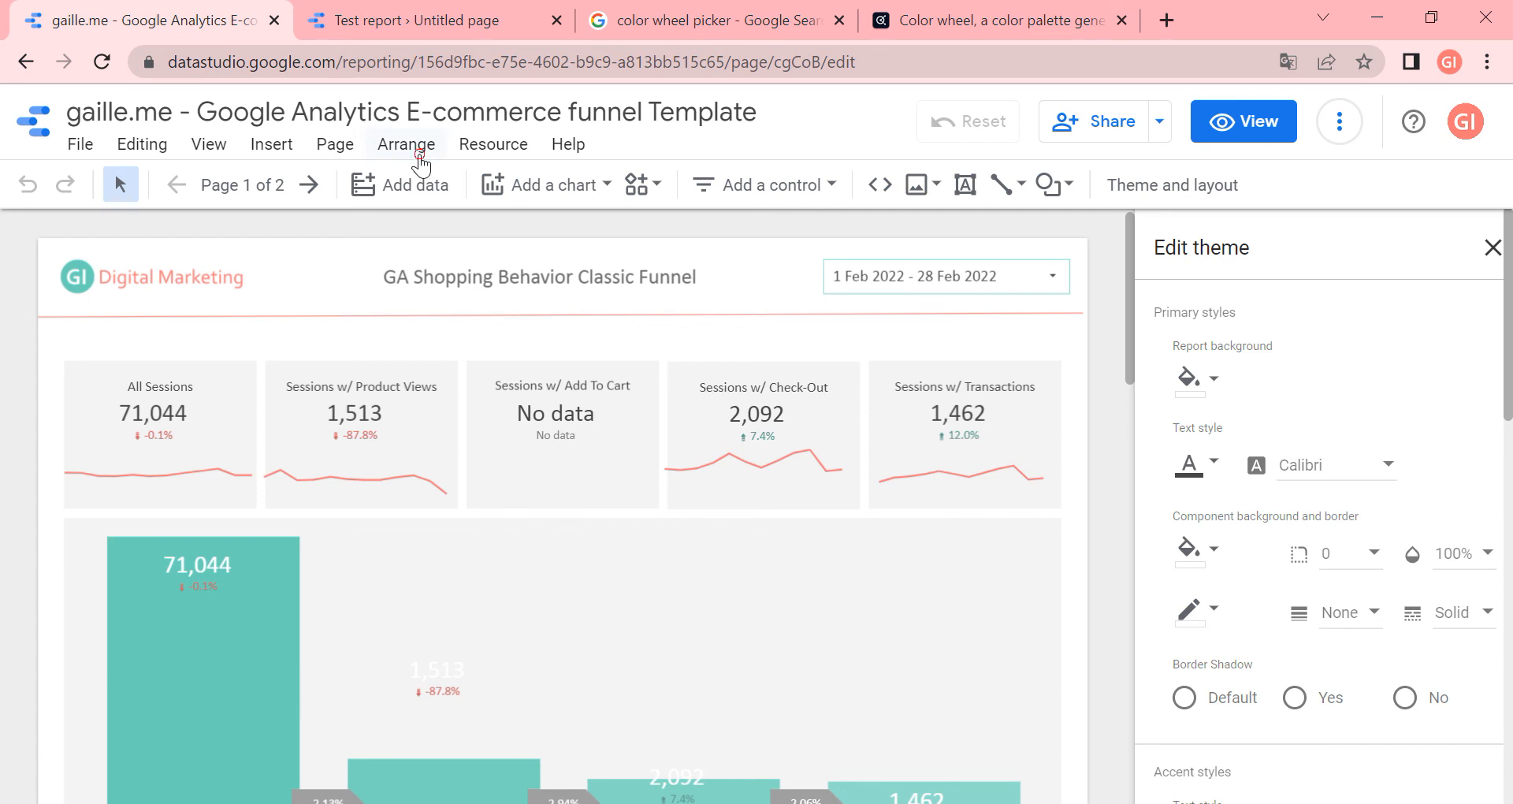
pyautogui.click(405, 143)
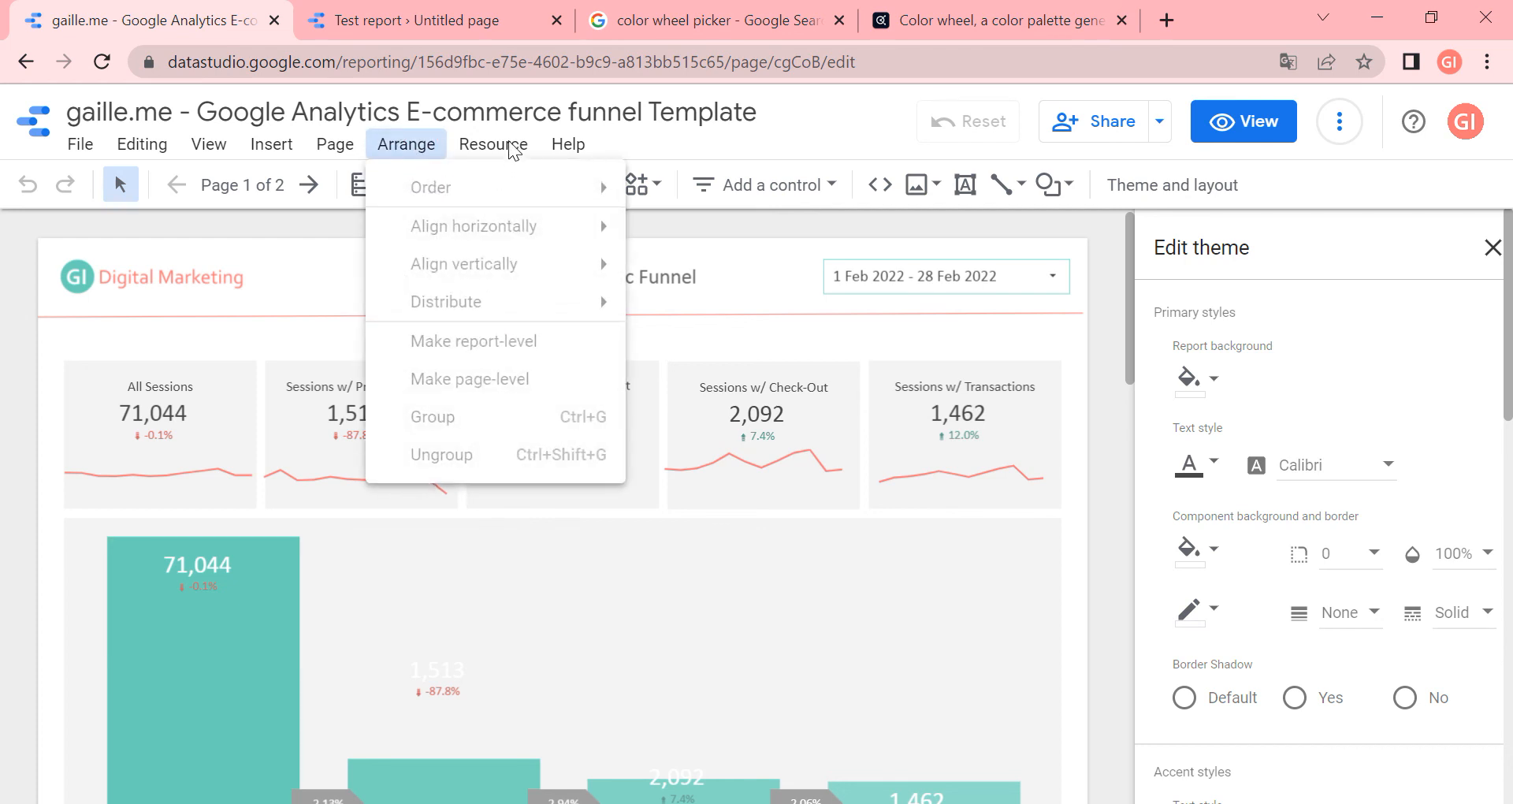
pyautogui.click(921, 362)
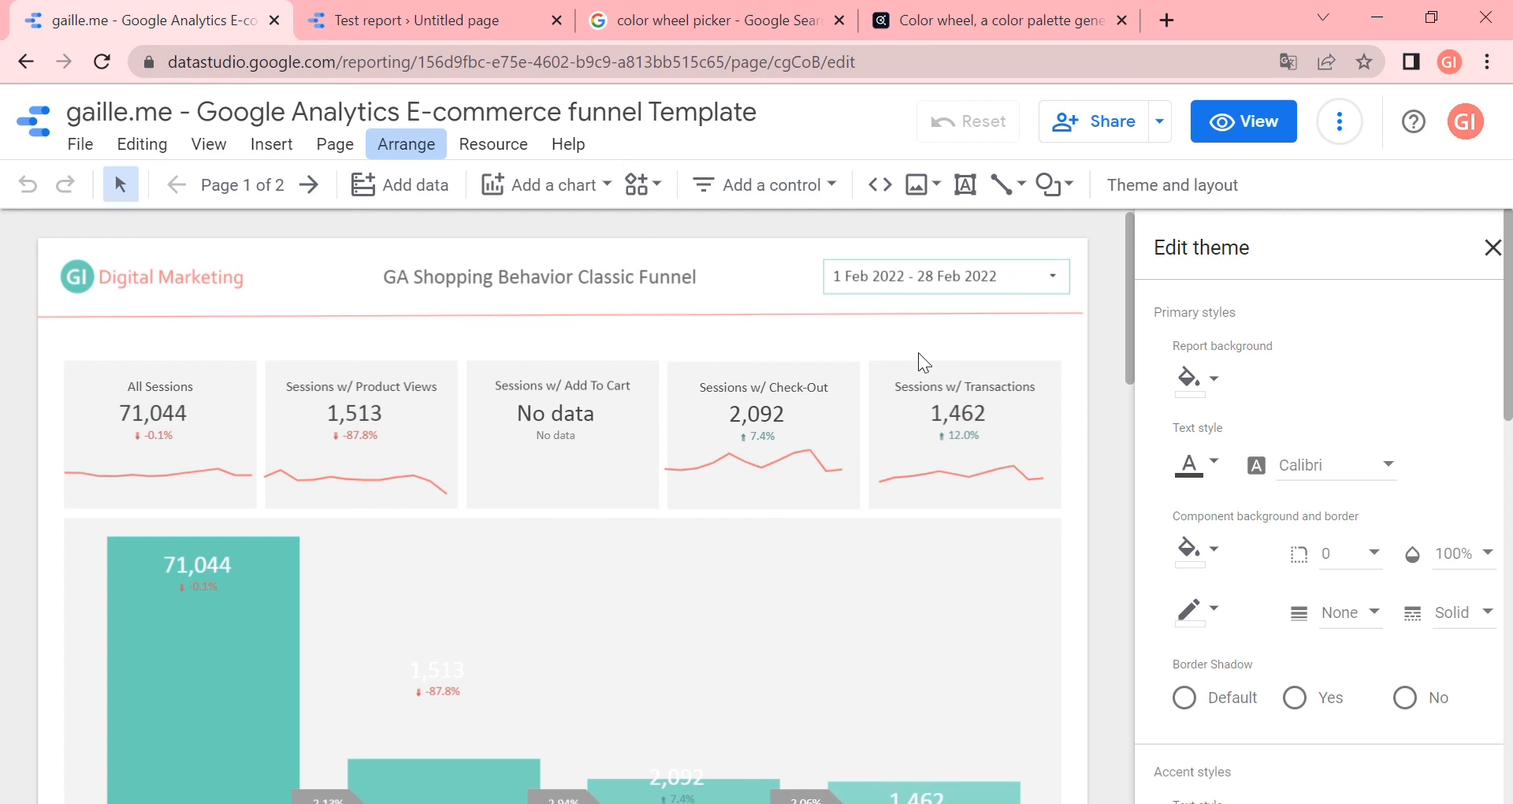
pyautogui.moveTo(1103, 326)
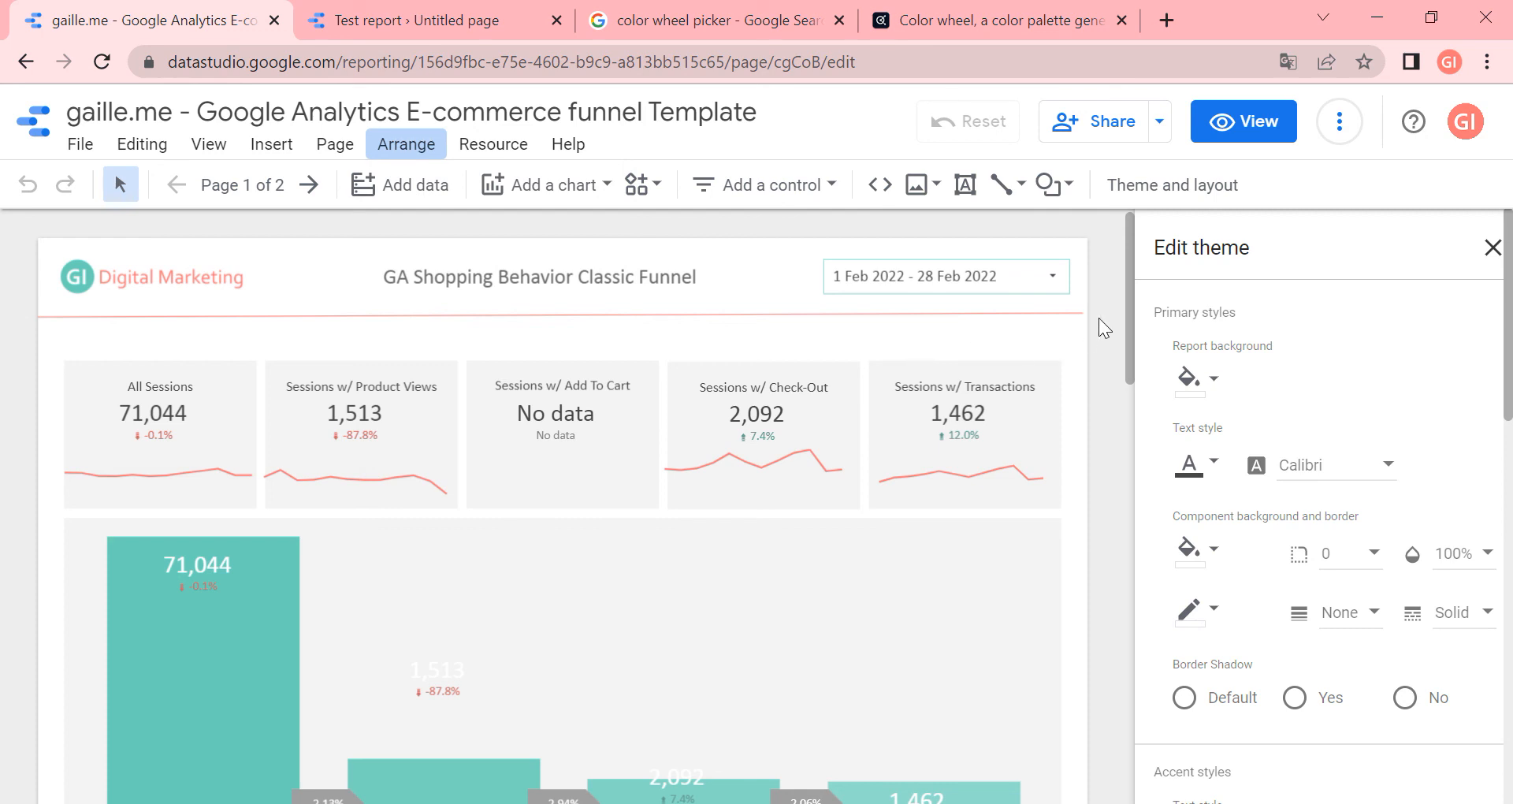